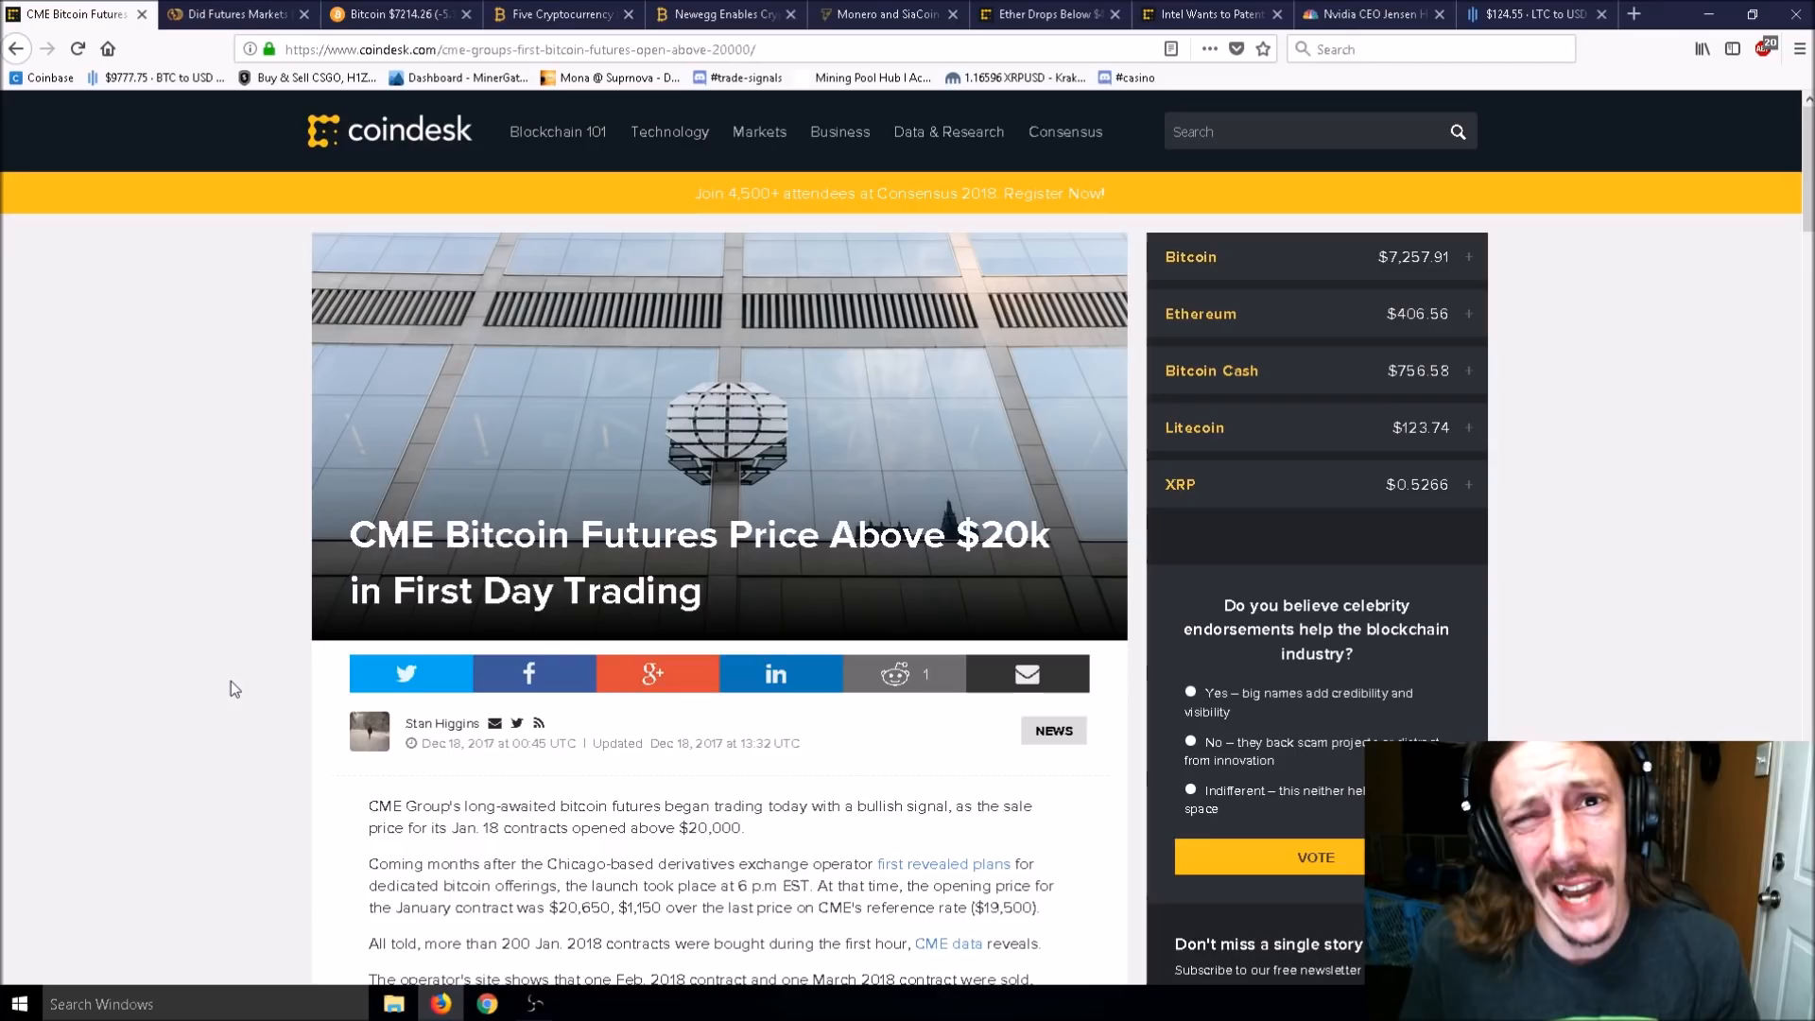
mouse_move(180, 632)
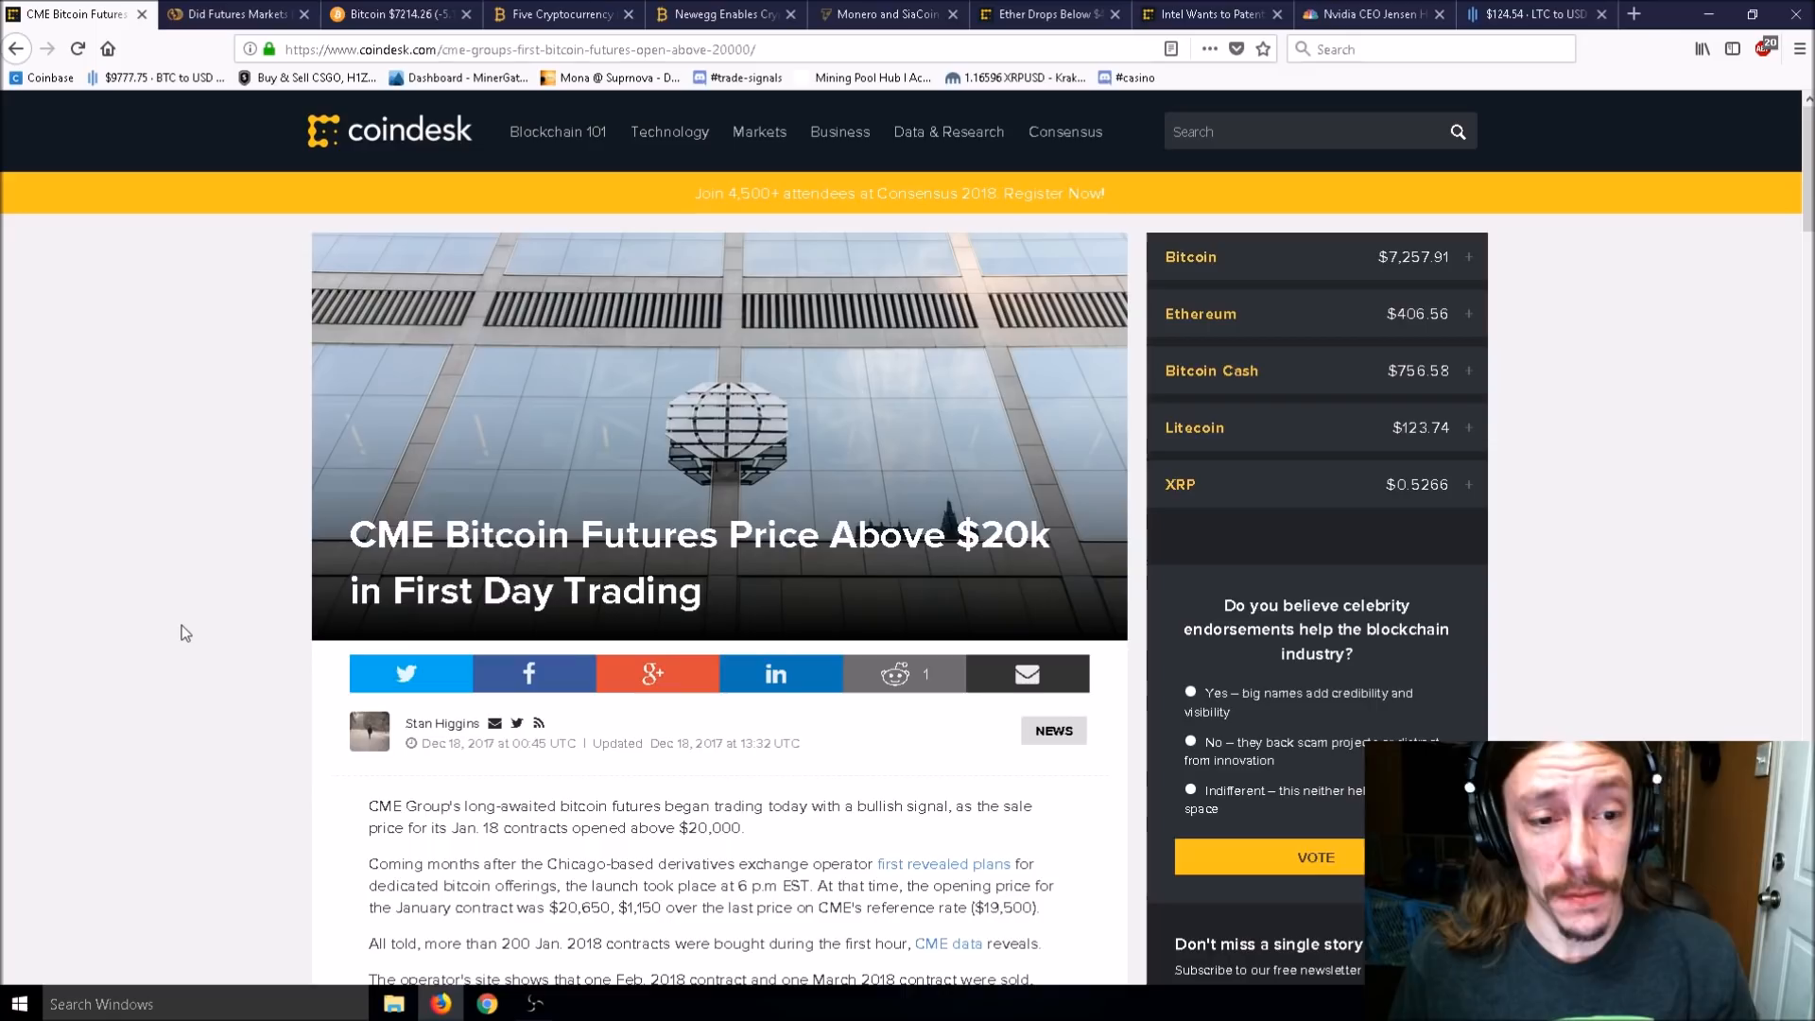
Check Bitcoin's December 17, 2017 peak of about $19,962 on CoinMarketCap, then return to CoinDesk.
scroll("down", 3)
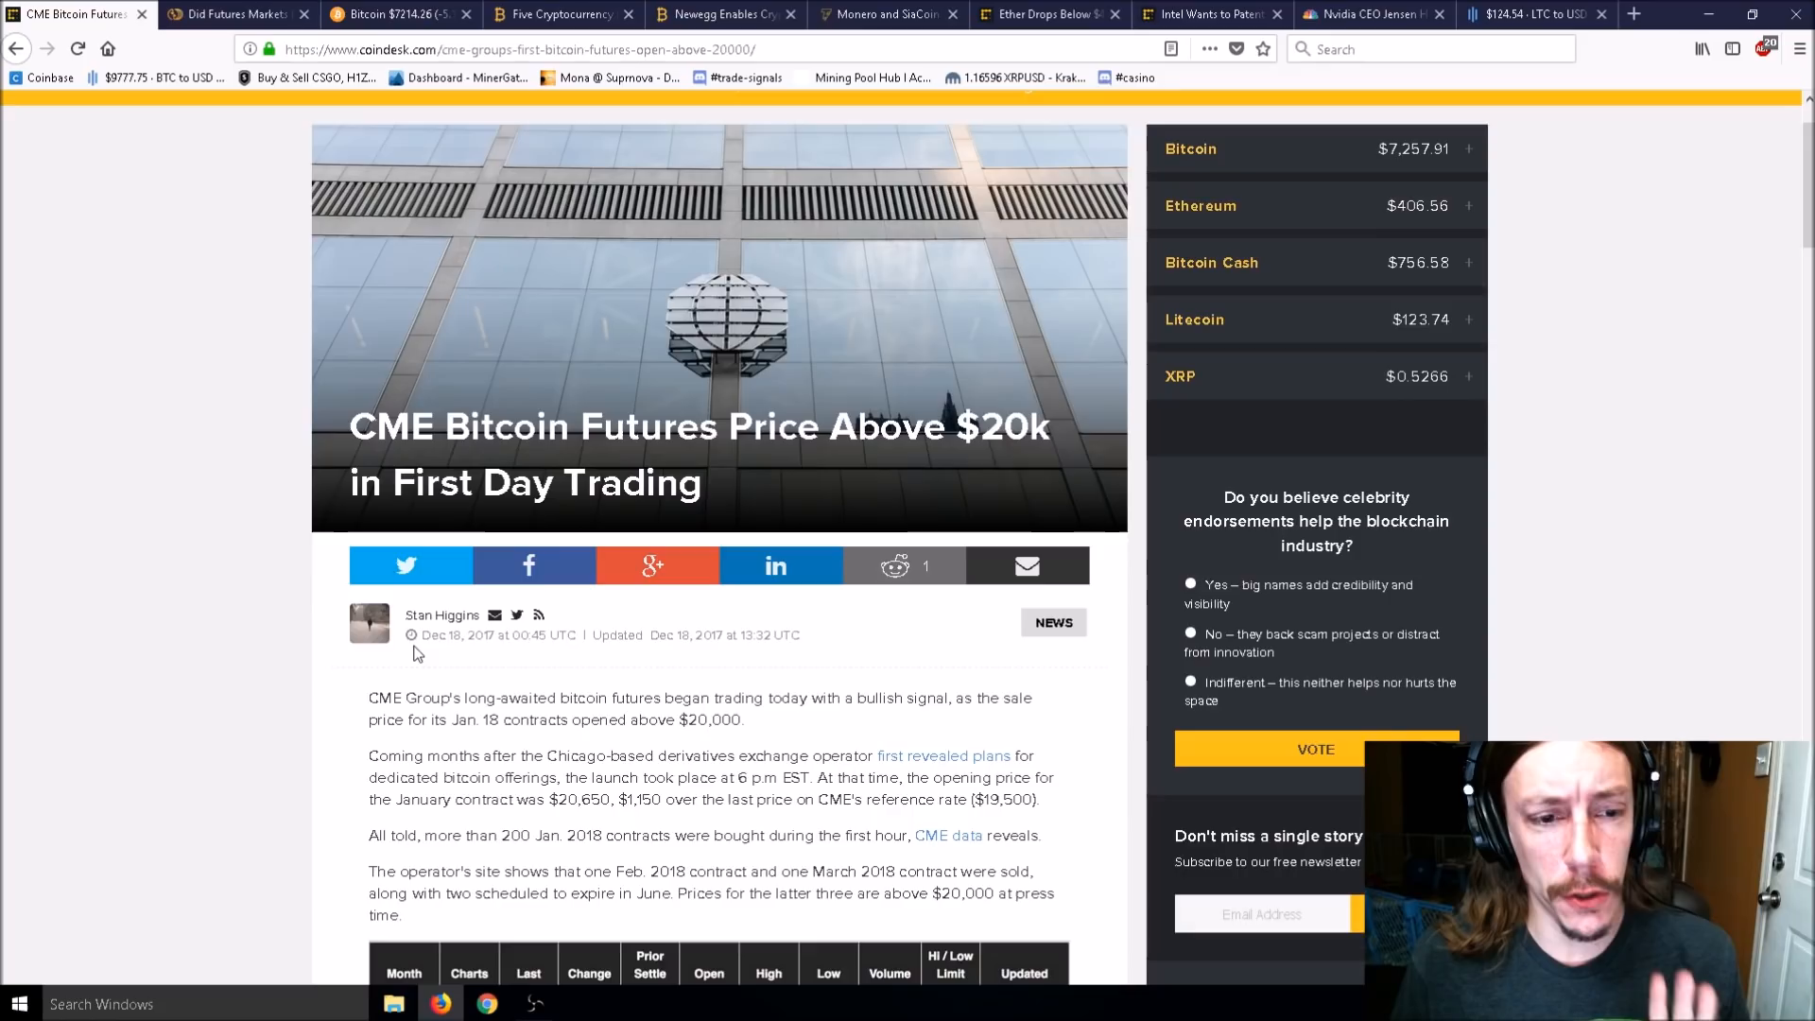
mouse_move(417, 645)
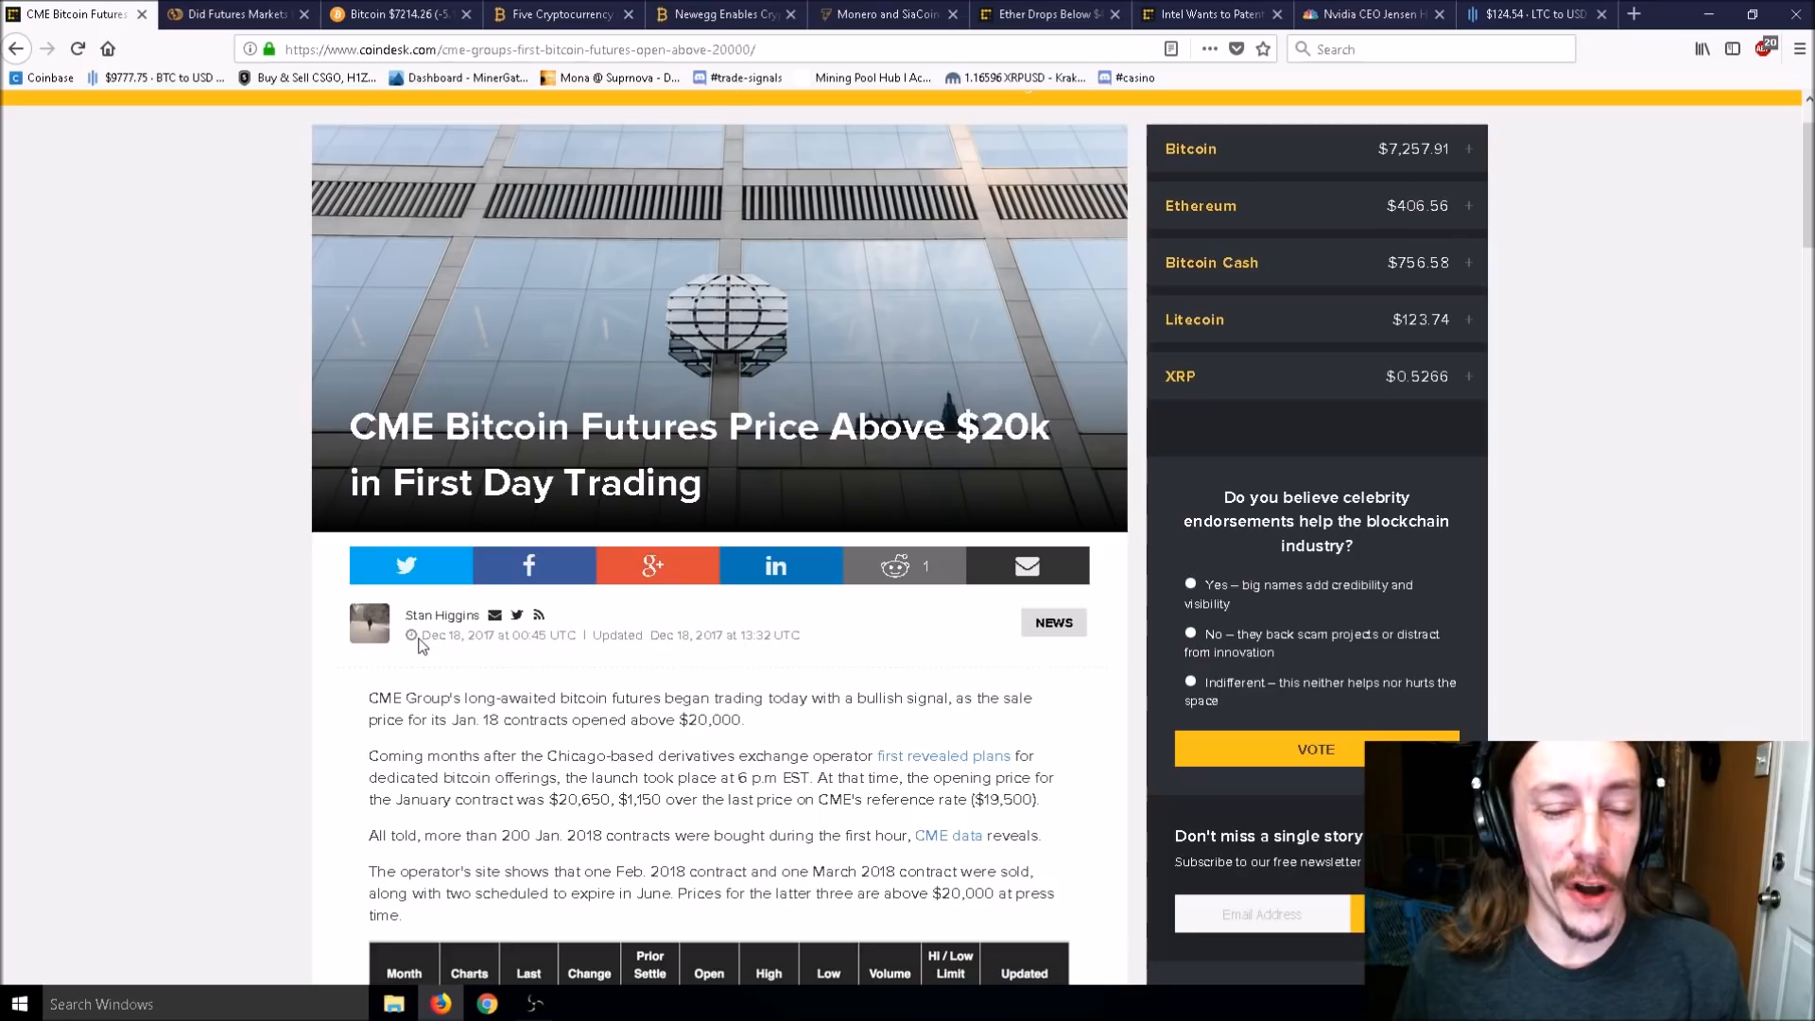
left_click(394, 15)
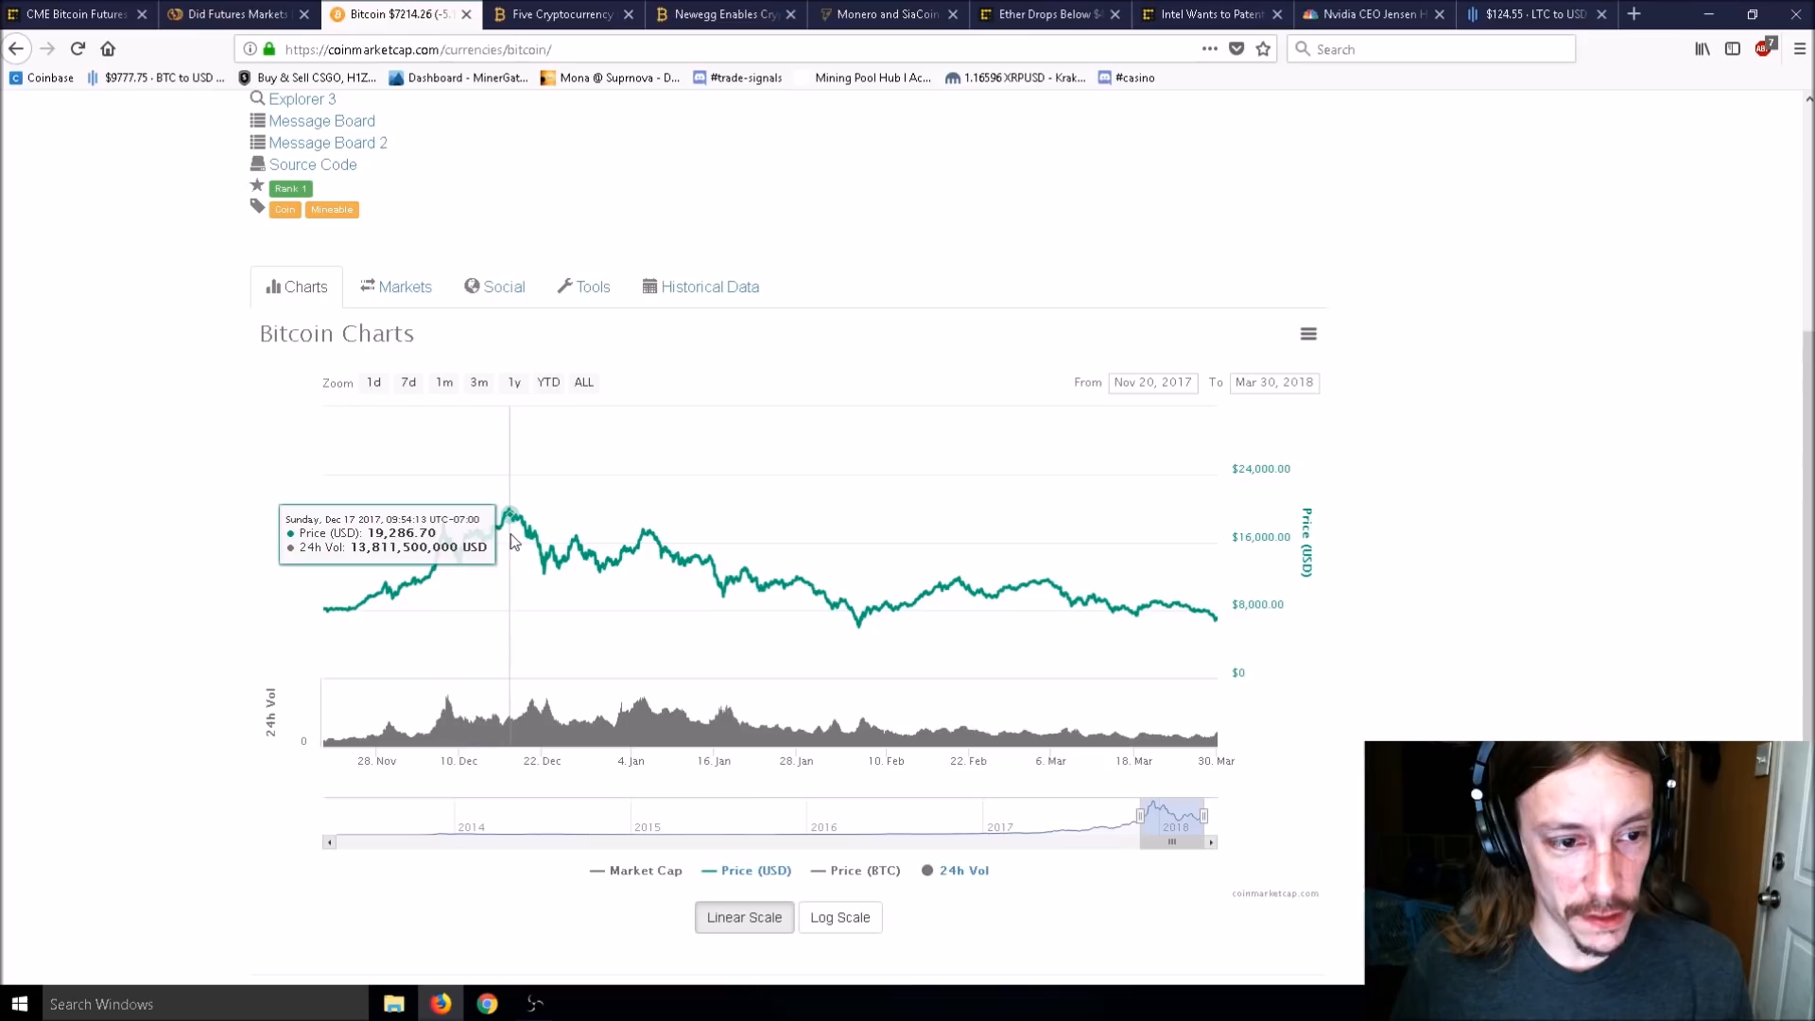
mouse_move(506, 509)
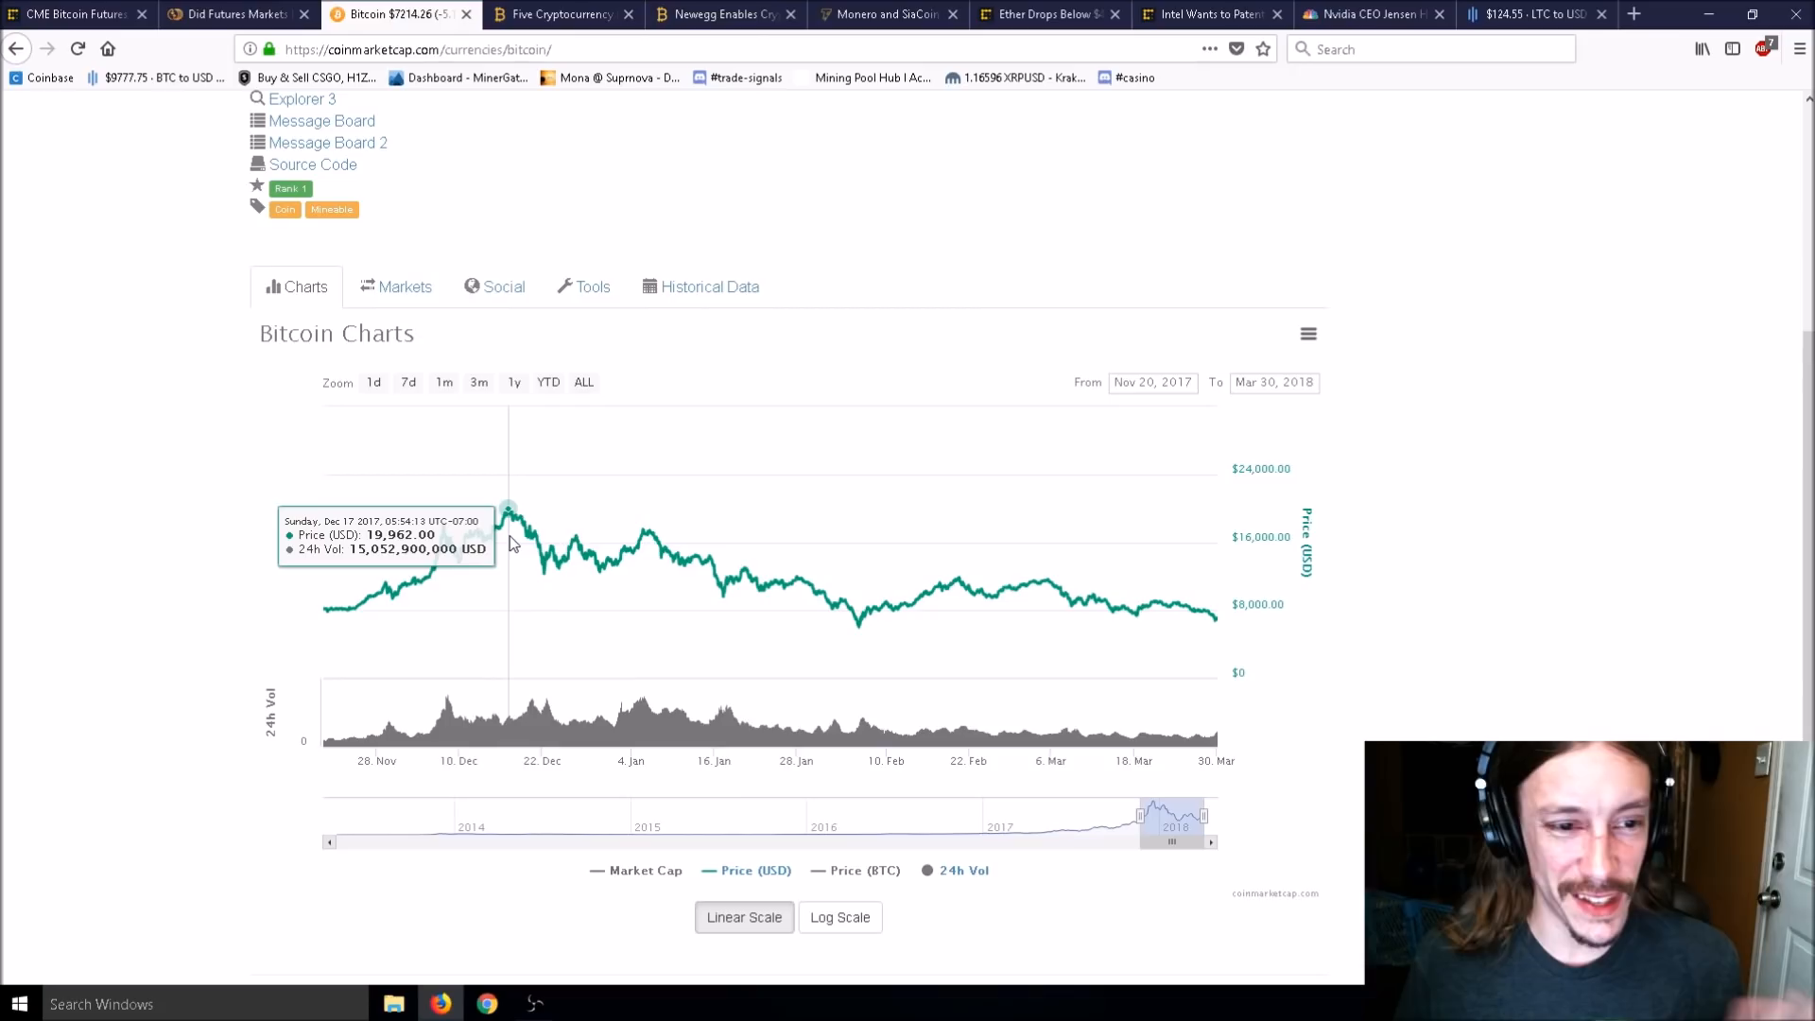
left_click(69, 14)
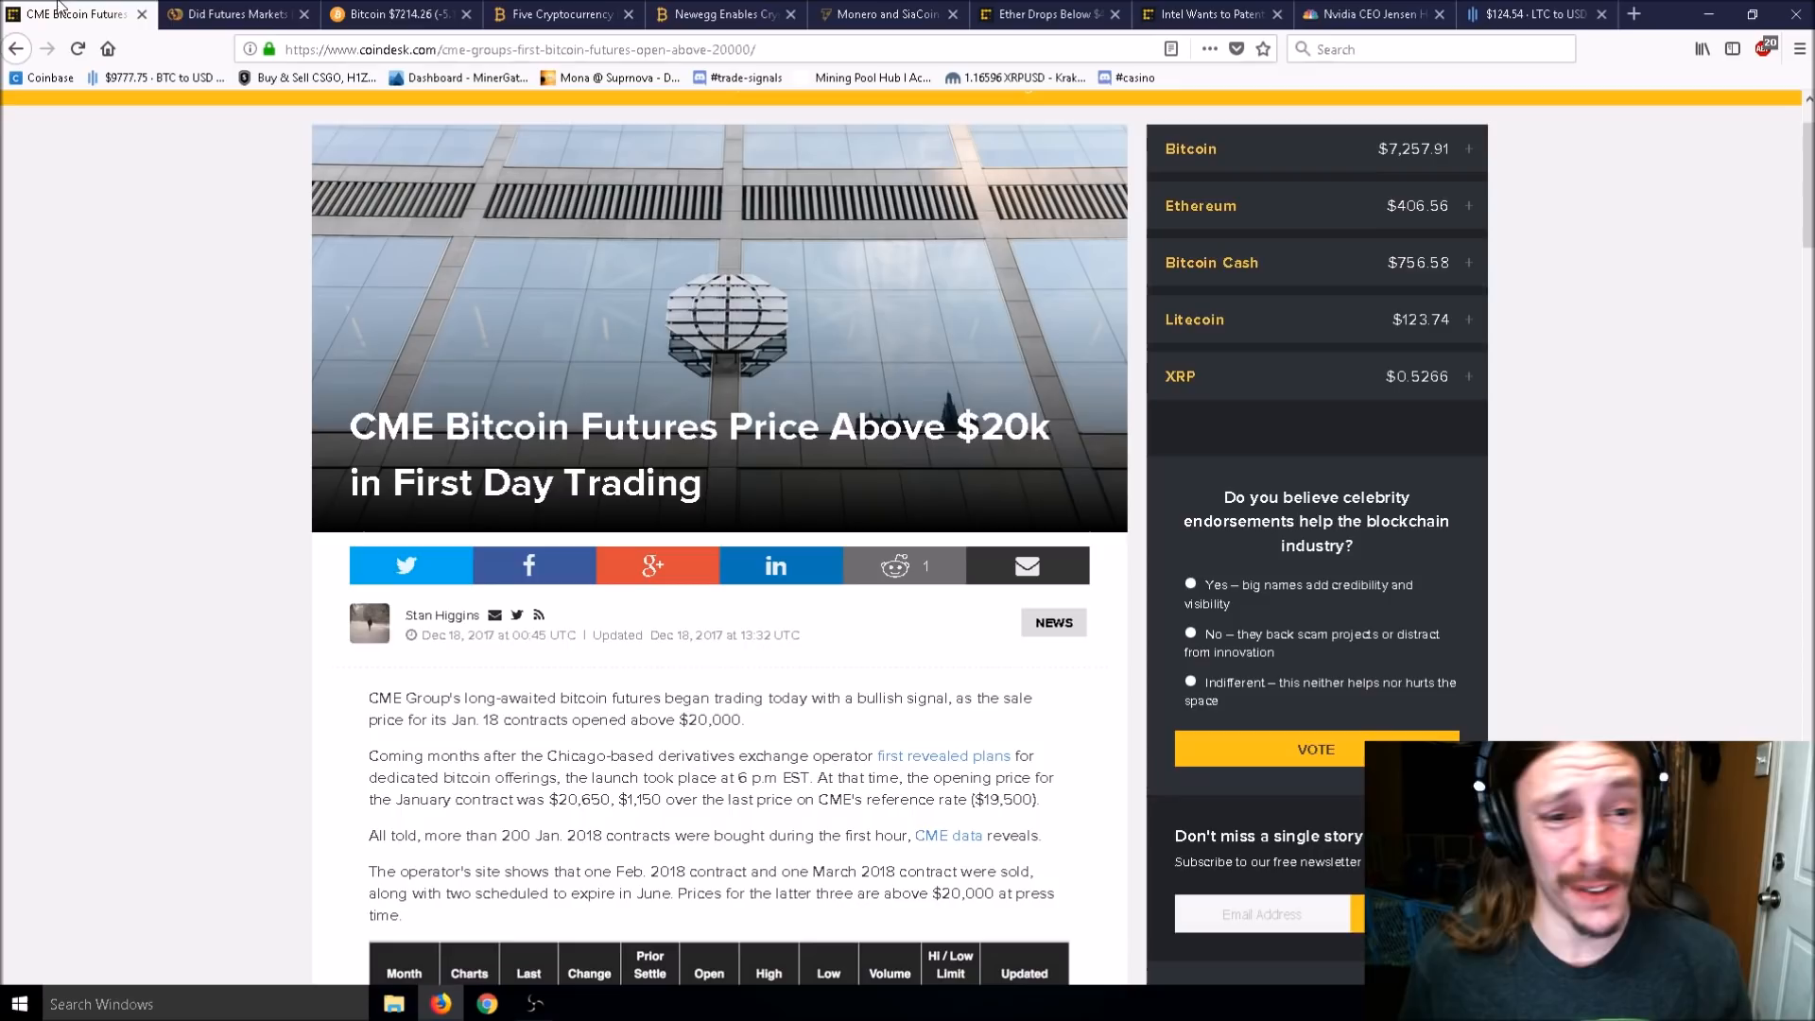
Scroll the CoinDesk article to the CME futures table showing January 2018 contracts at 19,555.
scroll("down", 3)
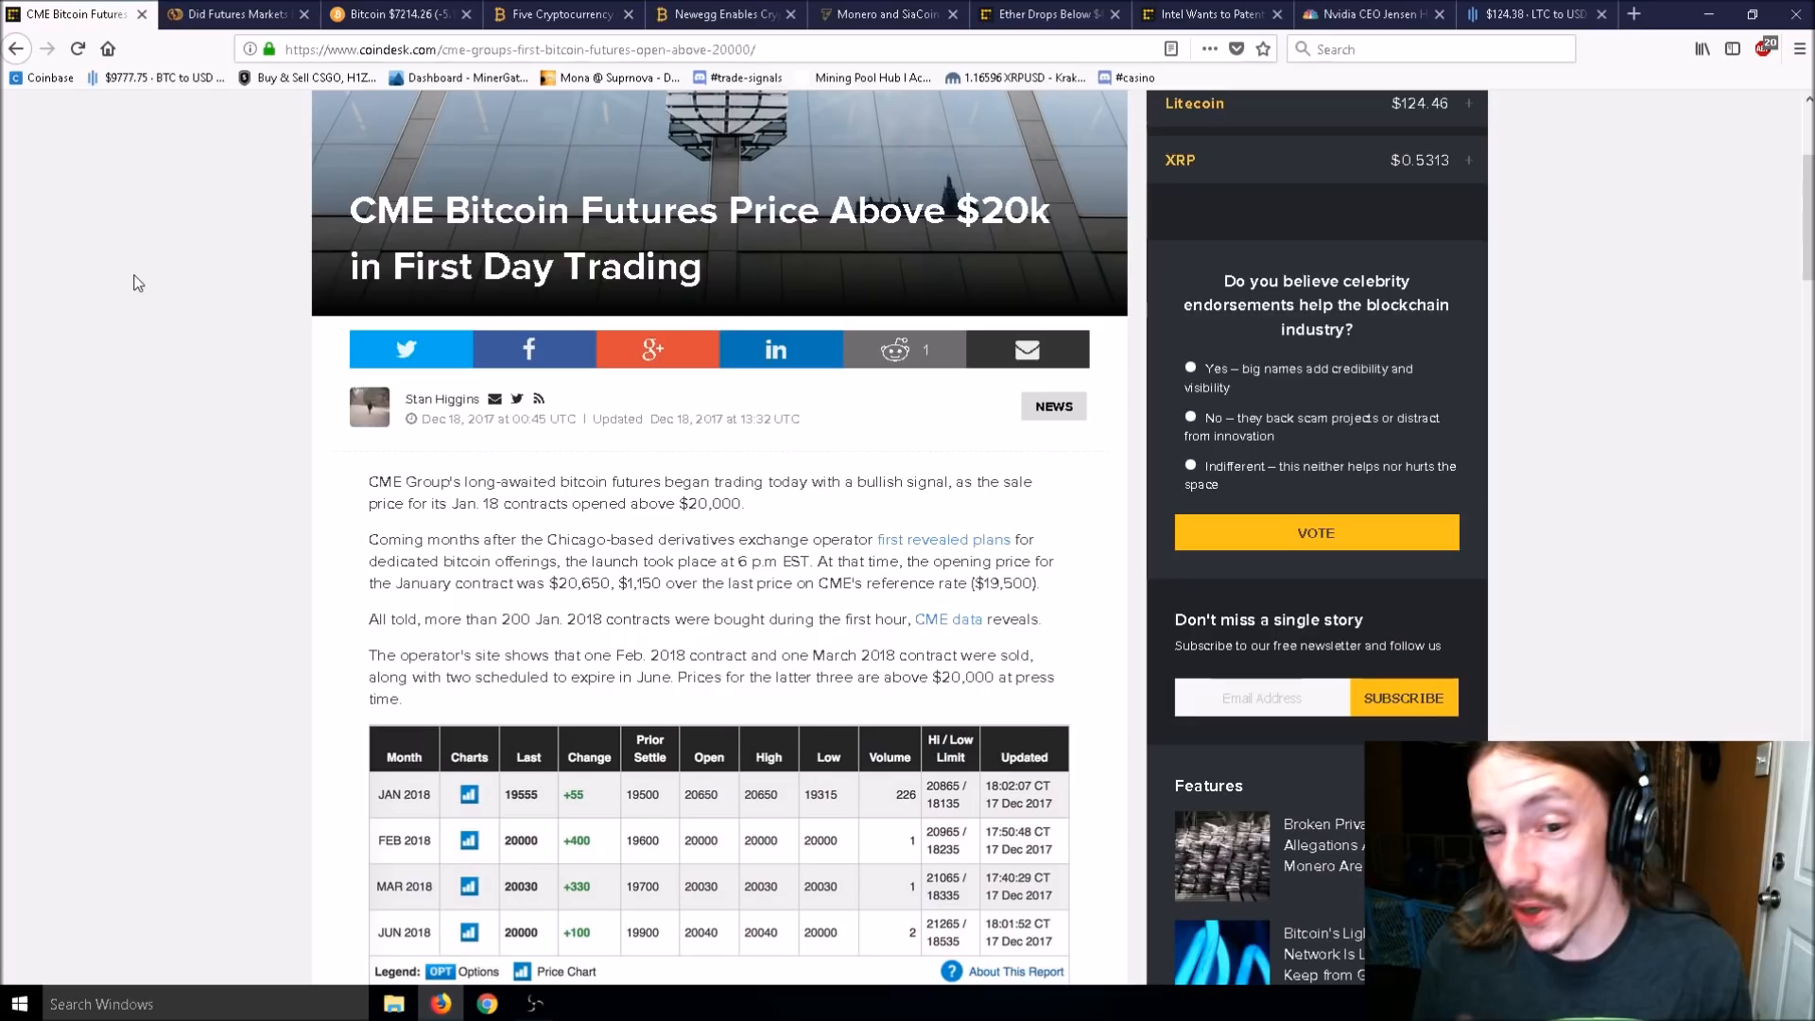
mouse_move(143, 21)
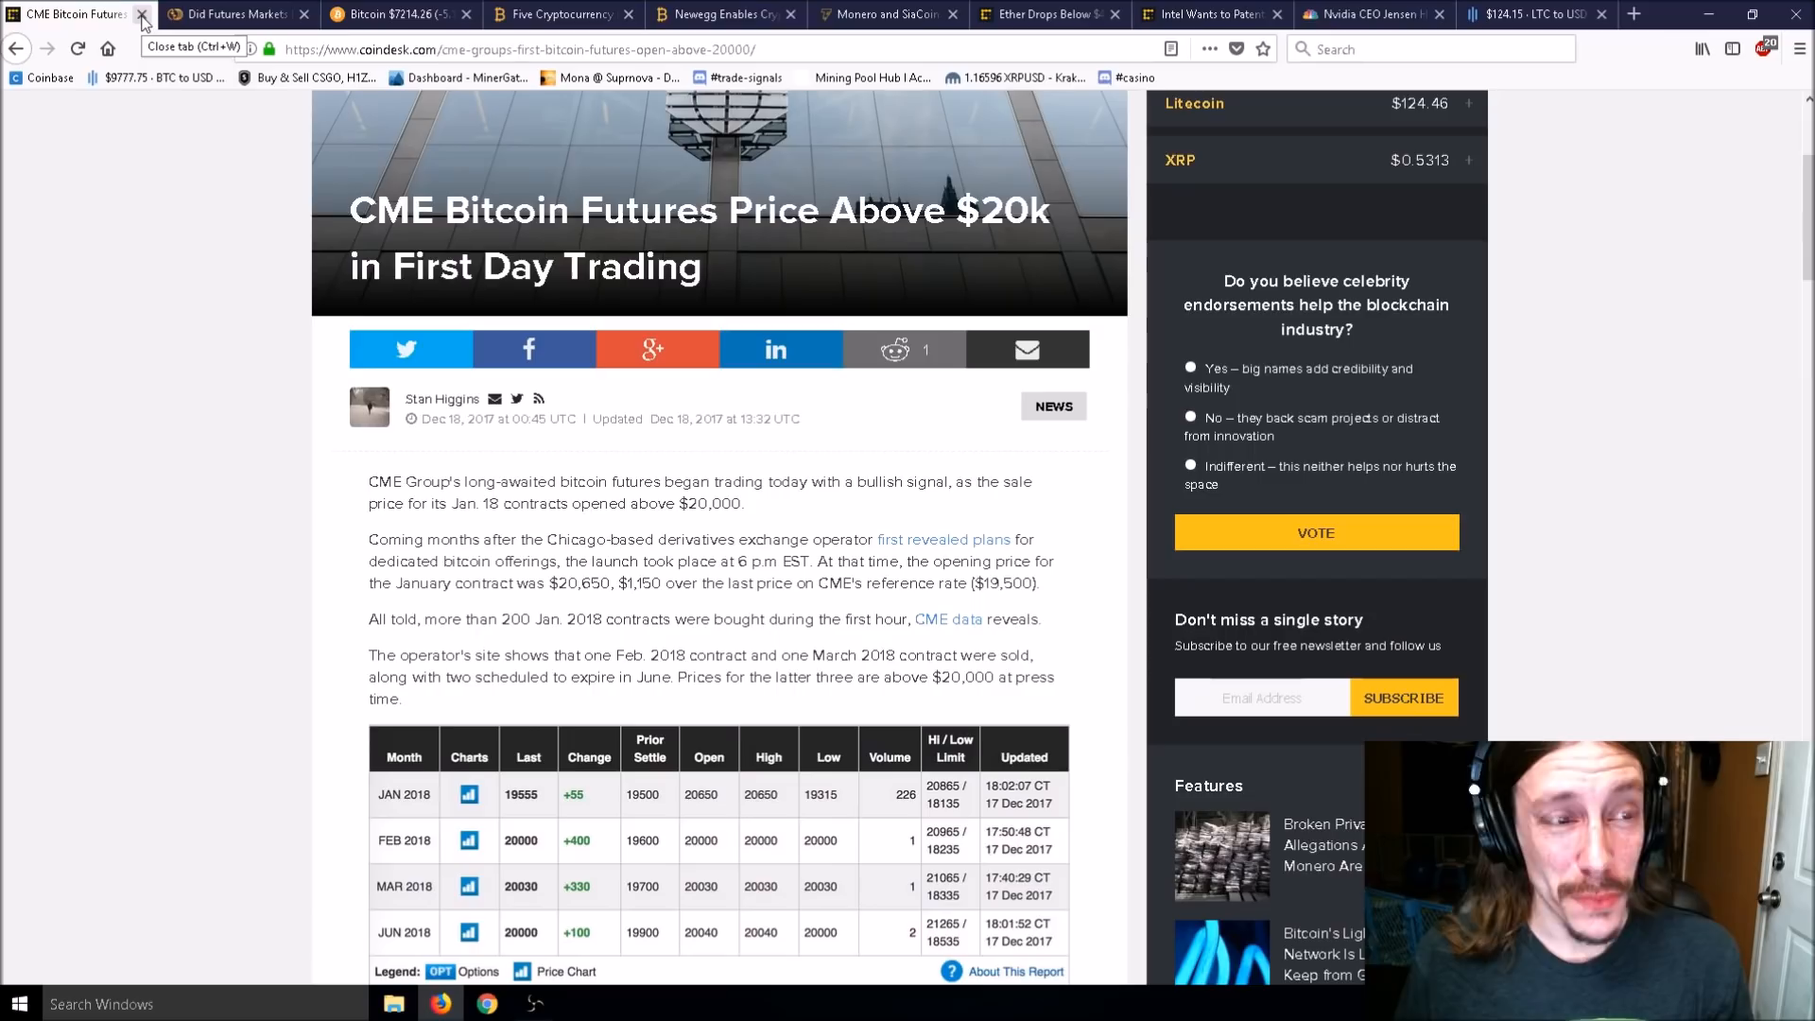
scroll("down", 3)
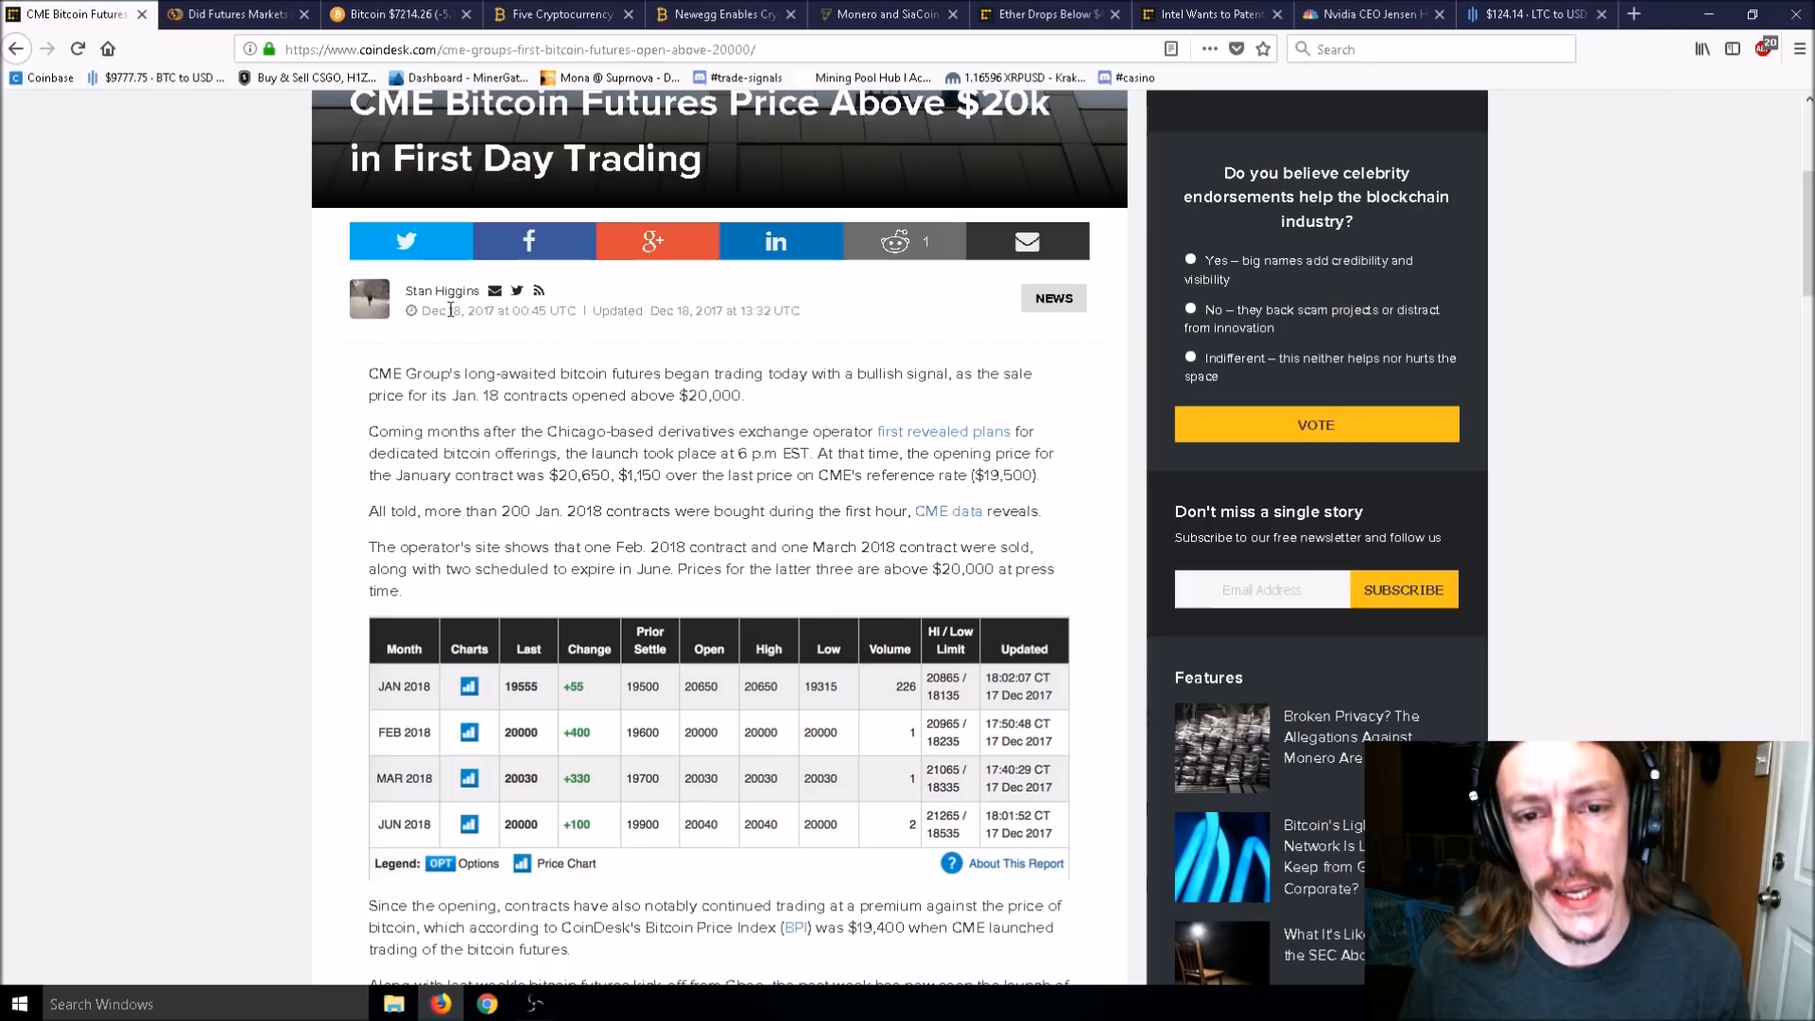
Close the CoinDesk tab, scroll up, and switch to CoinMarketCap's Bitcoin chart.
left_click(232, 14)
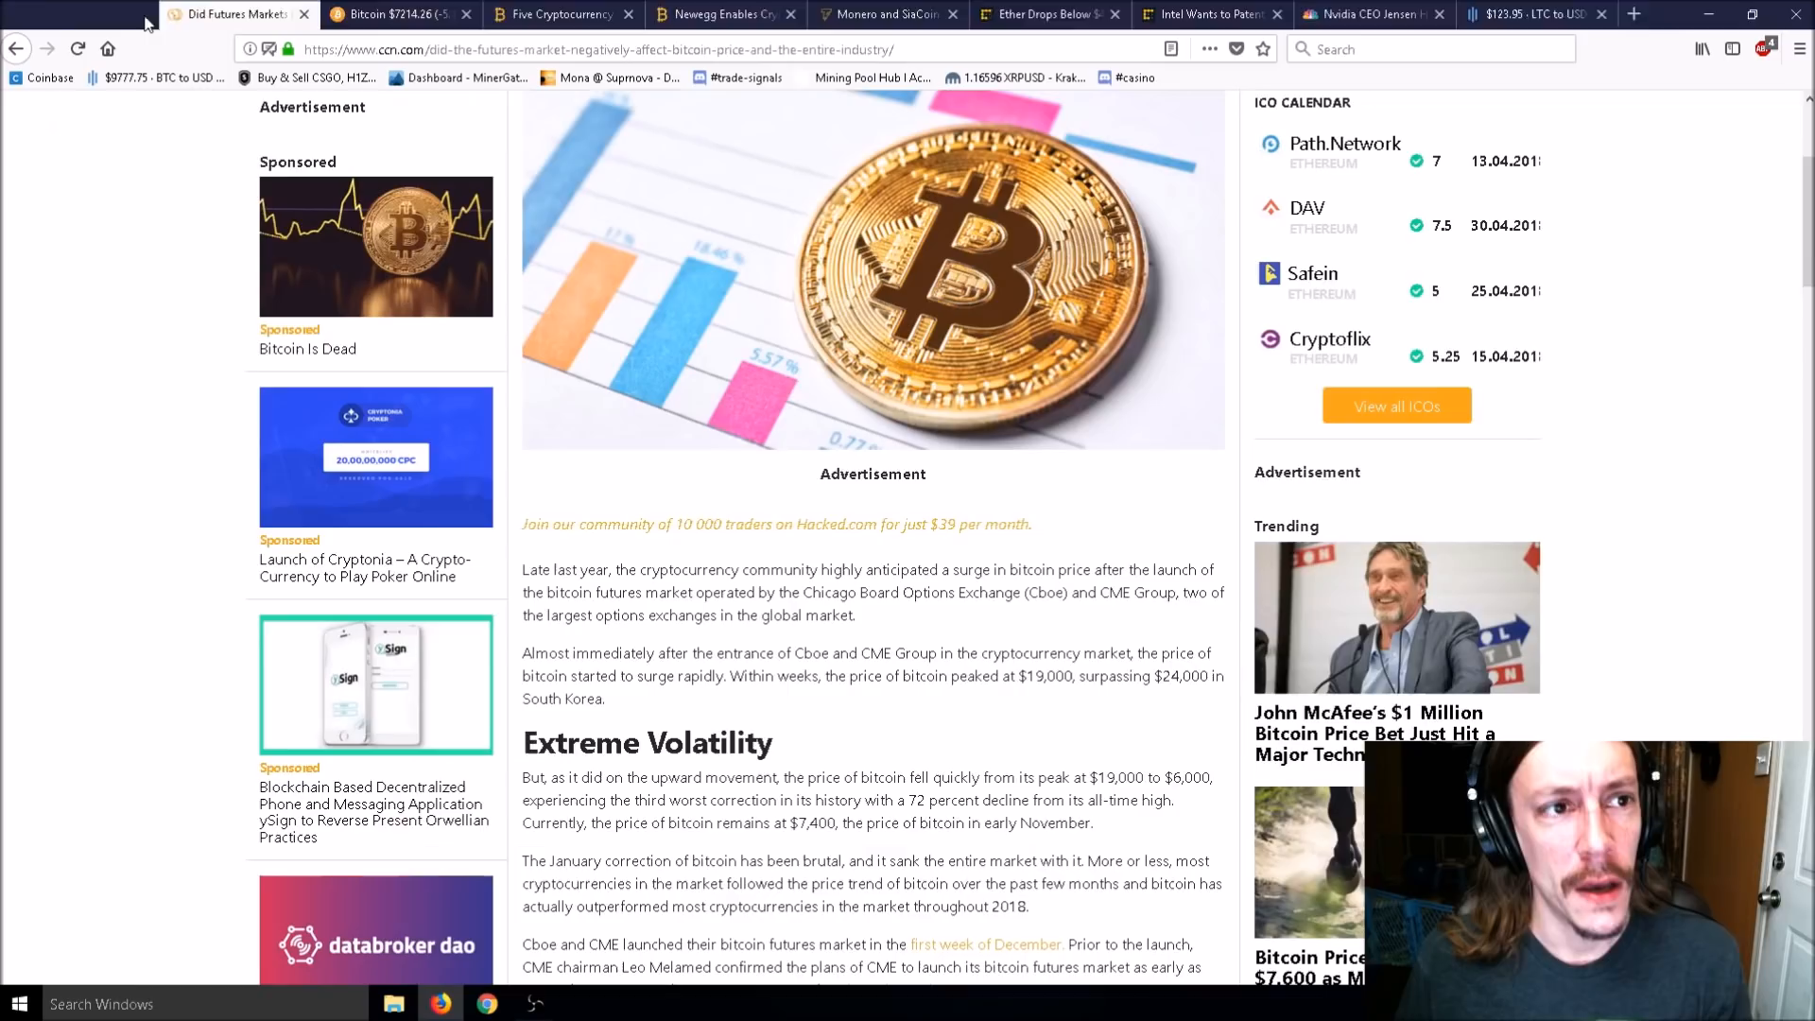
scroll("up", 3)
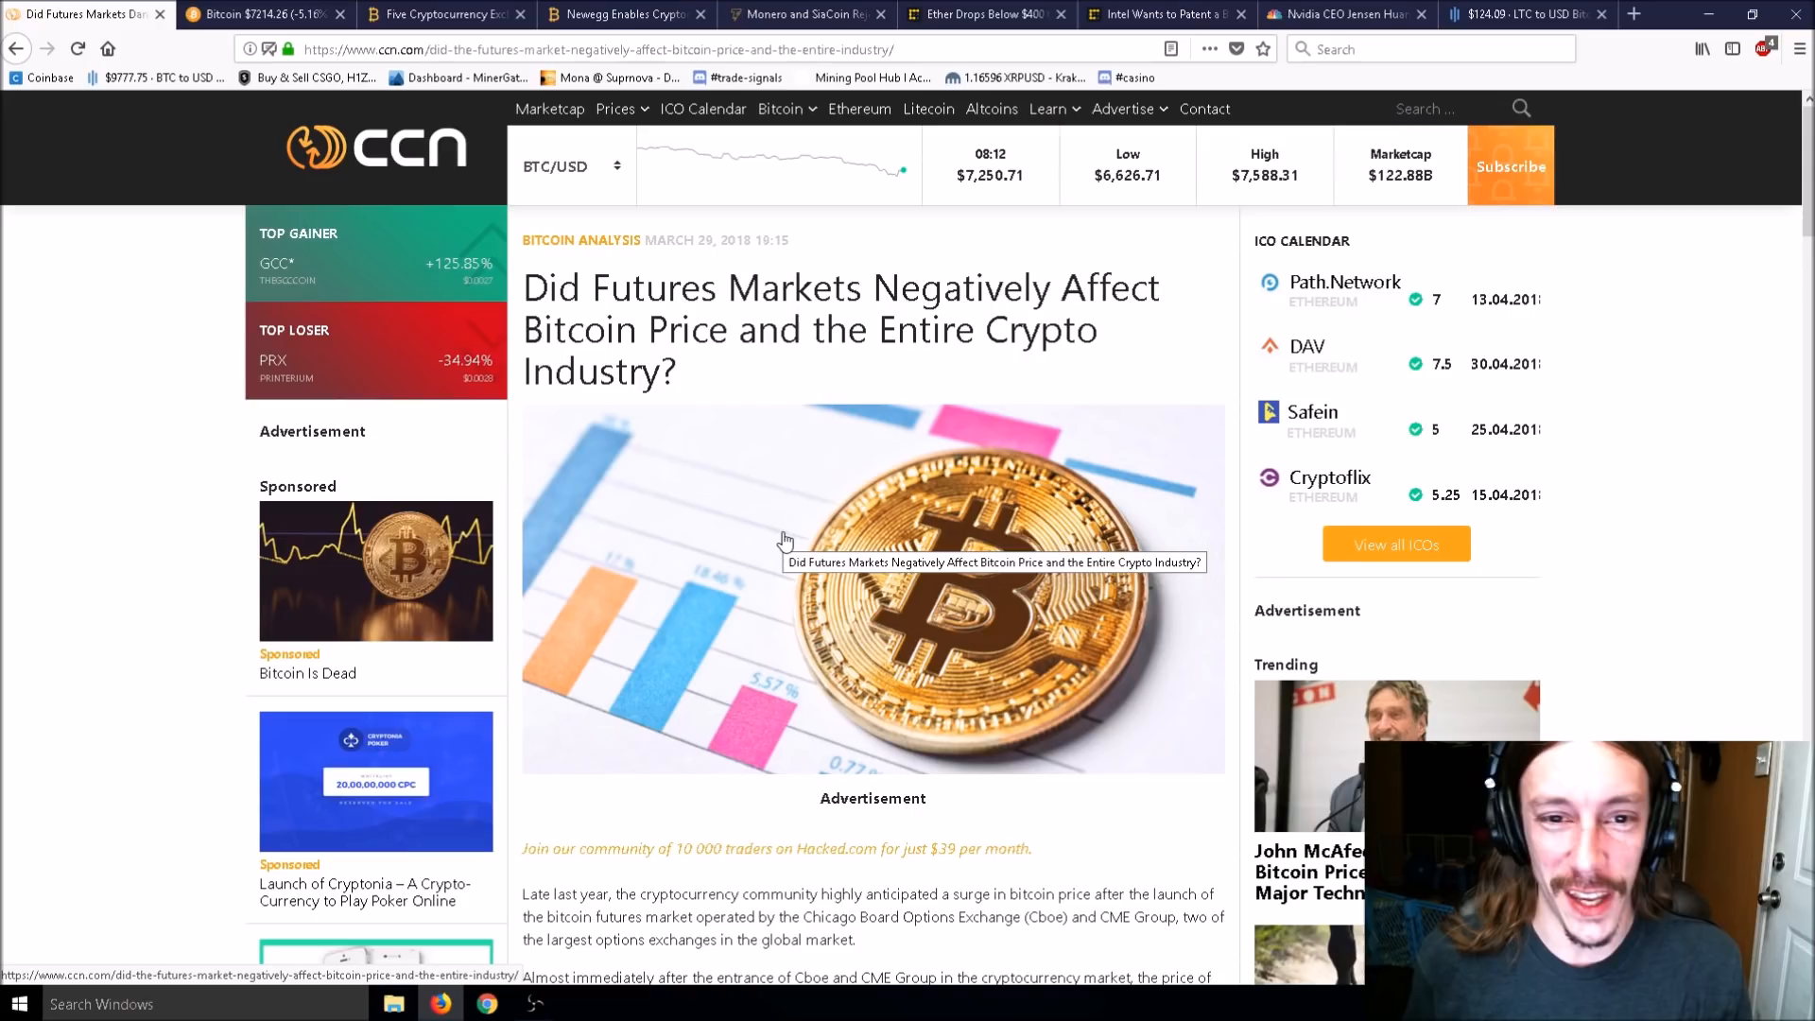
left_click(267, 14)
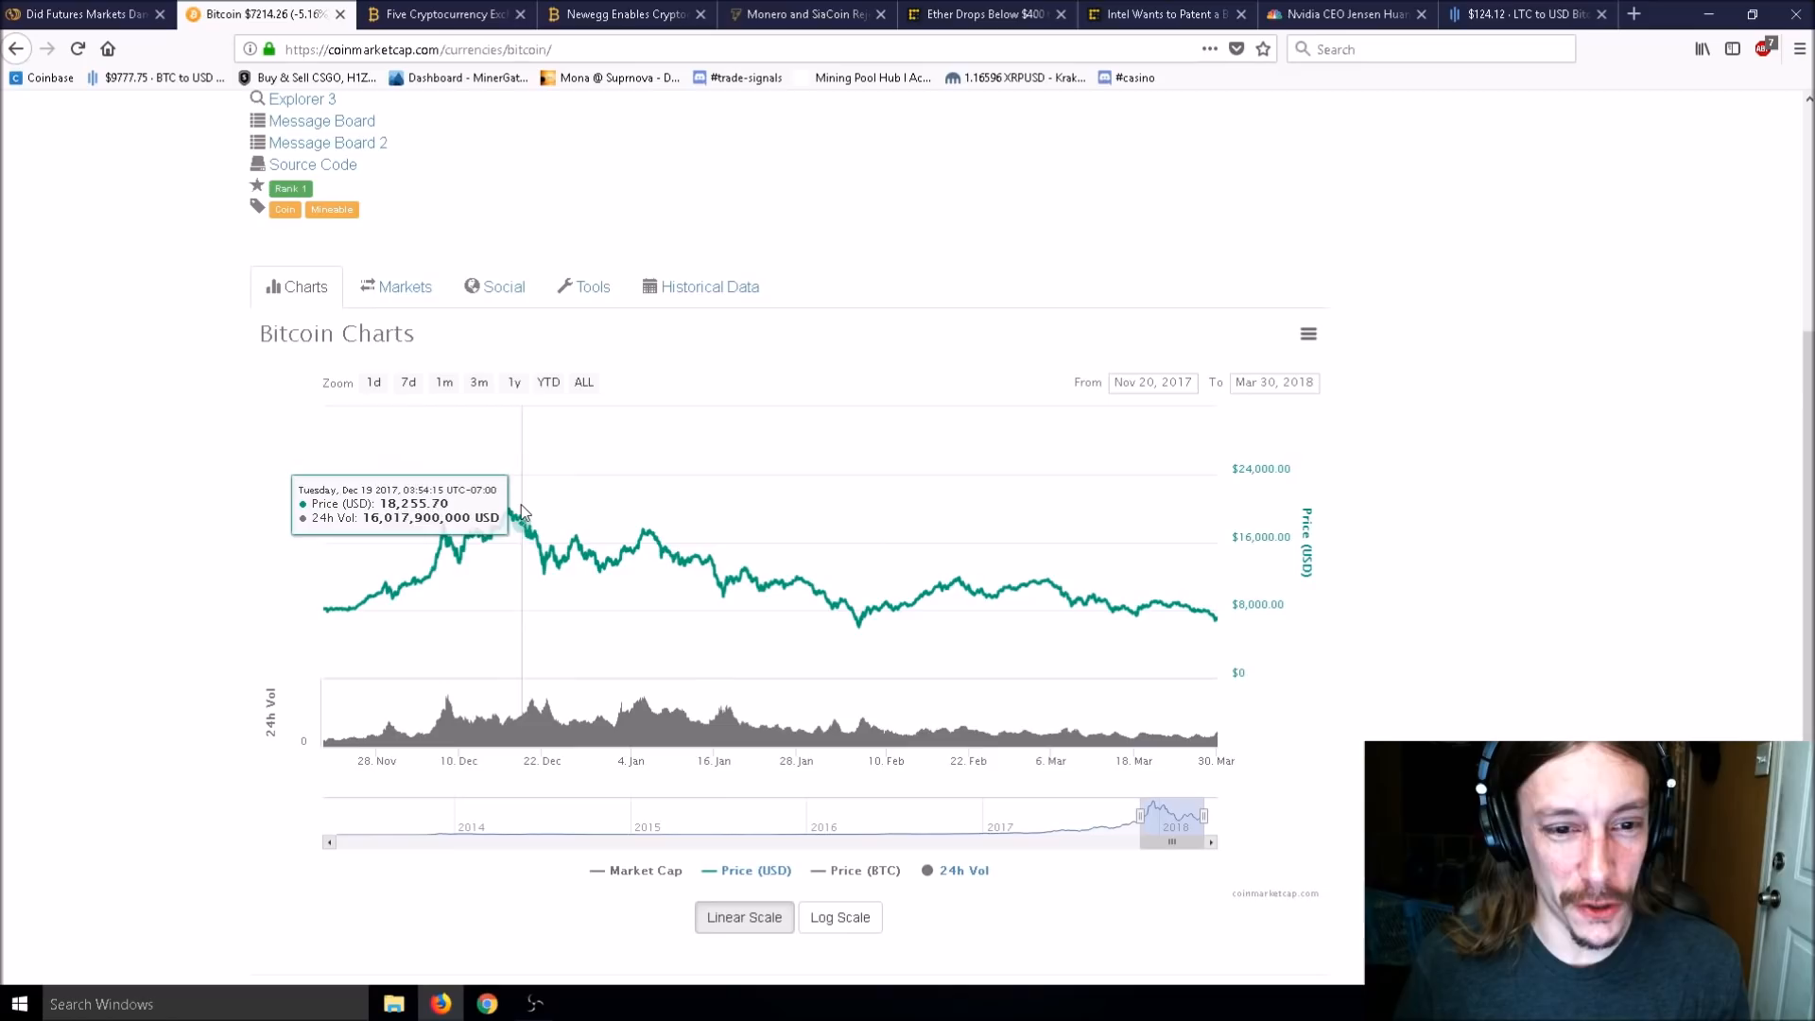
mouse_move(507, 512)
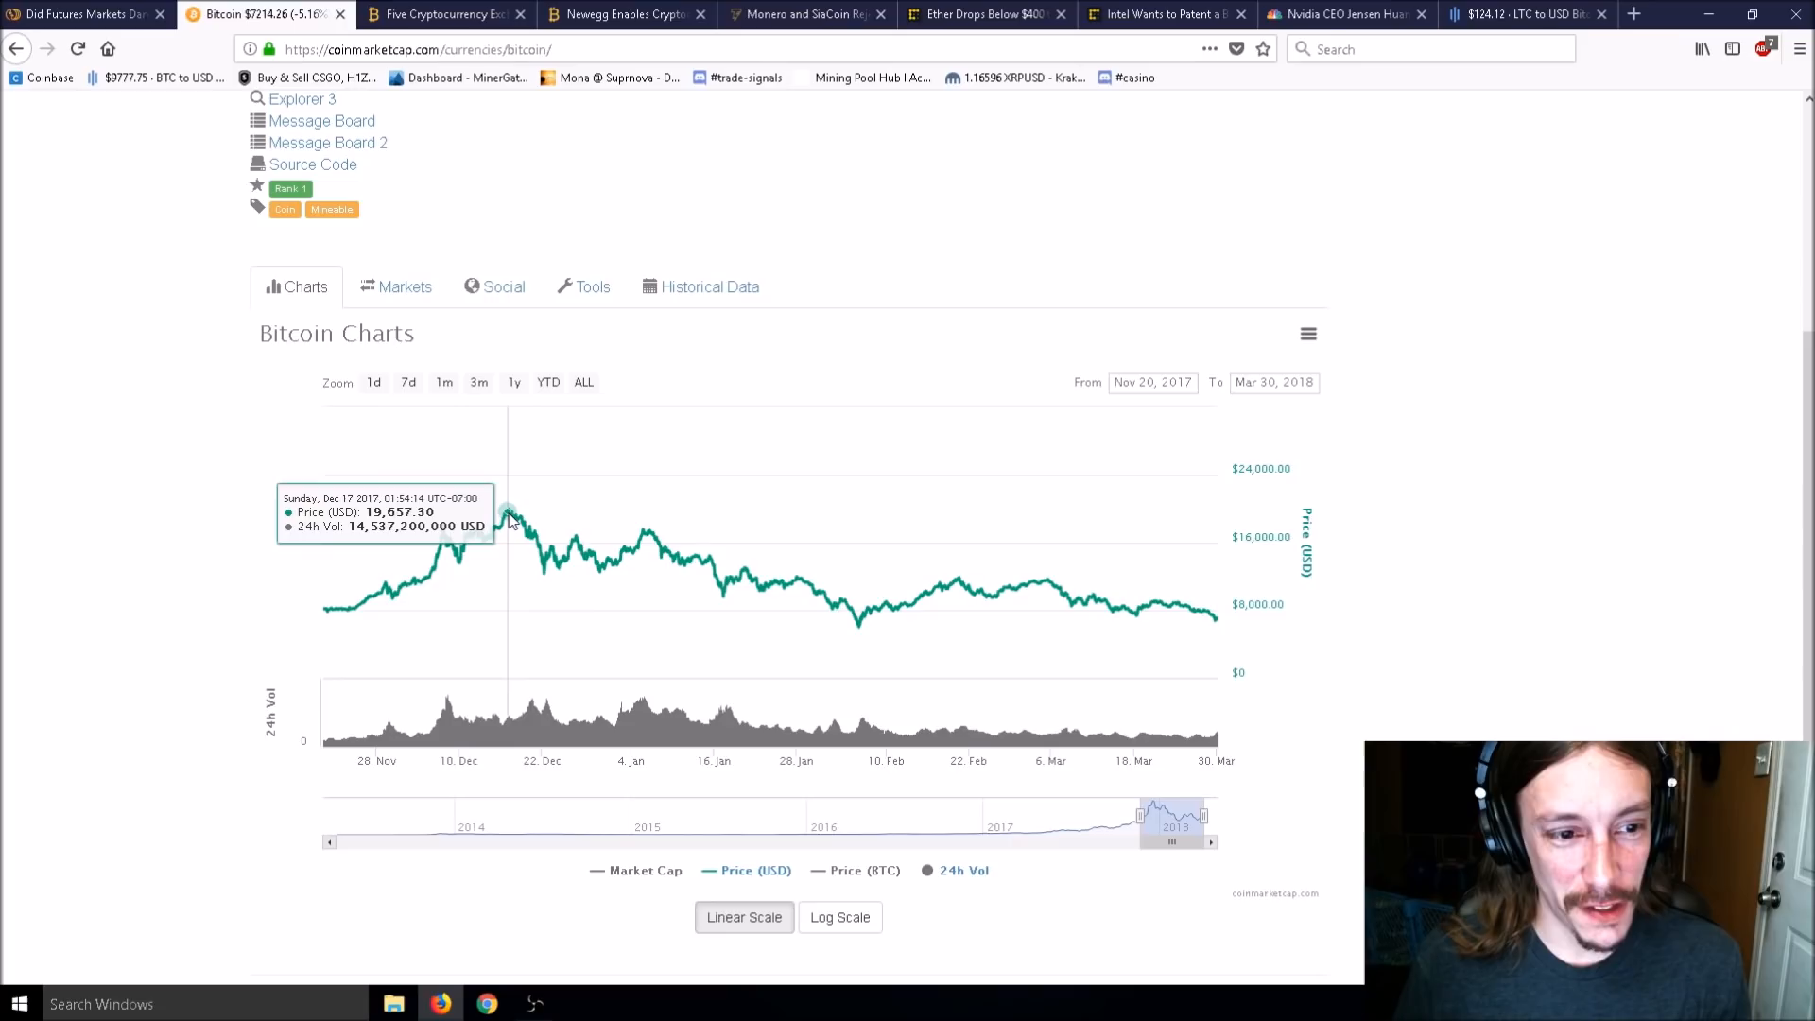
mouse_move(505, 512)
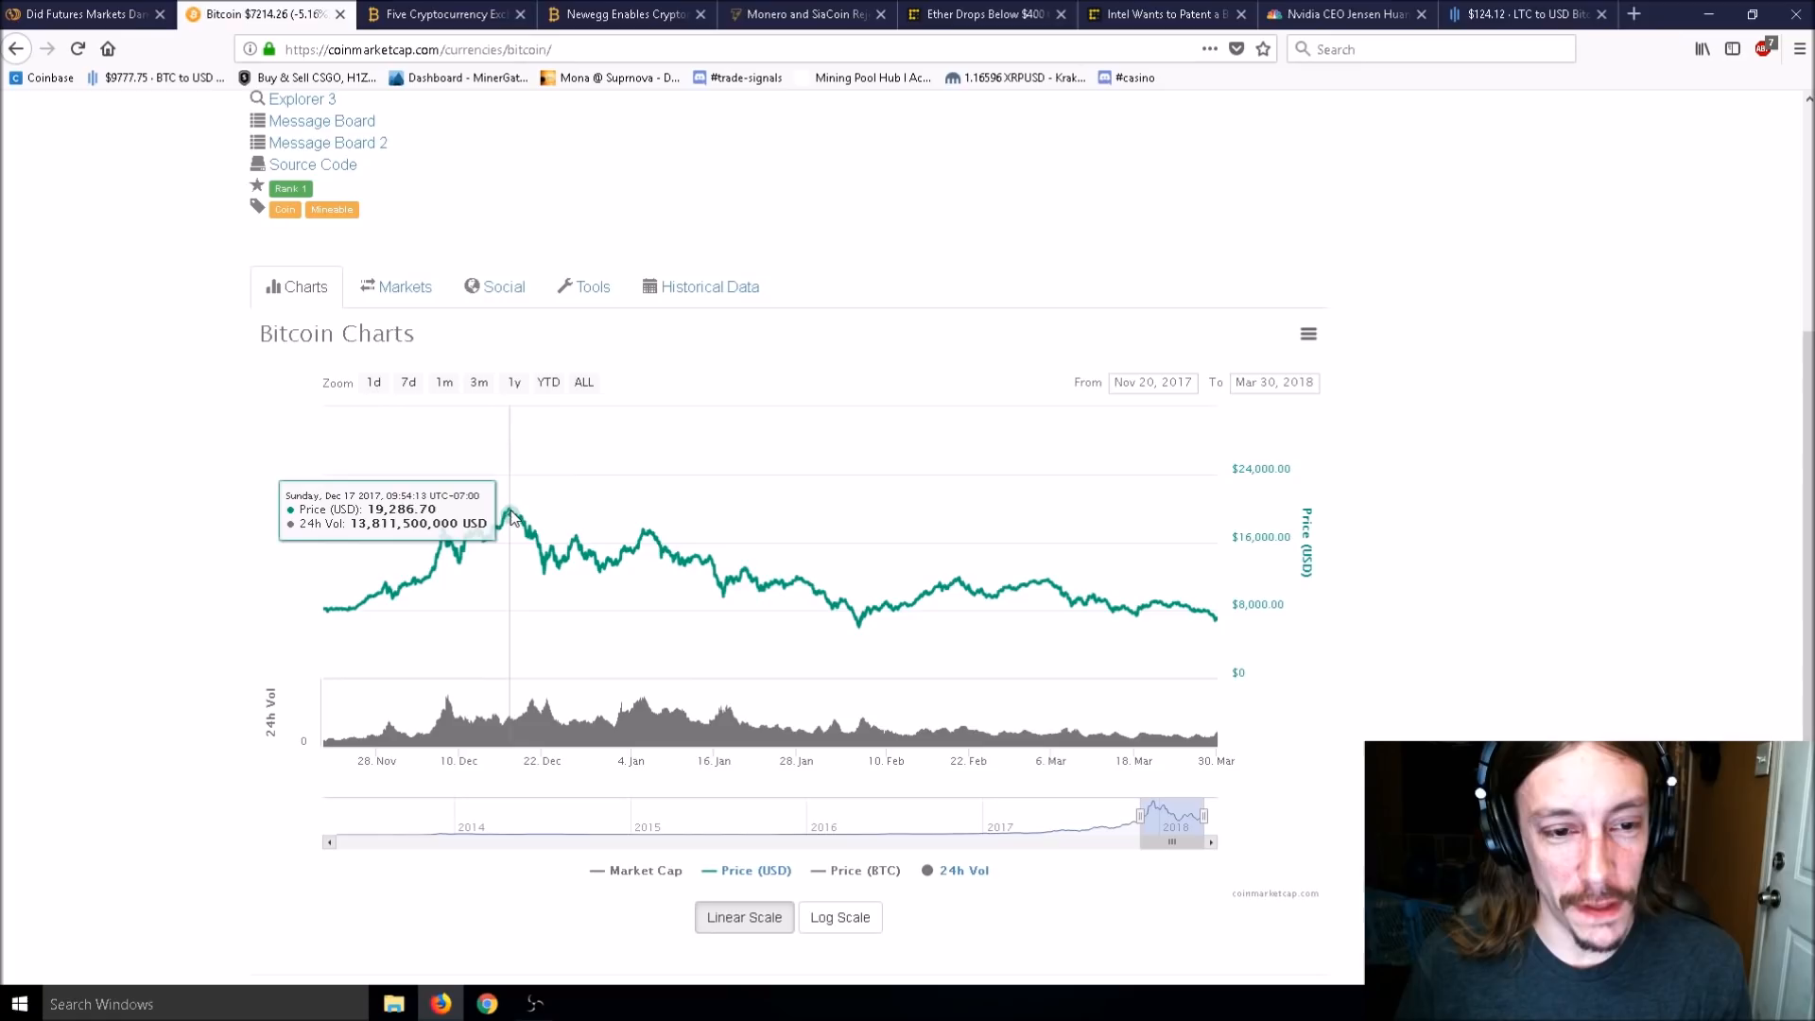
mouse_move(1212, 620)
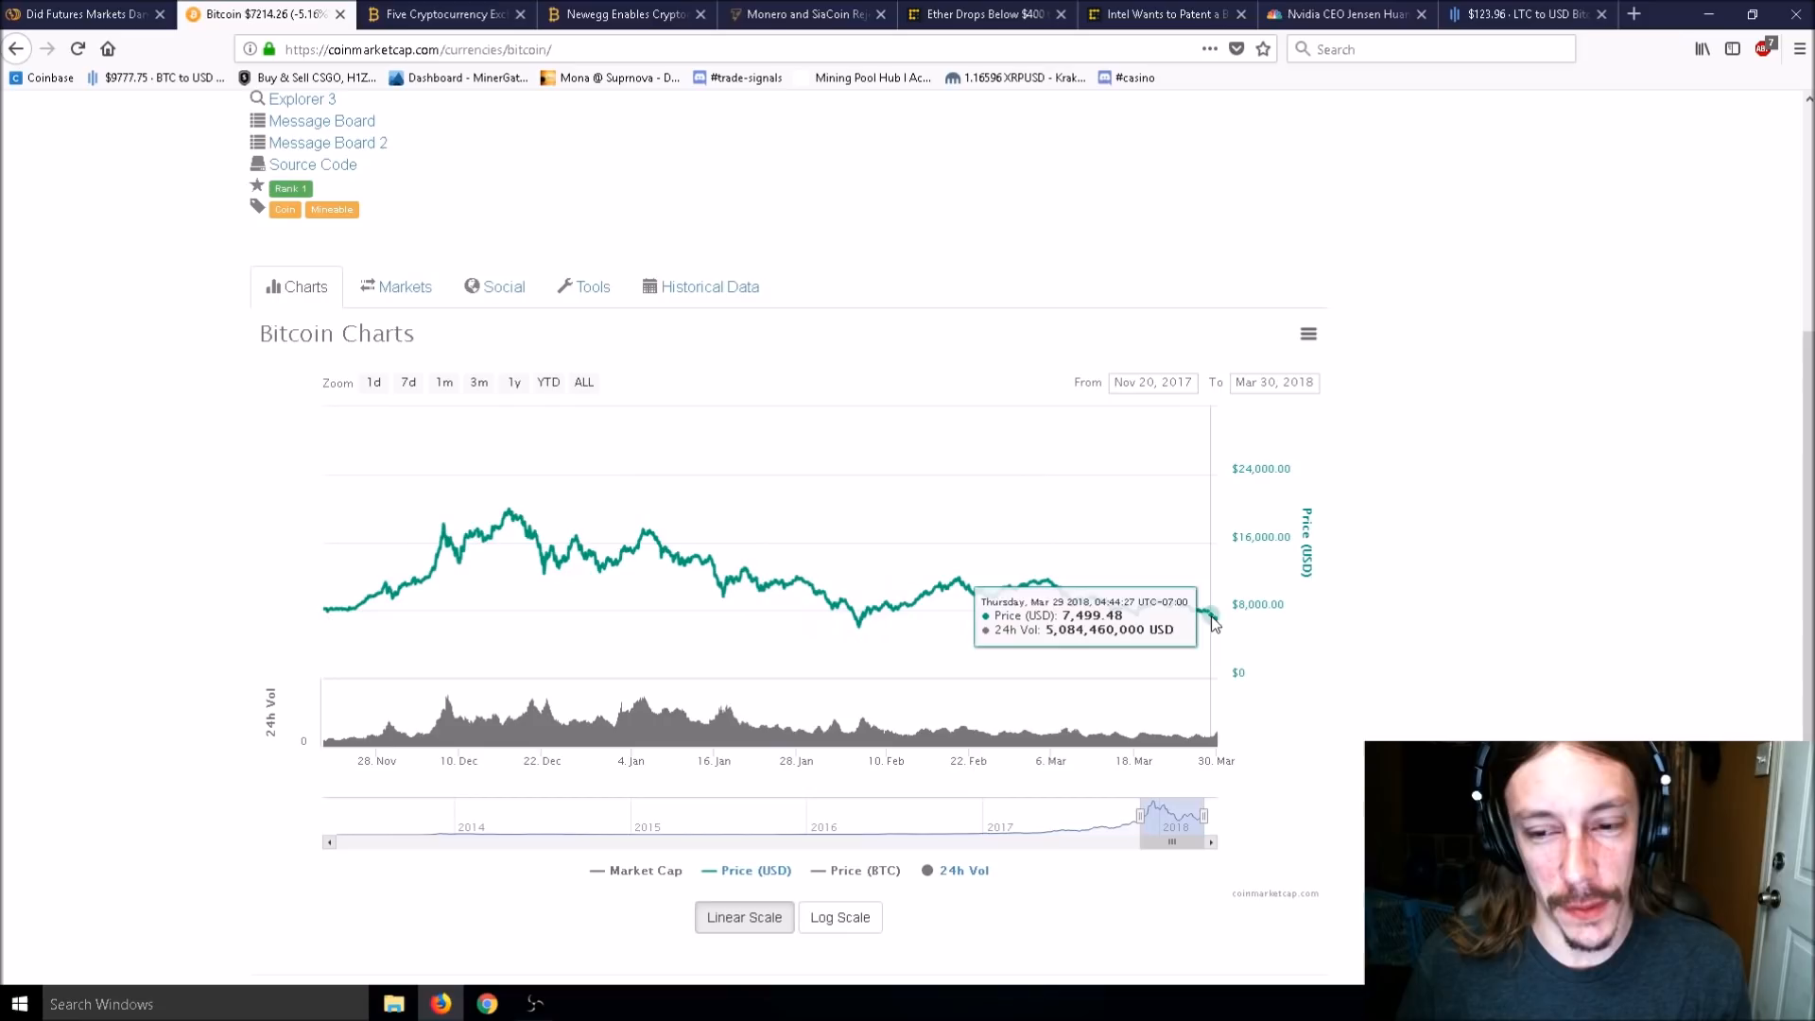
mouse_move(165, 174)
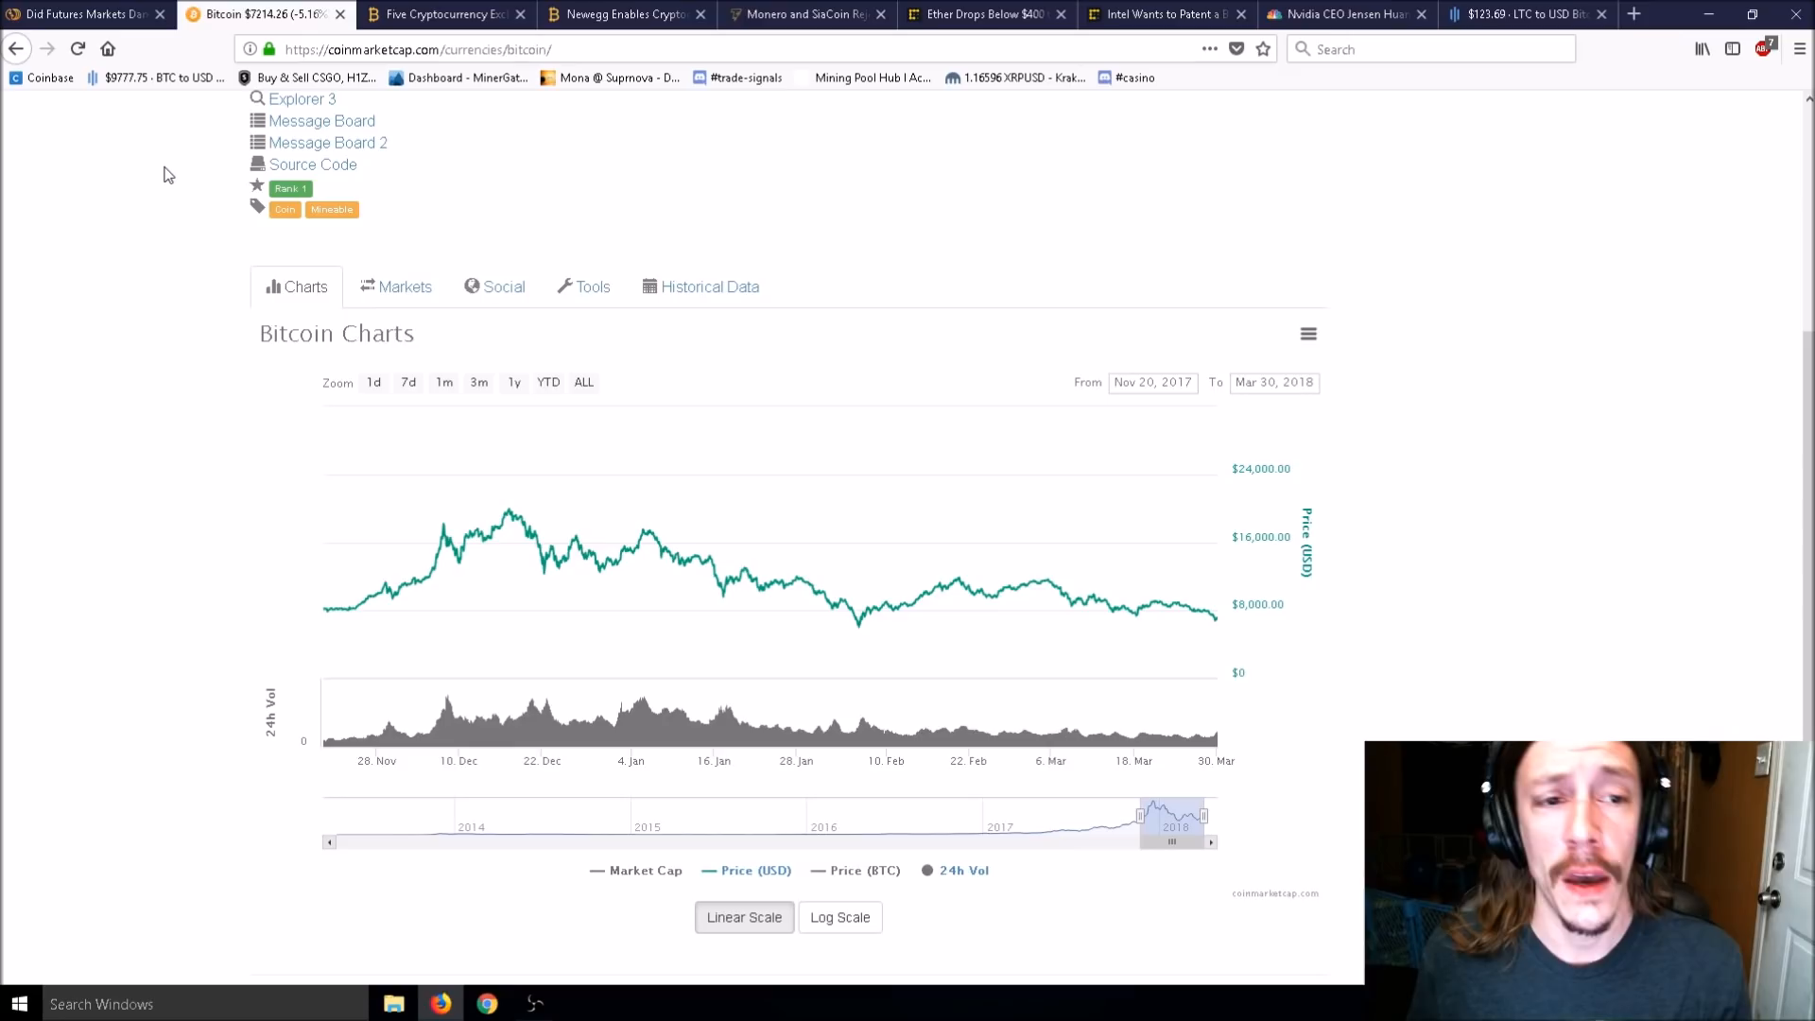
Return to the CCN futures article after reading about $7,499 on March 29, 2018.
left_click(81, 14)
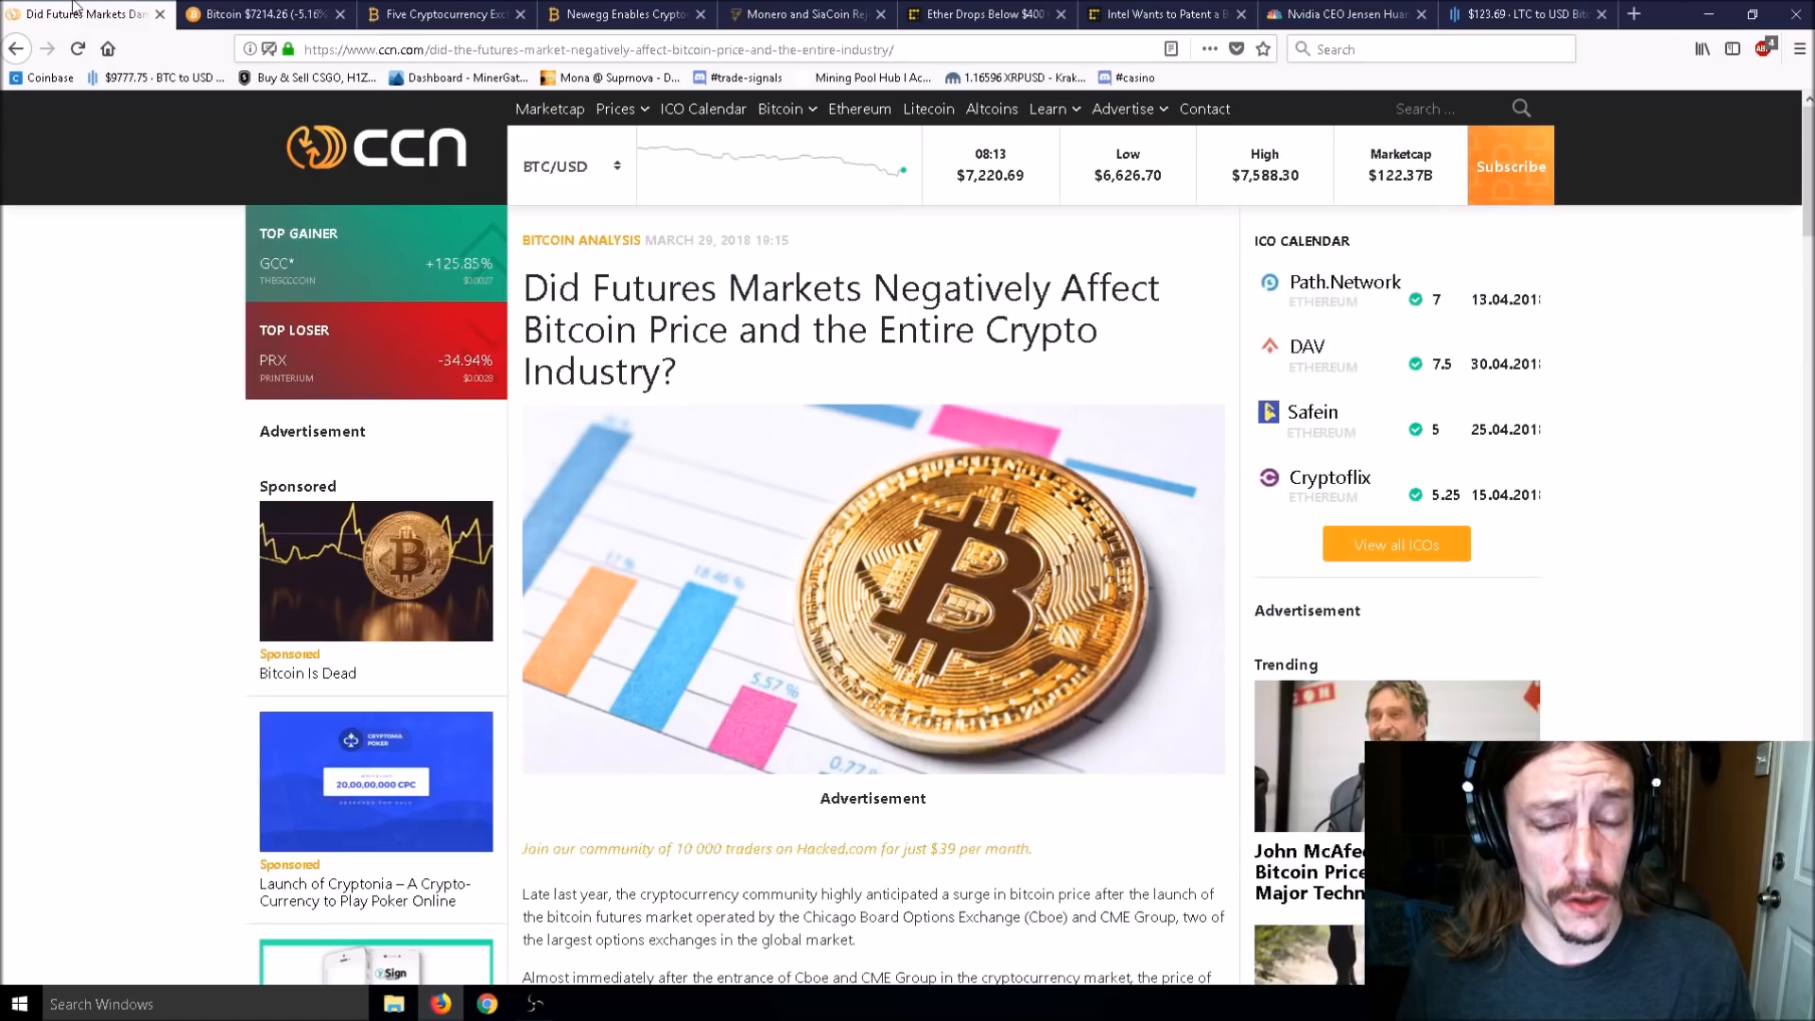
left_click(254, 14)
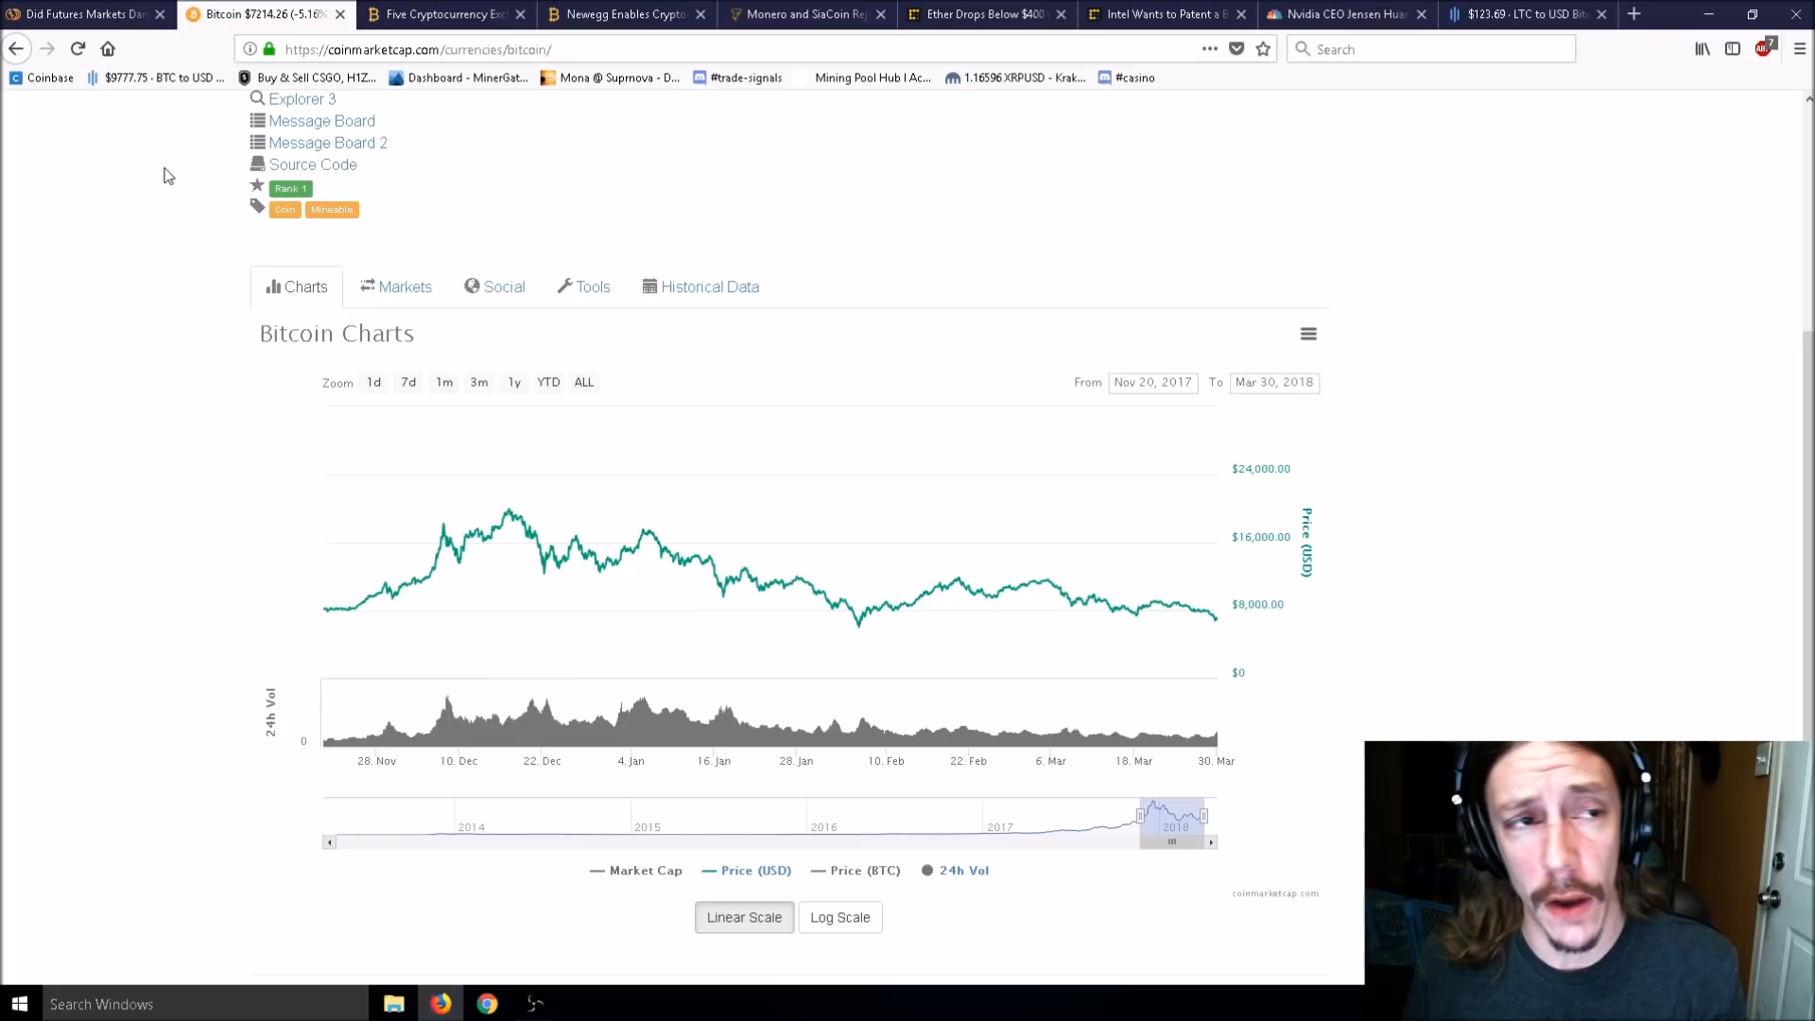
left_click(81, 14)
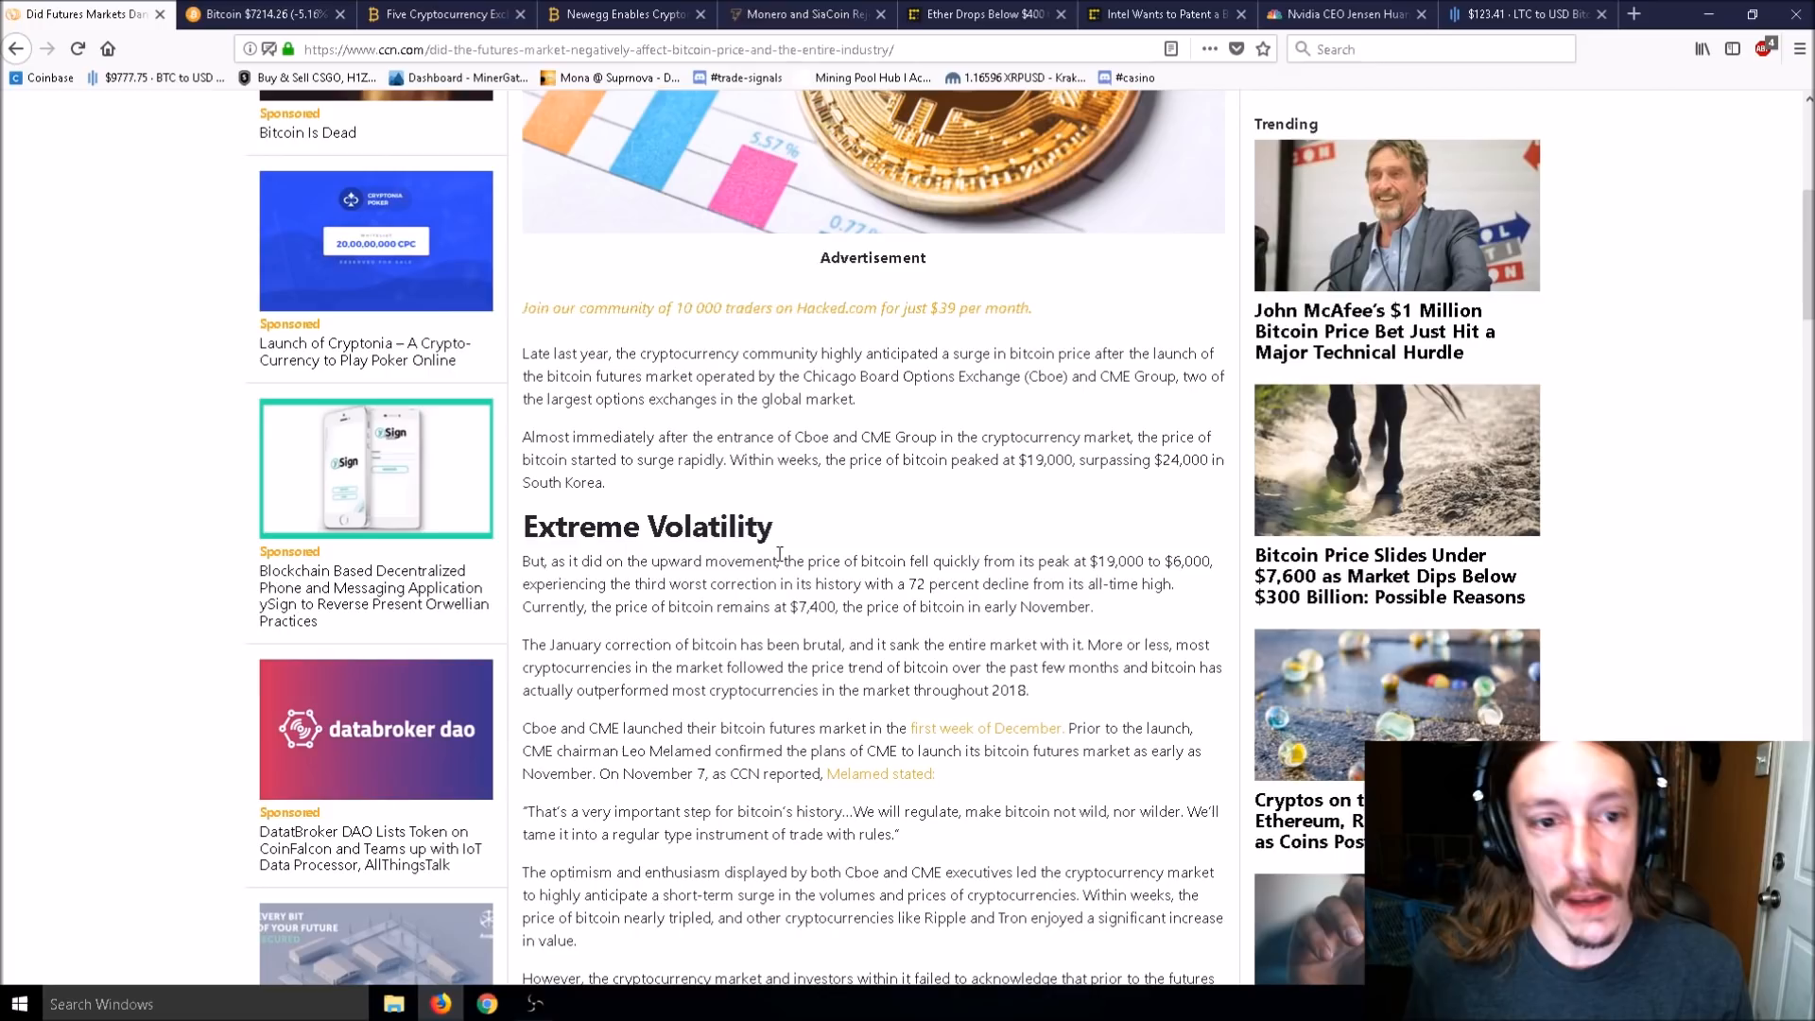
mouse_move(796, 525)
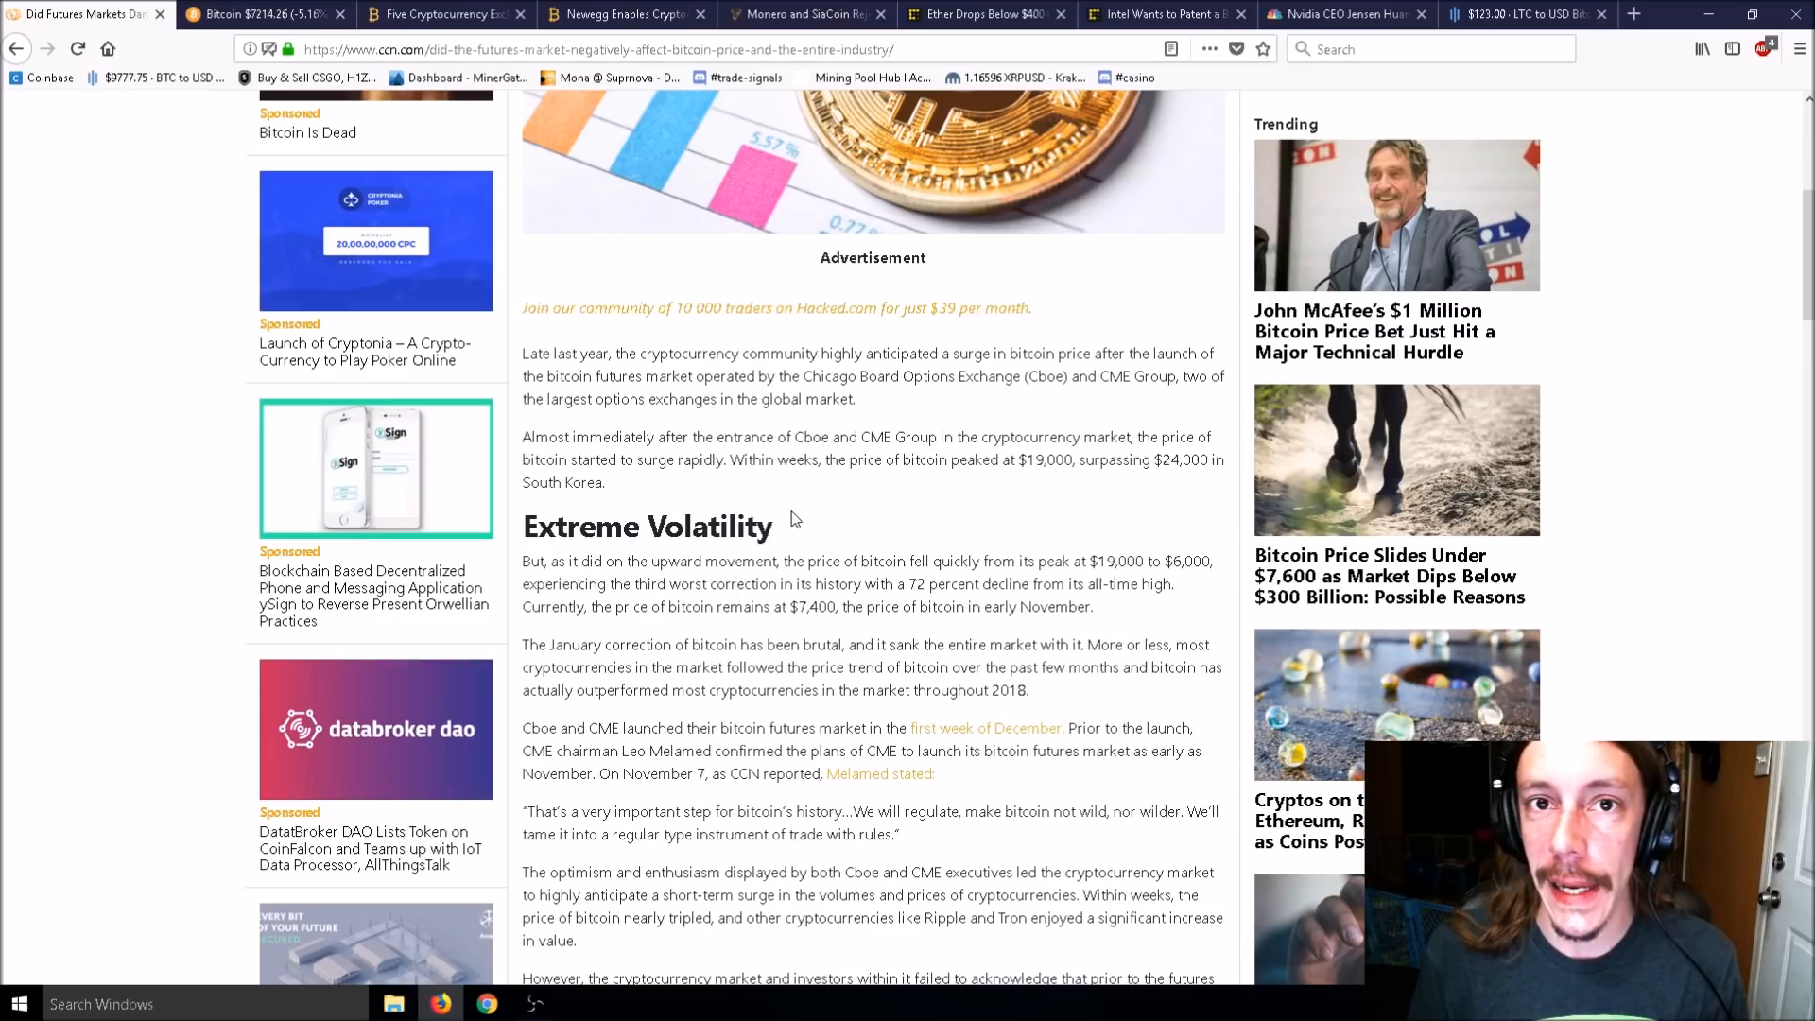
mouse_move(779, 533)
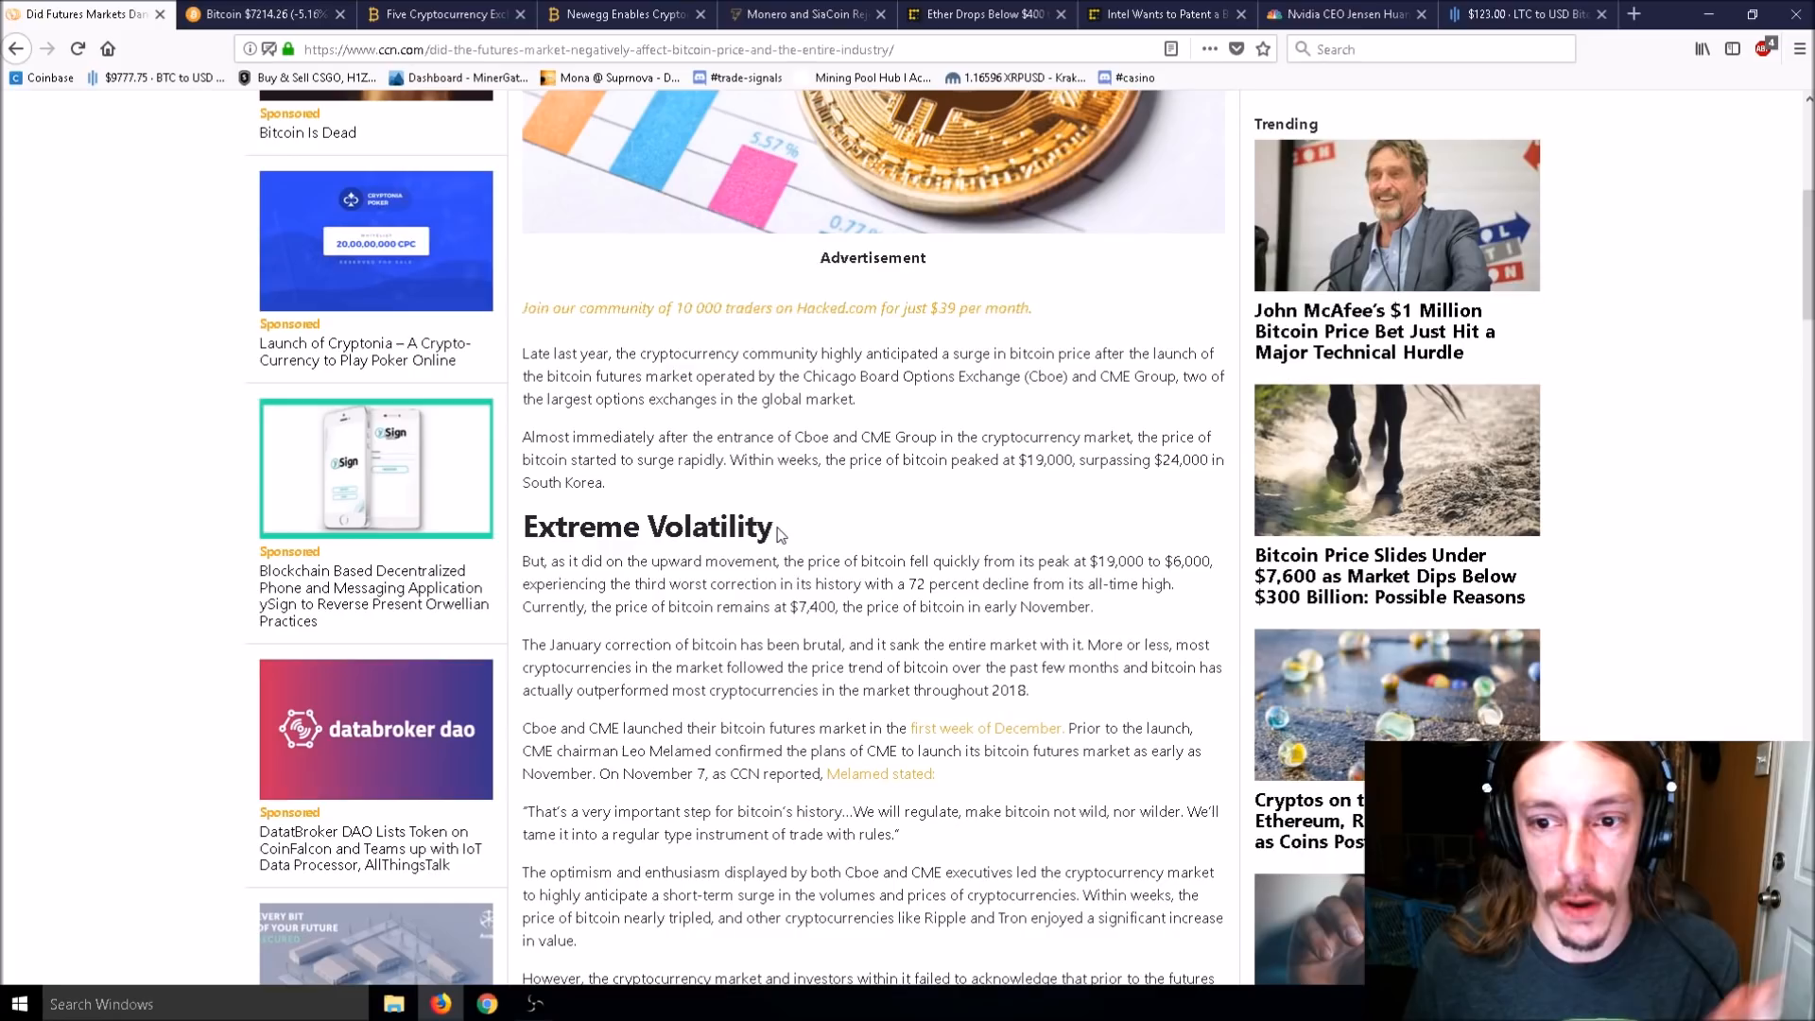
mouse_move(784, 547)
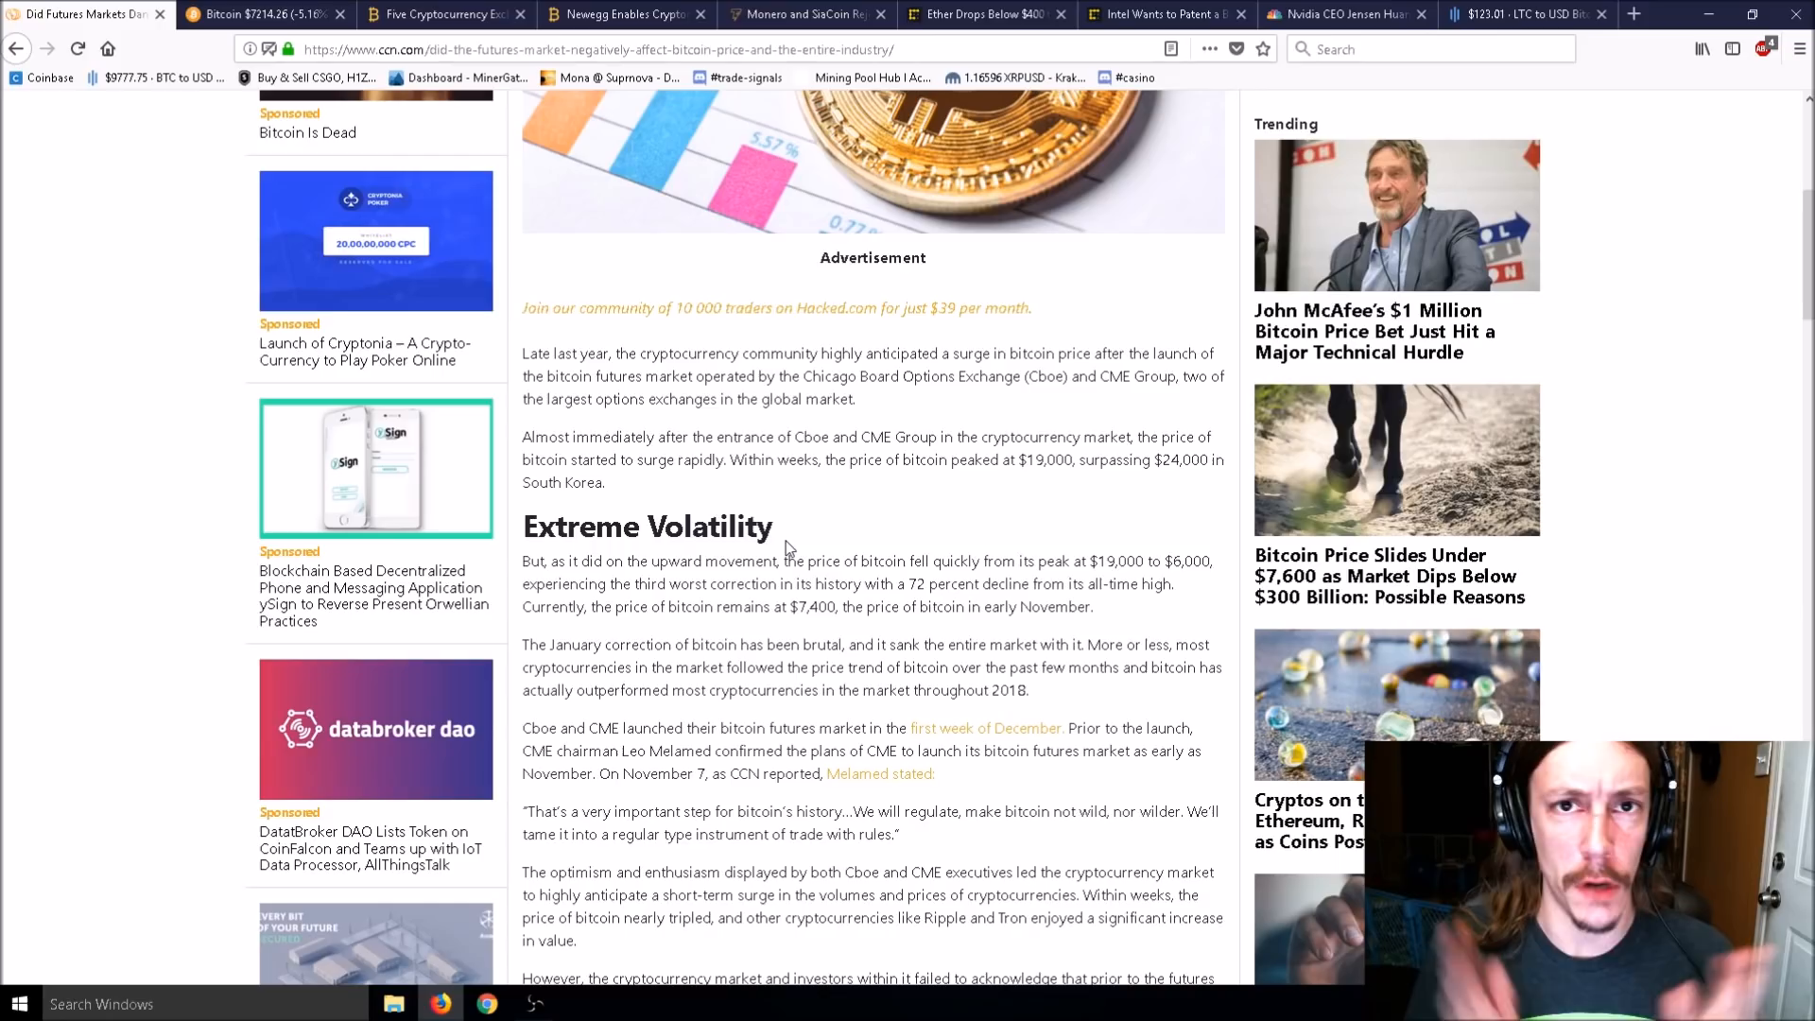
mouse_move(809, 513)
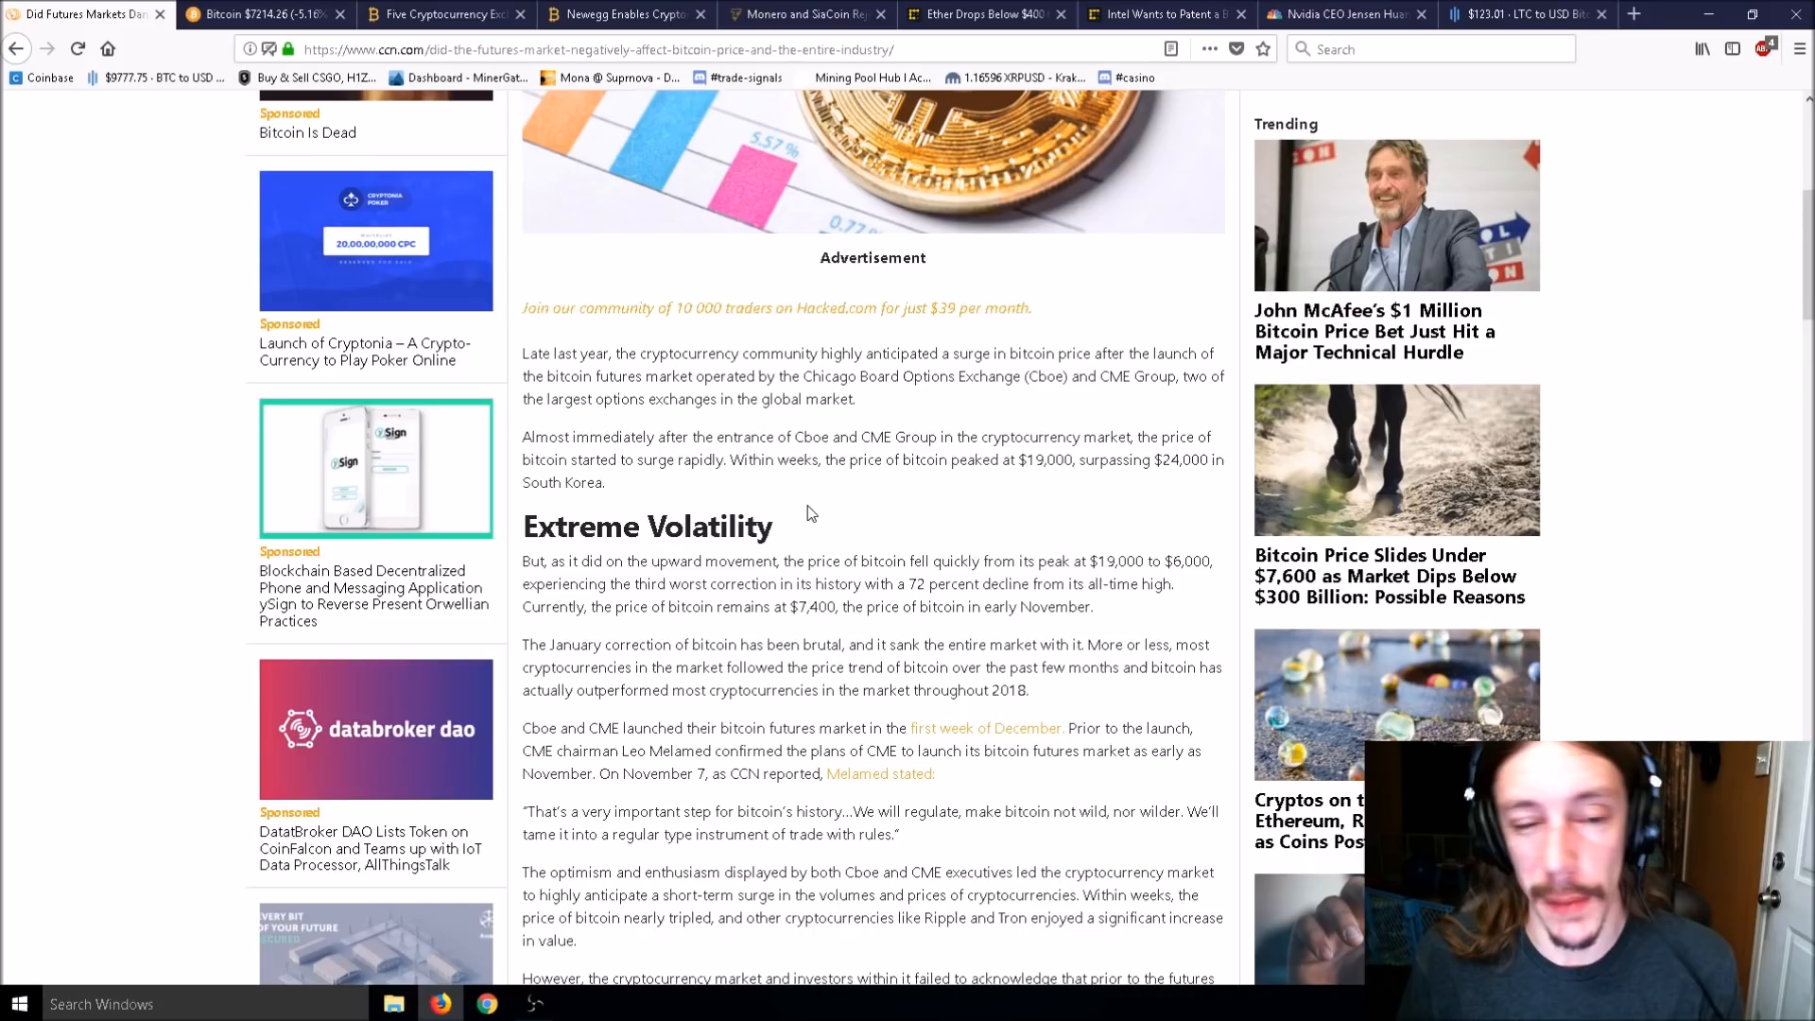
double_click(1169, 459)
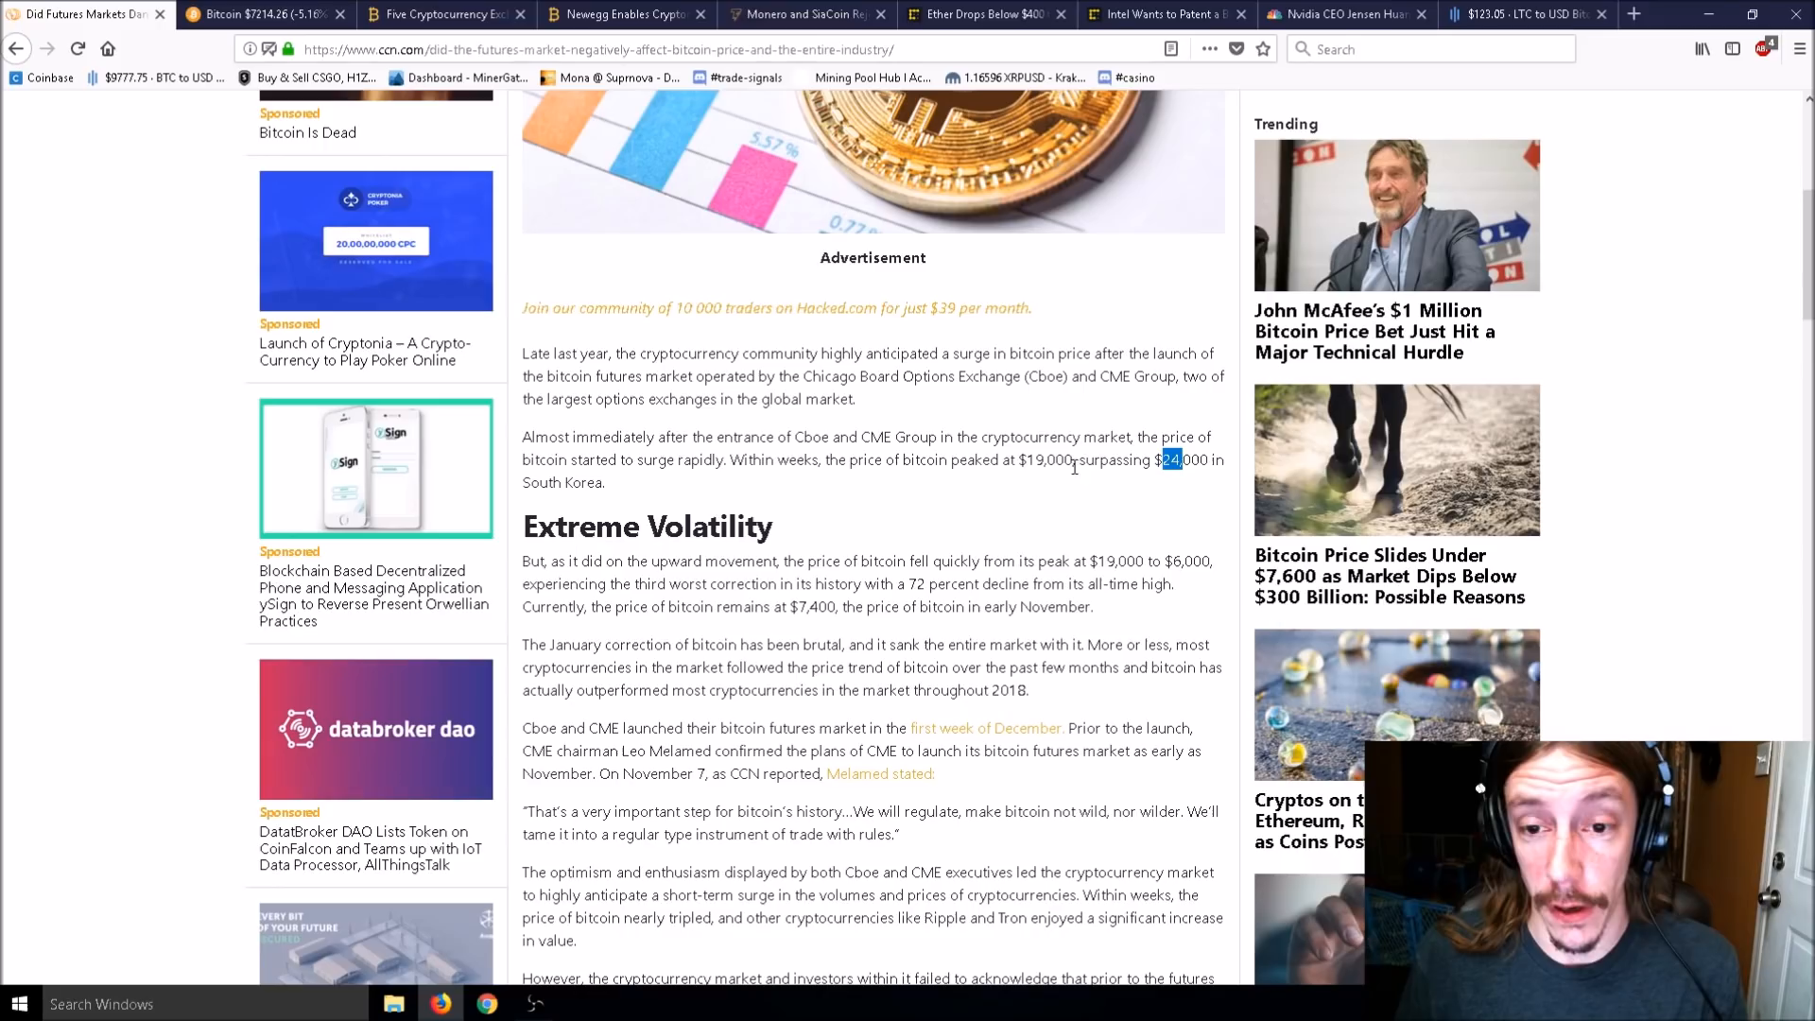
scroll("down", 3)
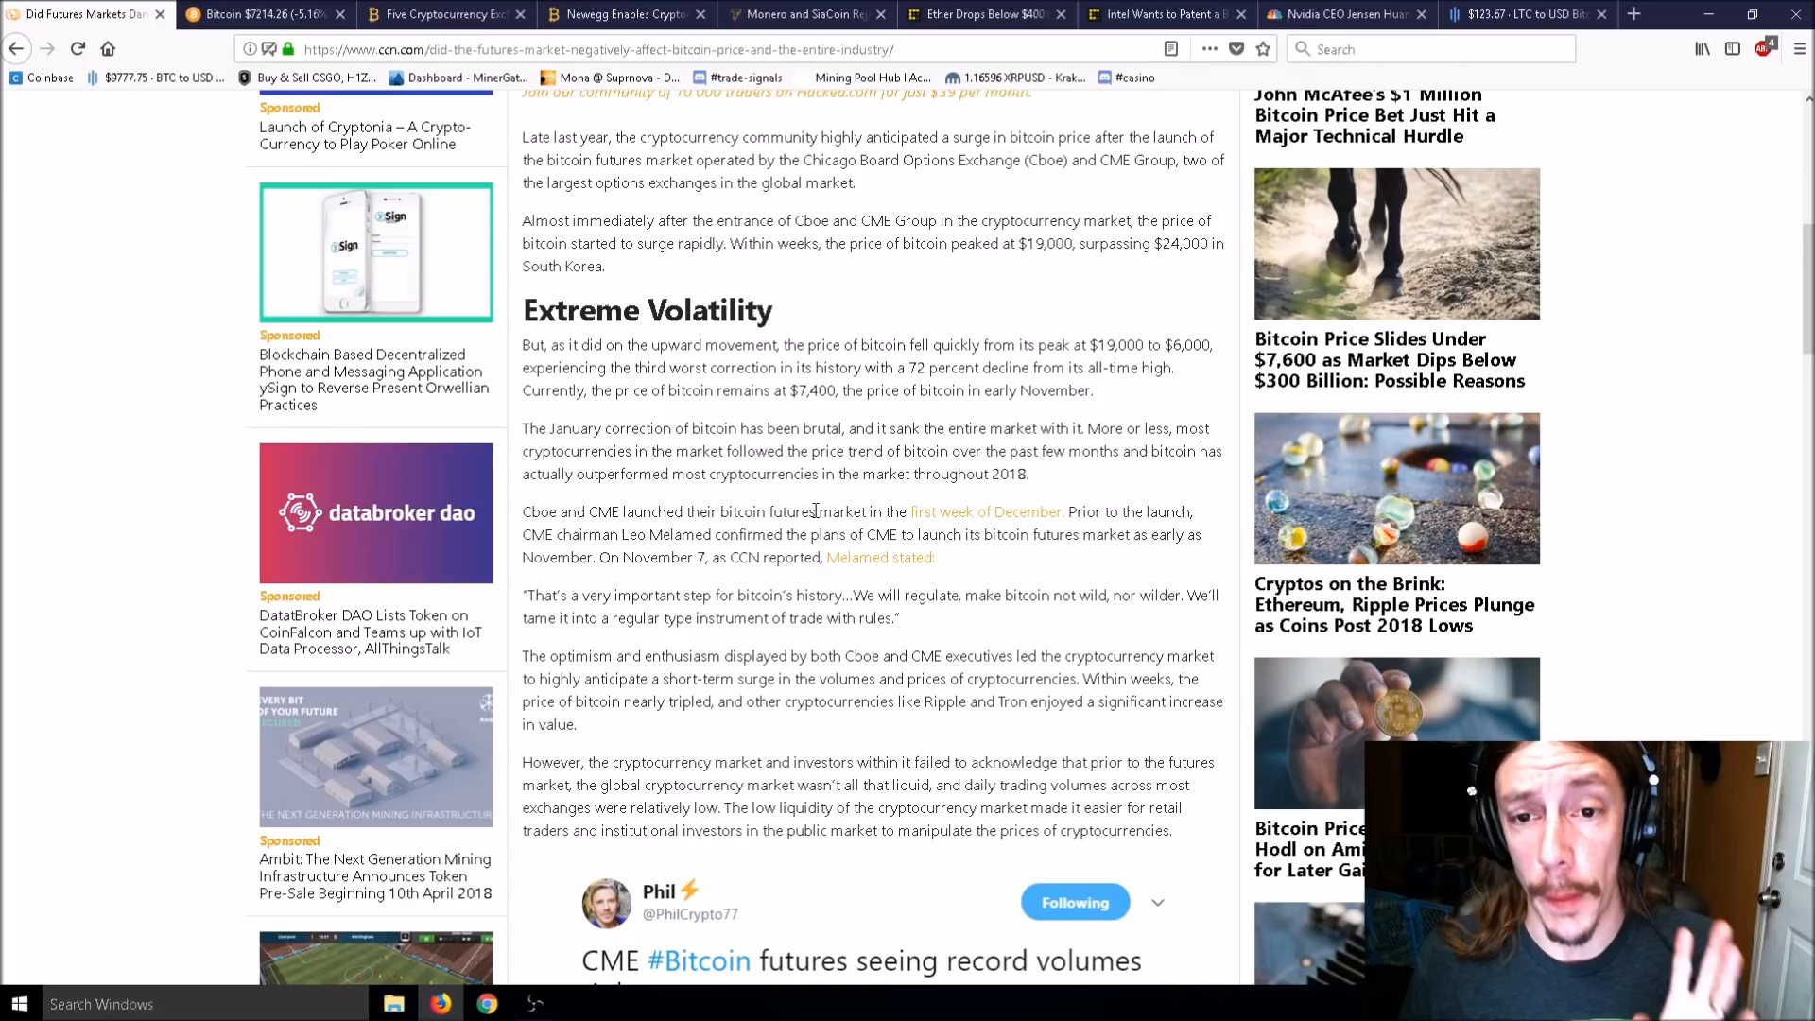
mouse_move(1102, 360)
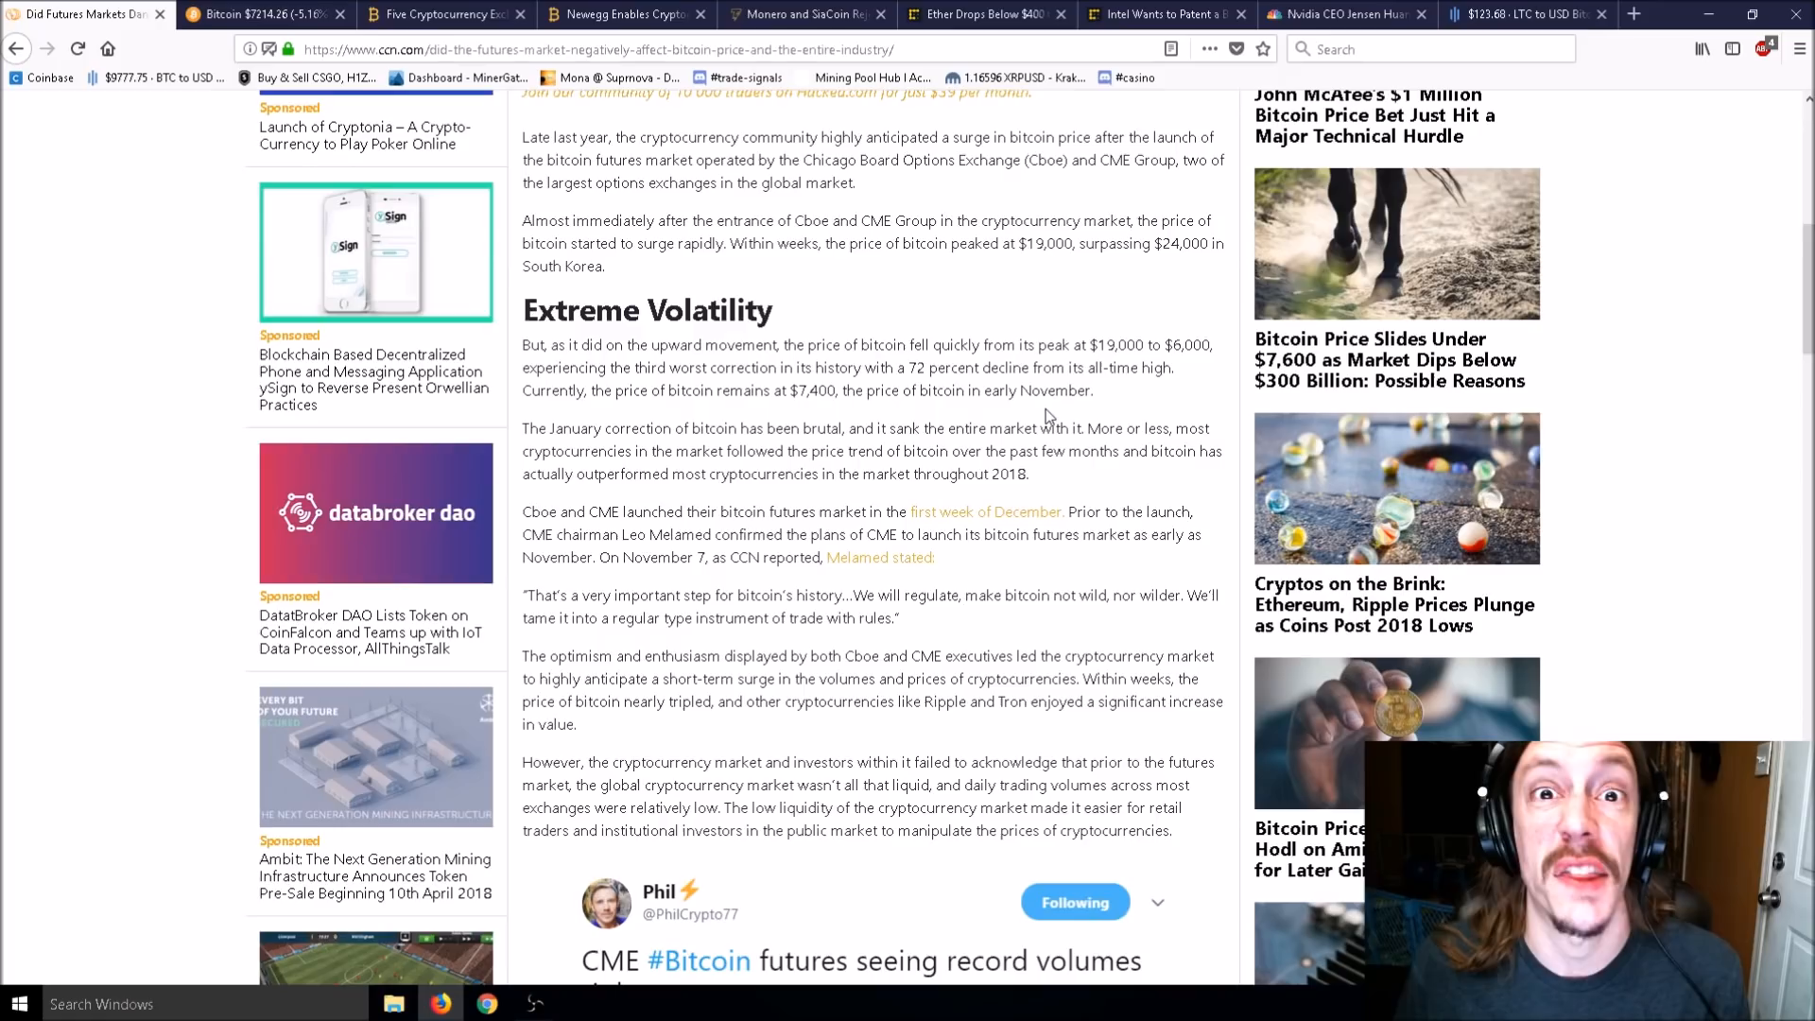
double_click(914, 366)
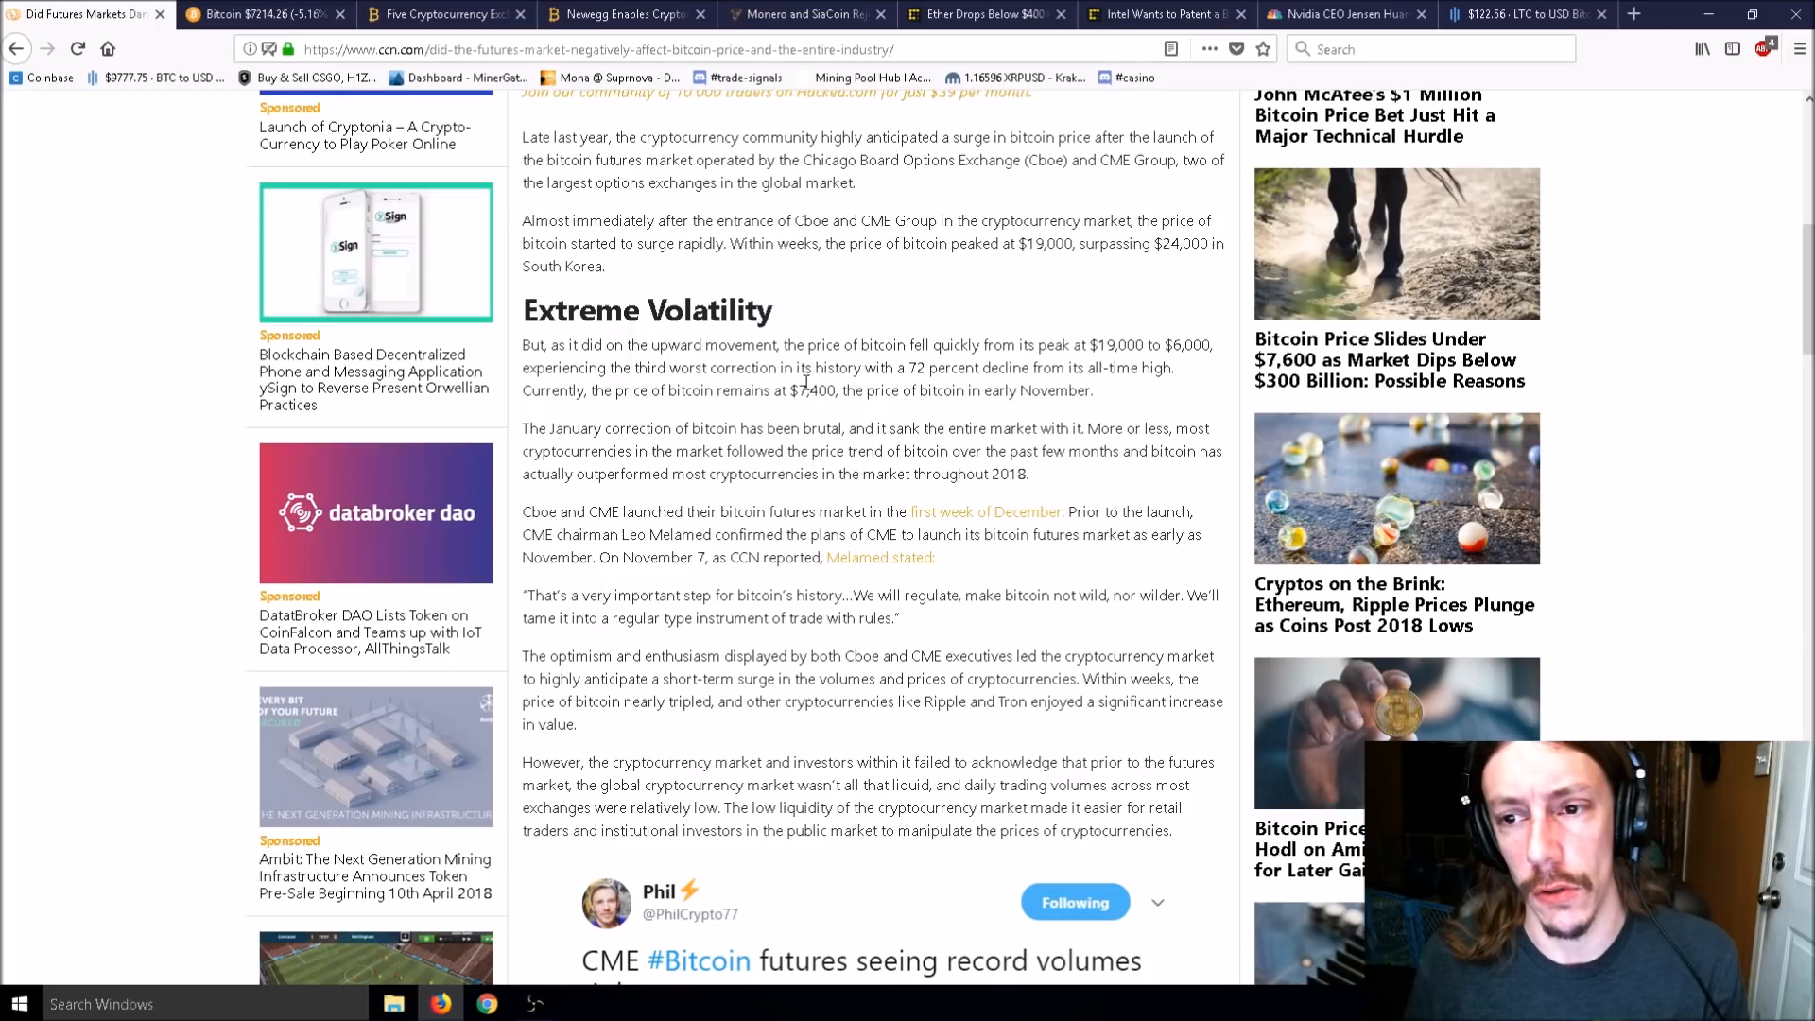
mouse_move(796, 393)
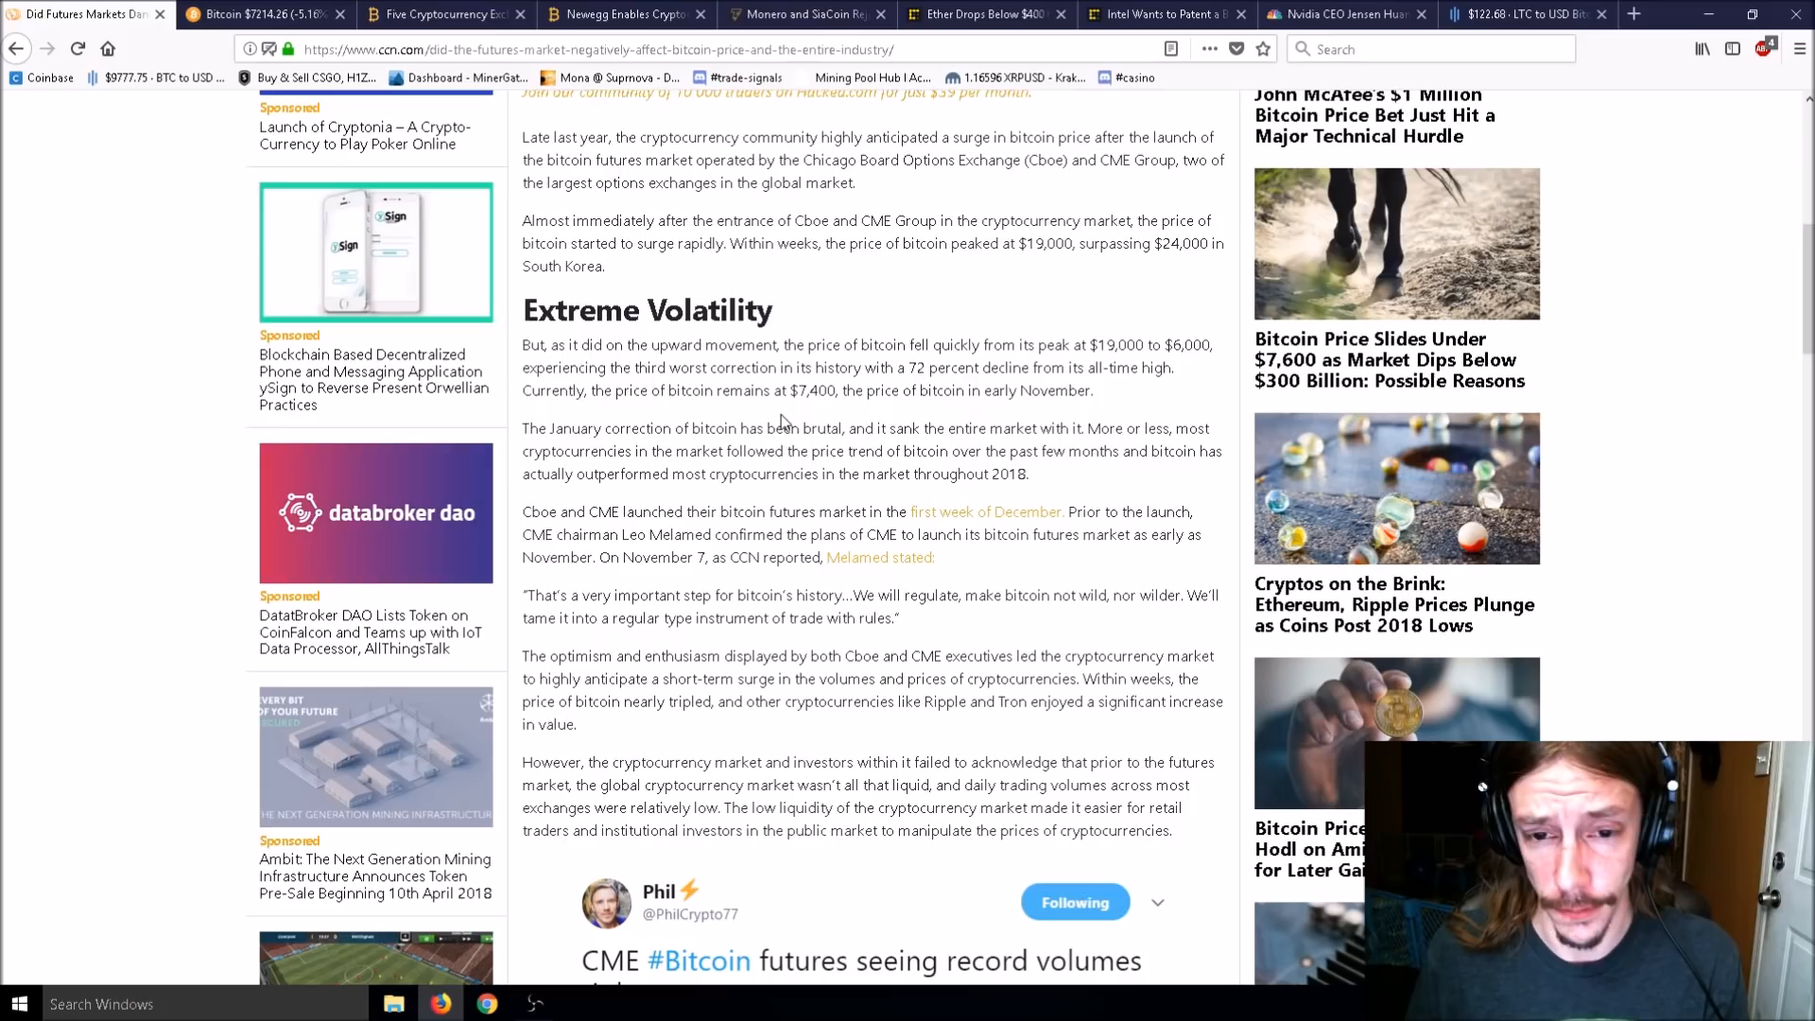
Scroll the CCN article down to the tweet on CME Bitcoin futures record volumes.
scroll("down", 3)
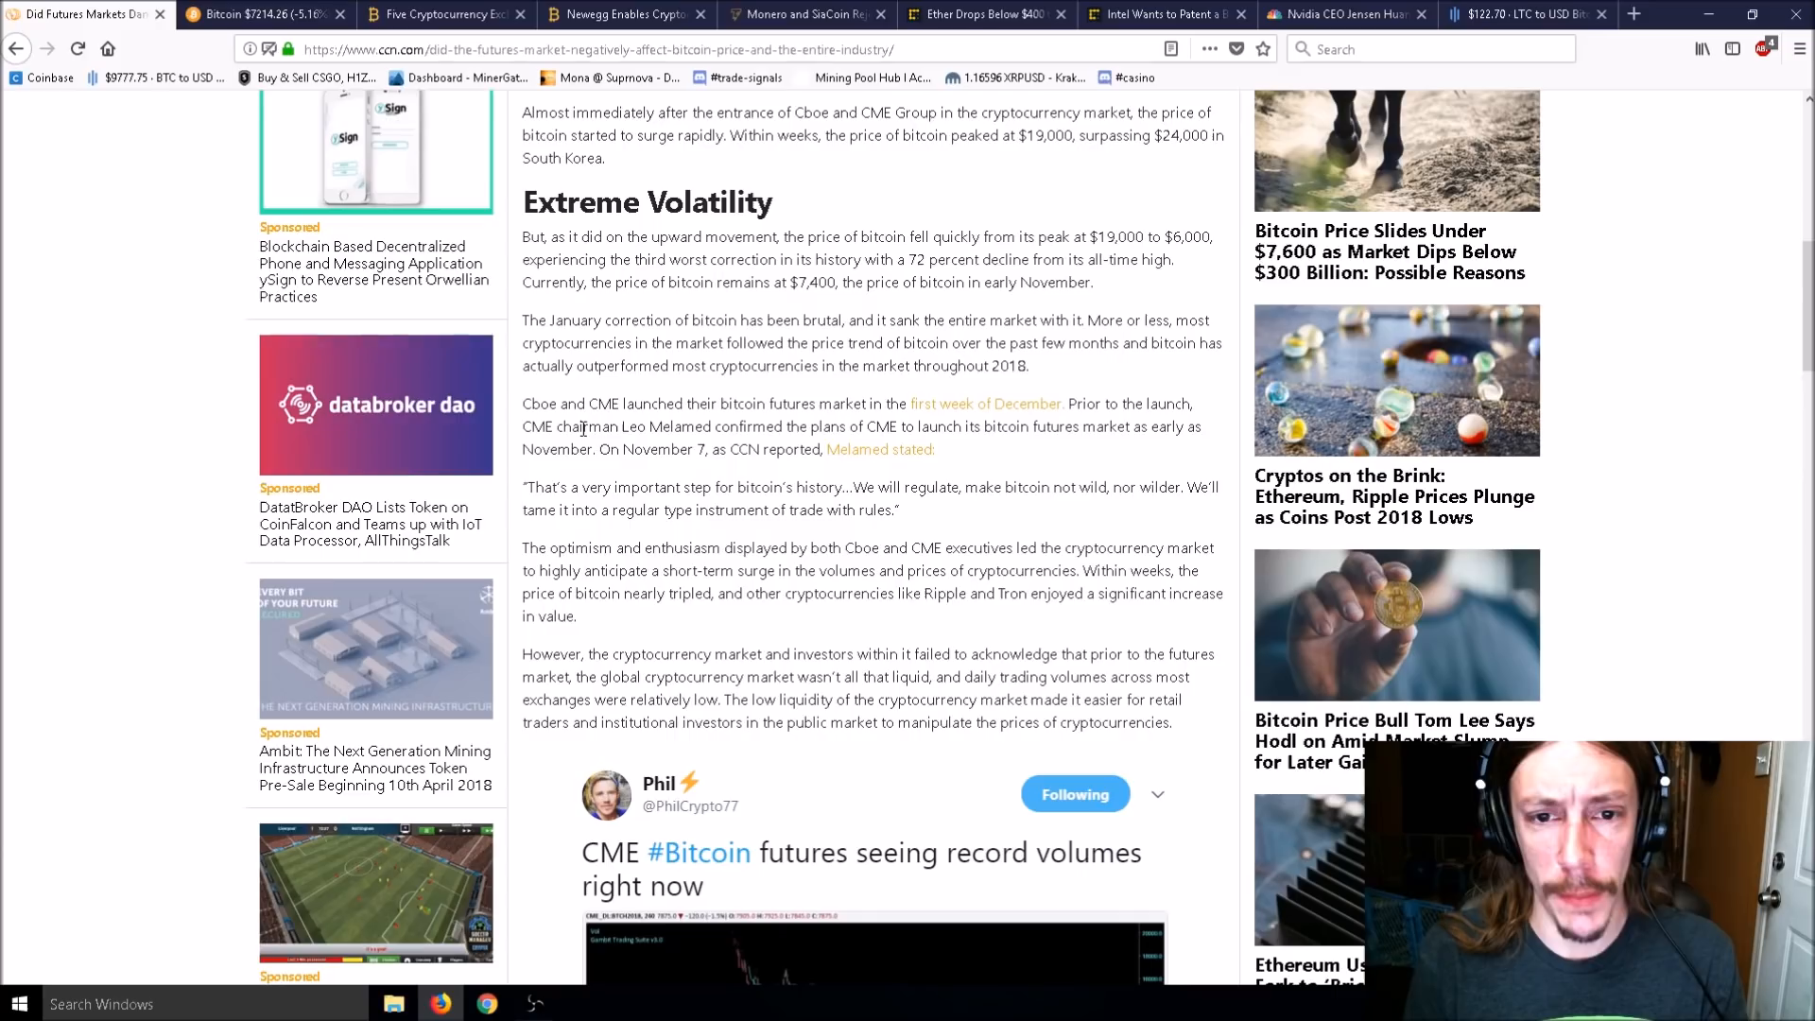
mouse_move(585, 428)
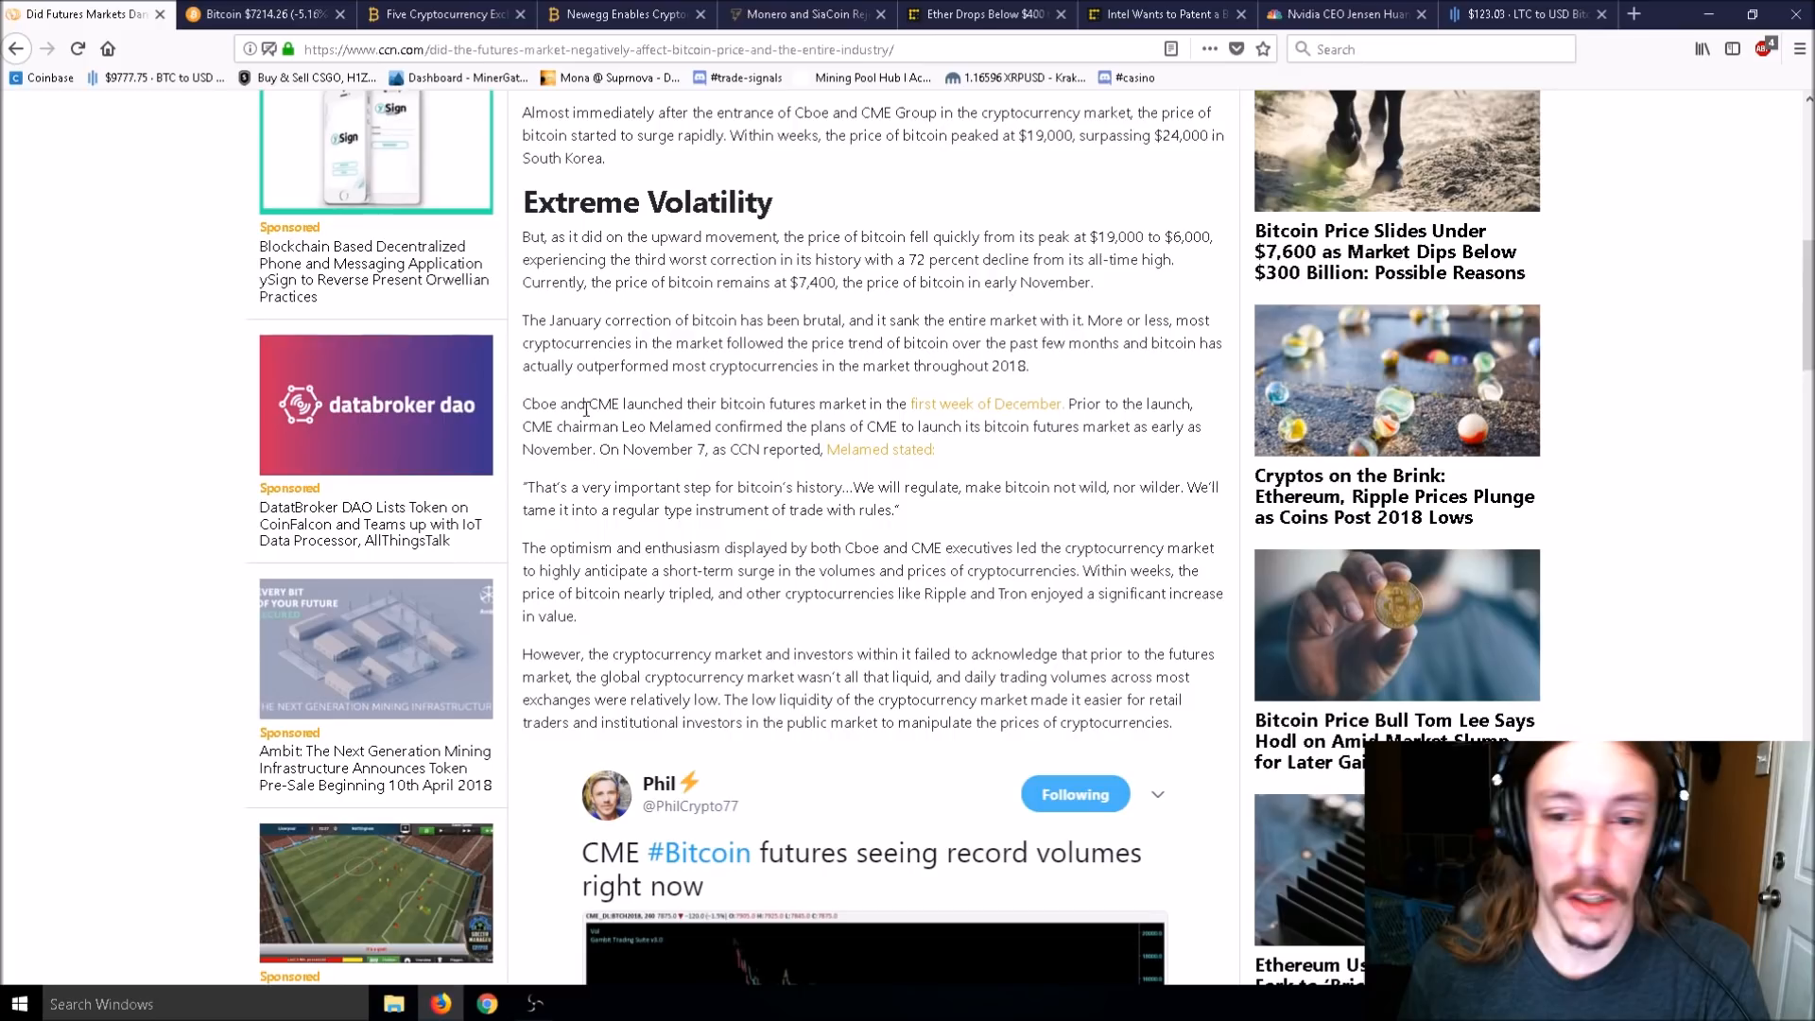
mouse_move(677, 389)
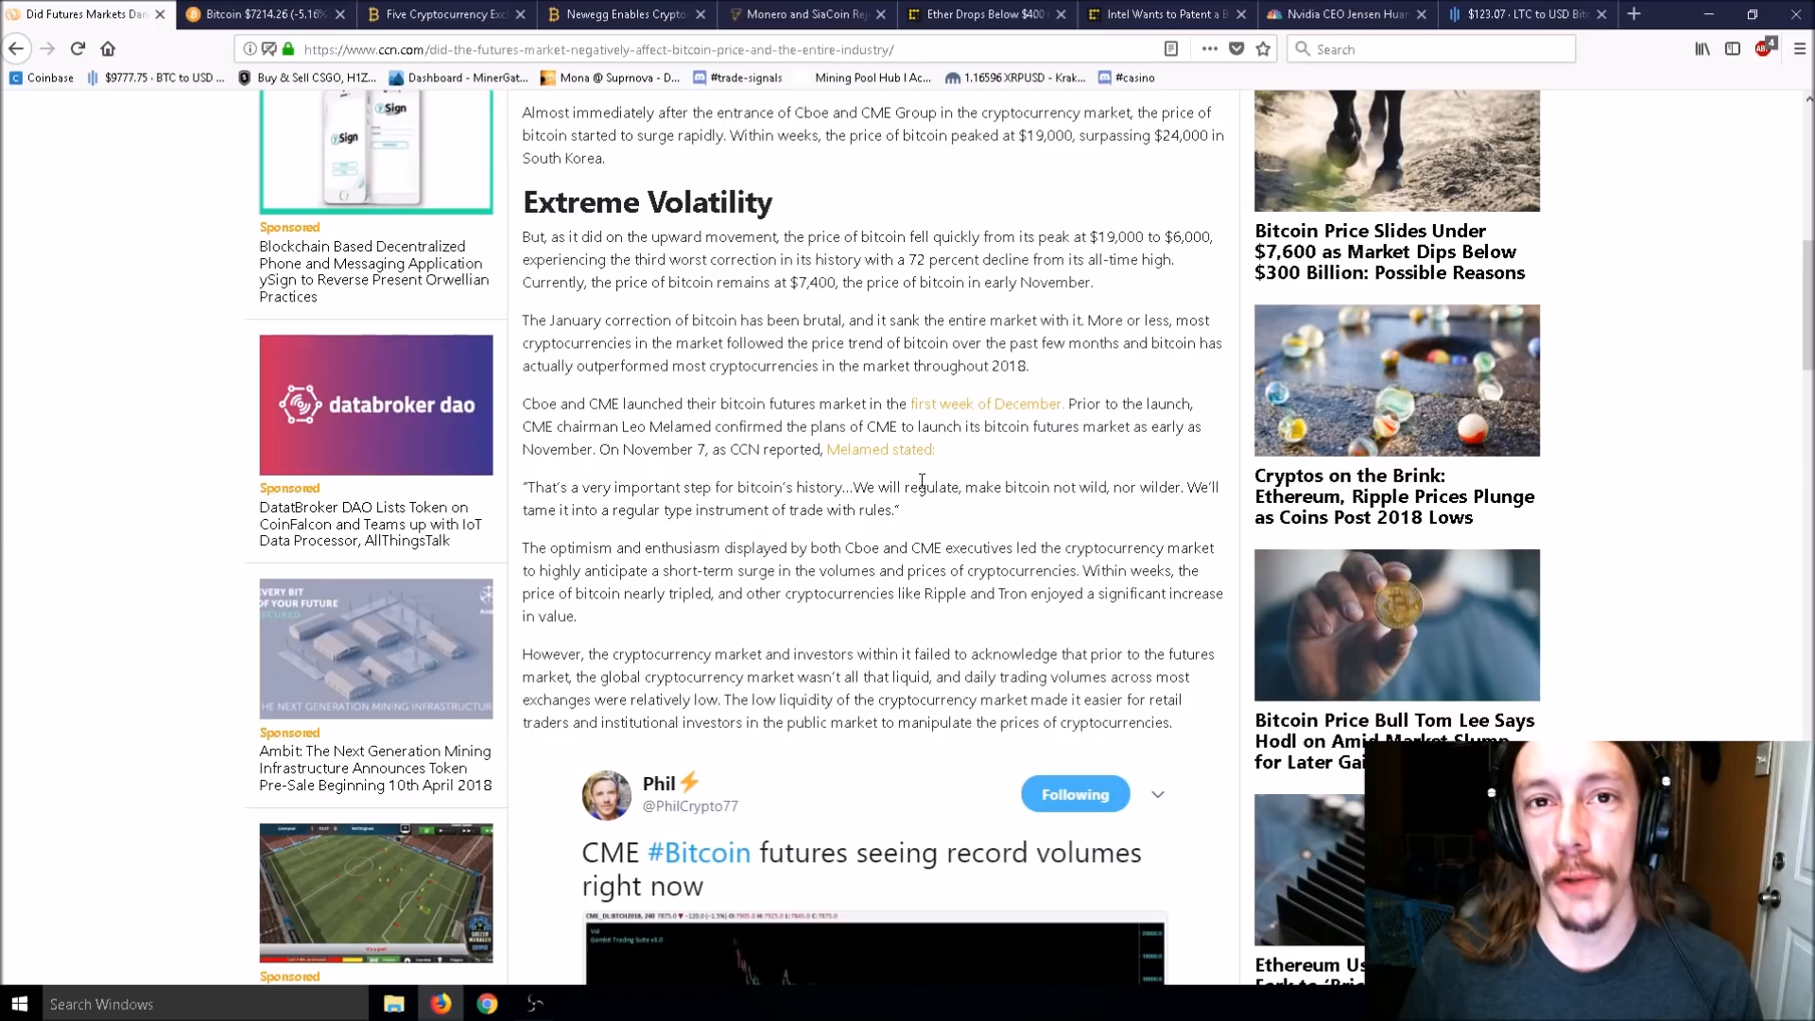
scroll("up", 3)
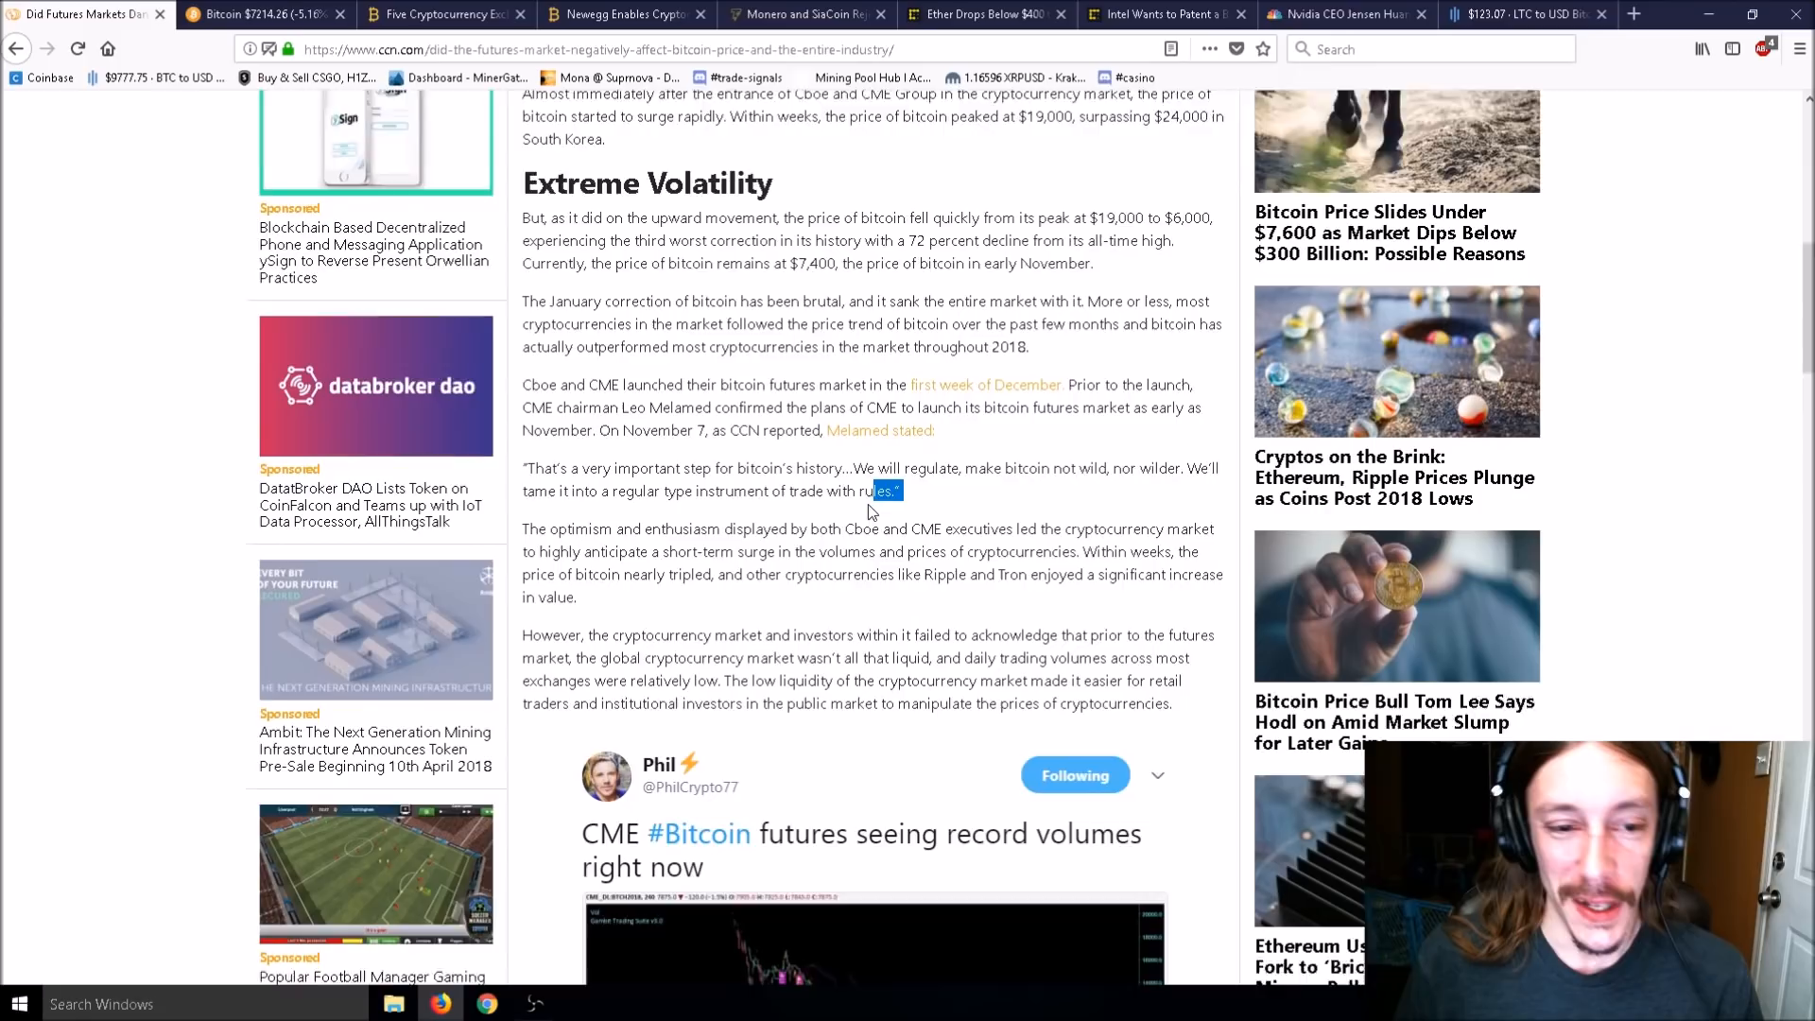
scroll("down", 3)
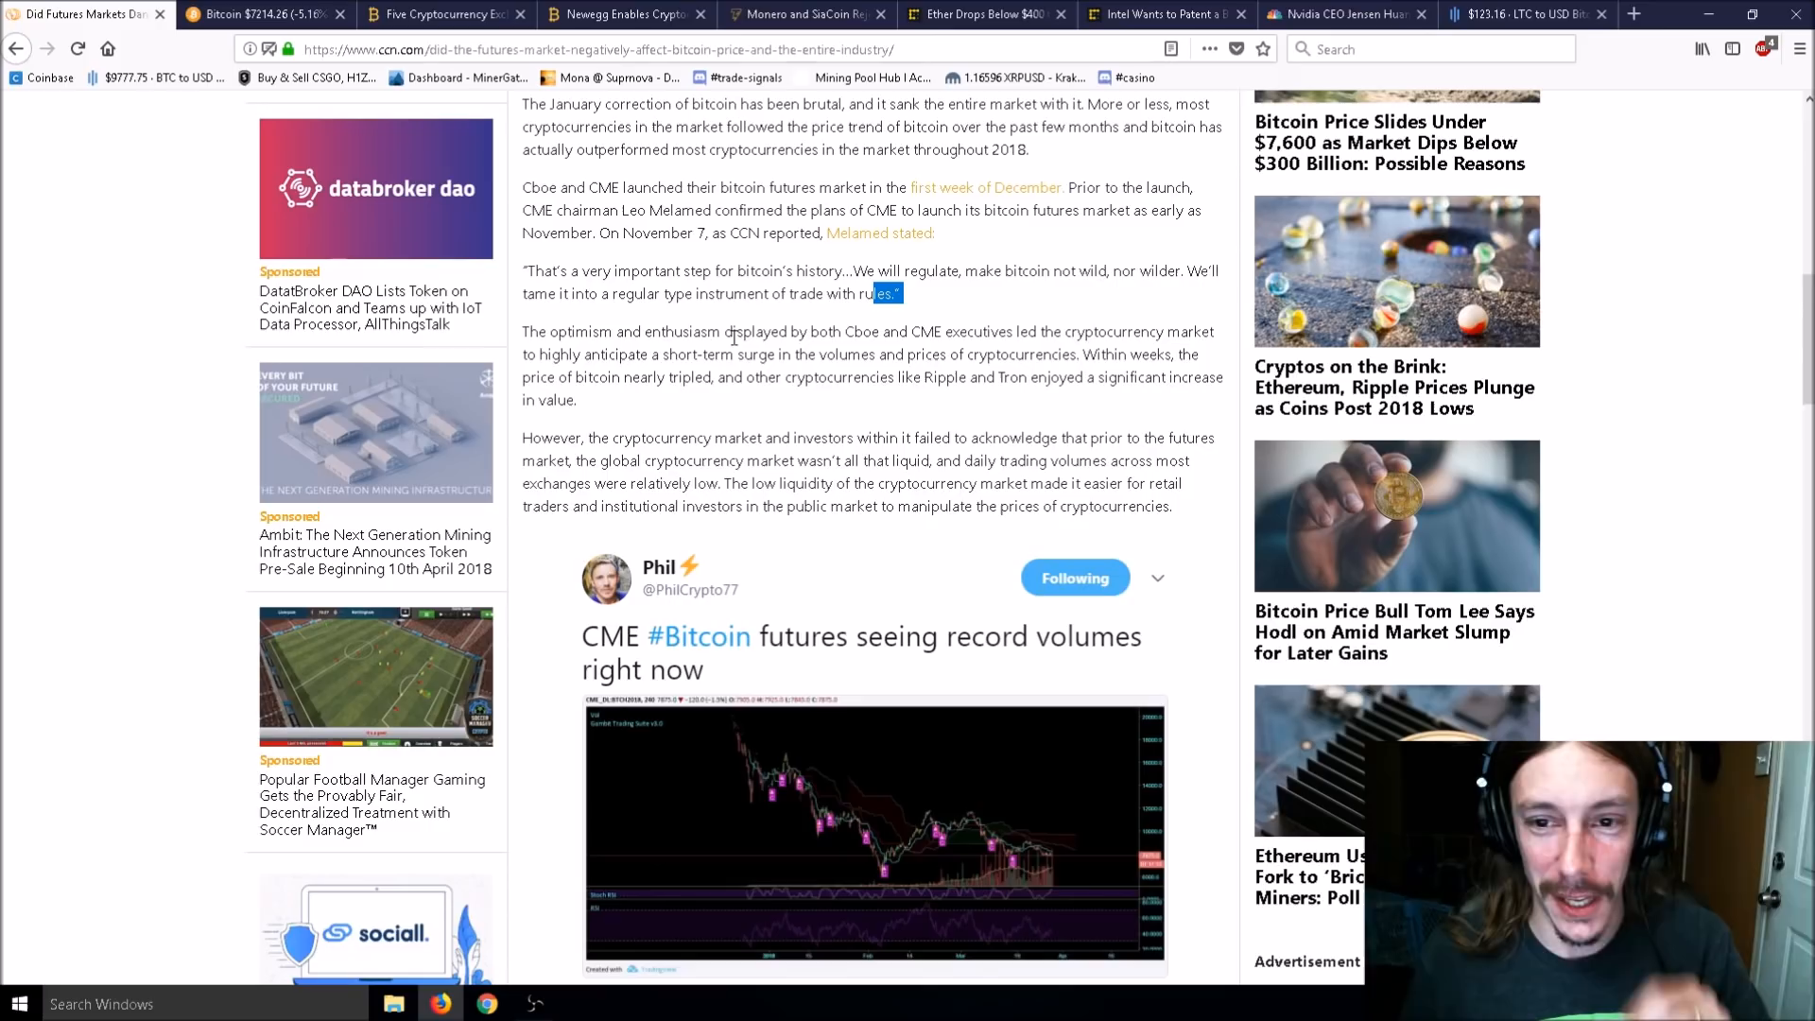
mouse_move(690, 408)
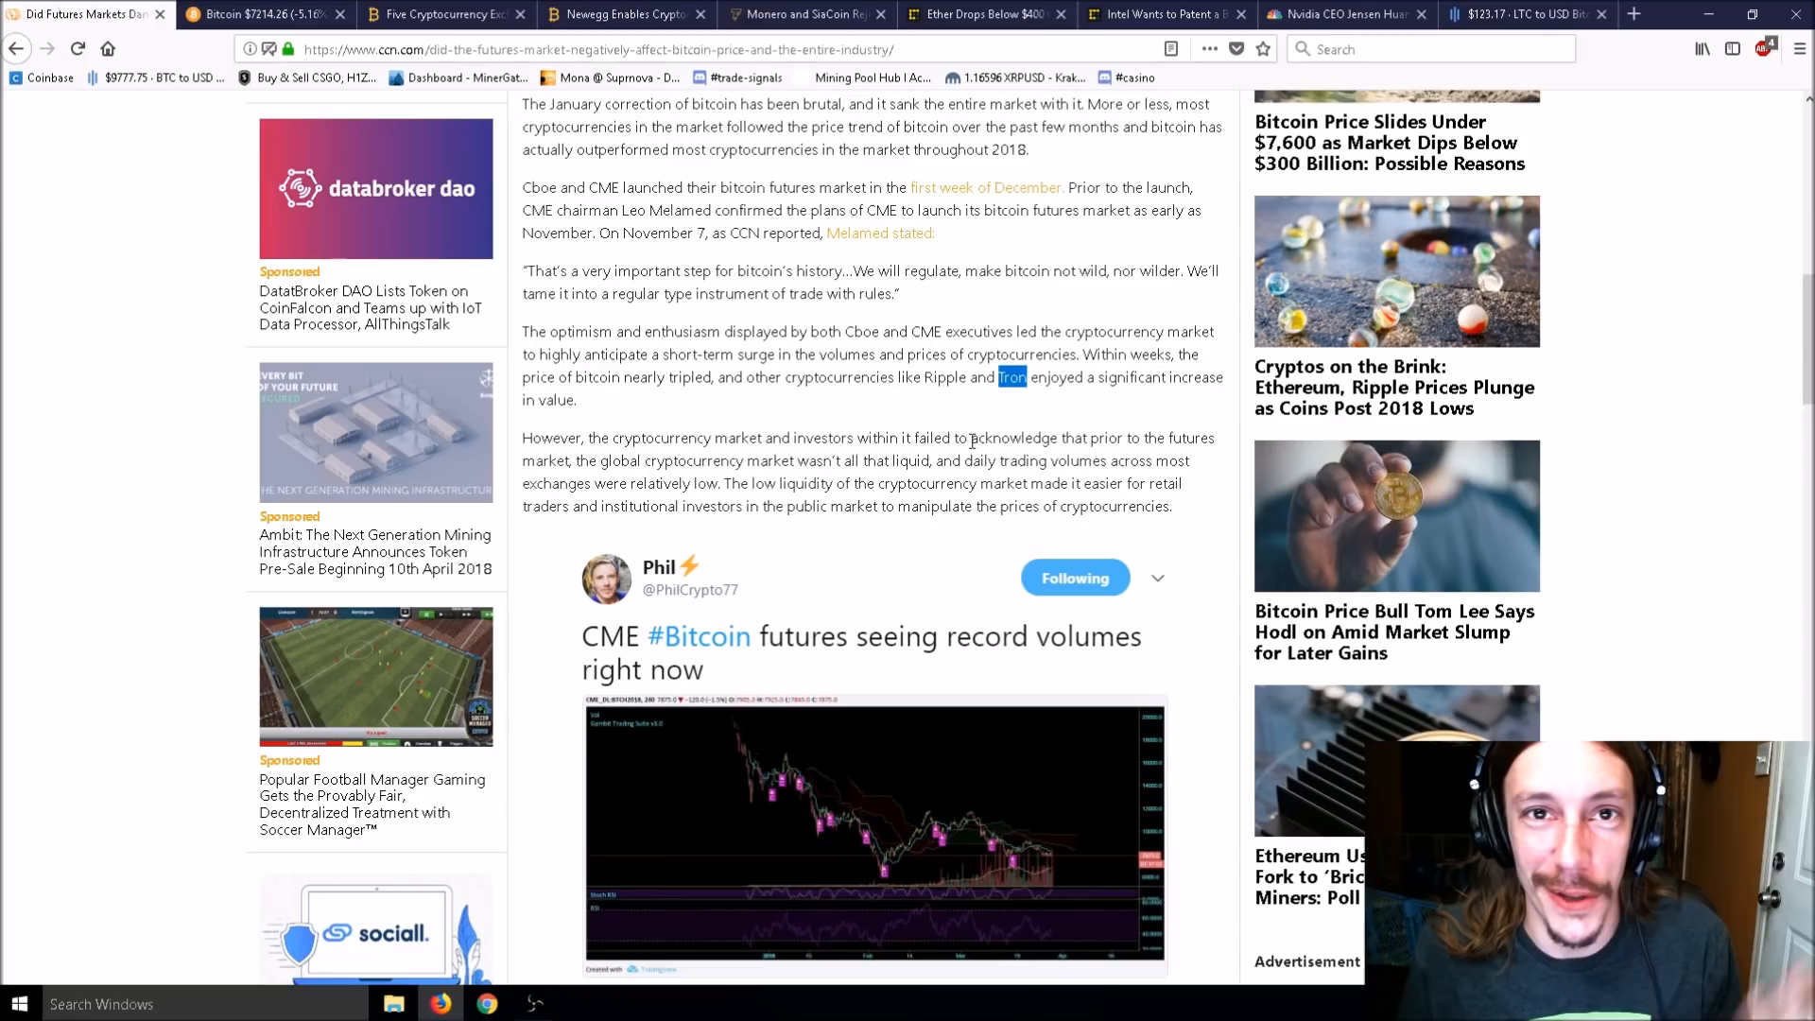
Scroll through the Abra CEO quote and 'Where is the Market Now?' to the comments.
scroll("down", 3)
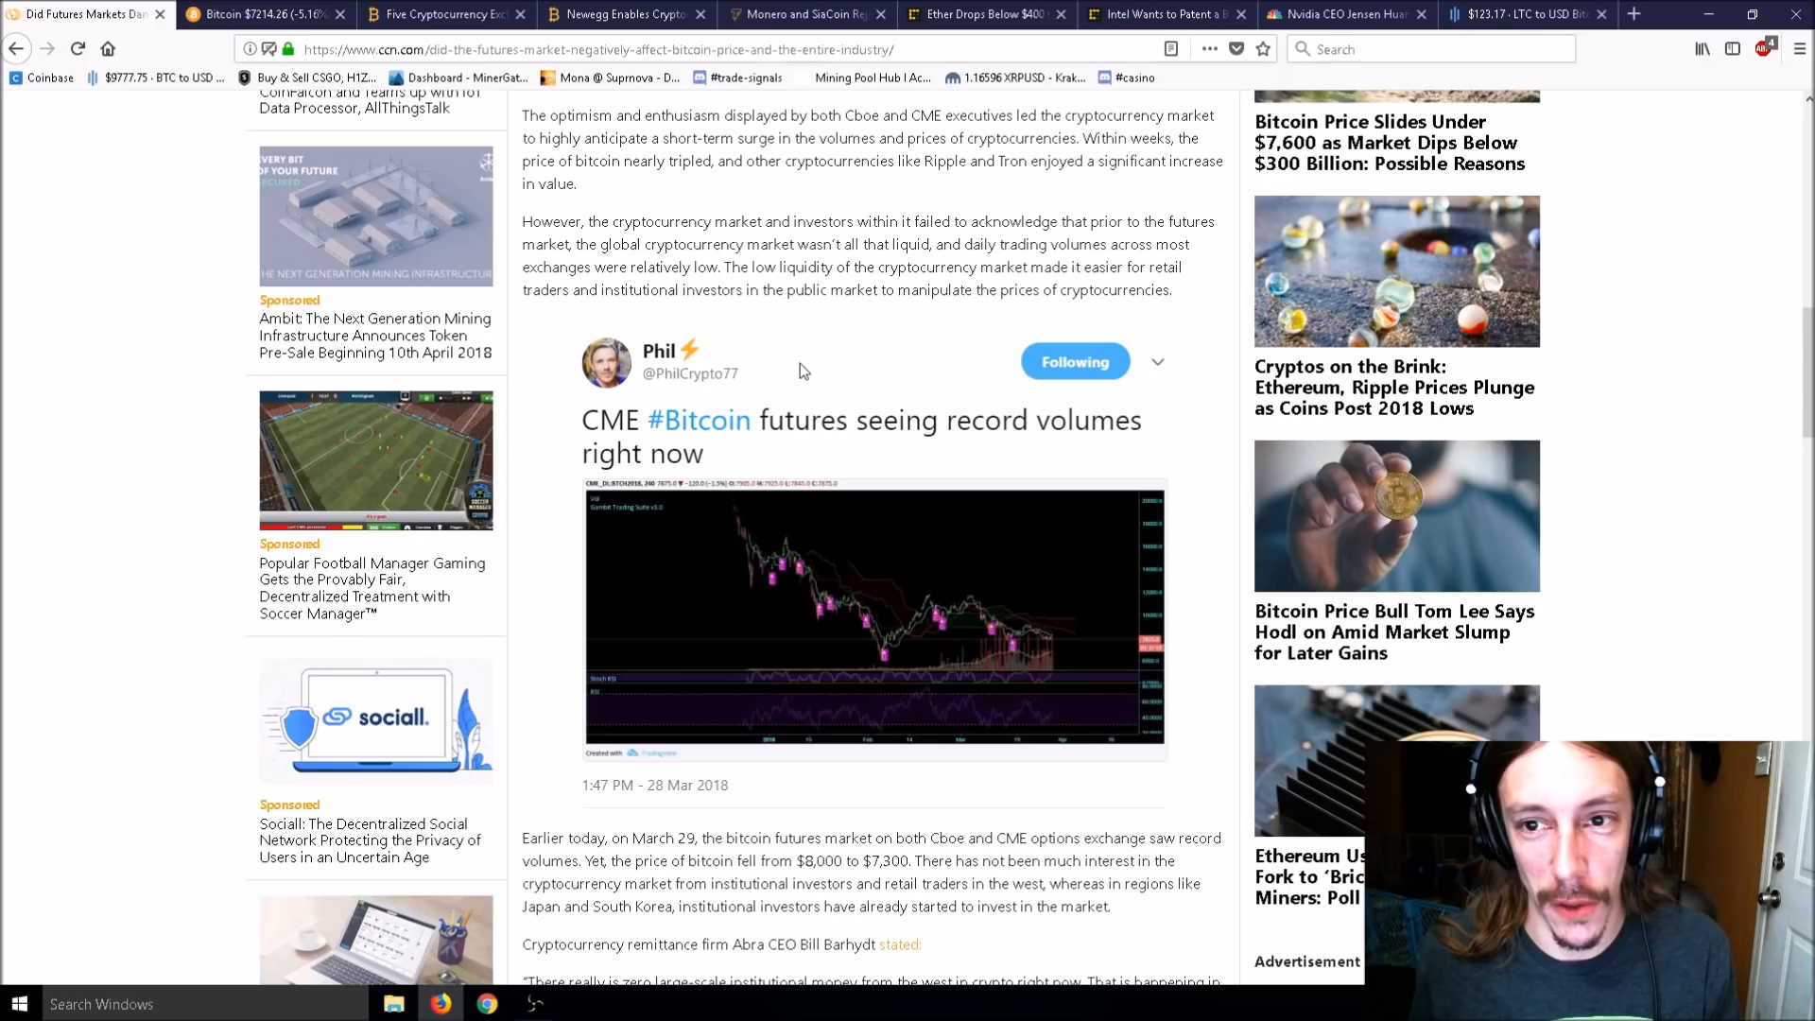
mouse_move(793, 325)
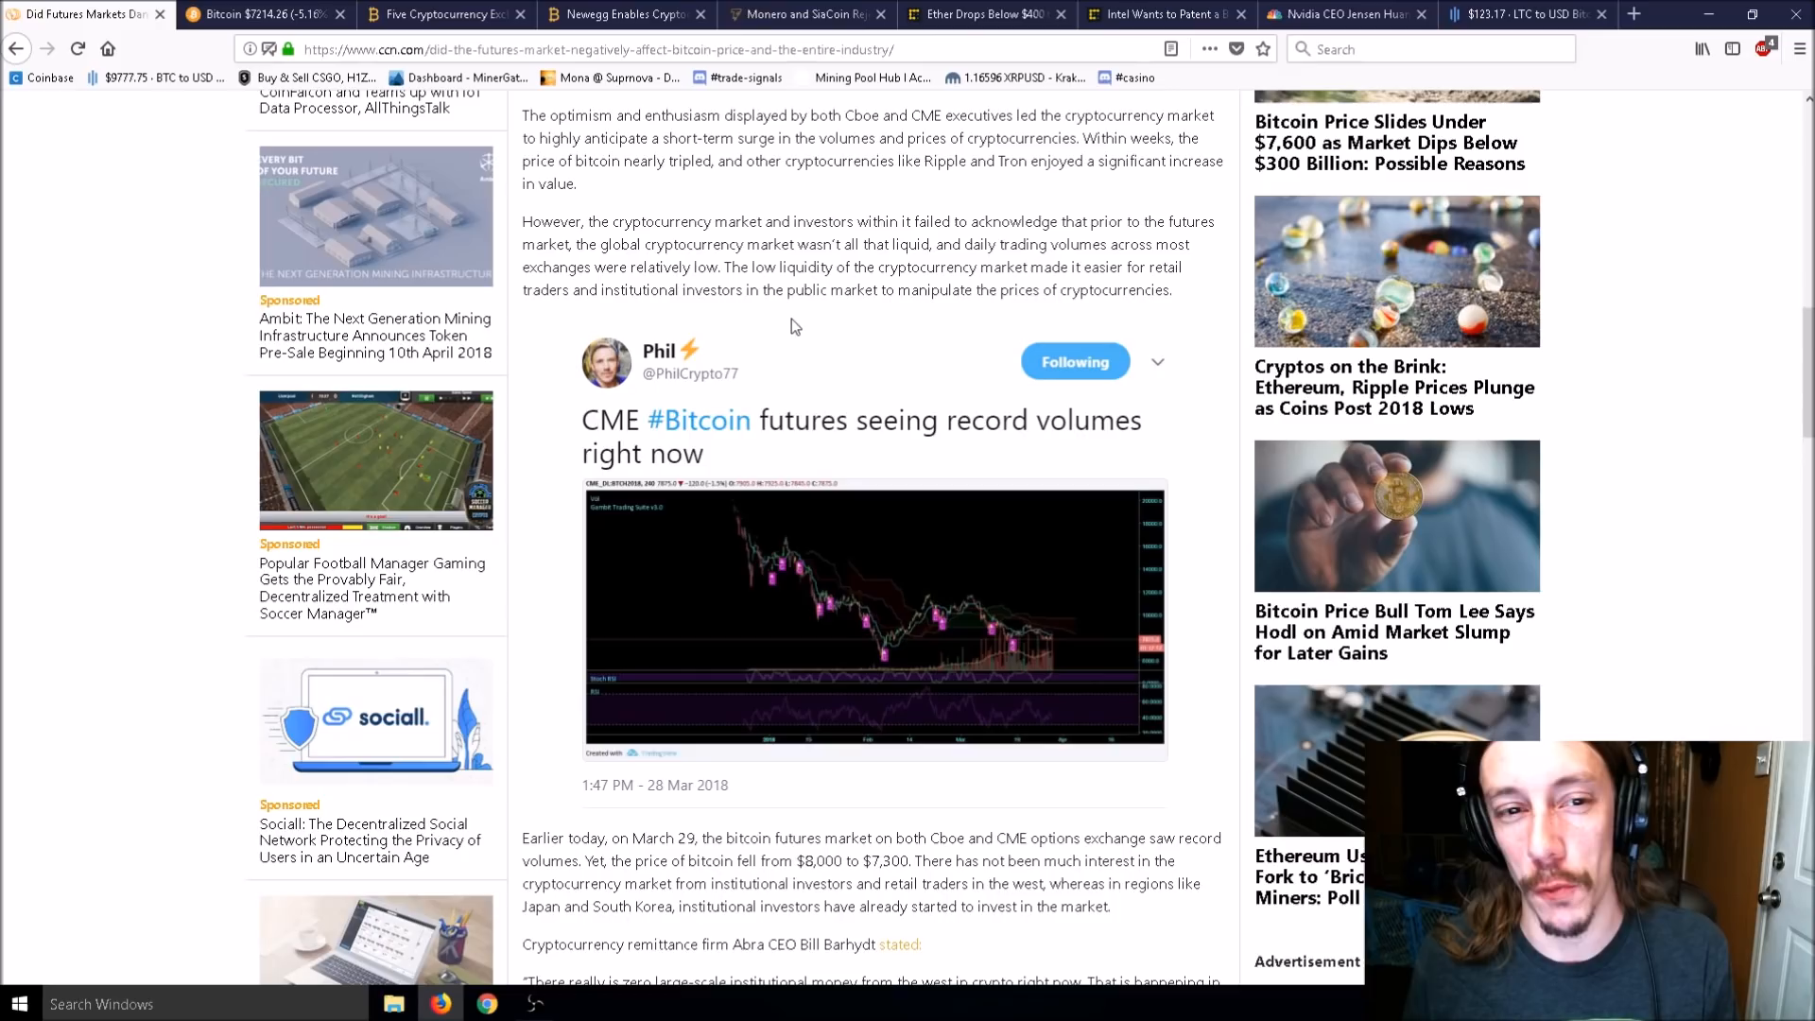
mouse_move(778, 325)
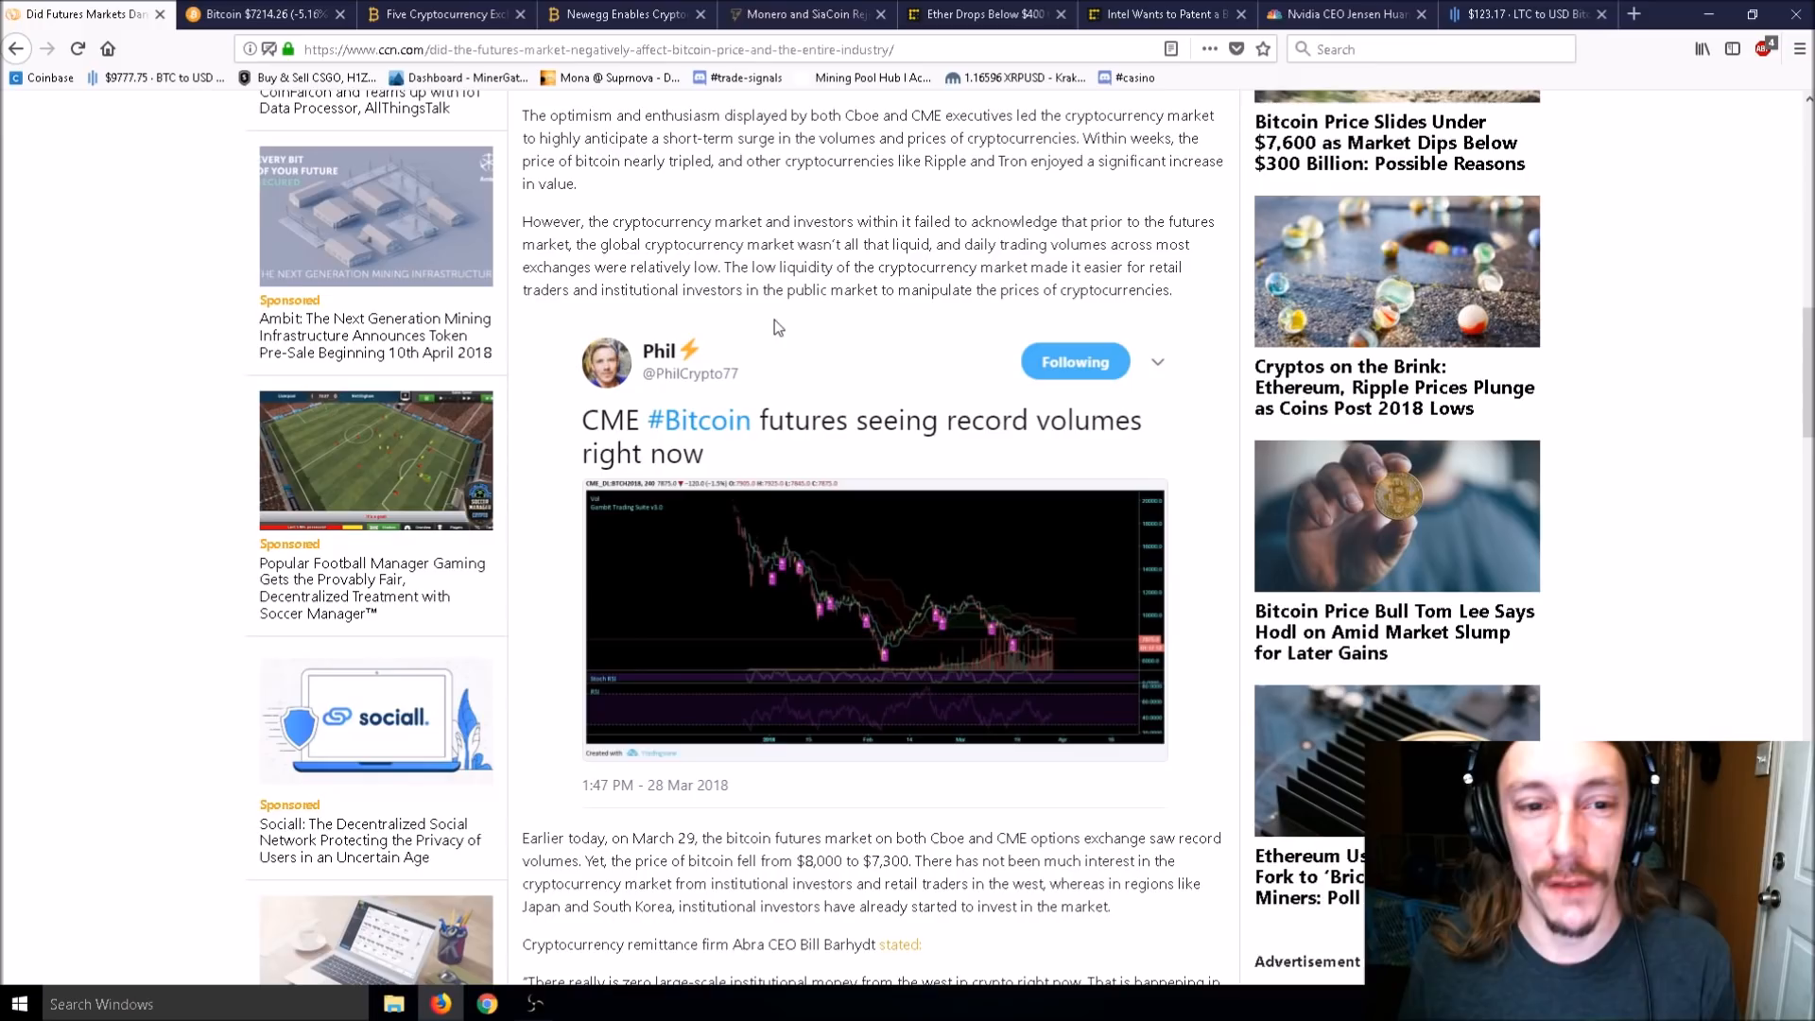
scroll("down", 3)
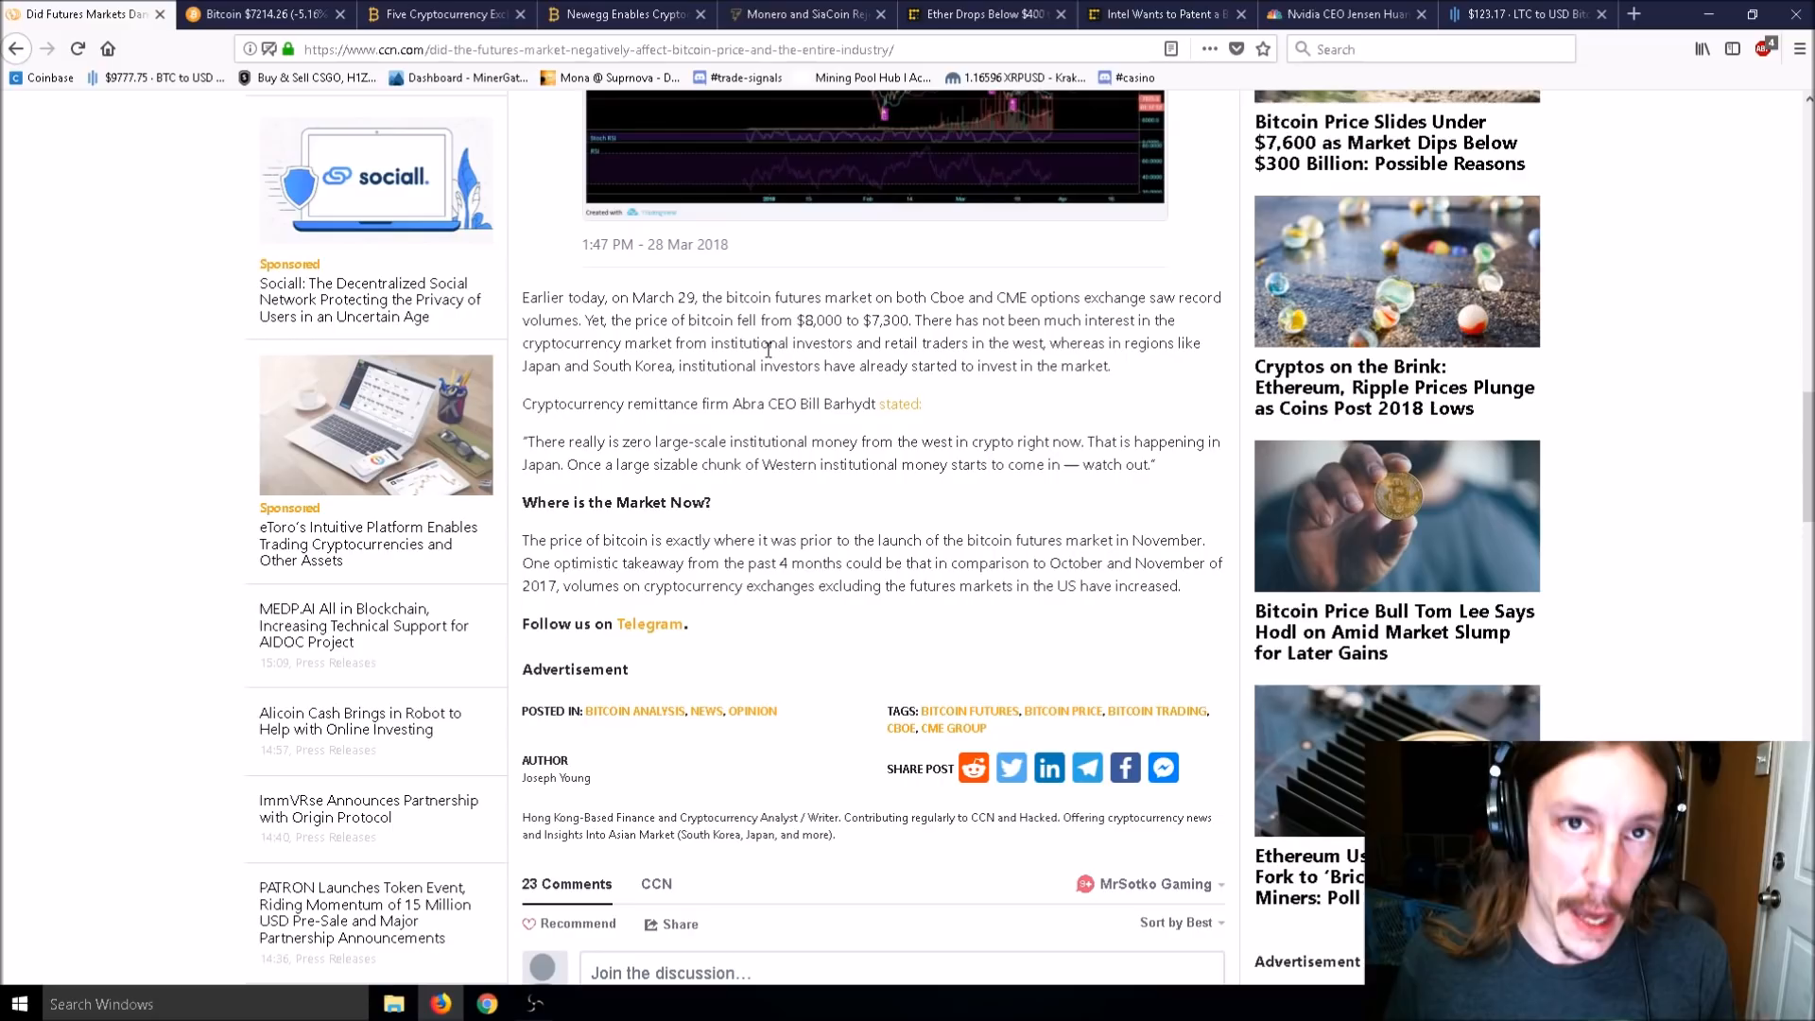
Read the 23 comments on price manipulation, then scroll back to the closing section.
scroll("down", 3)
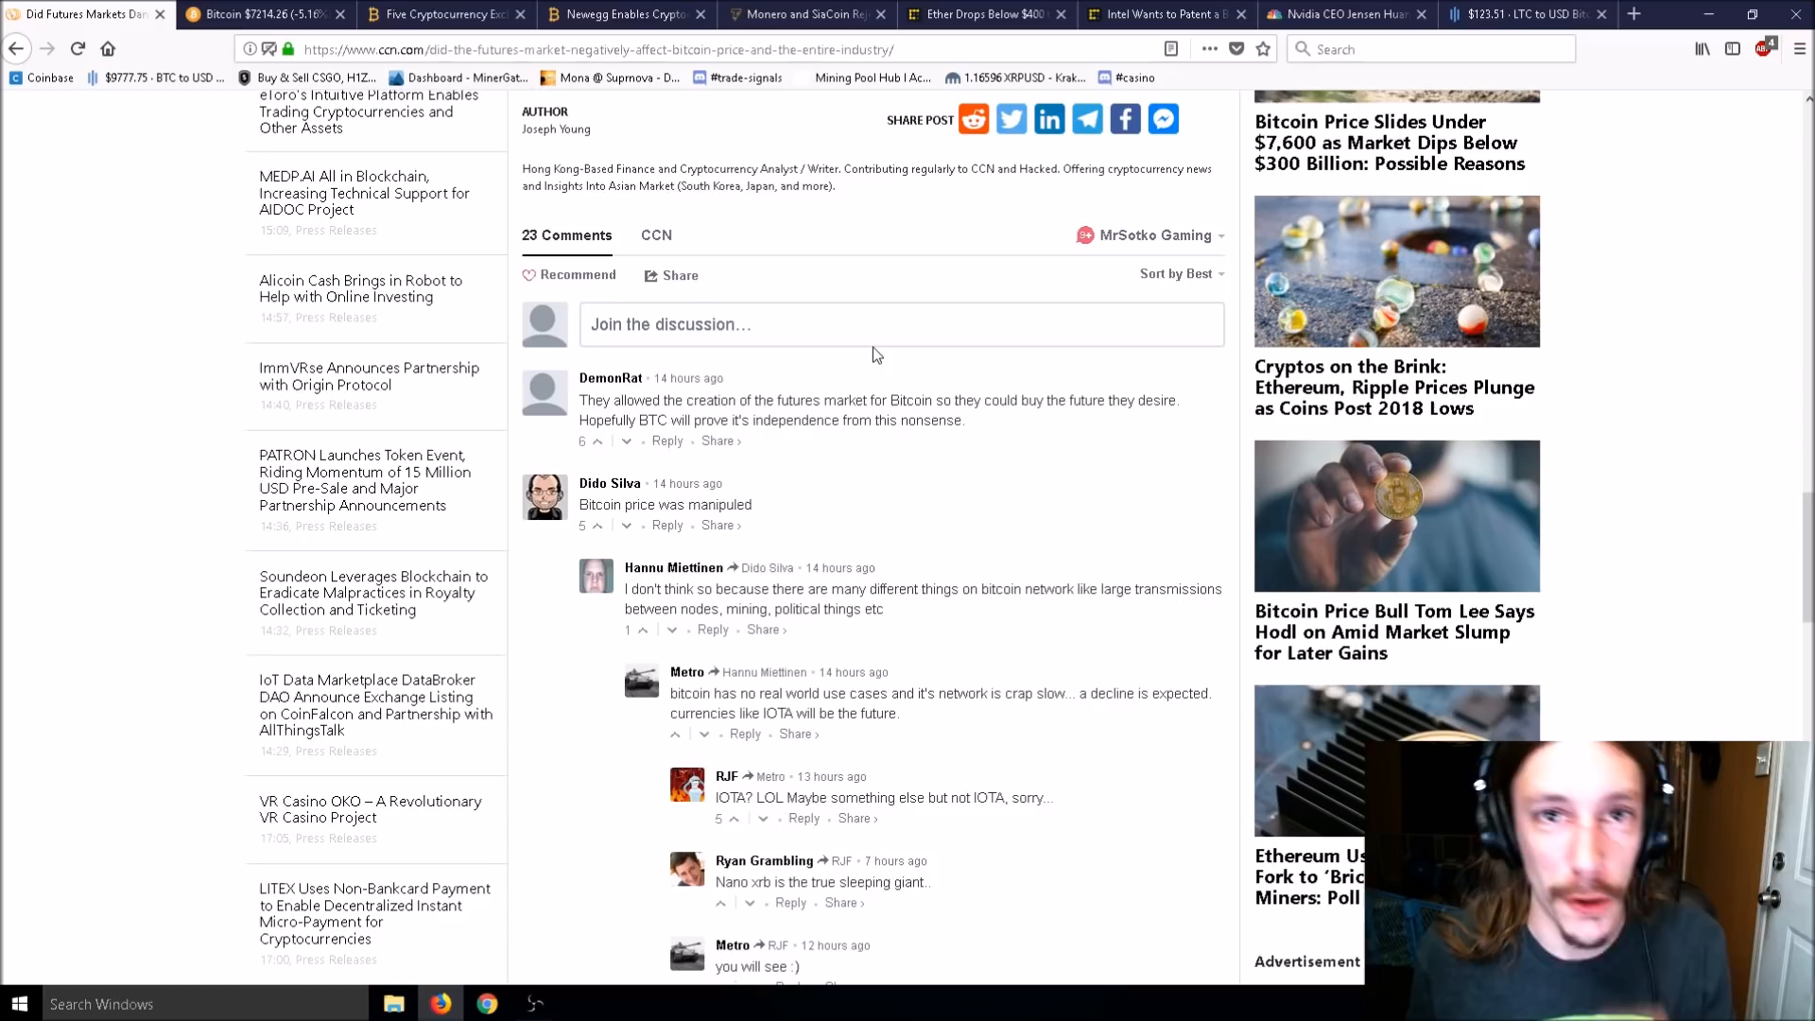
scroll("down", 3)
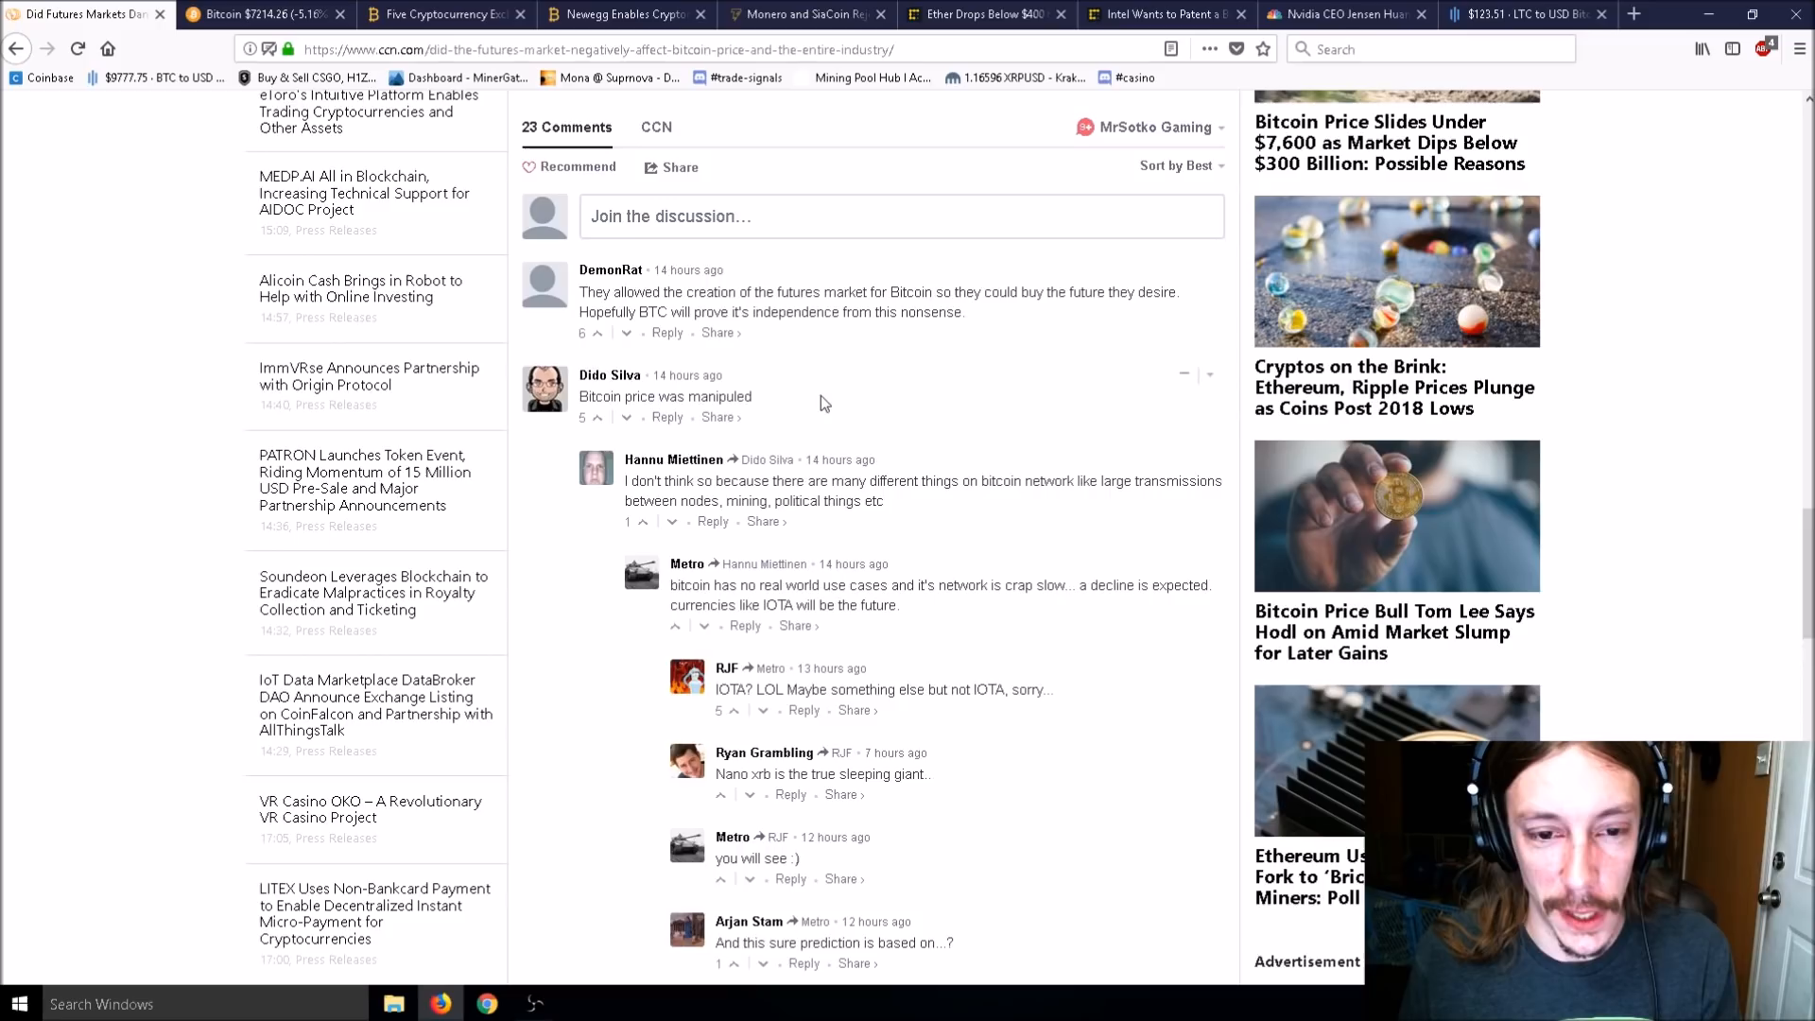
scroll("up", 3)
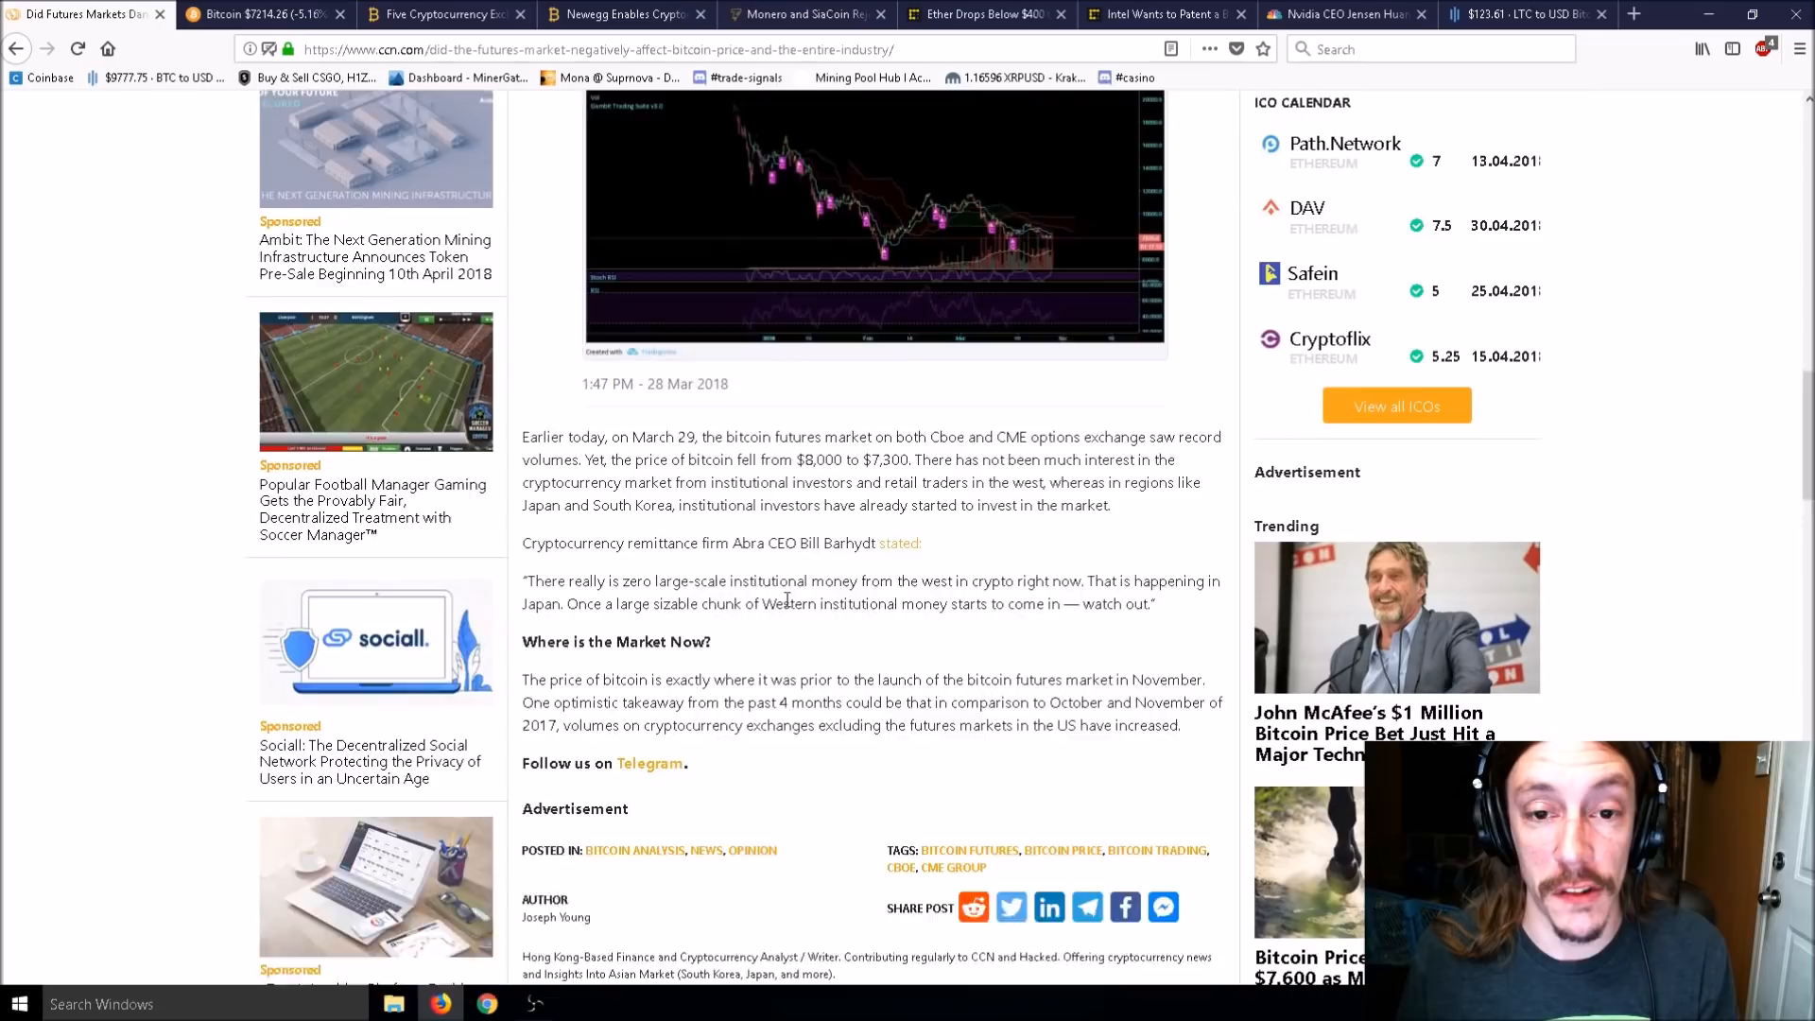
Scroll back up to the embedded CME Bitcoin futures record-volume tweet and chart.
scroll("up", 3)
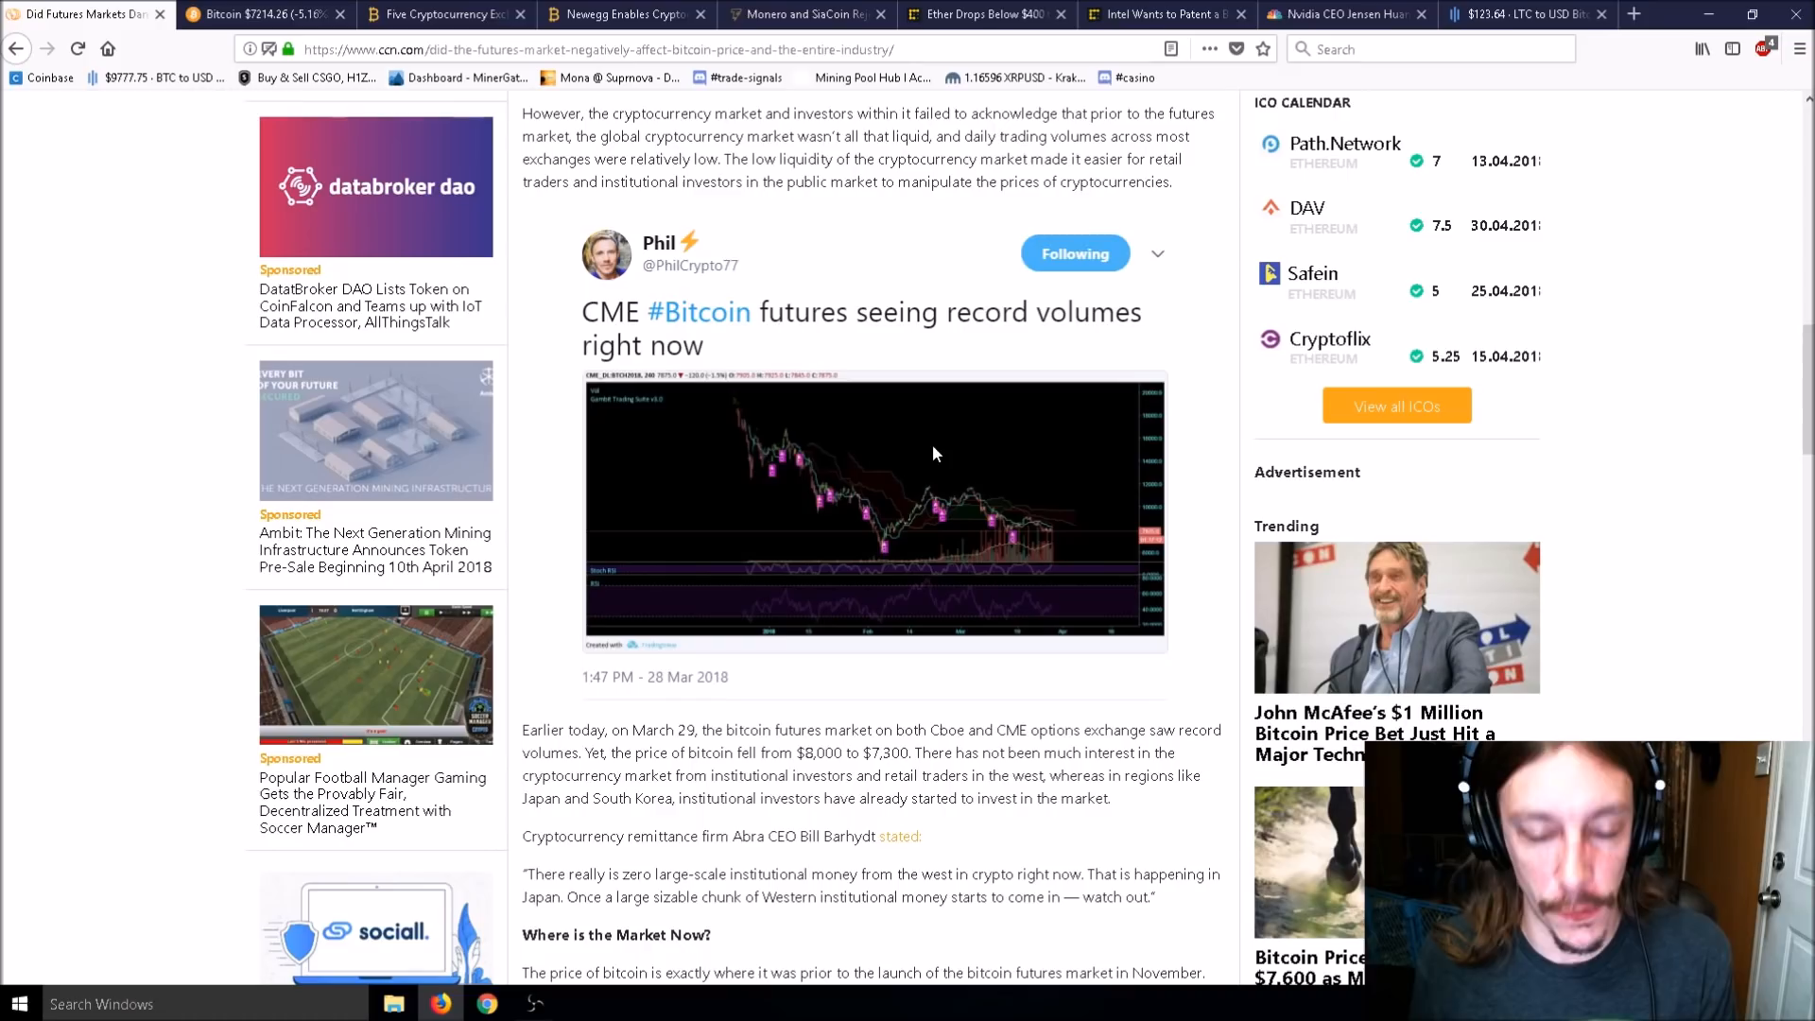
mouse_move(964, 399)
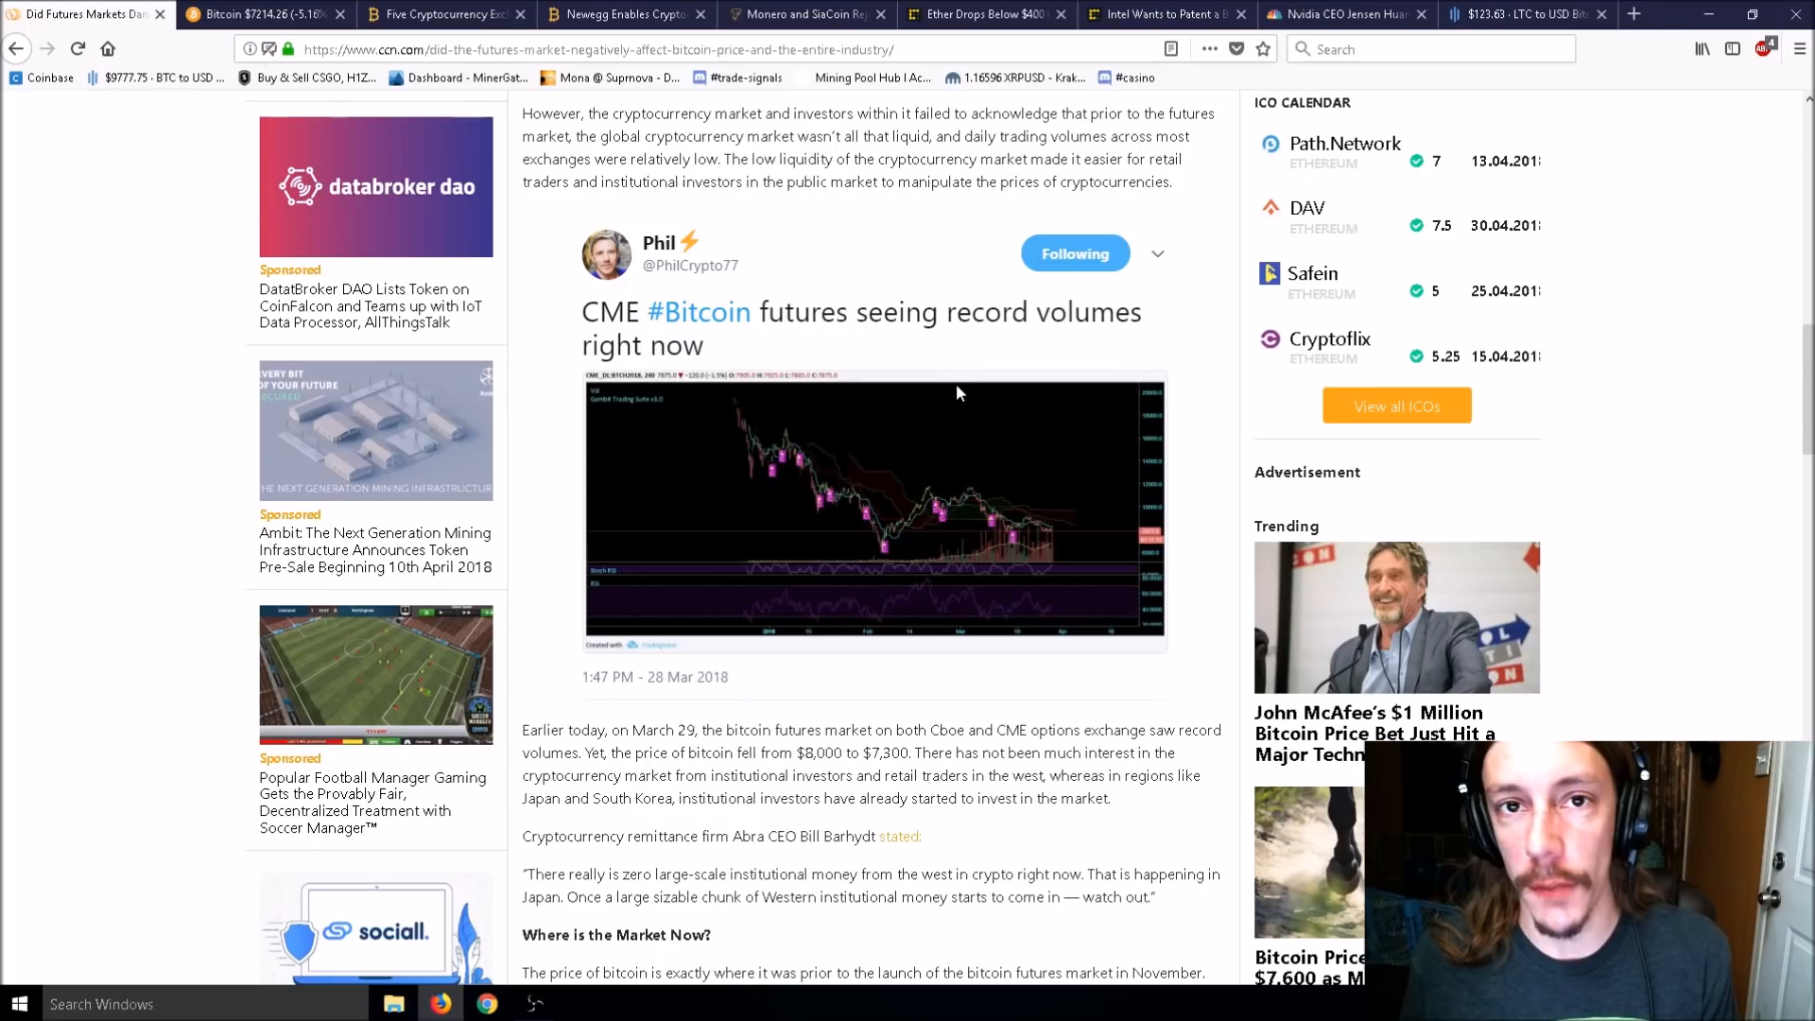
mouse_move(1185, 402)
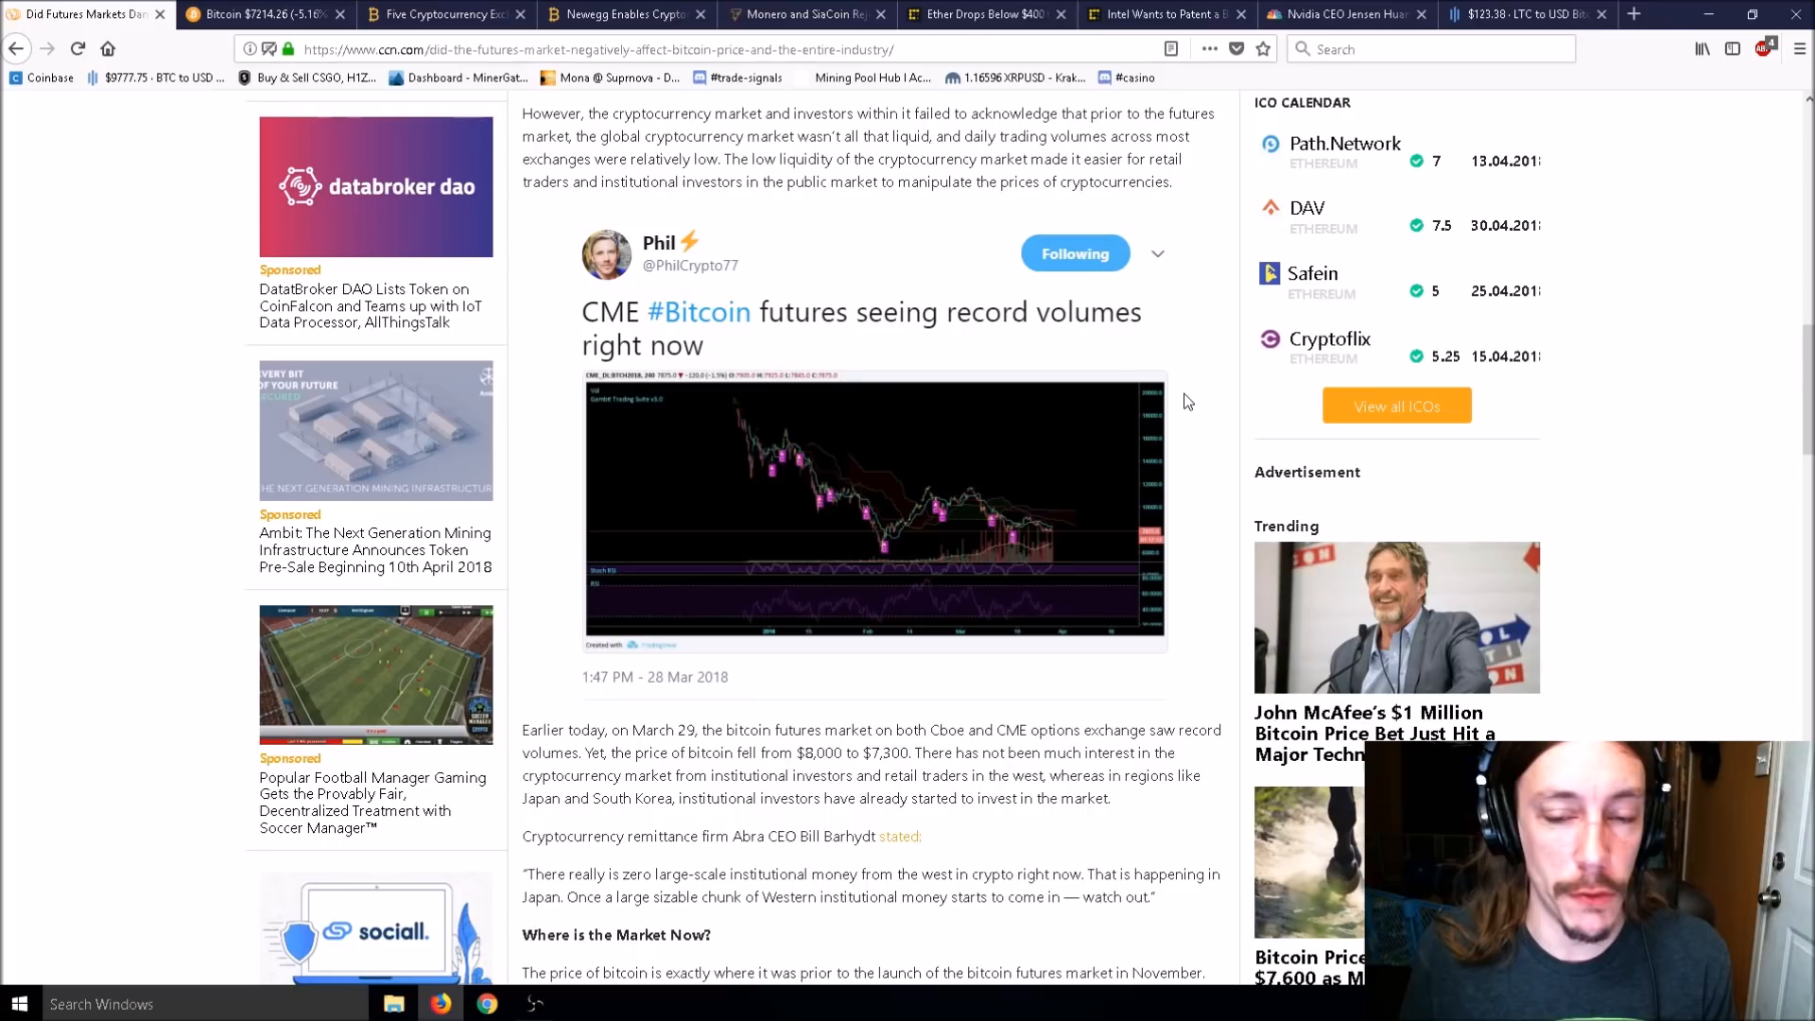
mouse_move(1150, 344)
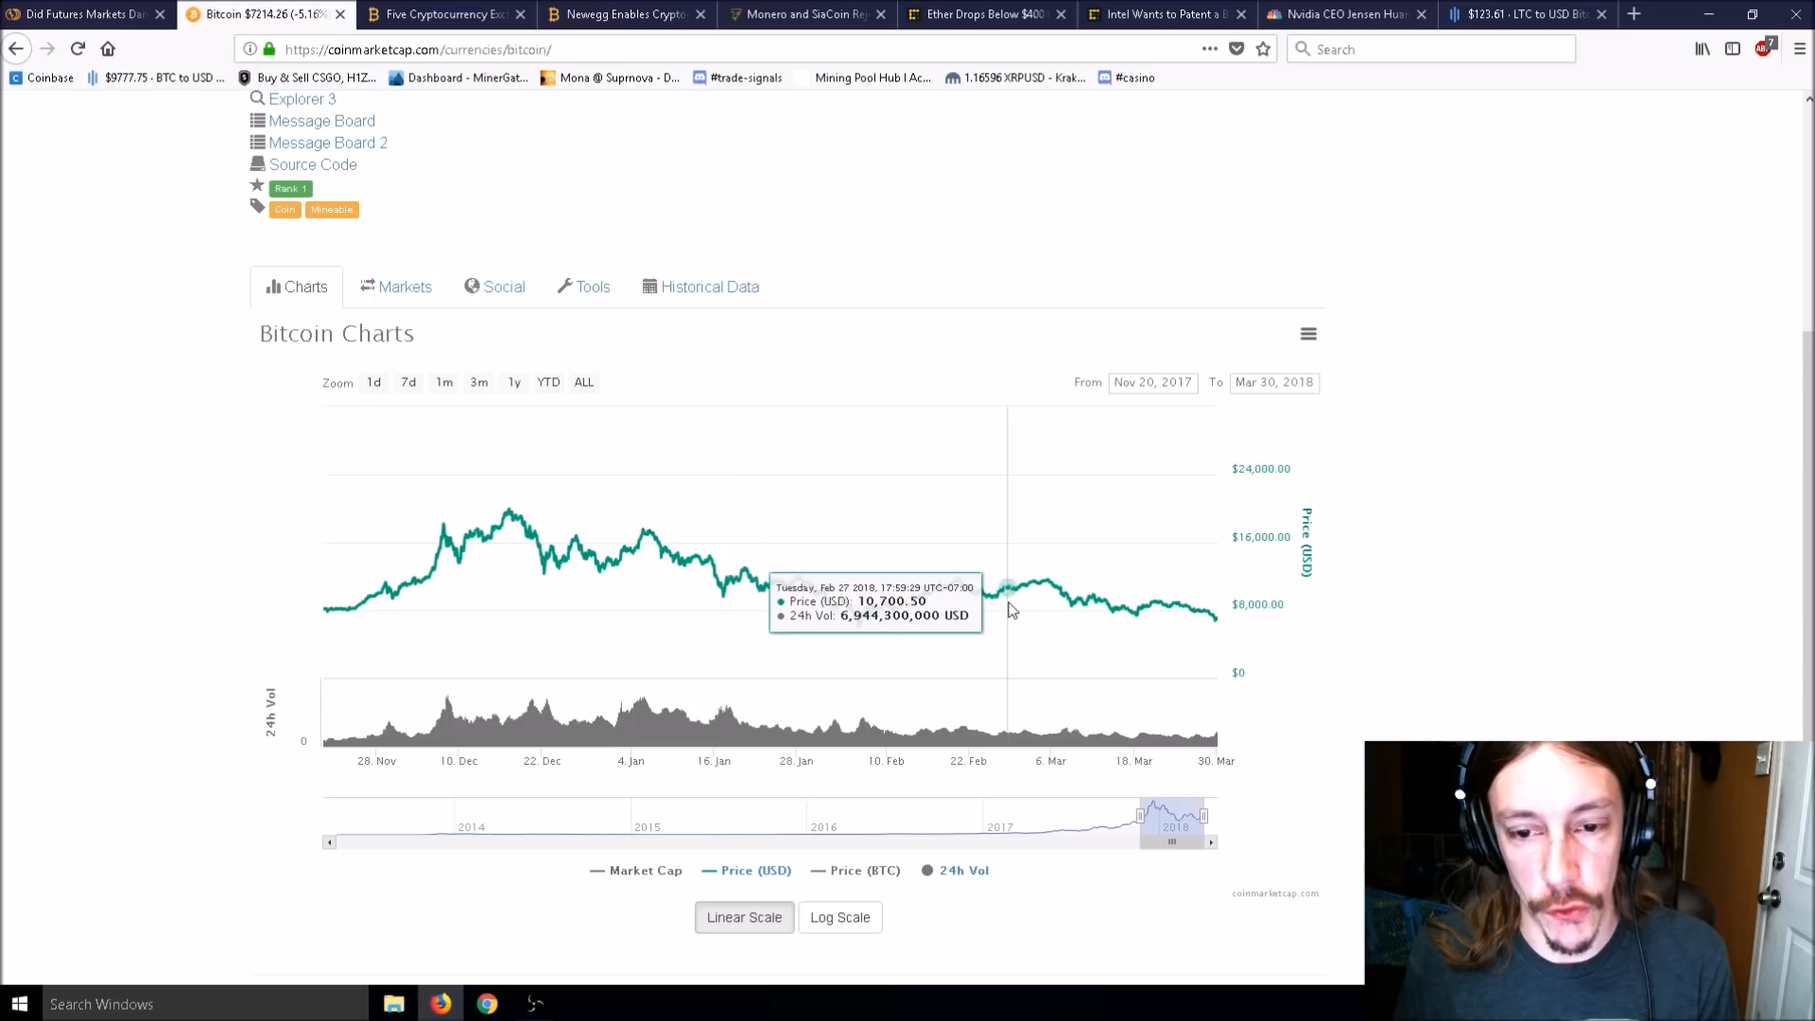
mouse_move(507, 511)
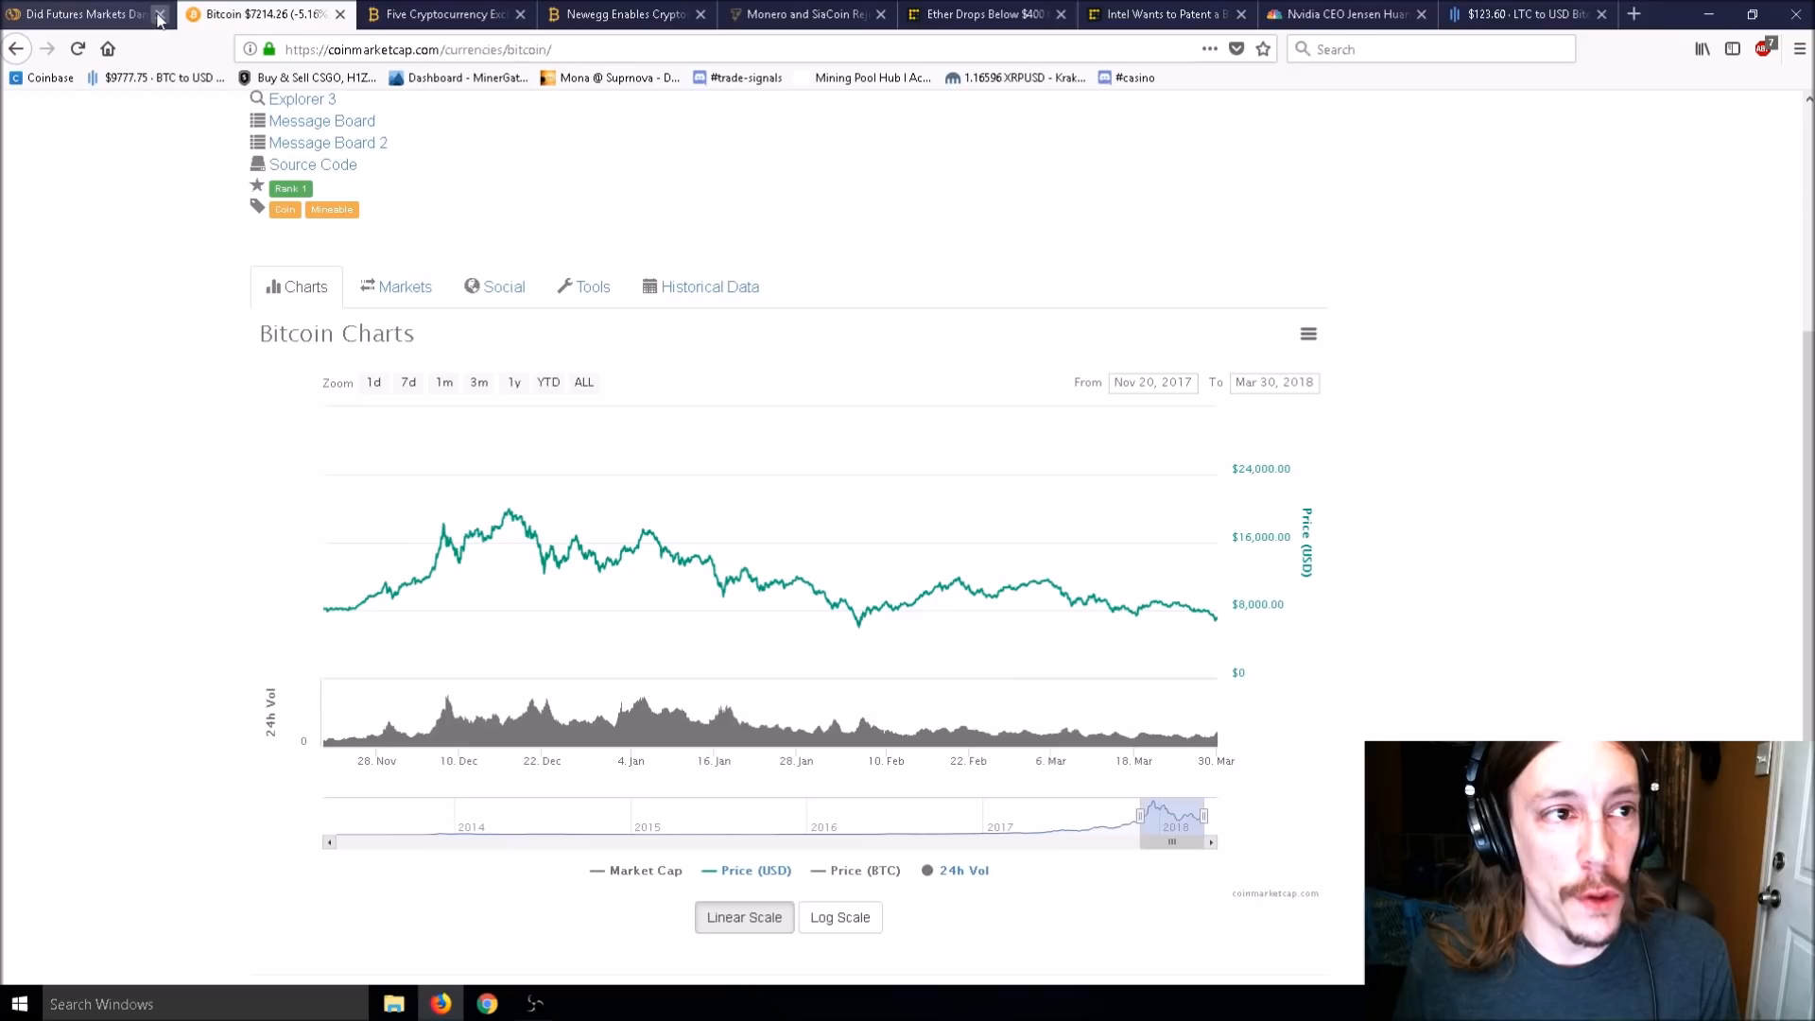
Return to the CCN futures-market article after checking the late February 2018 price.
left_click(81, 12)
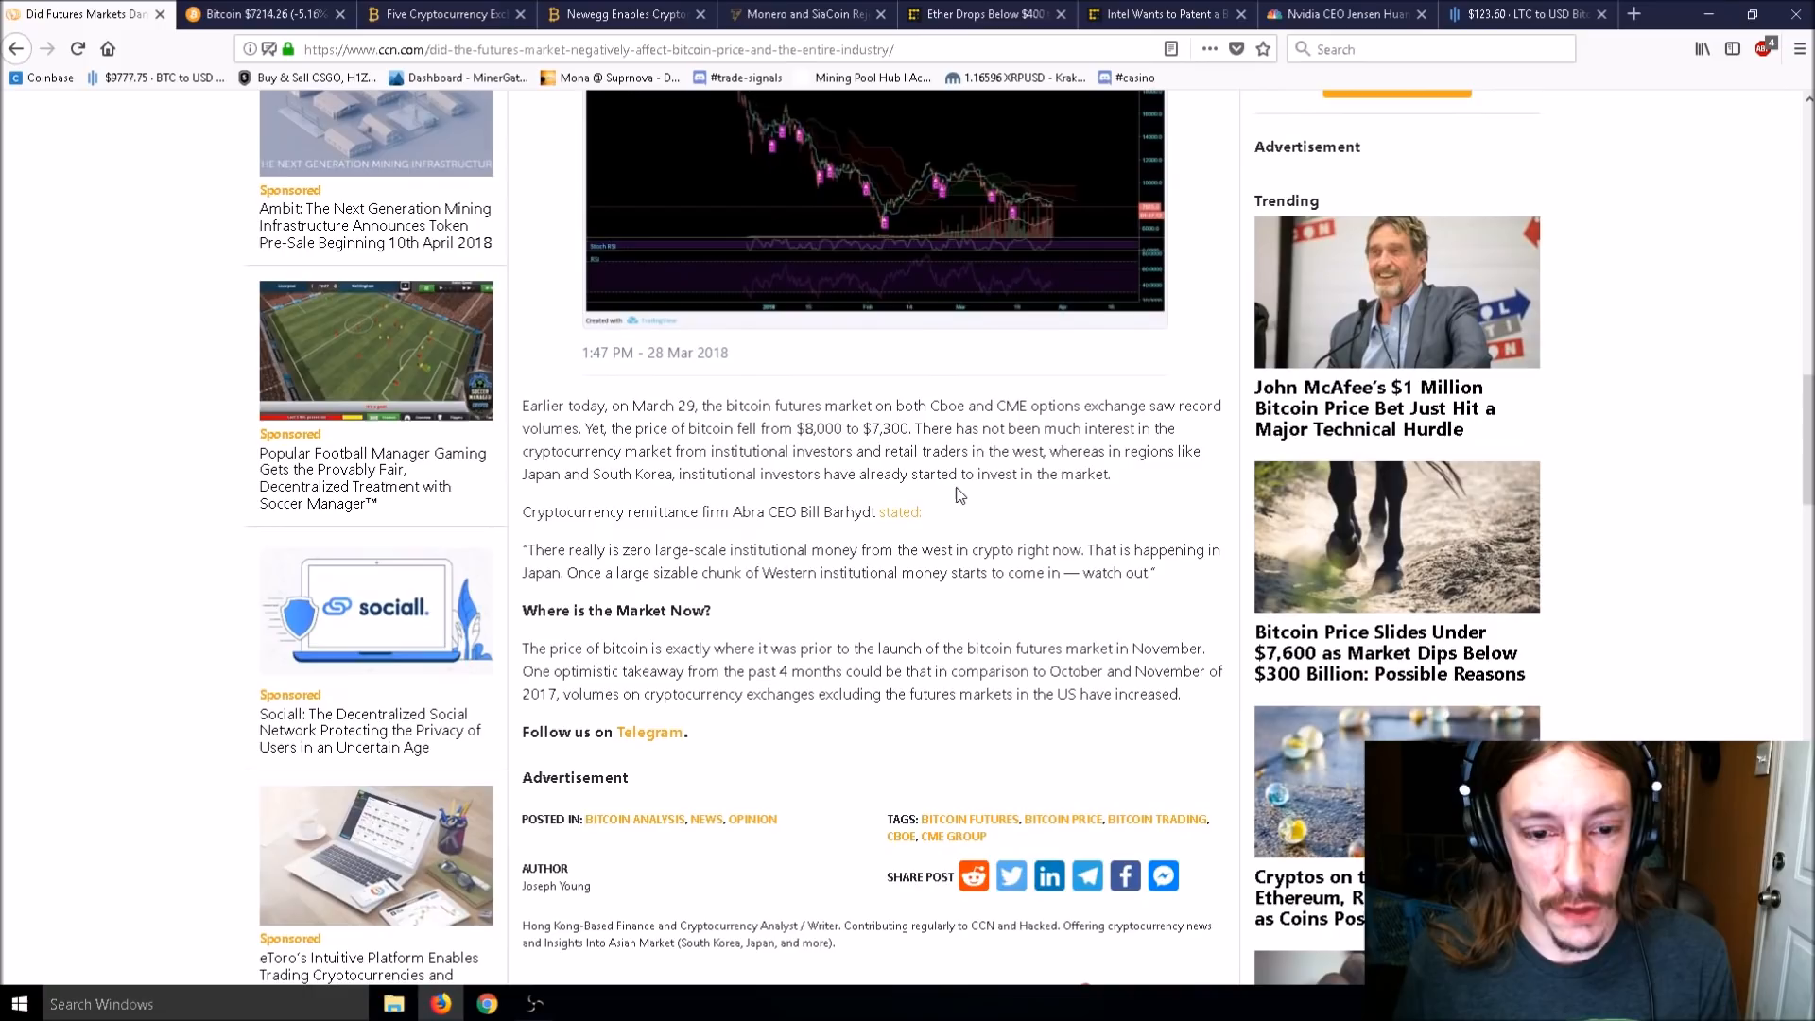
Scroll up the CCN article to the CME Bitcoin futures record-volume tweet chart.
scroll("up", 3)
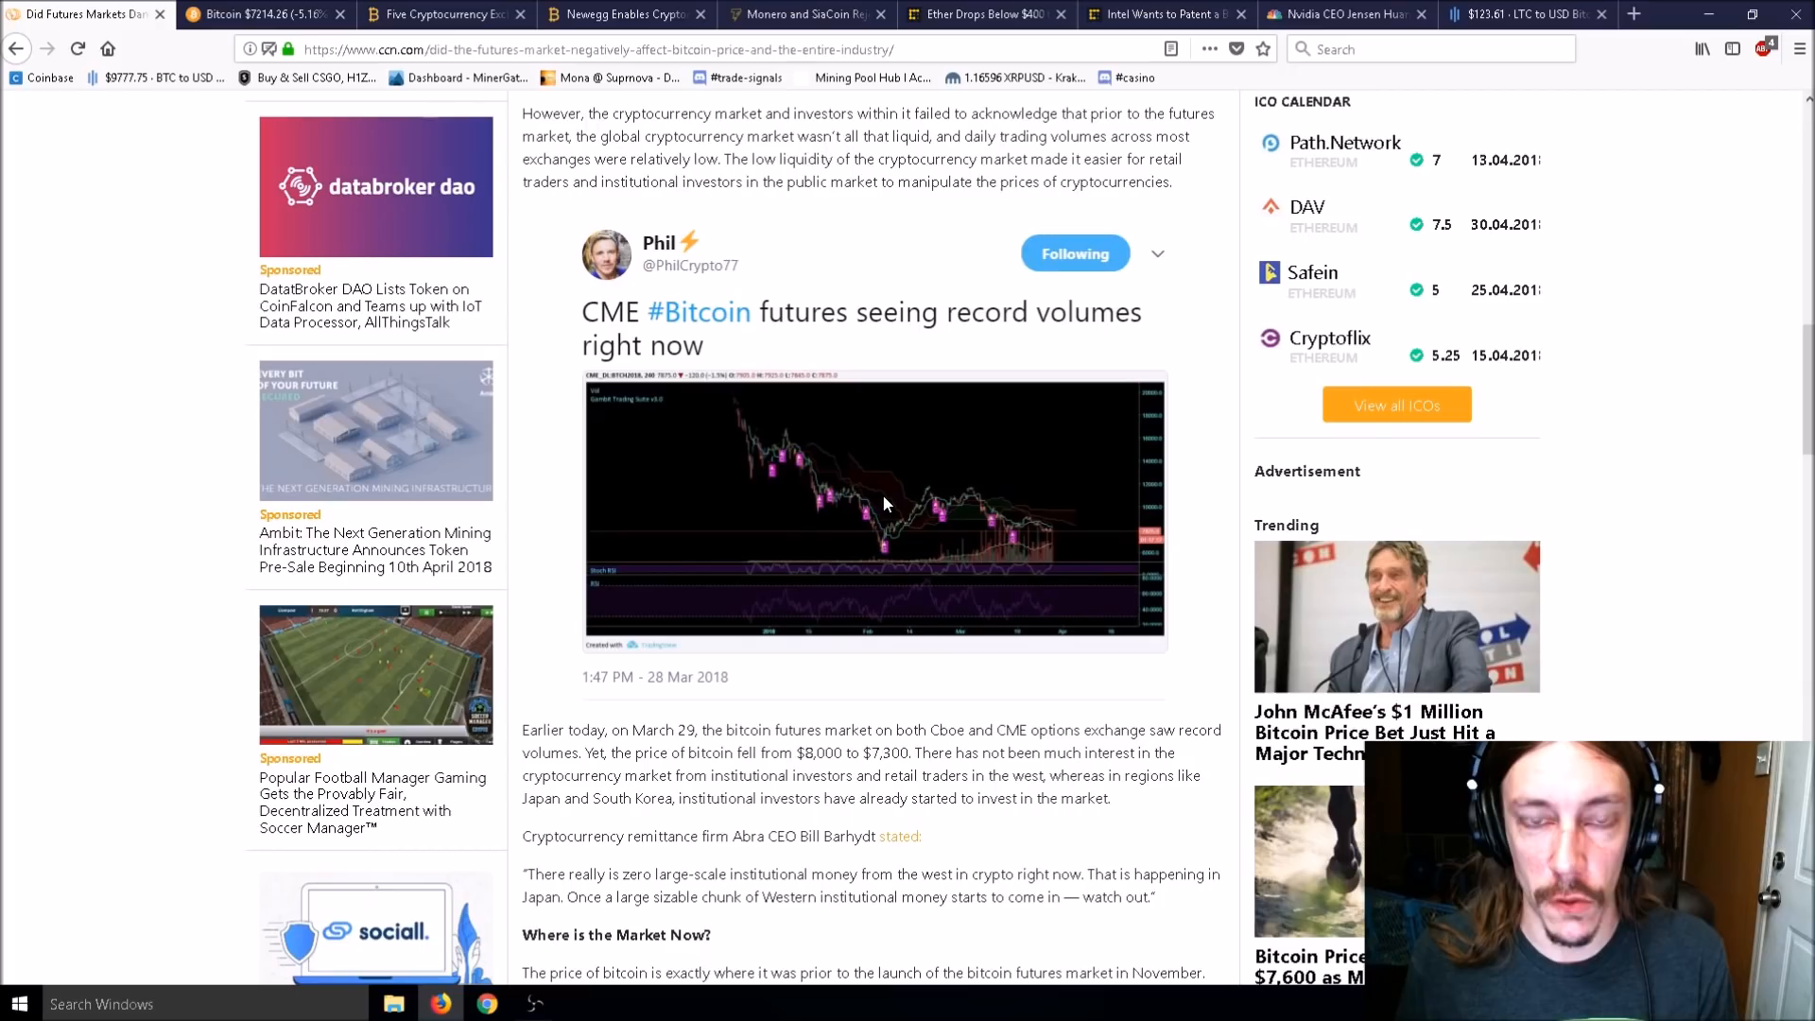
mouse_move(1201, 339)
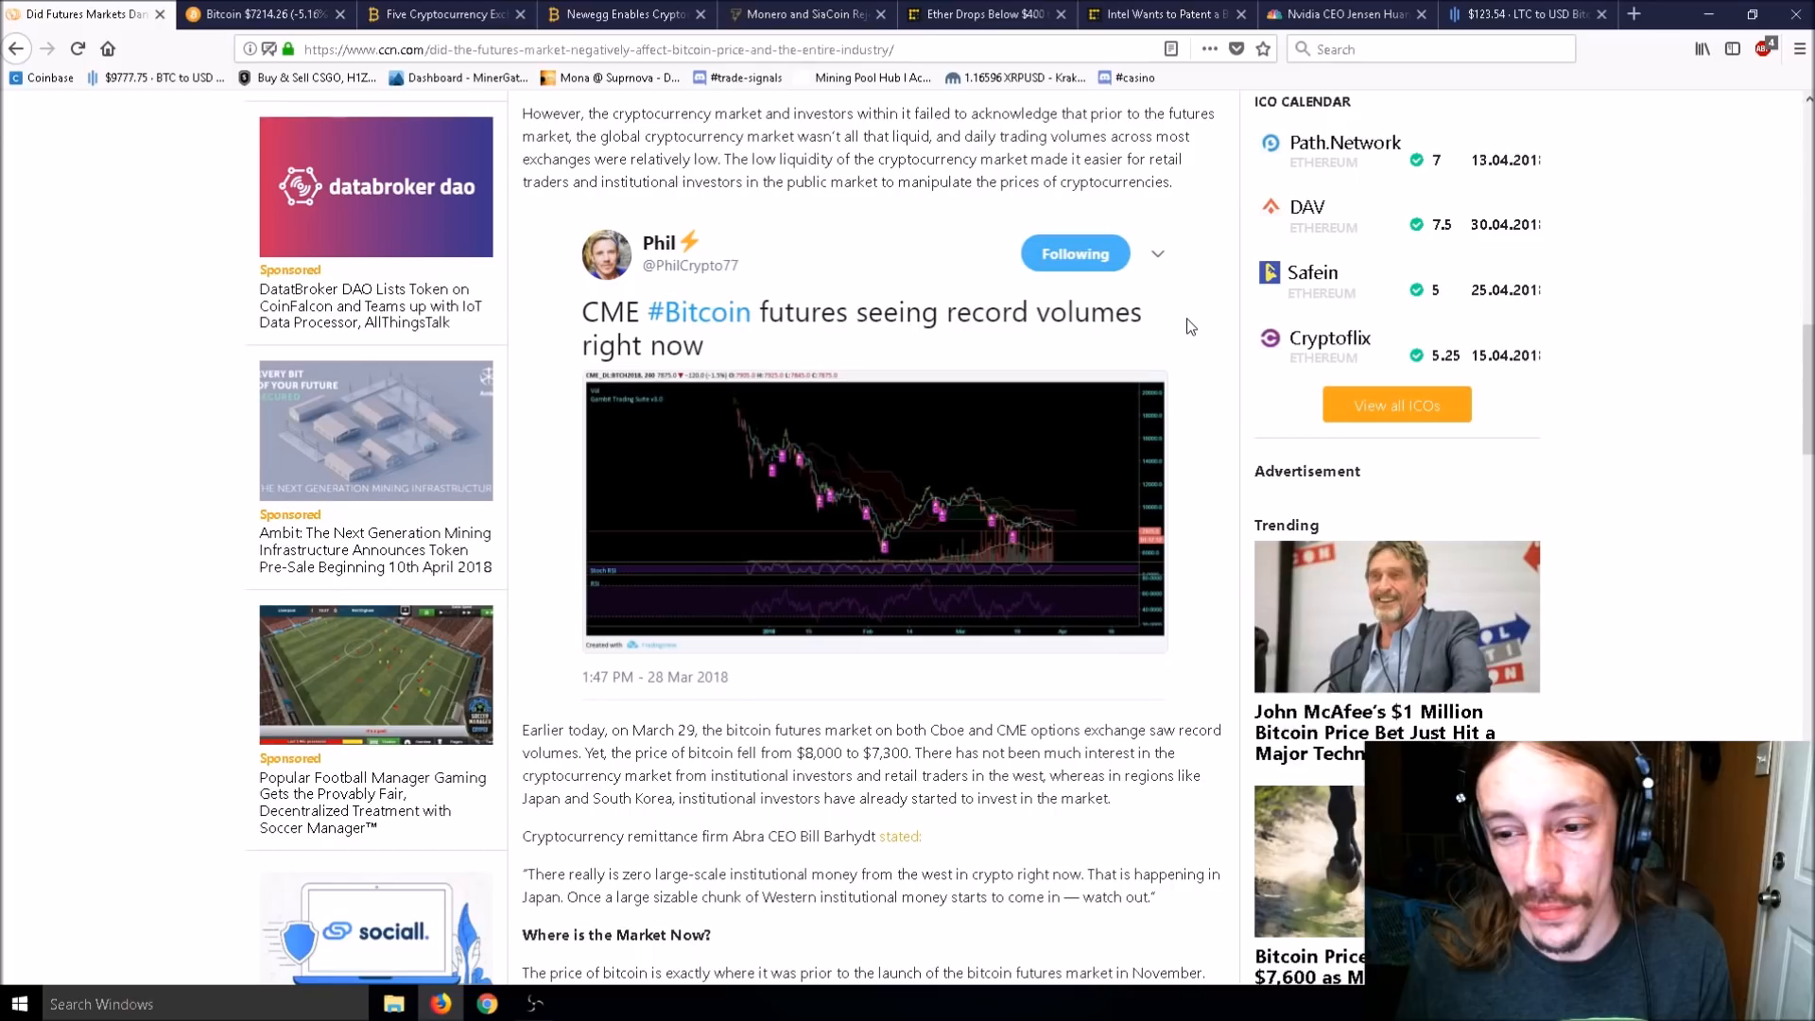
mouse_move(1201, 357)
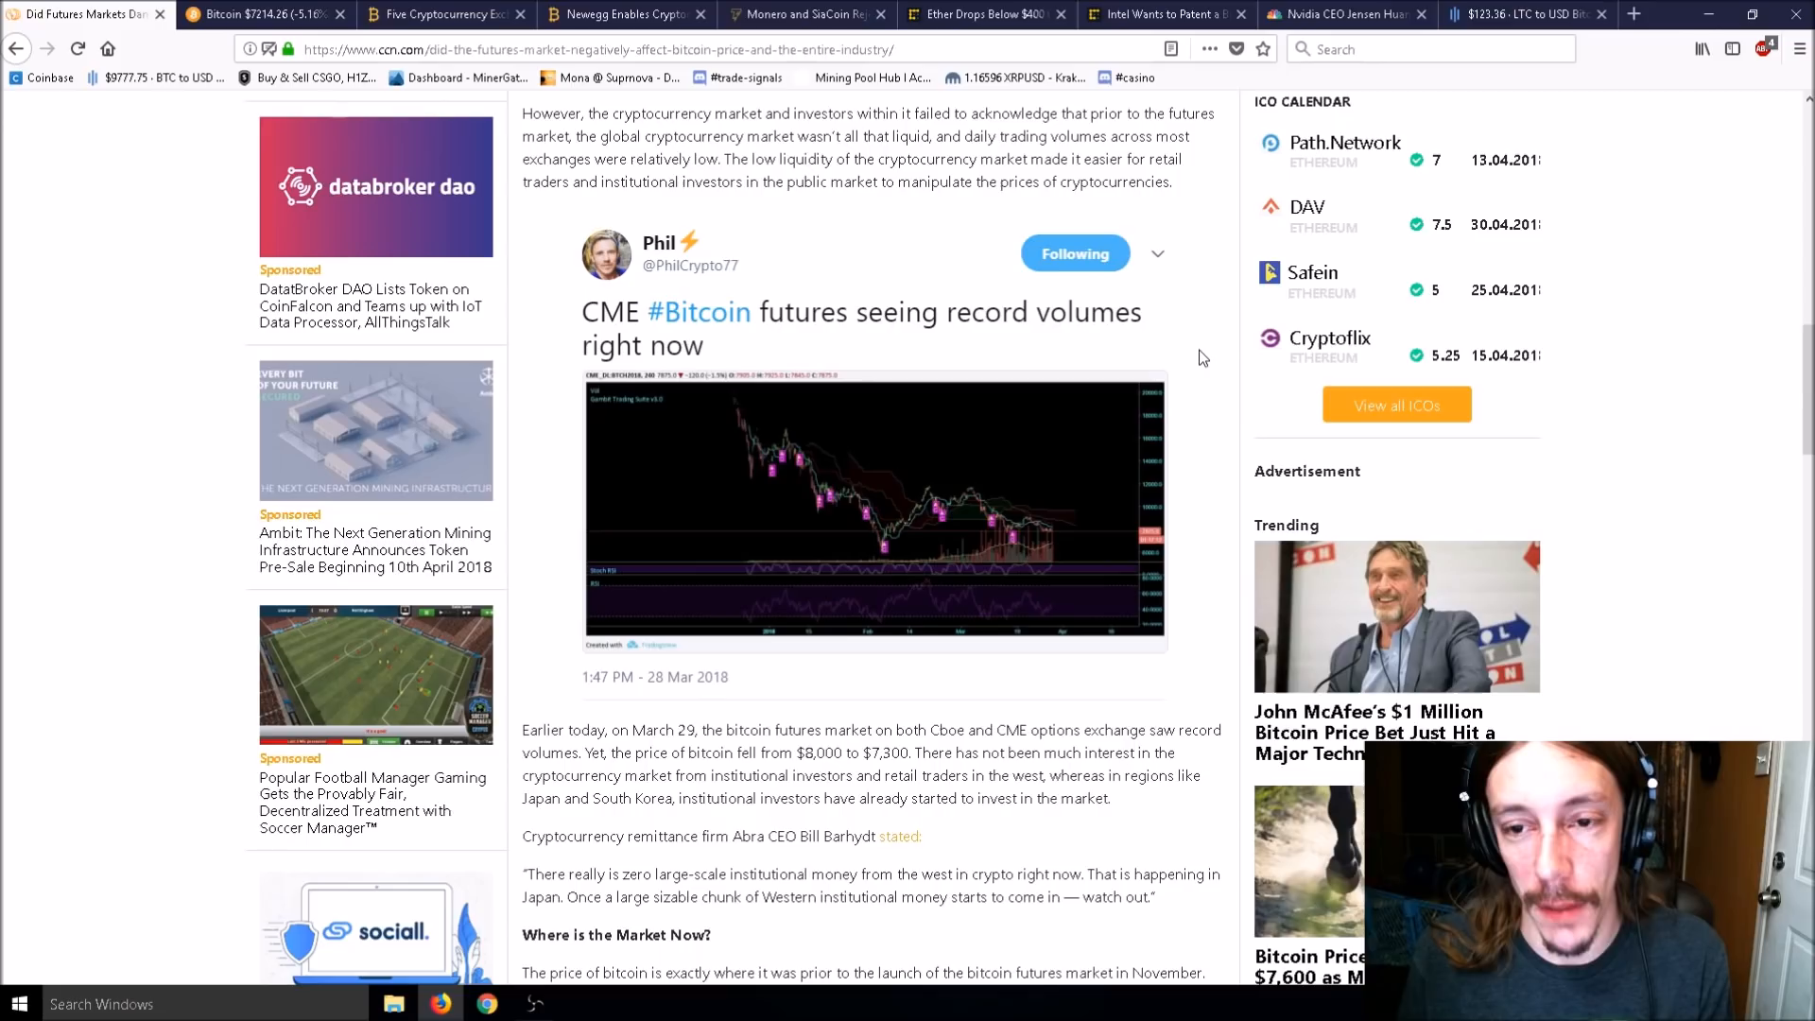
Close the CCN tab and read the Japan exchanges article down to 'Five Exchanges Cease Operations'.
left_click(160, 14)
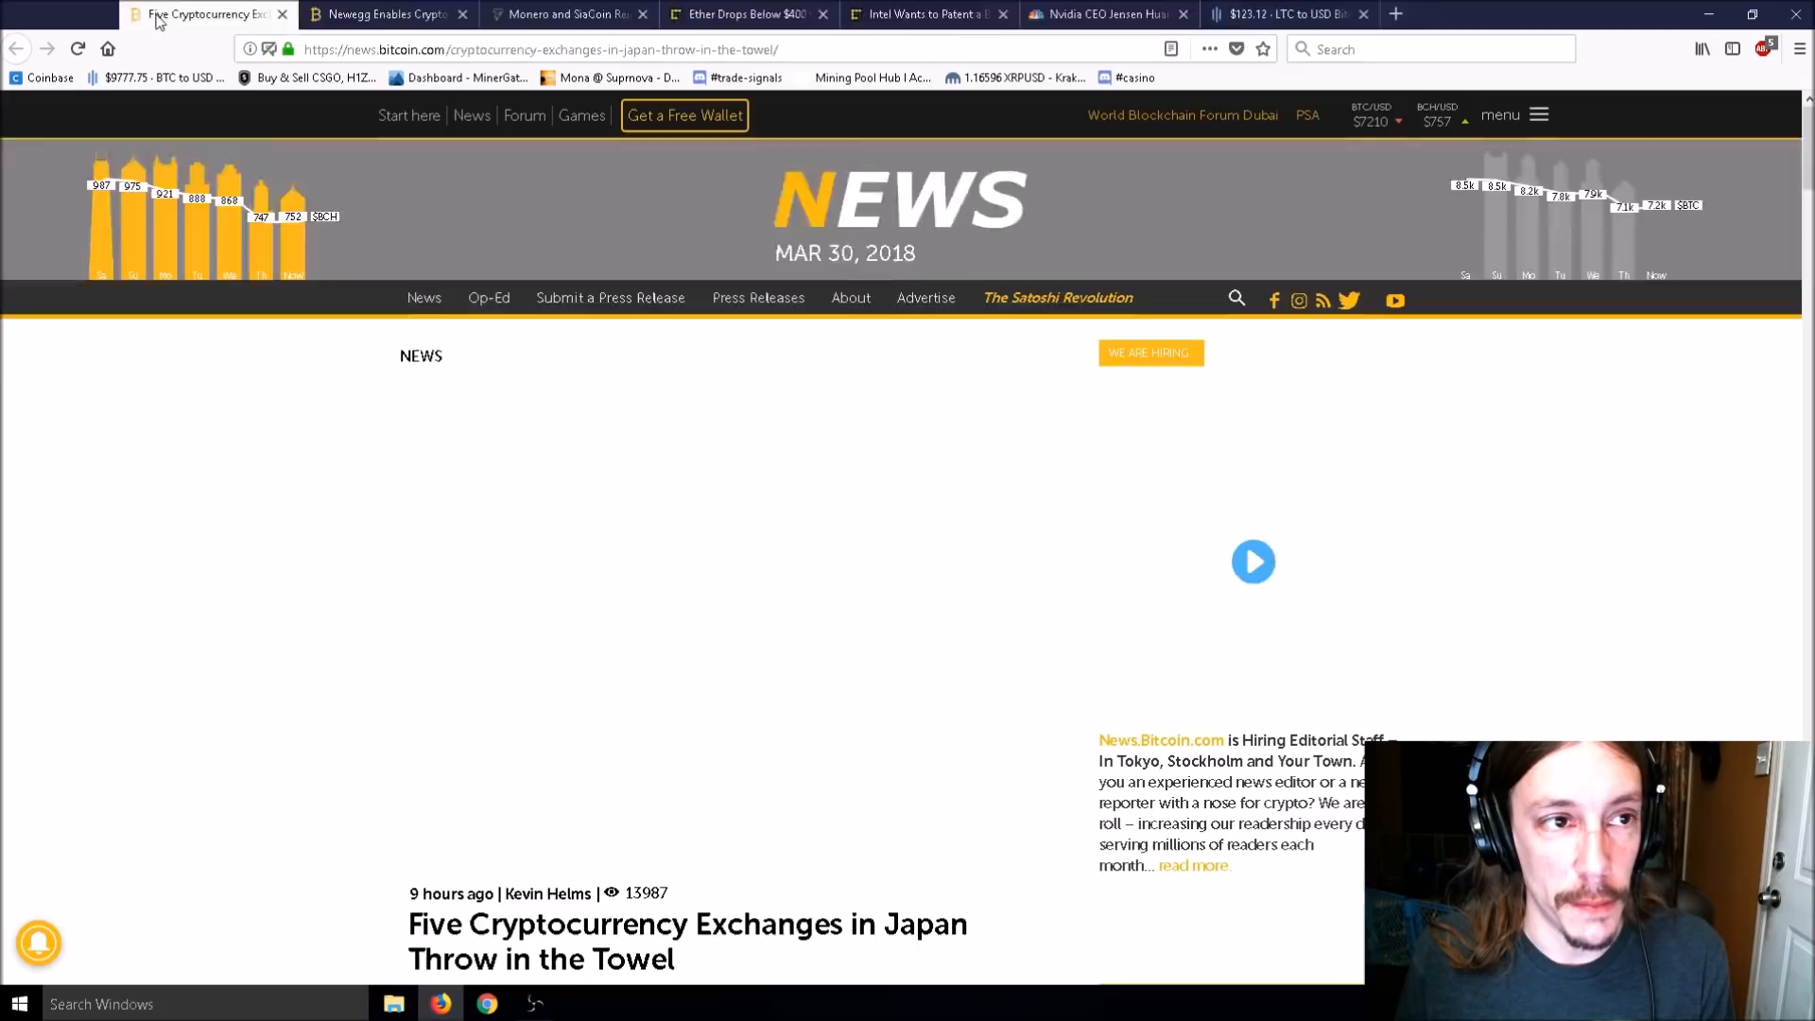
scroll("down", 3)
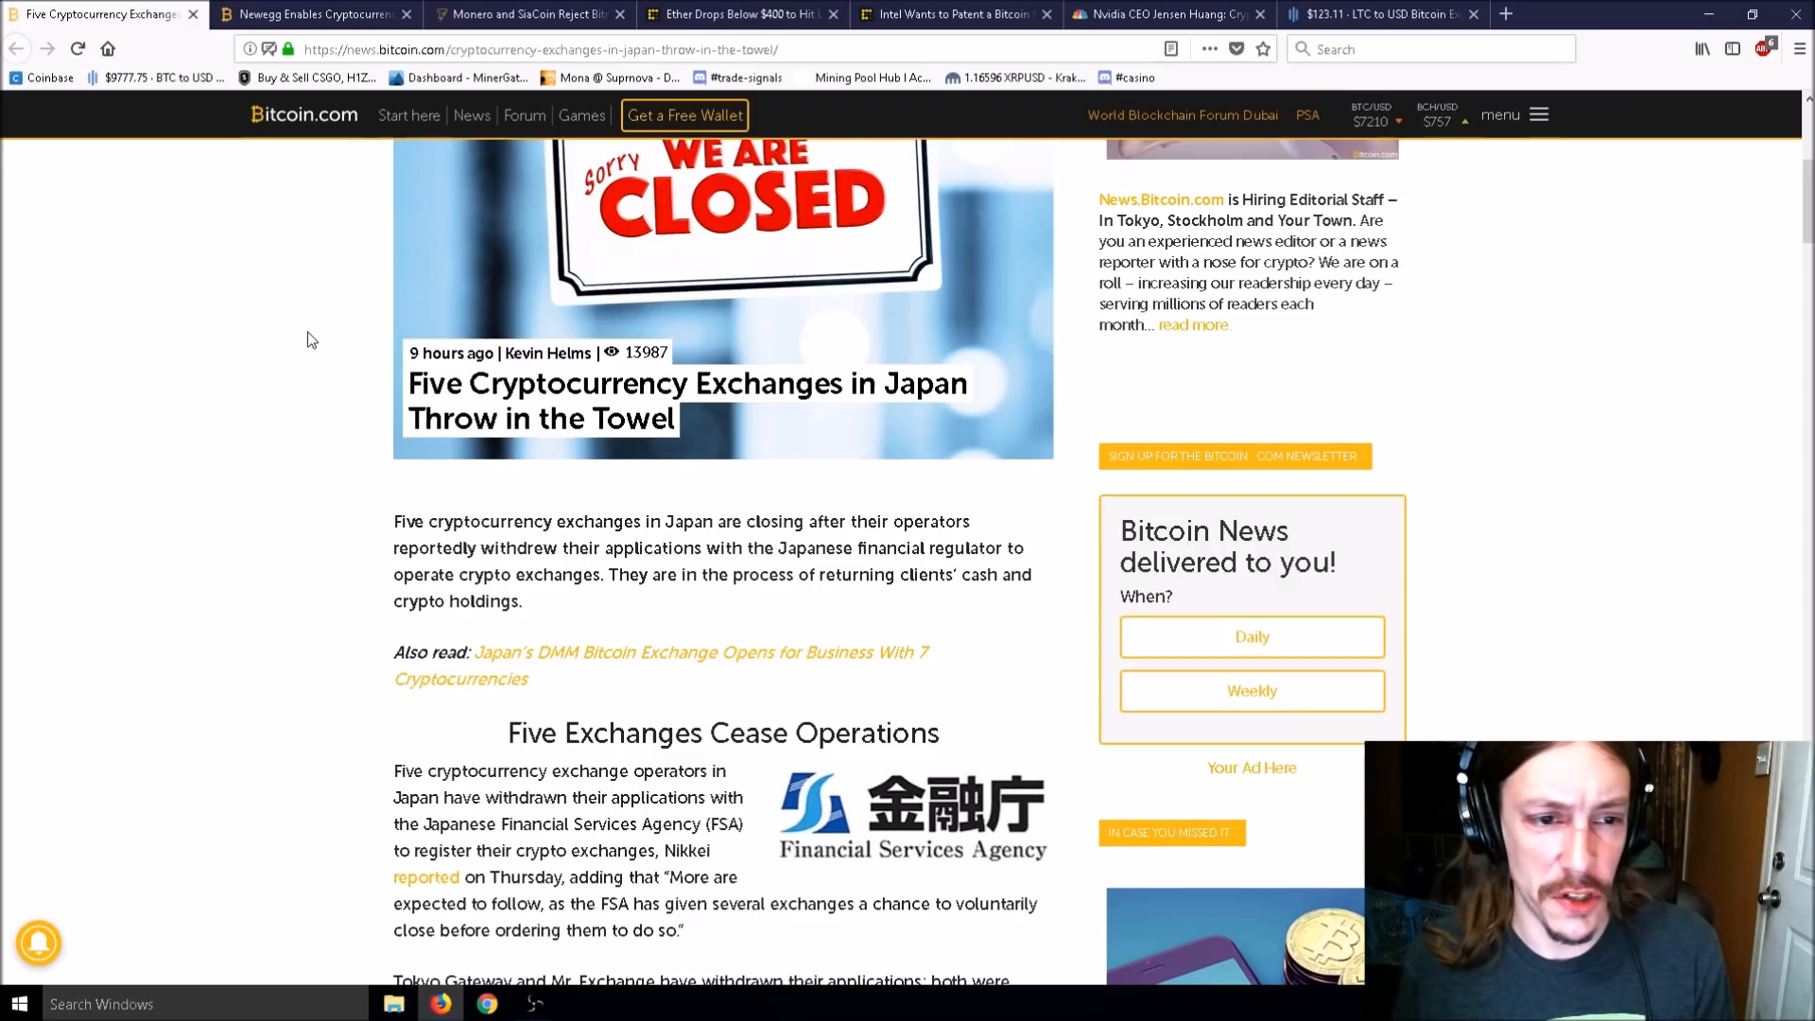
scroll("down", 3)
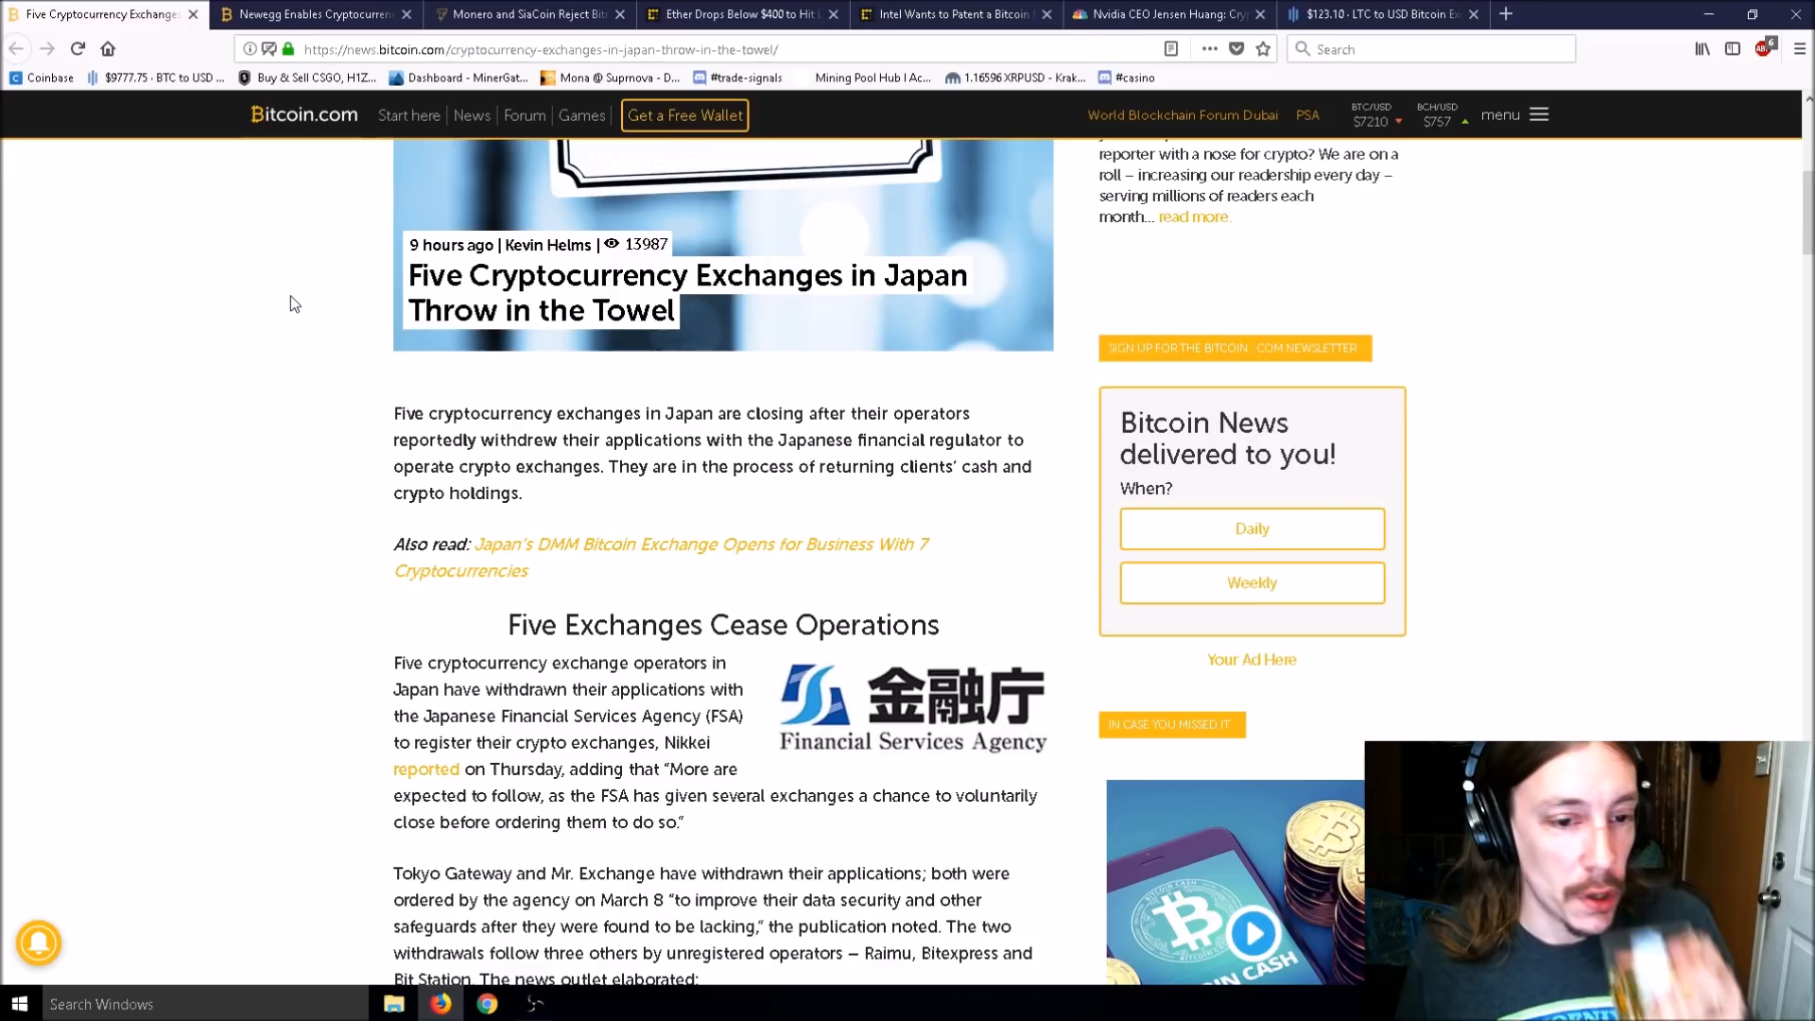
scroll("down", 3)
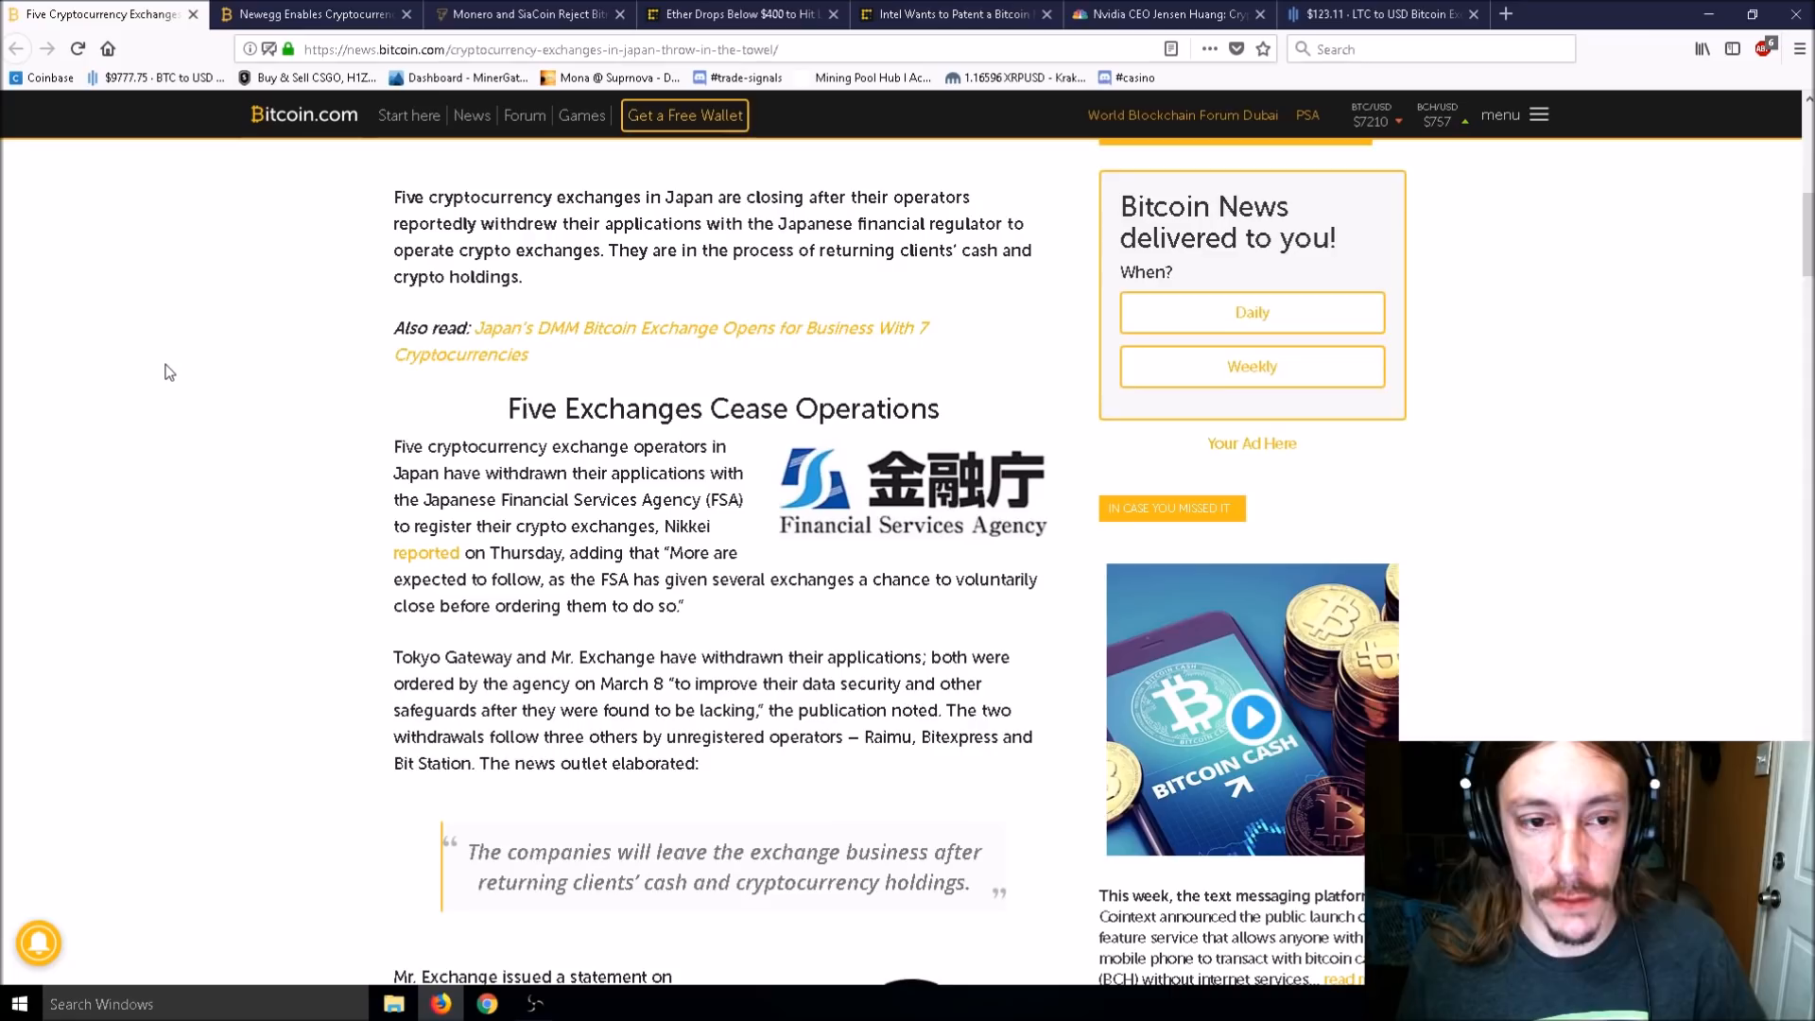
scroll("down", 3)
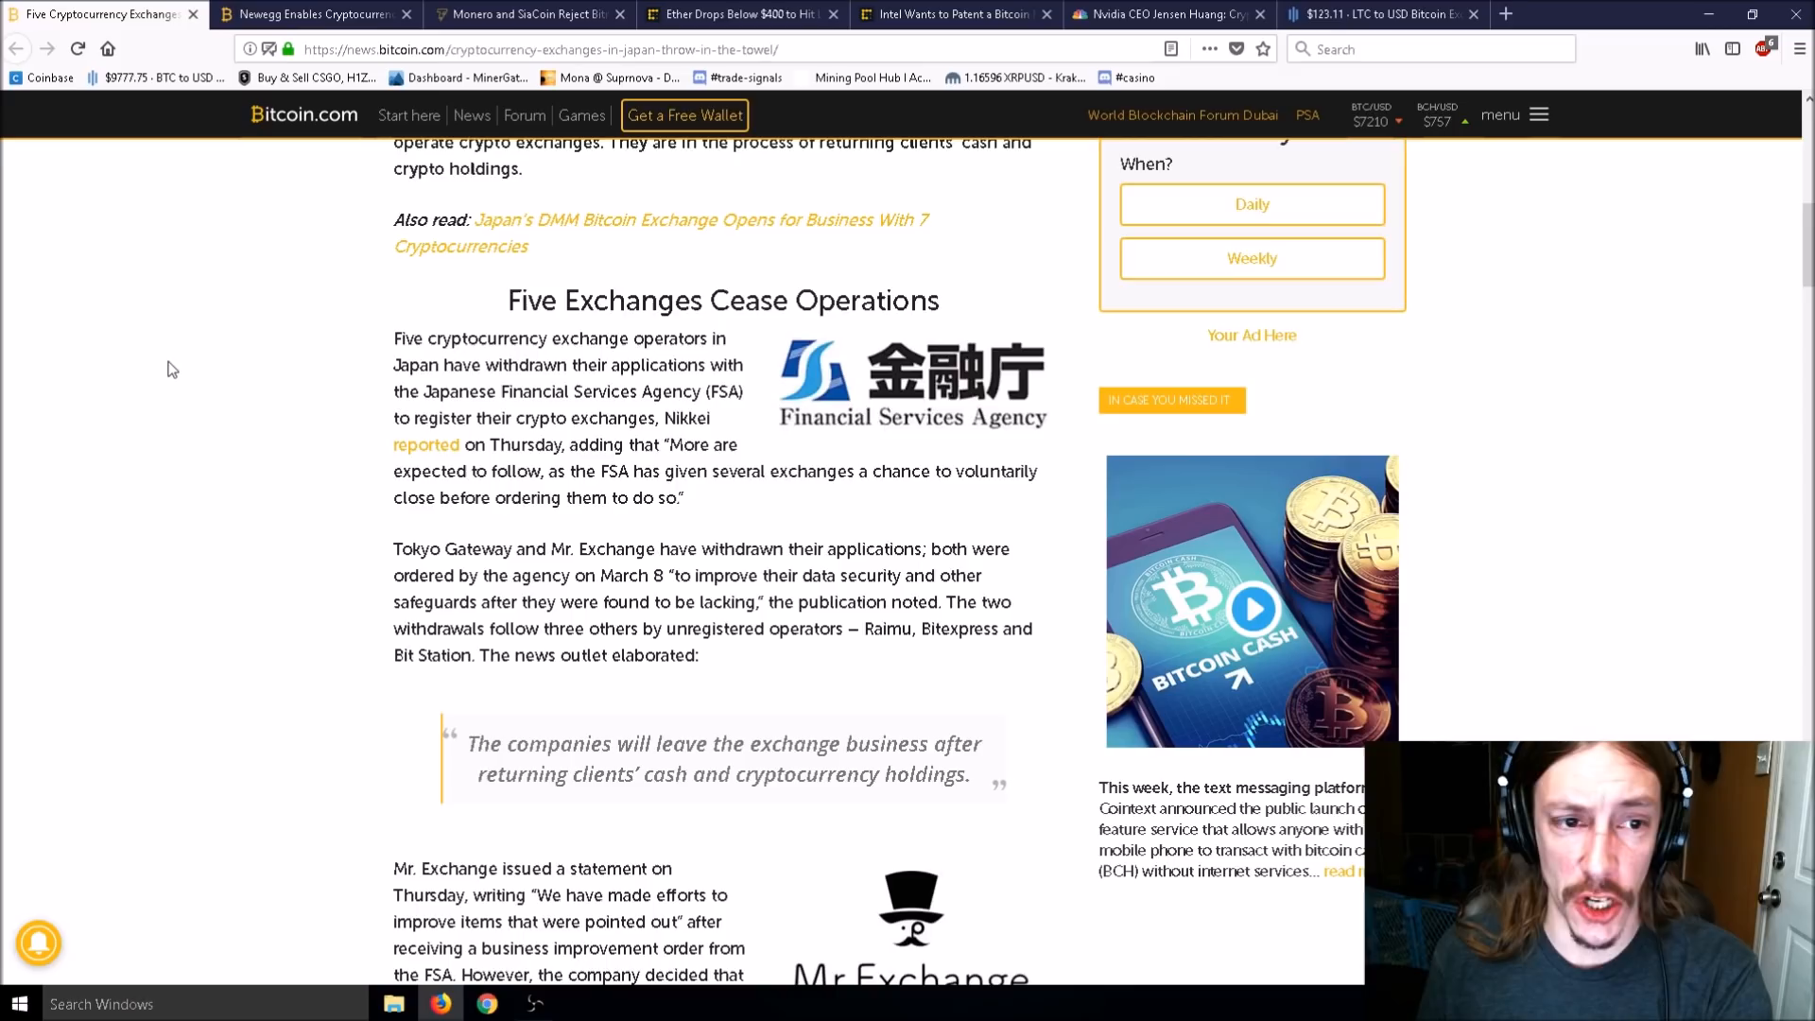
mouse_move(180, 359)
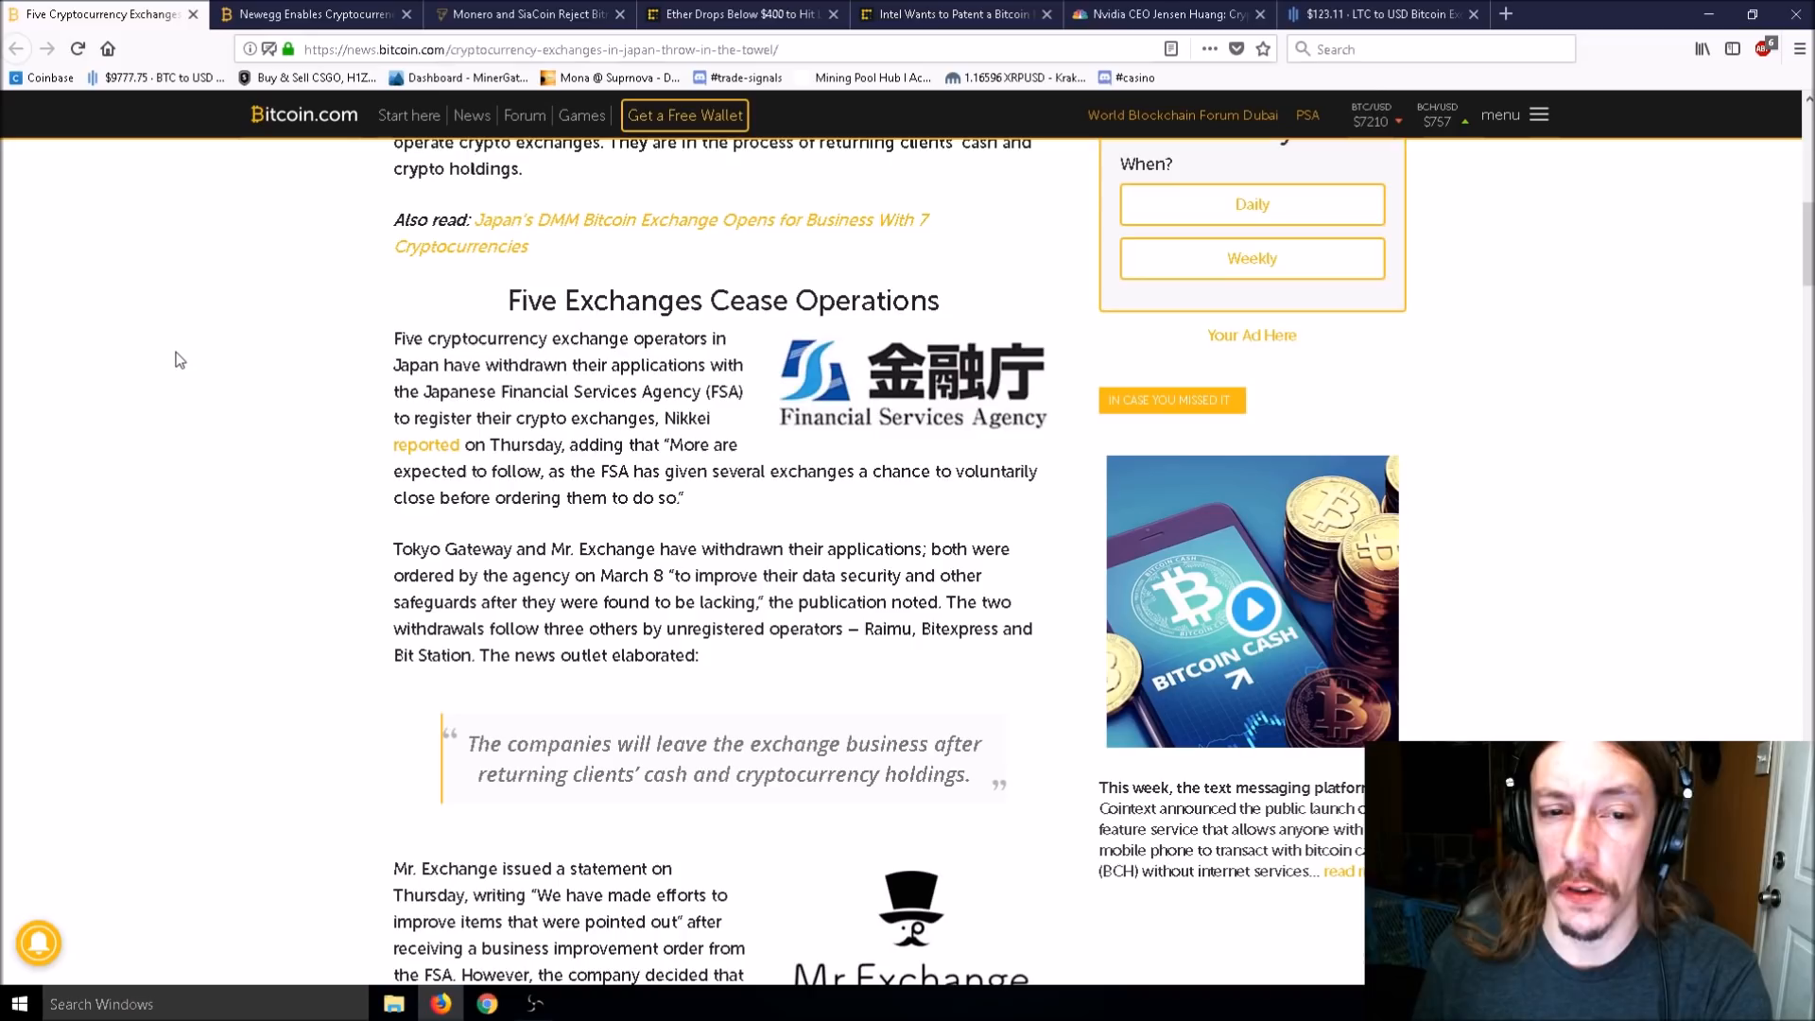
mouse_move(693, 428)
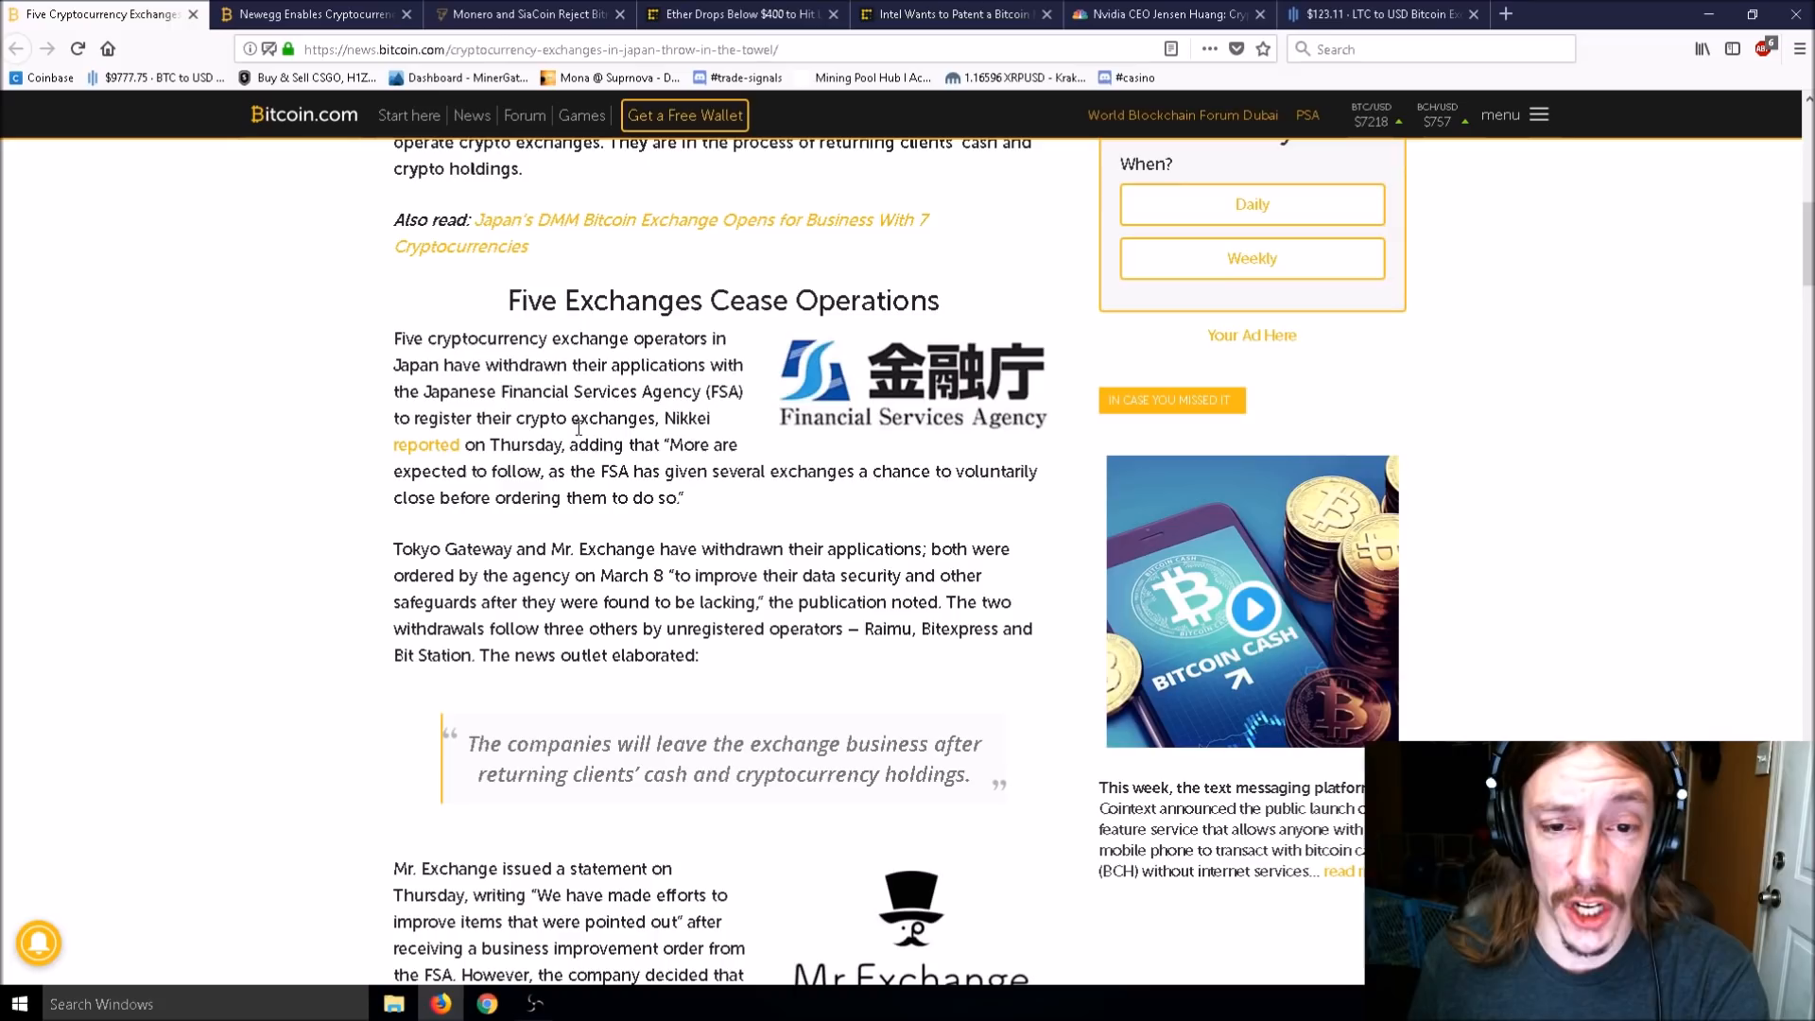
Highlight 'Mr. Exchange' in the Tokyo Gateway withdrawal paragraph.
scroll("down", 3)
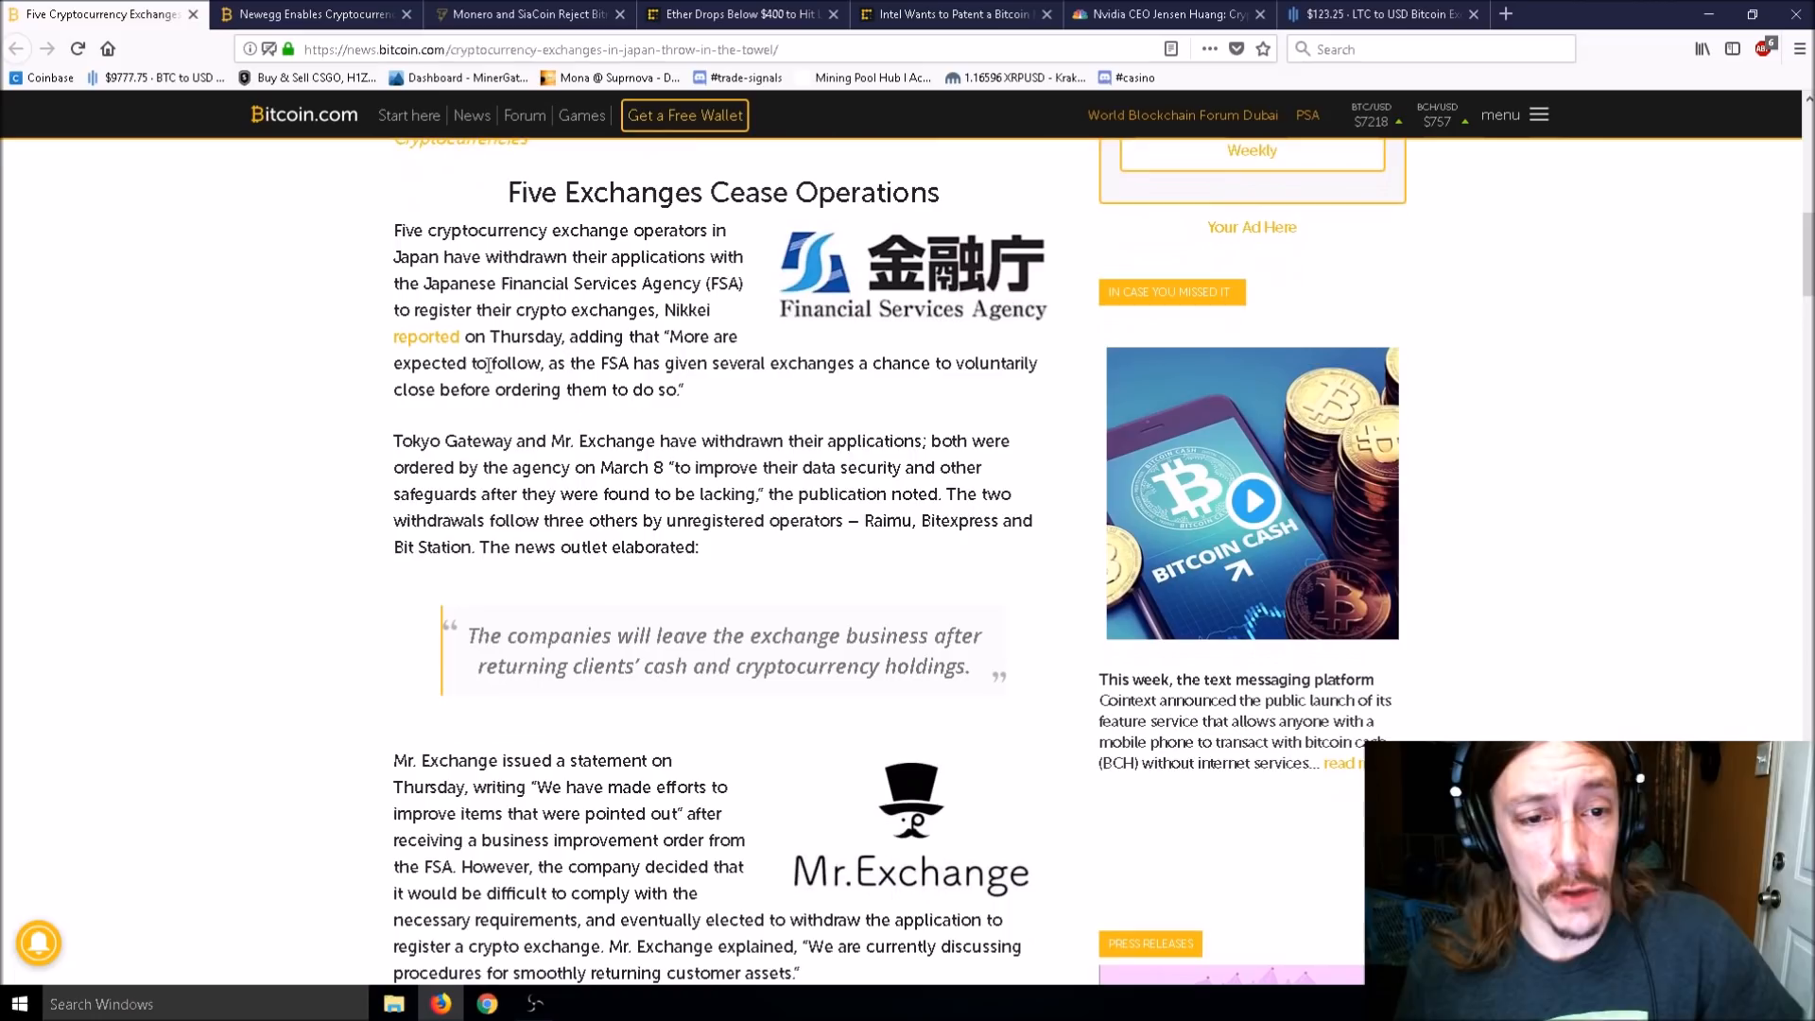
double_click(598, 441)
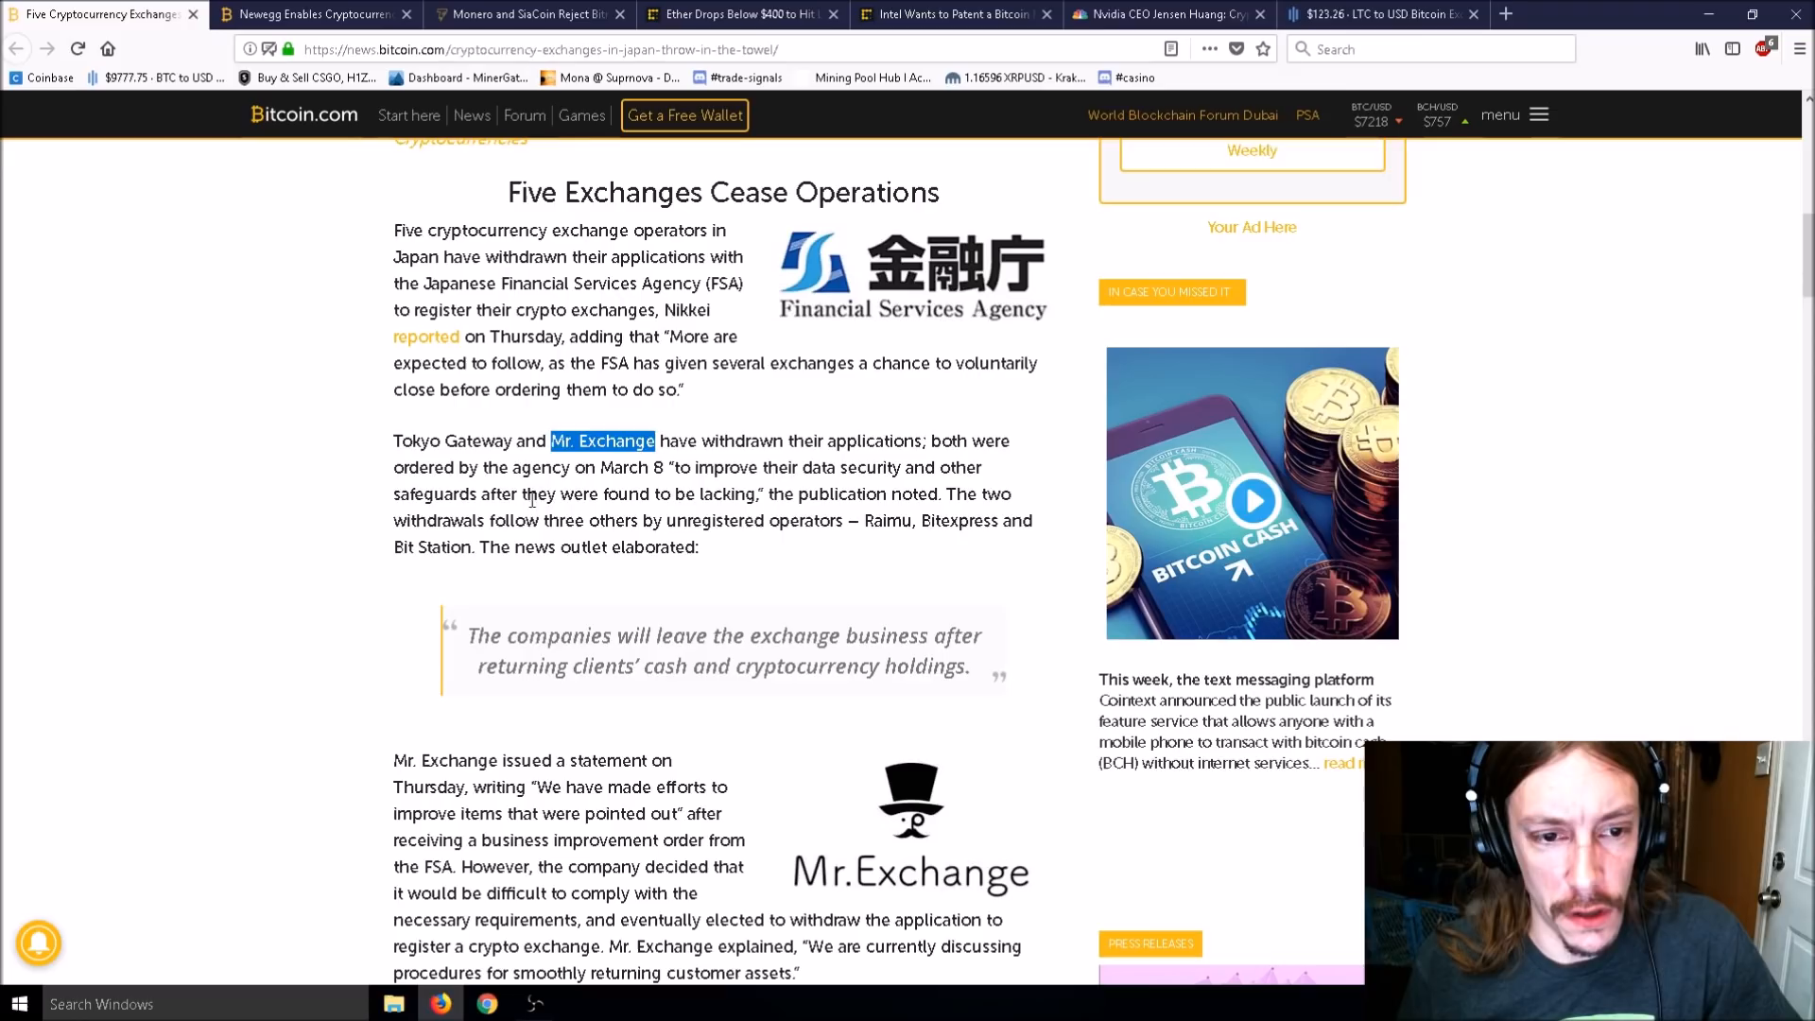
mouse_move(831, 488)
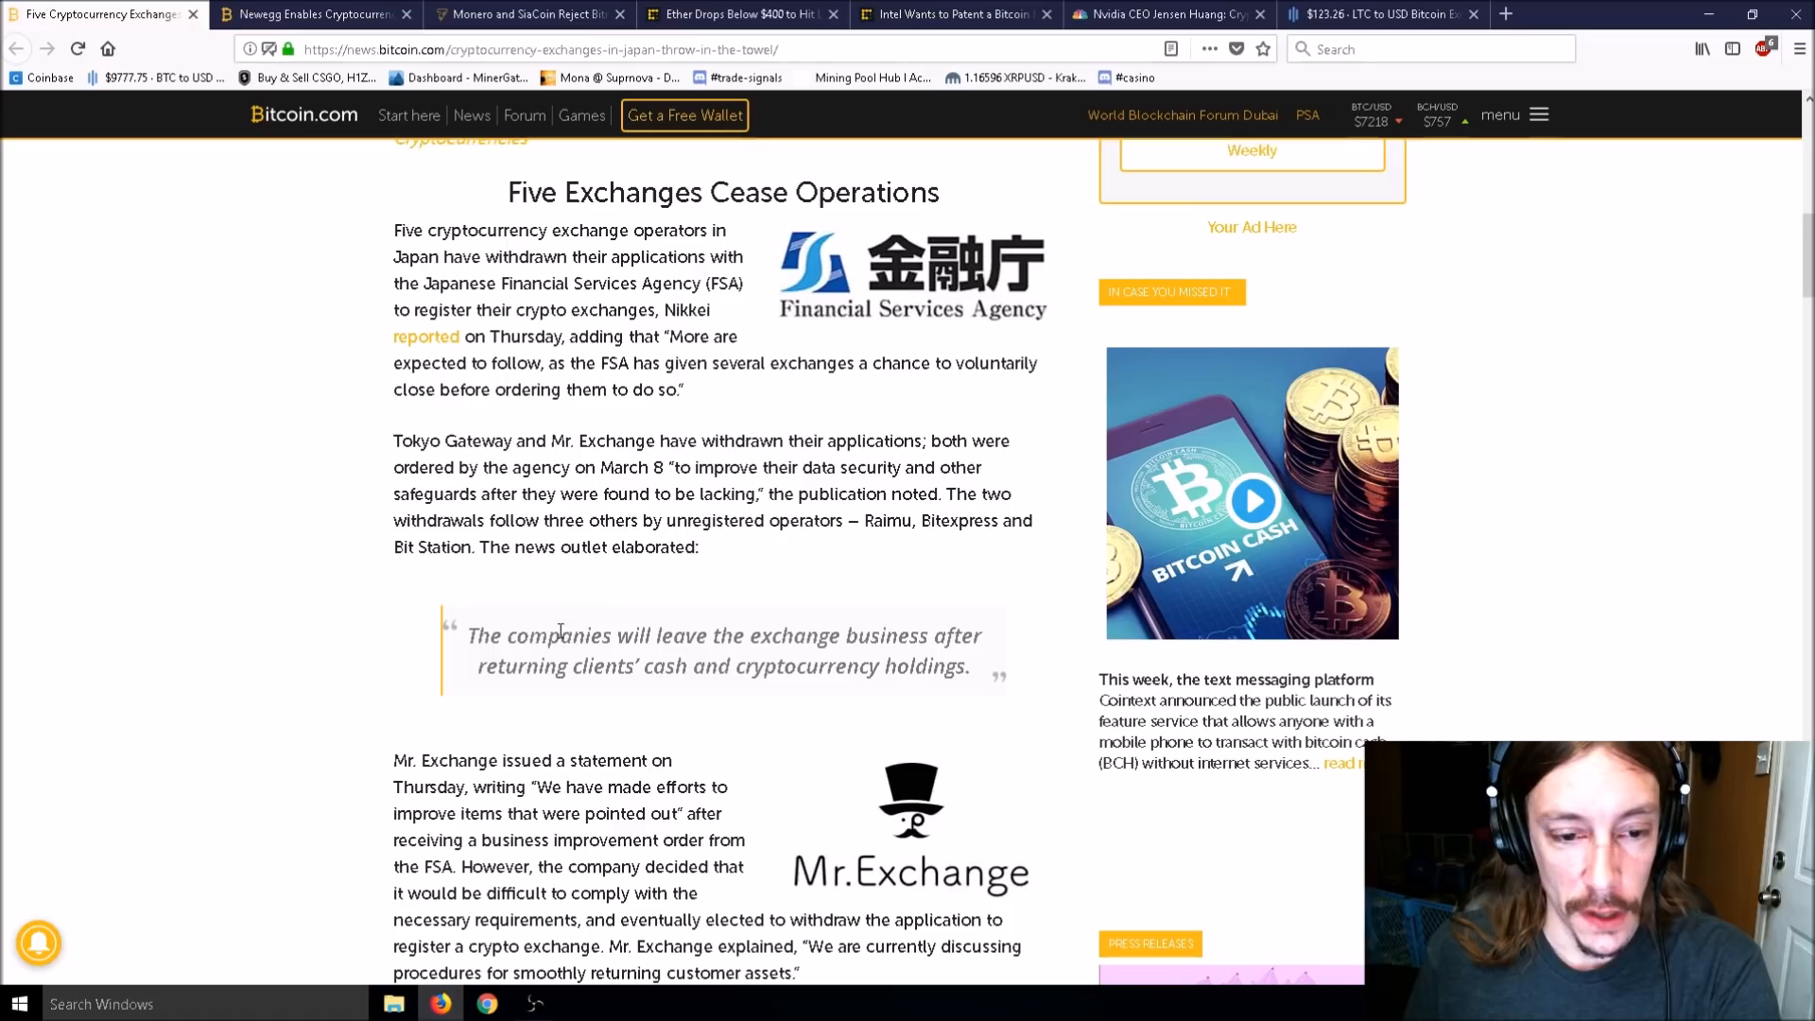
mouse_move(556, 463)
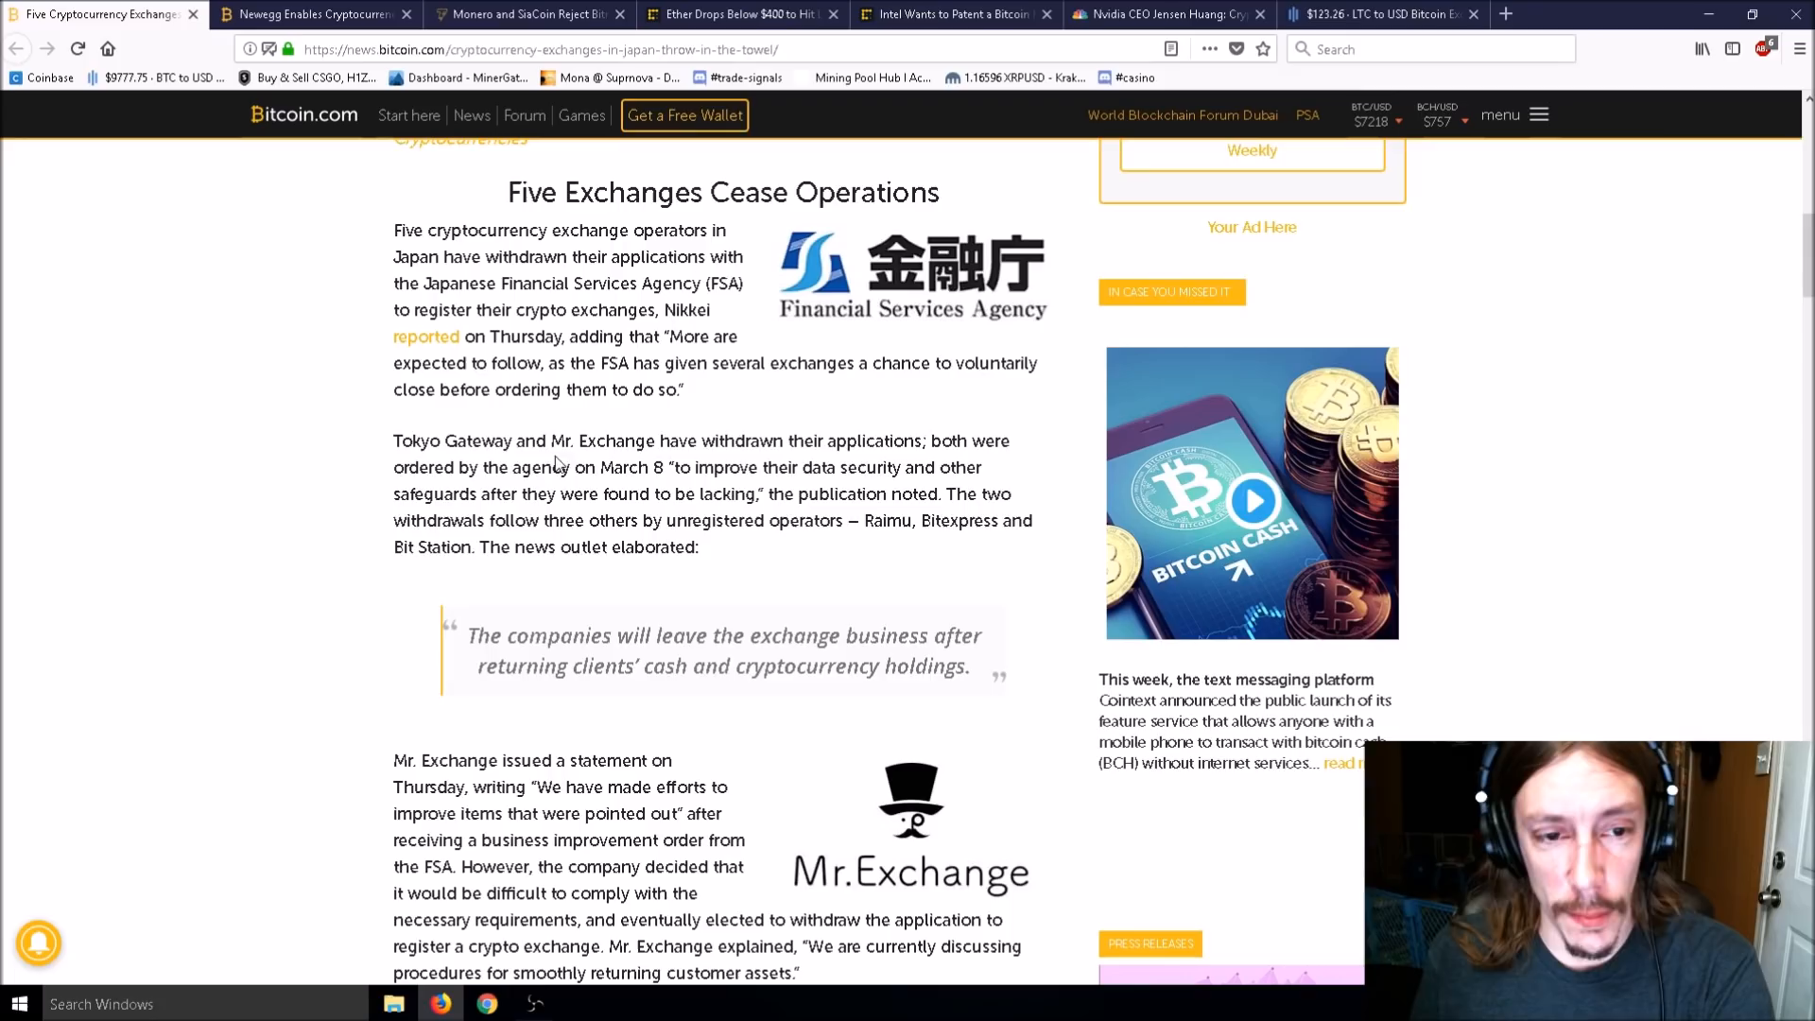
double_click(602, 441)
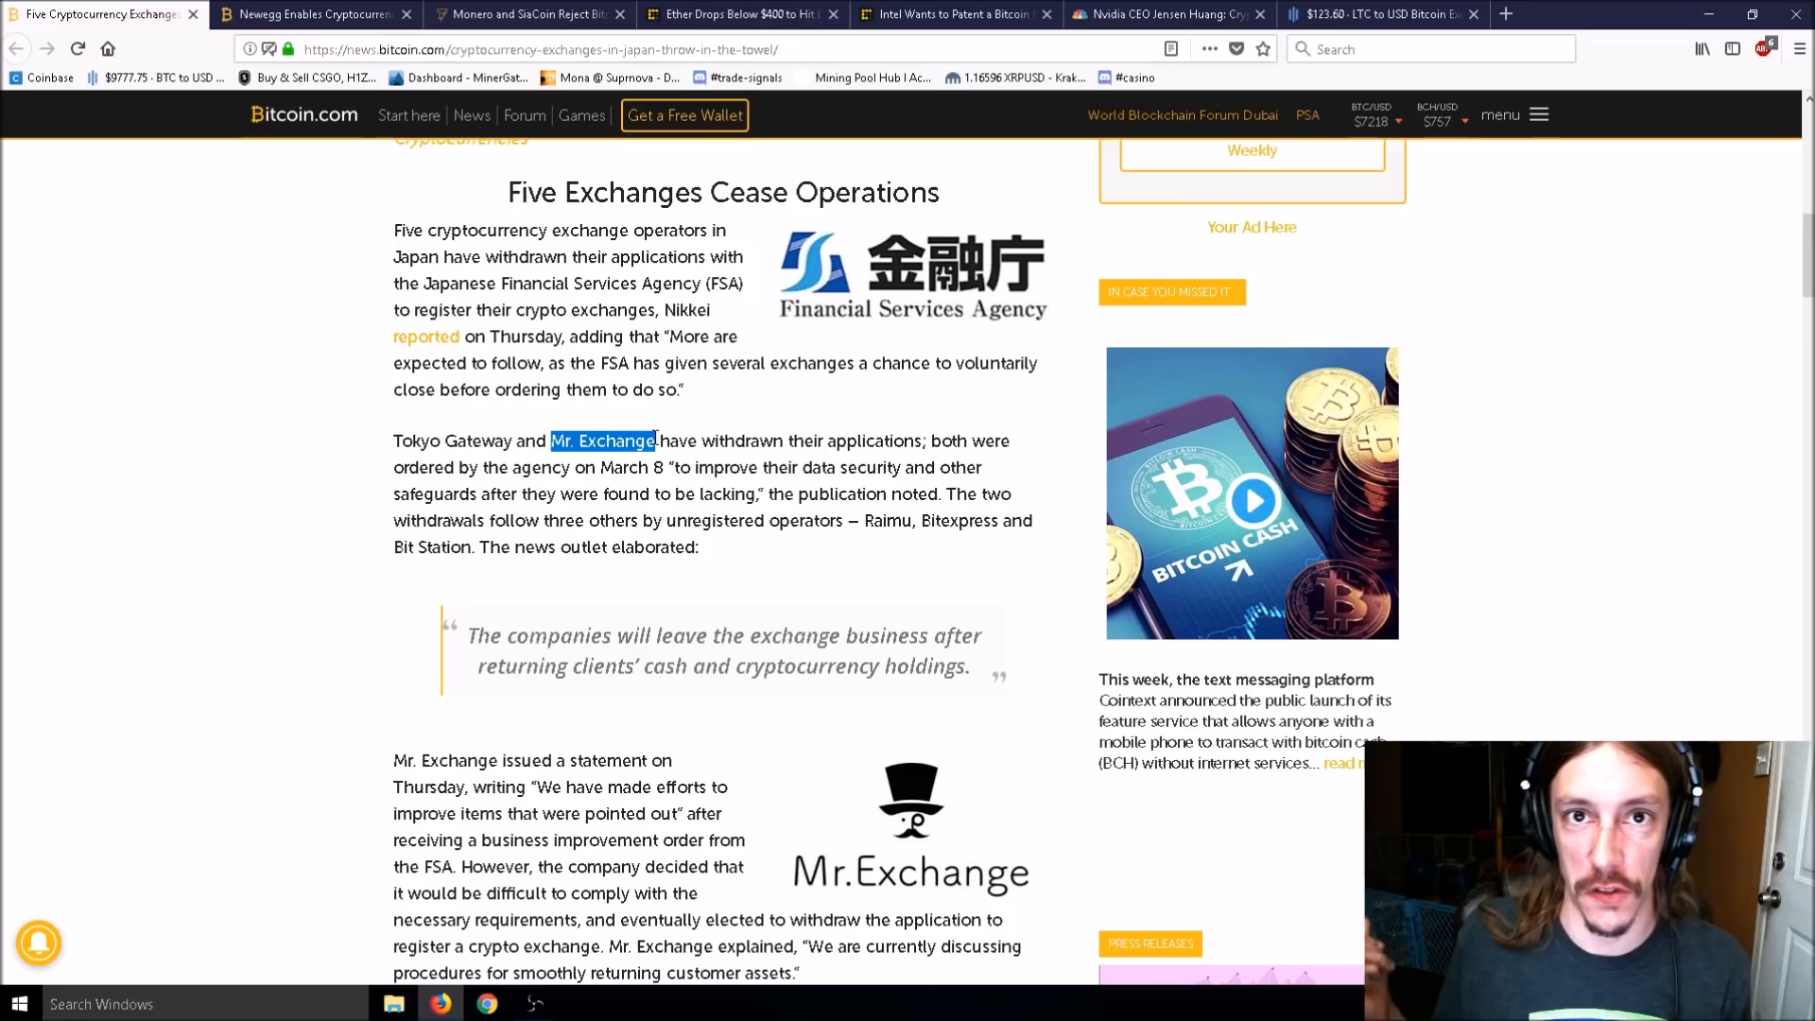
Read past Mr. Exchange's statement into the 'FSA Tightens Oversight' section.
scroll("down", 3)
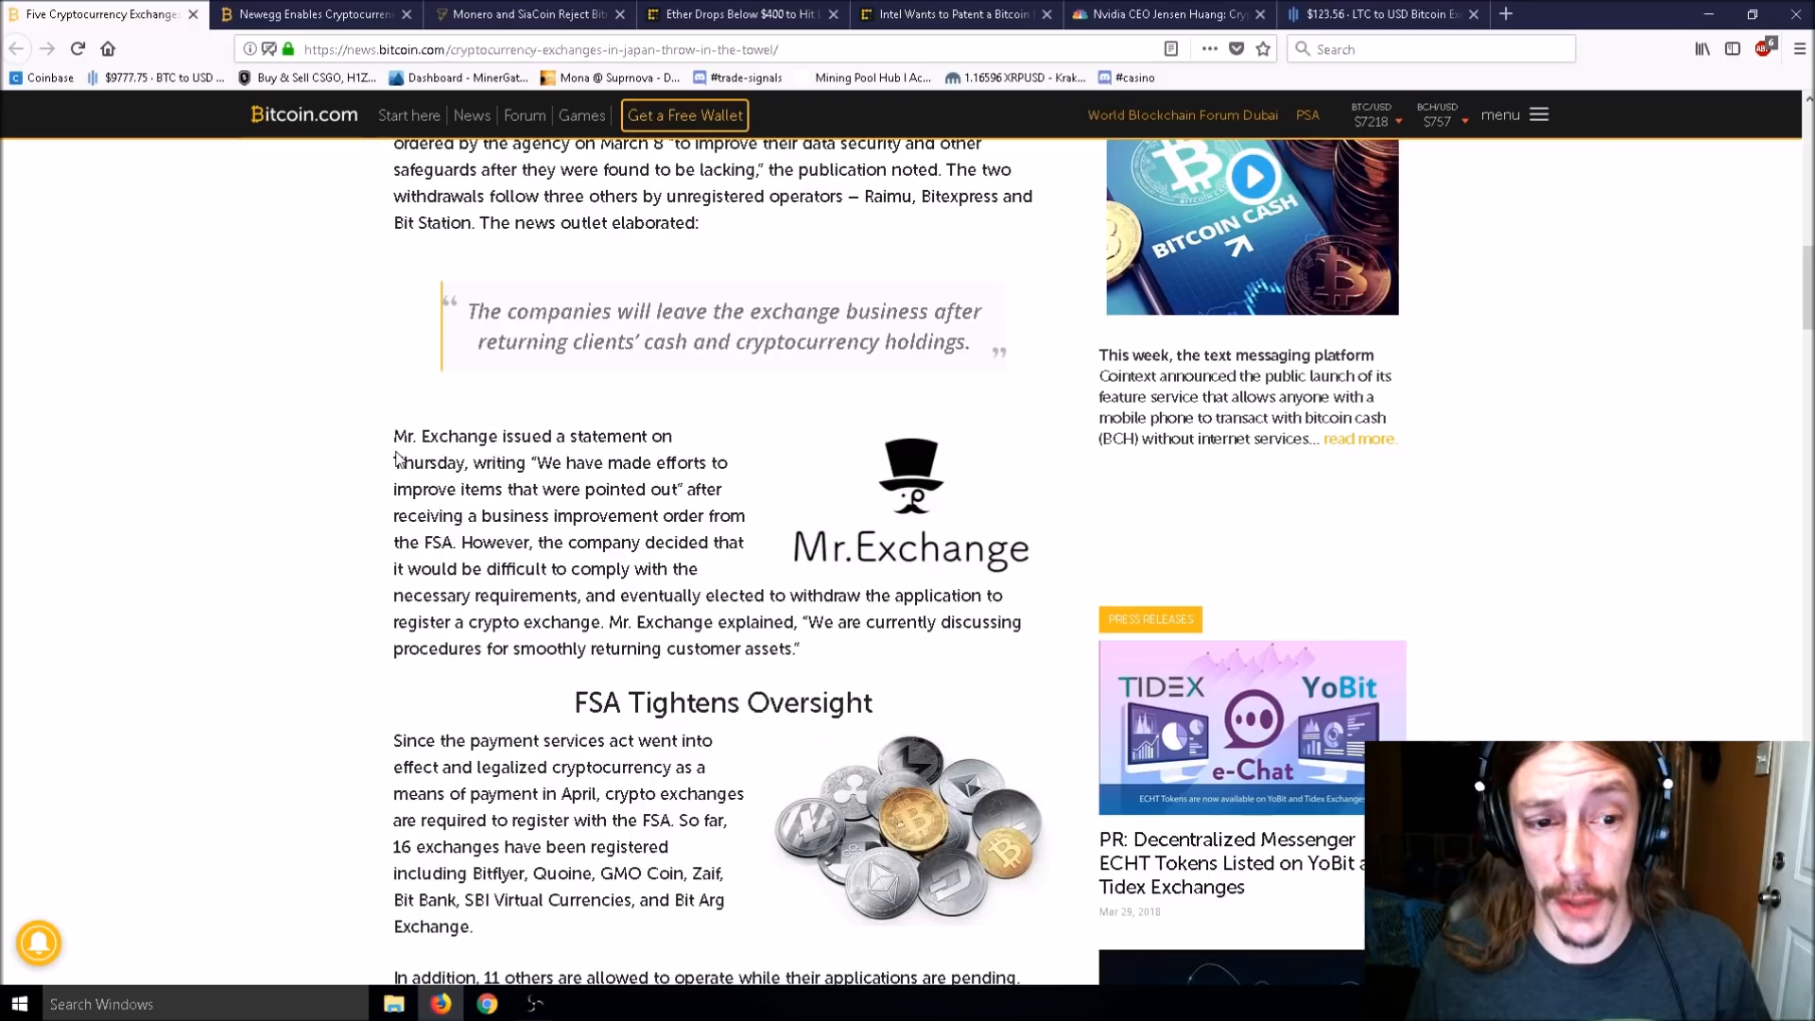
mouse_move(386, 423)
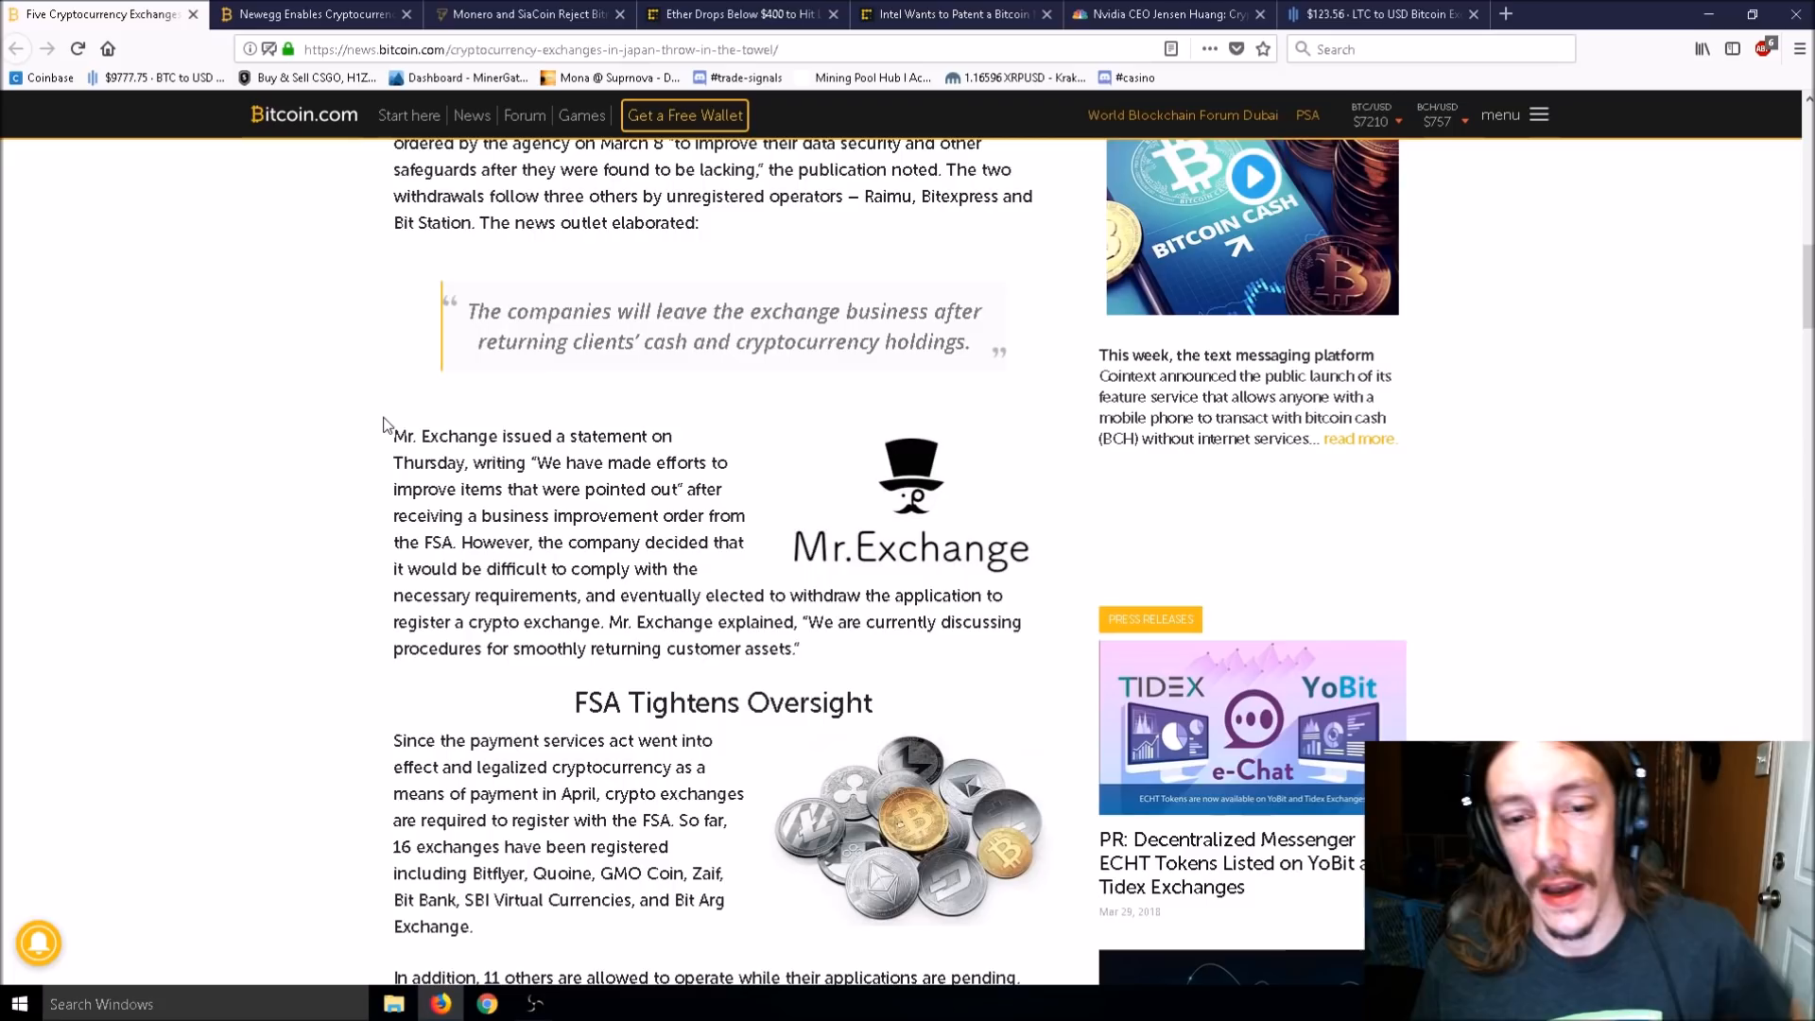
mouse_move(342, 444)
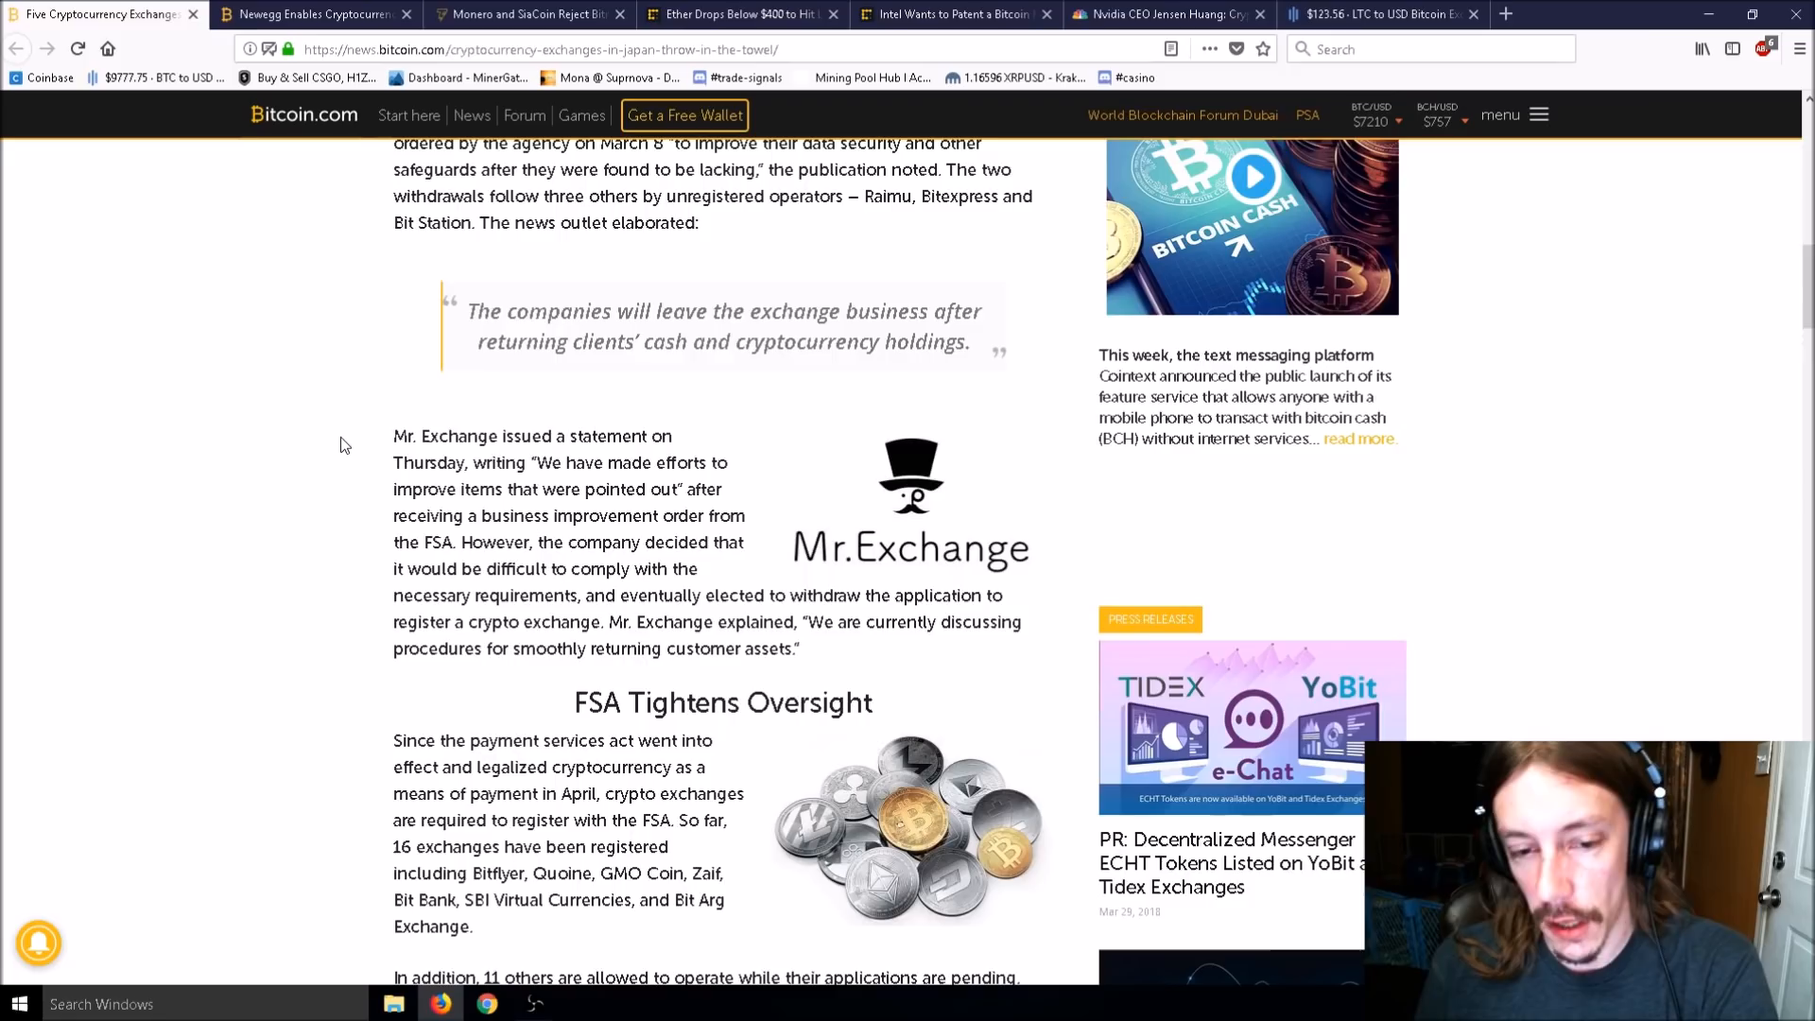
mouse_move(914, 480)
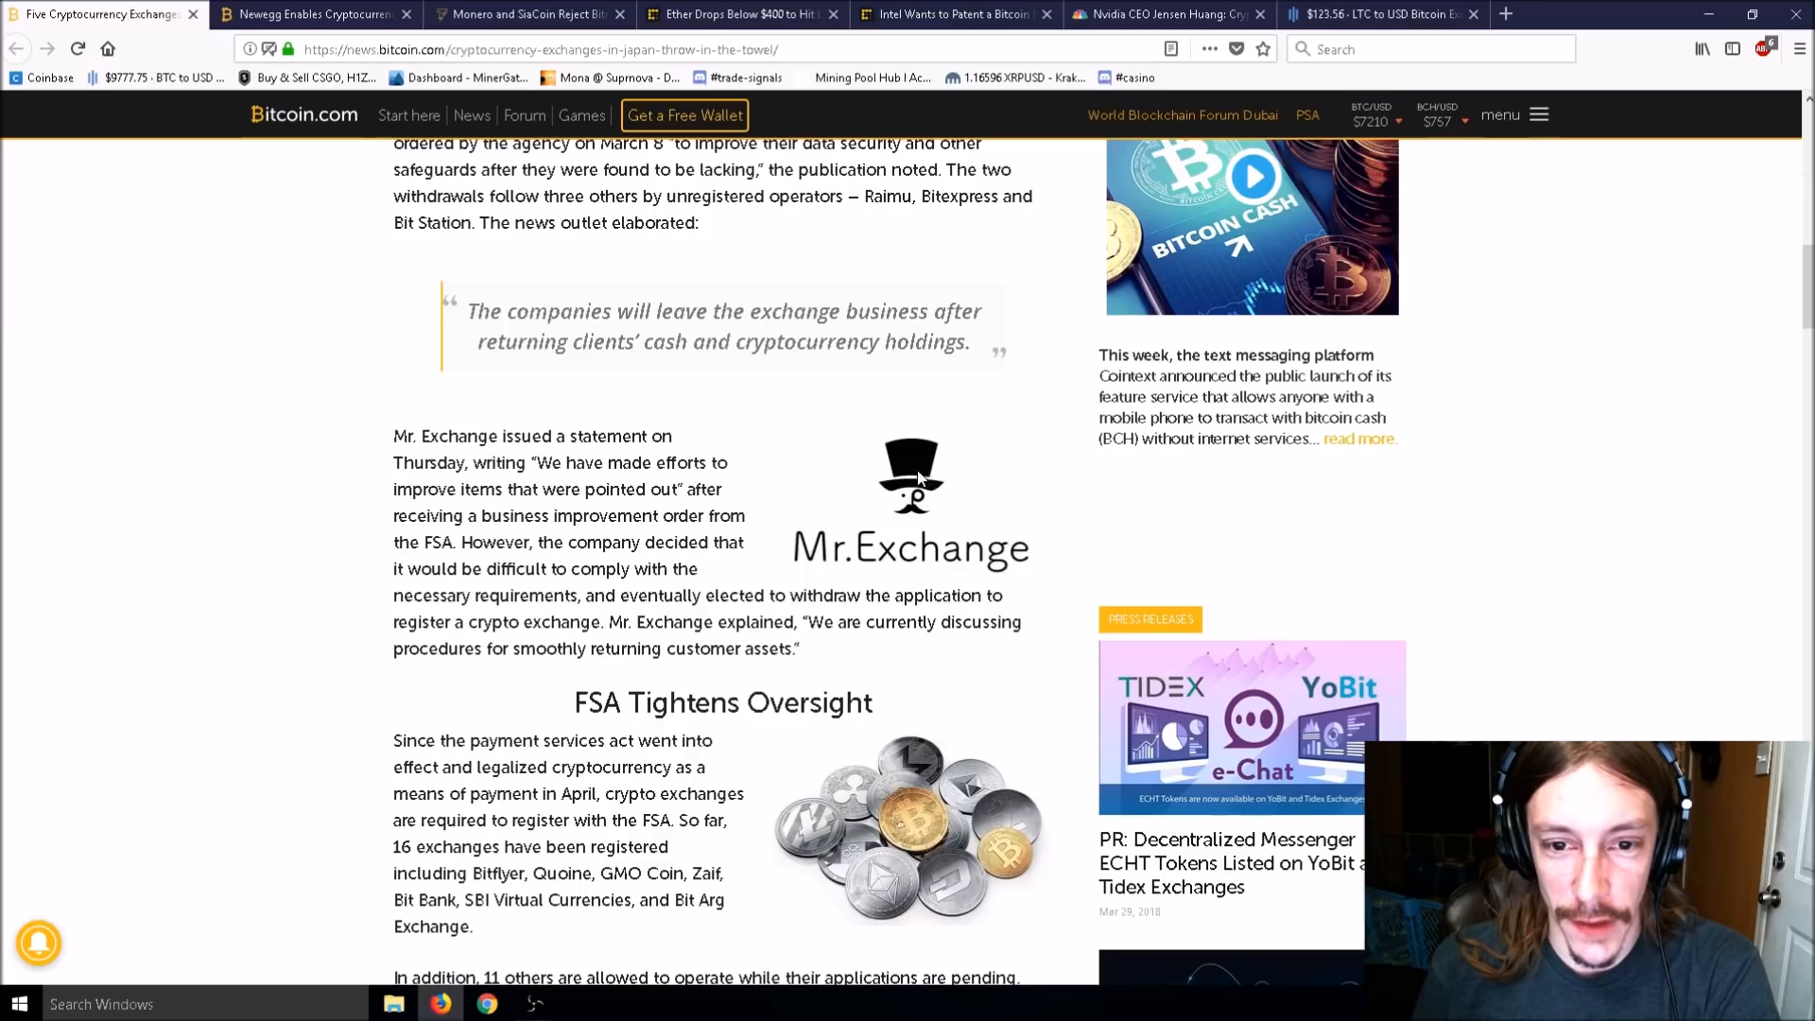
scroll("down", 3)
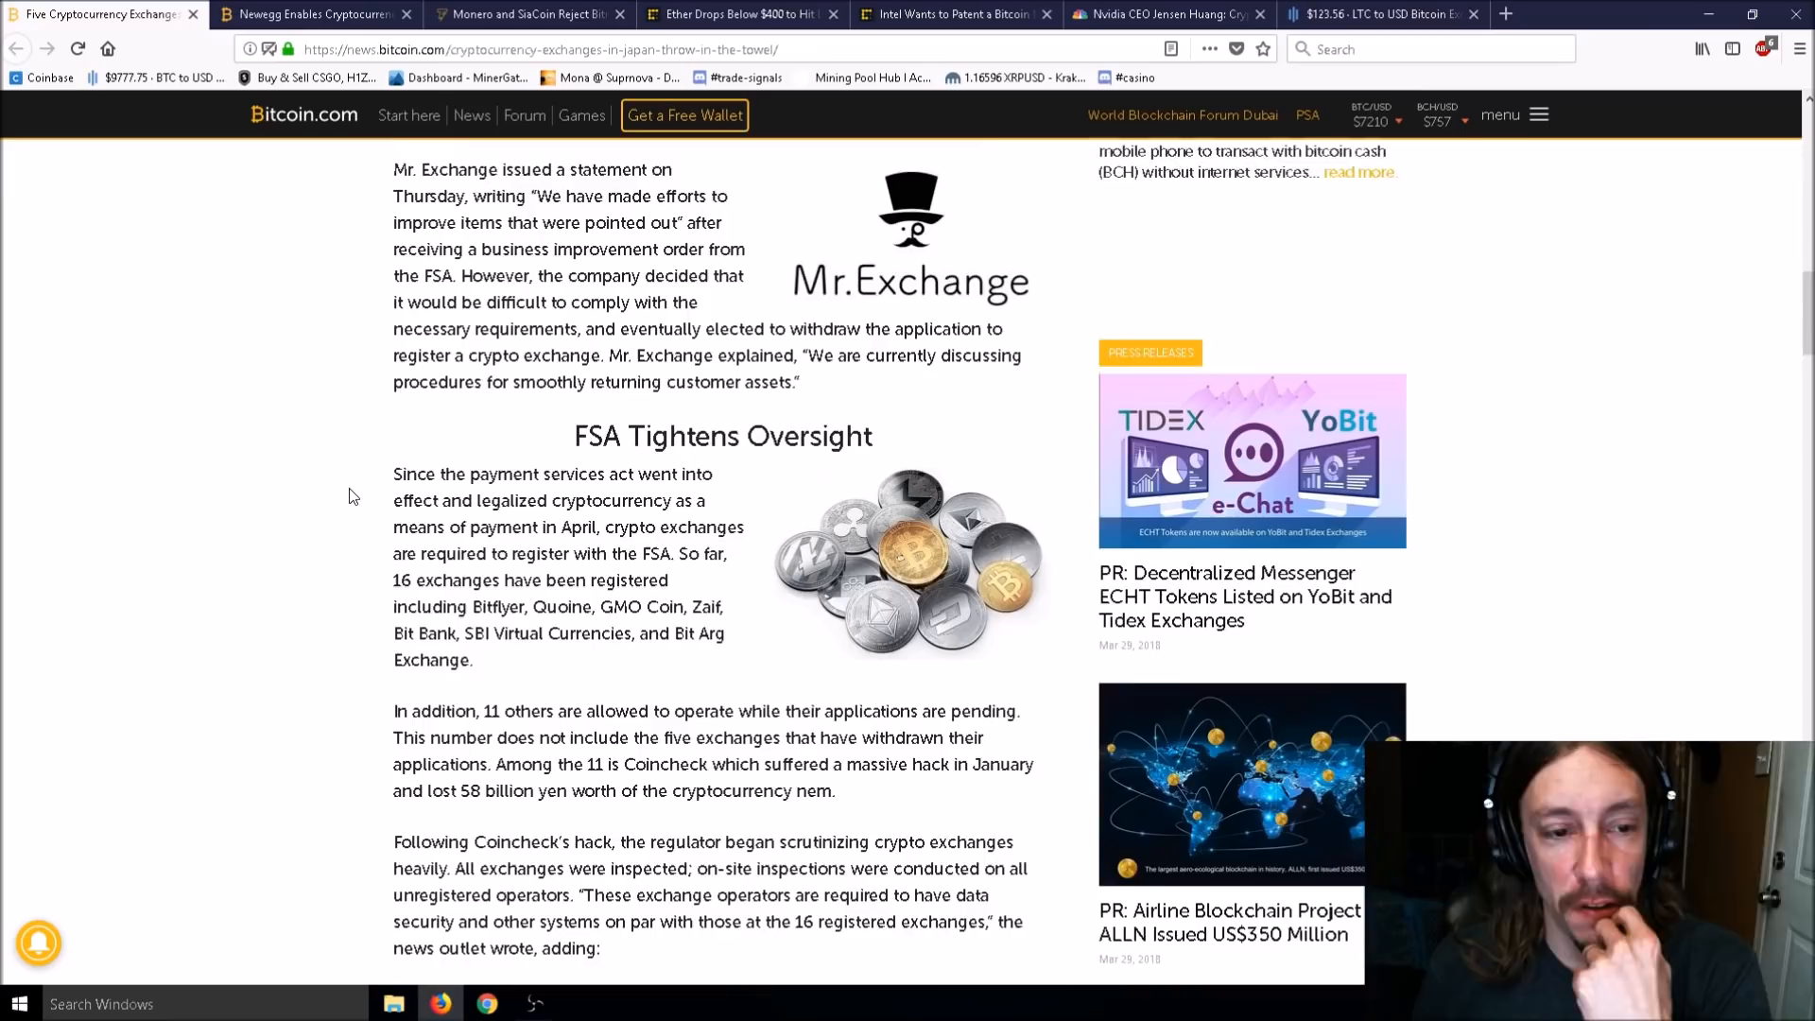
scroll("down", 3)
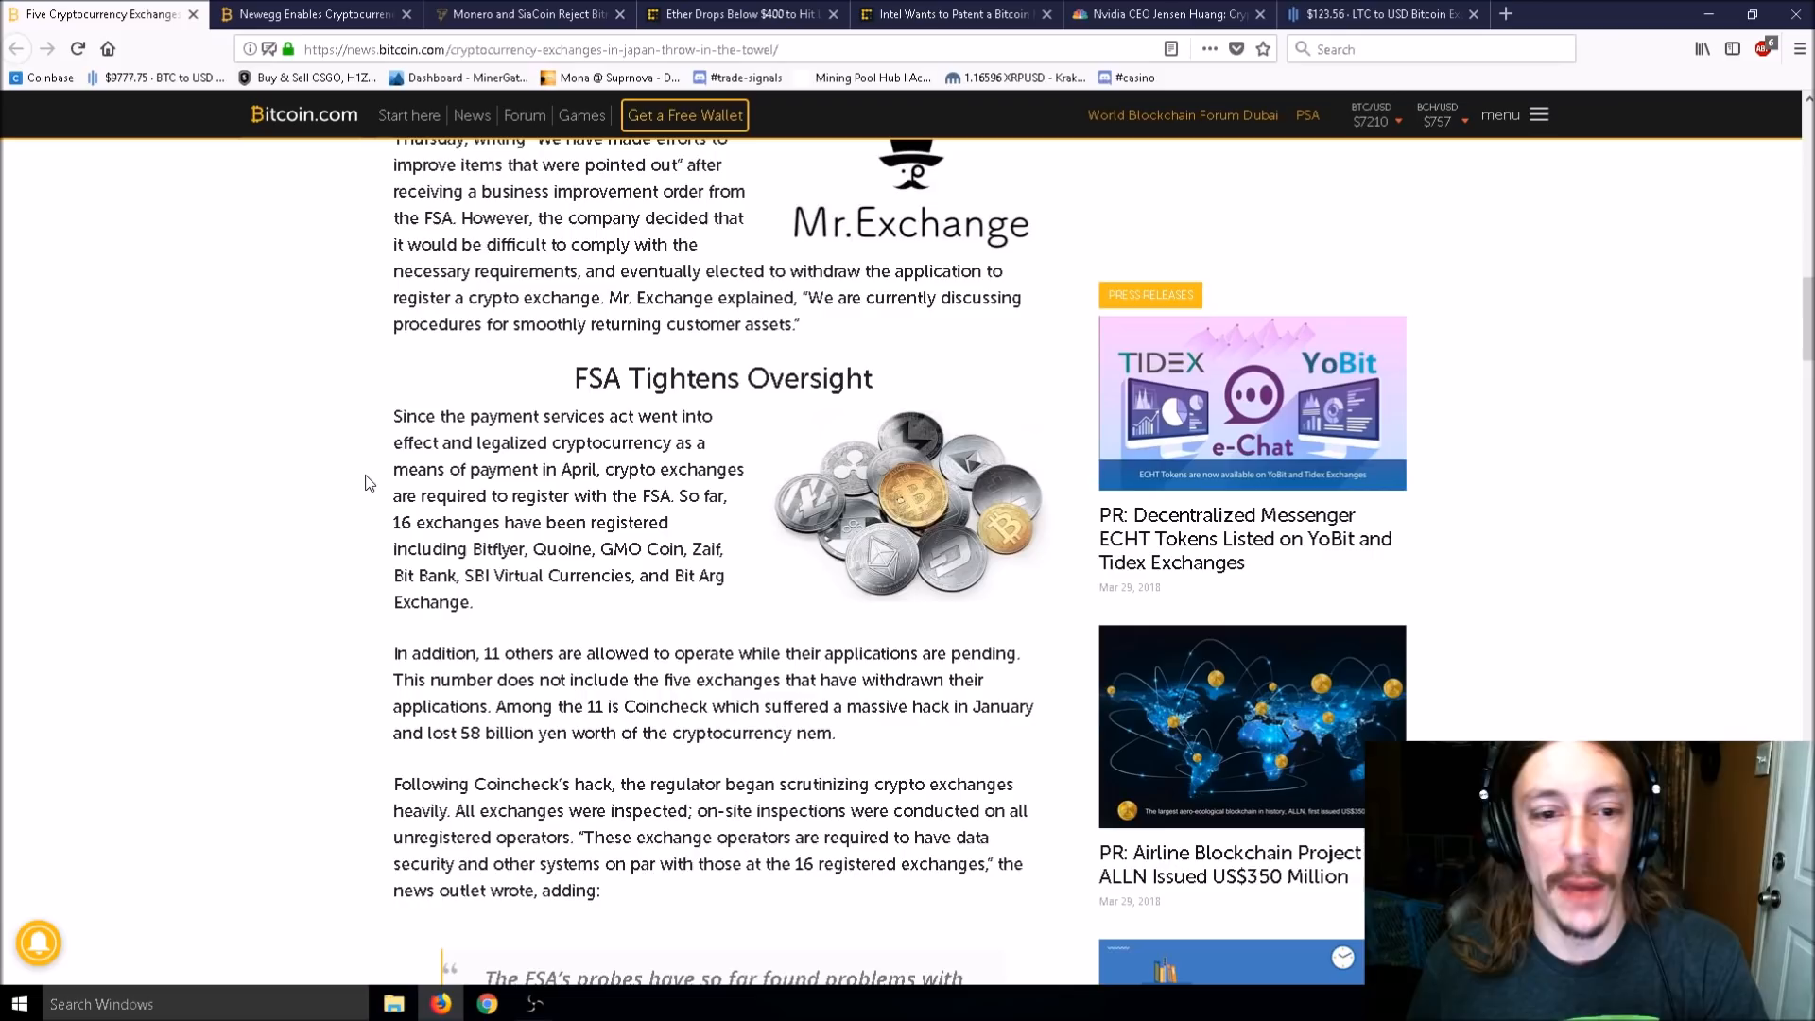
mouse_move(340, 458)
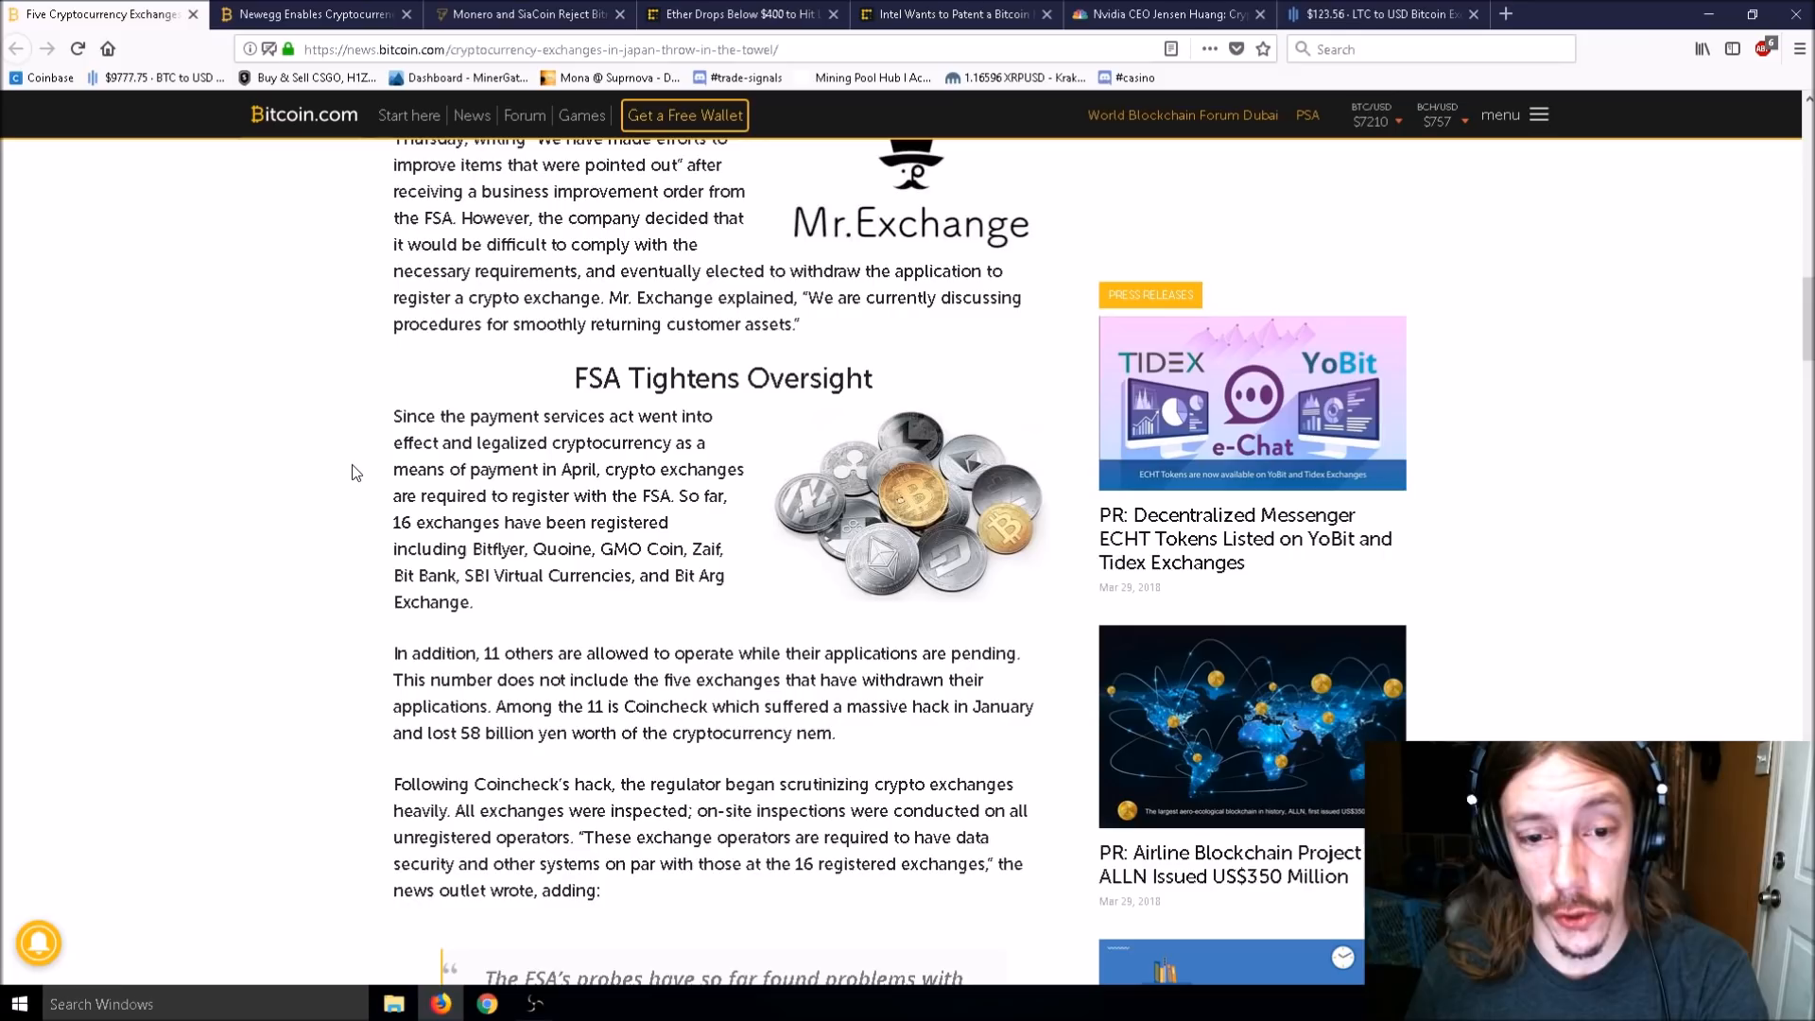
Skim the Japan exchanges article's closing lines, then return to 'Five Exchanges Cease Operations'.
scroll("down", 3)
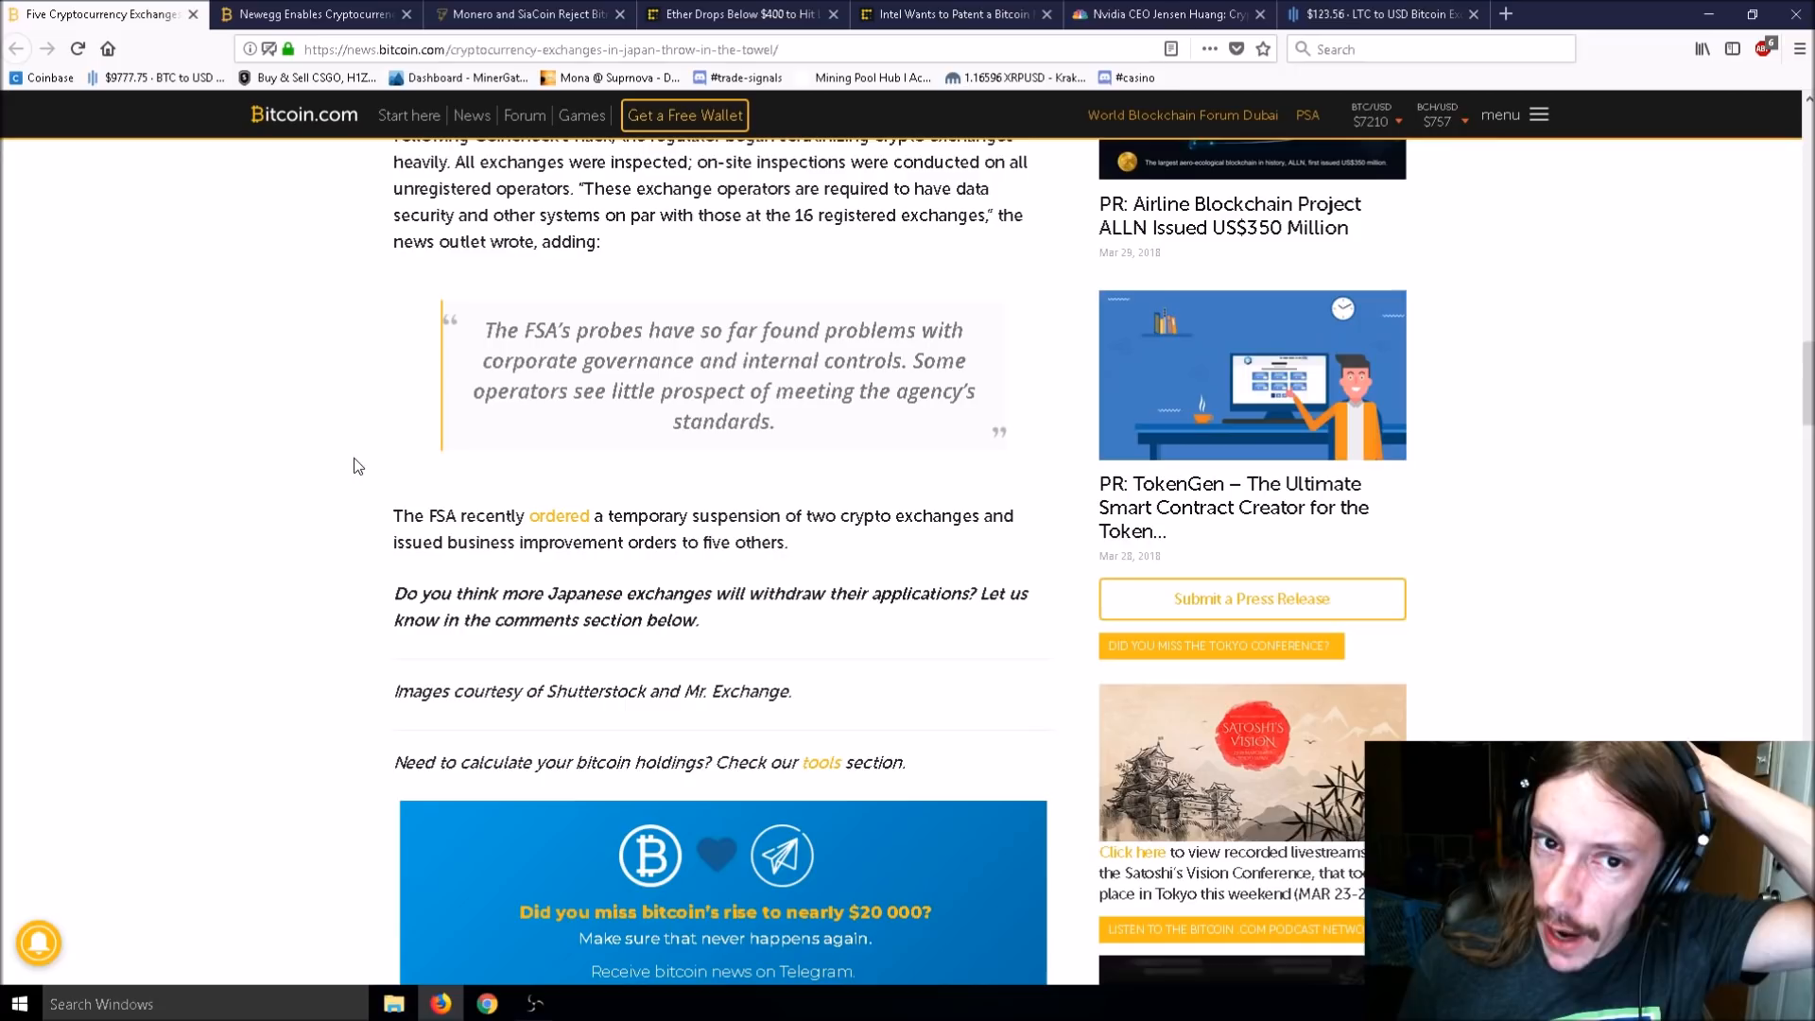
scroll("up", 3)
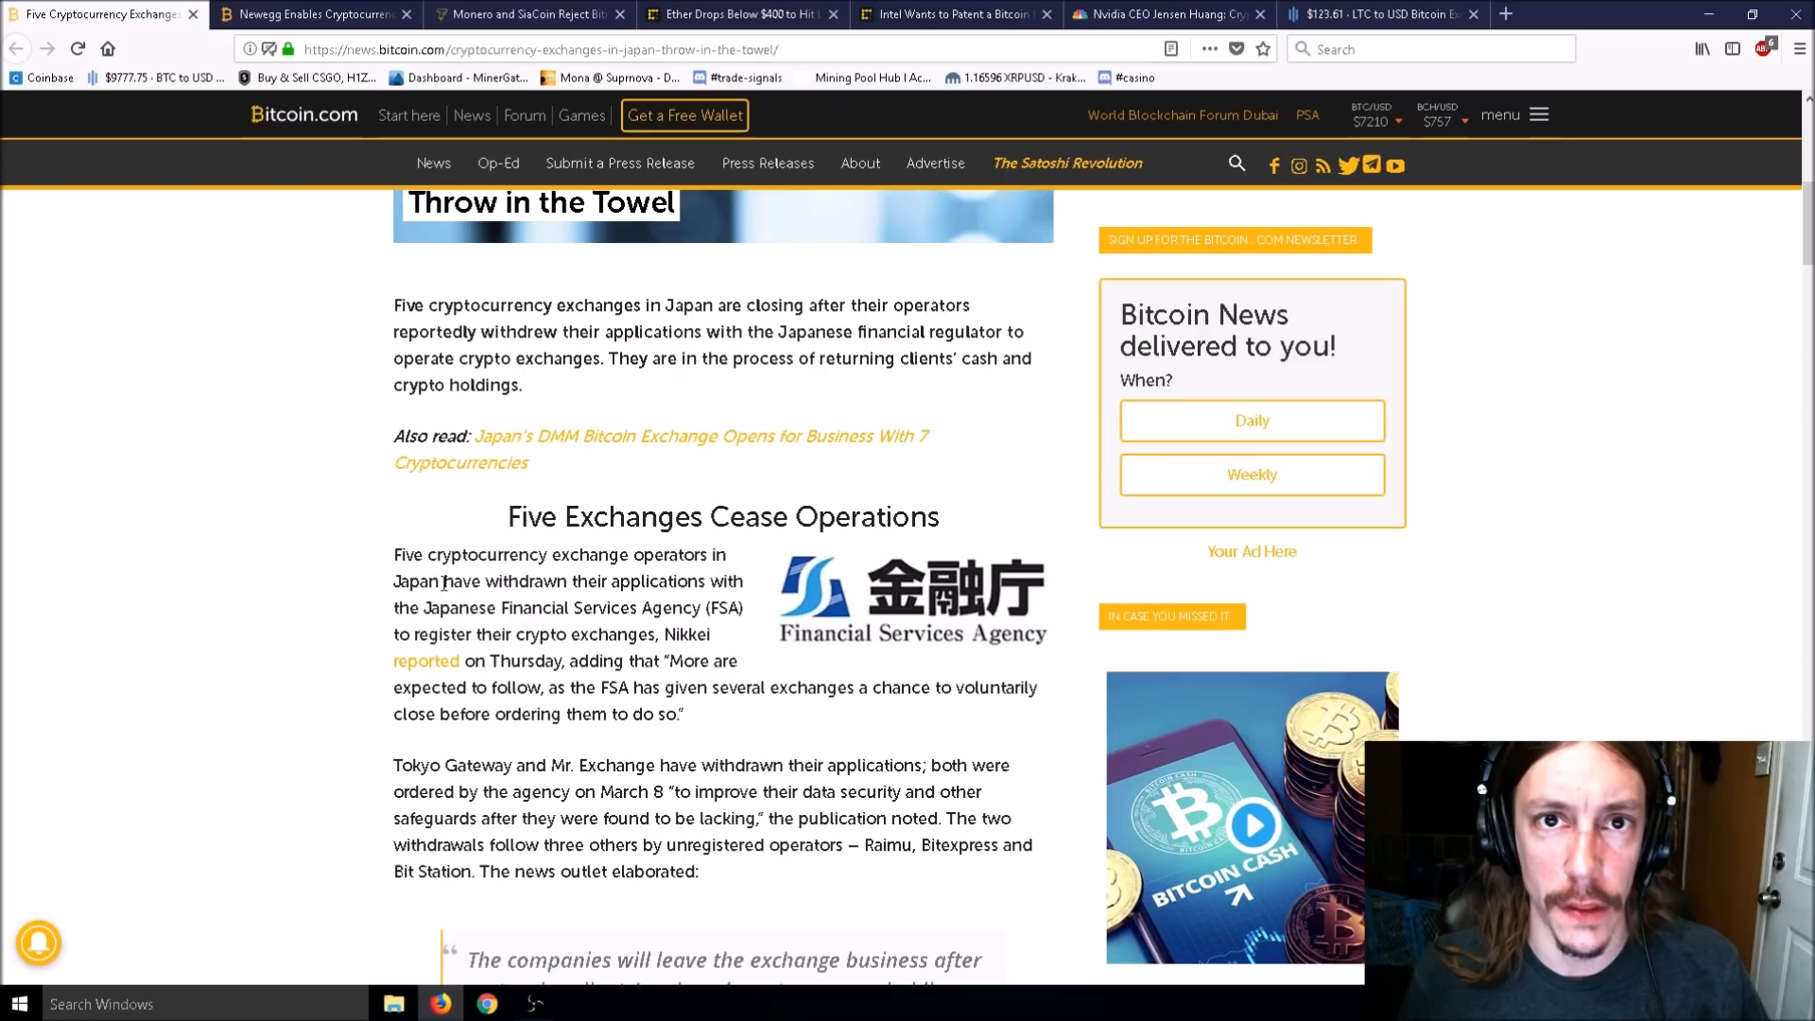
scroll("down", 3)
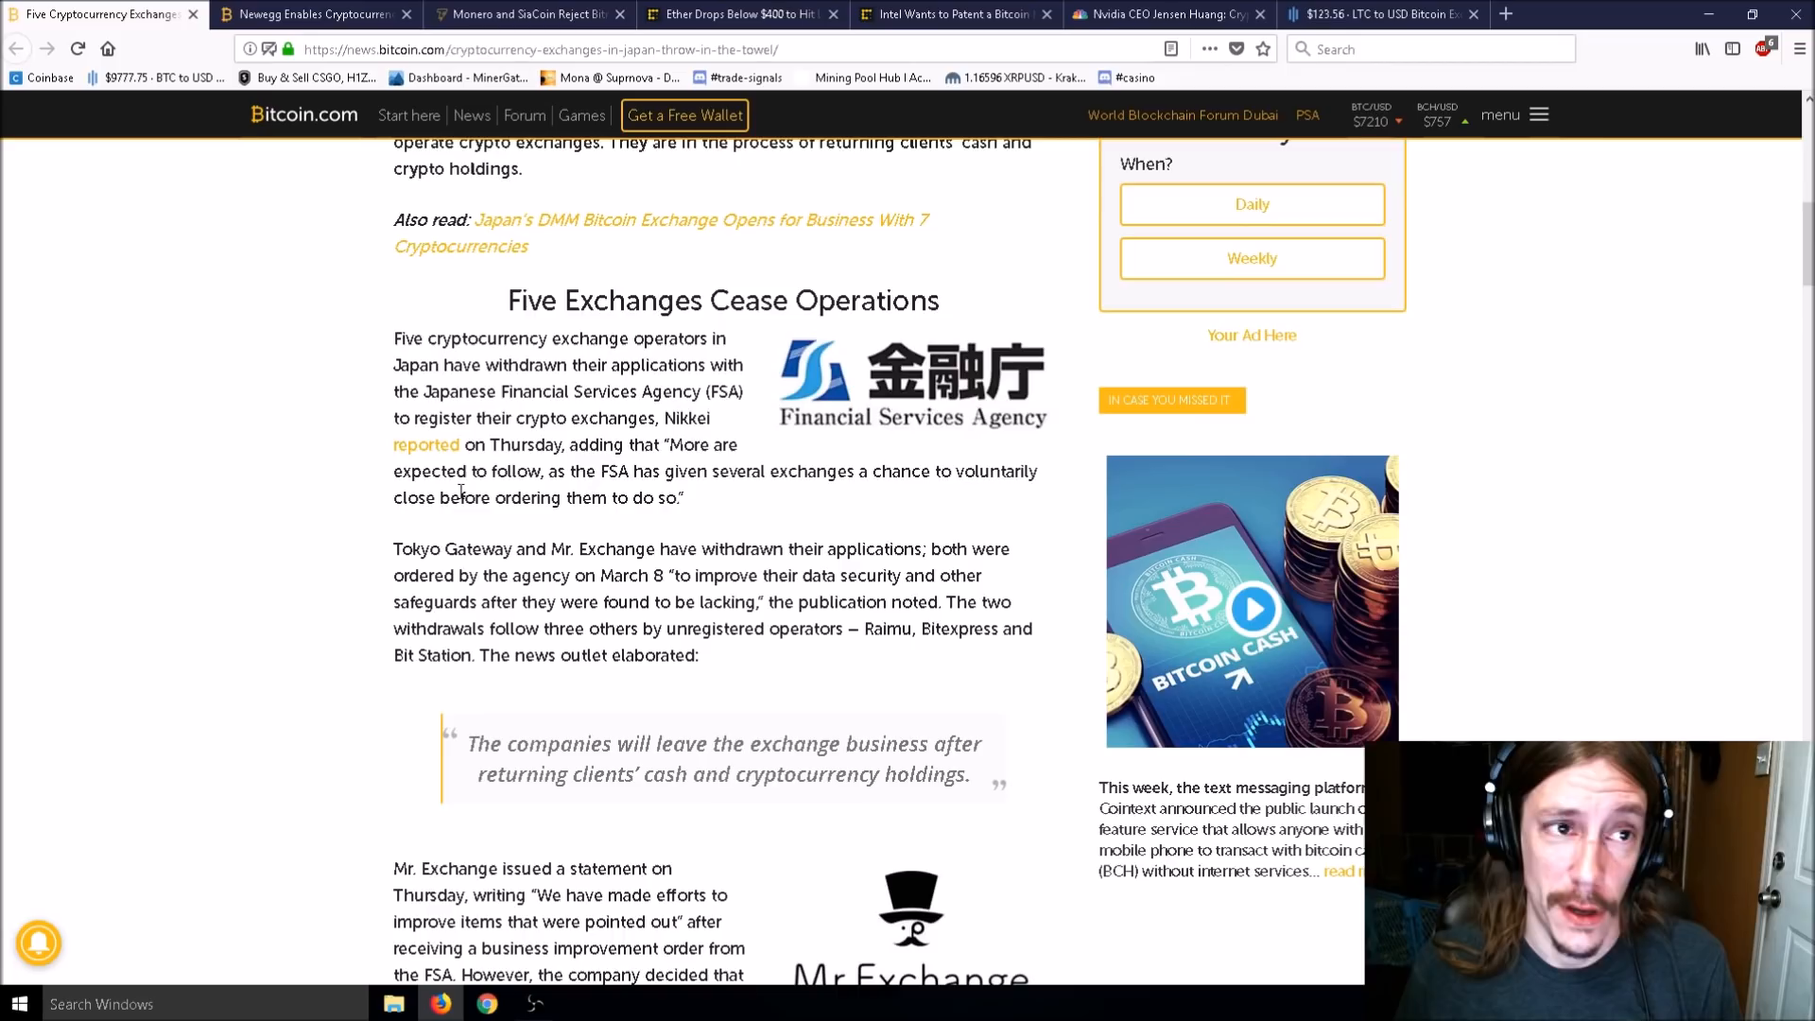
mouse_move(285, 360)
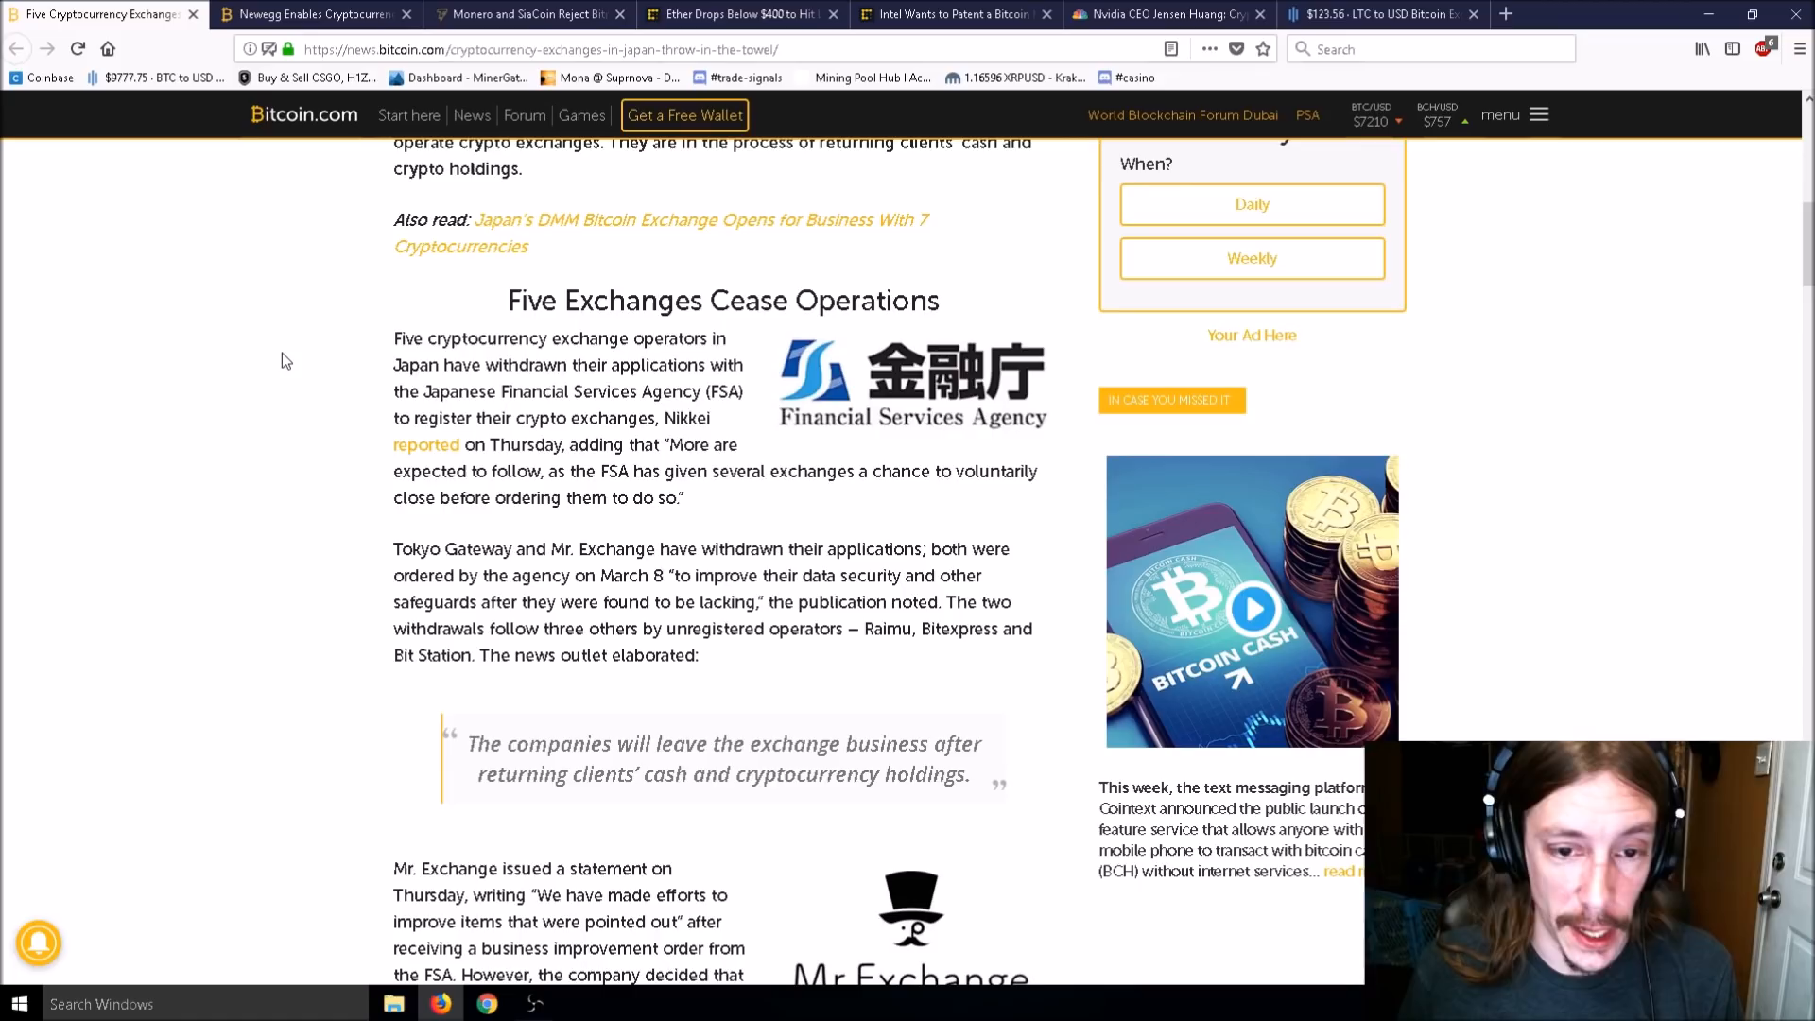
Close the Japan exchanges tab and start reading the Newegg Canadian cryptocurrency payments article.
left_click(306, 14)
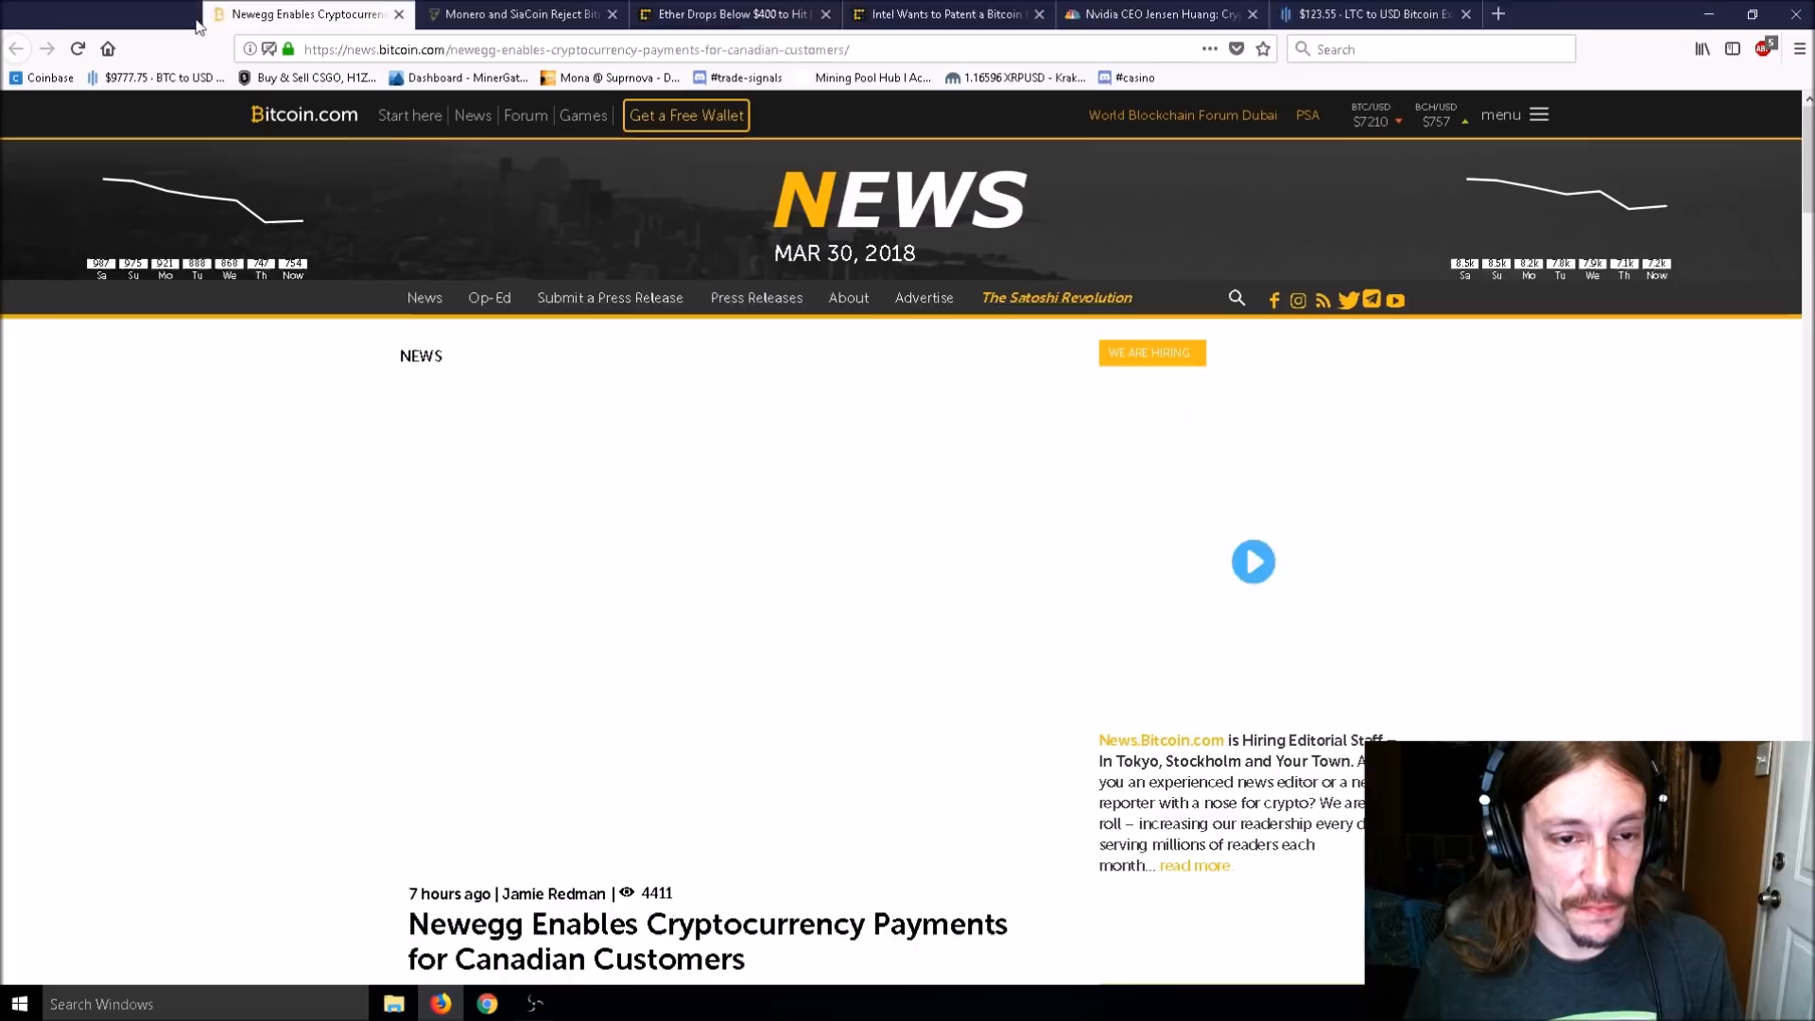
scroll("down", 3)
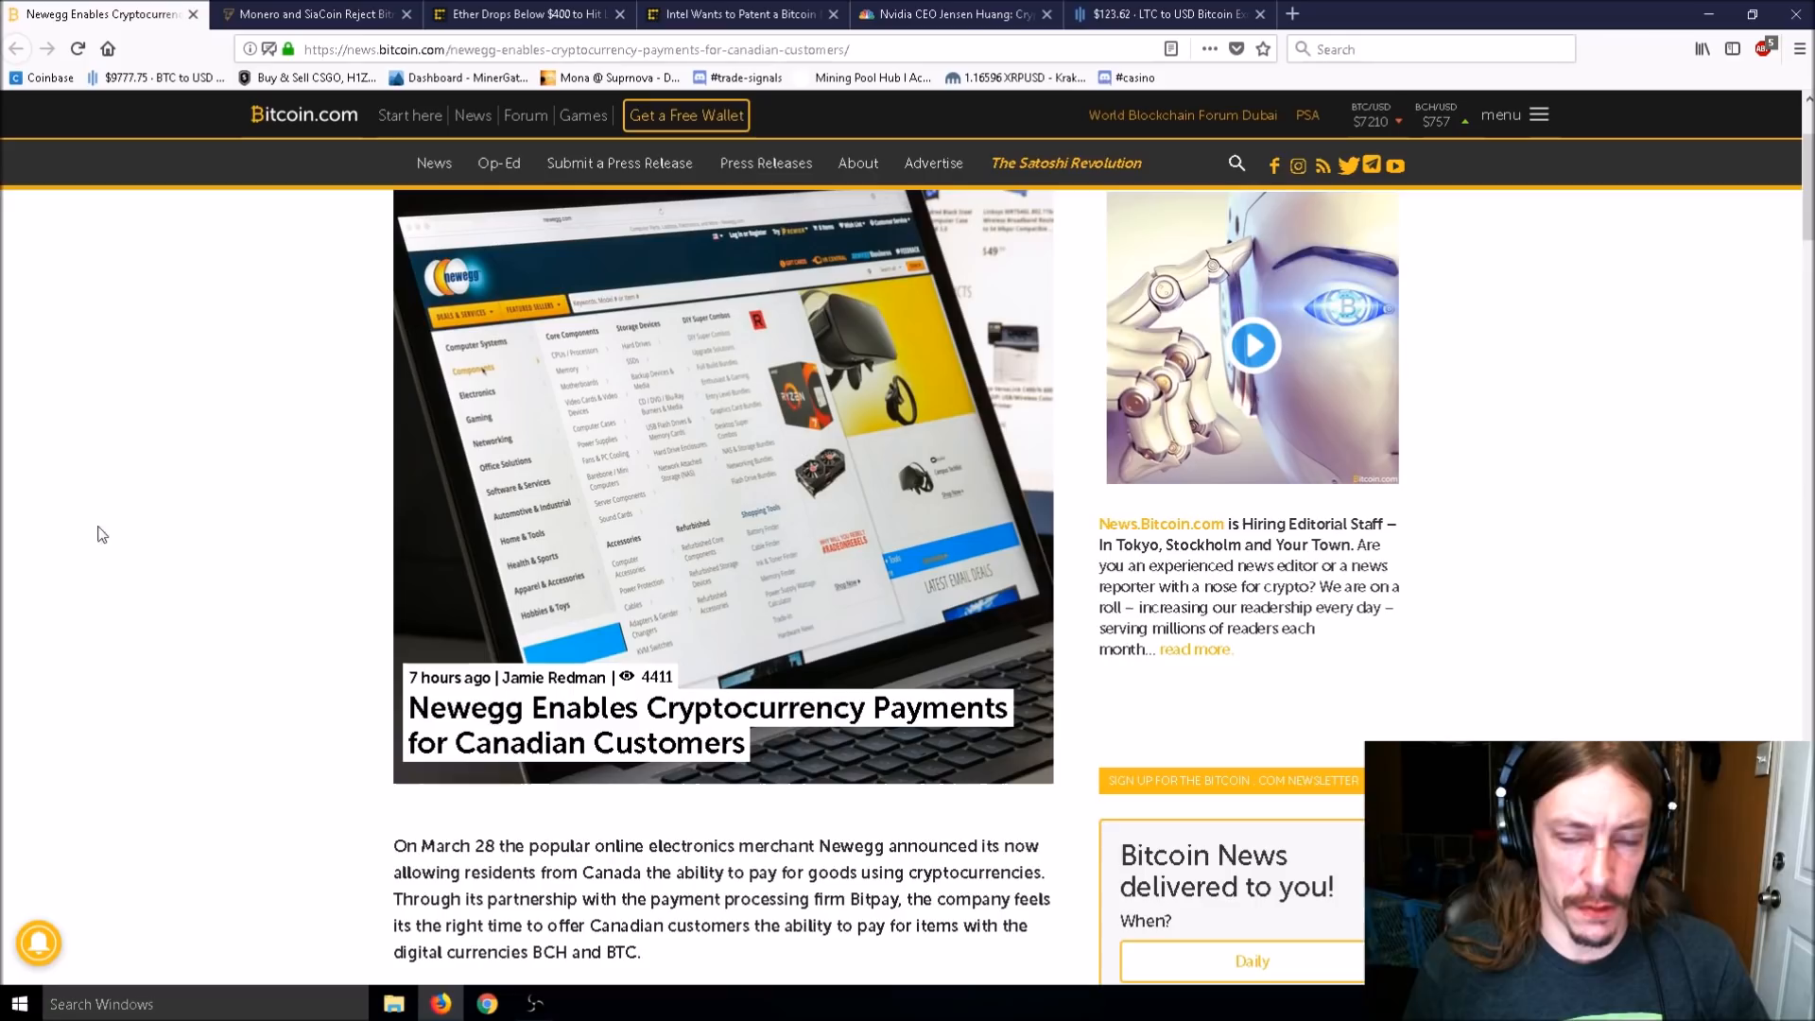
mouse_move(224, 454)
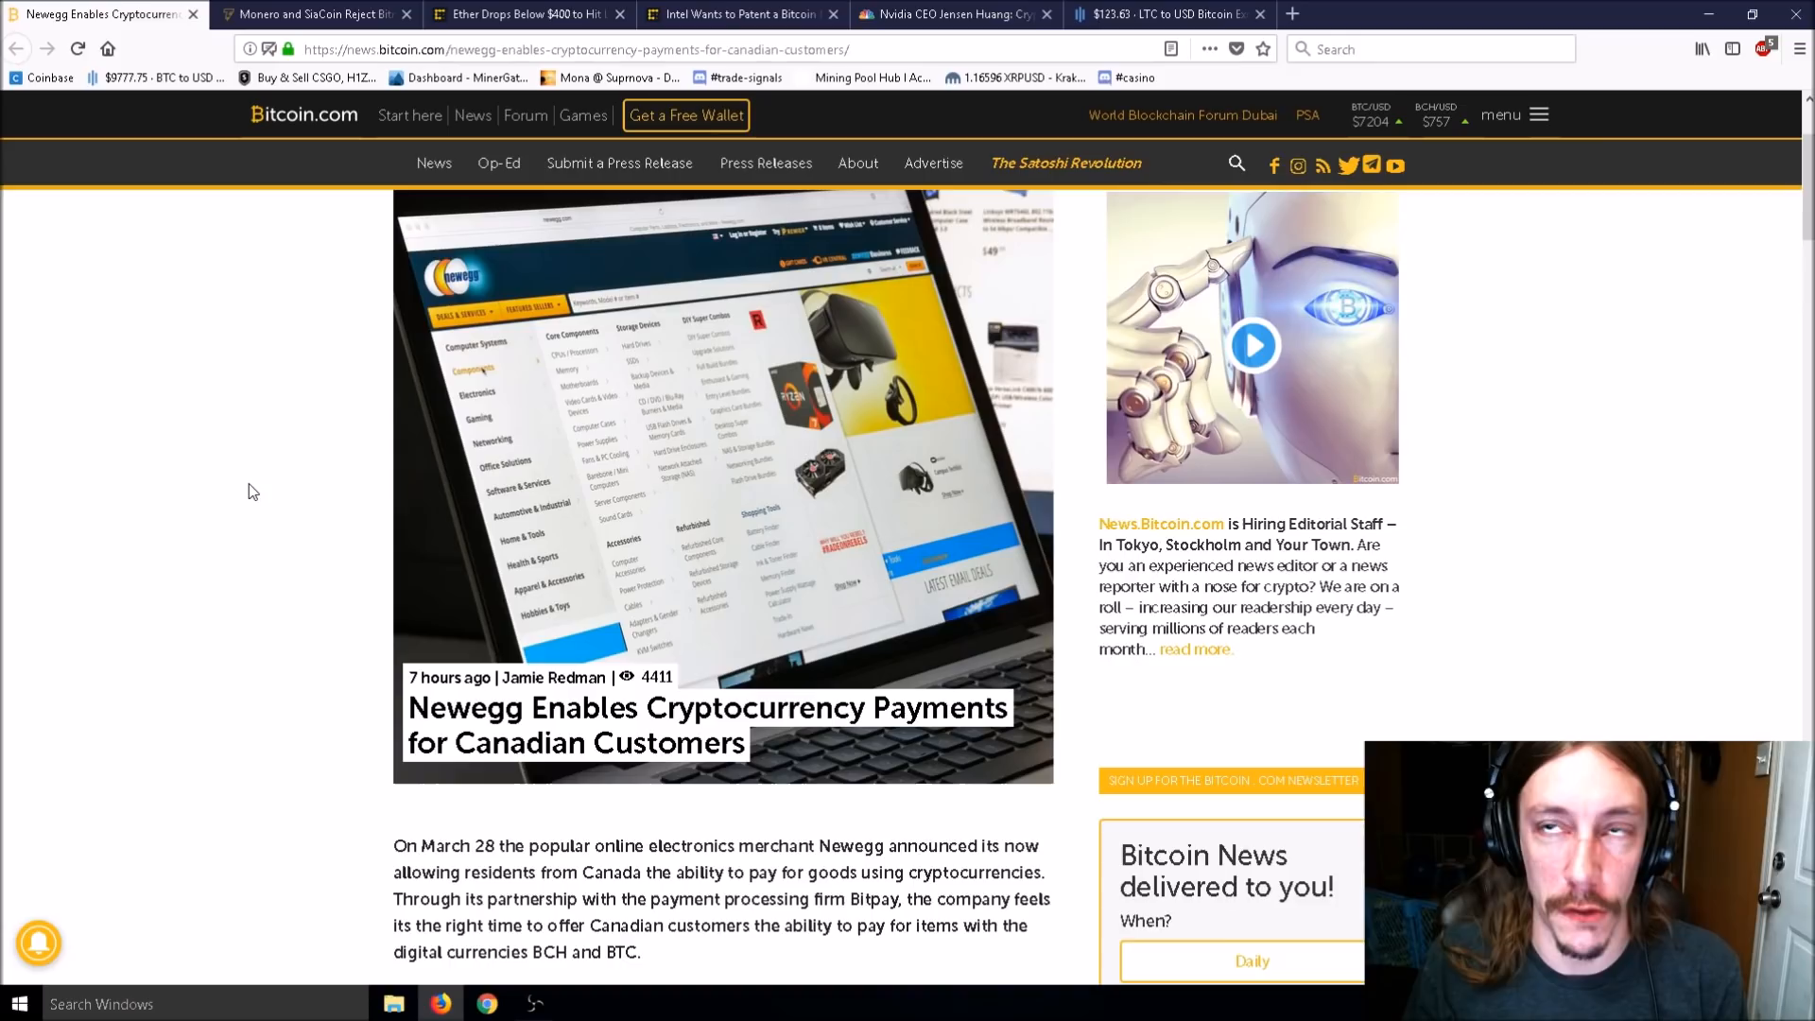
Read the Newegg article's opening and 'Broadening Acceptance of Bitcoin' section, ending near the top.
scroll("down", 3)
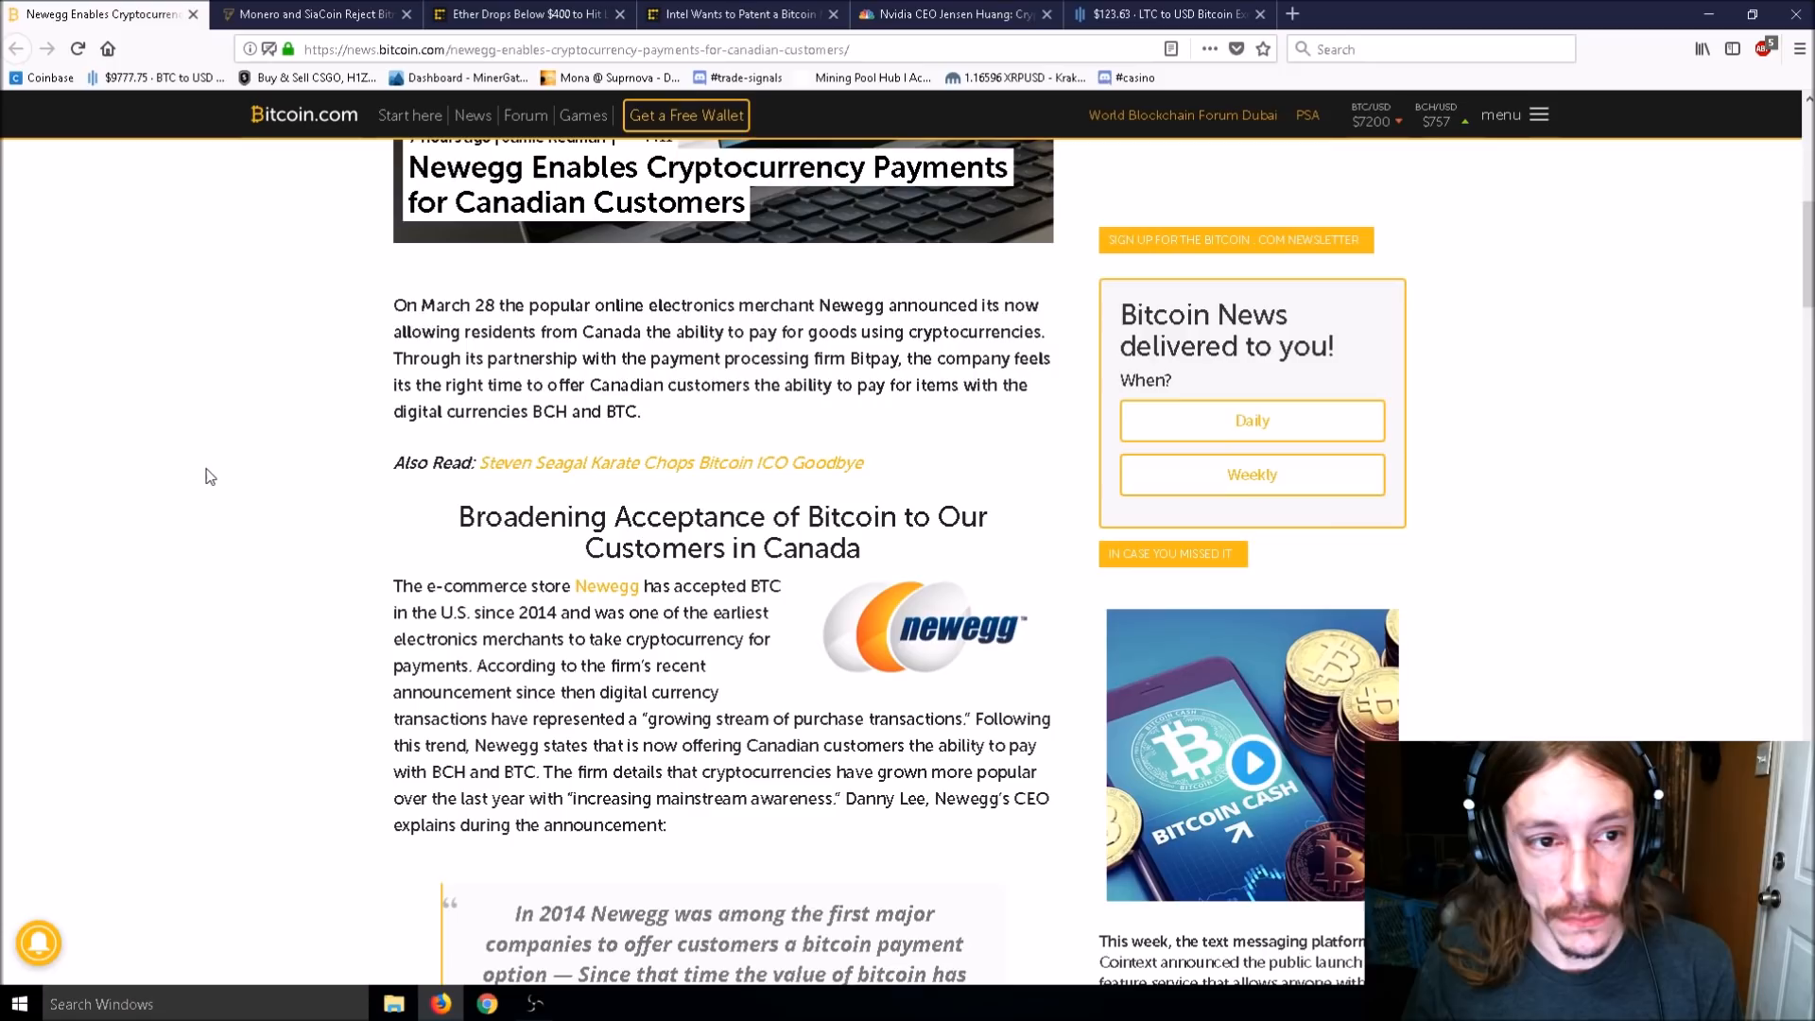
scroll("up", 3)
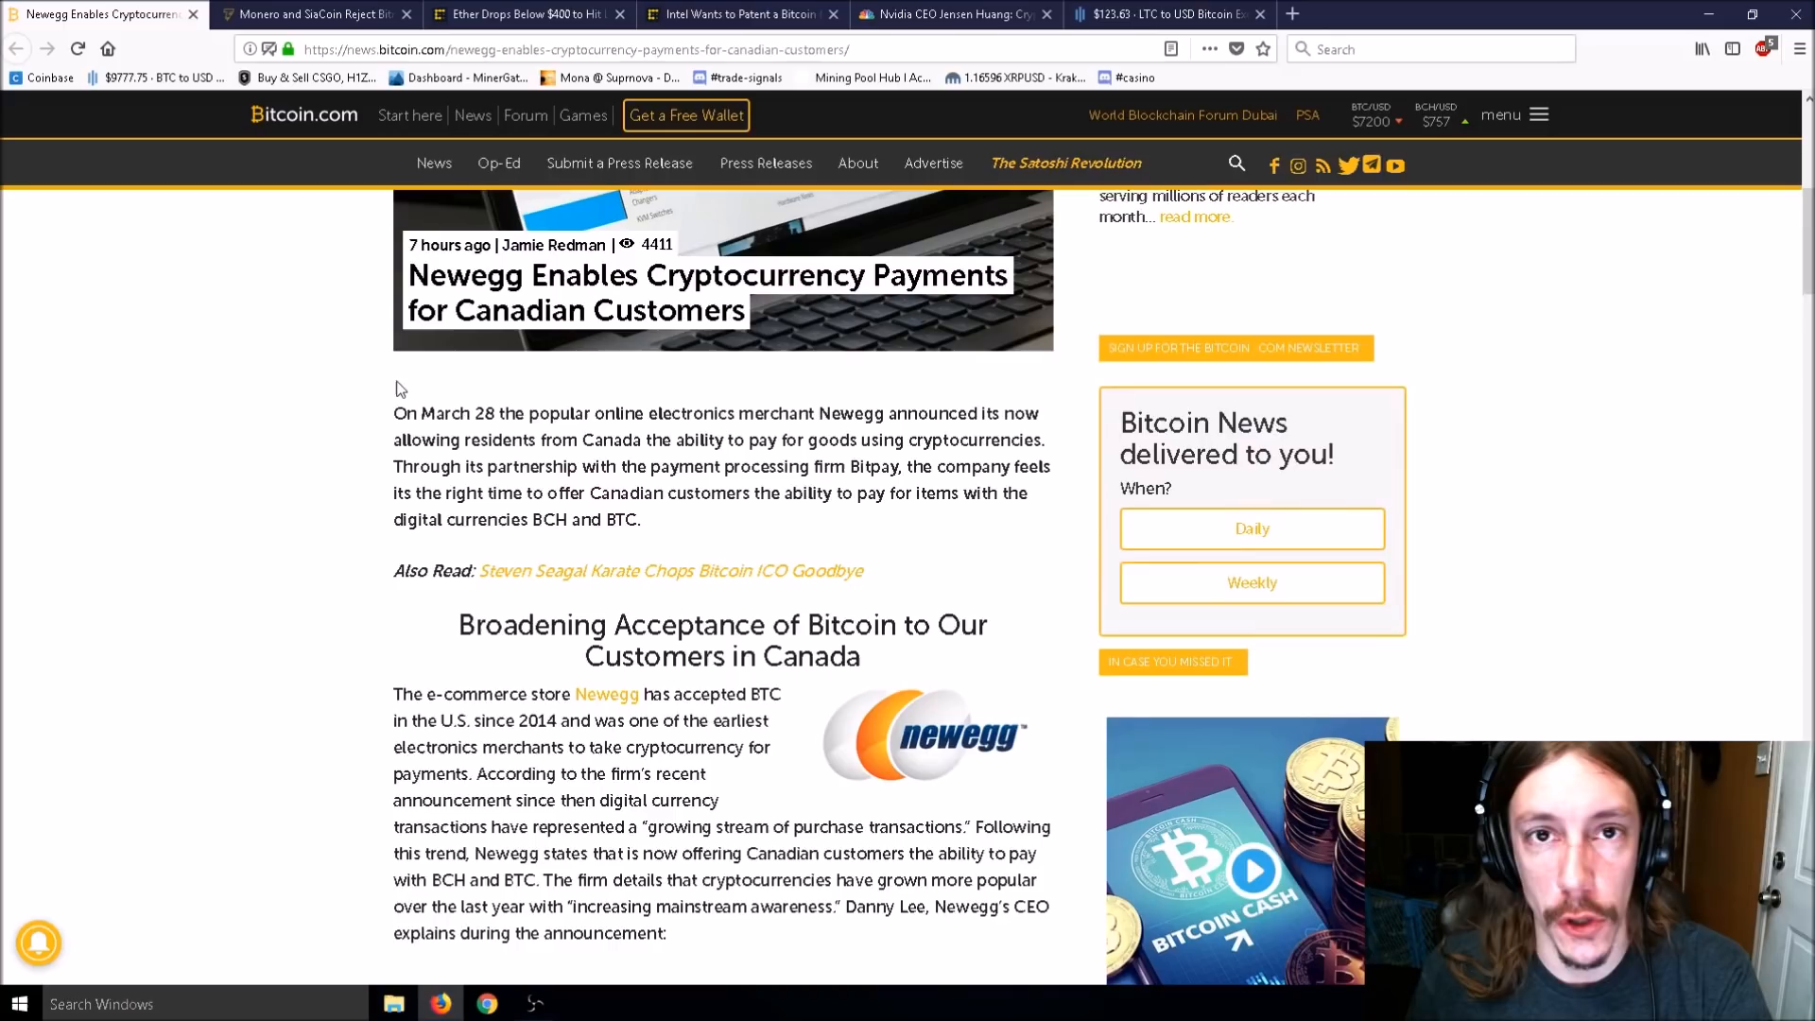
mouse_move(649, 529)
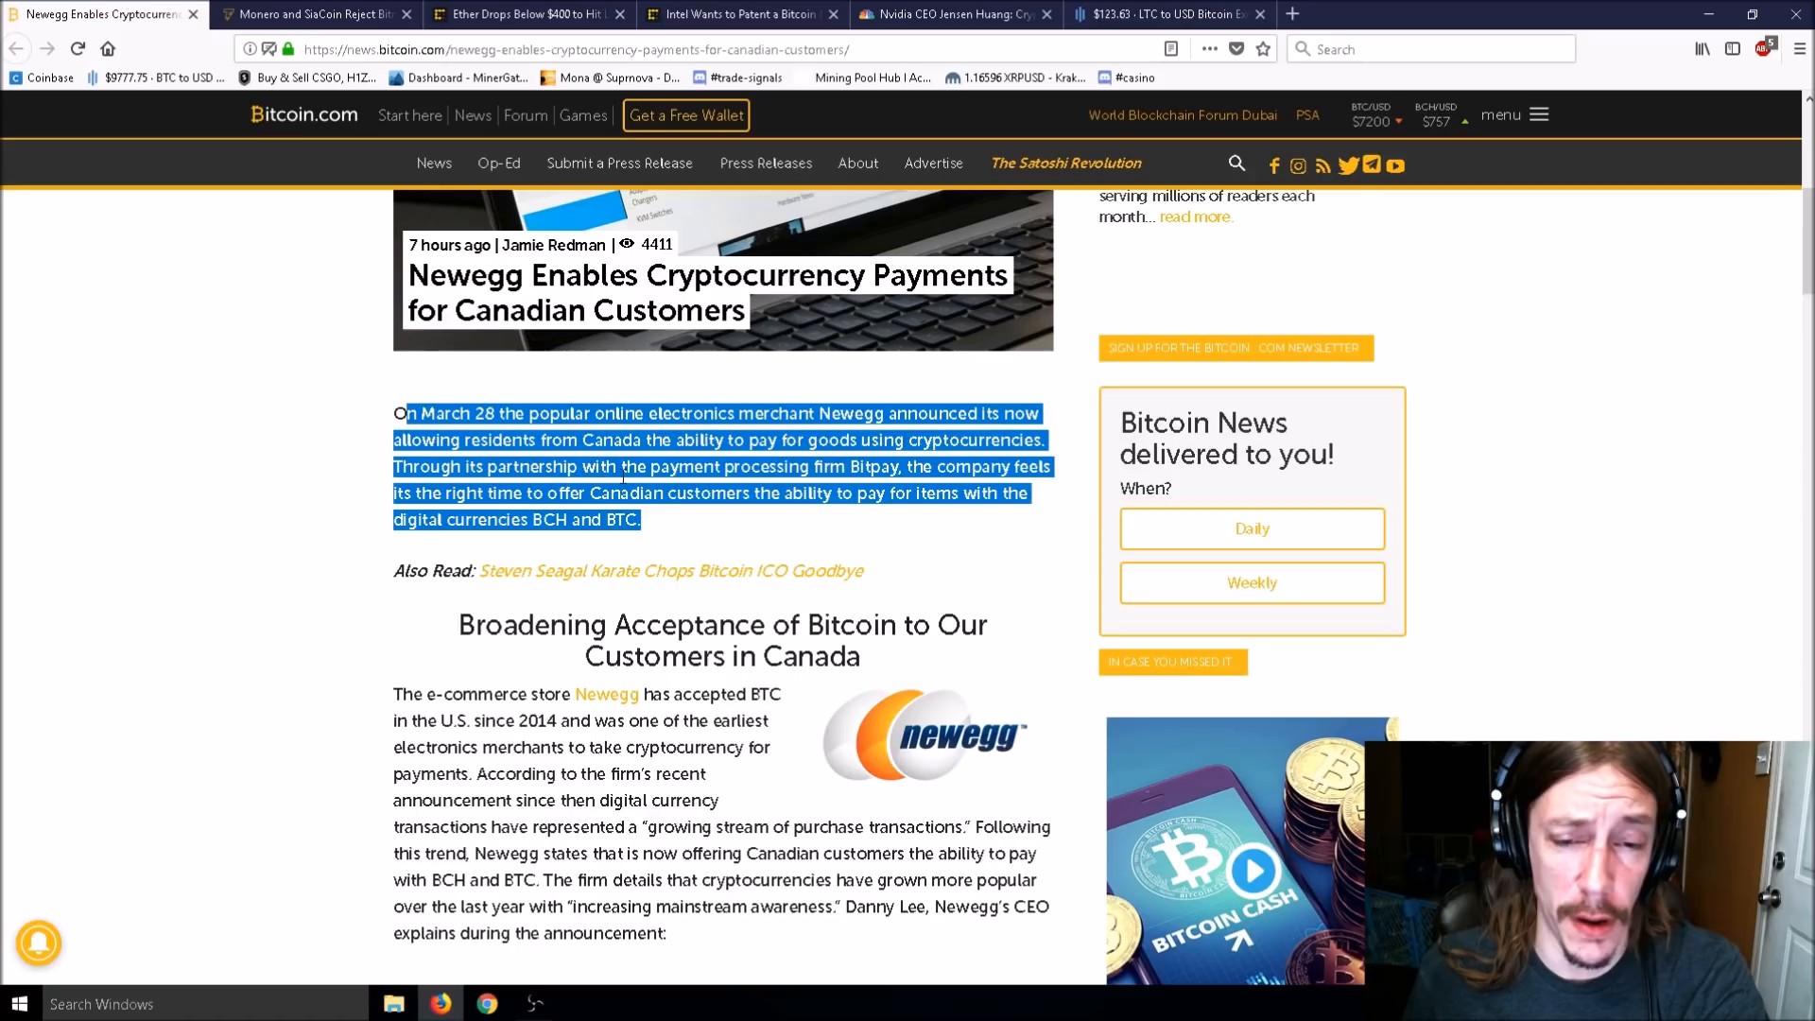
scroll("down", 3)
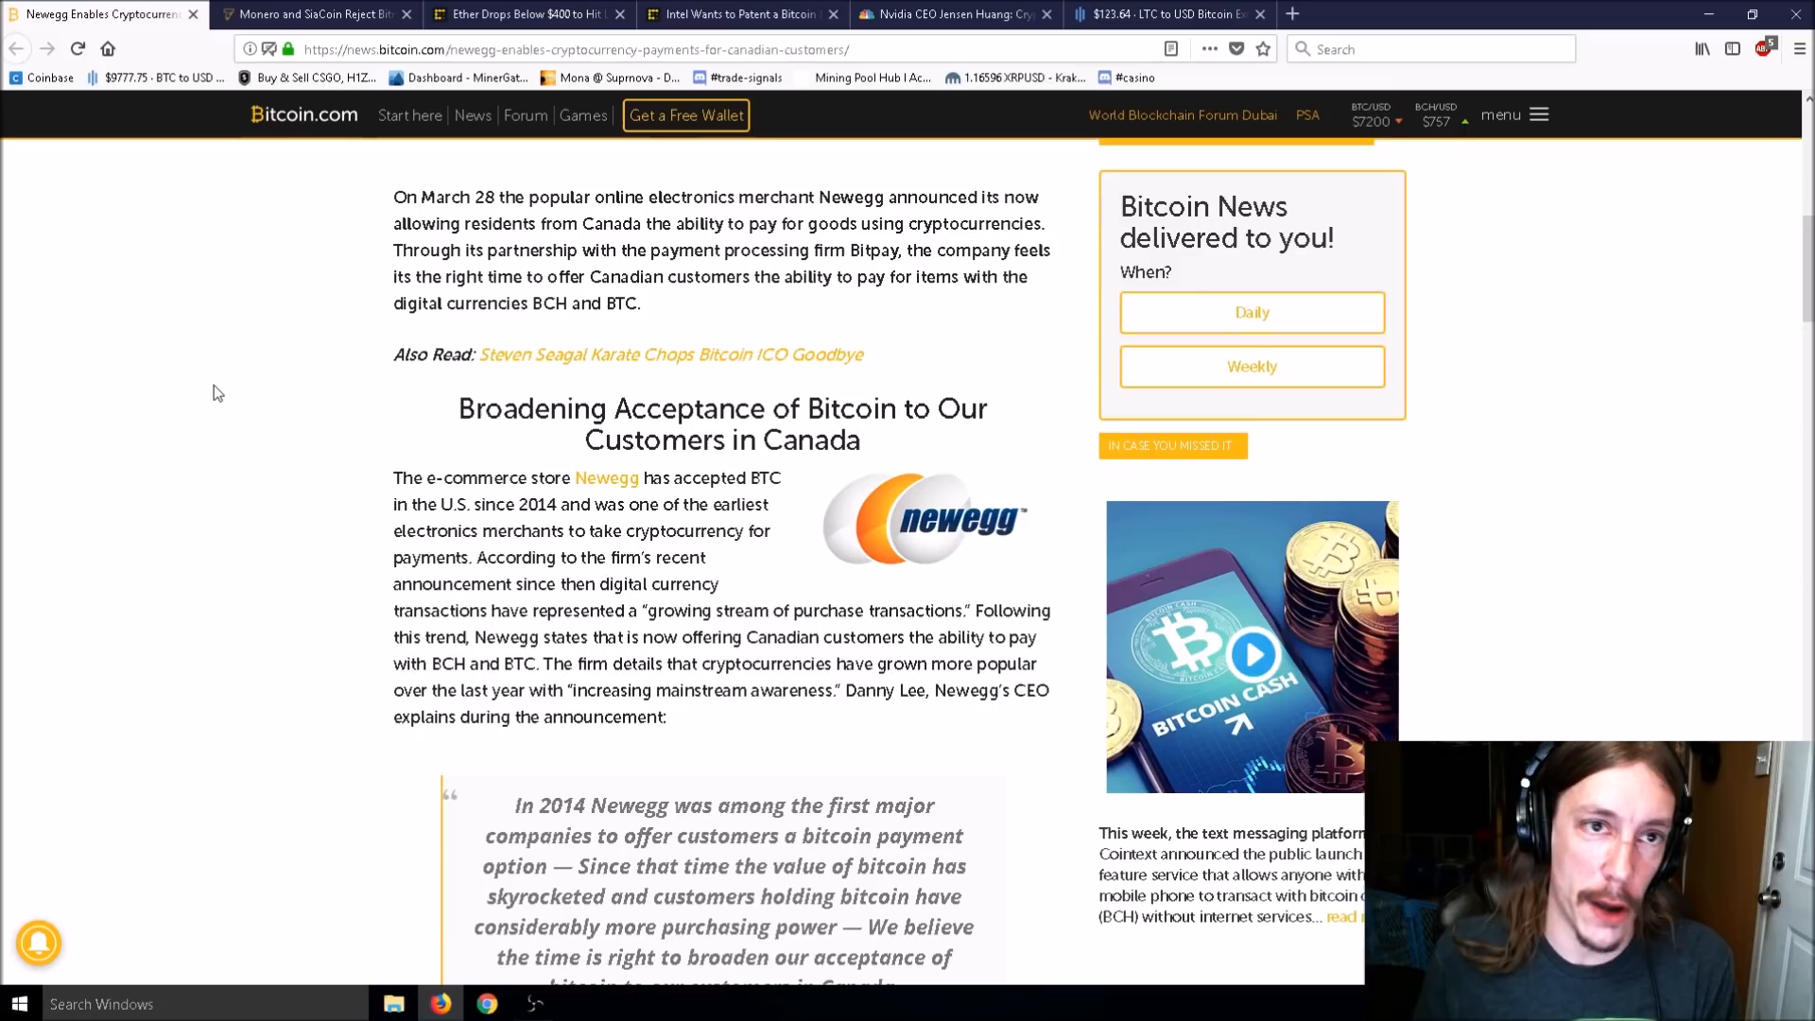
scroll("up", 3)
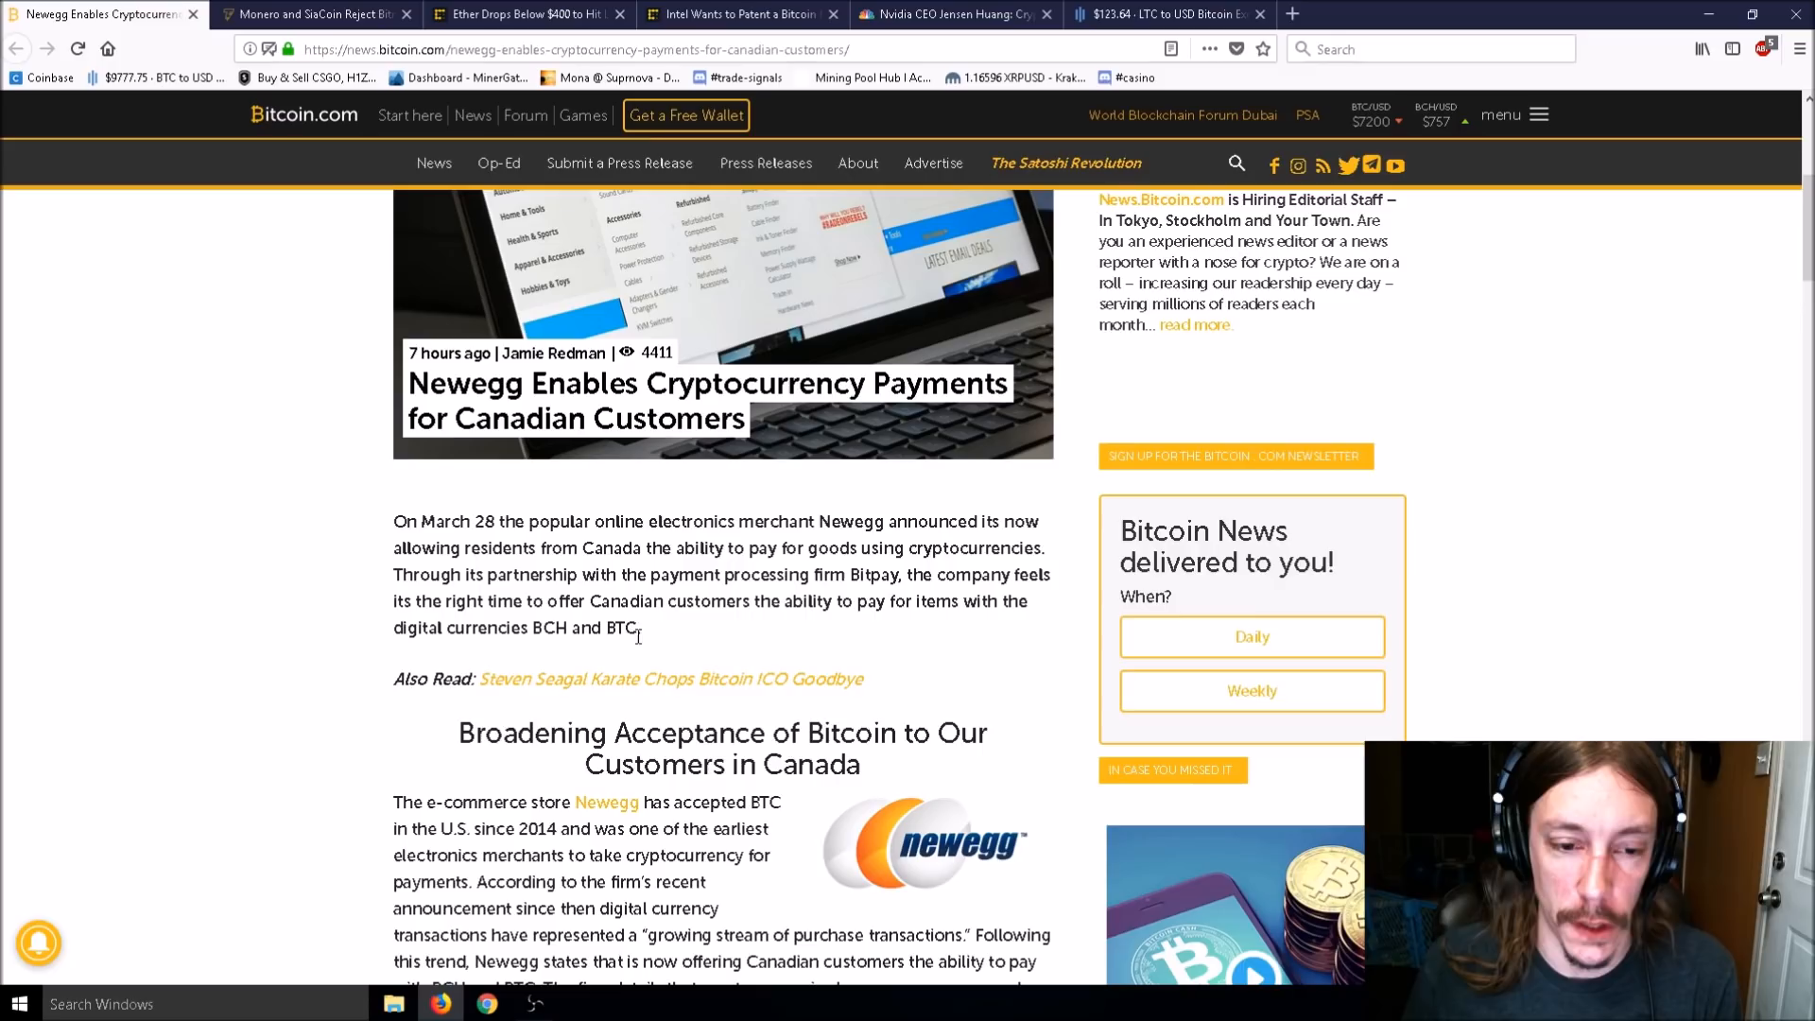
mouse_move(356, 513)
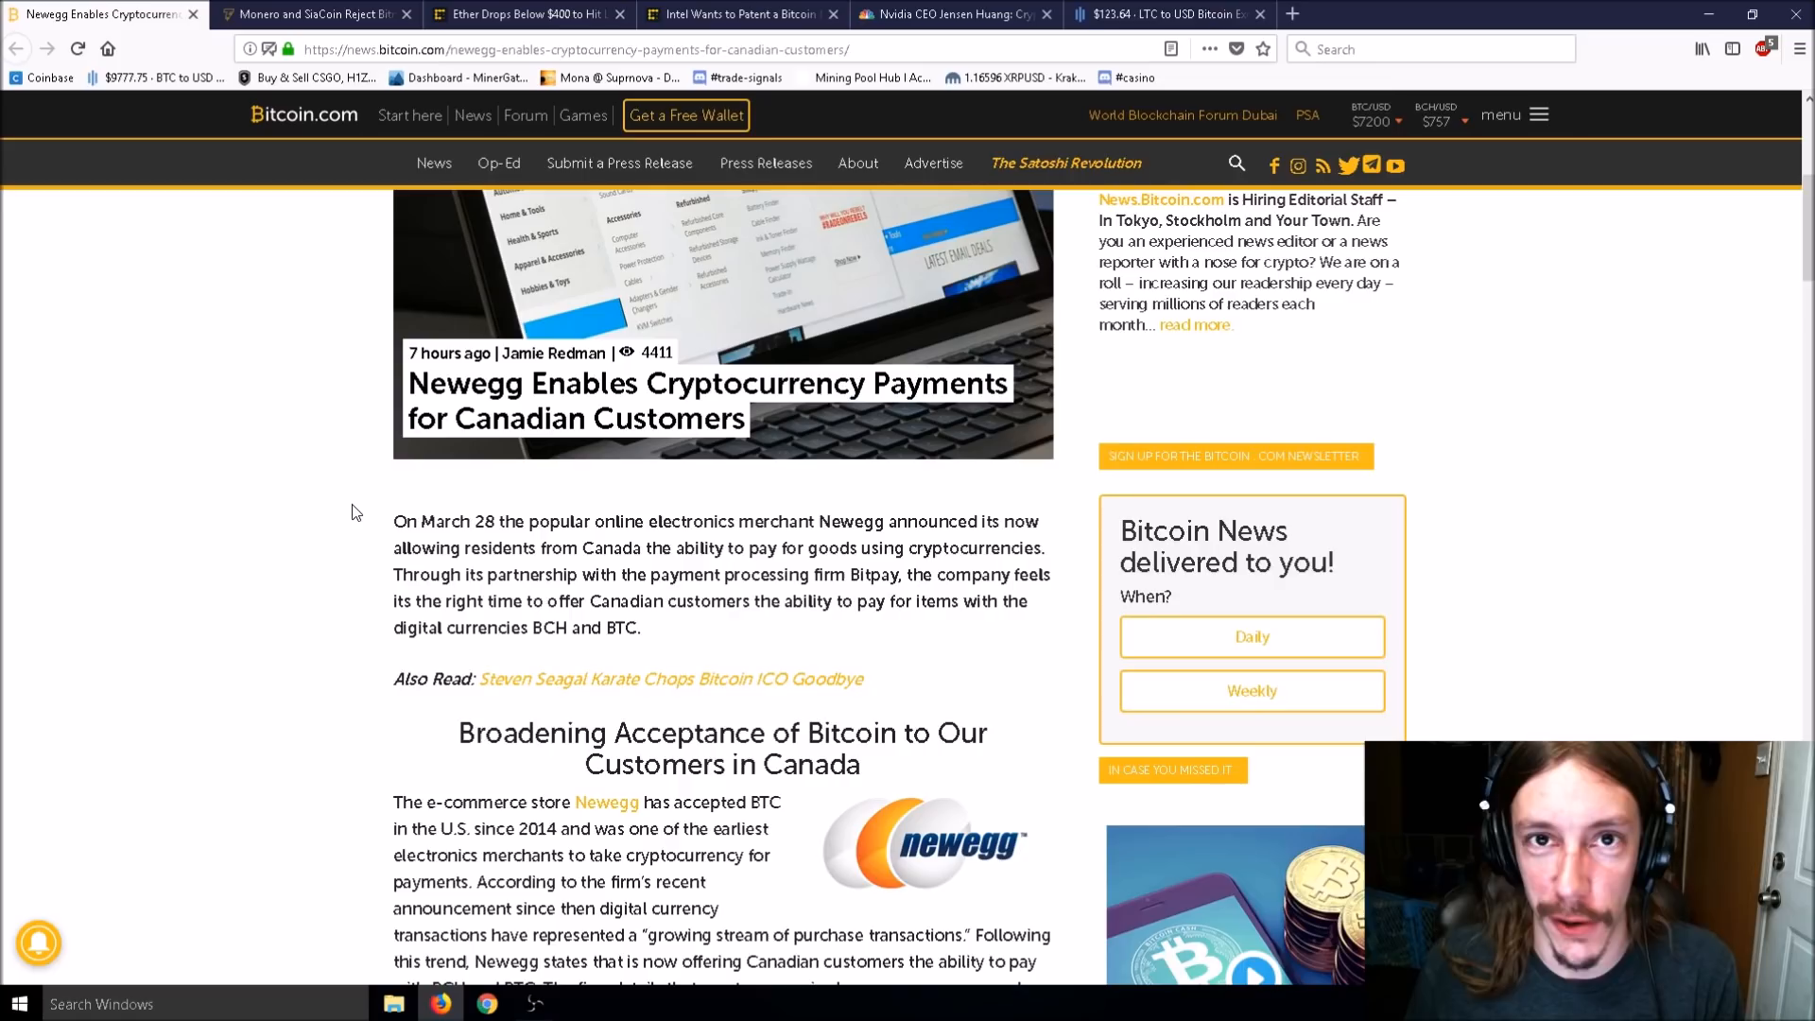
mouse_move(238, 391)
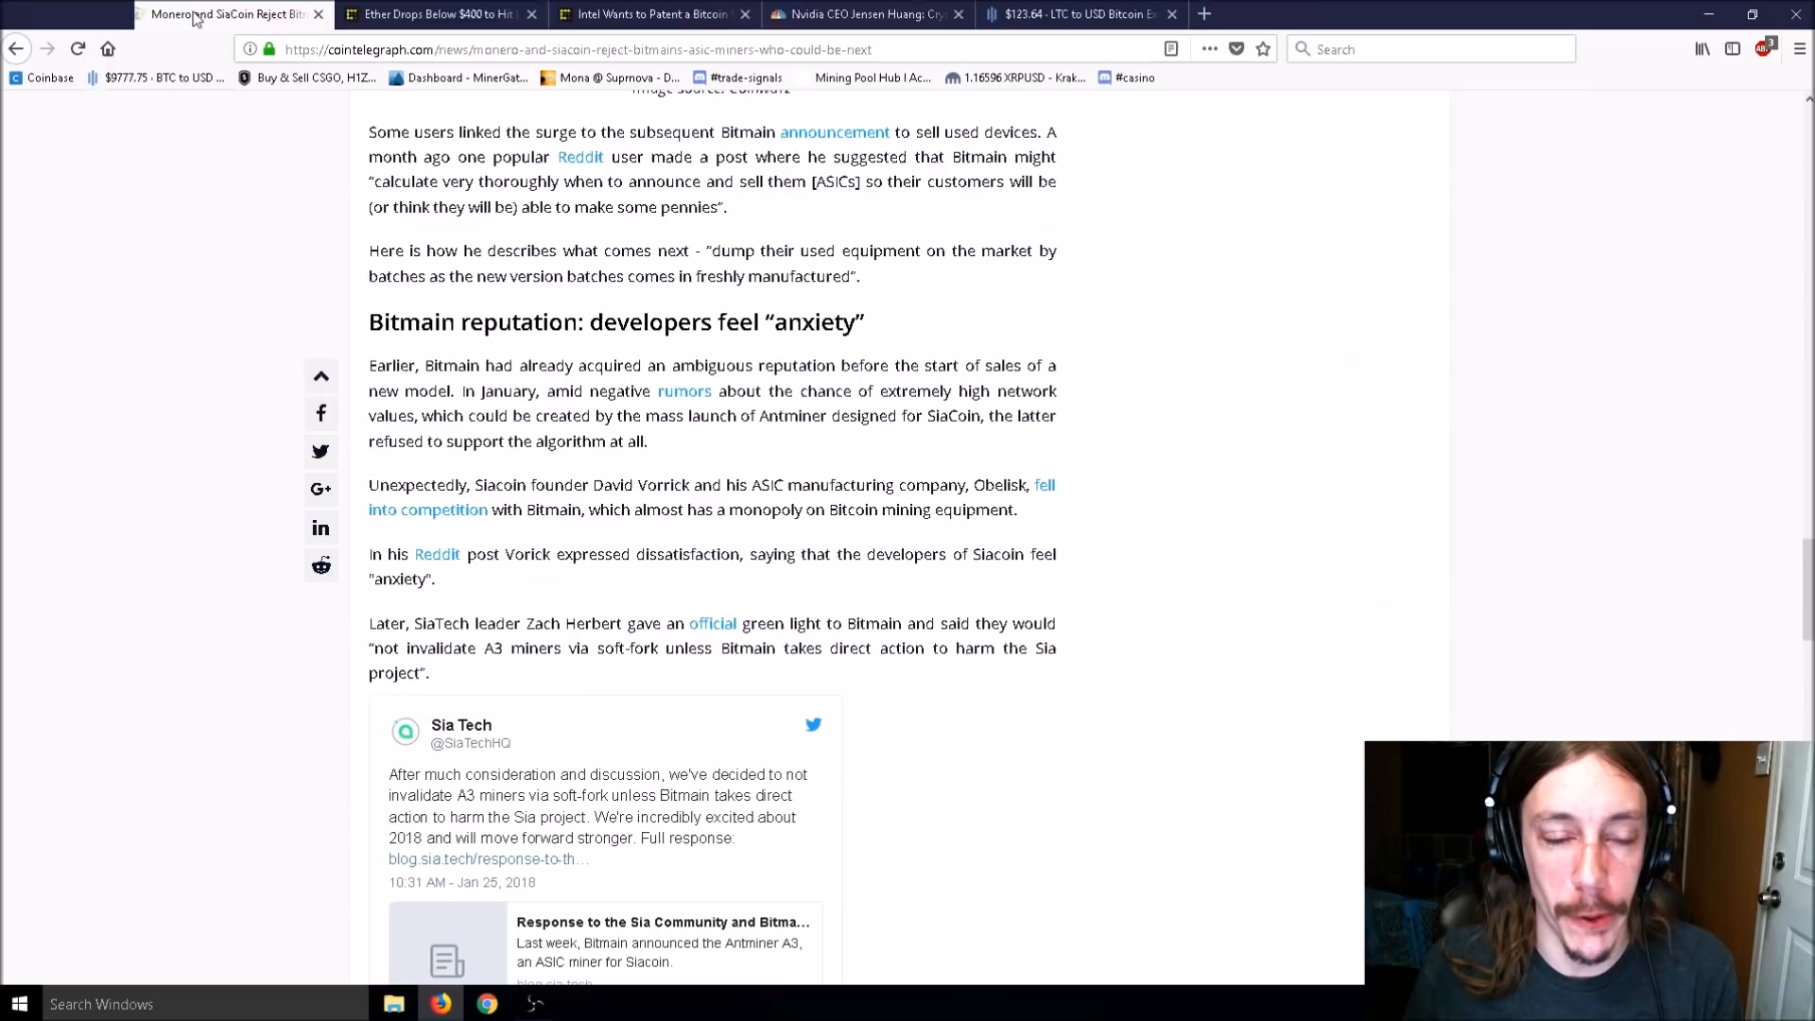
Scroll the Monero and SiaCoin article to the 'Antminer X3 developers promise $4,500 profit' section.
scroll("up", 3)
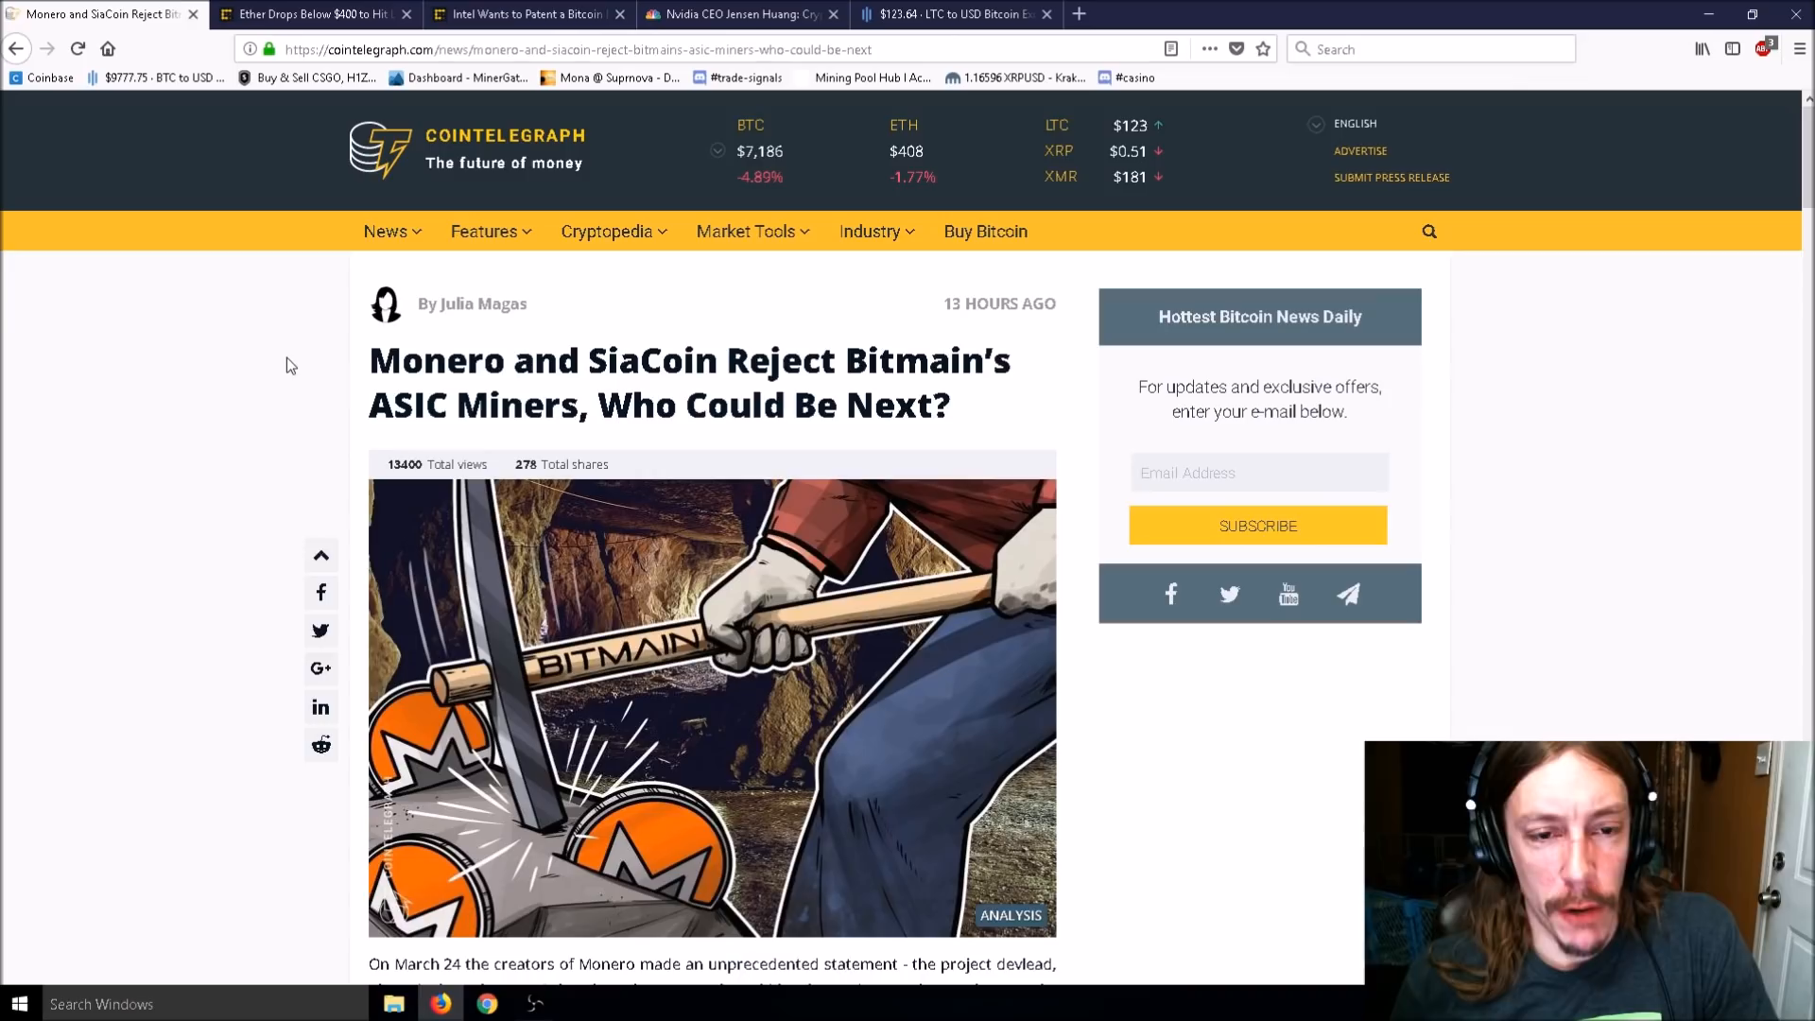
scroll("down", 3)
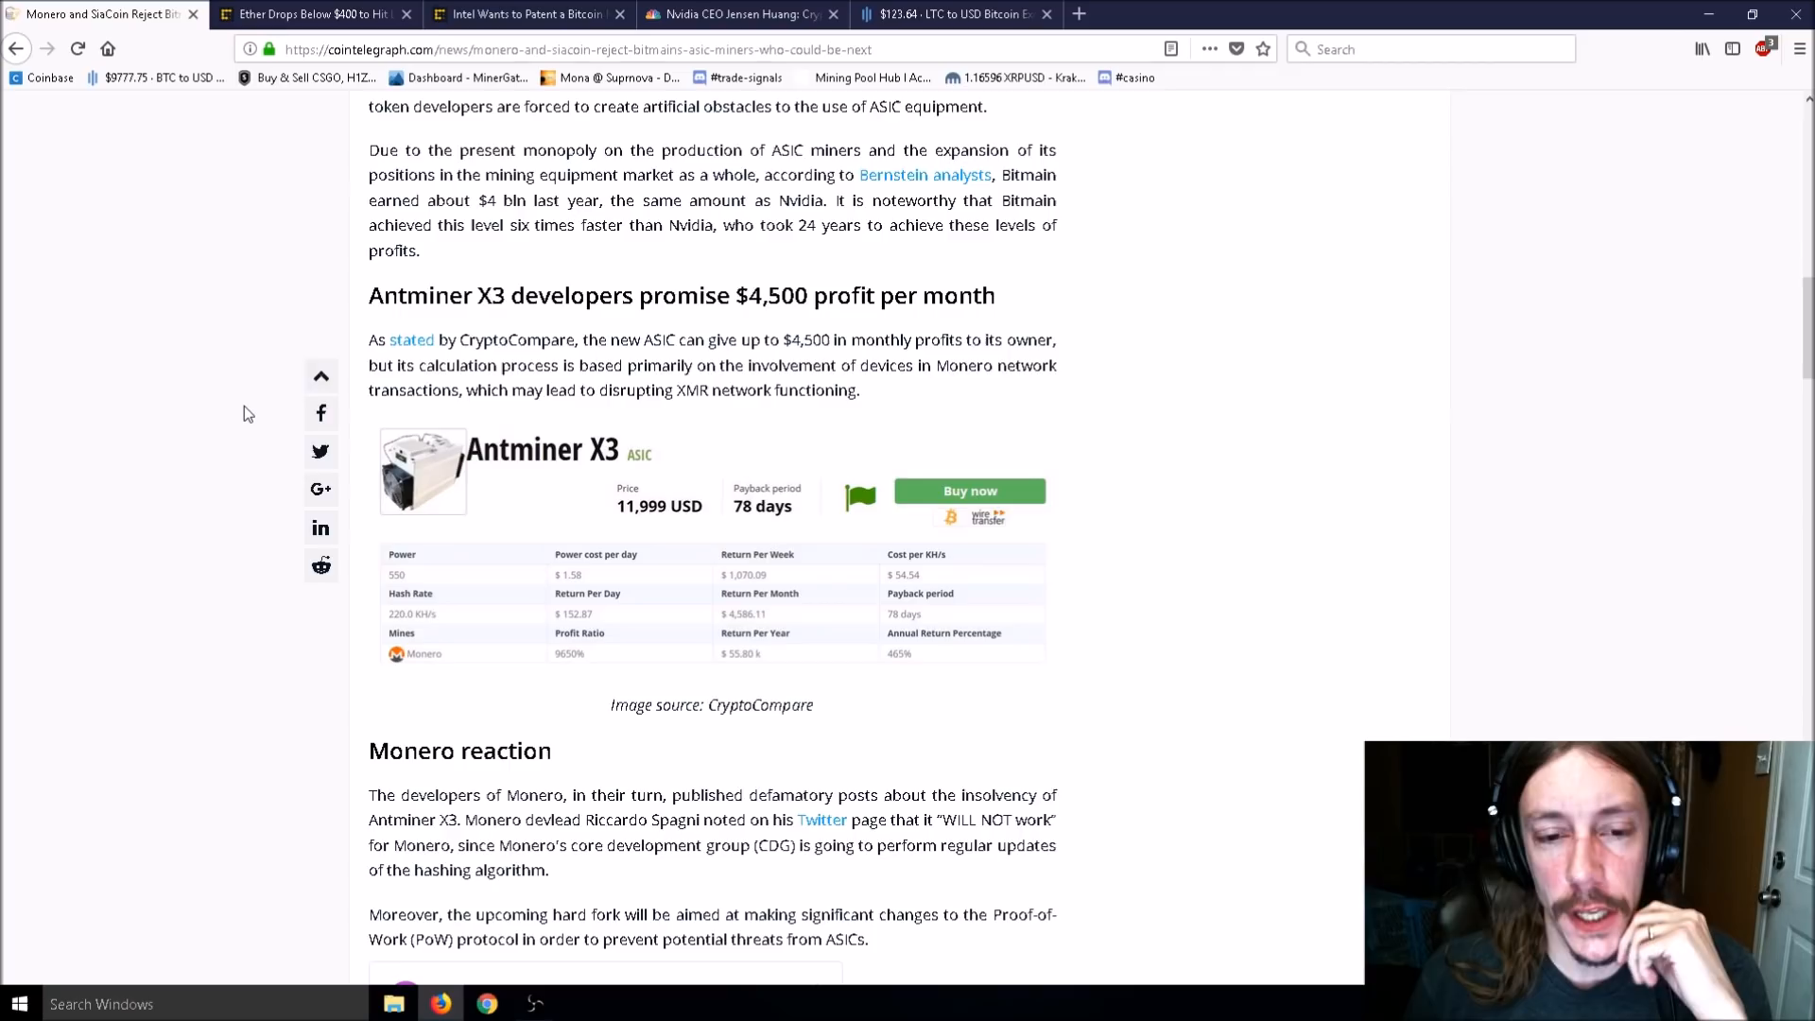
mouse_move(557, 504)
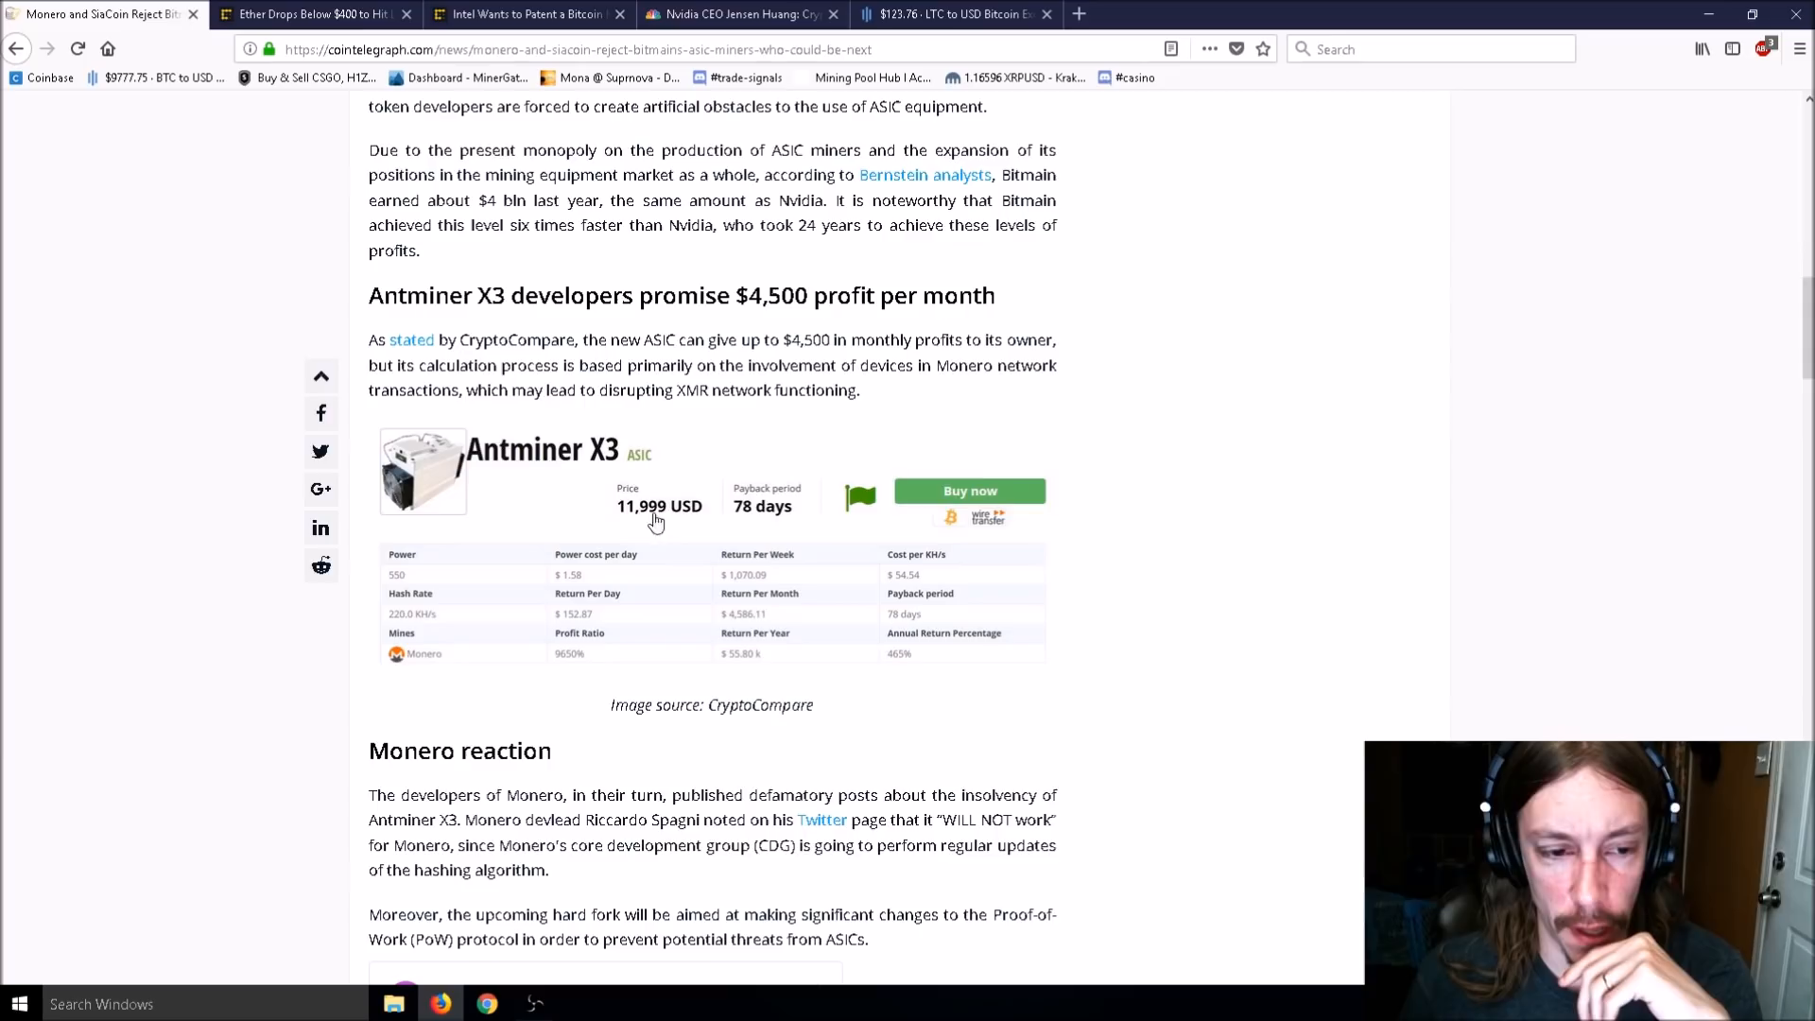
mouse_move(553, 617)
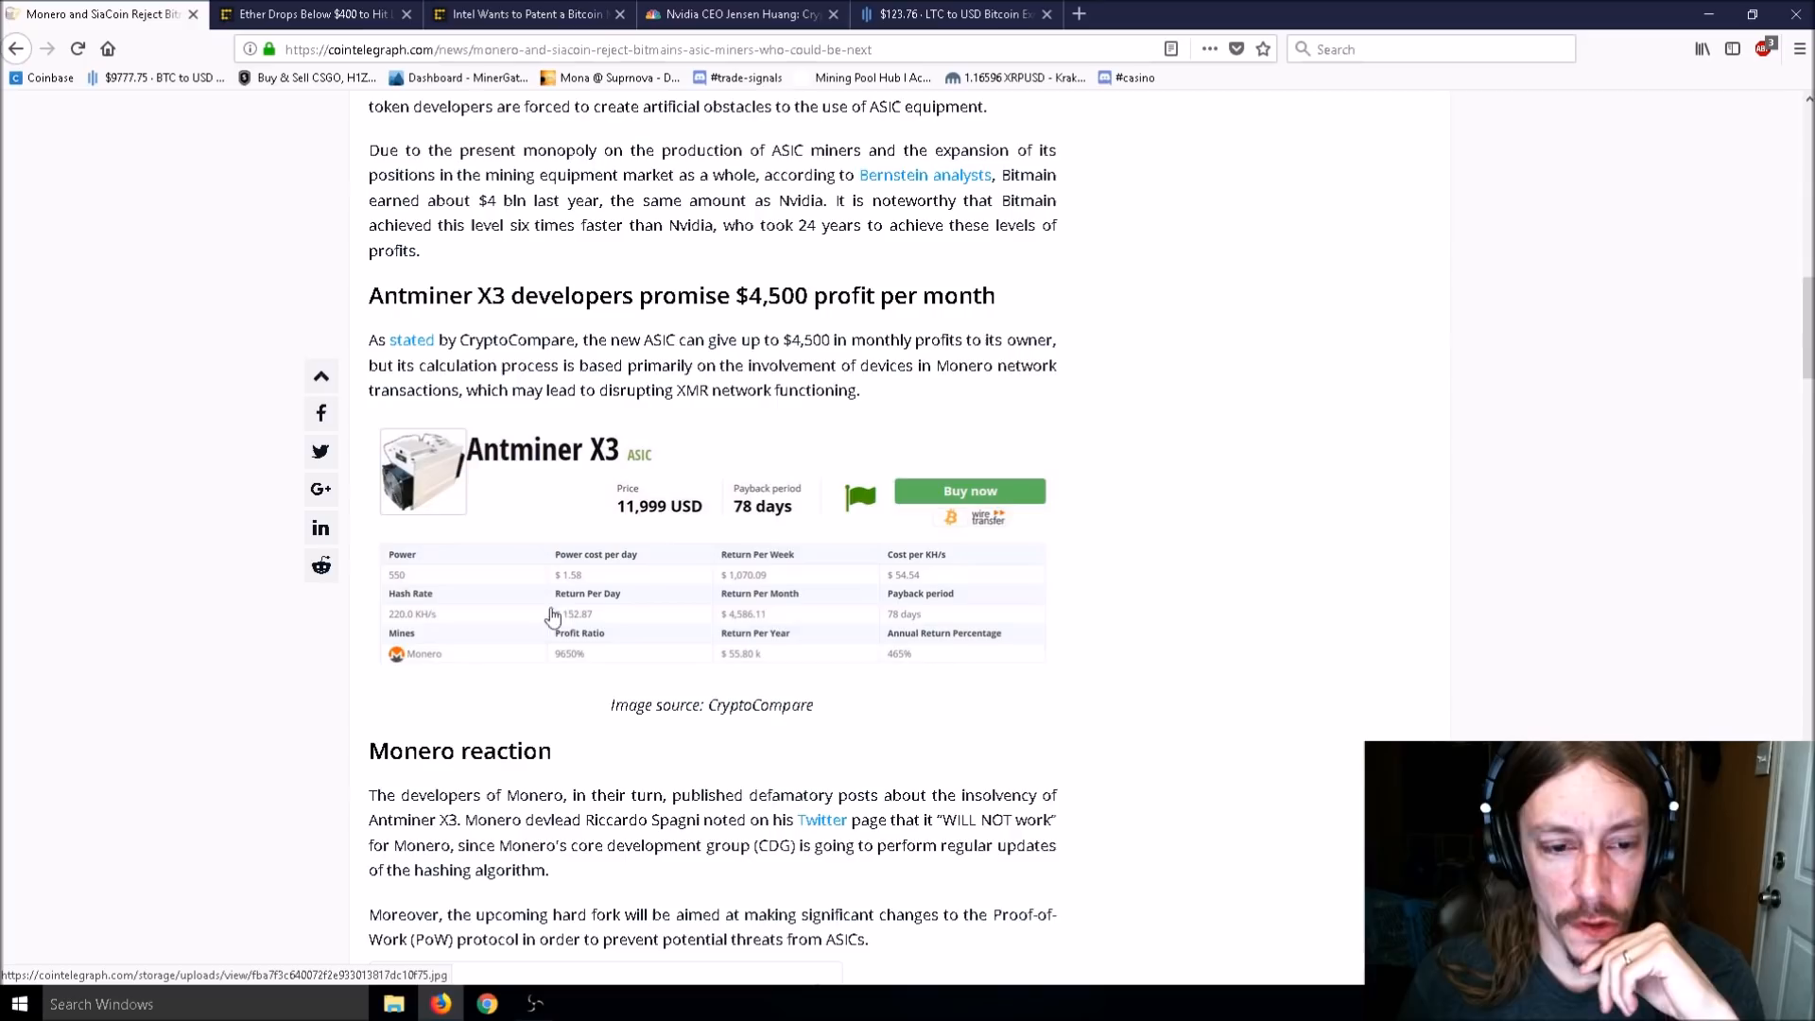
mouse_move(599, 457)
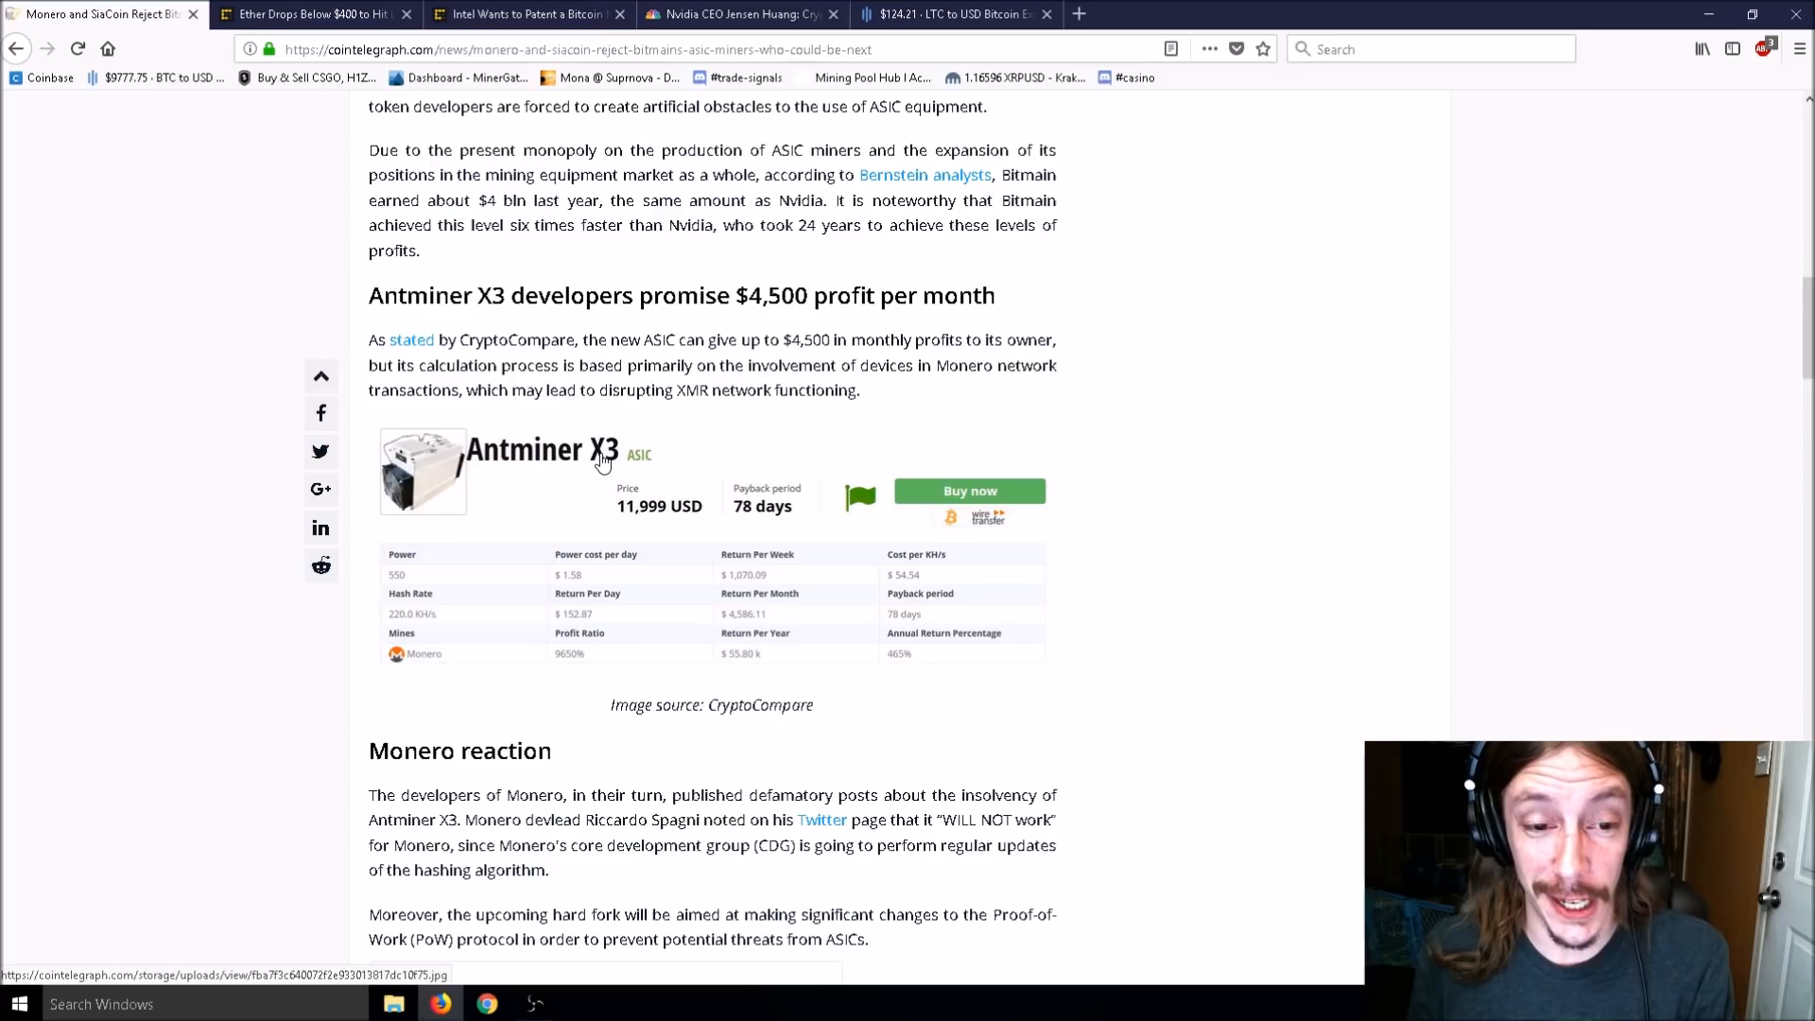
mouse_move(433, 661)
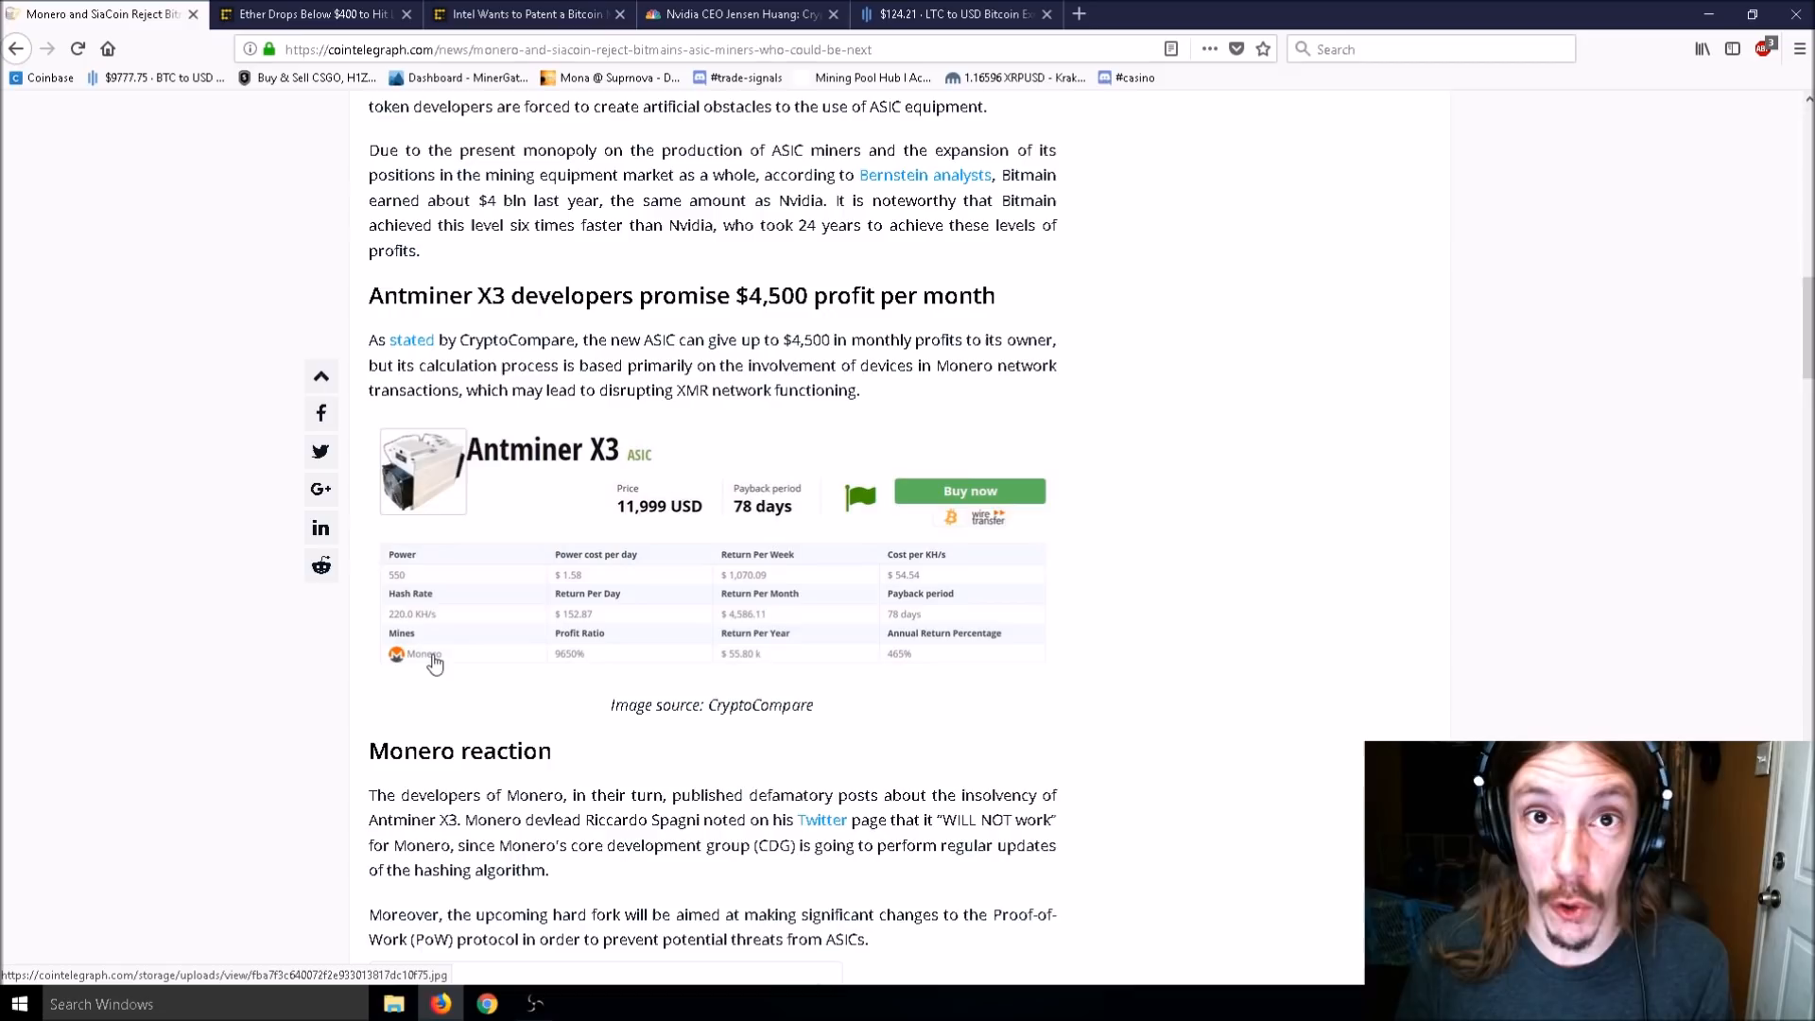
mouse_move(774, 393)
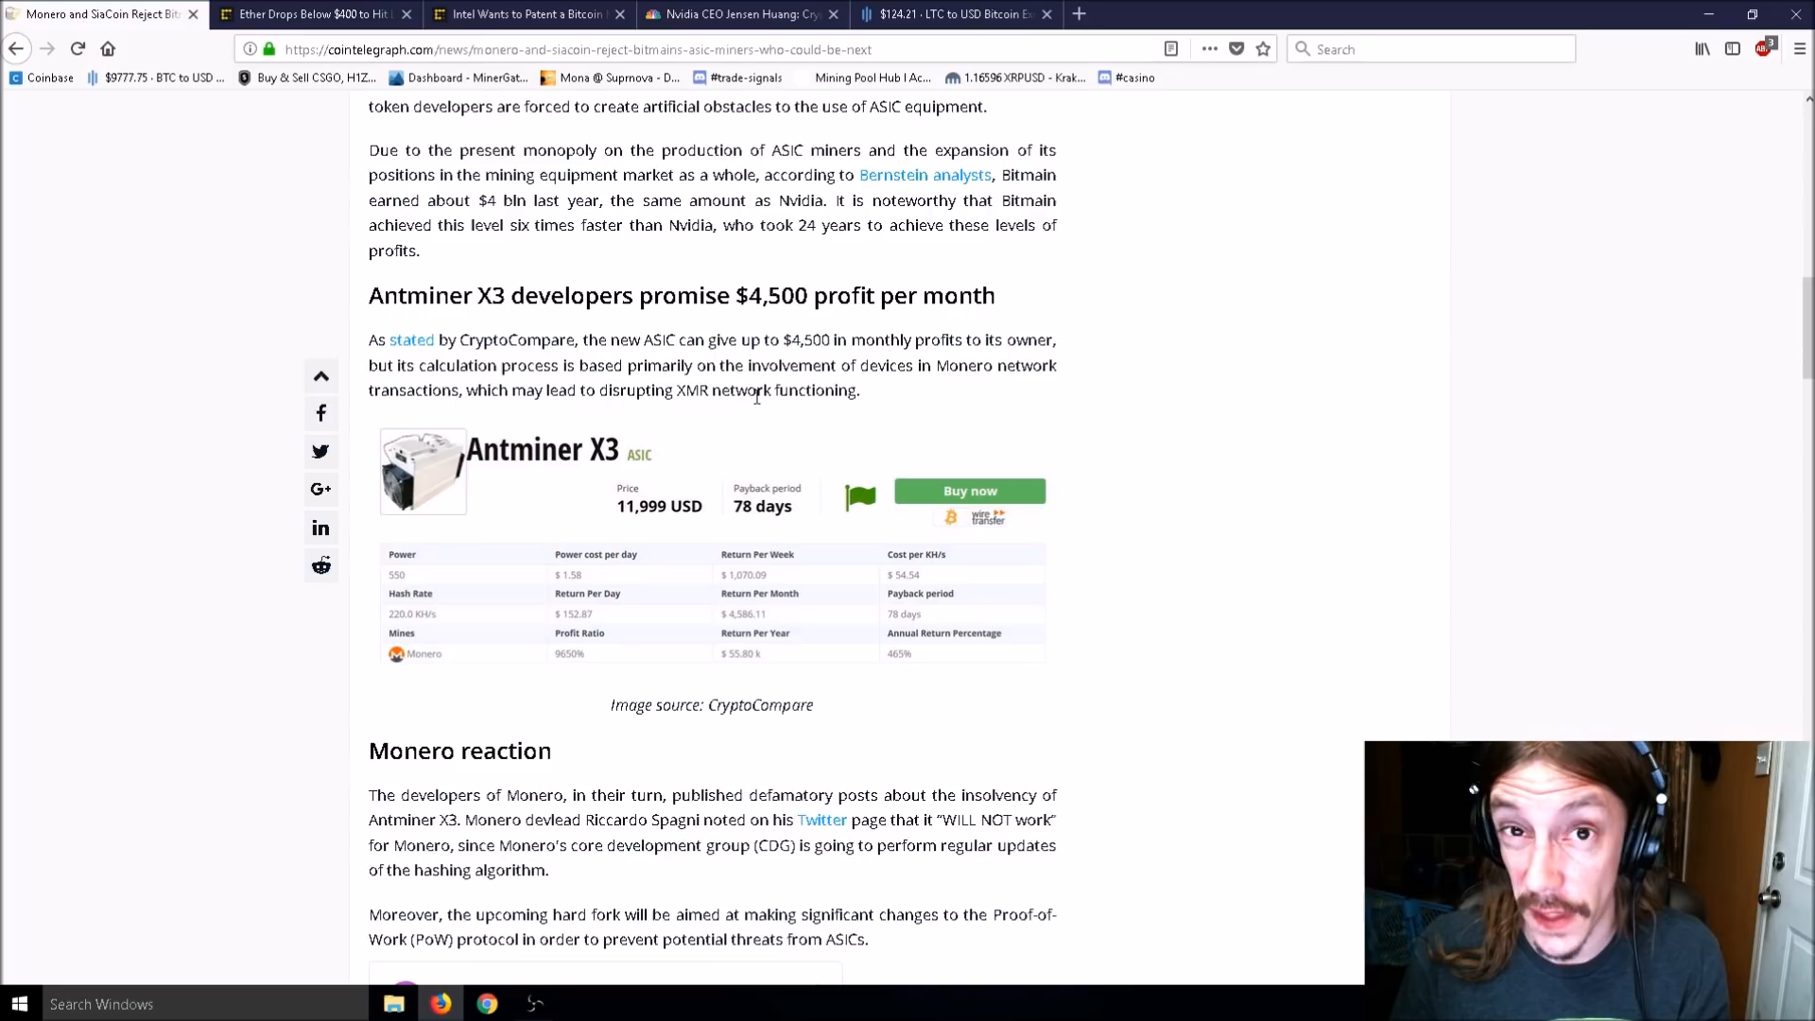
mouse_move(960, 388)
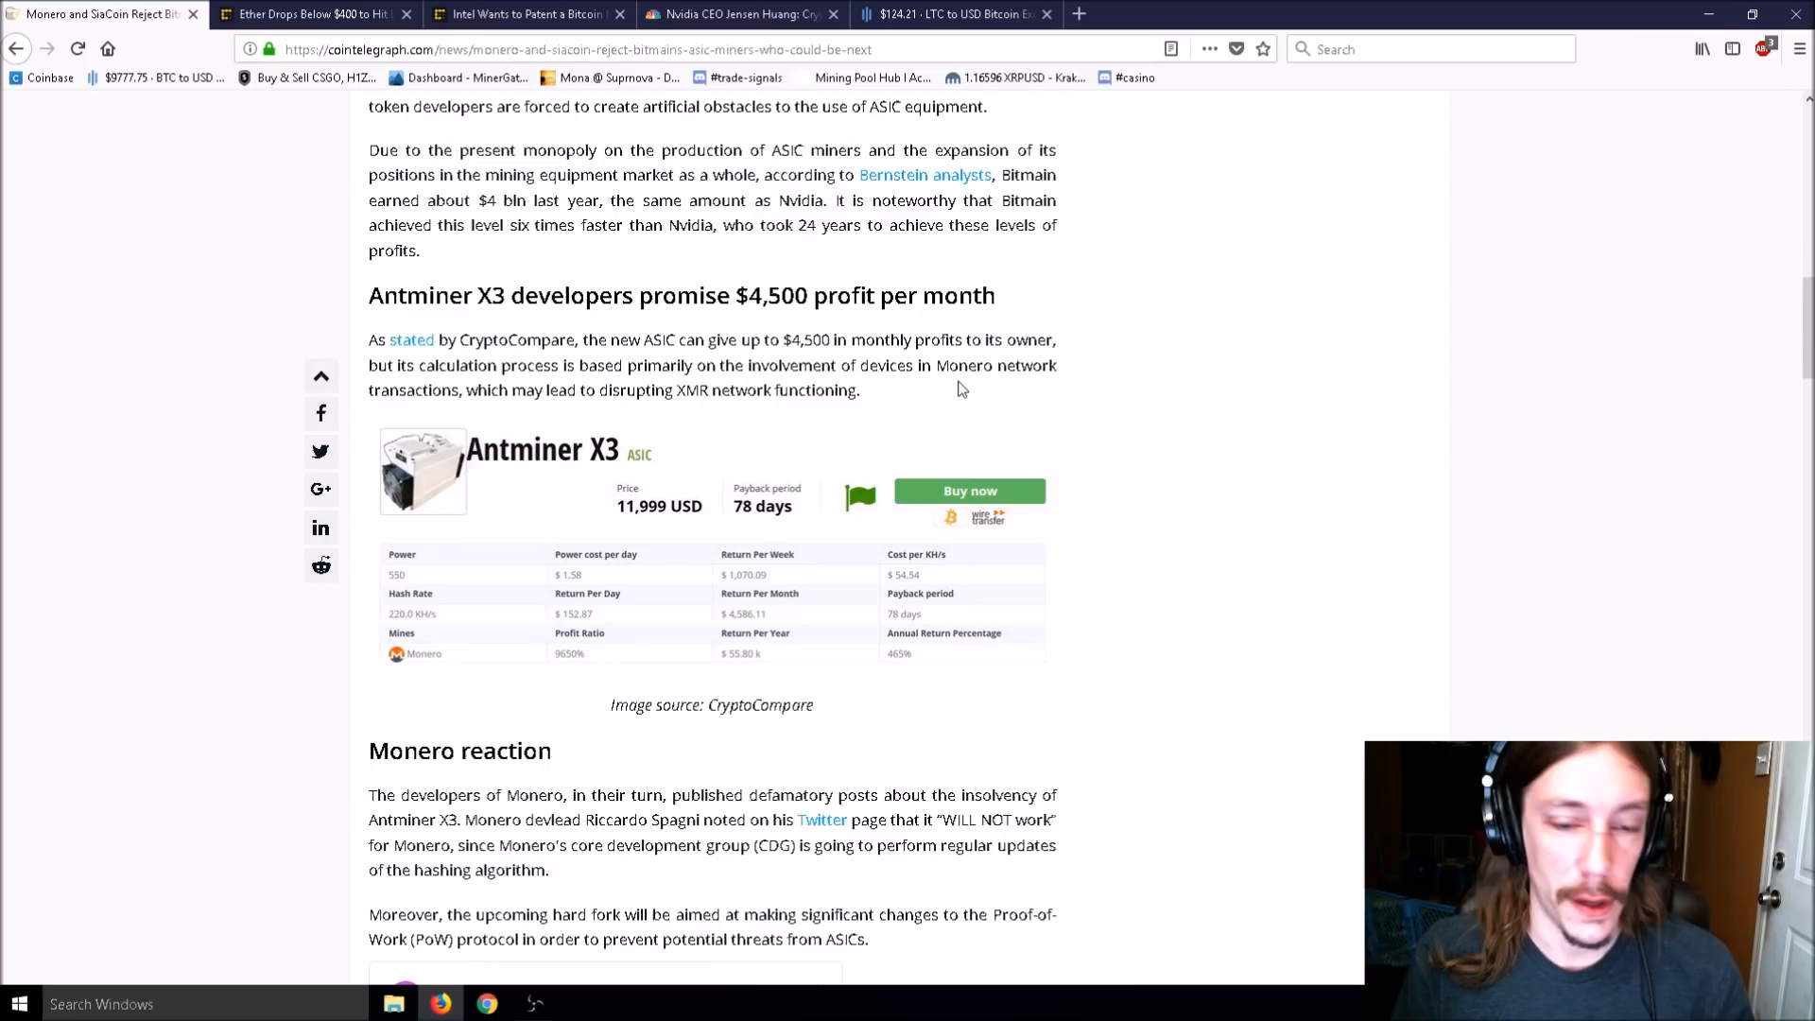
Scroll to 'Bitmain reputation: developers feel anxiety' and the embedded Sia Tech tweet.
scroll("down", 3)
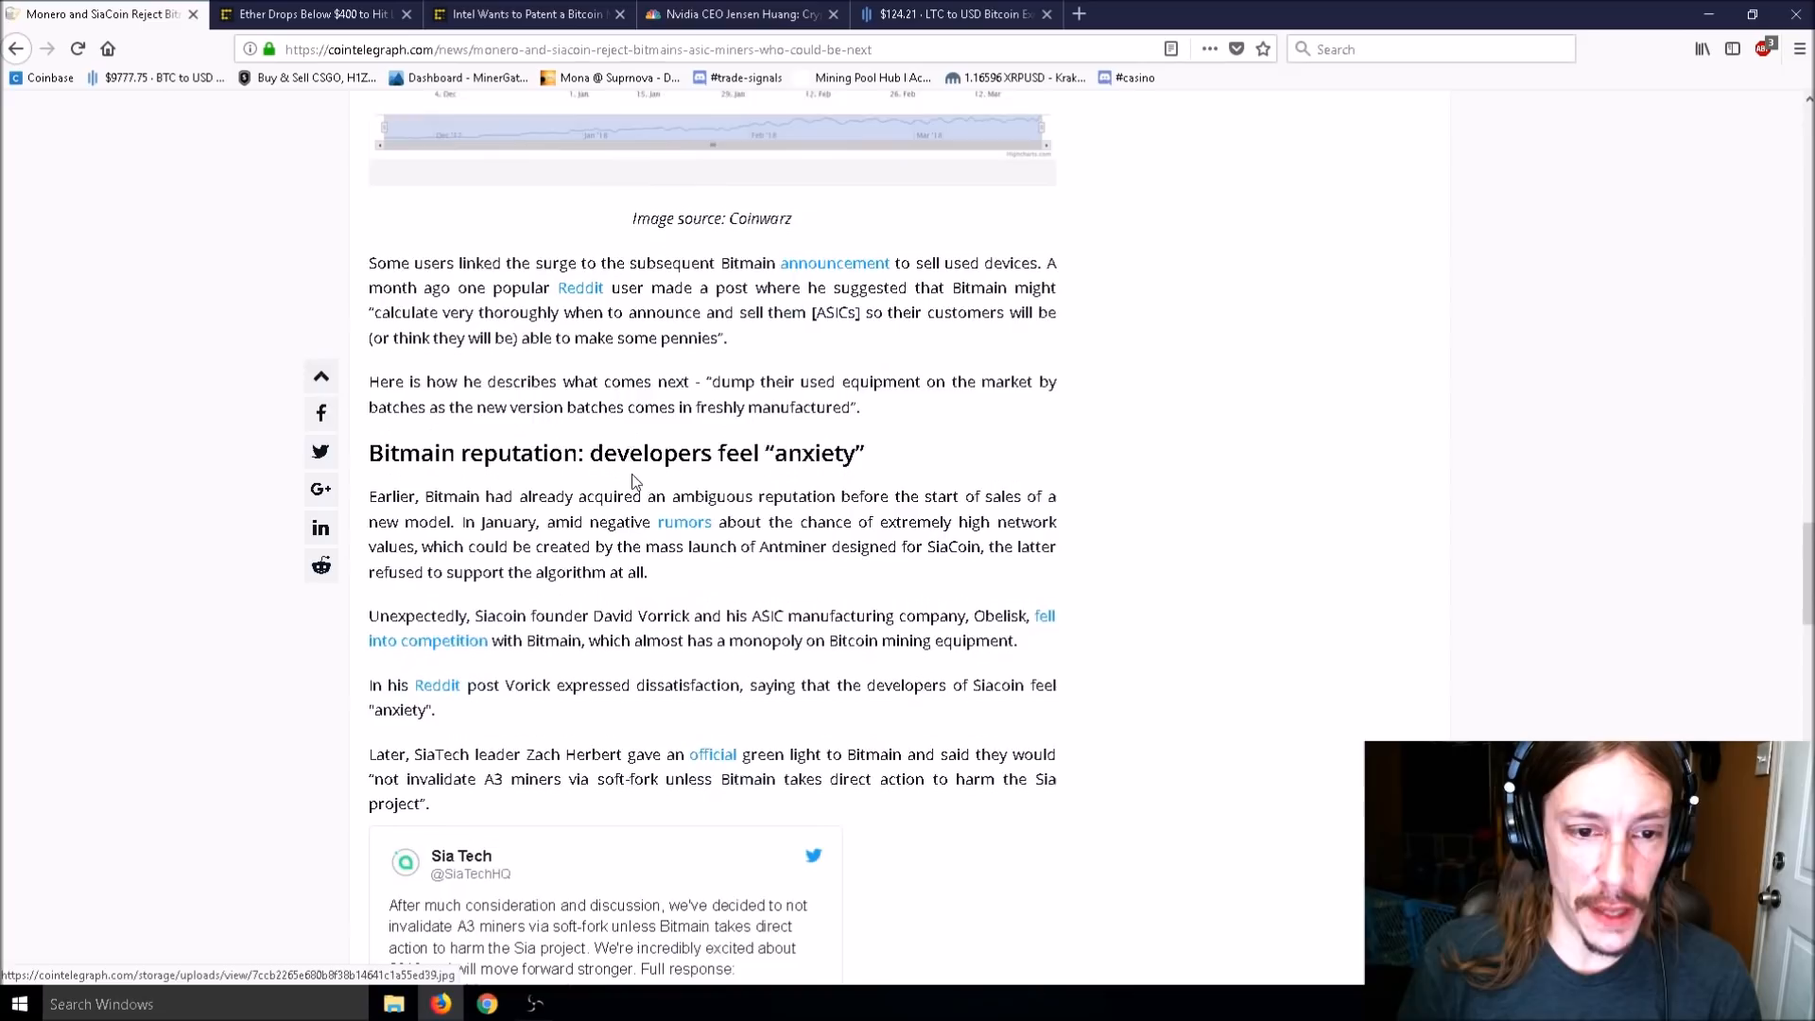
scroll("down", 3)
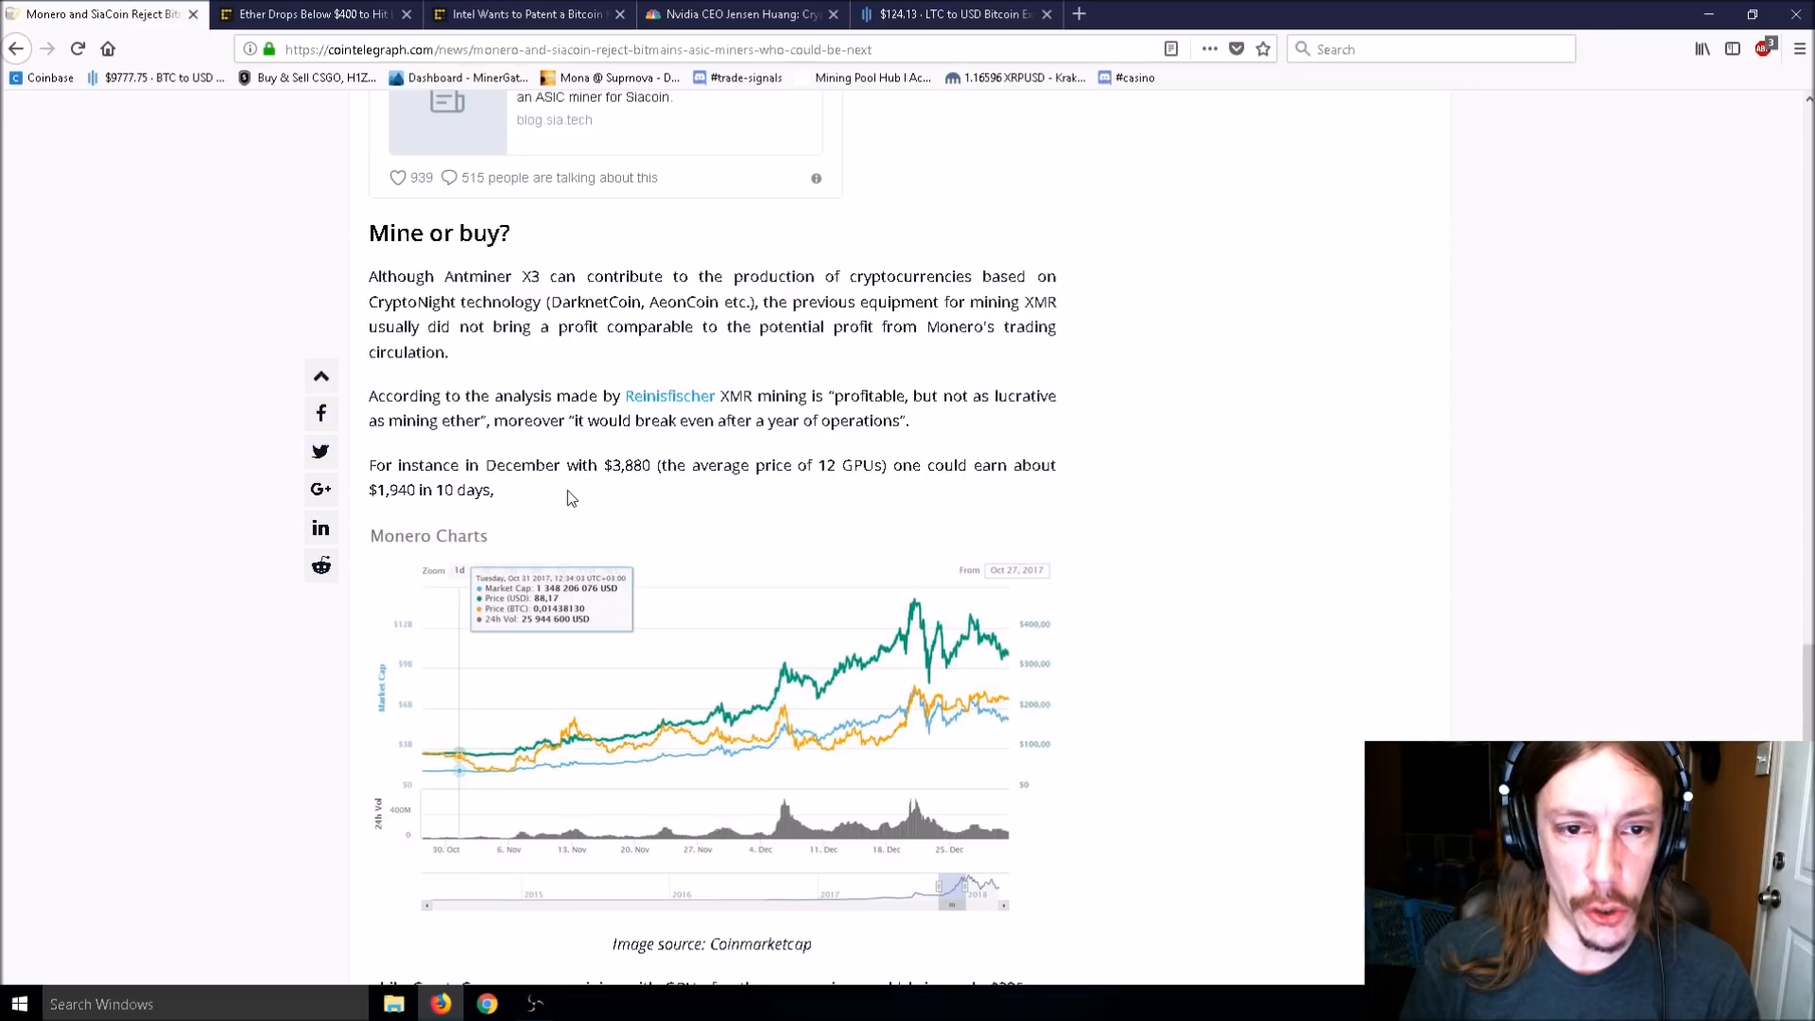
scroll("down", 3)
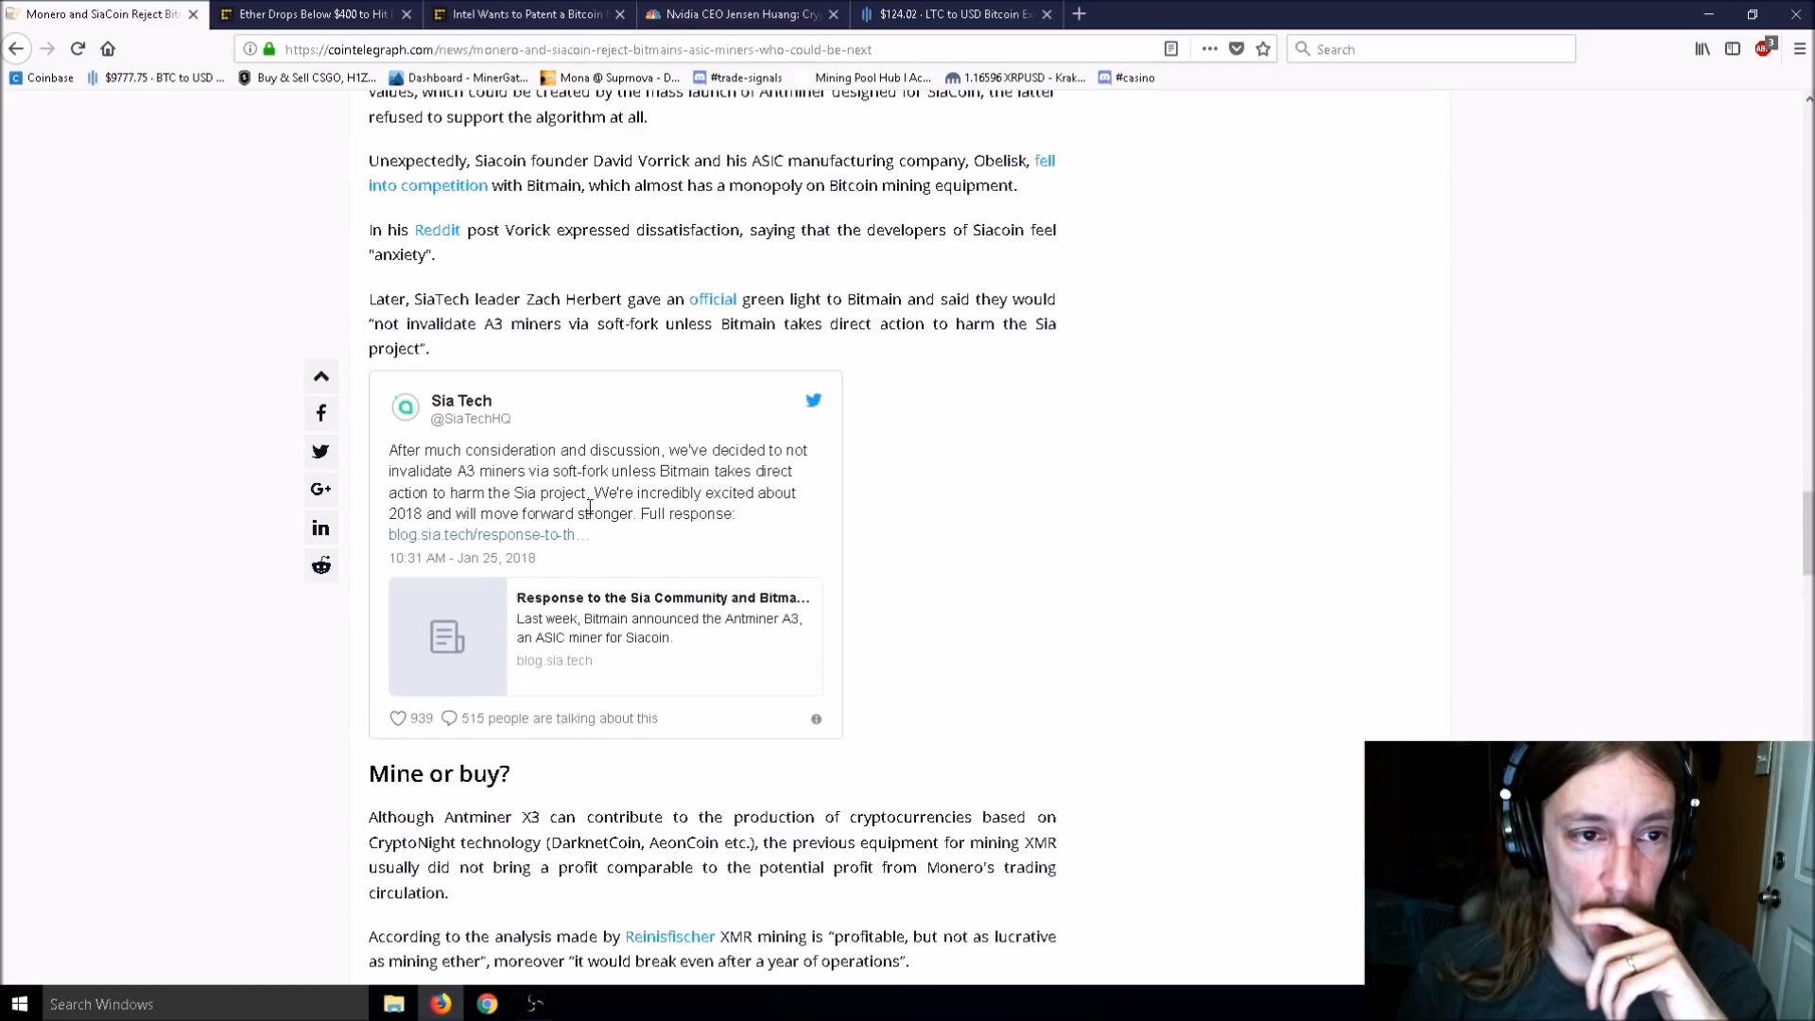
scroll("up", 3)
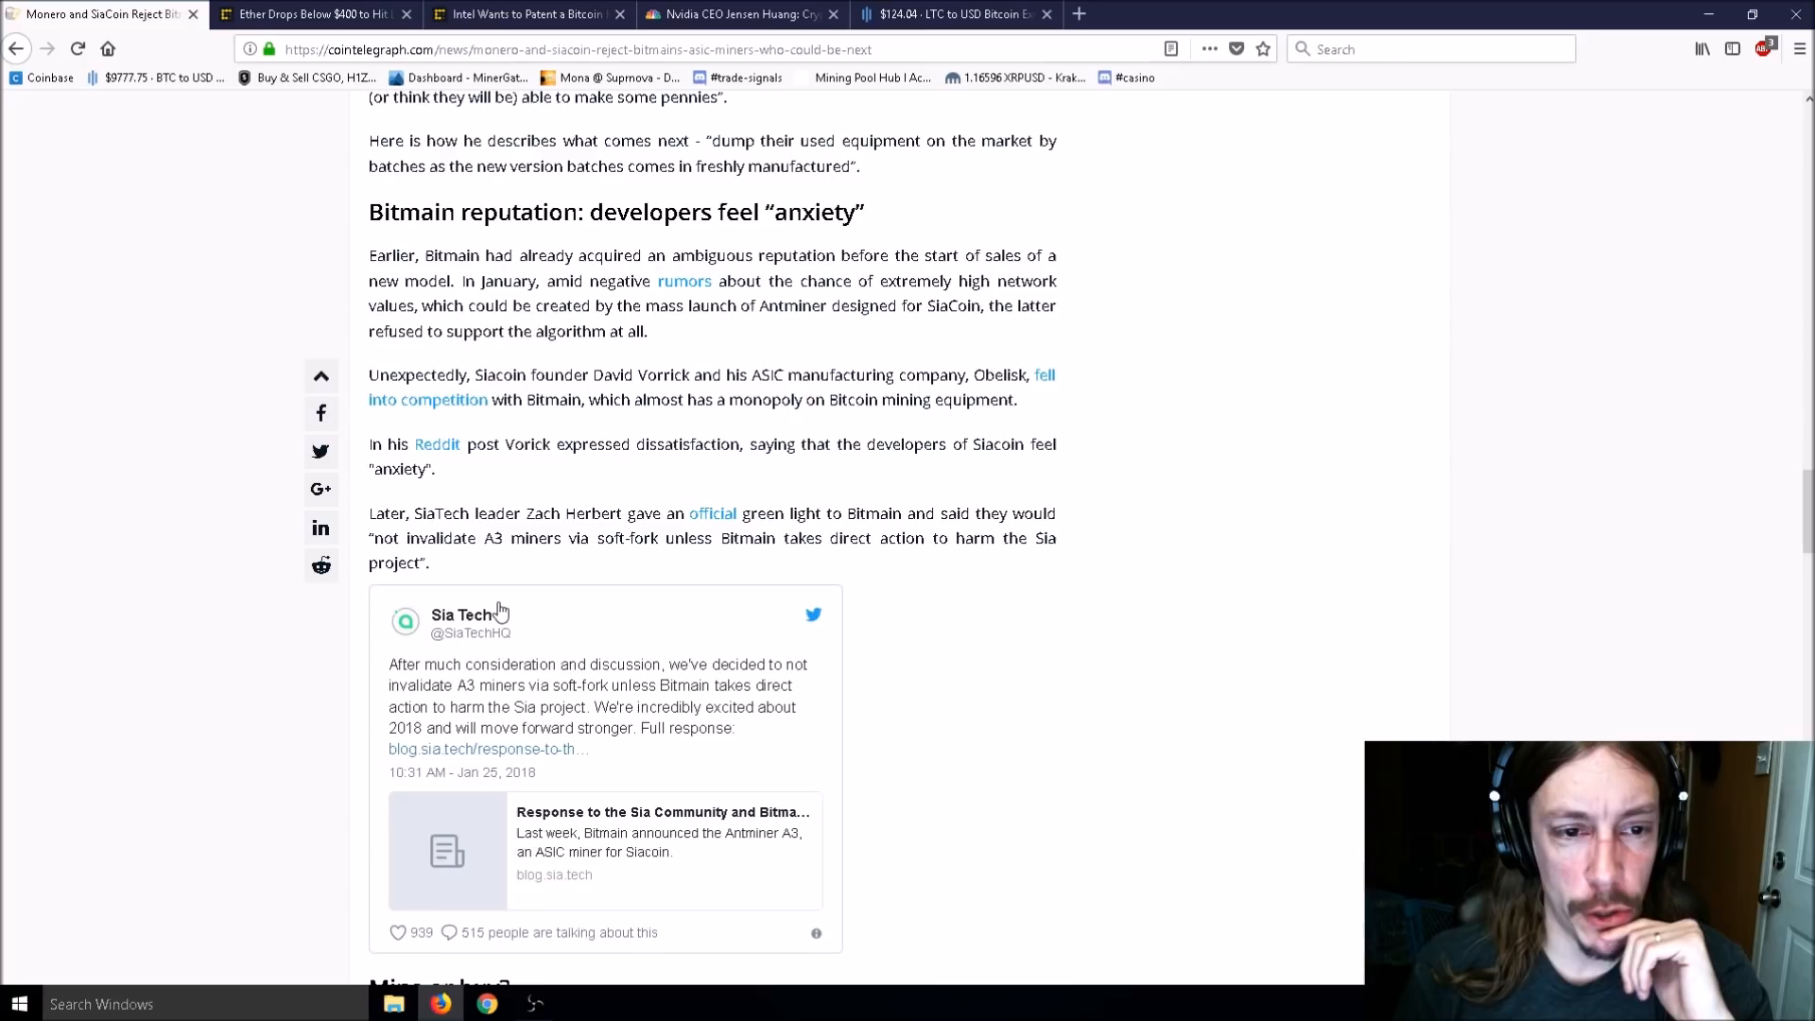
mouse_move(530, 577)
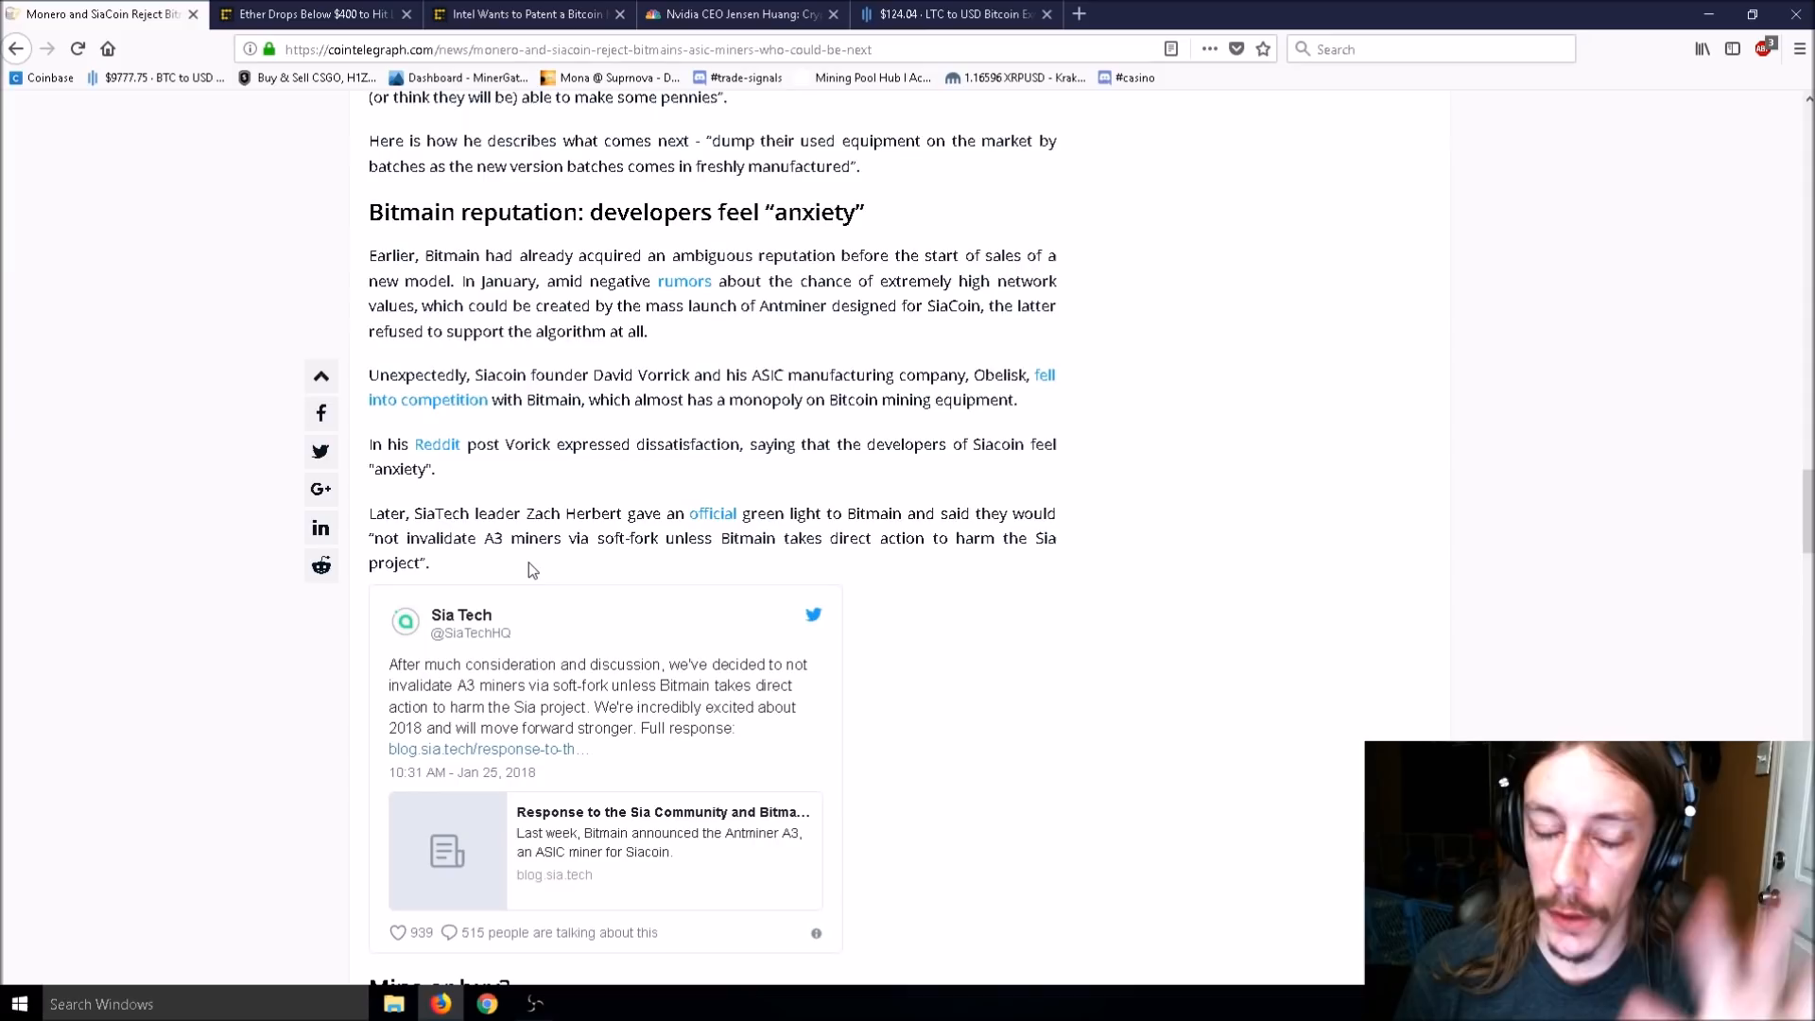
mouse_move(529, 551)
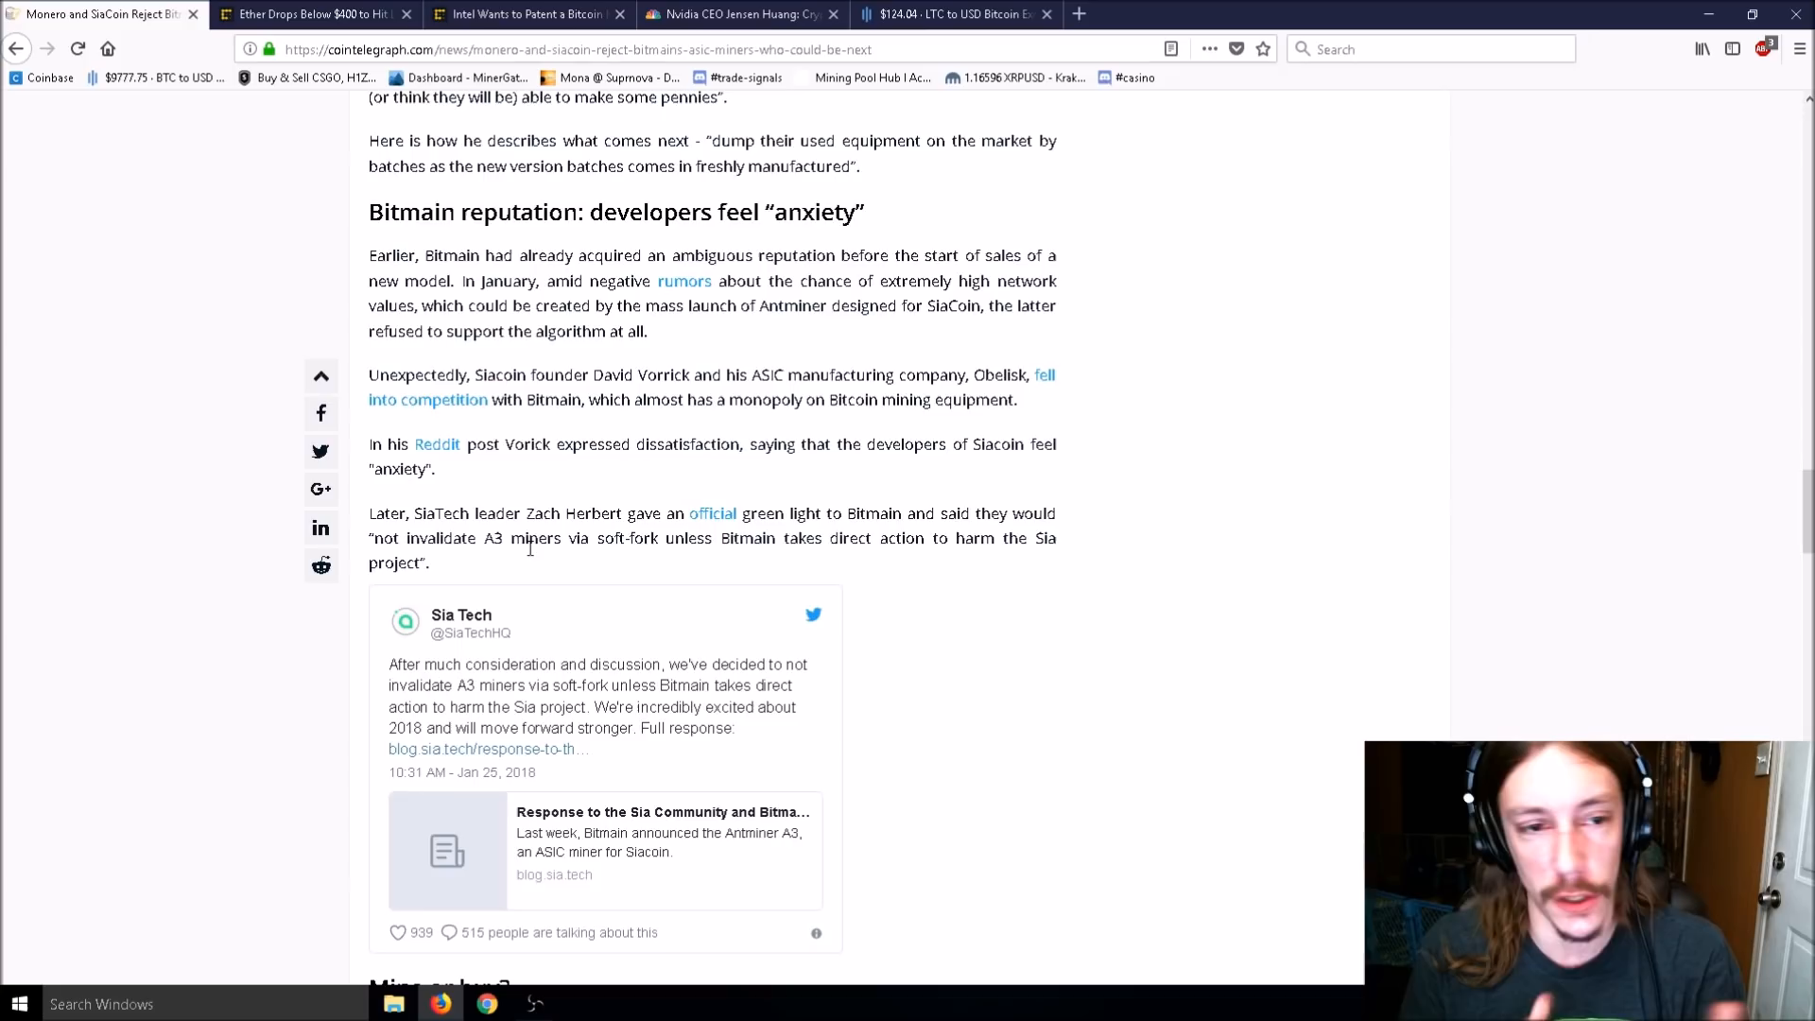
mouse_move(582, 474)
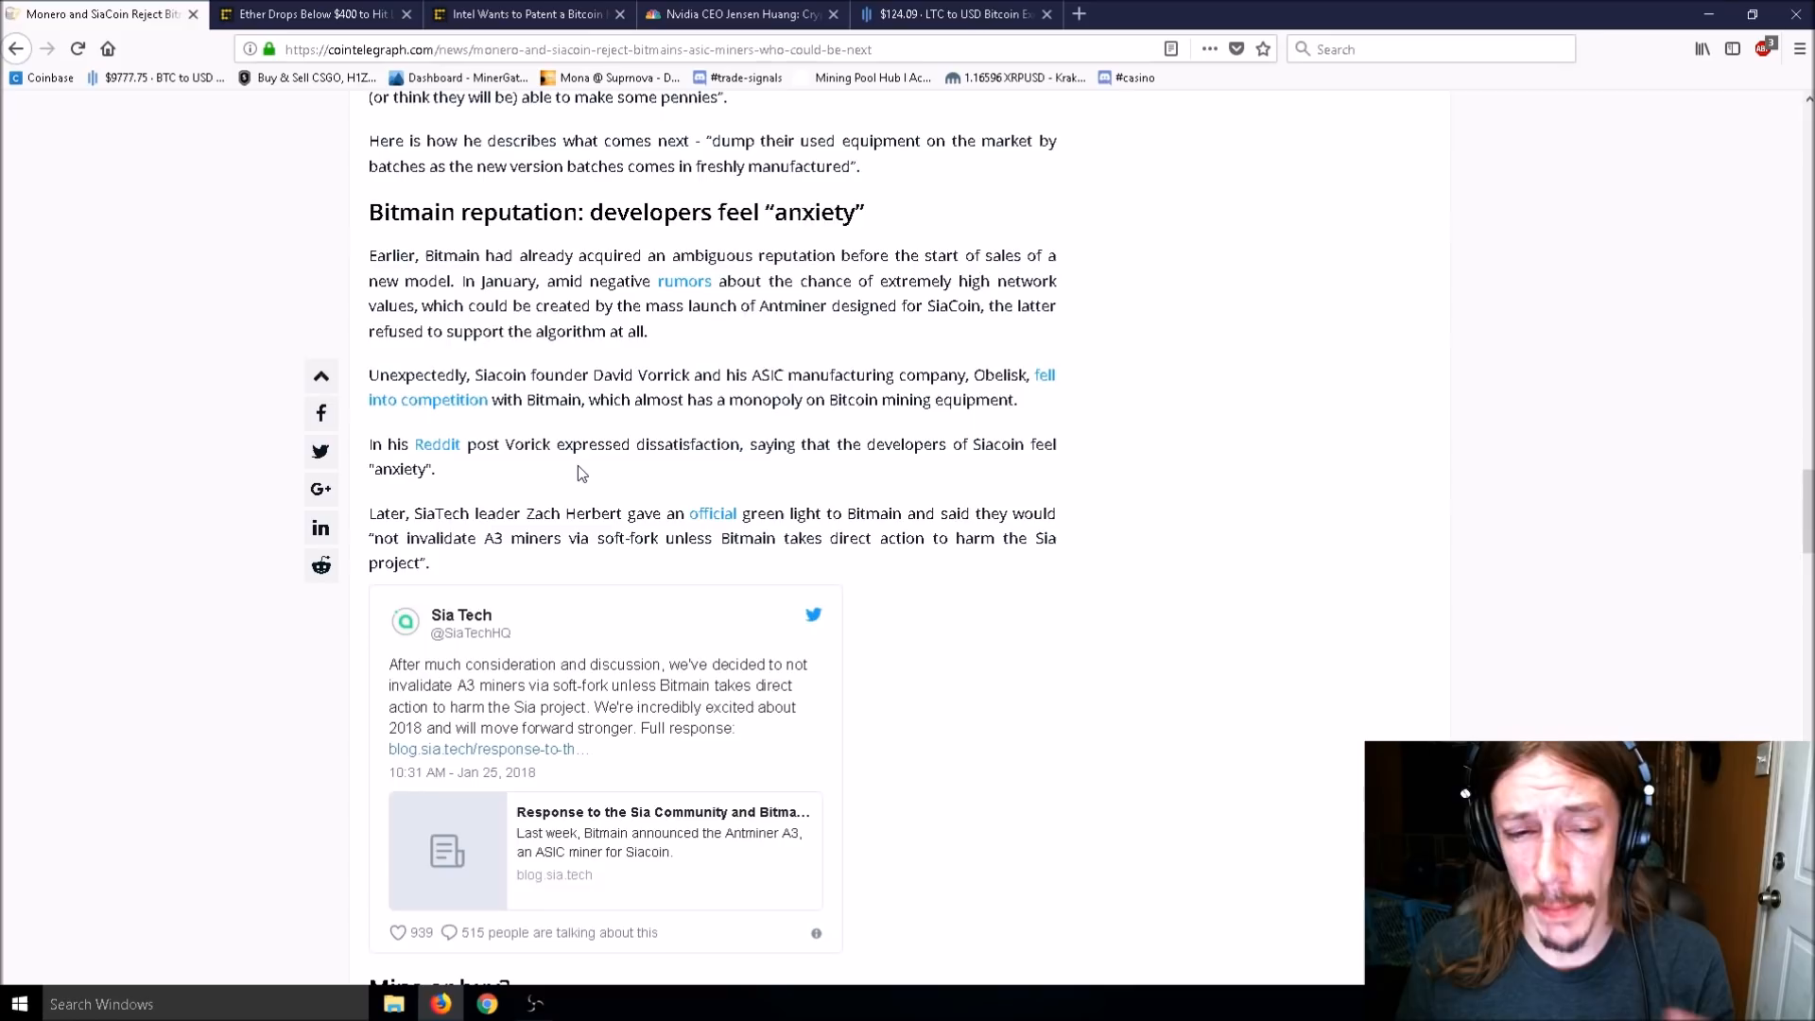
mouse_move(718, 530)
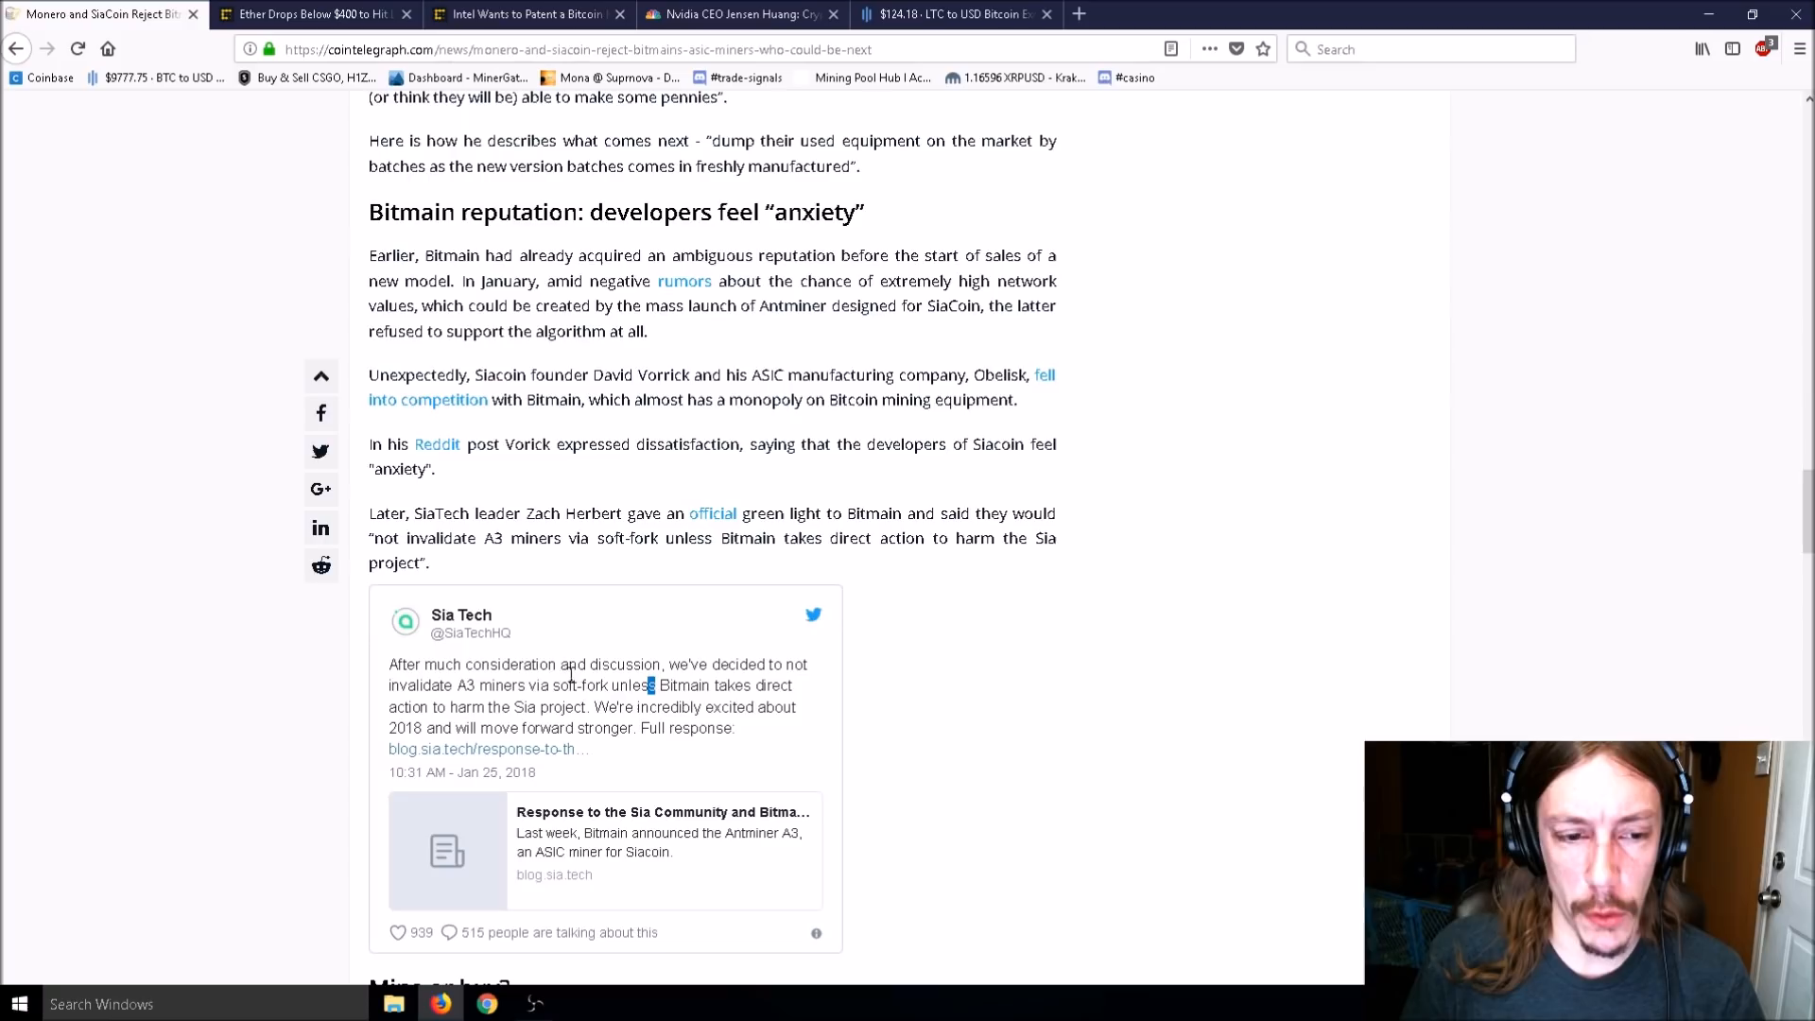
left_click(578, 695)
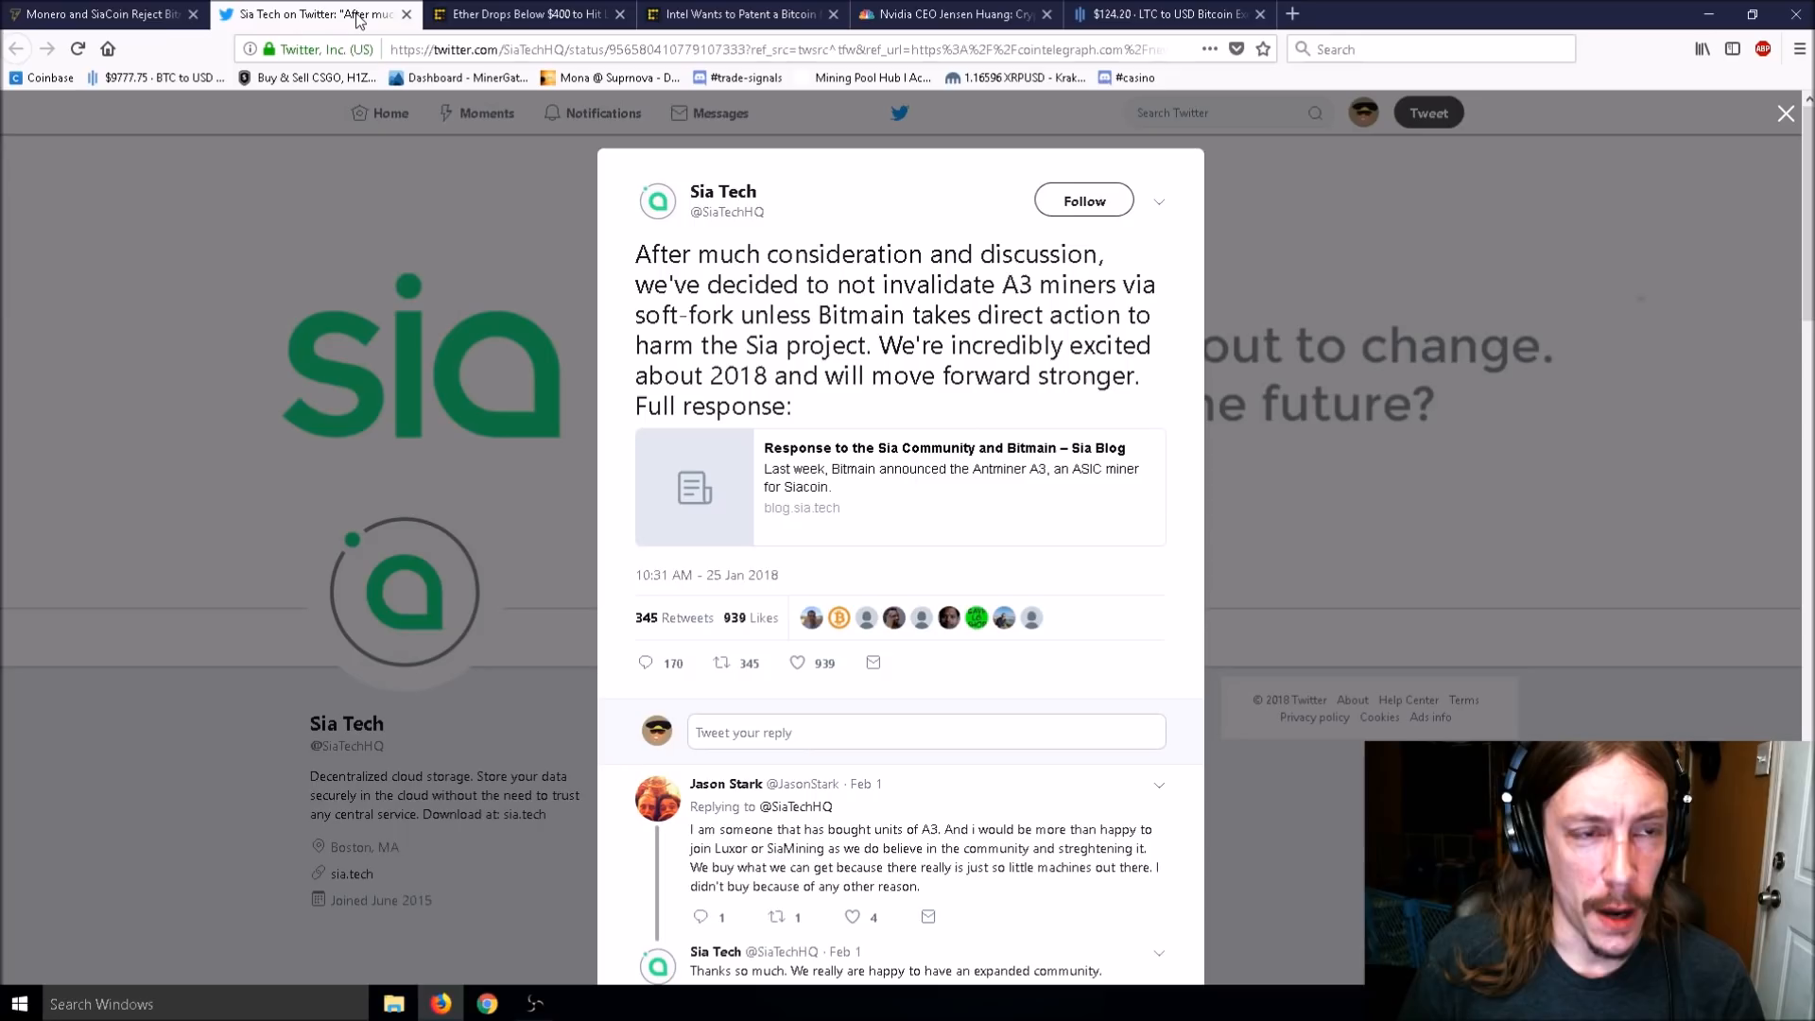
left_click(406, 15)
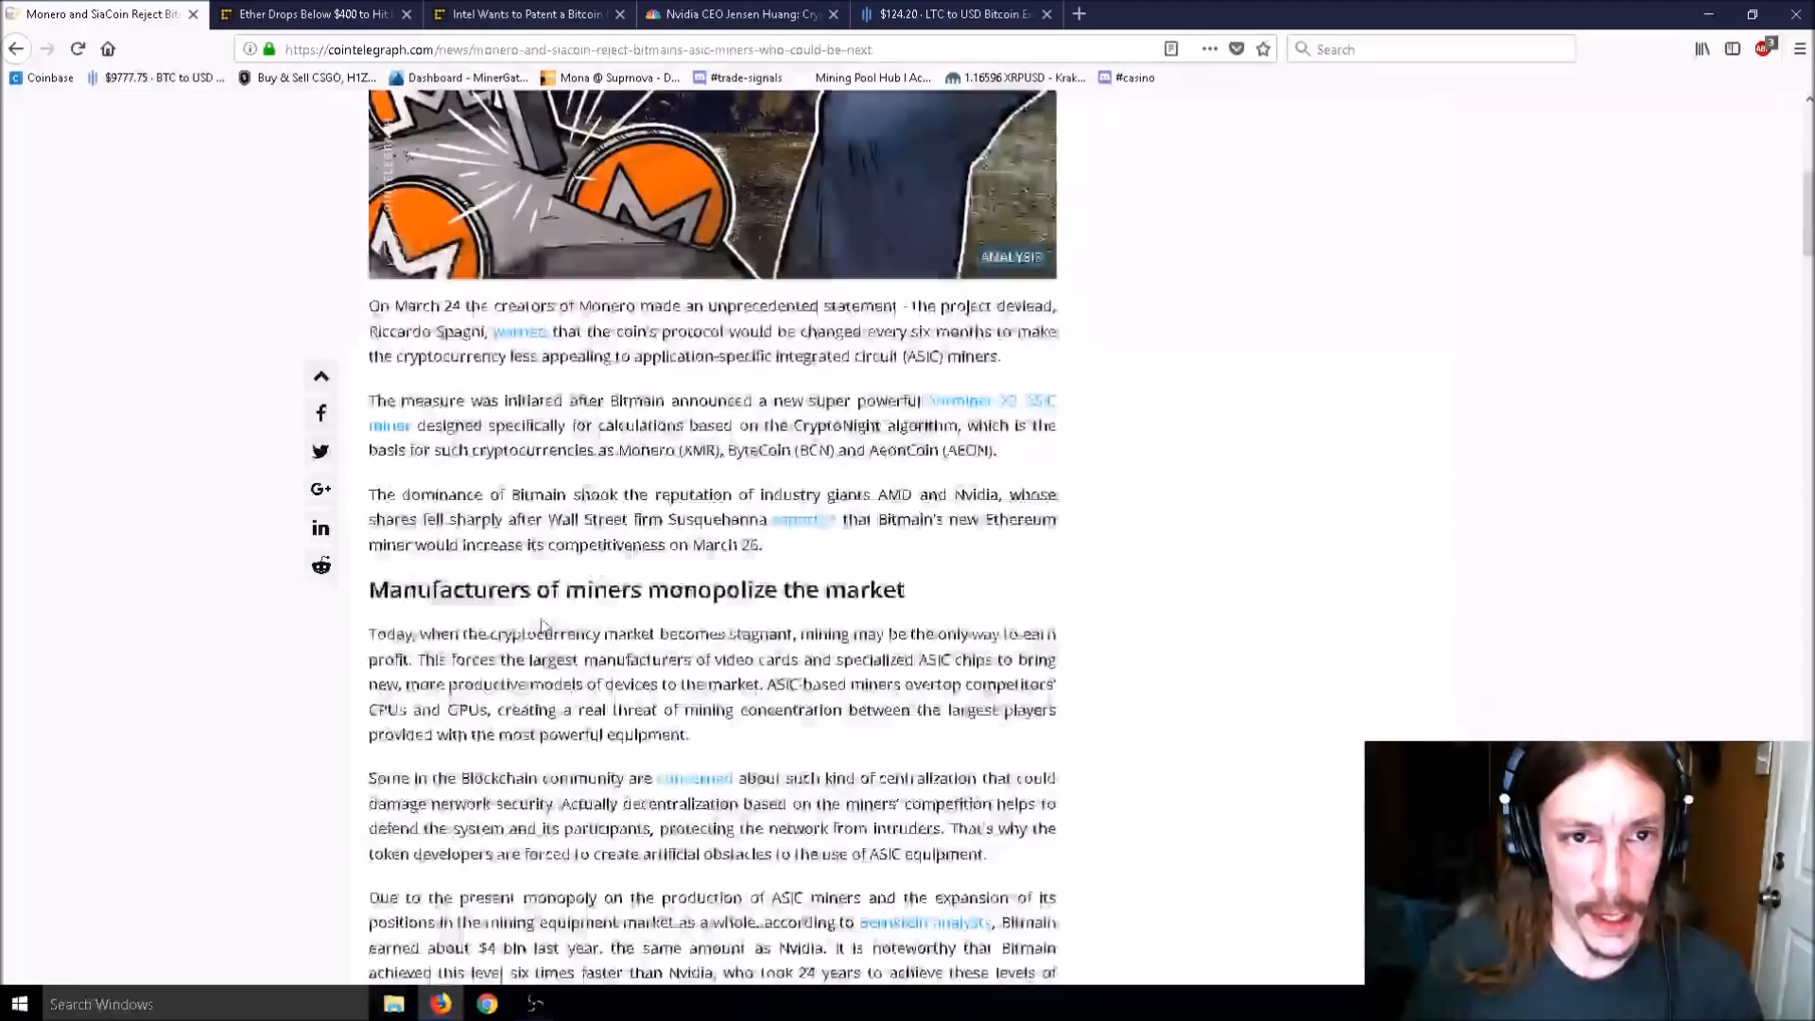
scroll("down", 3)
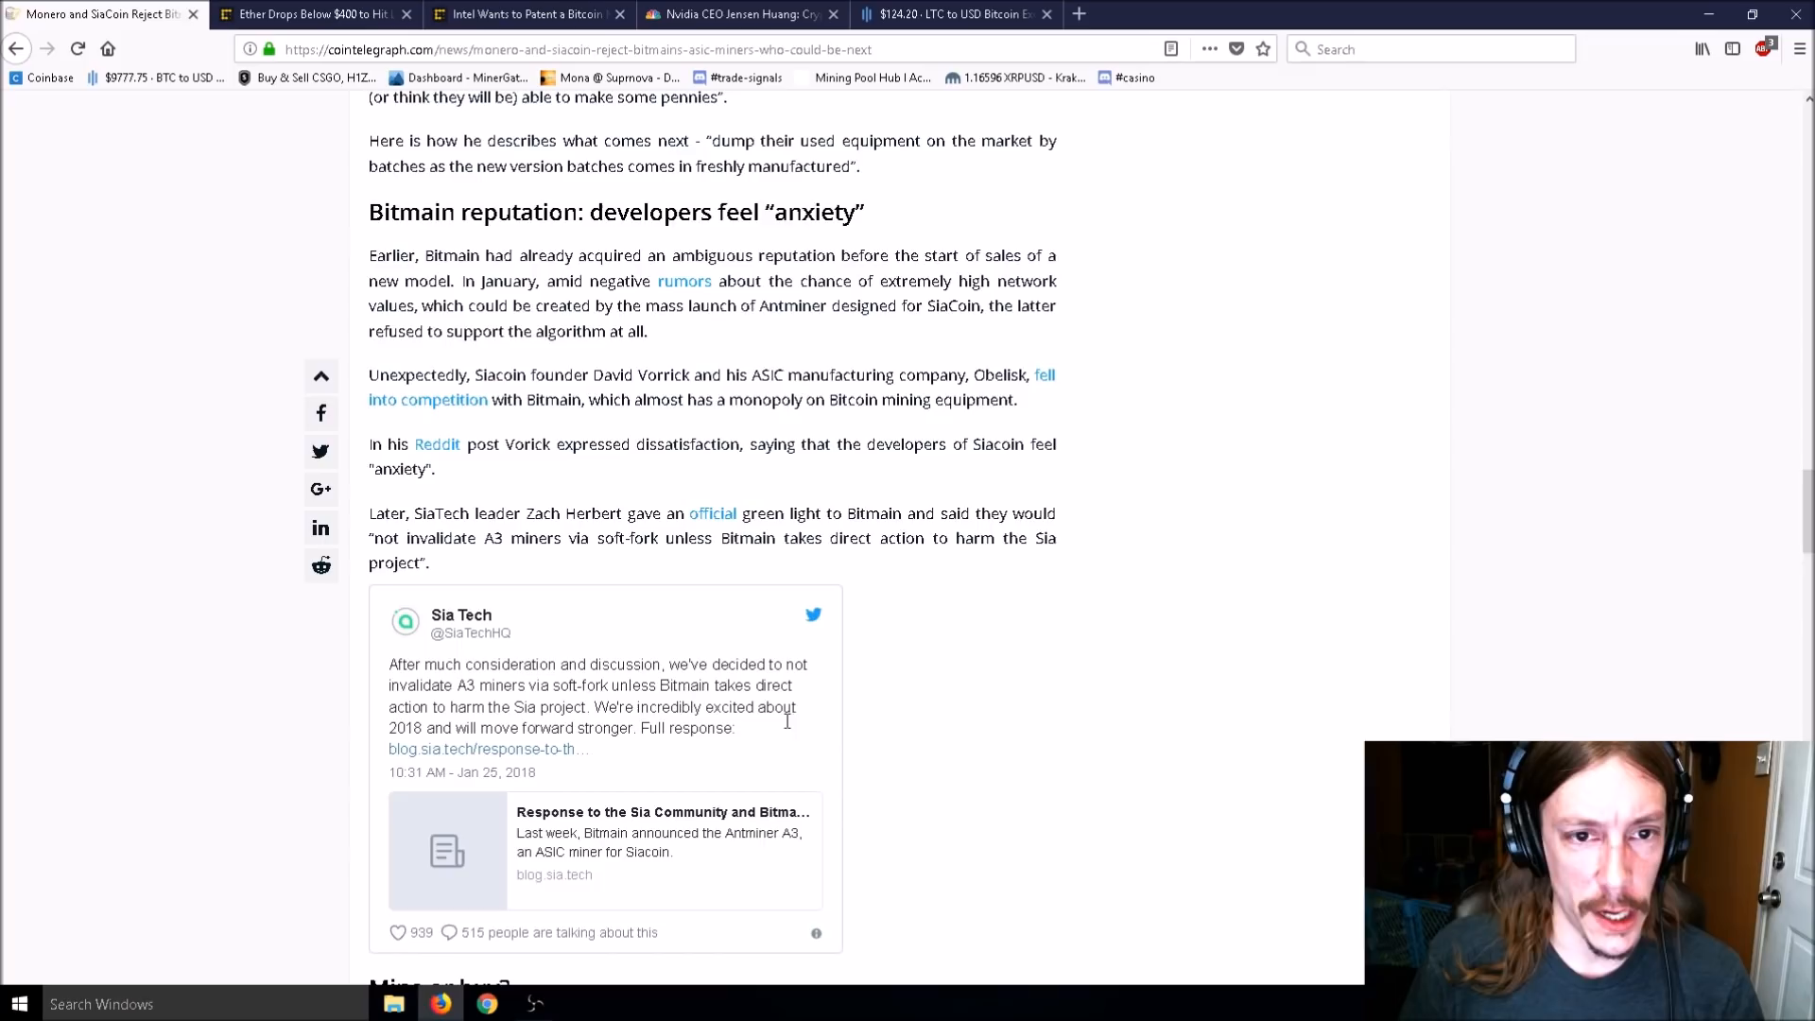
scroll("up", 3)
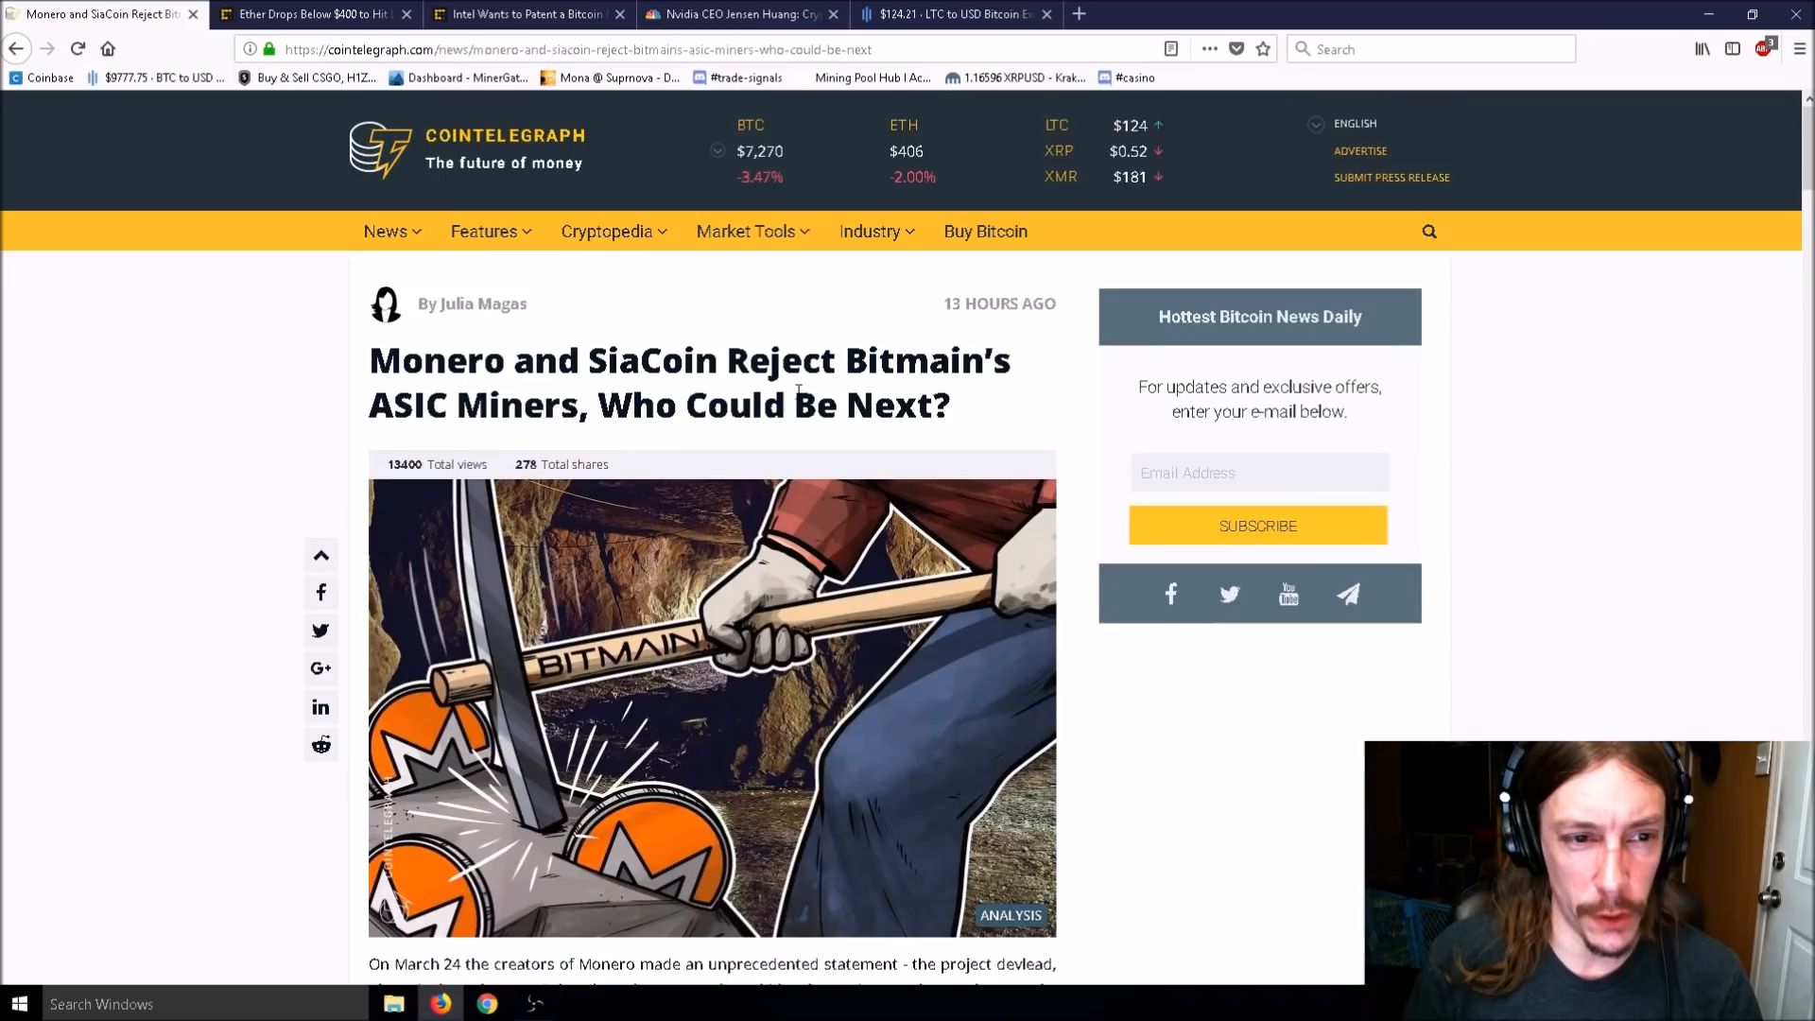
left_click(300, 14)
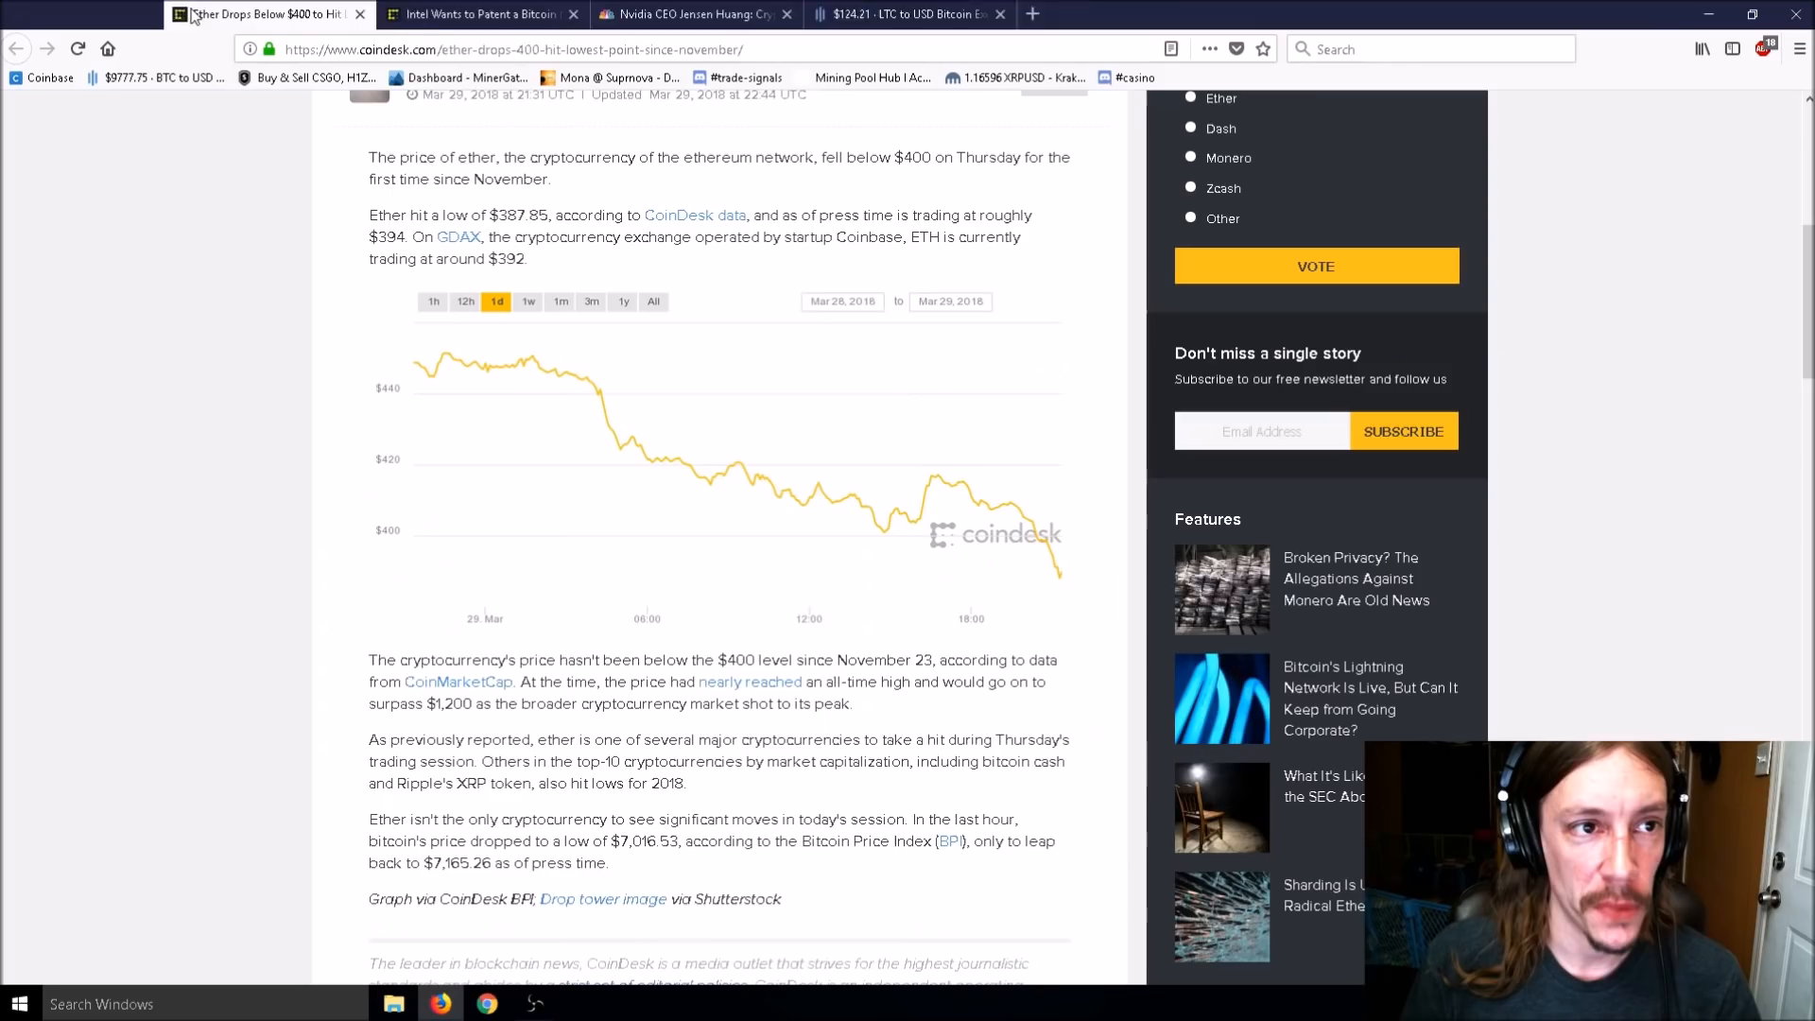
Close the Monero and SiaCoin tab and scroll CoinDesk's Ether article to its price chart.
left_click(99, 14)
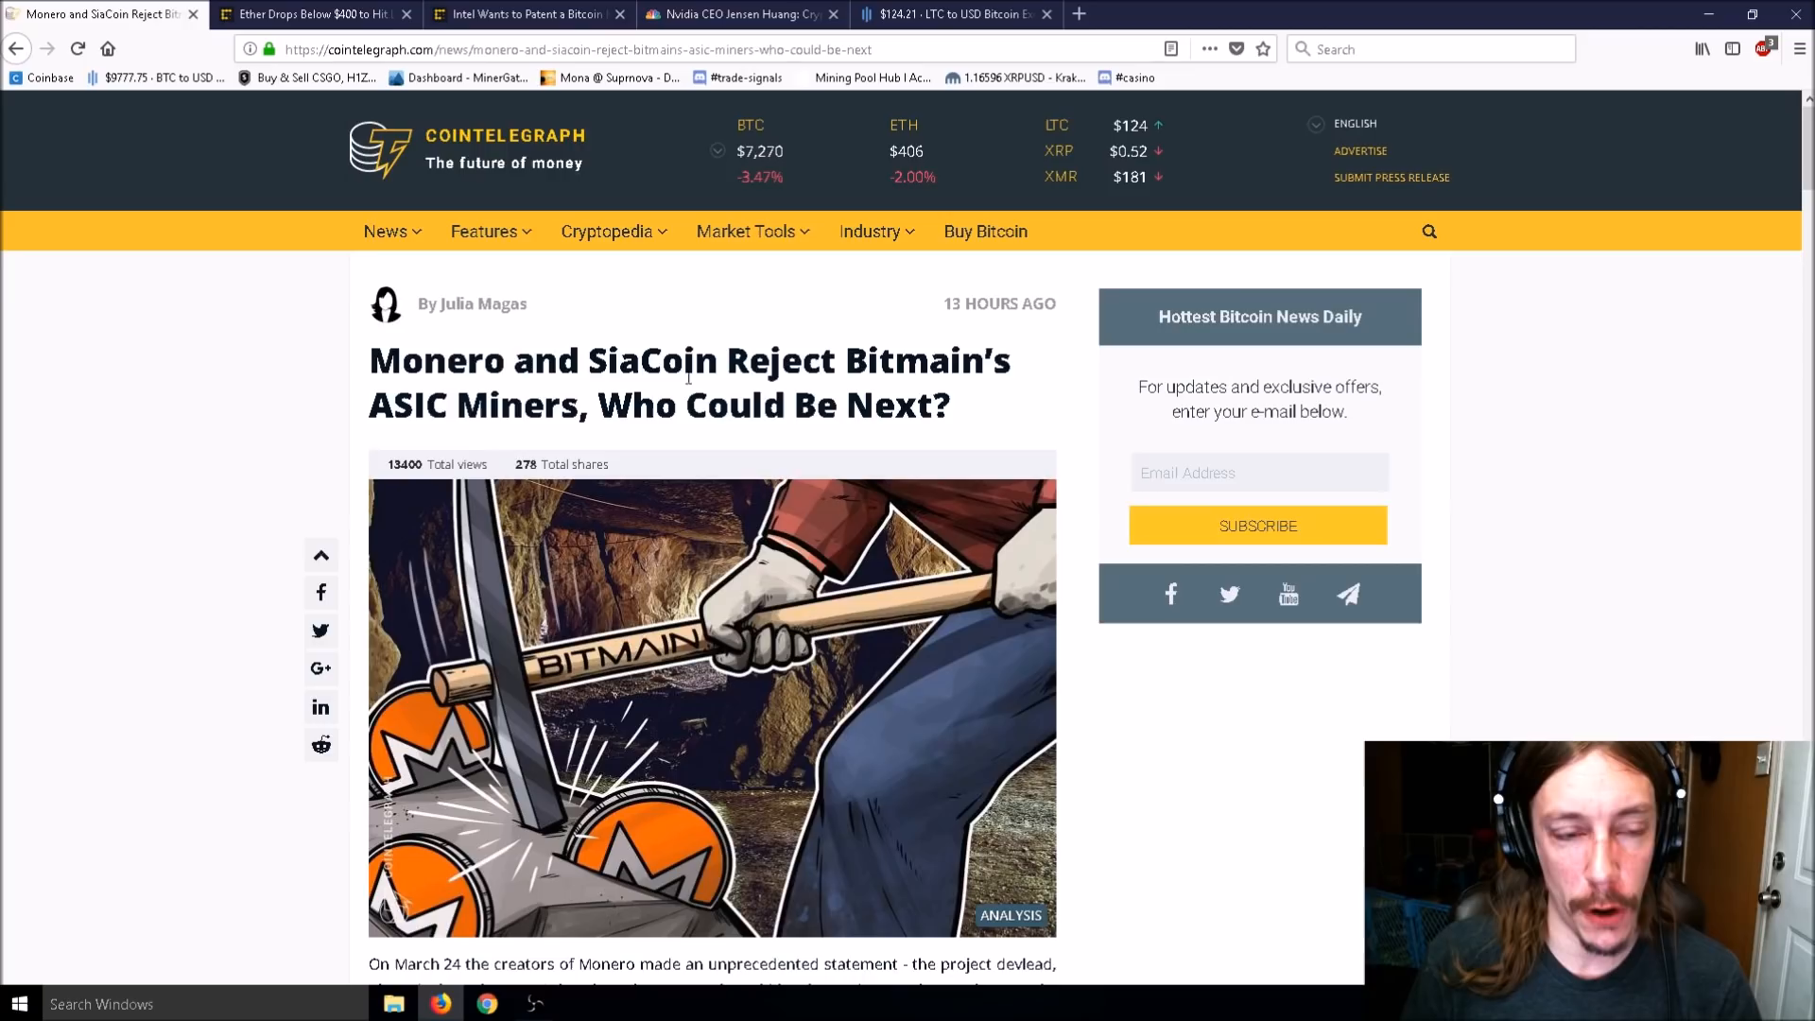
left_click(313, 14)
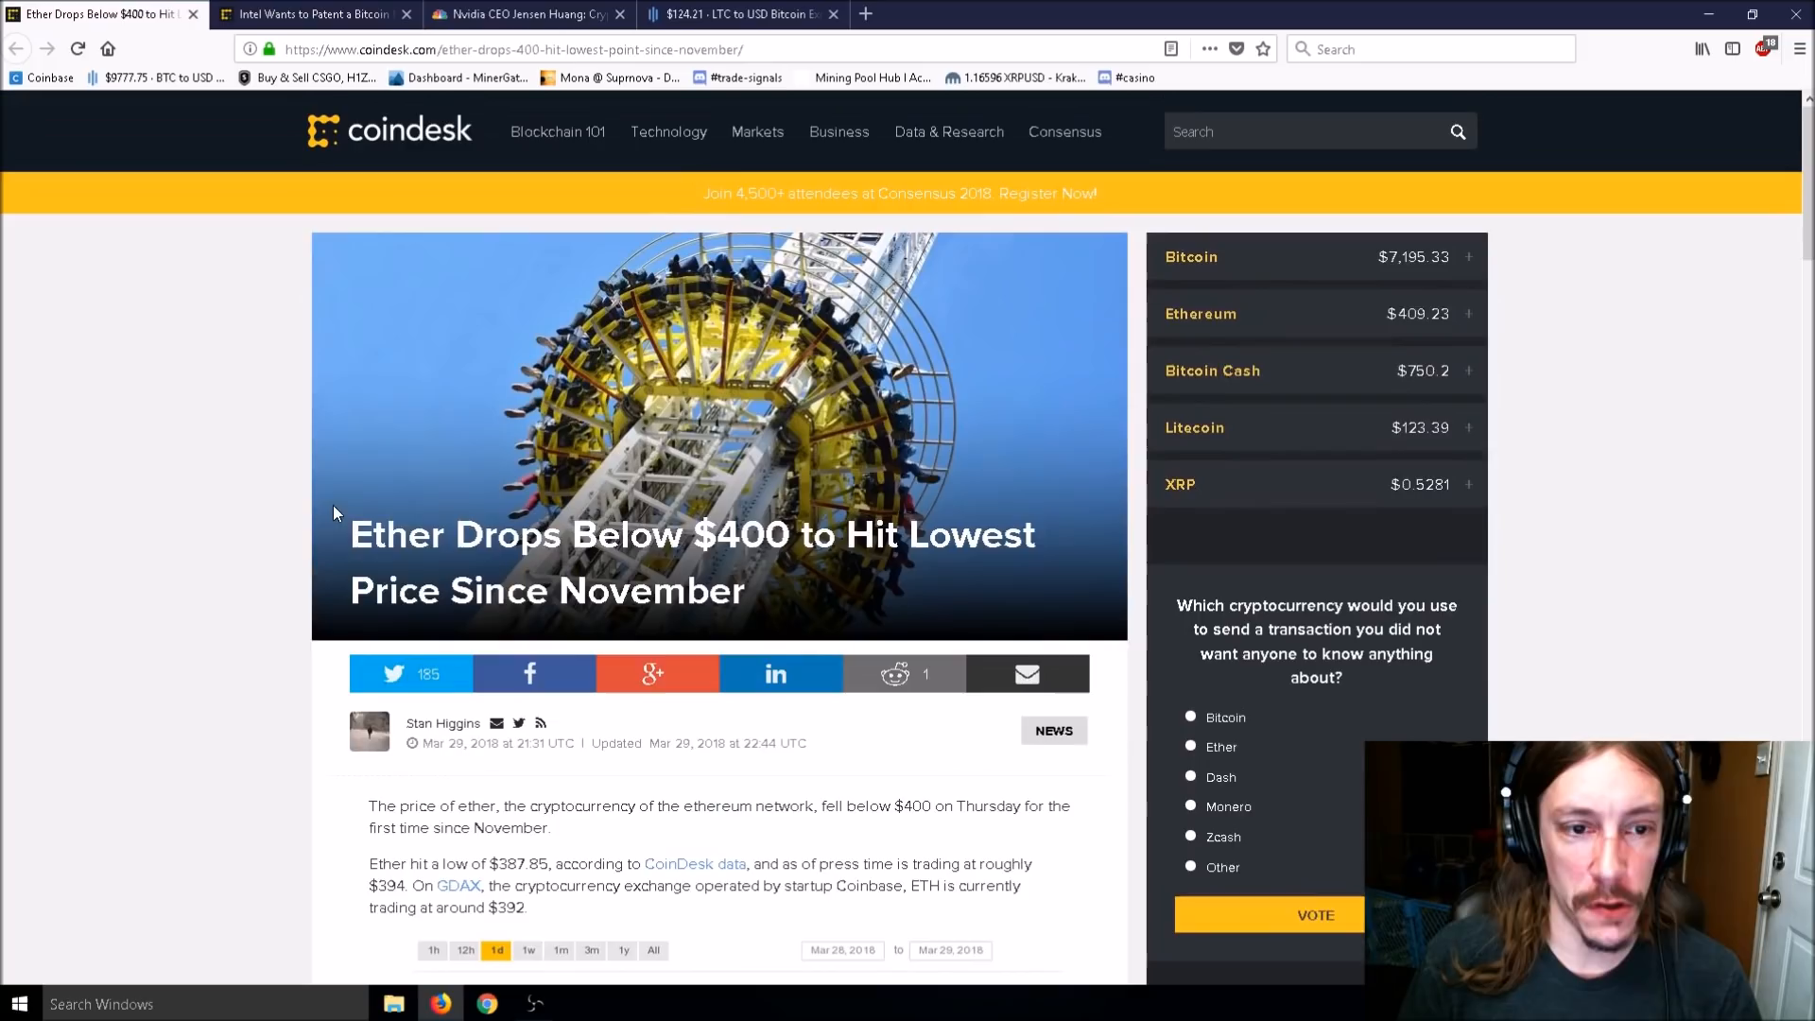
mouse_move(253, 520)
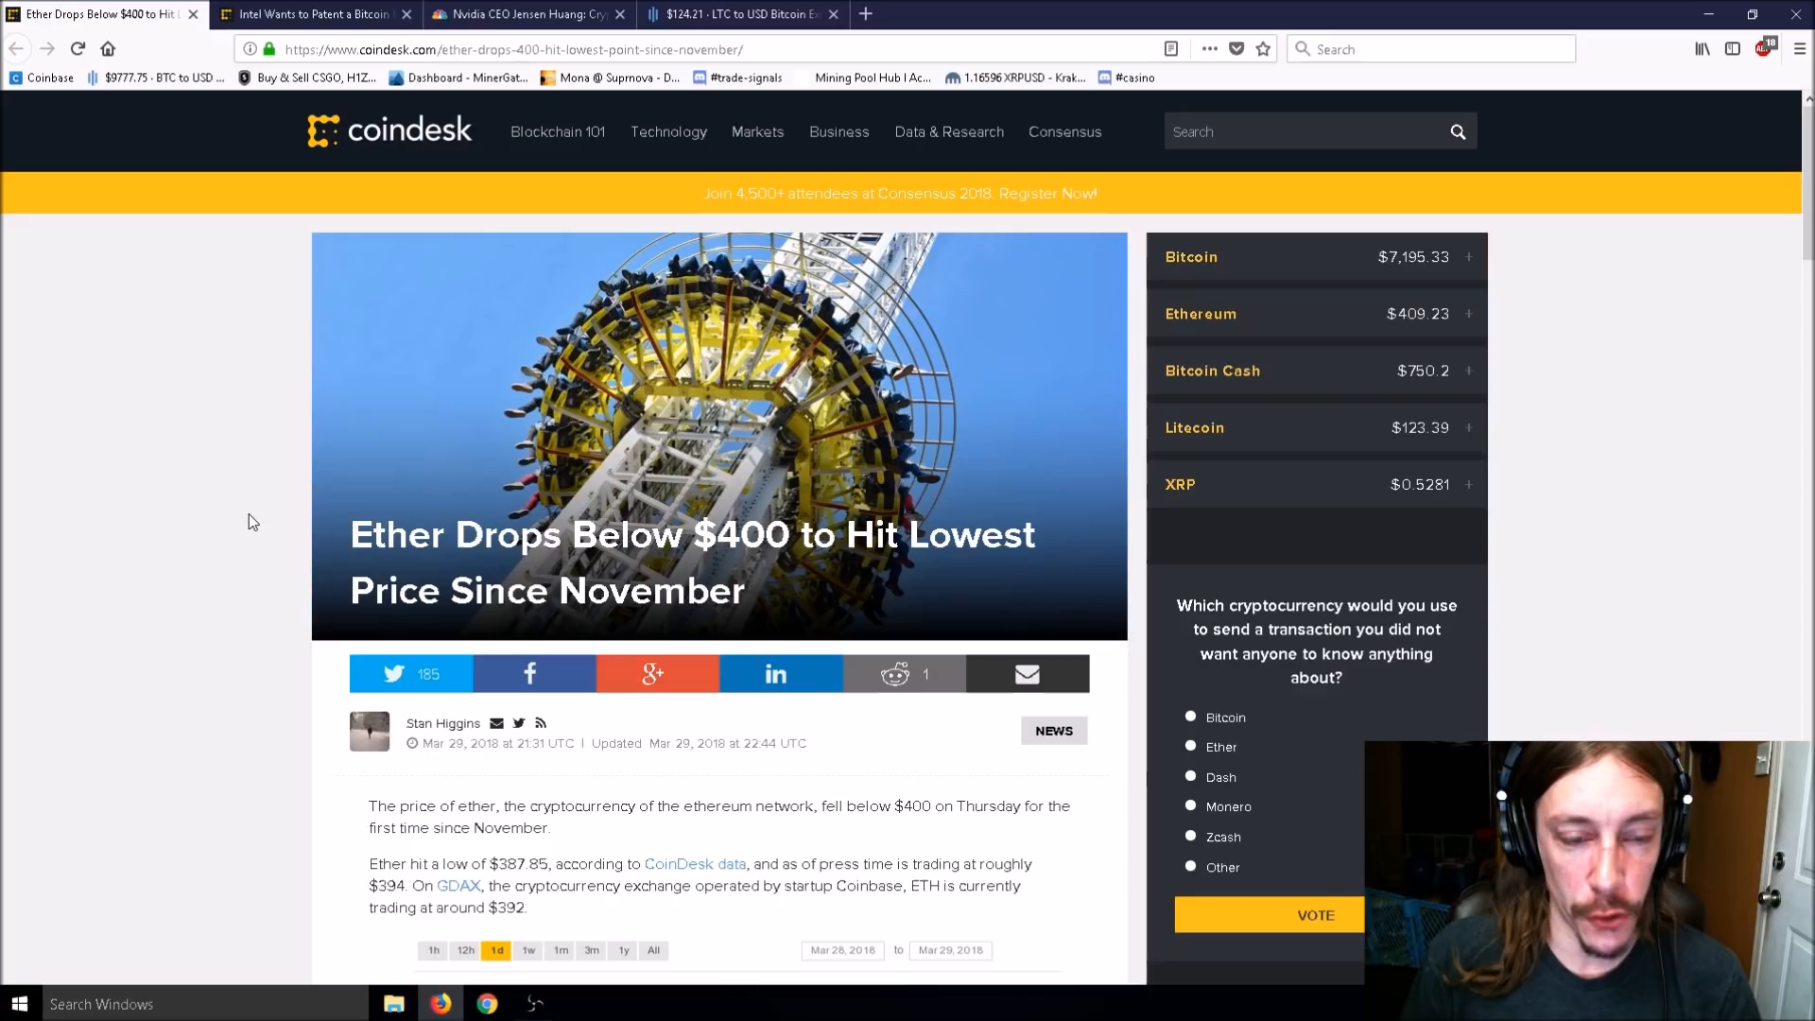
scroll("down", 3)
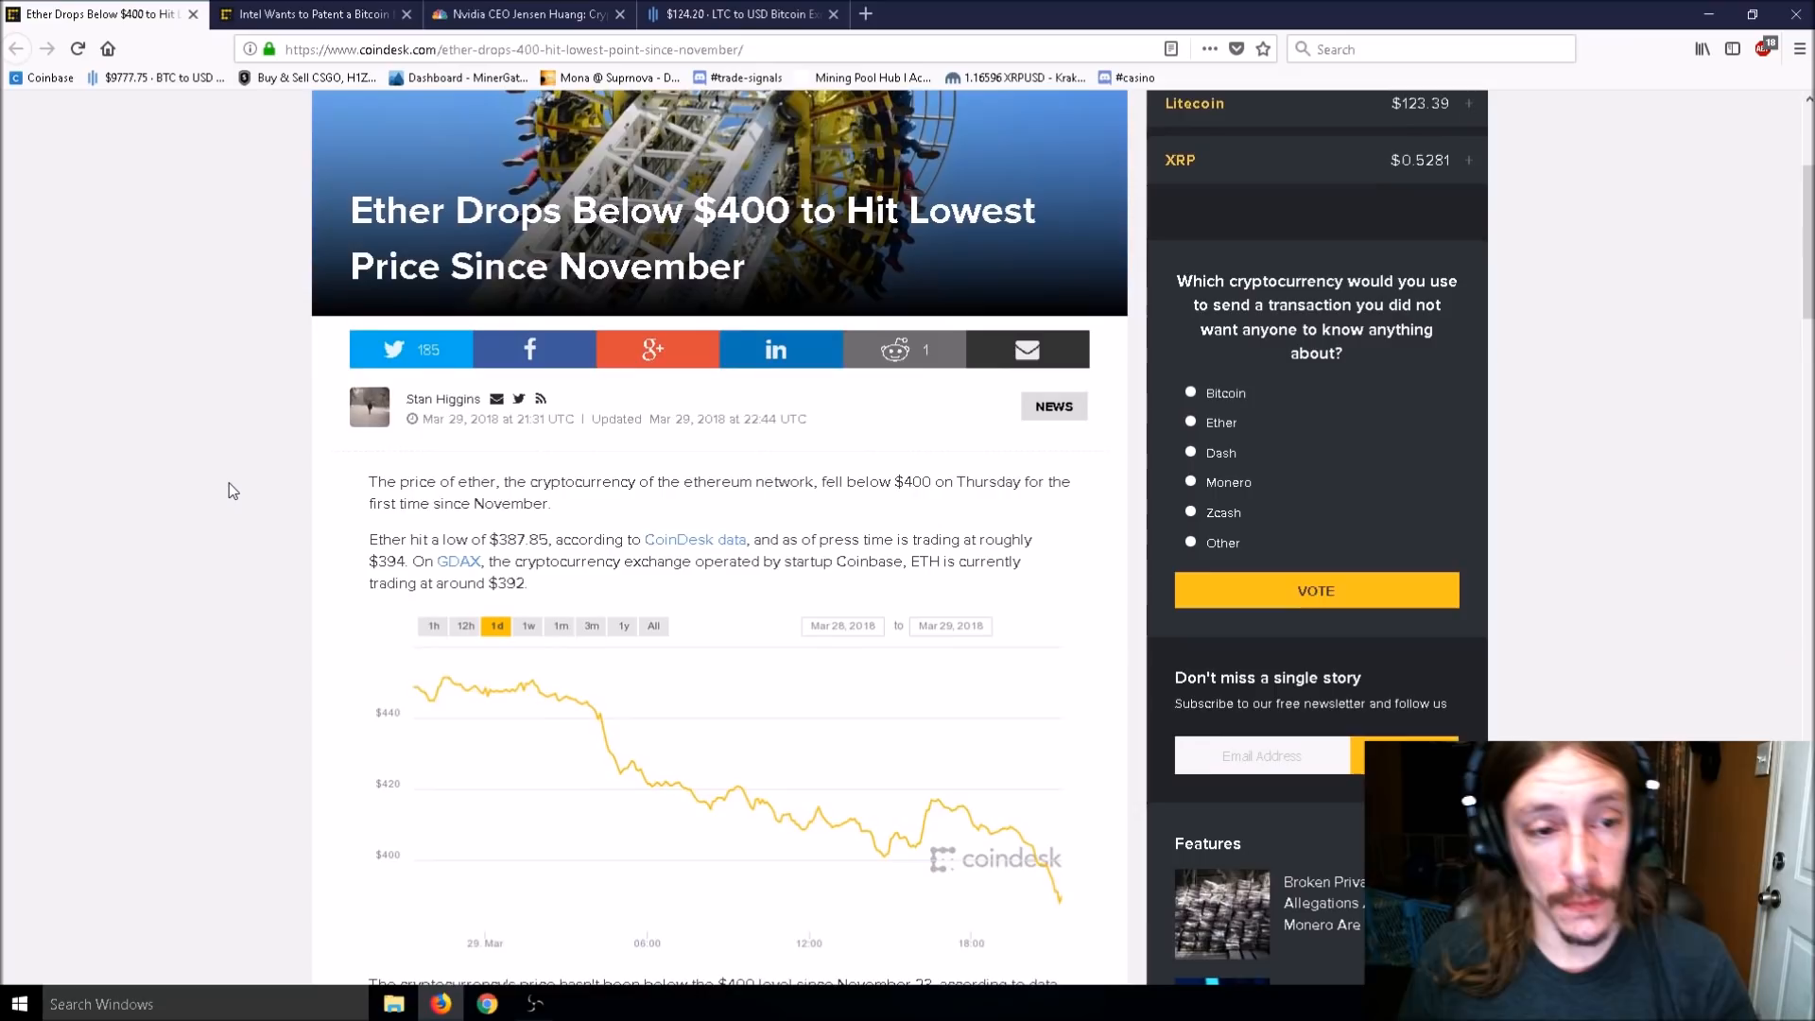
scroll("down", 3)
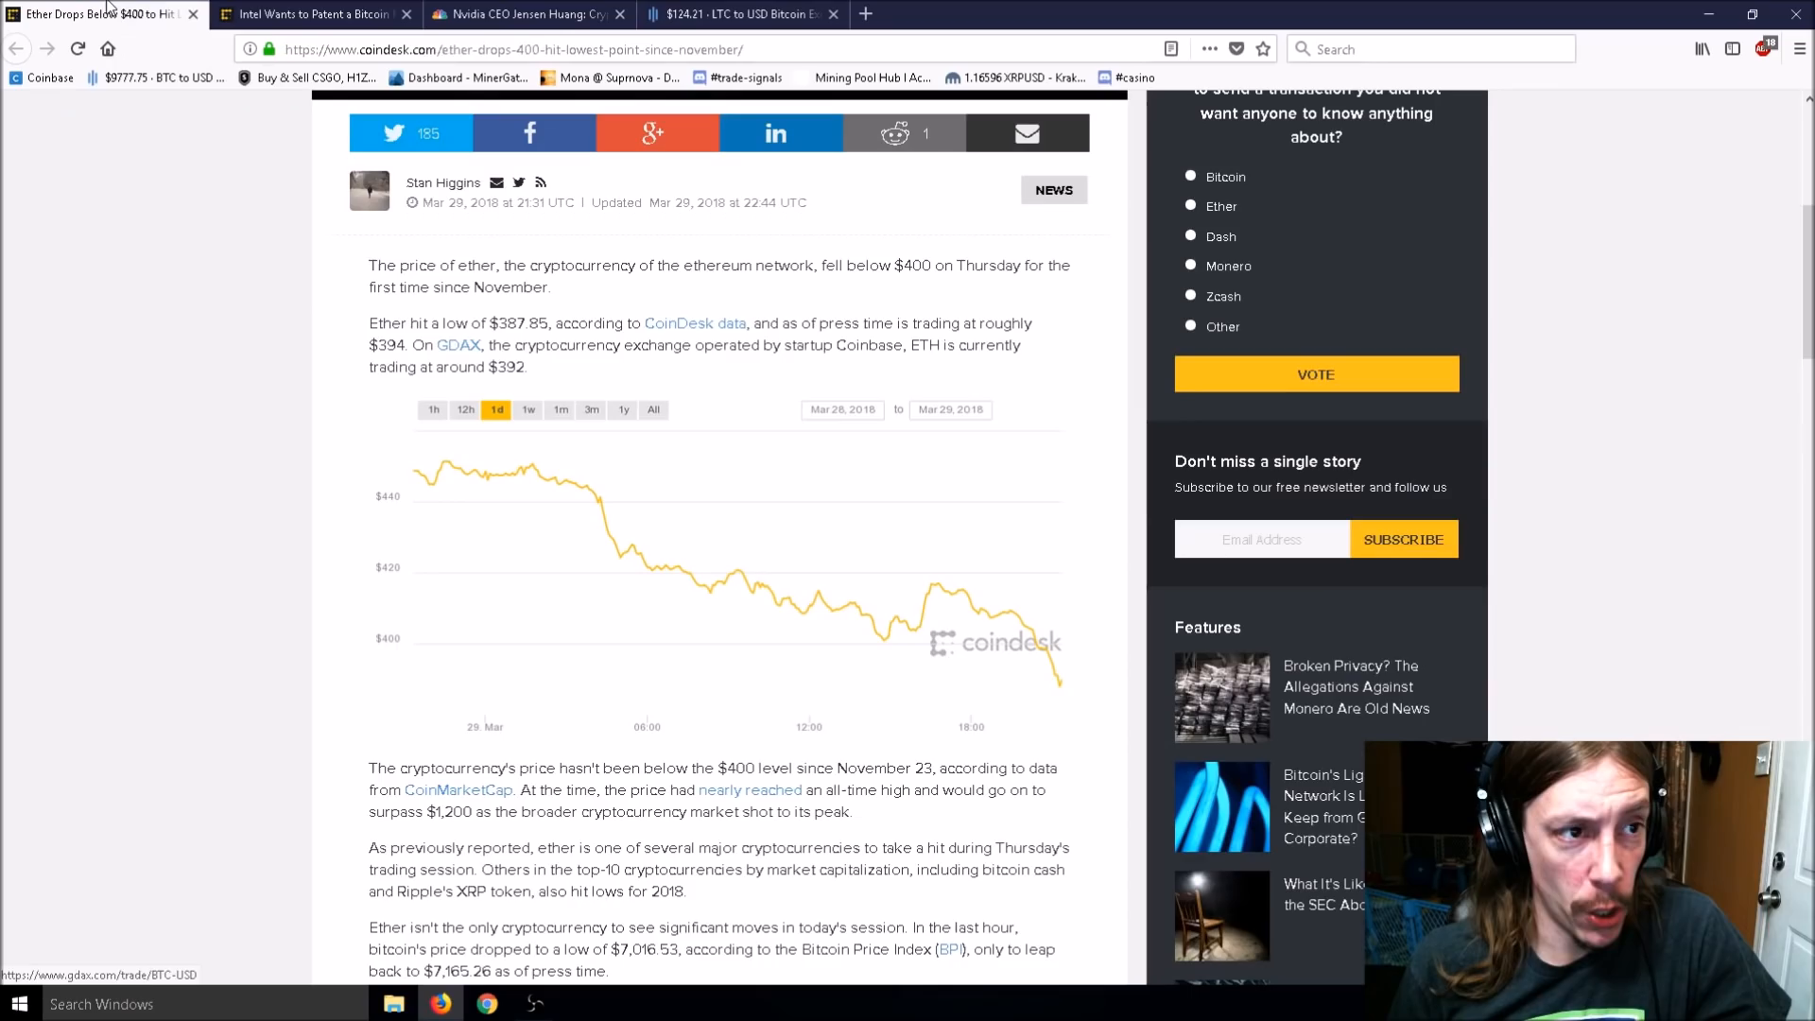
Switch to the GDAX LTC/USD tab showing litecoin near $124.21 on the 15m chart.
left_click(741, 14)
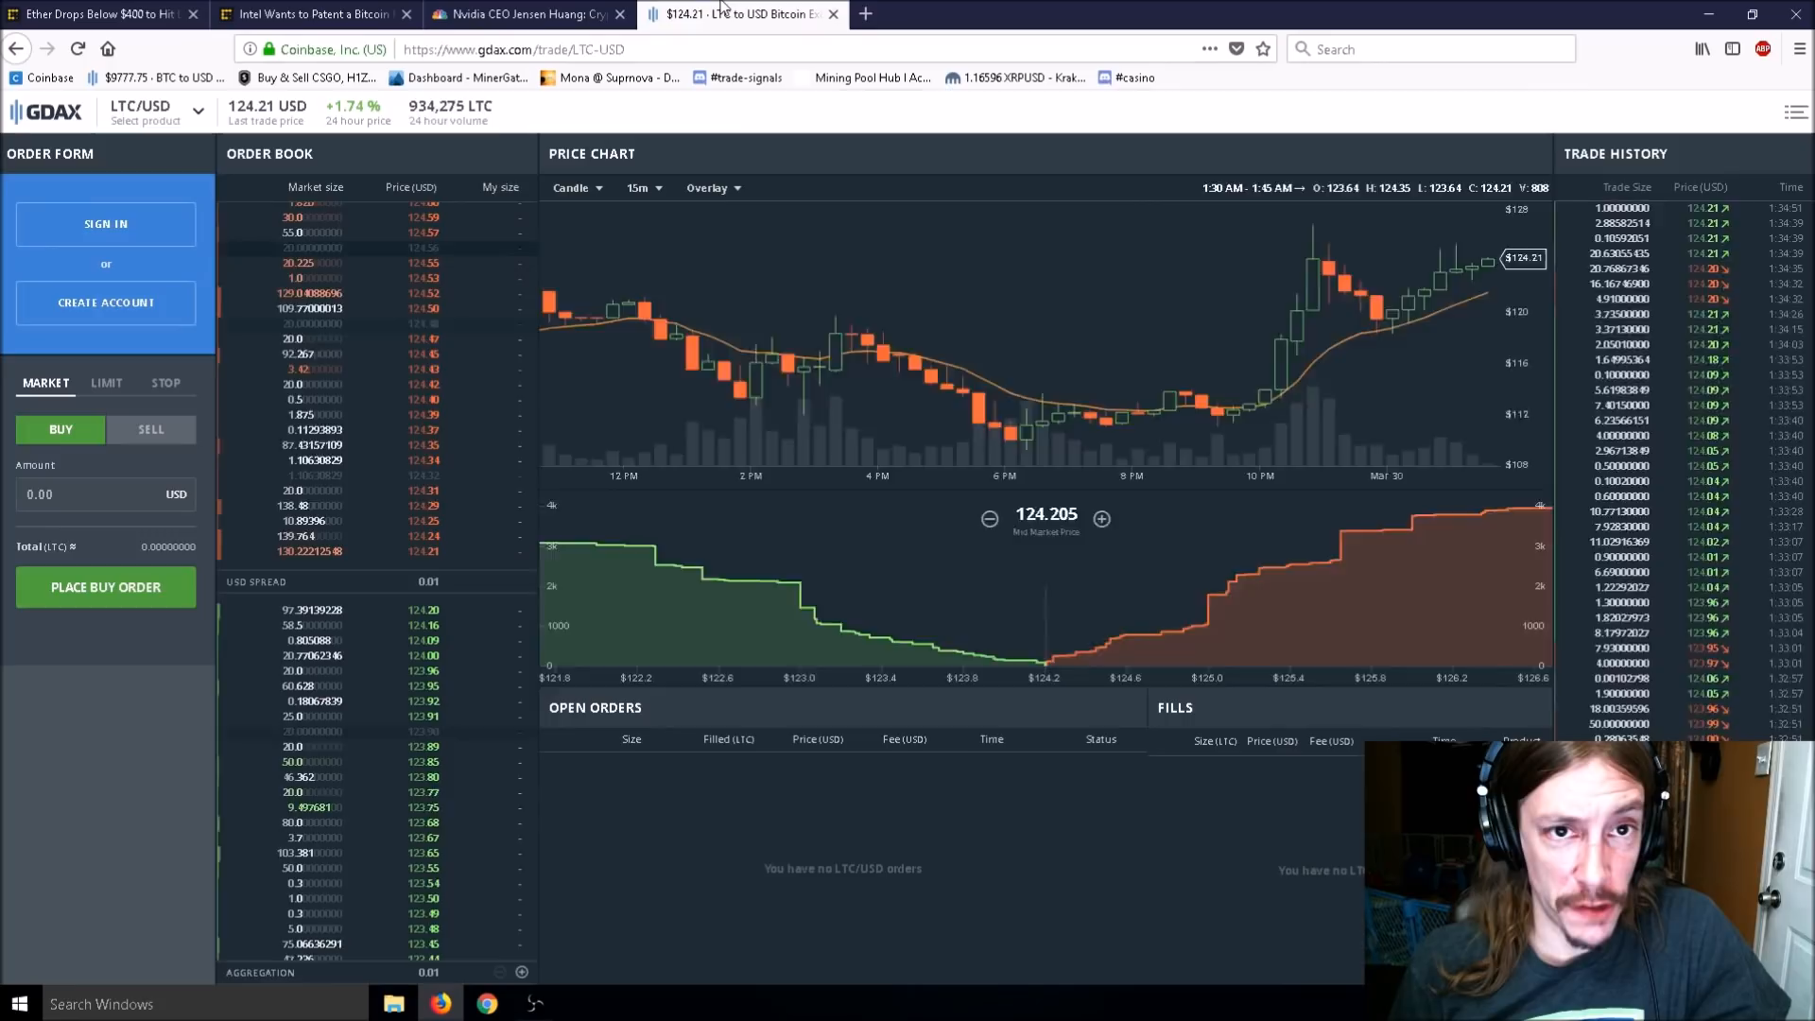
mouse_move(1239, 423)
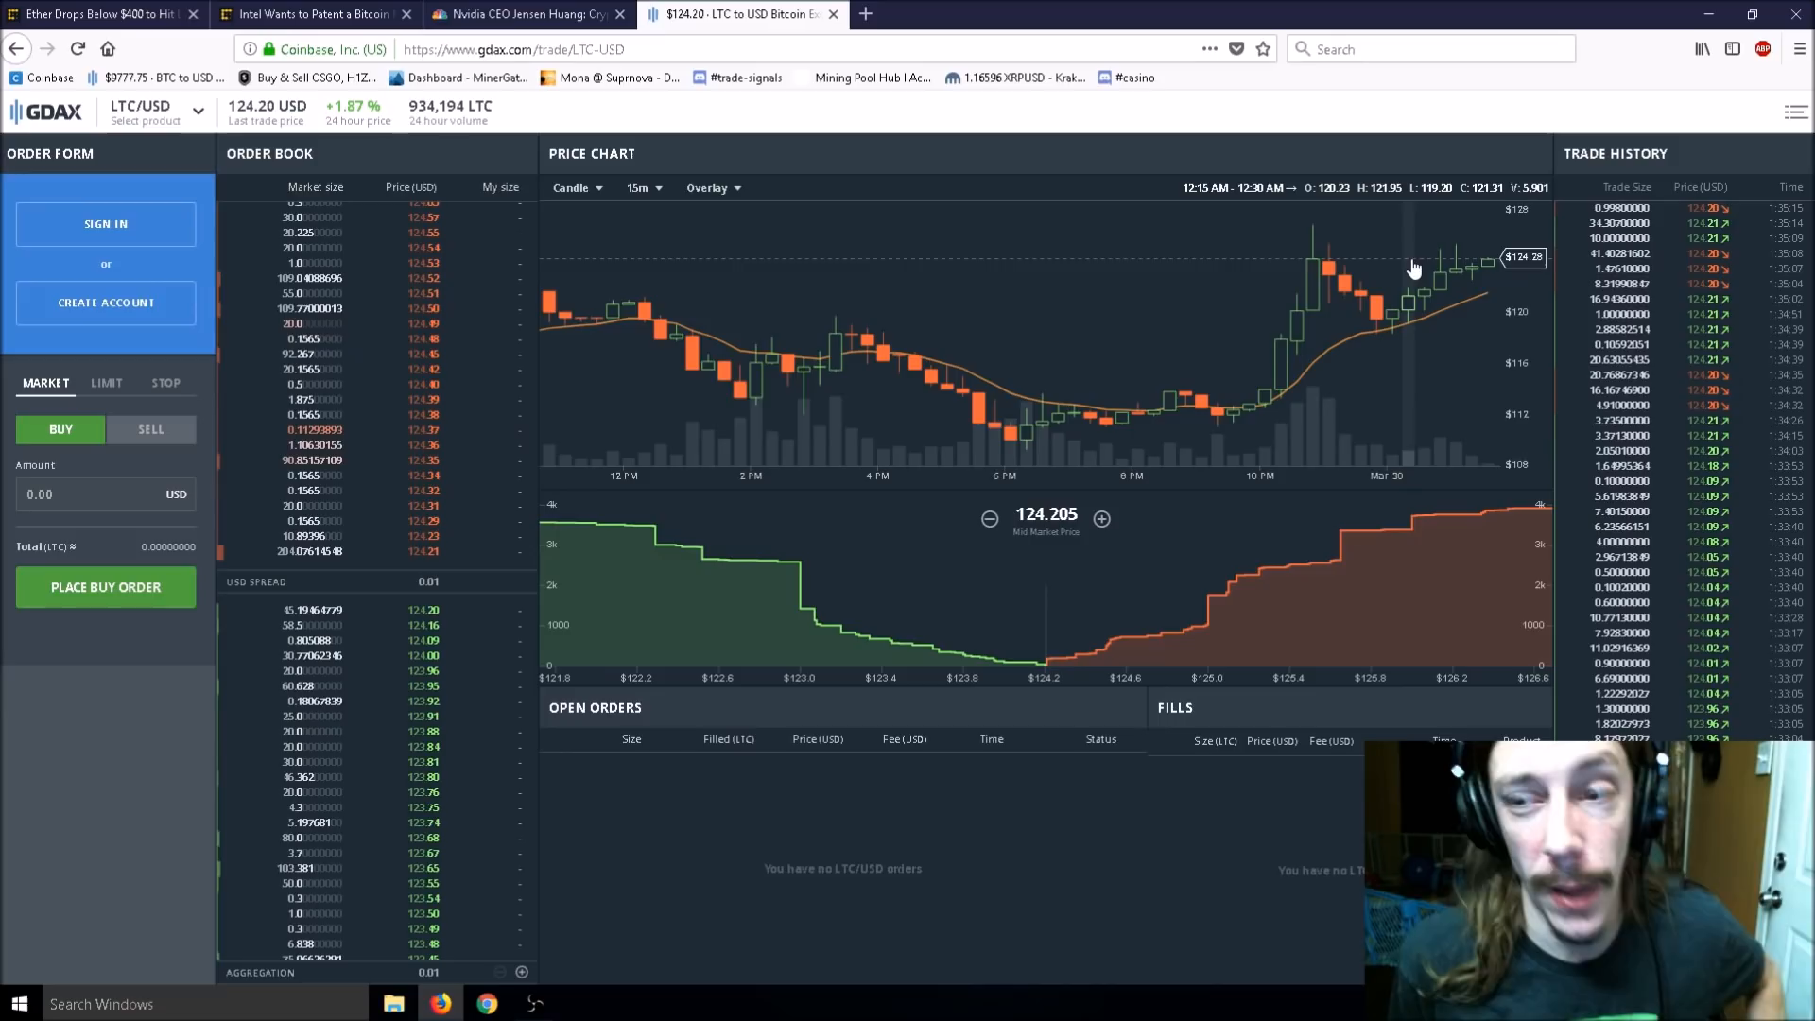
Reopen the 'Ether Drops Below $400' article and read down to its previous/next article links.
left_click(98, 14)
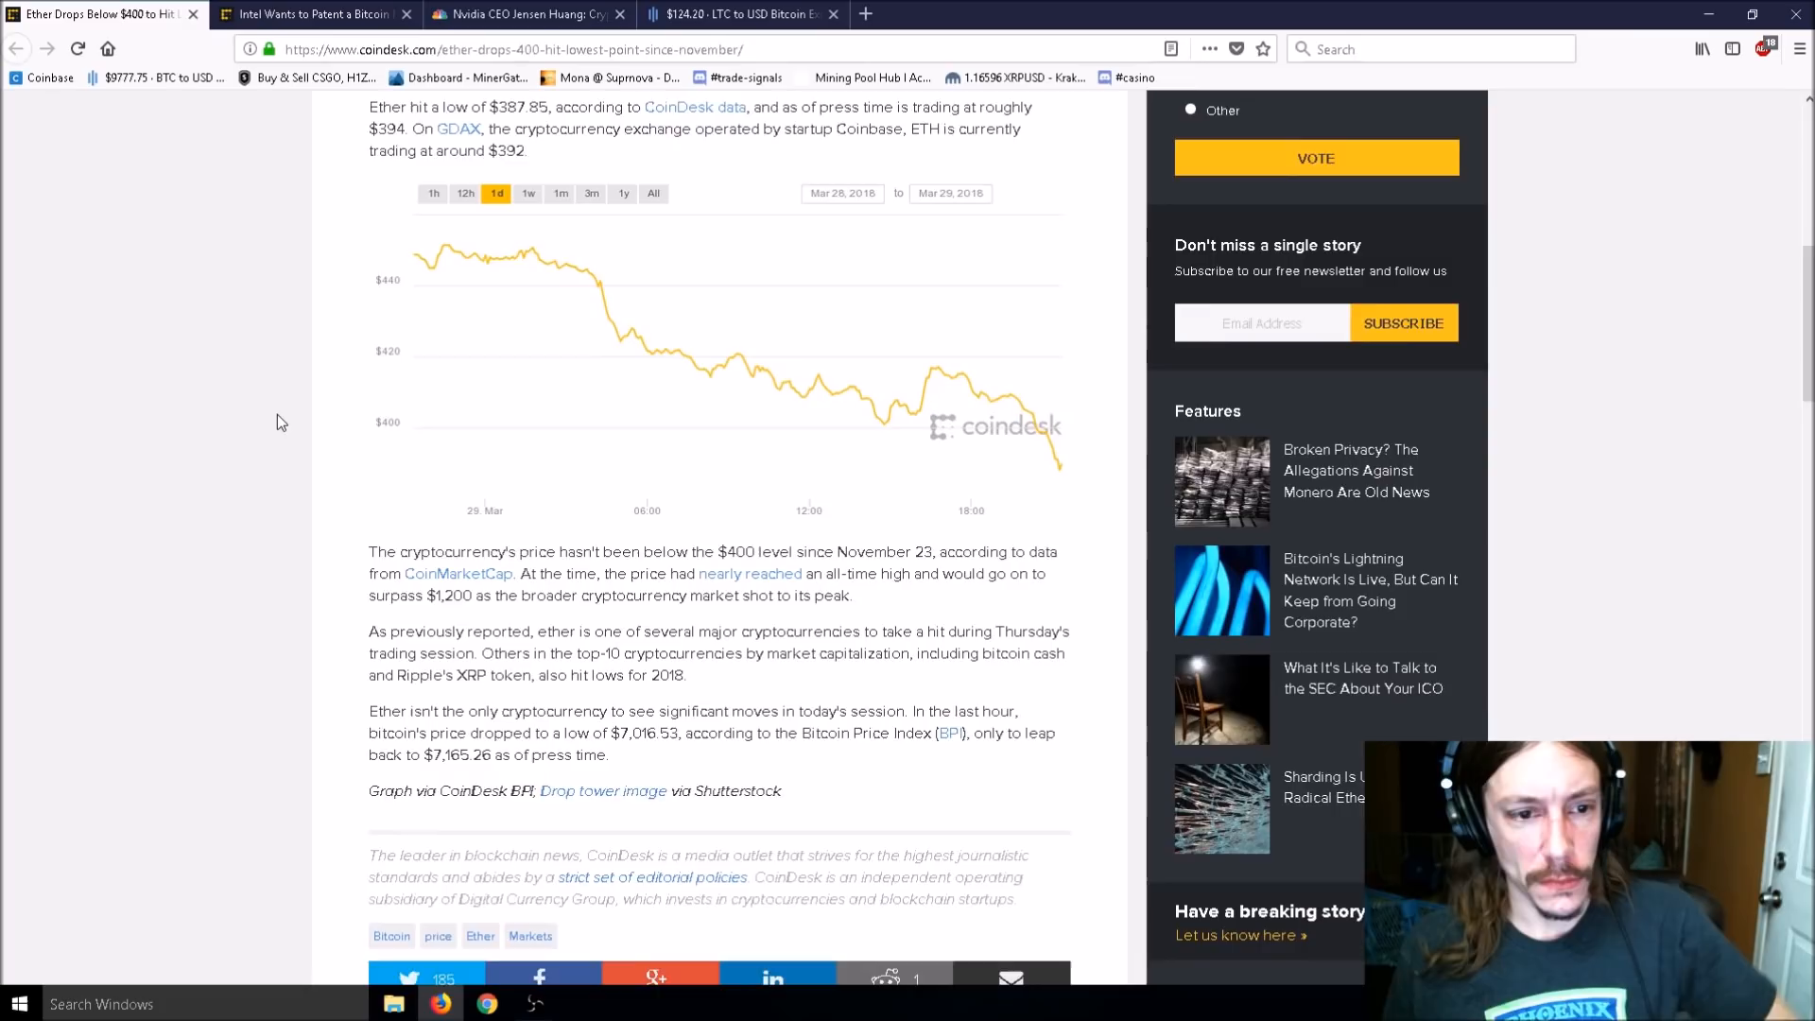
scroll("down", 3)
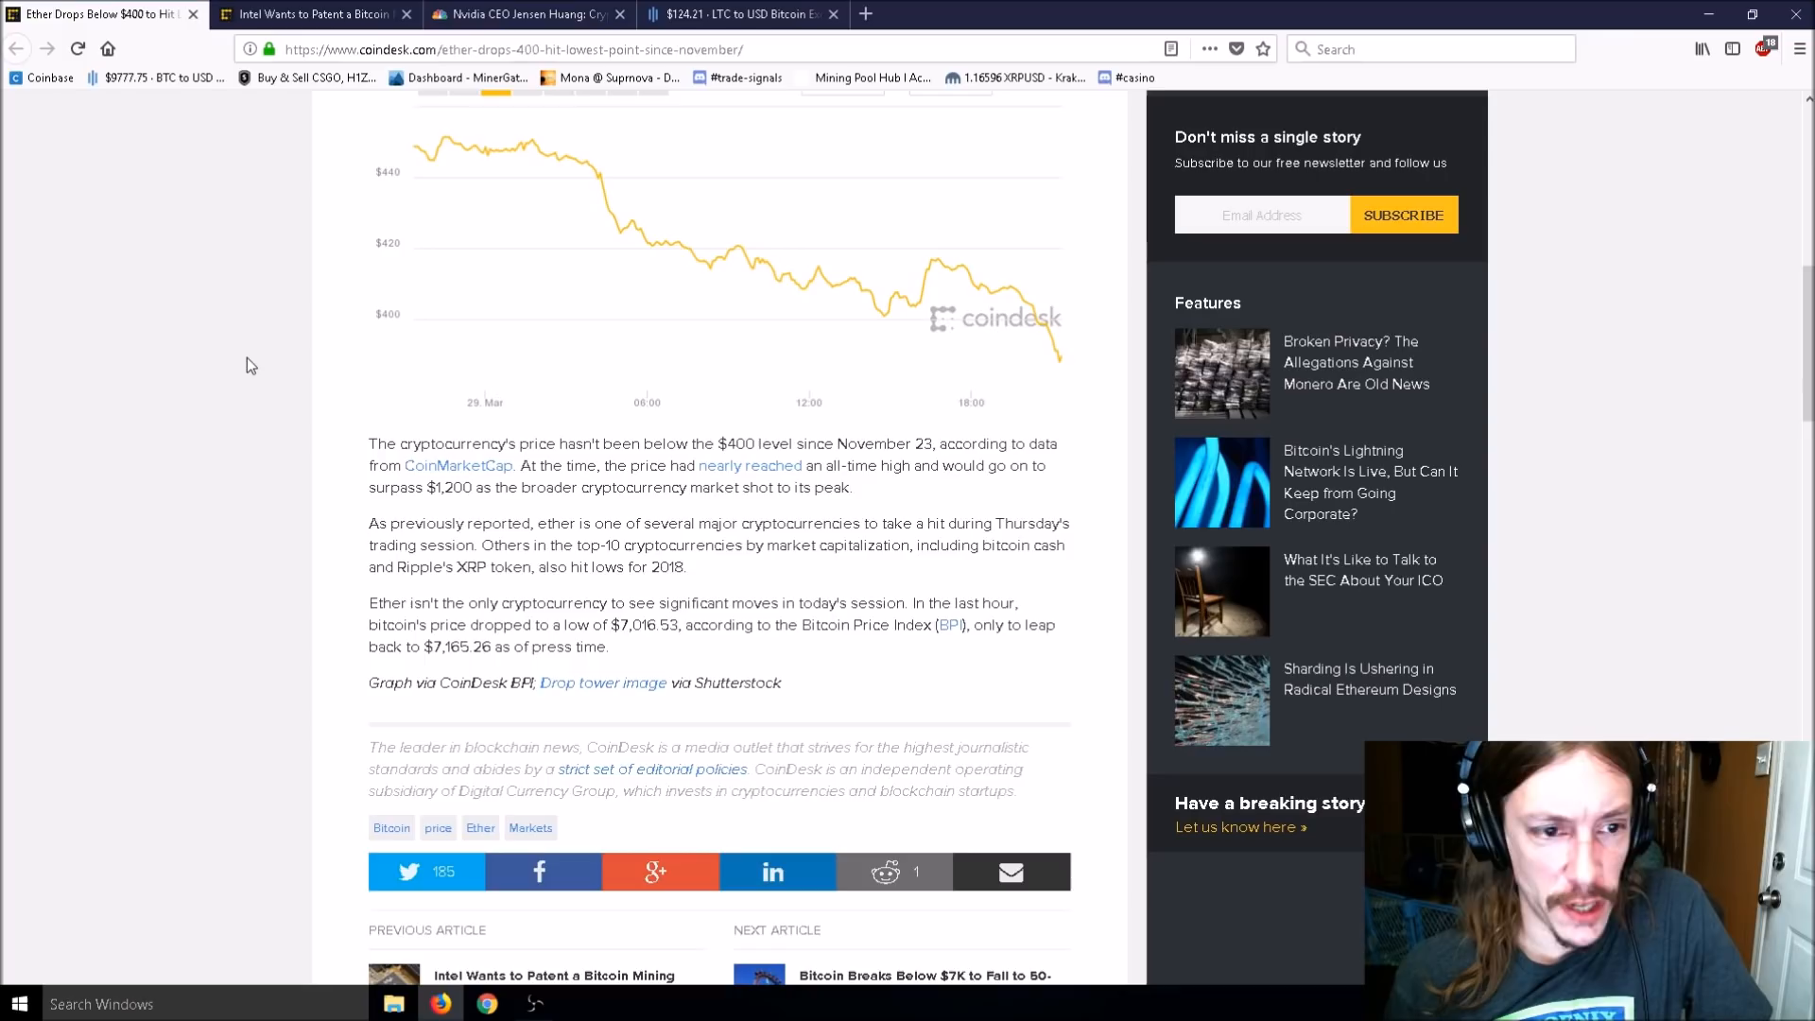
mouse_move(429, 374)
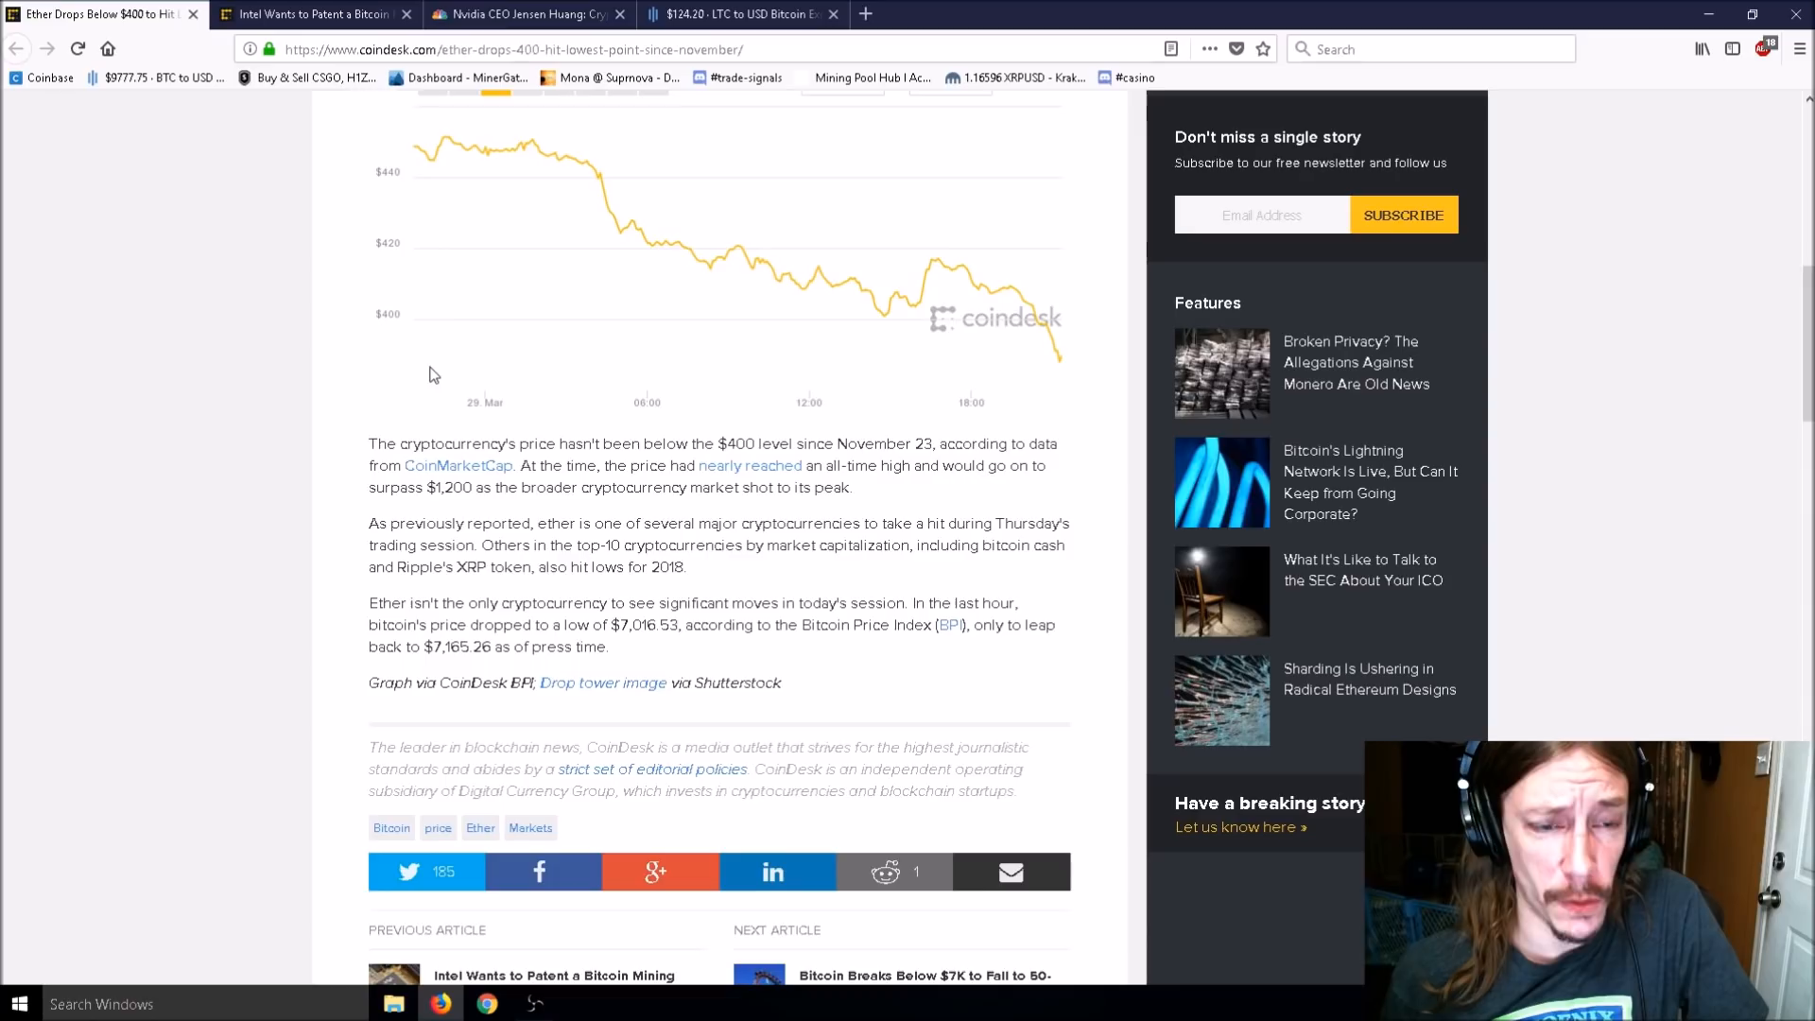
scroll("down", 3)
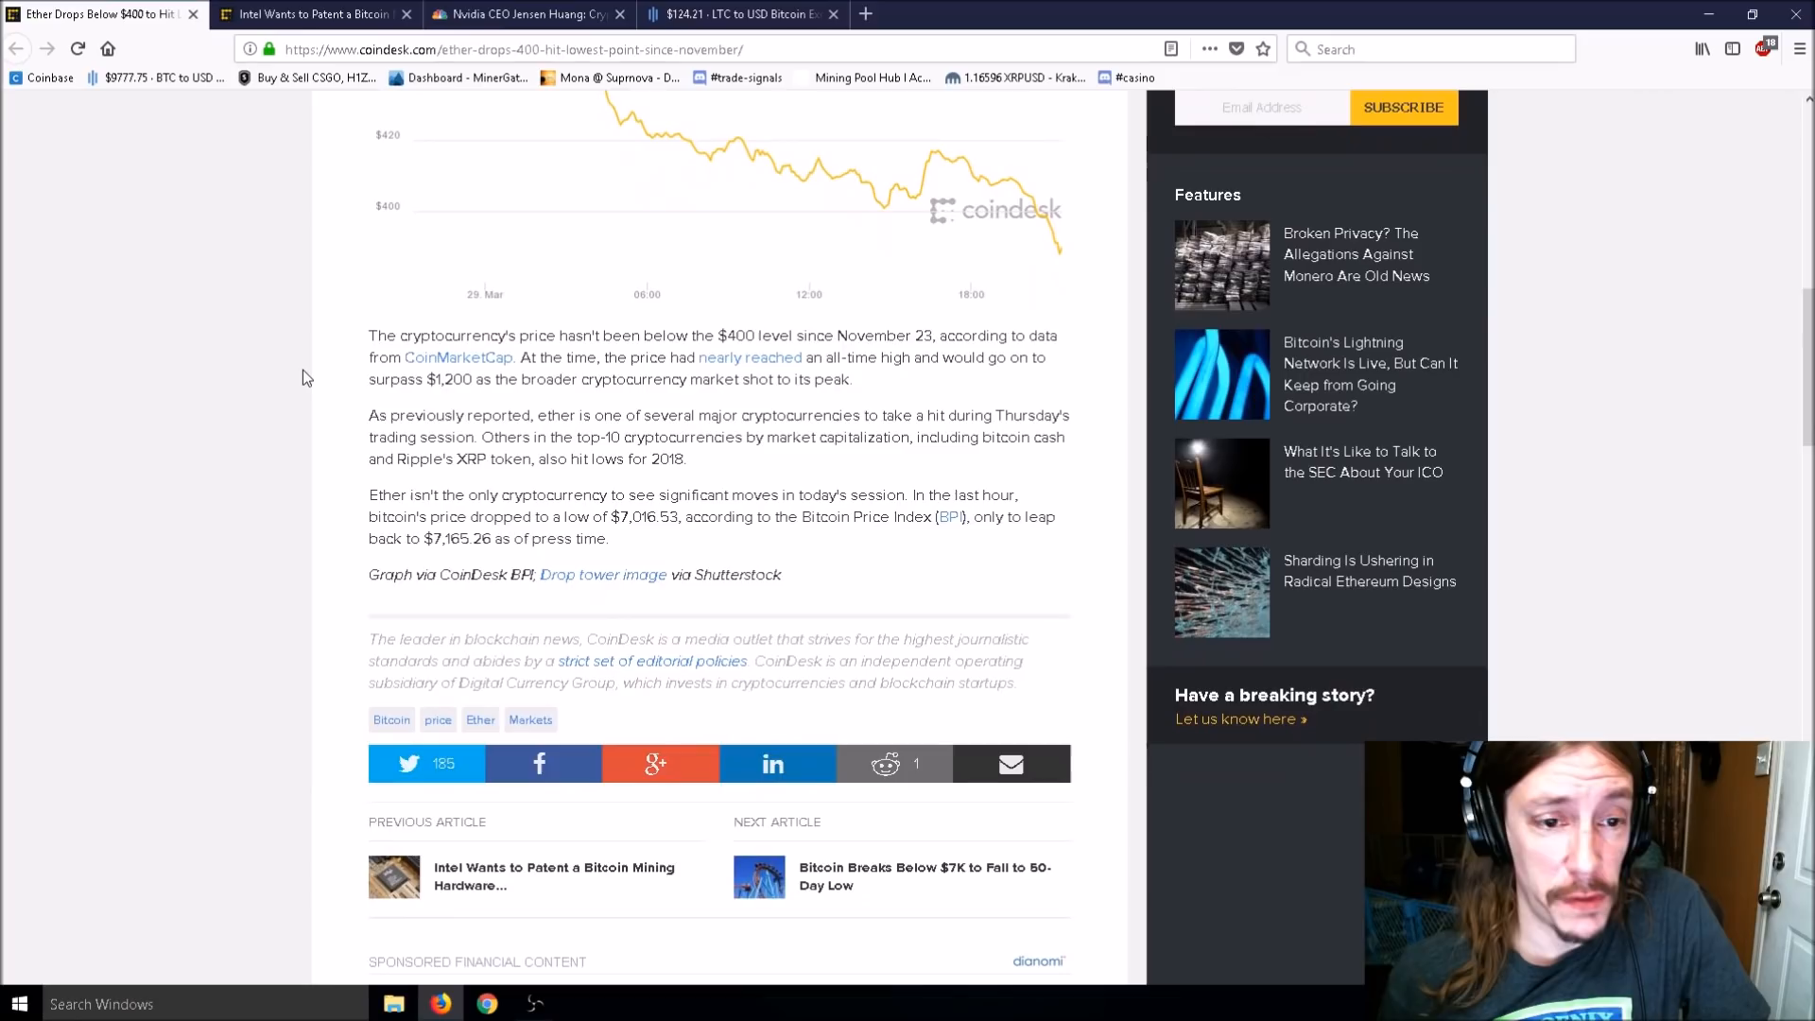
mouse_move(309, 370)
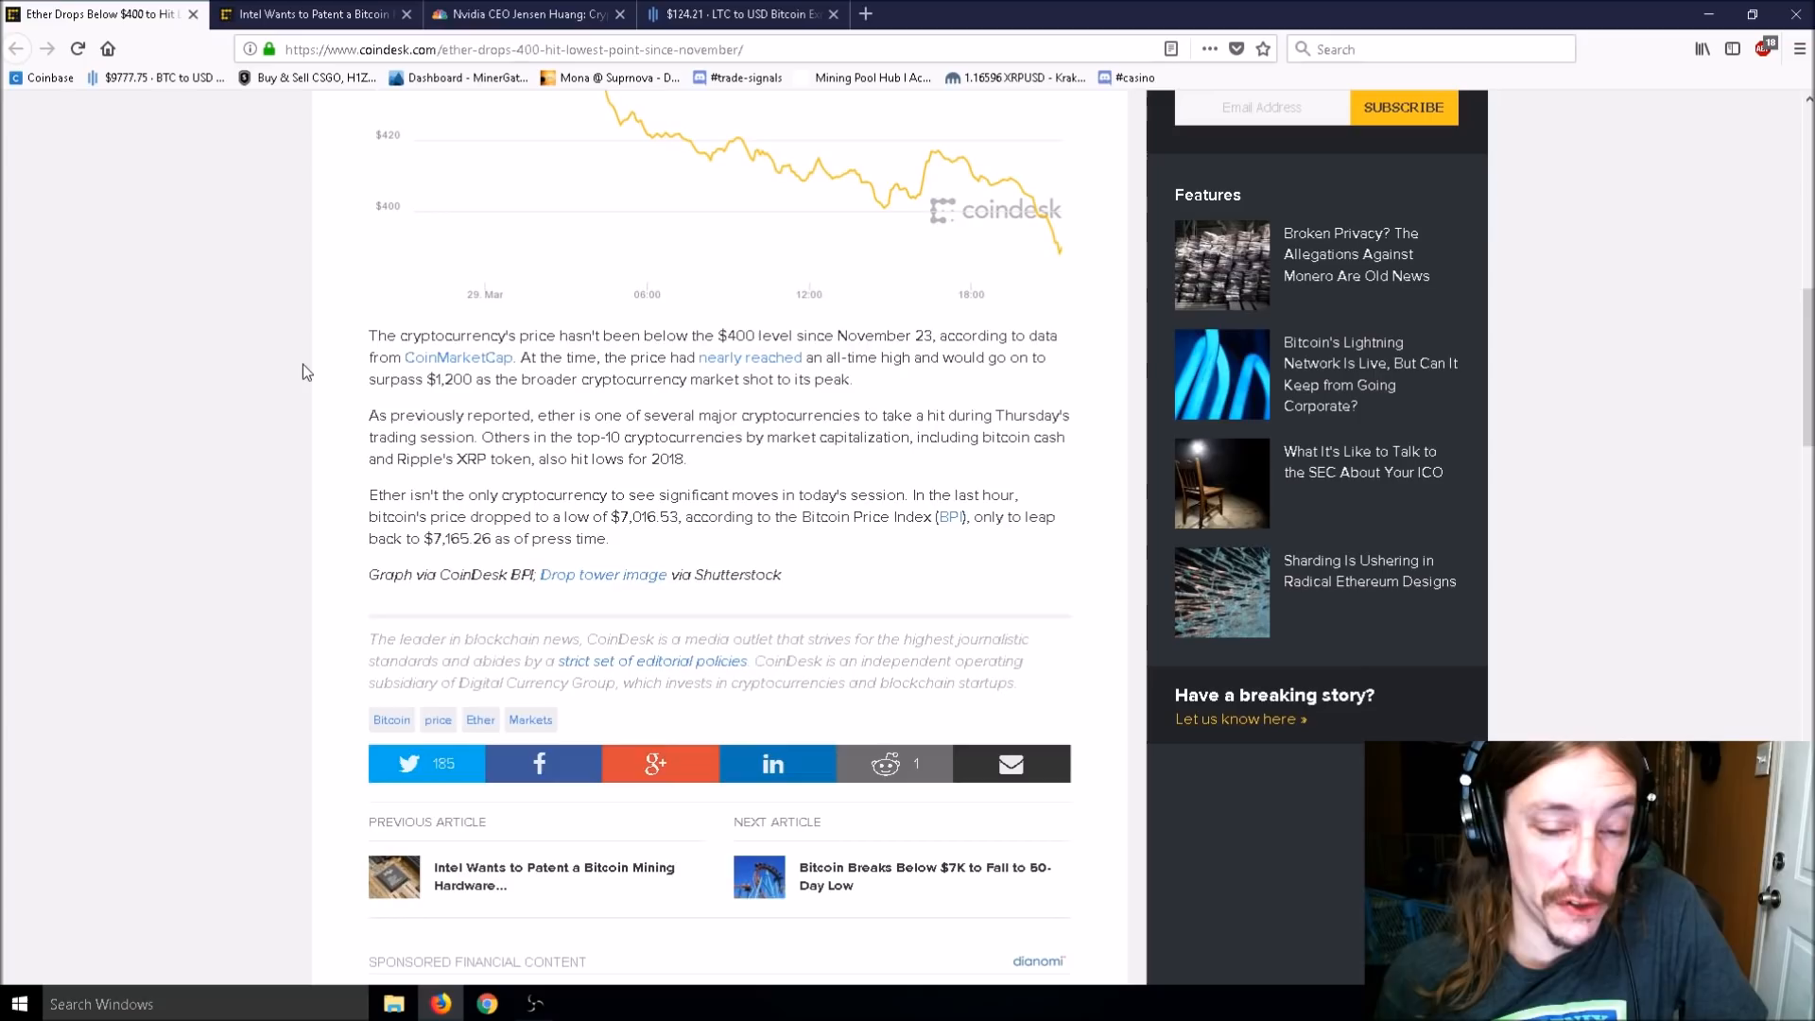
View GDAX's trading pair list showing ETH/USD at $406.53, then close the Ether article tab.
left_click(741, 14)
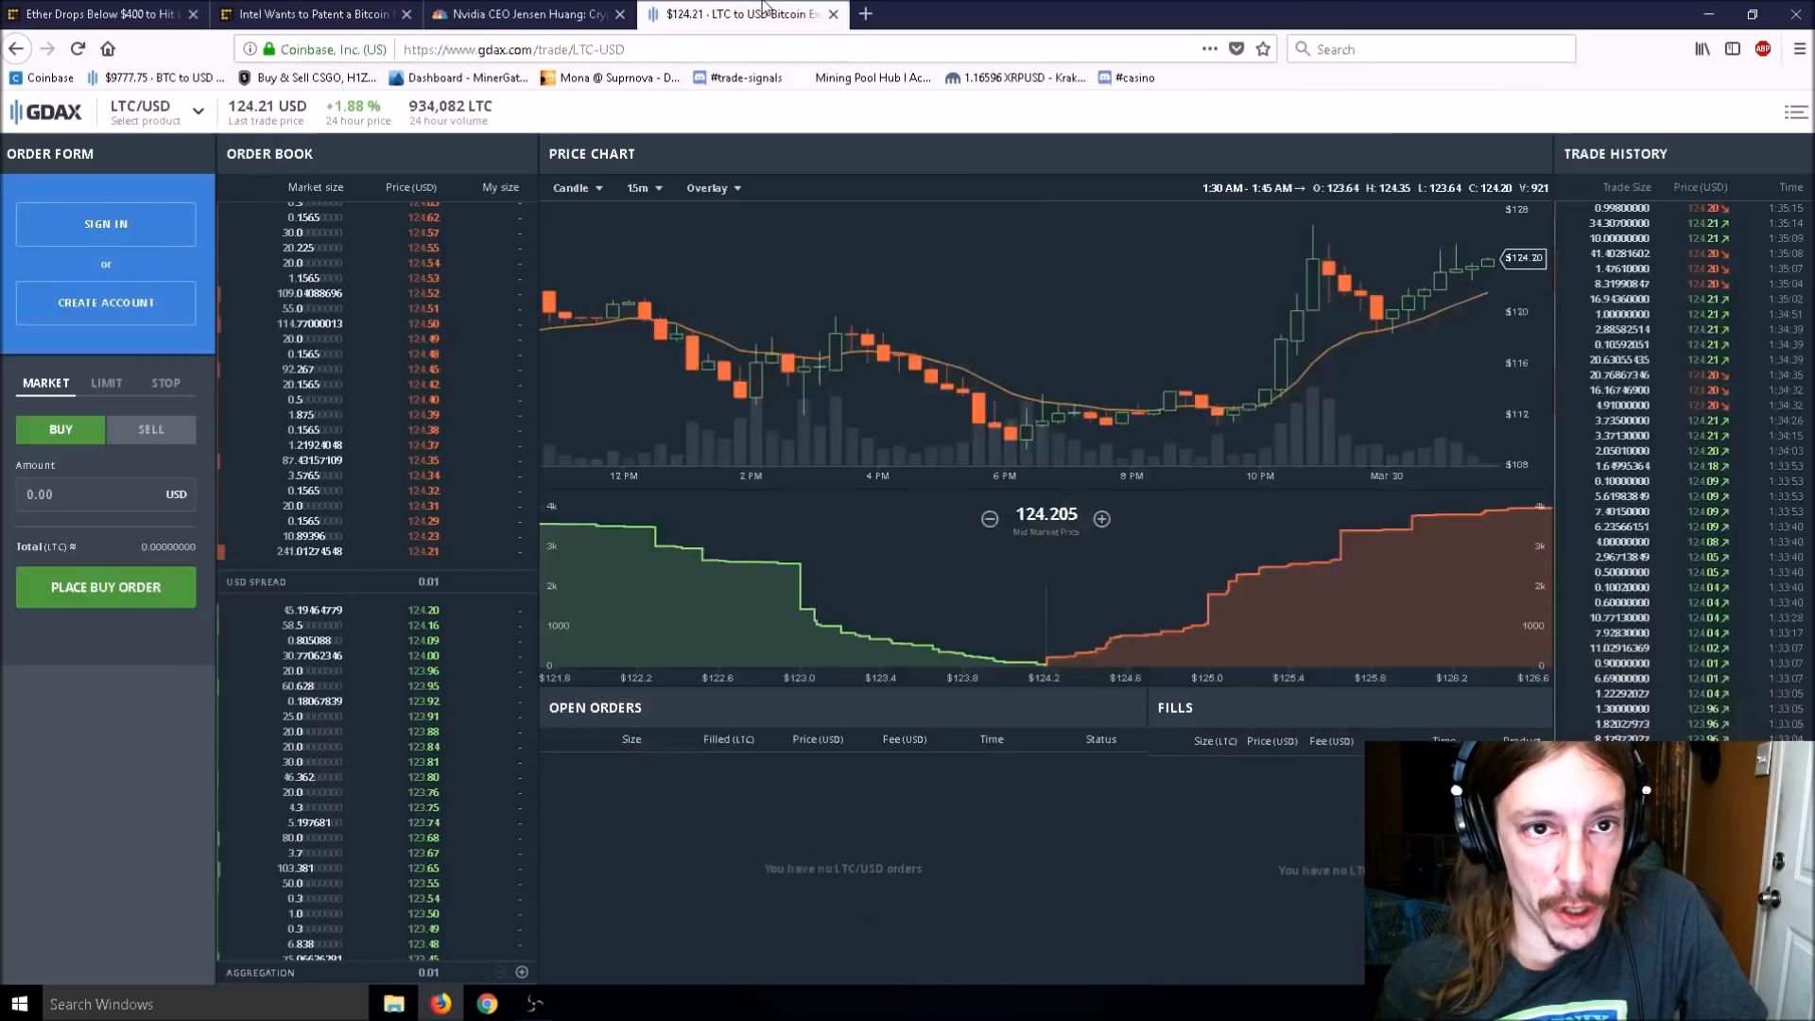
left_click(98, 14)
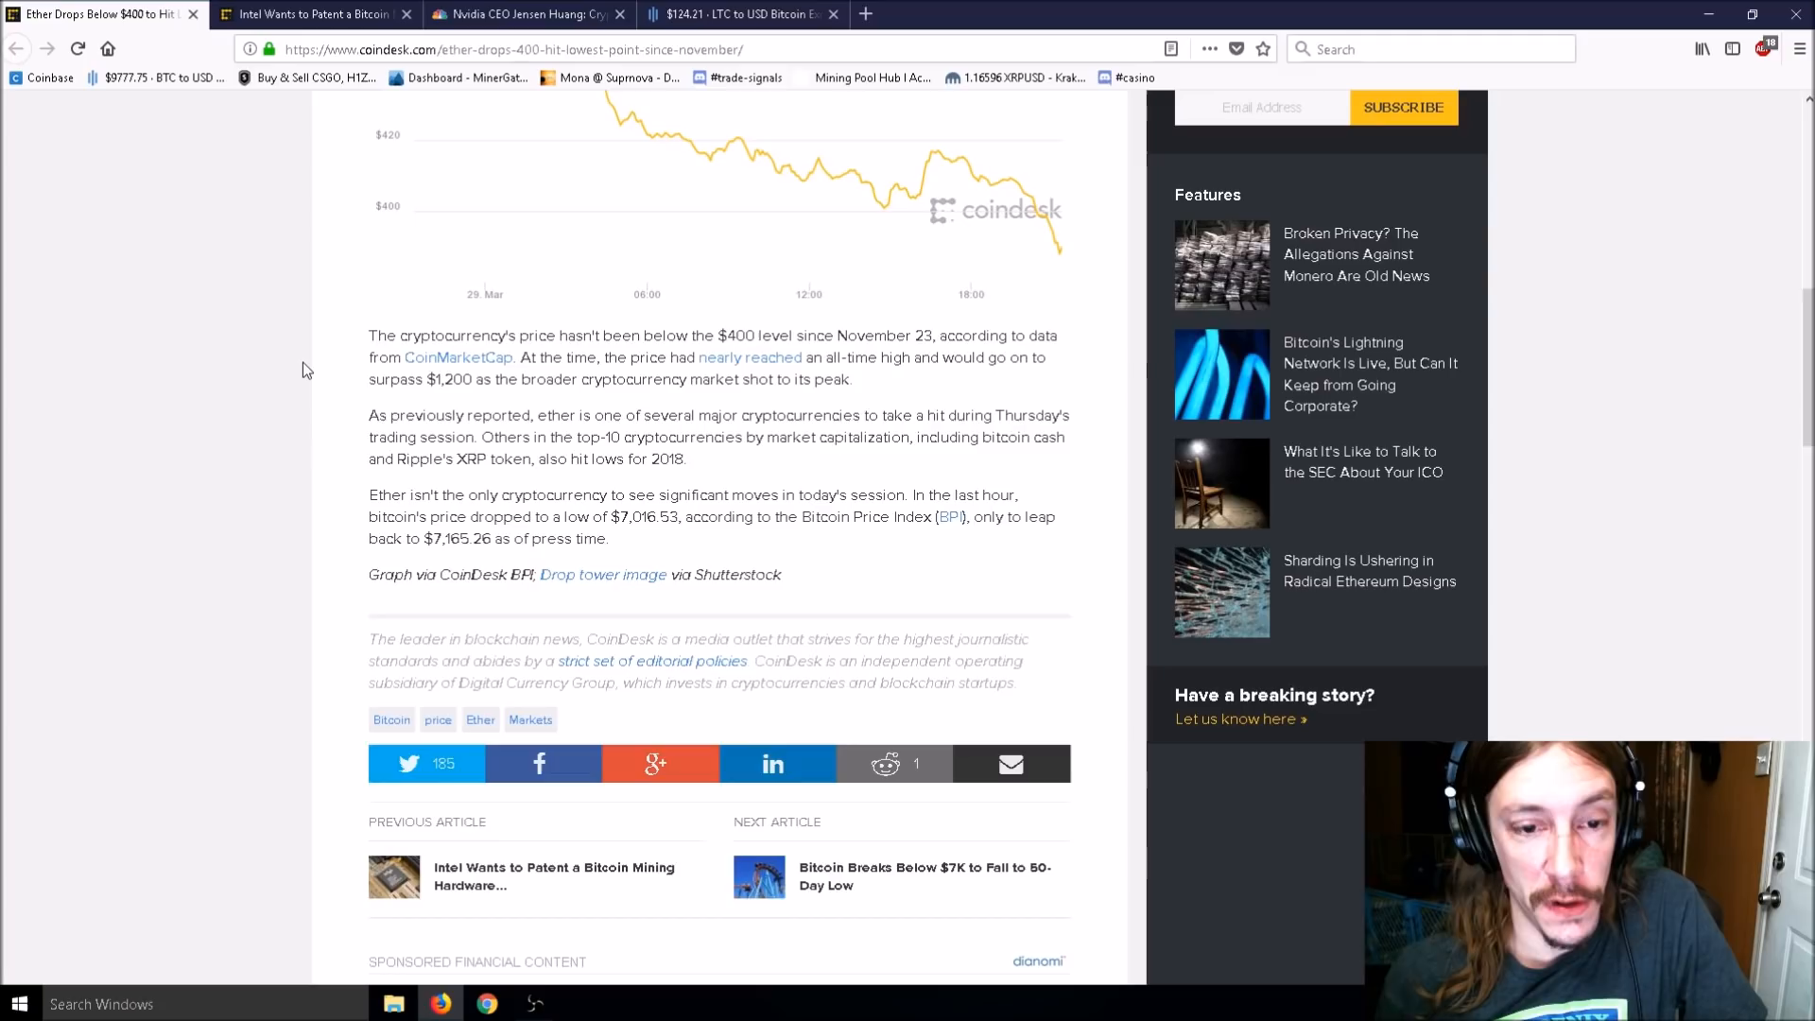
left_click(741, 14)
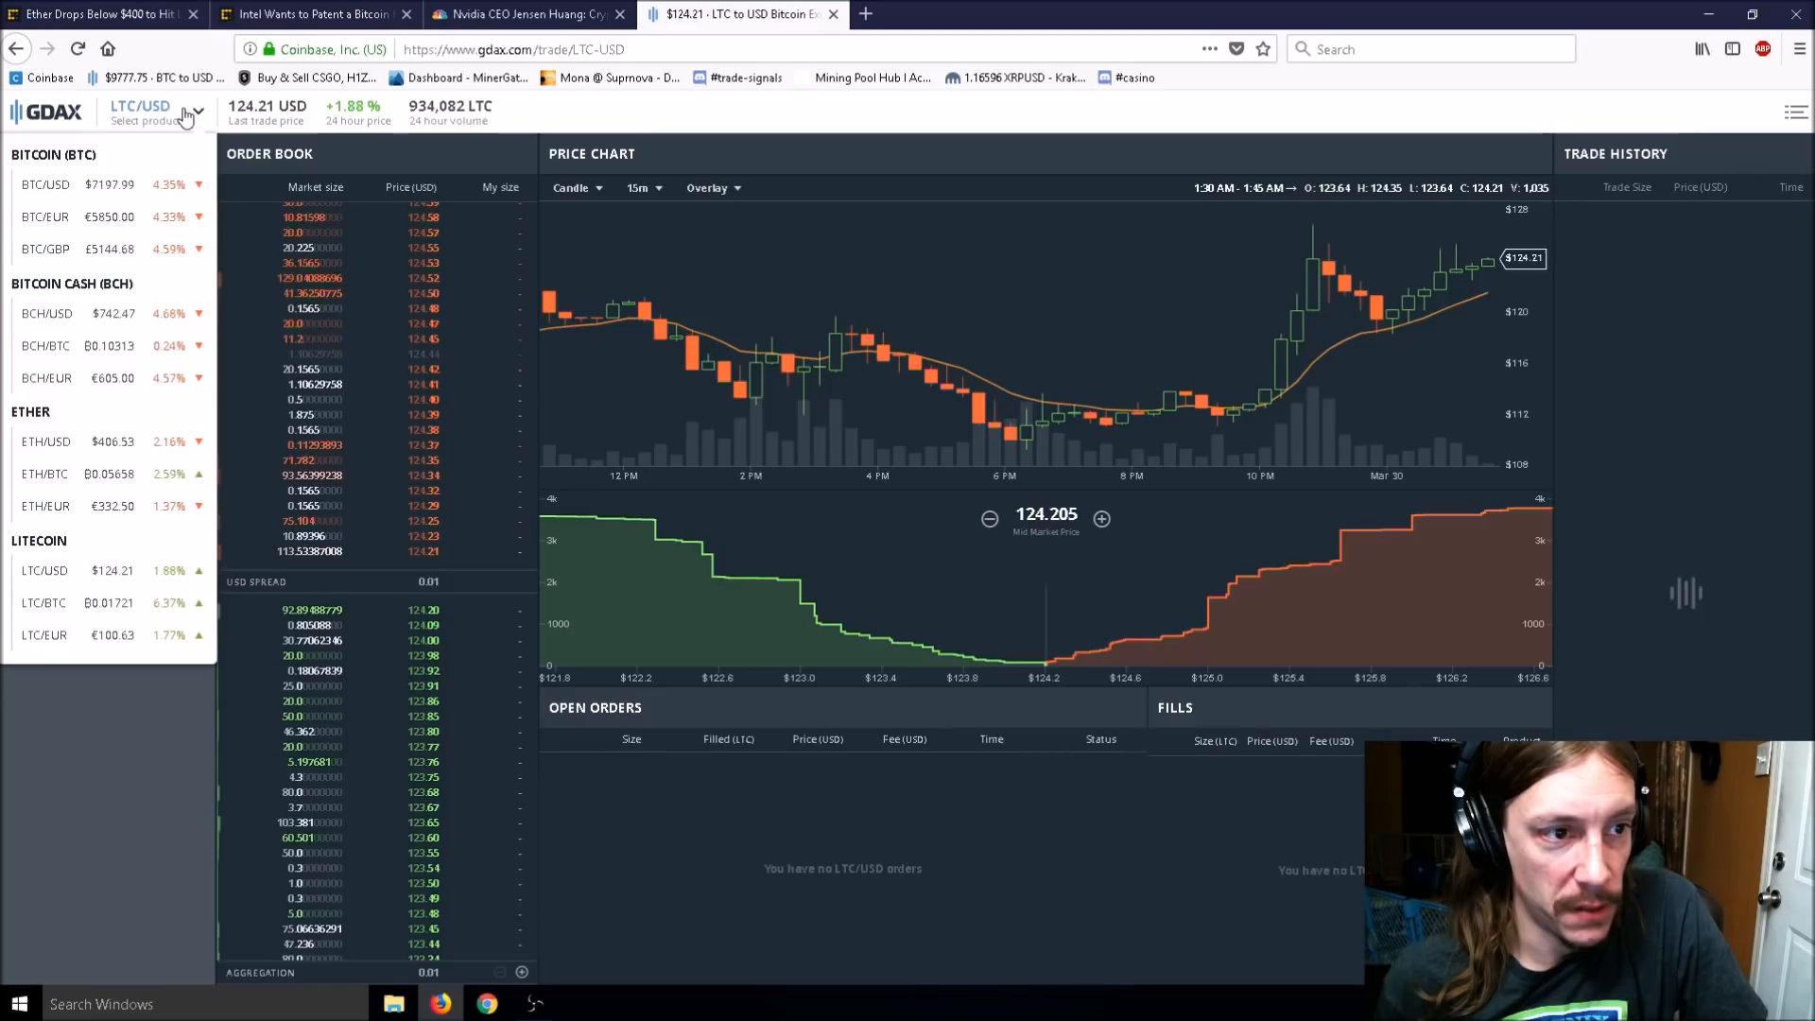
left_click(289, 15)
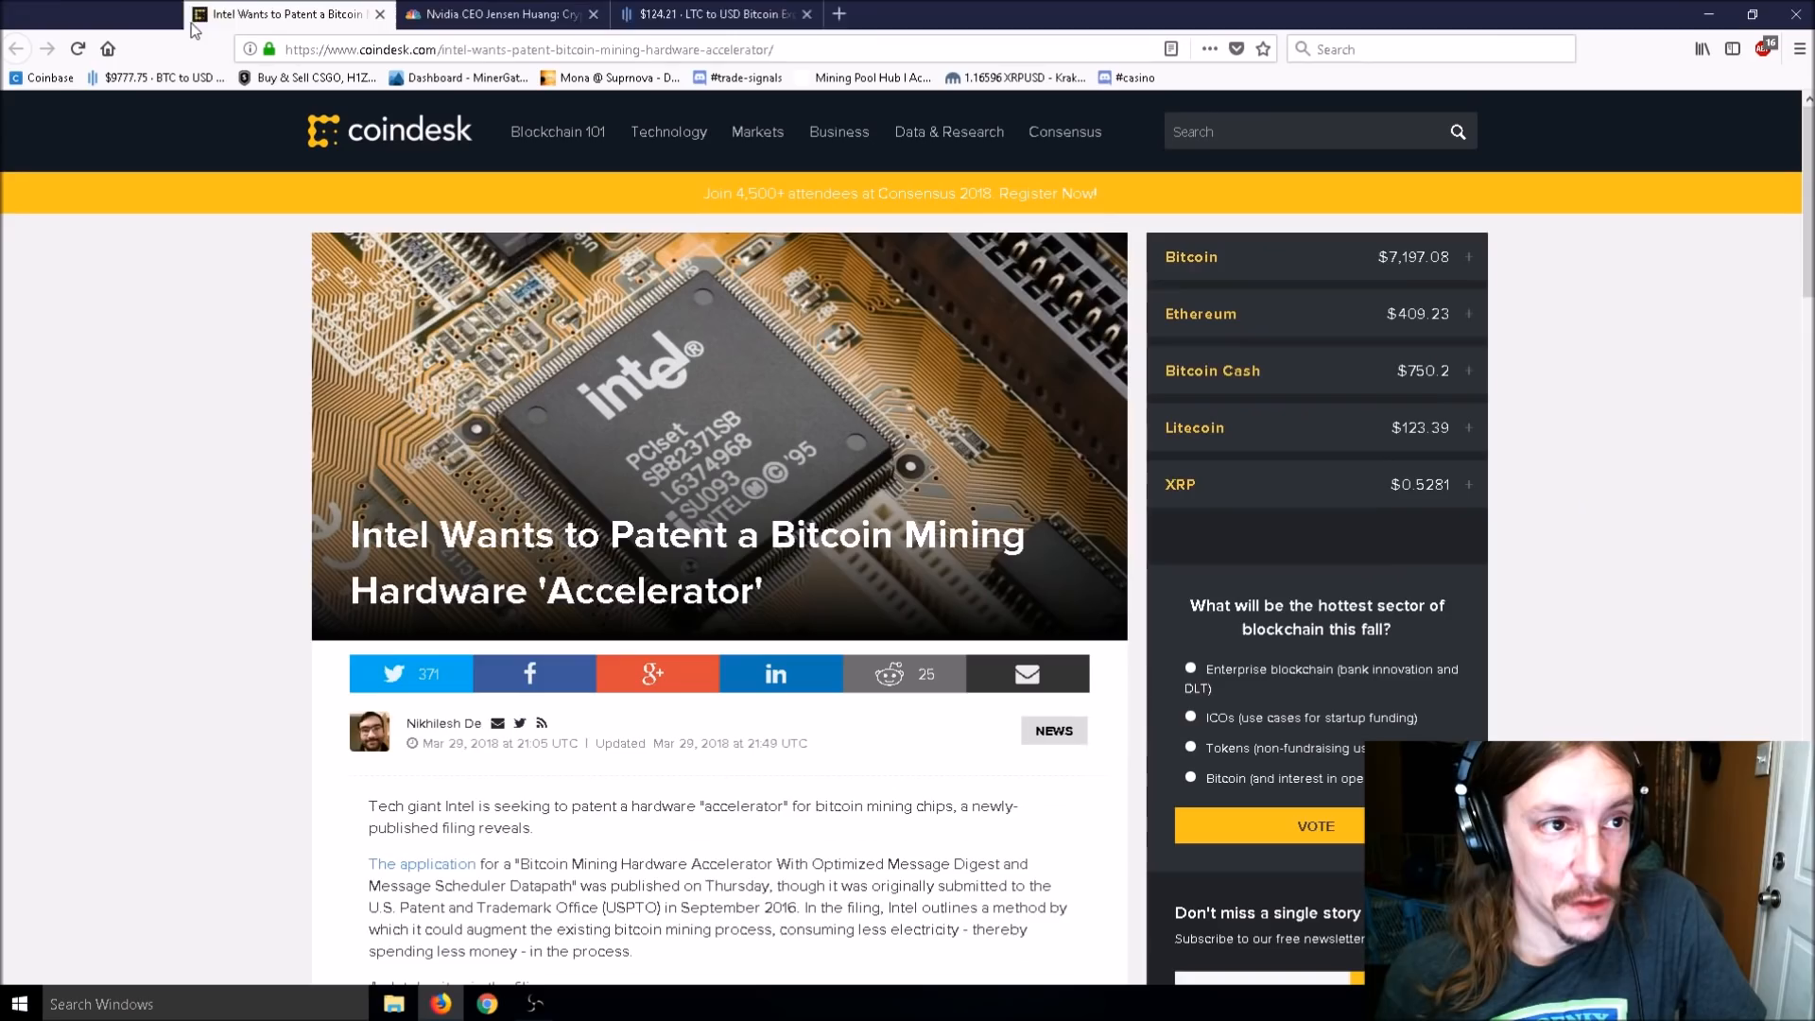
scroll("down", 3)
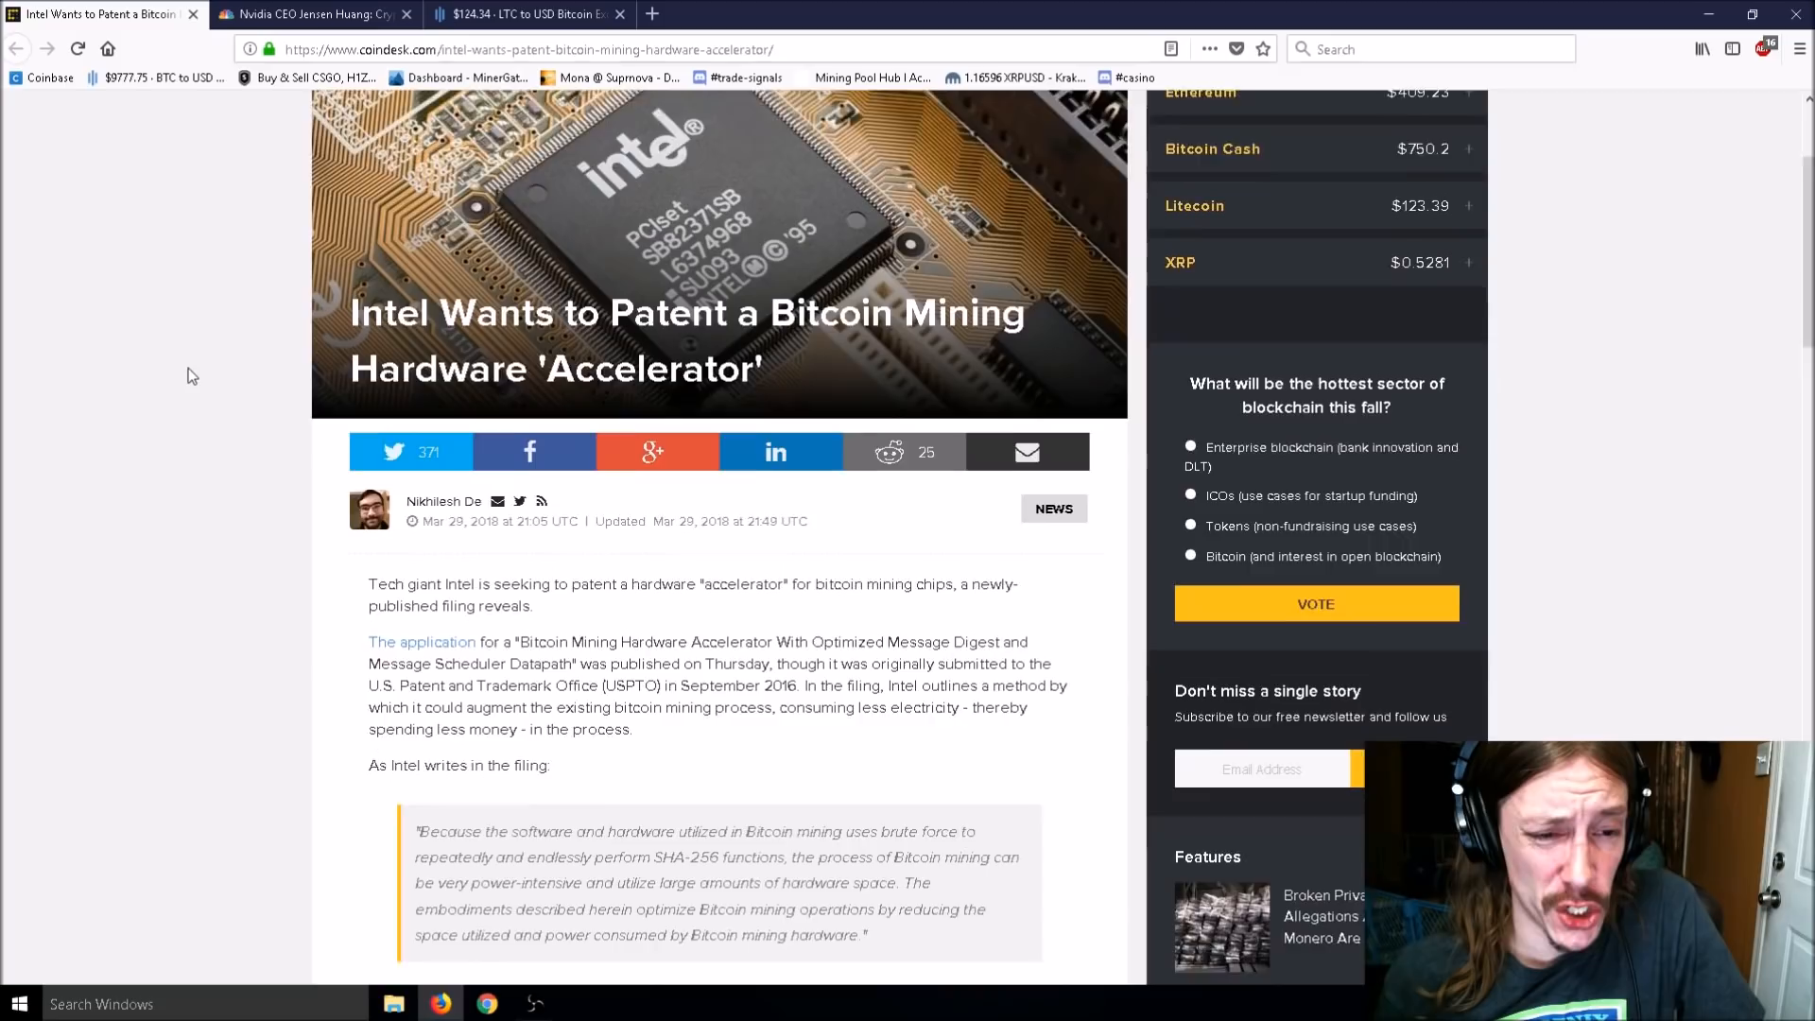
scroll("down", 3)
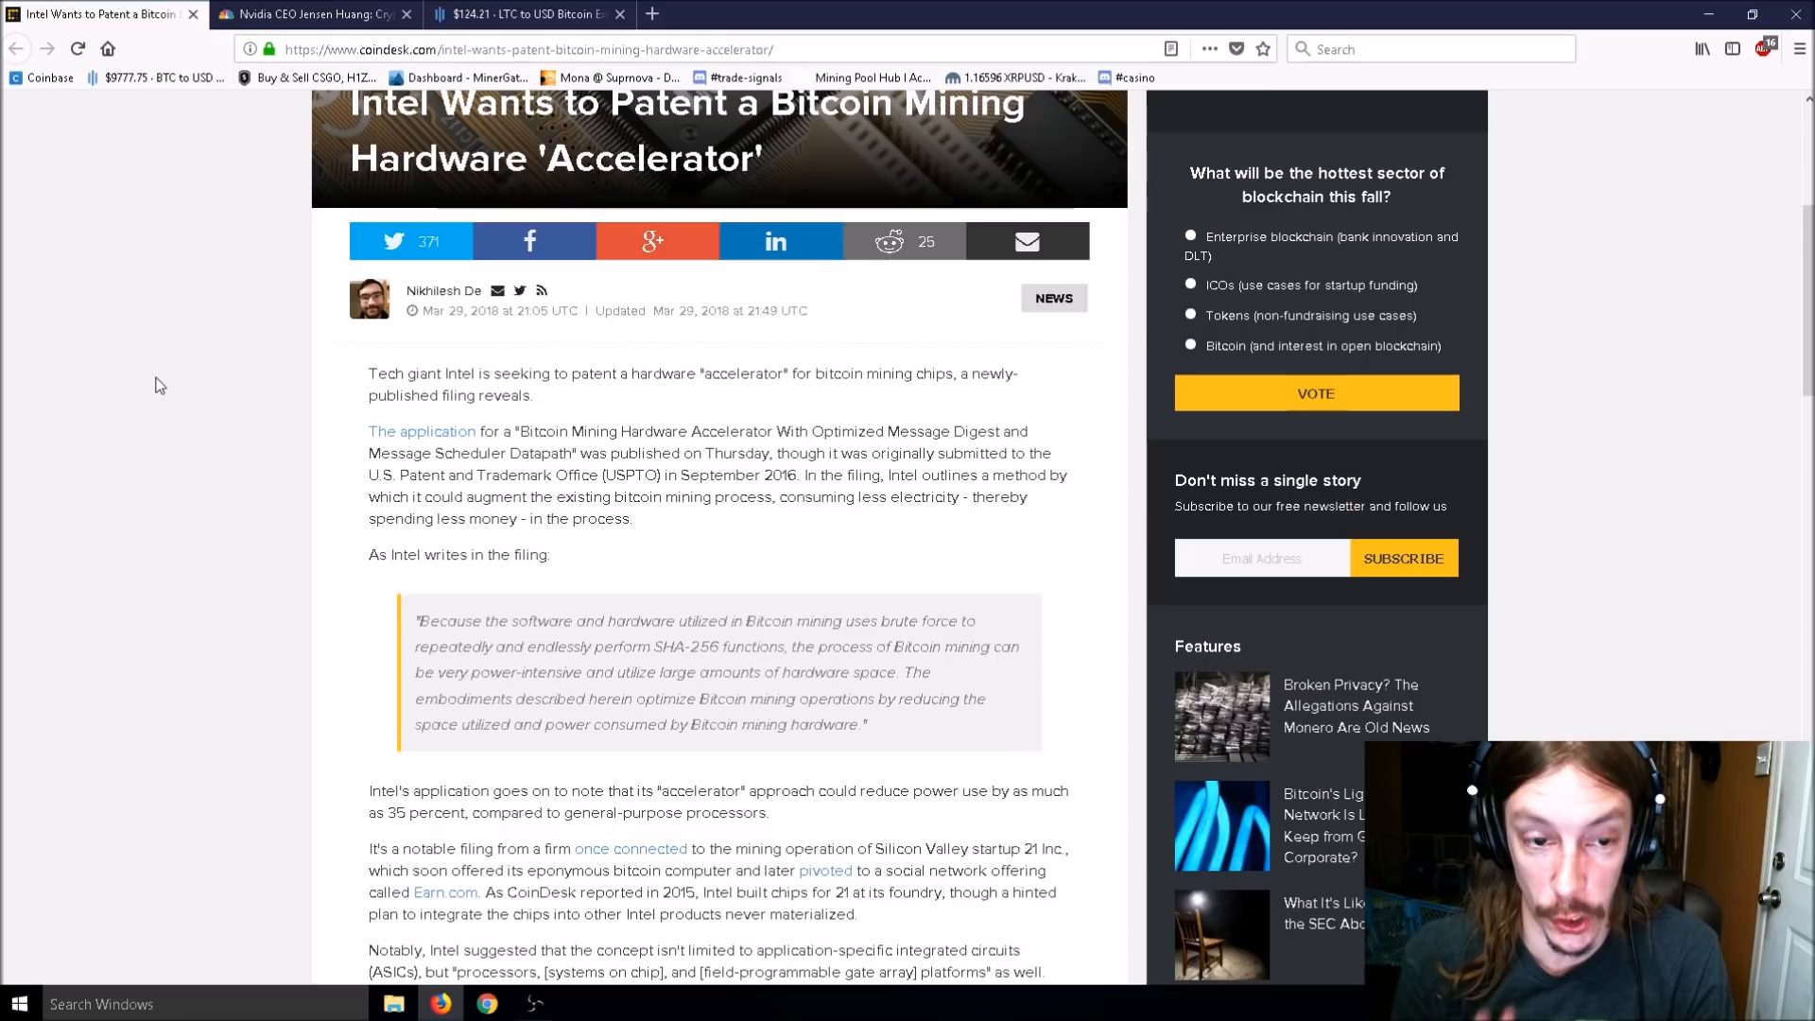
mouse_move(289, 350)
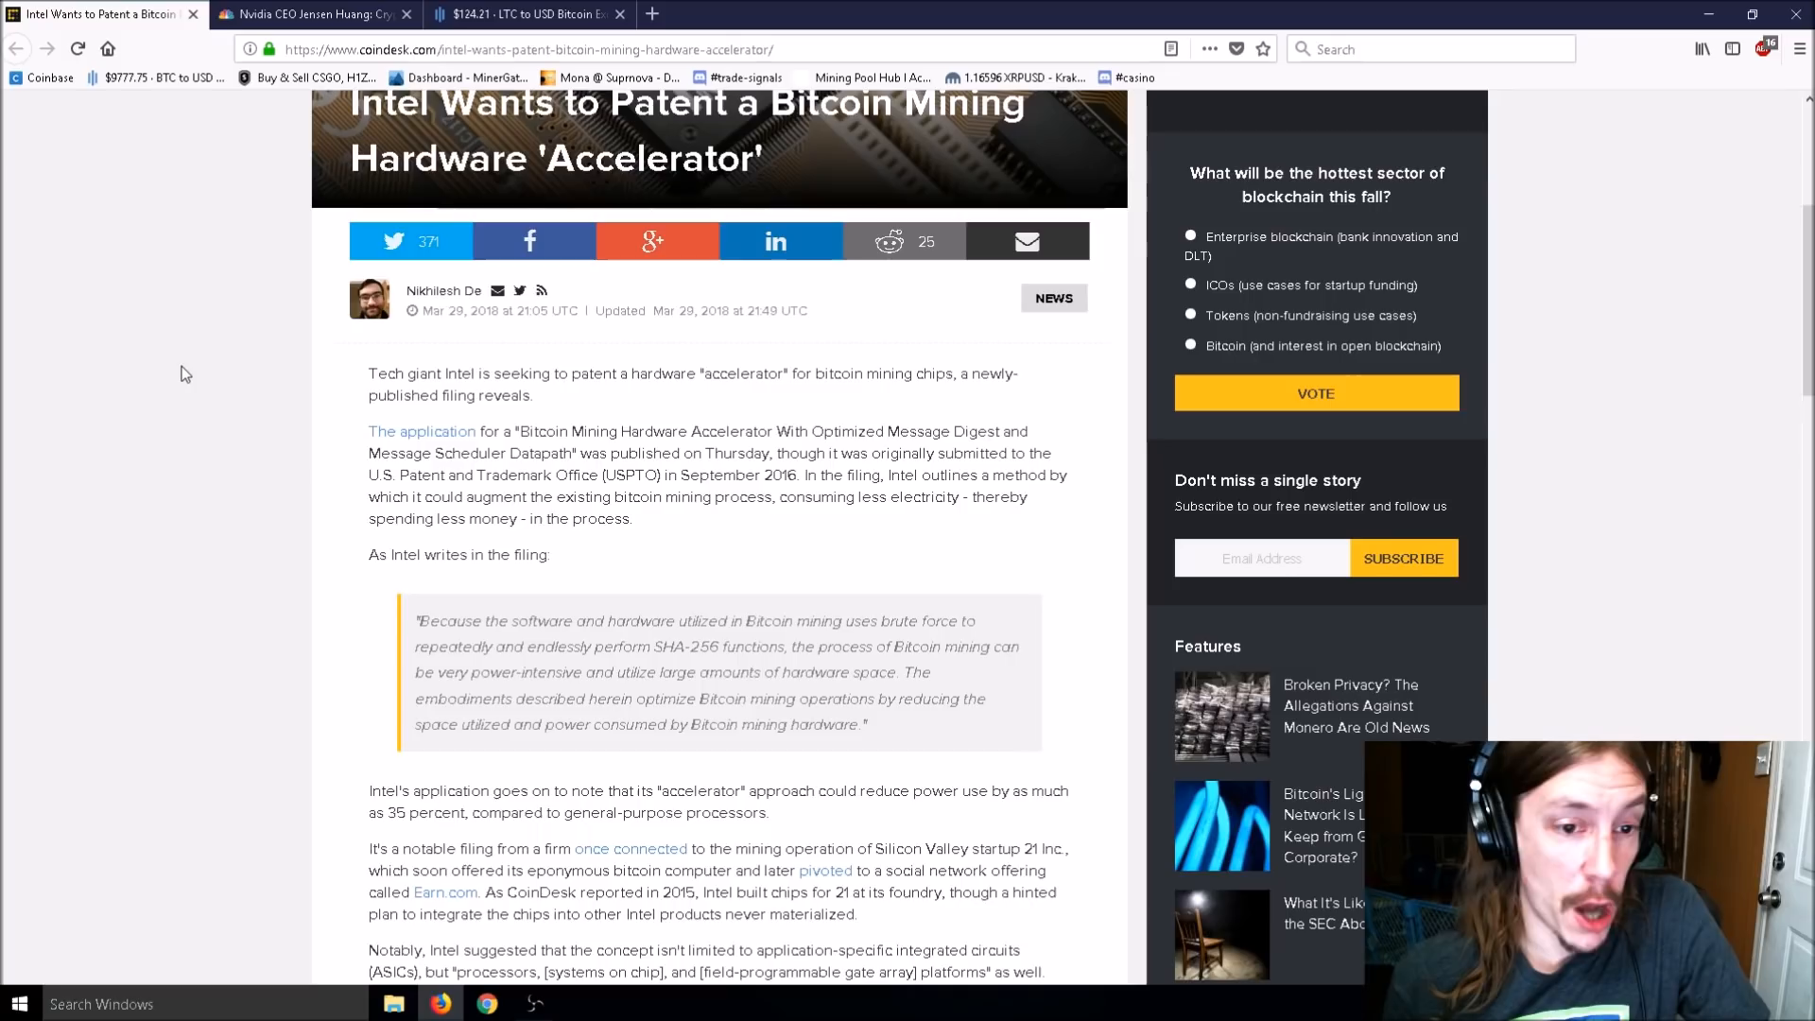
mouse_move(259, 404)
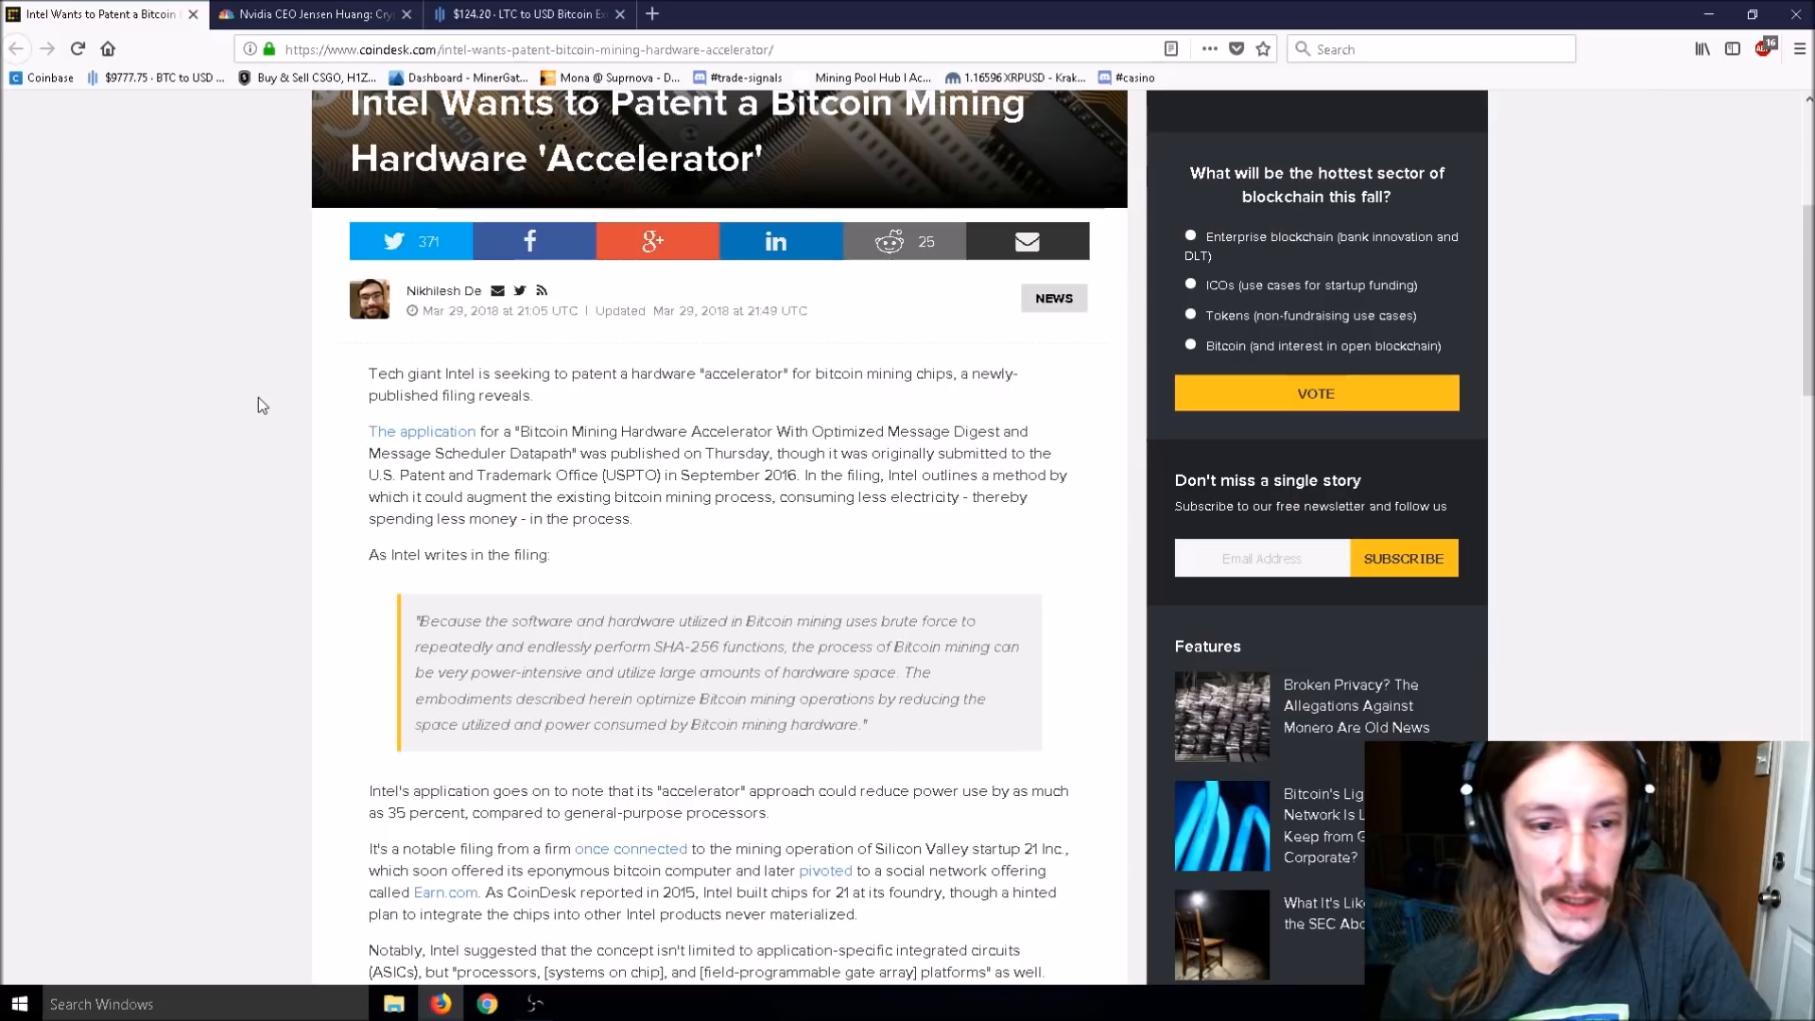
scroll("down", 3)
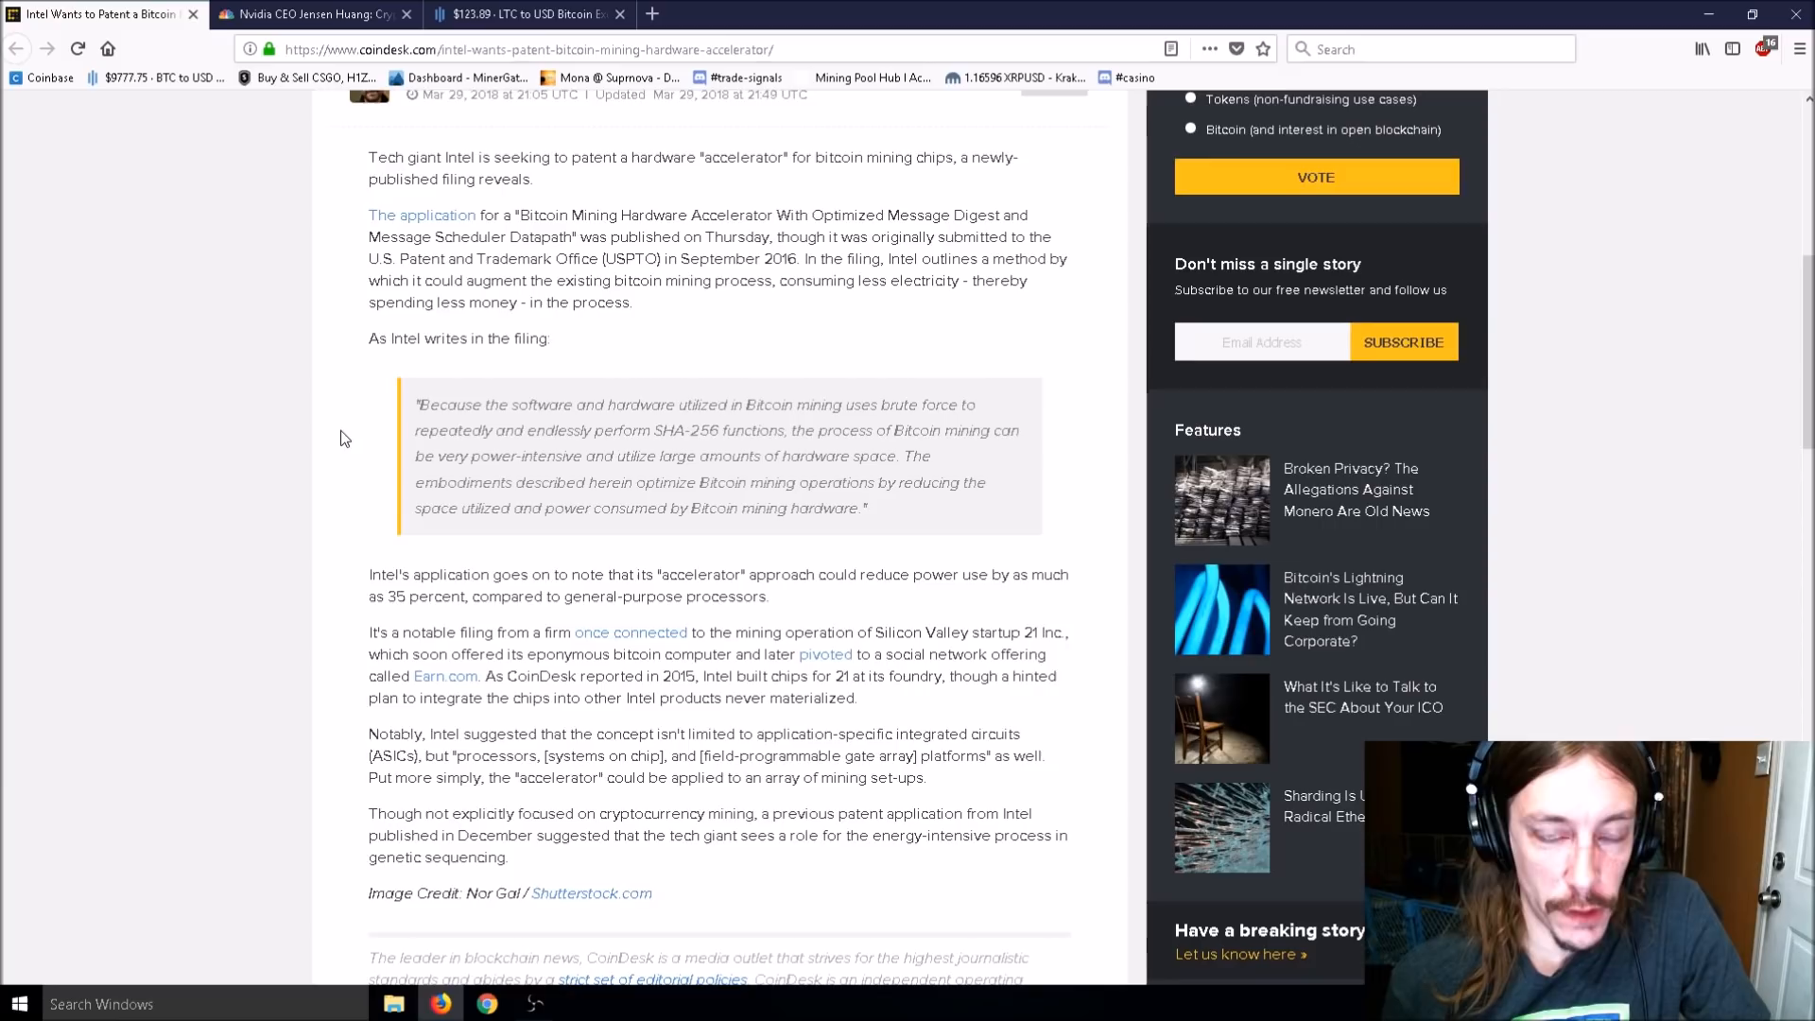
mouse_move(337, 428)
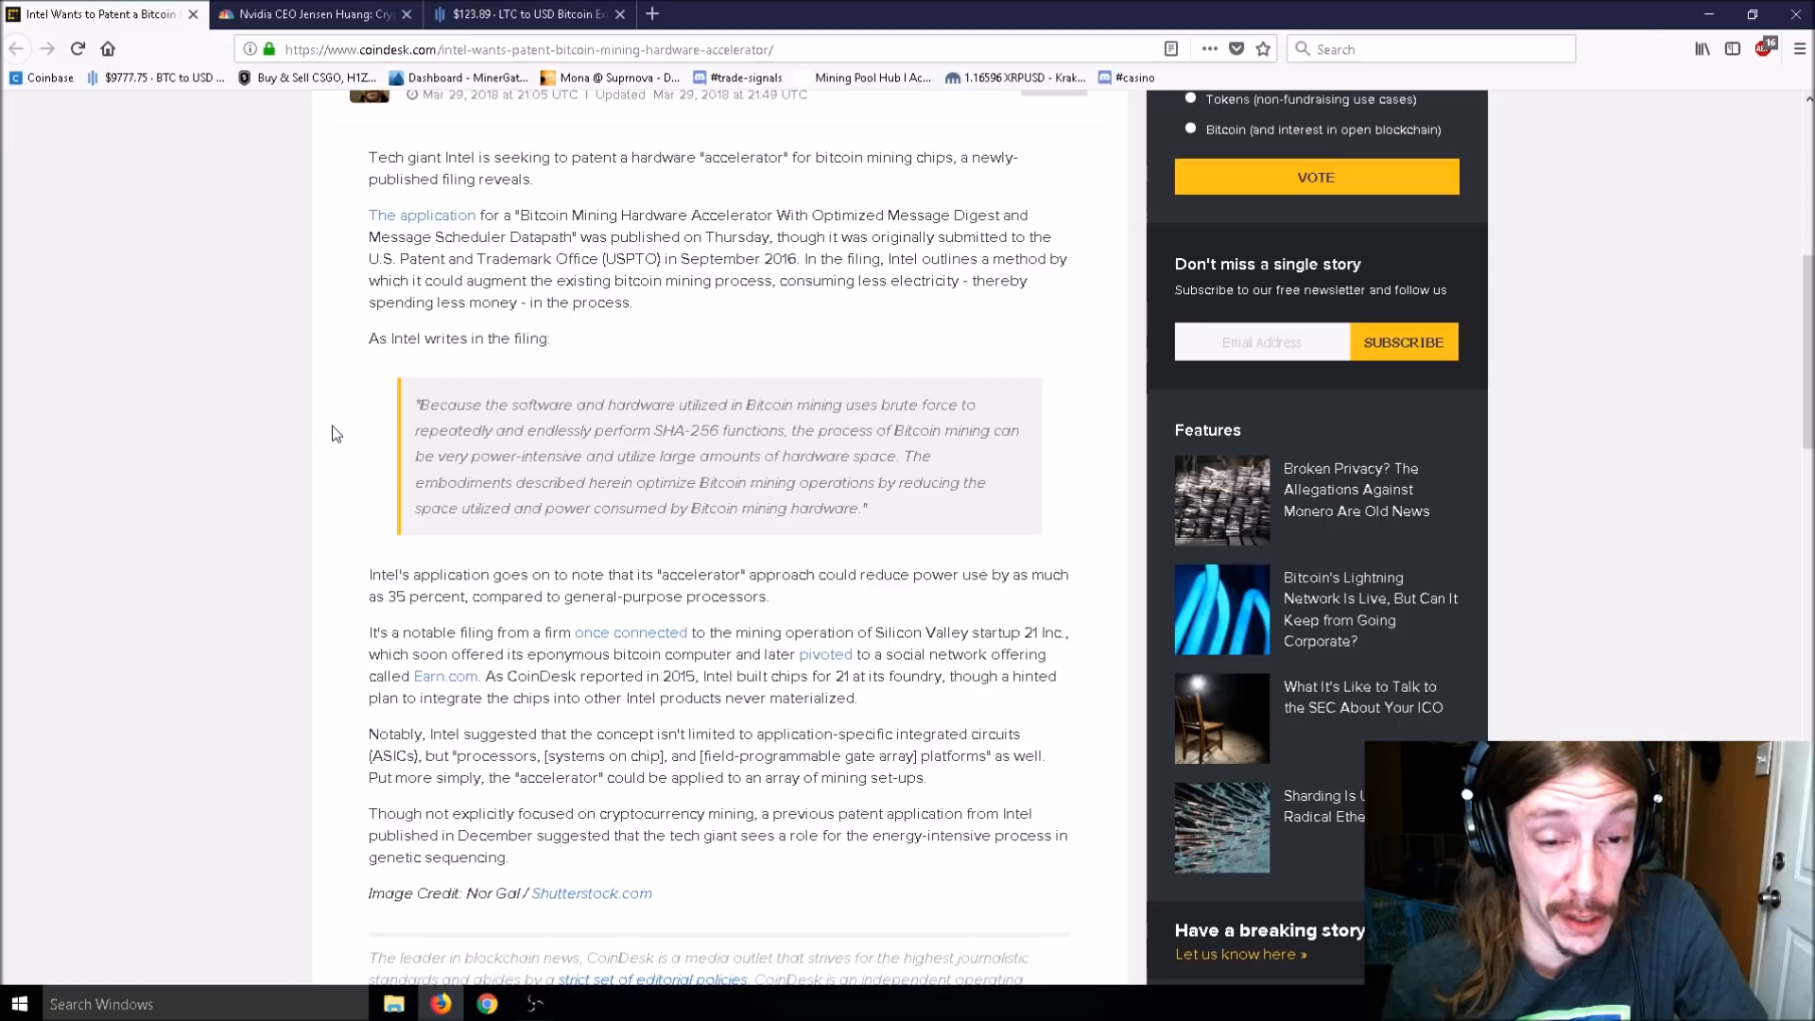
mouse_move(332, 437)
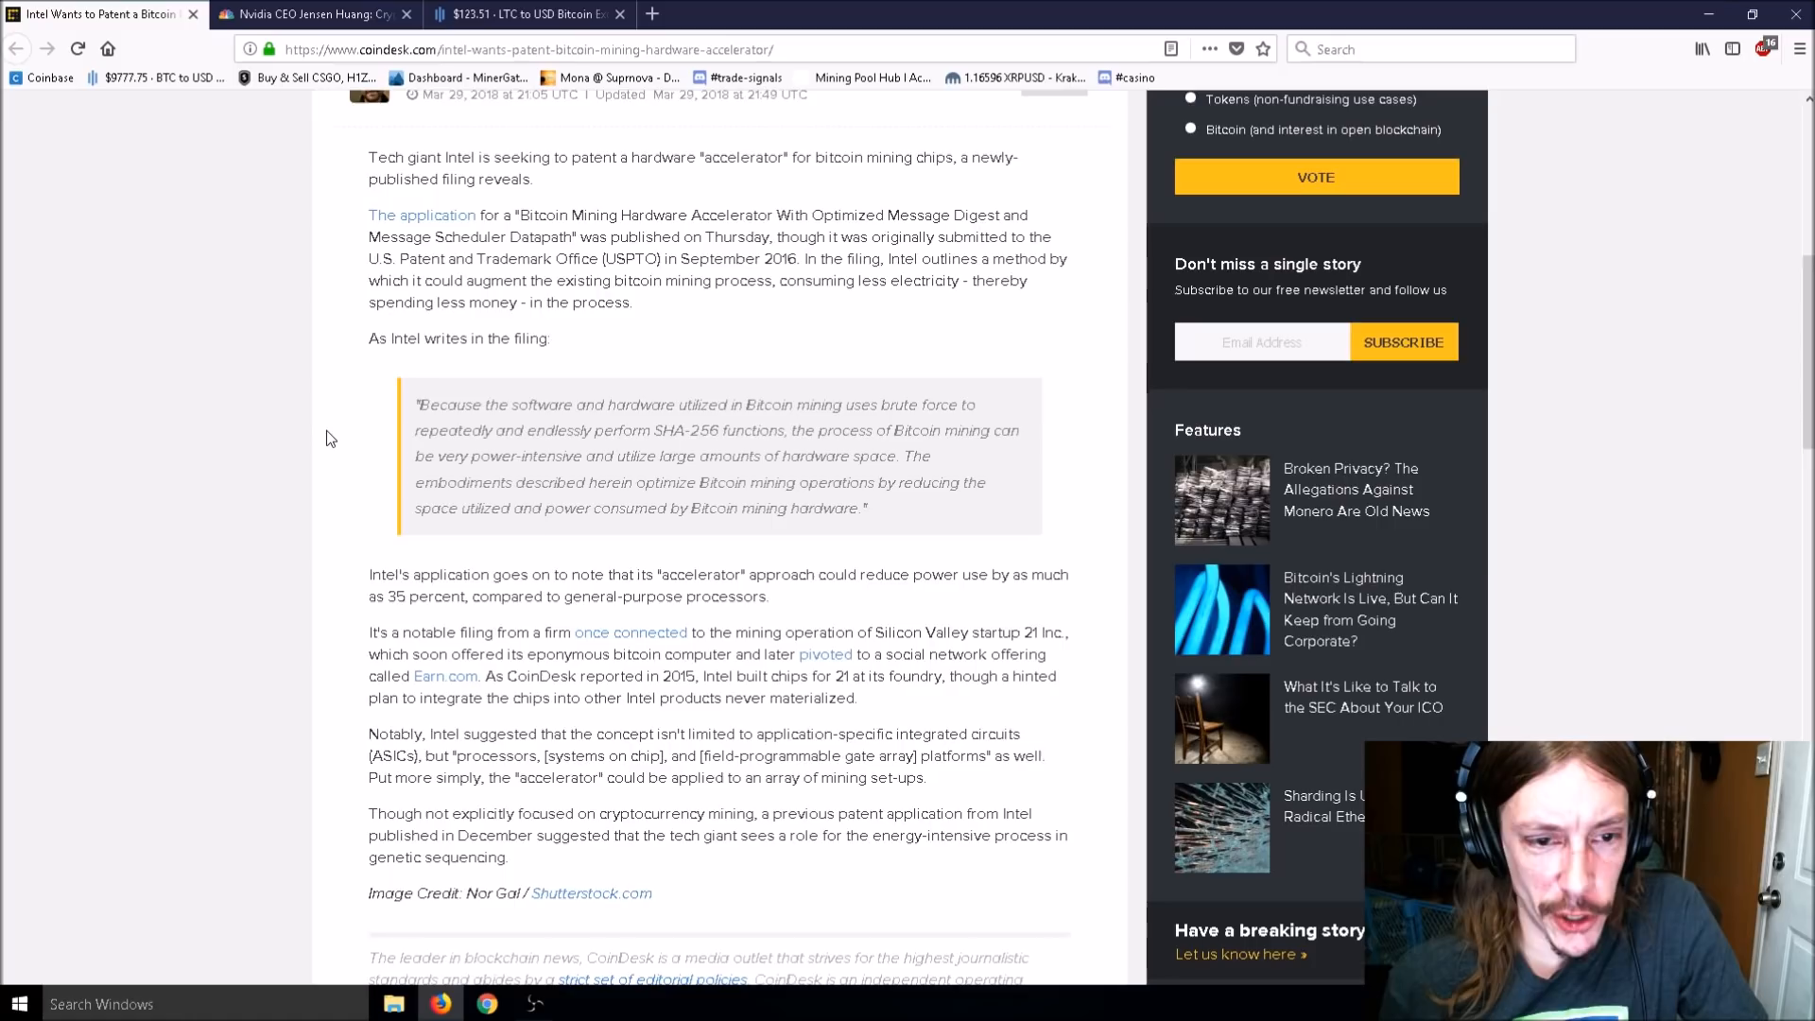
mouse_move(328, 449)
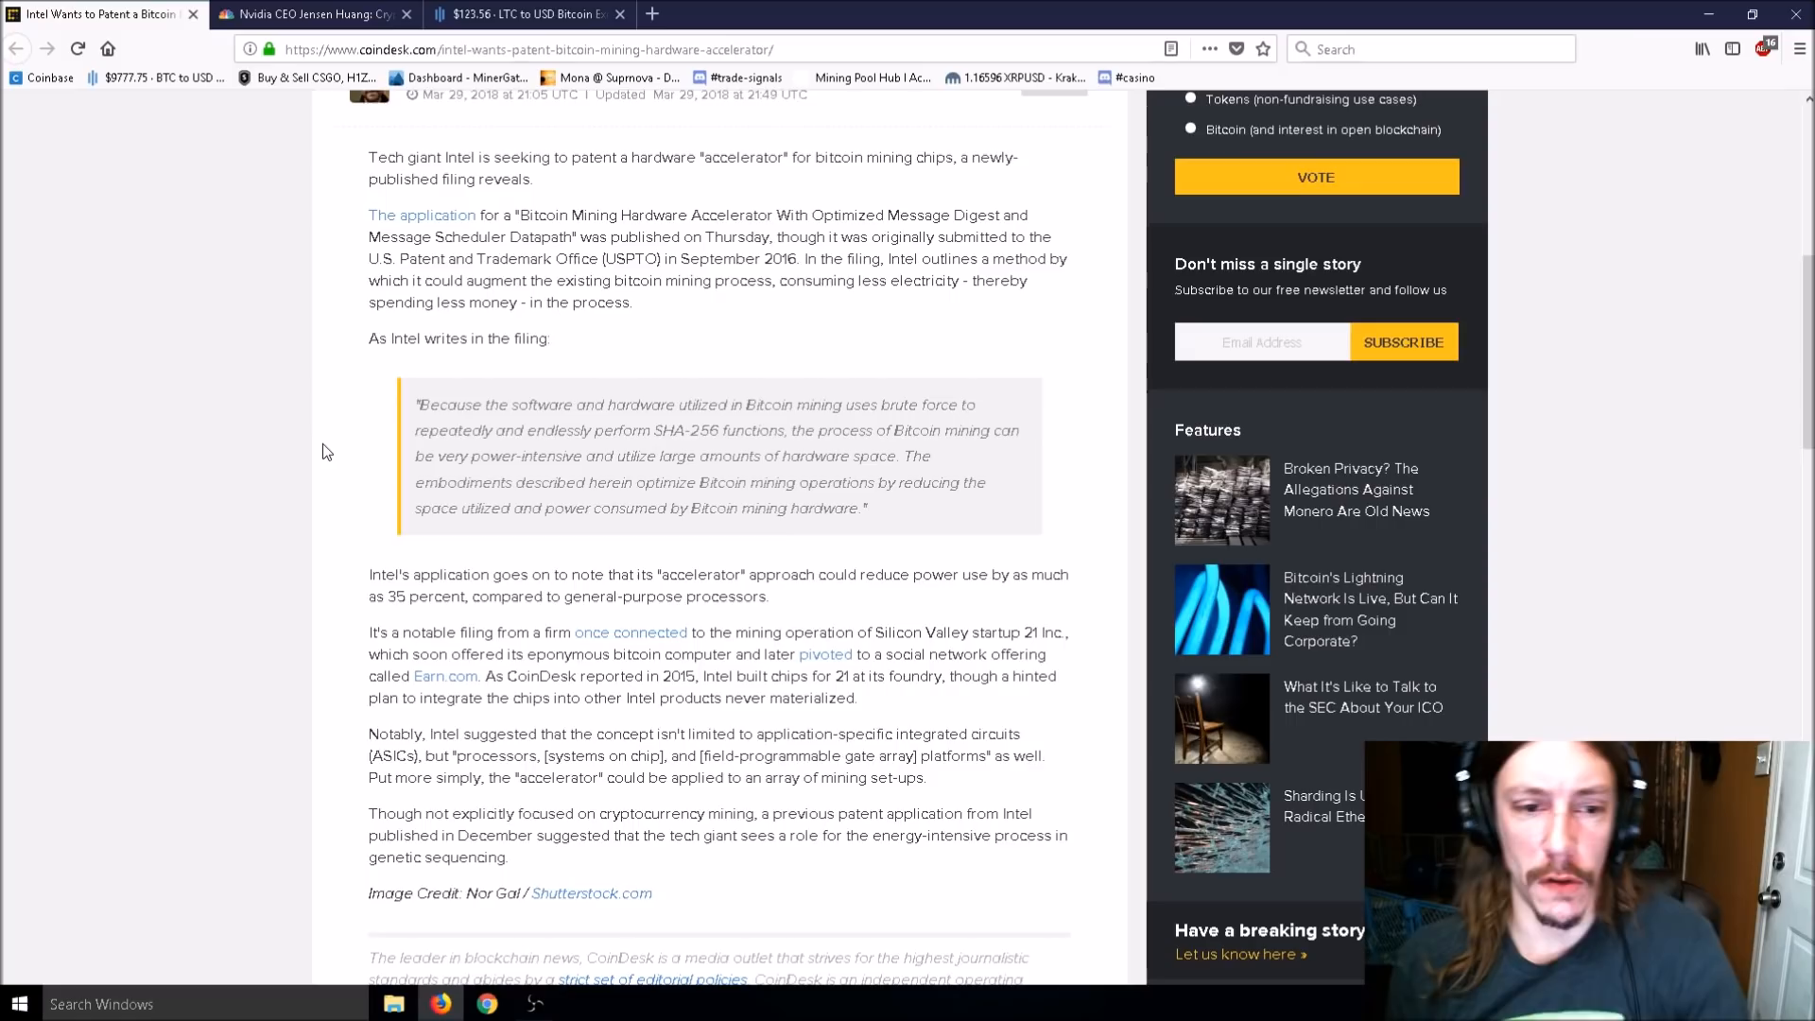
mouse_move(337, 437)
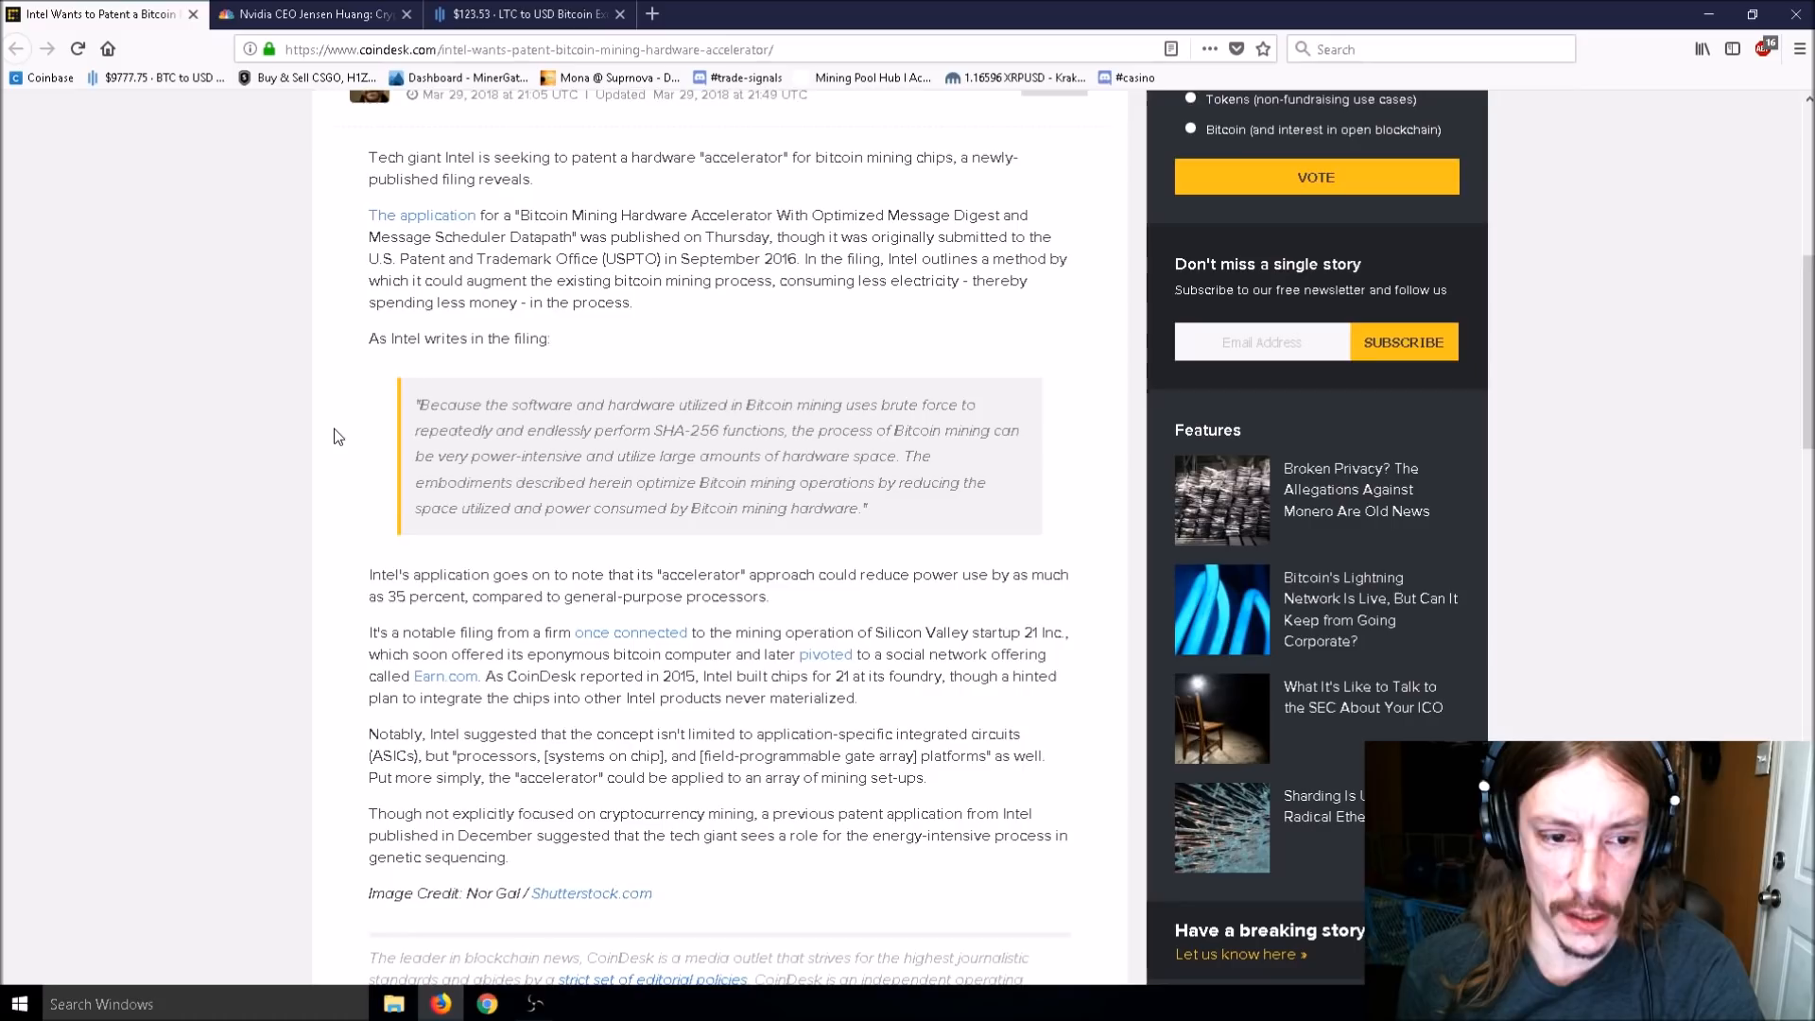
mouse_move(315, 464)
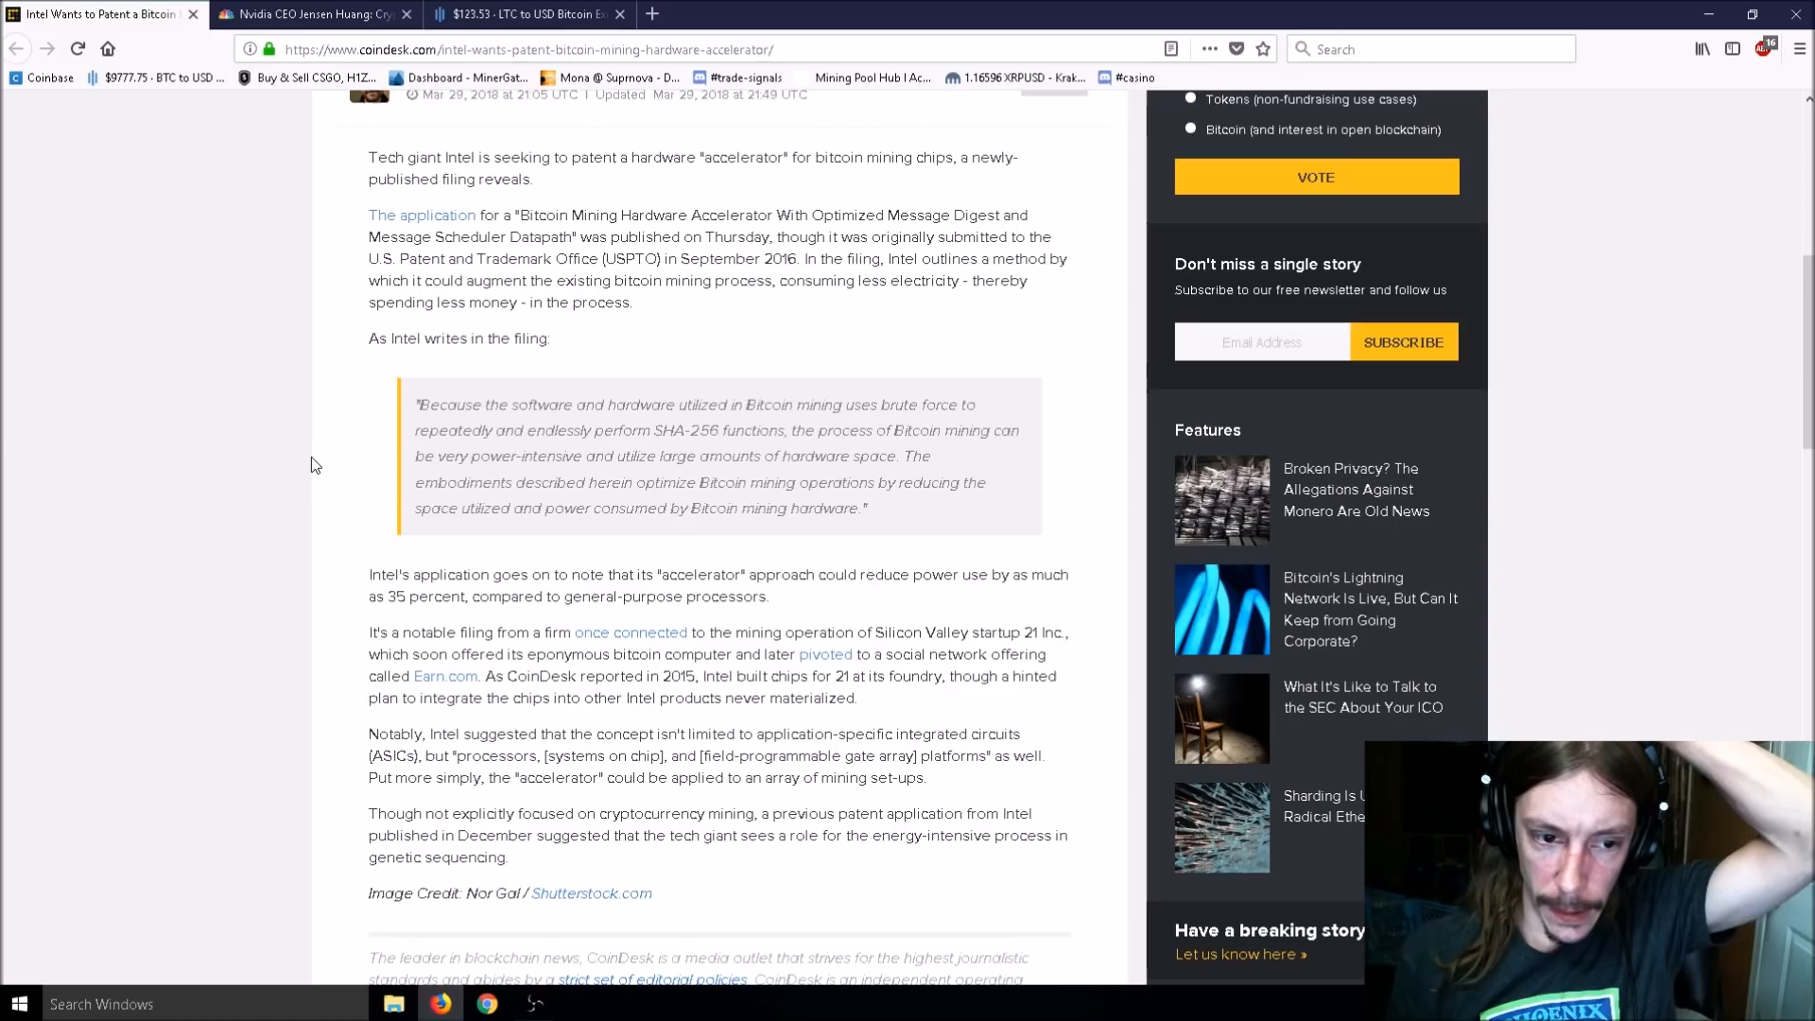
mouse_move(320, 458)
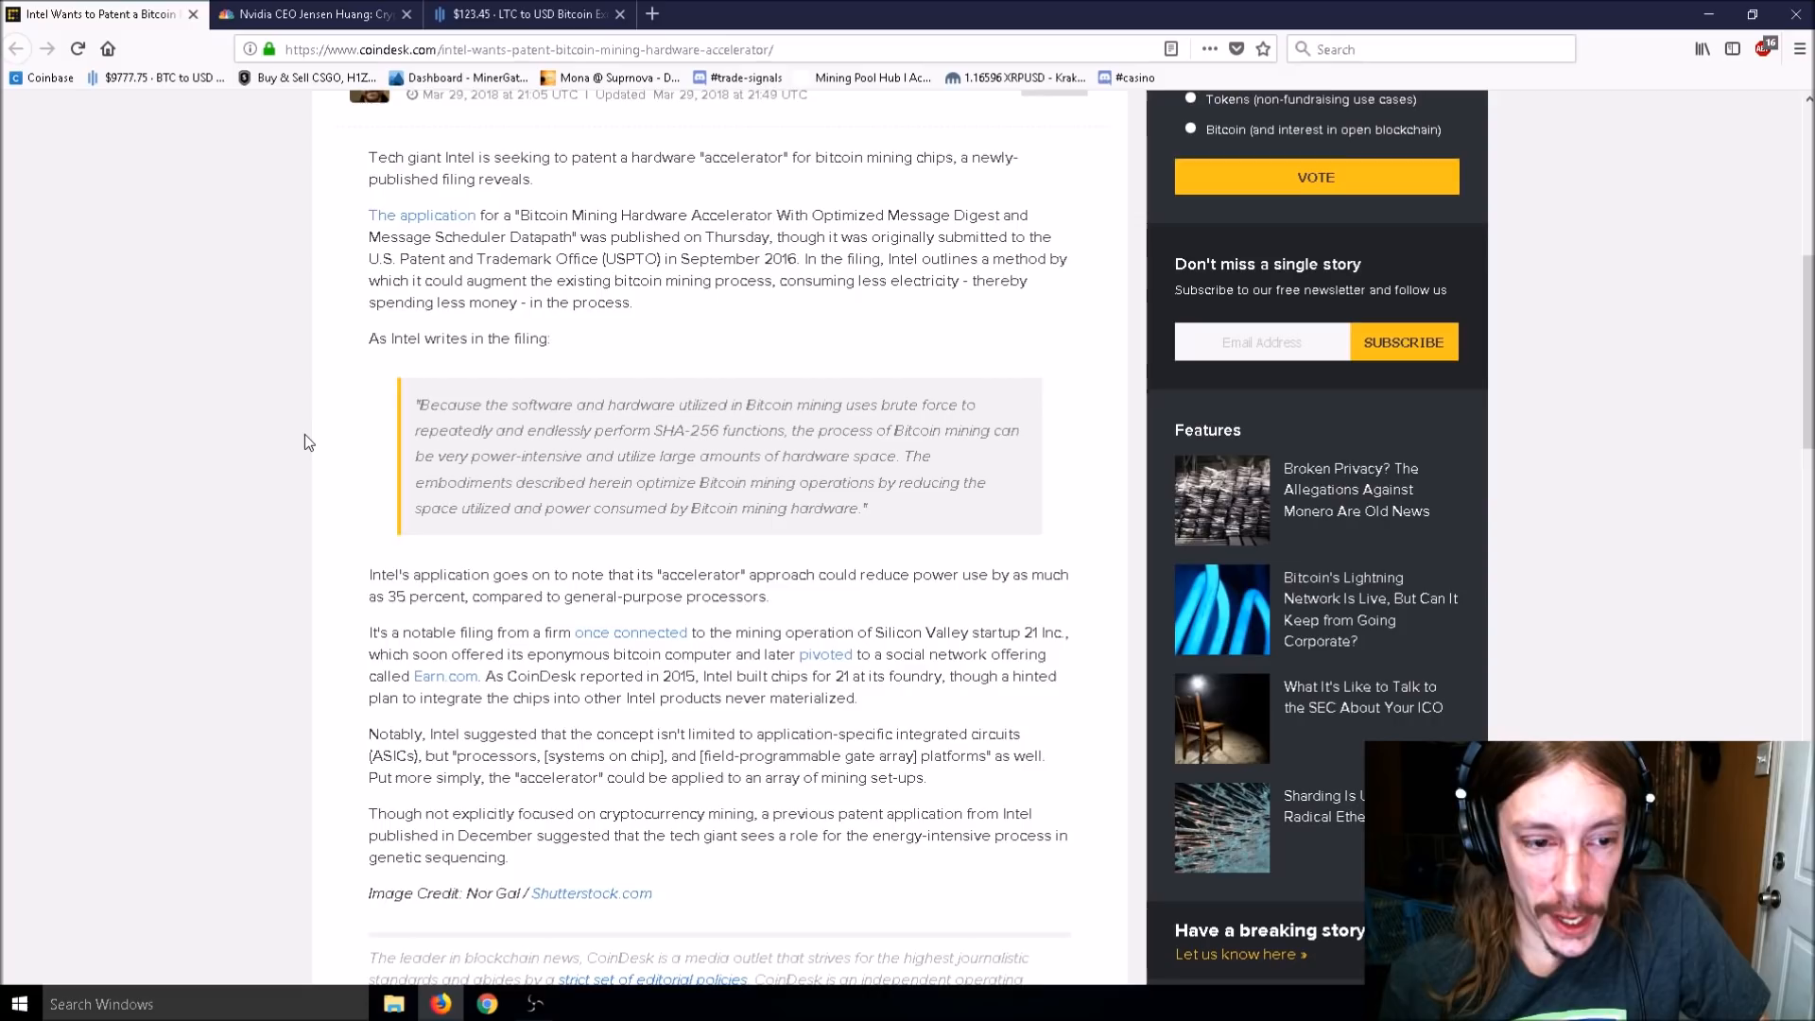
scroll("down", 3)
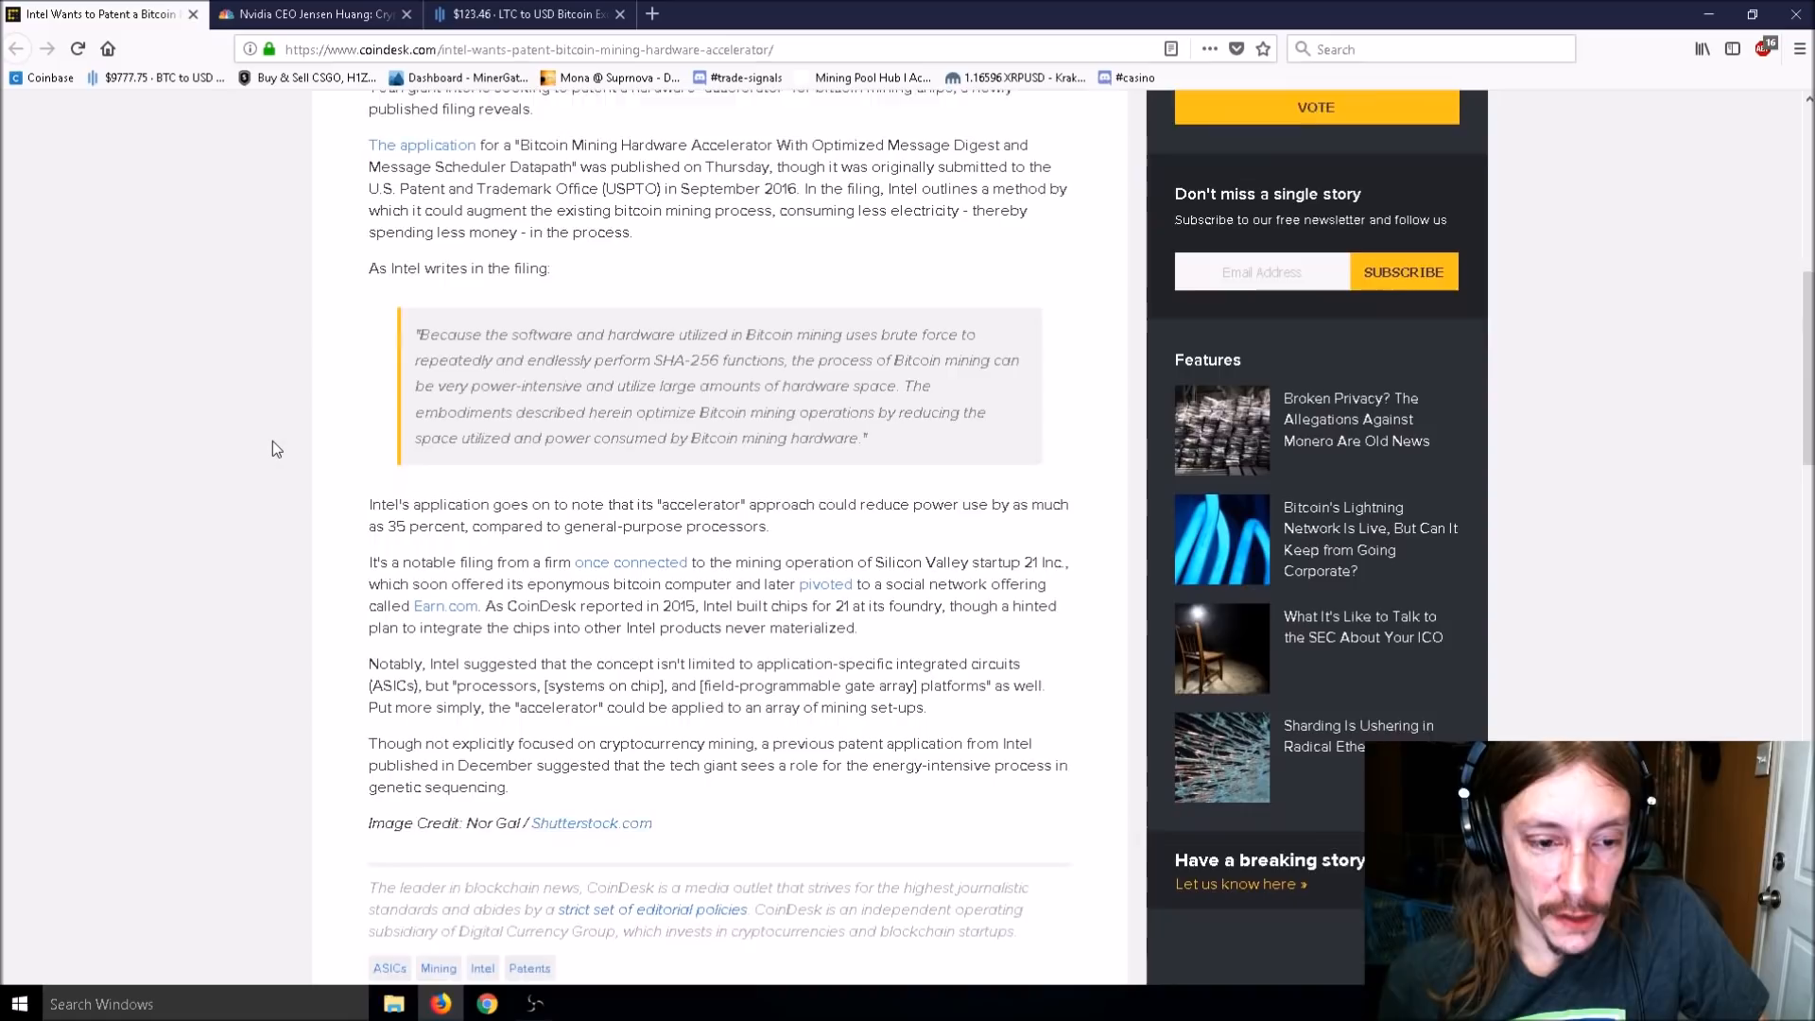
scroll("down", 3)
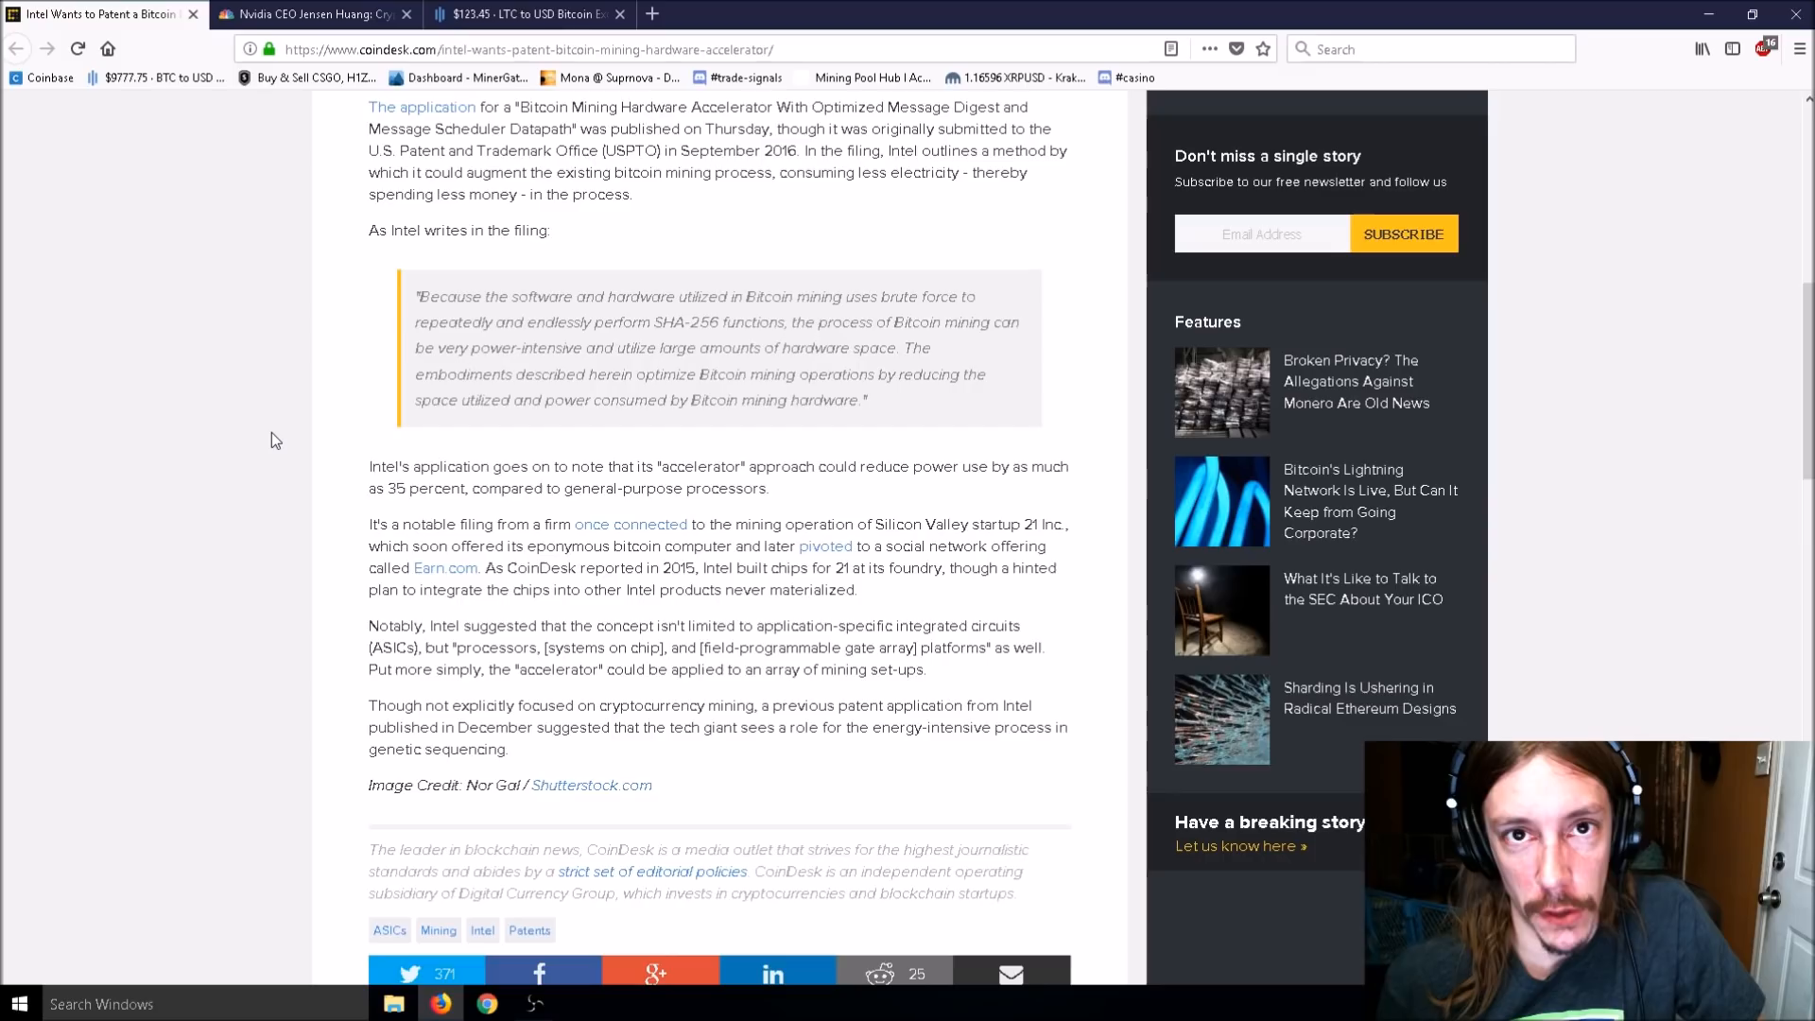
mouse_move(289, 452)
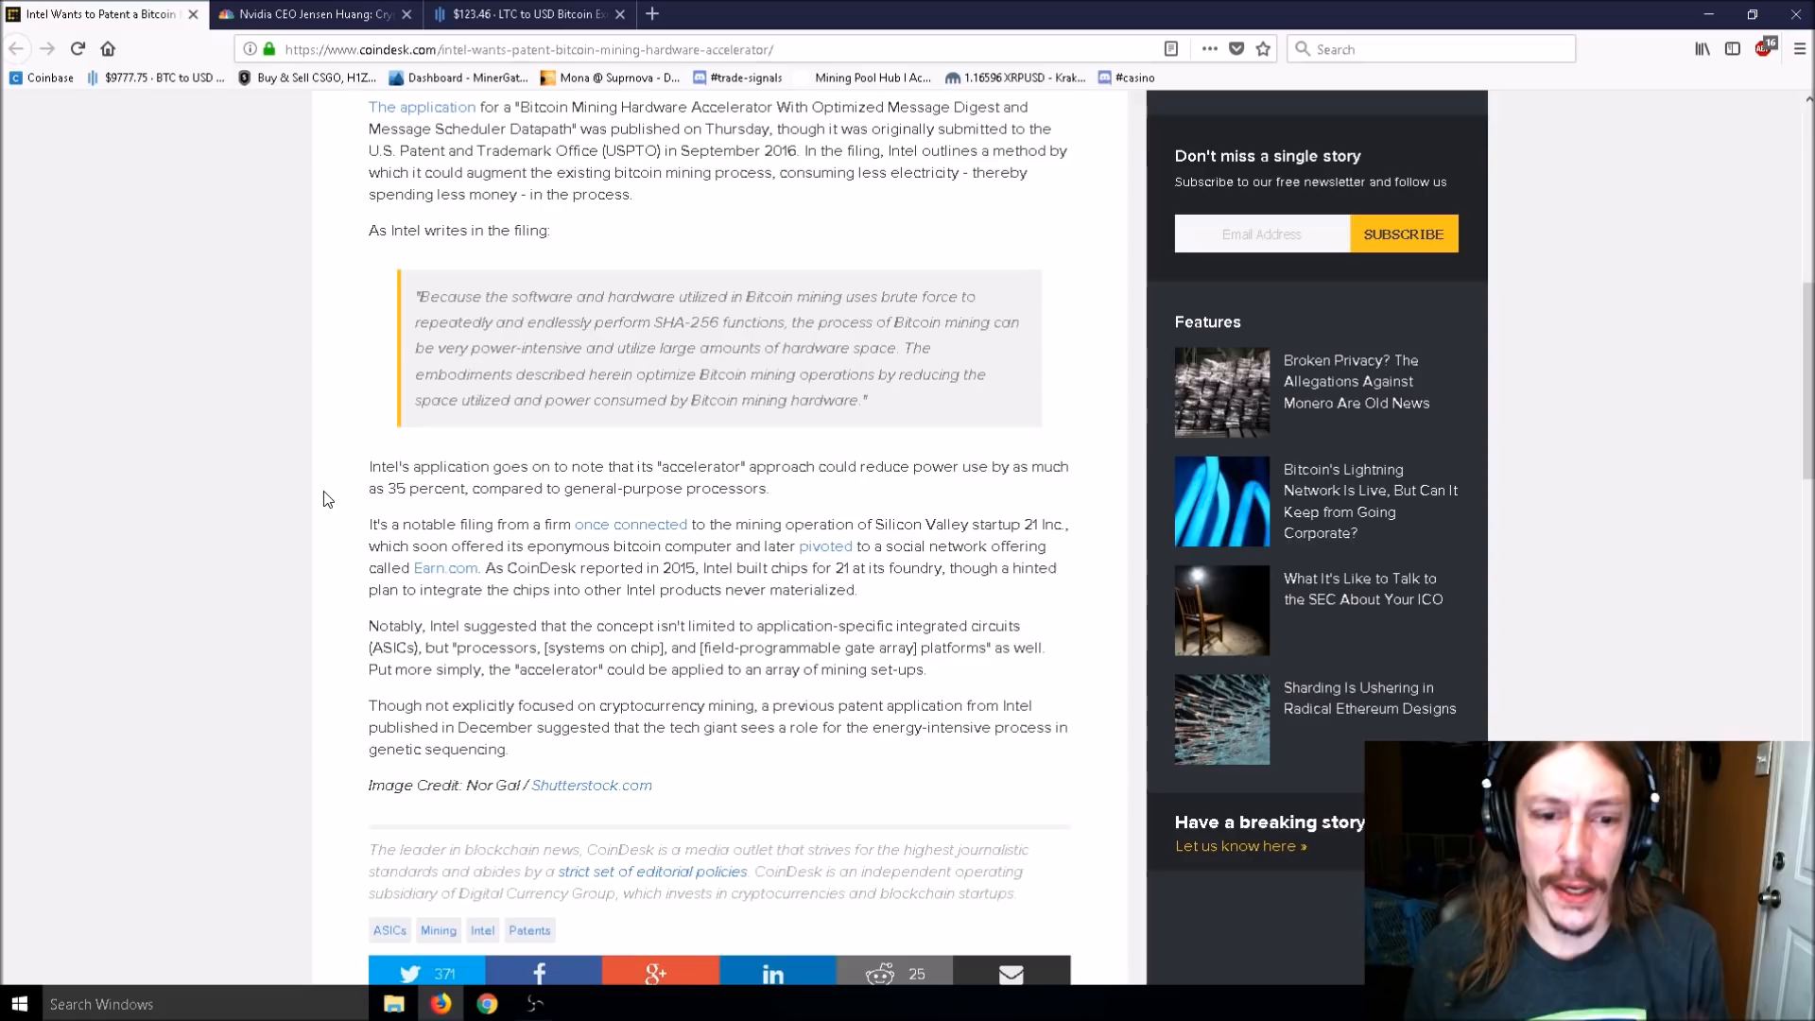
scroll("up", 3)
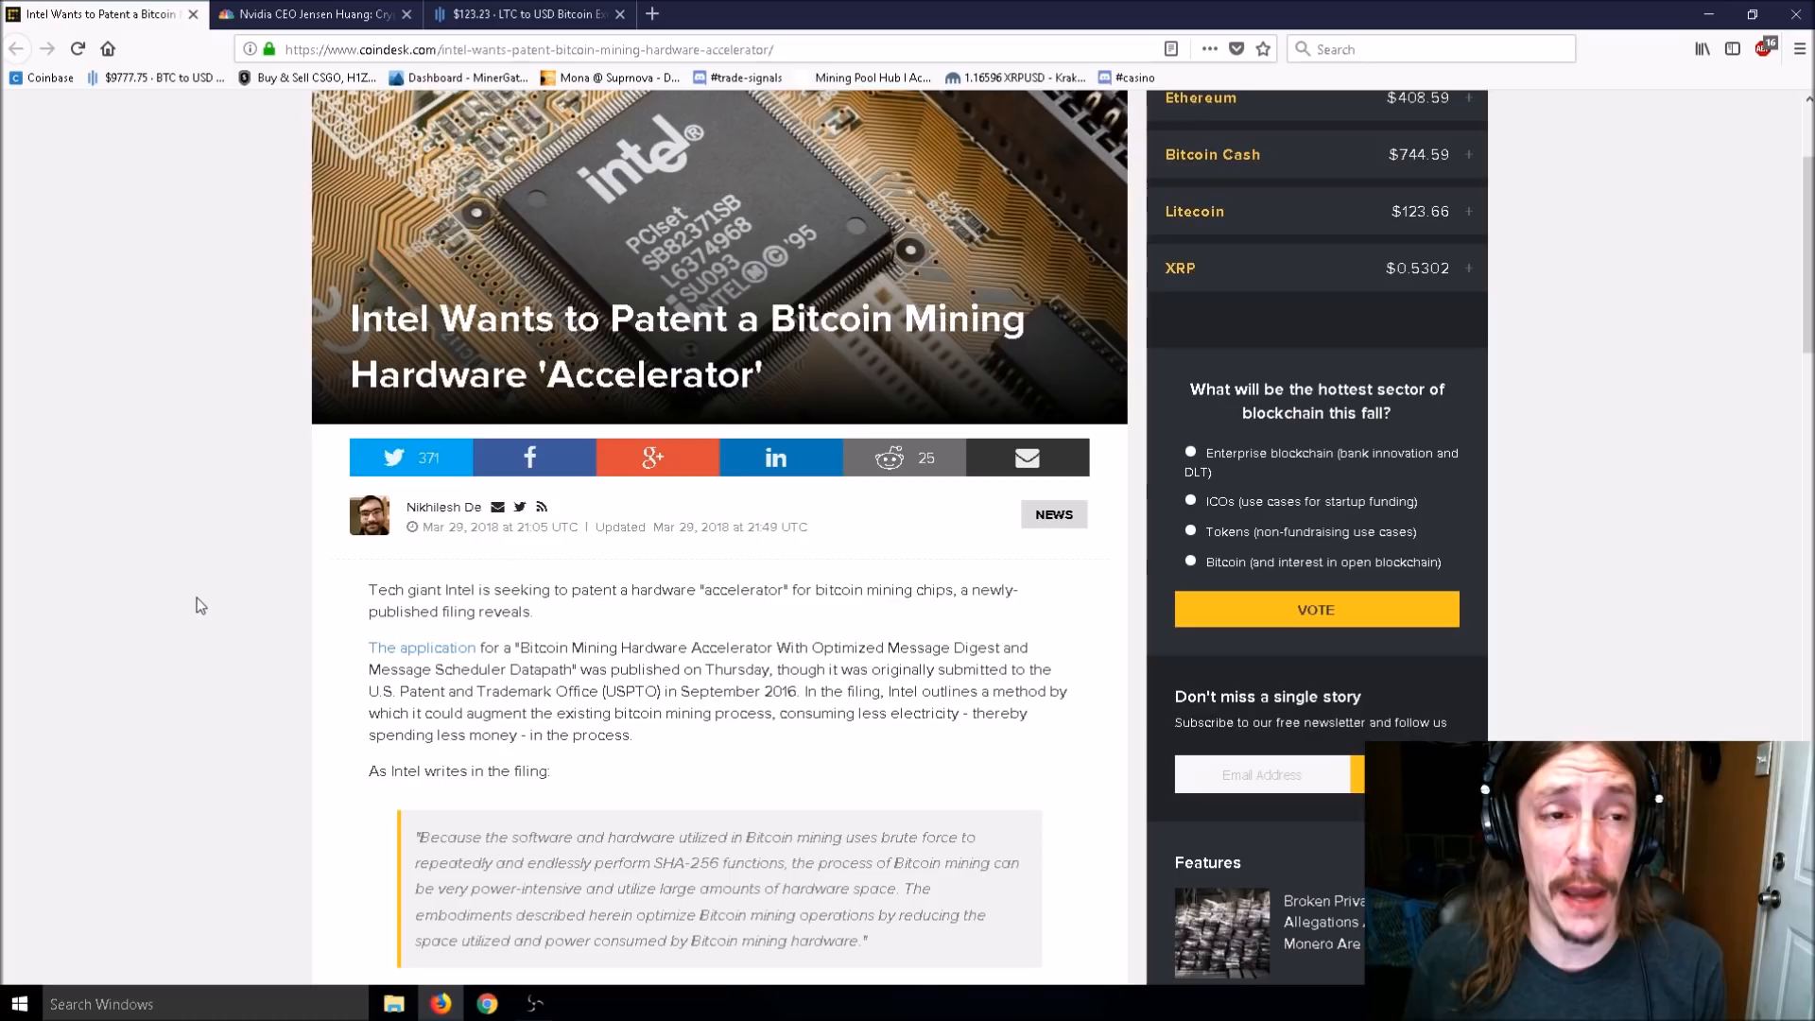
Close the Intel patent tab and read past the opening of CNBC's Nvidia cryptocurrency article.
left_click(313, 14)
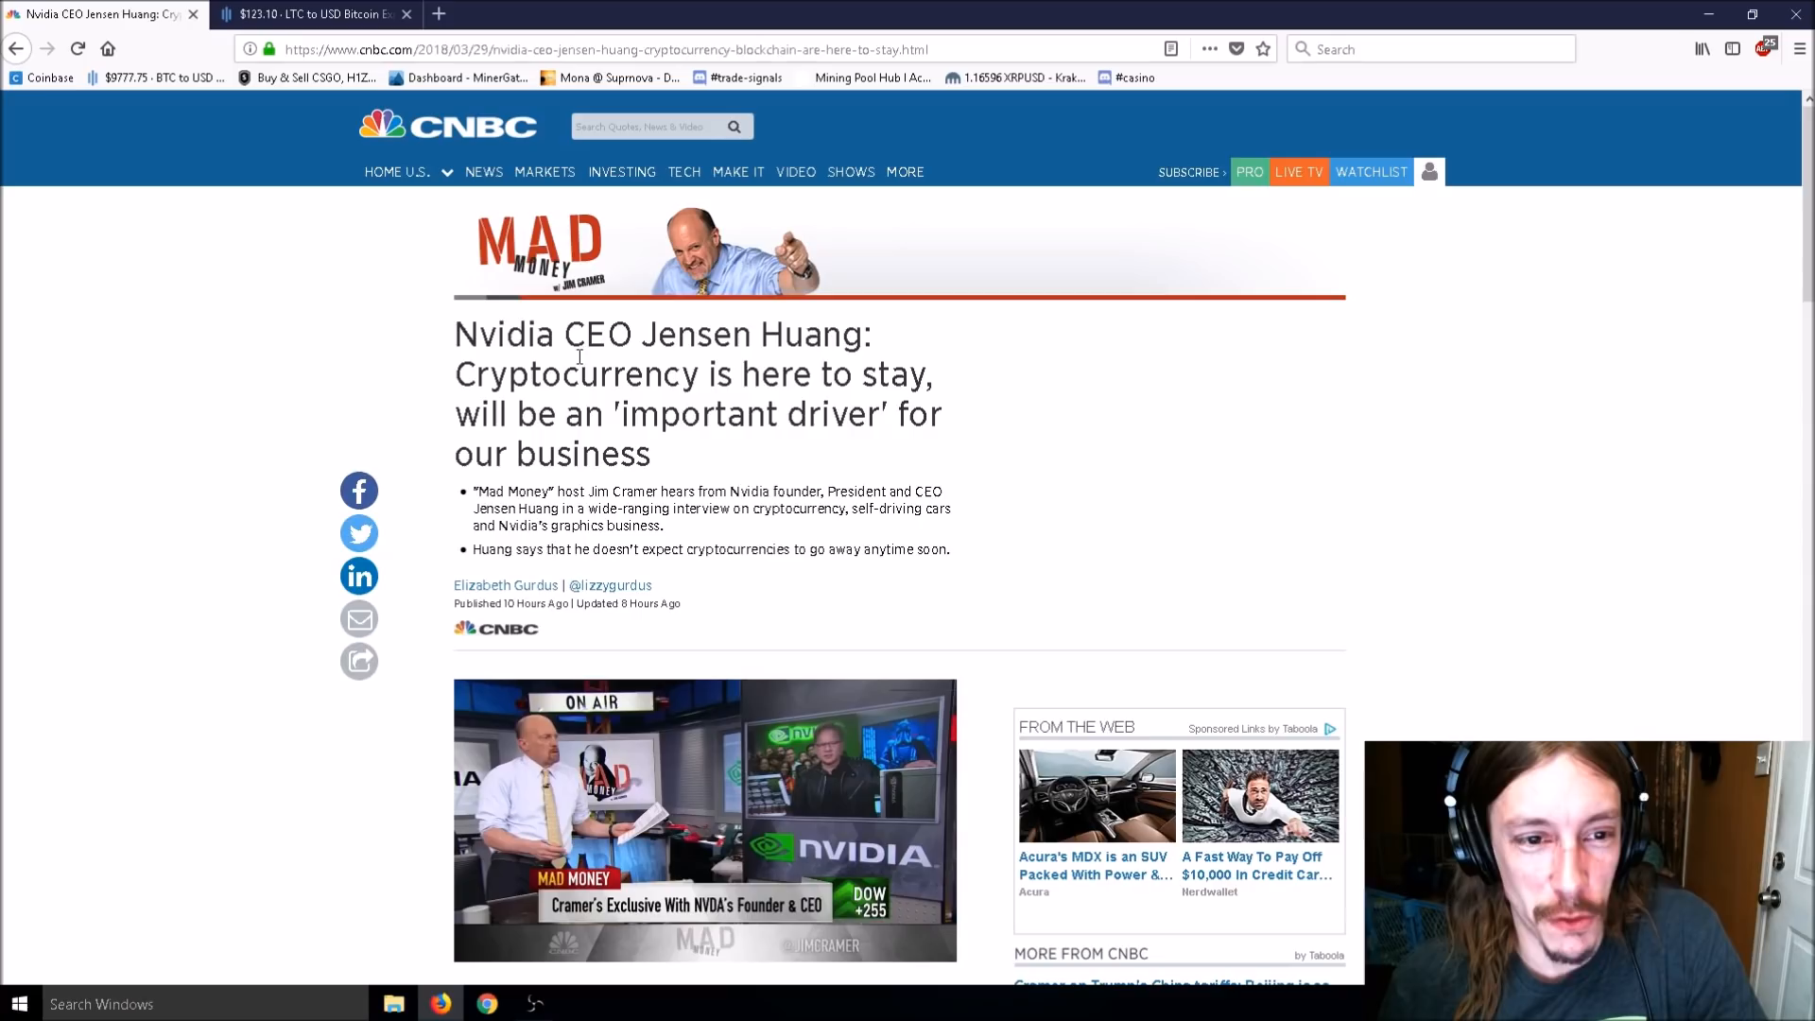
scroll("down", 3)
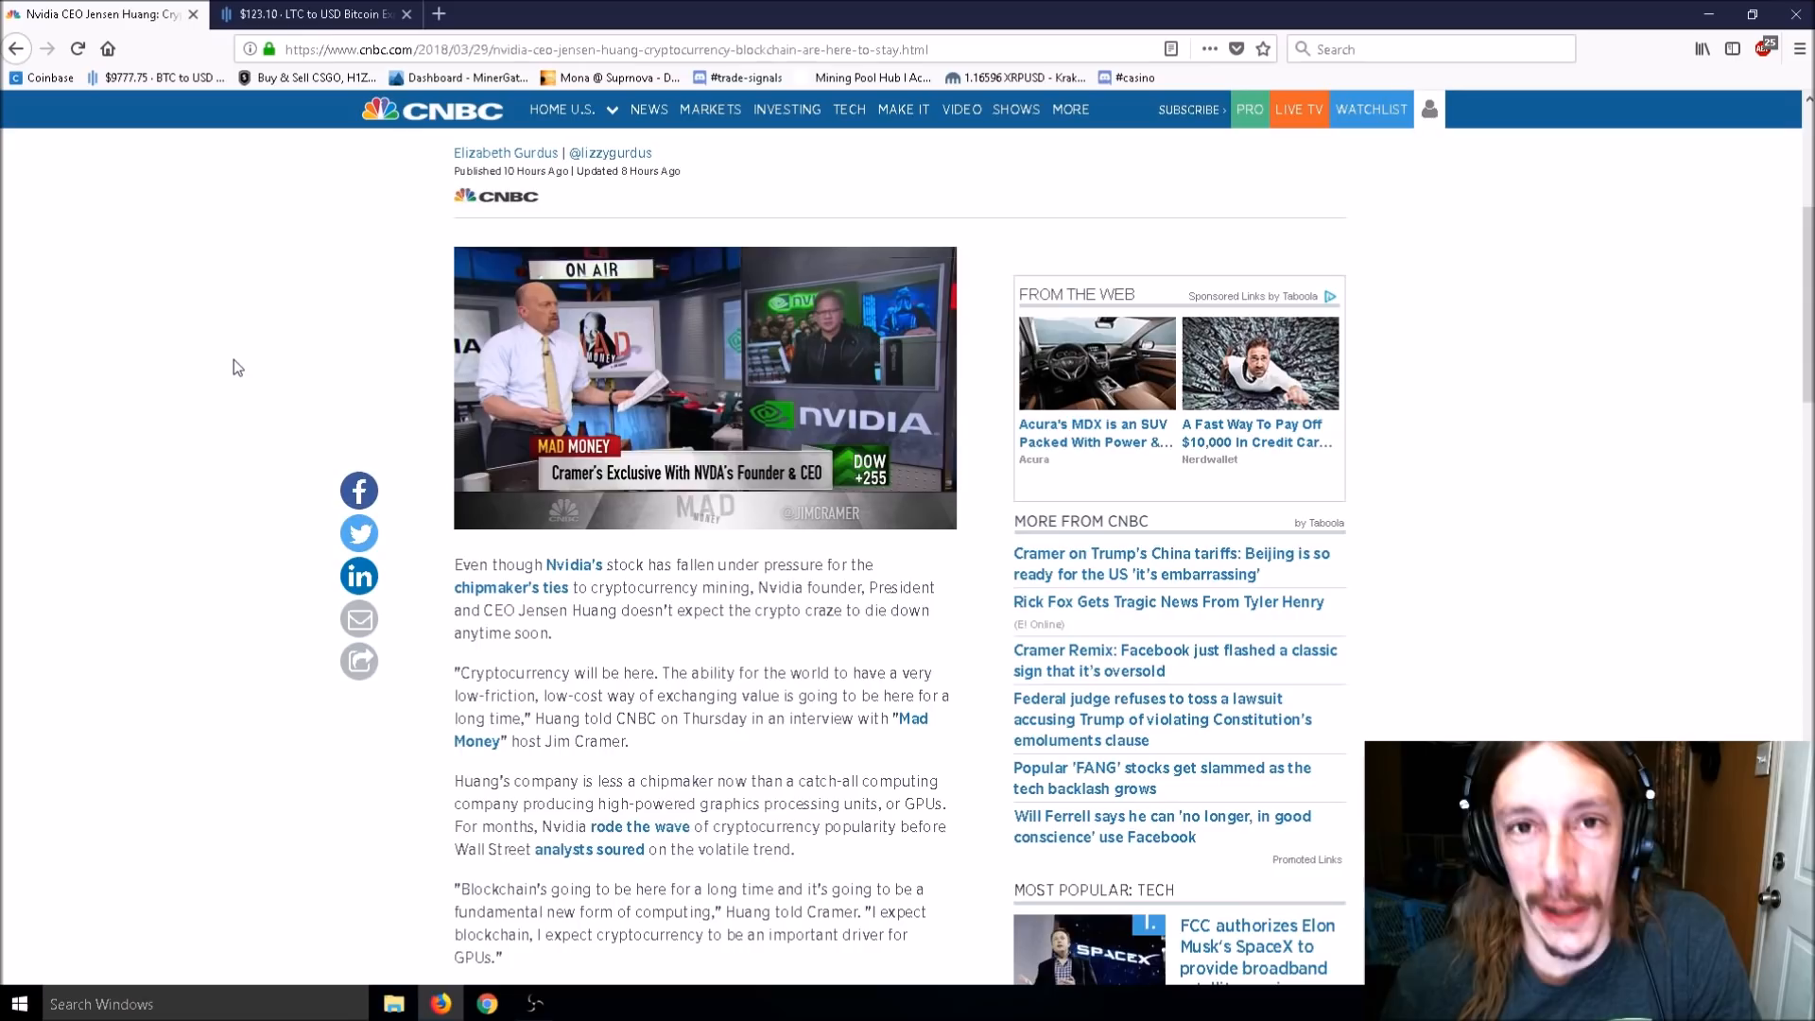
scroll("down", 3)
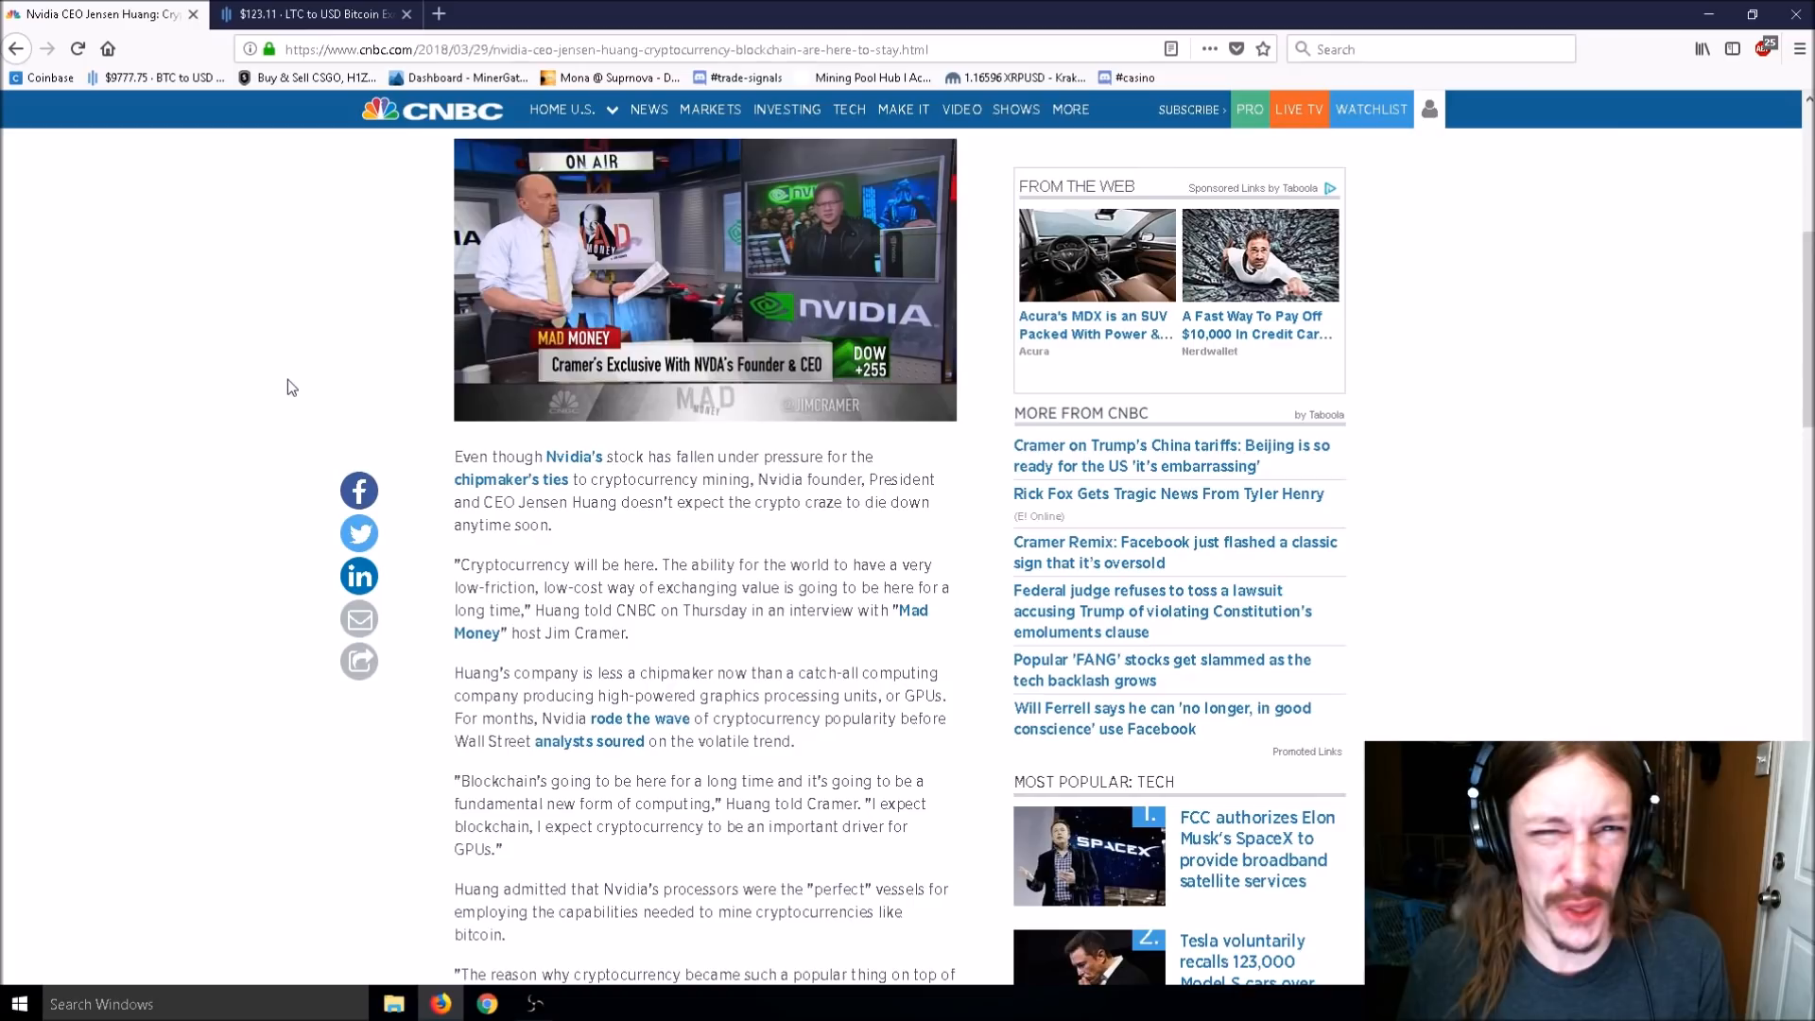
scroll("up", 3)
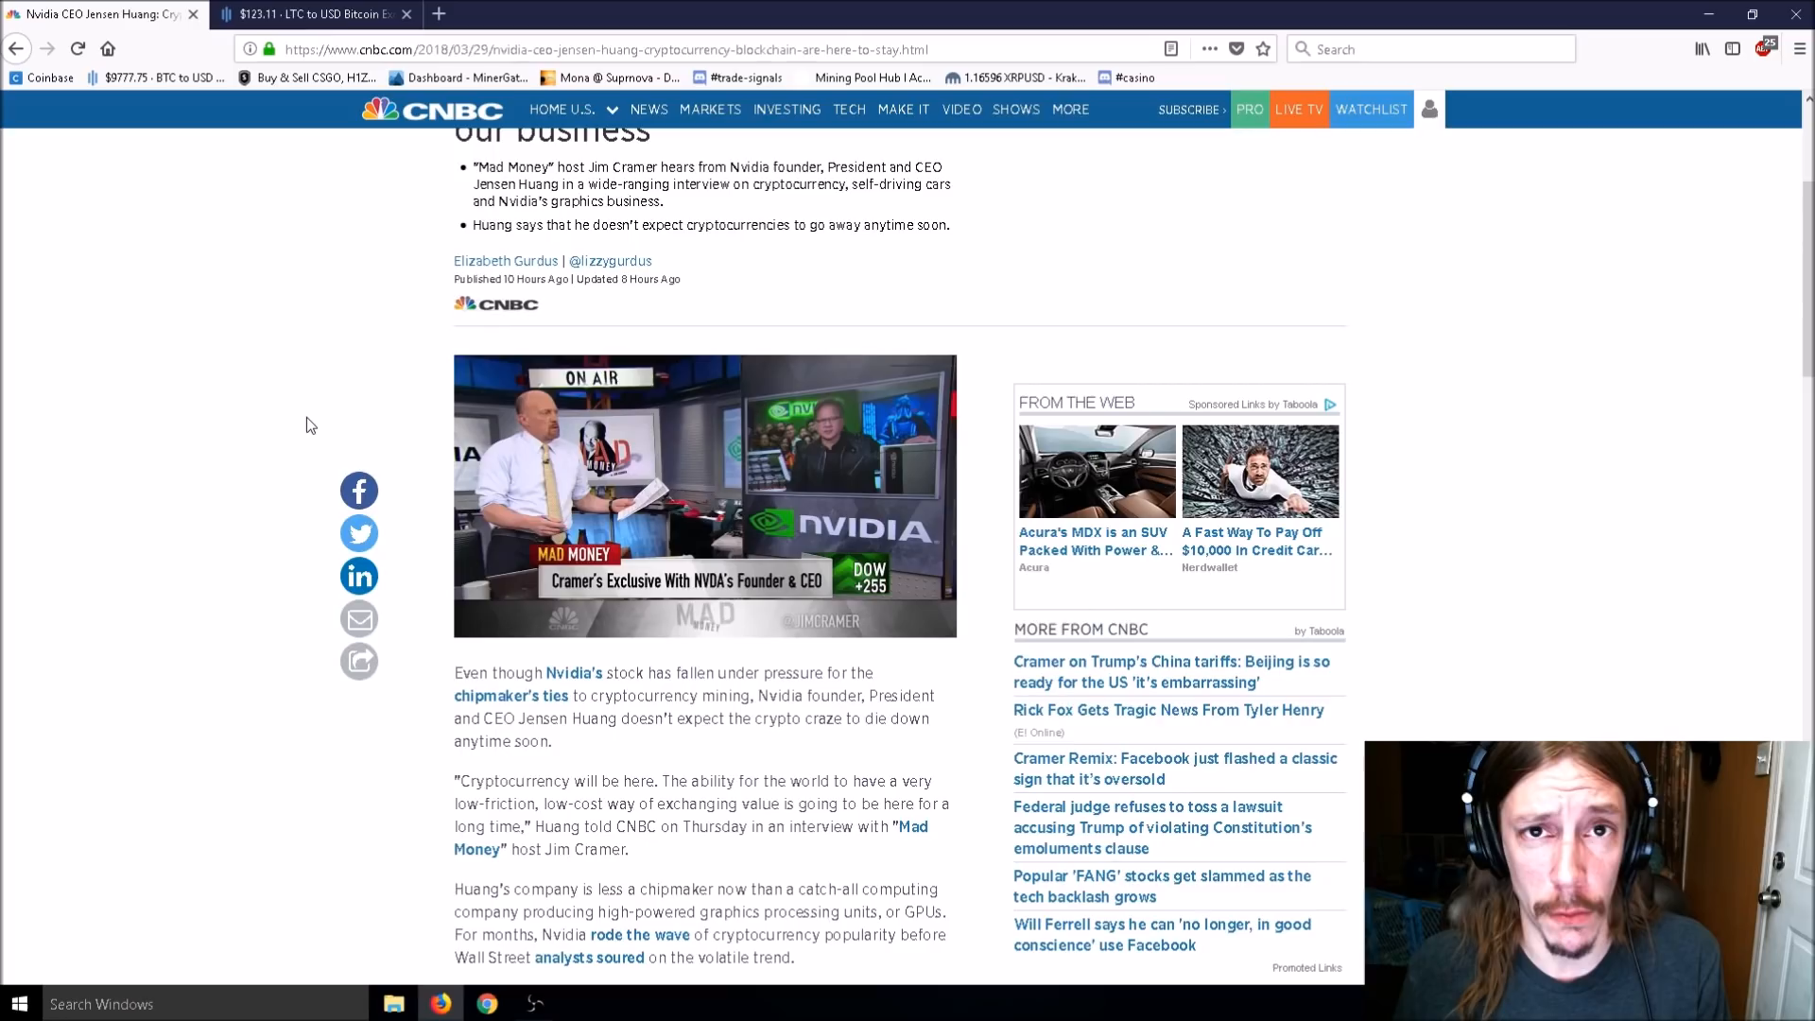
scroll("down", 3)
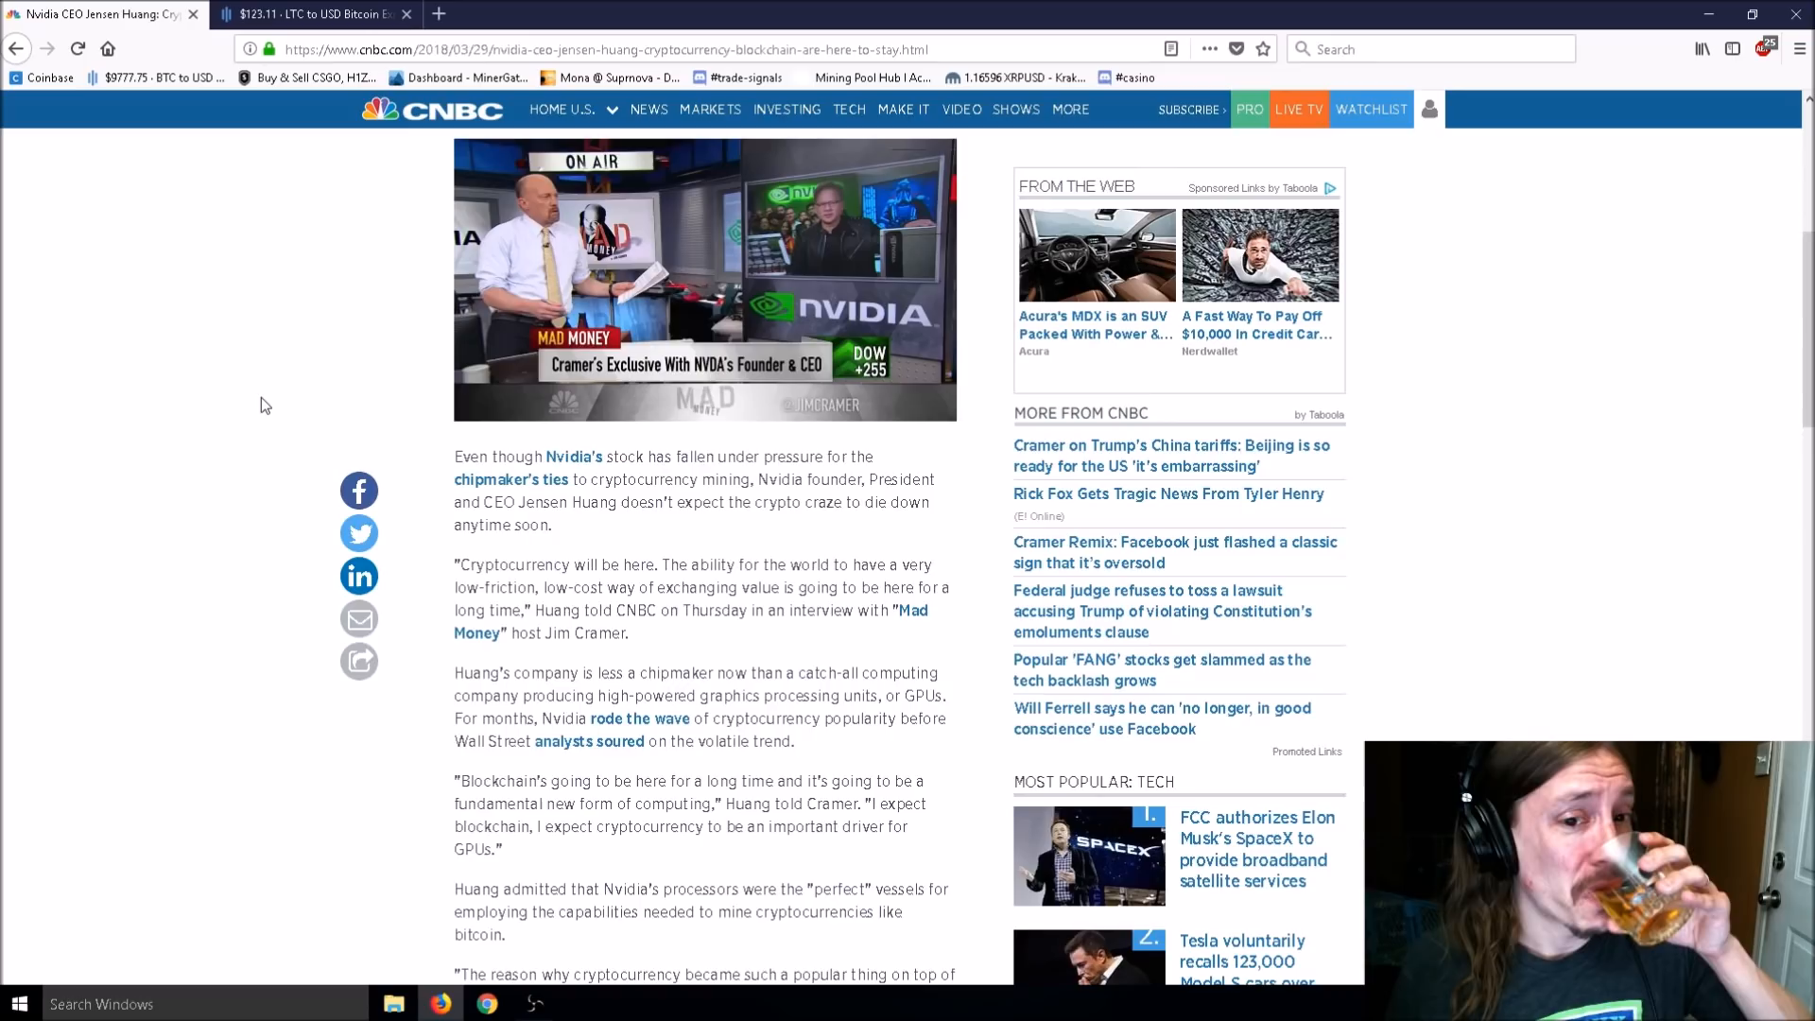
mouse_move(416, 403)
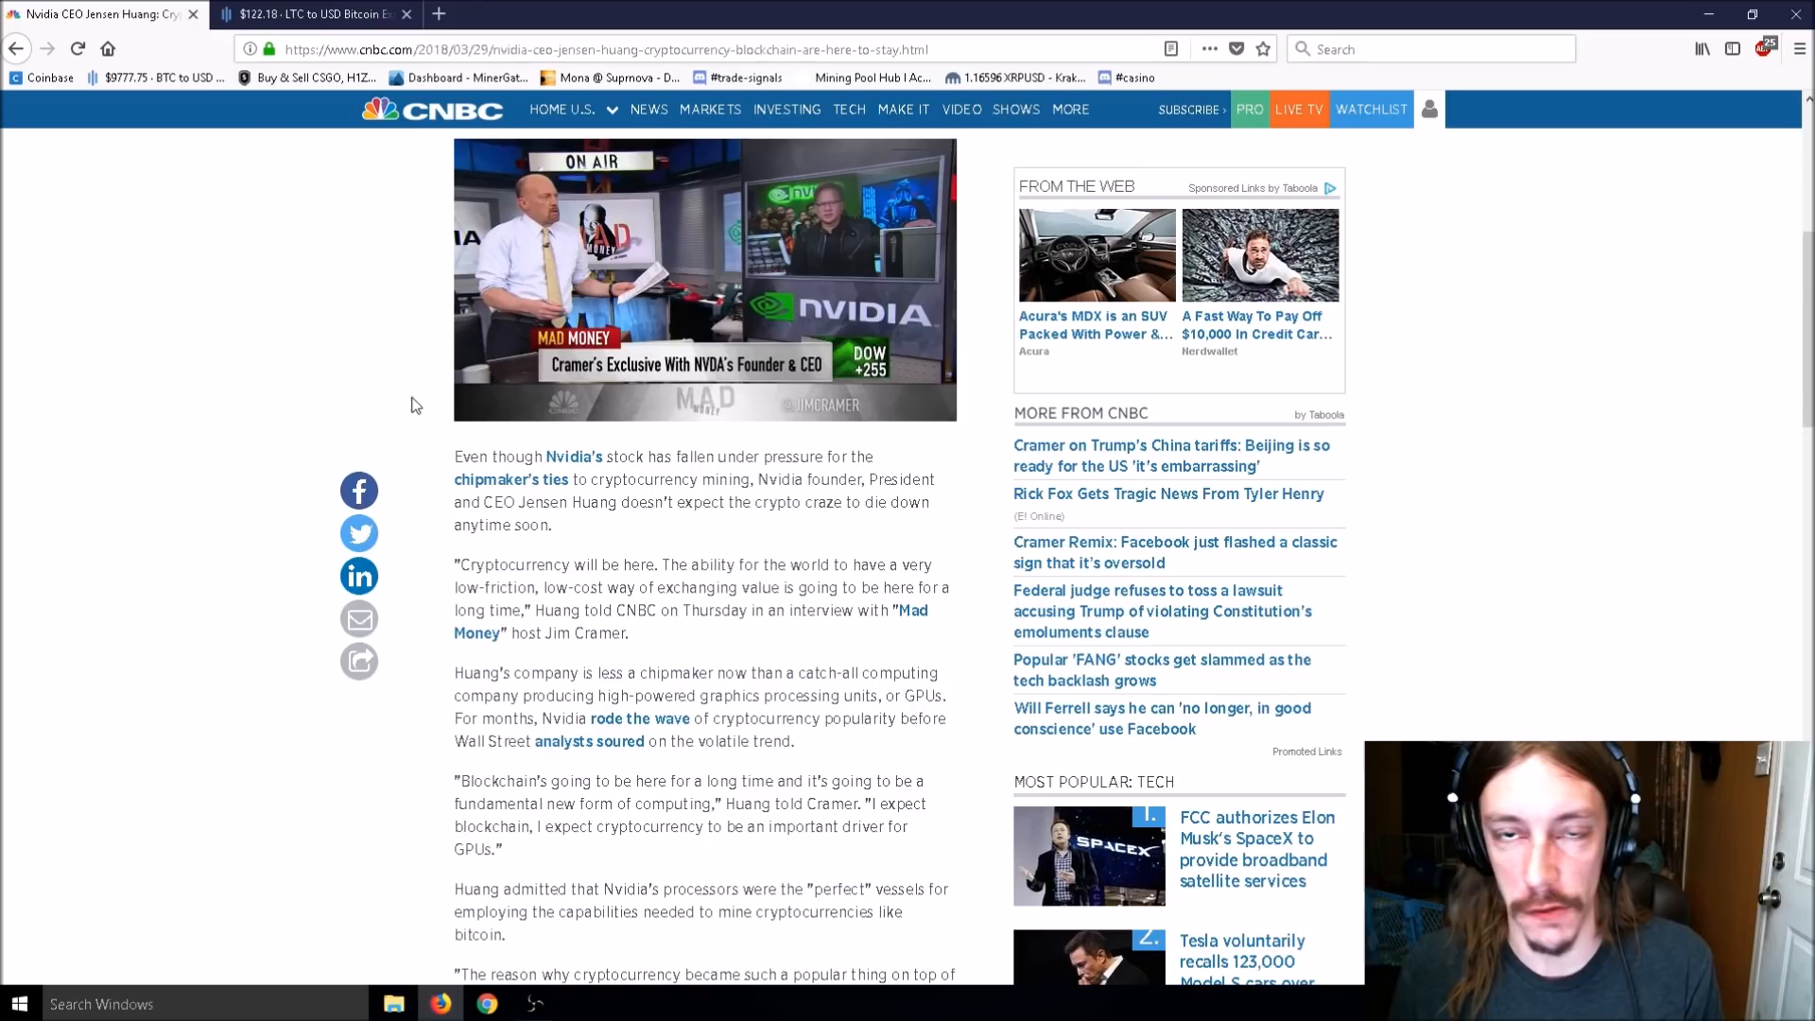
mouse_move(413, 375)
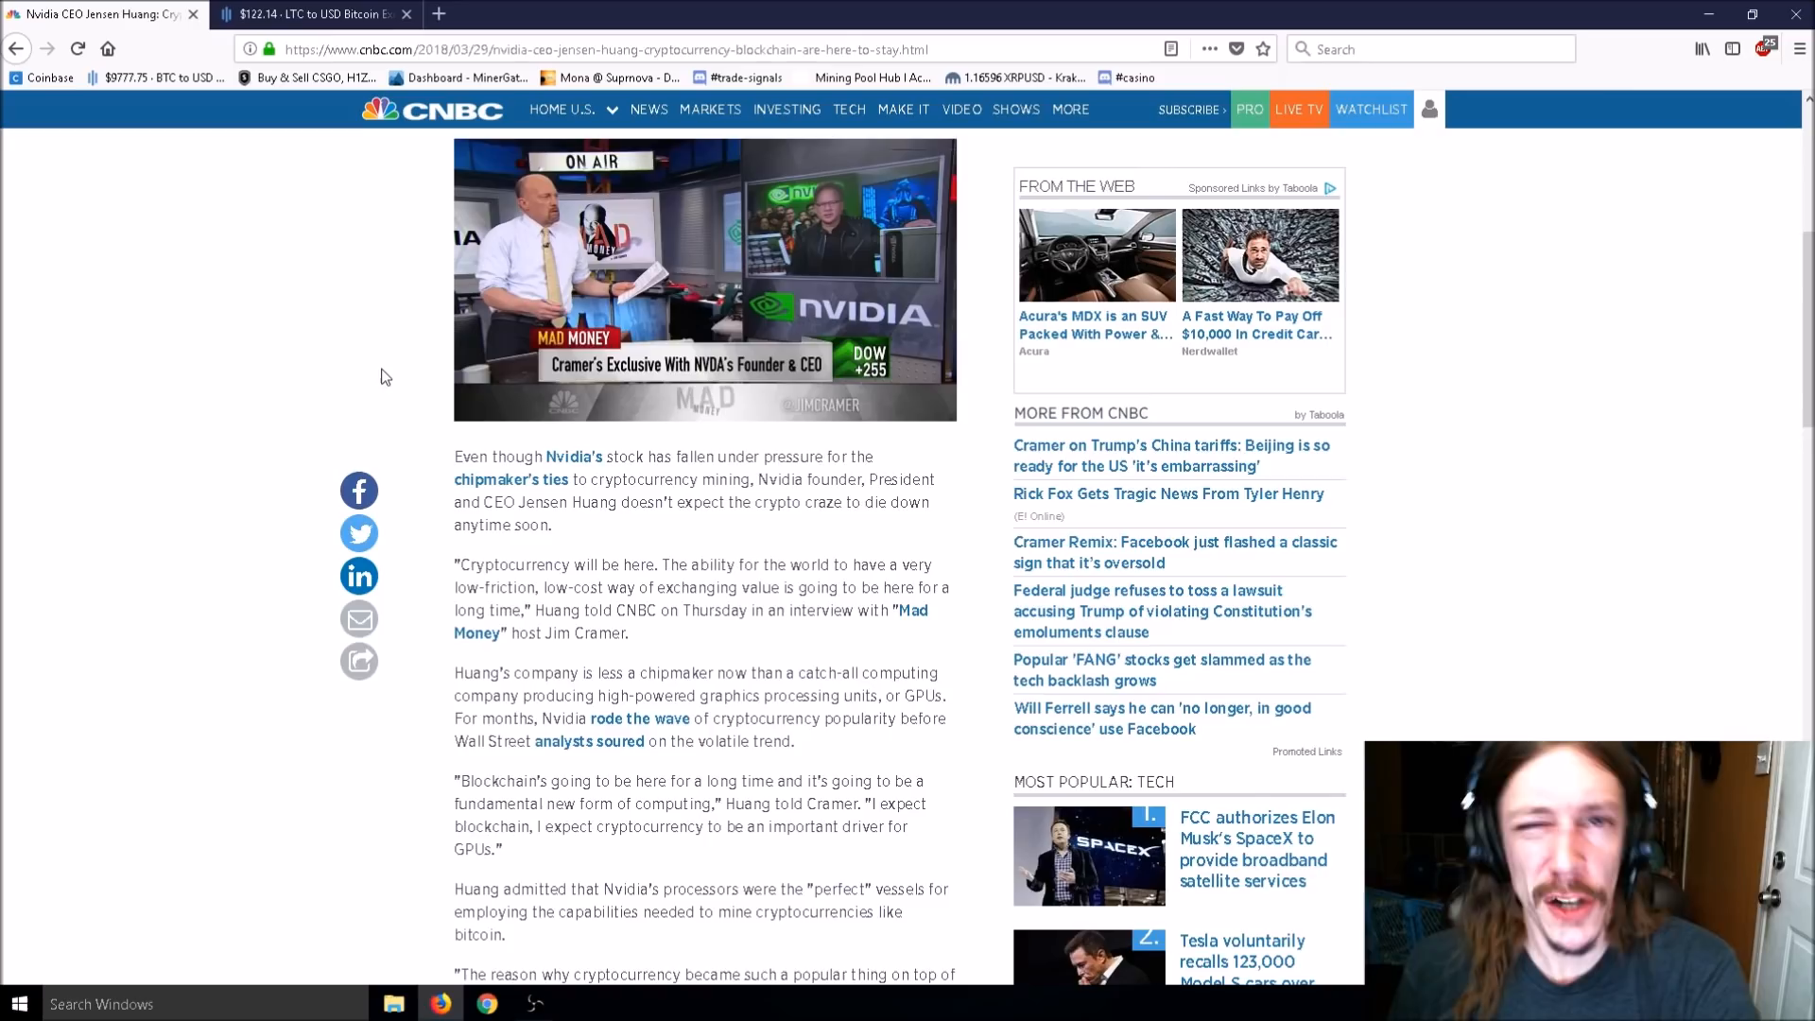
mouse_move(368, 392)
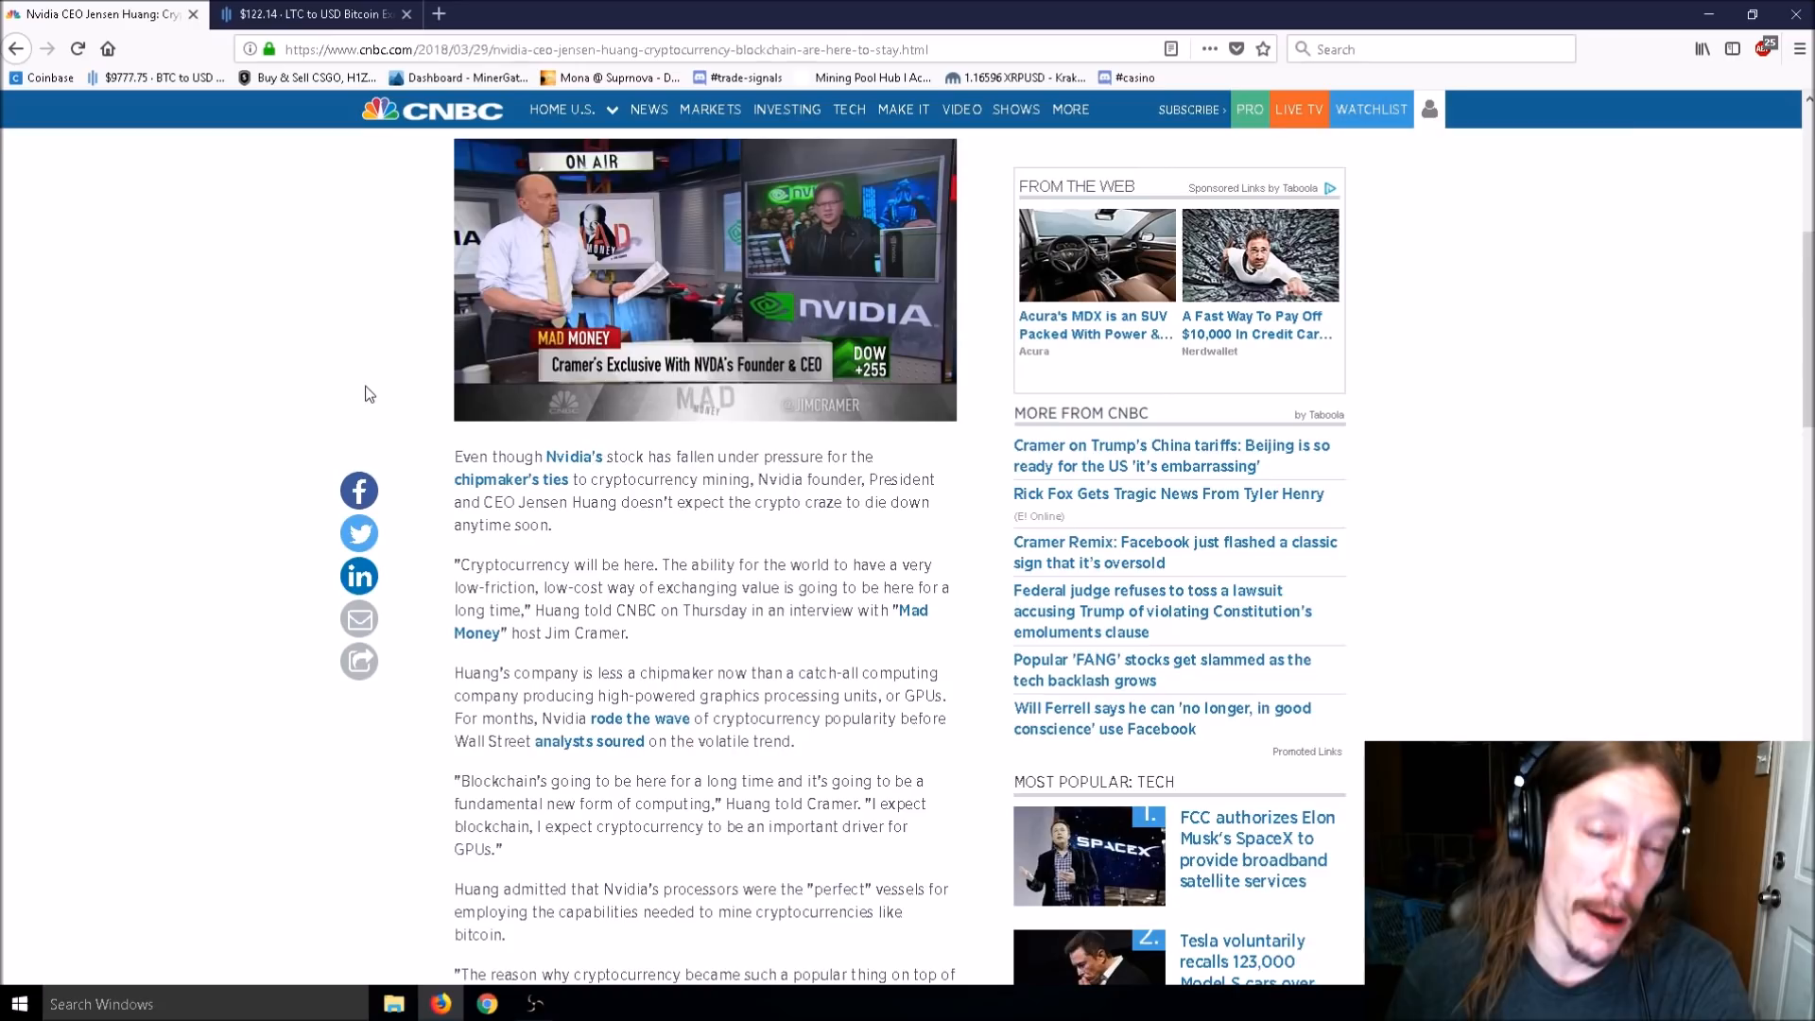
mouse_move(359, 400)
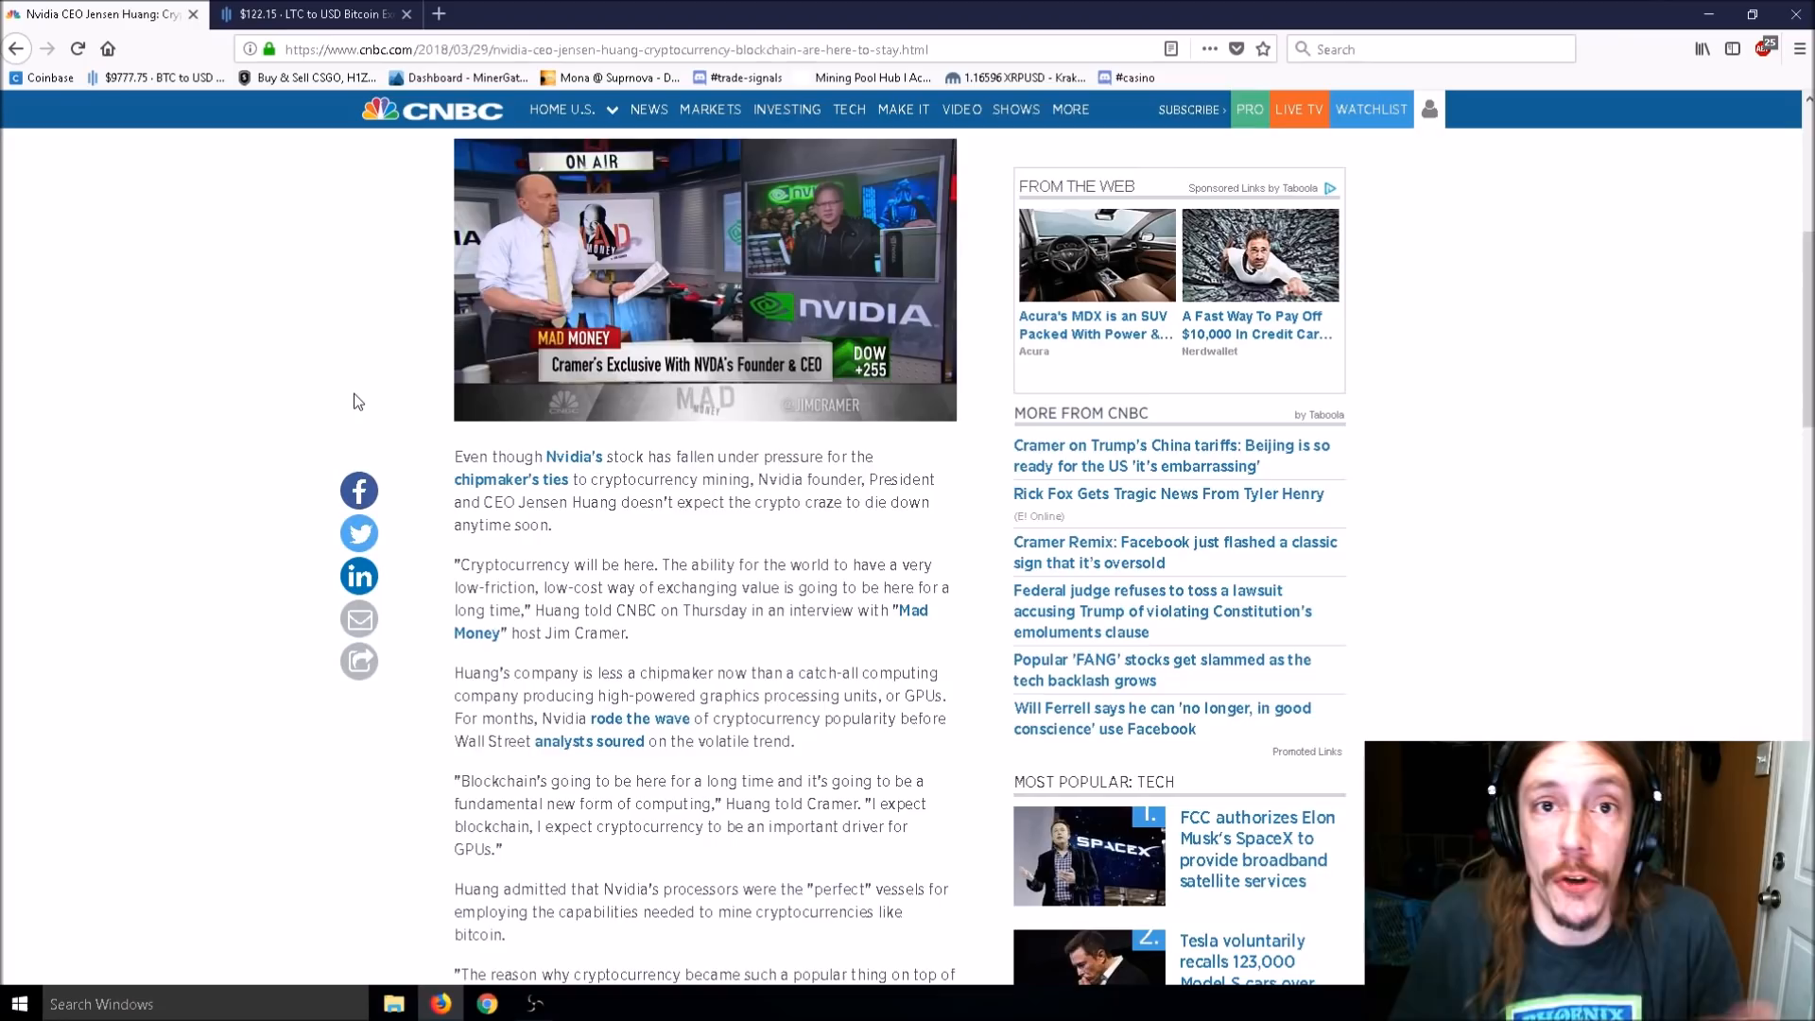
mouse_move(205, 332)
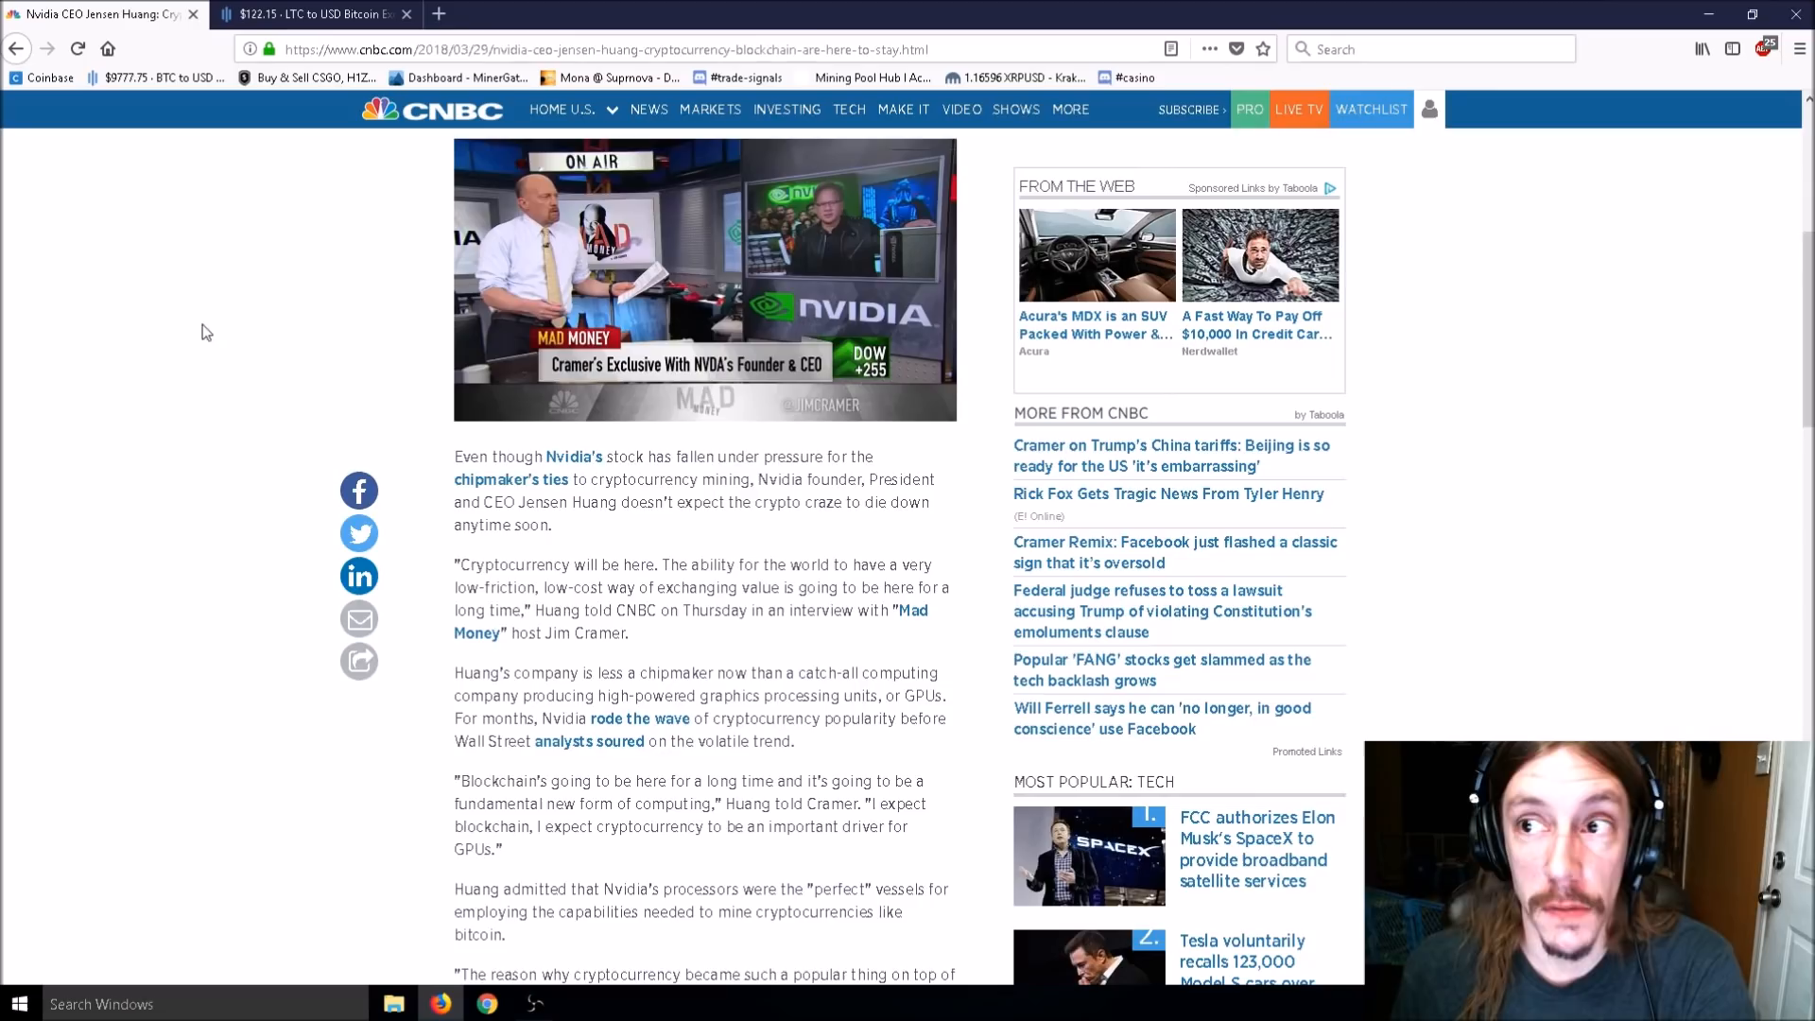
mouse_move(138, 366)
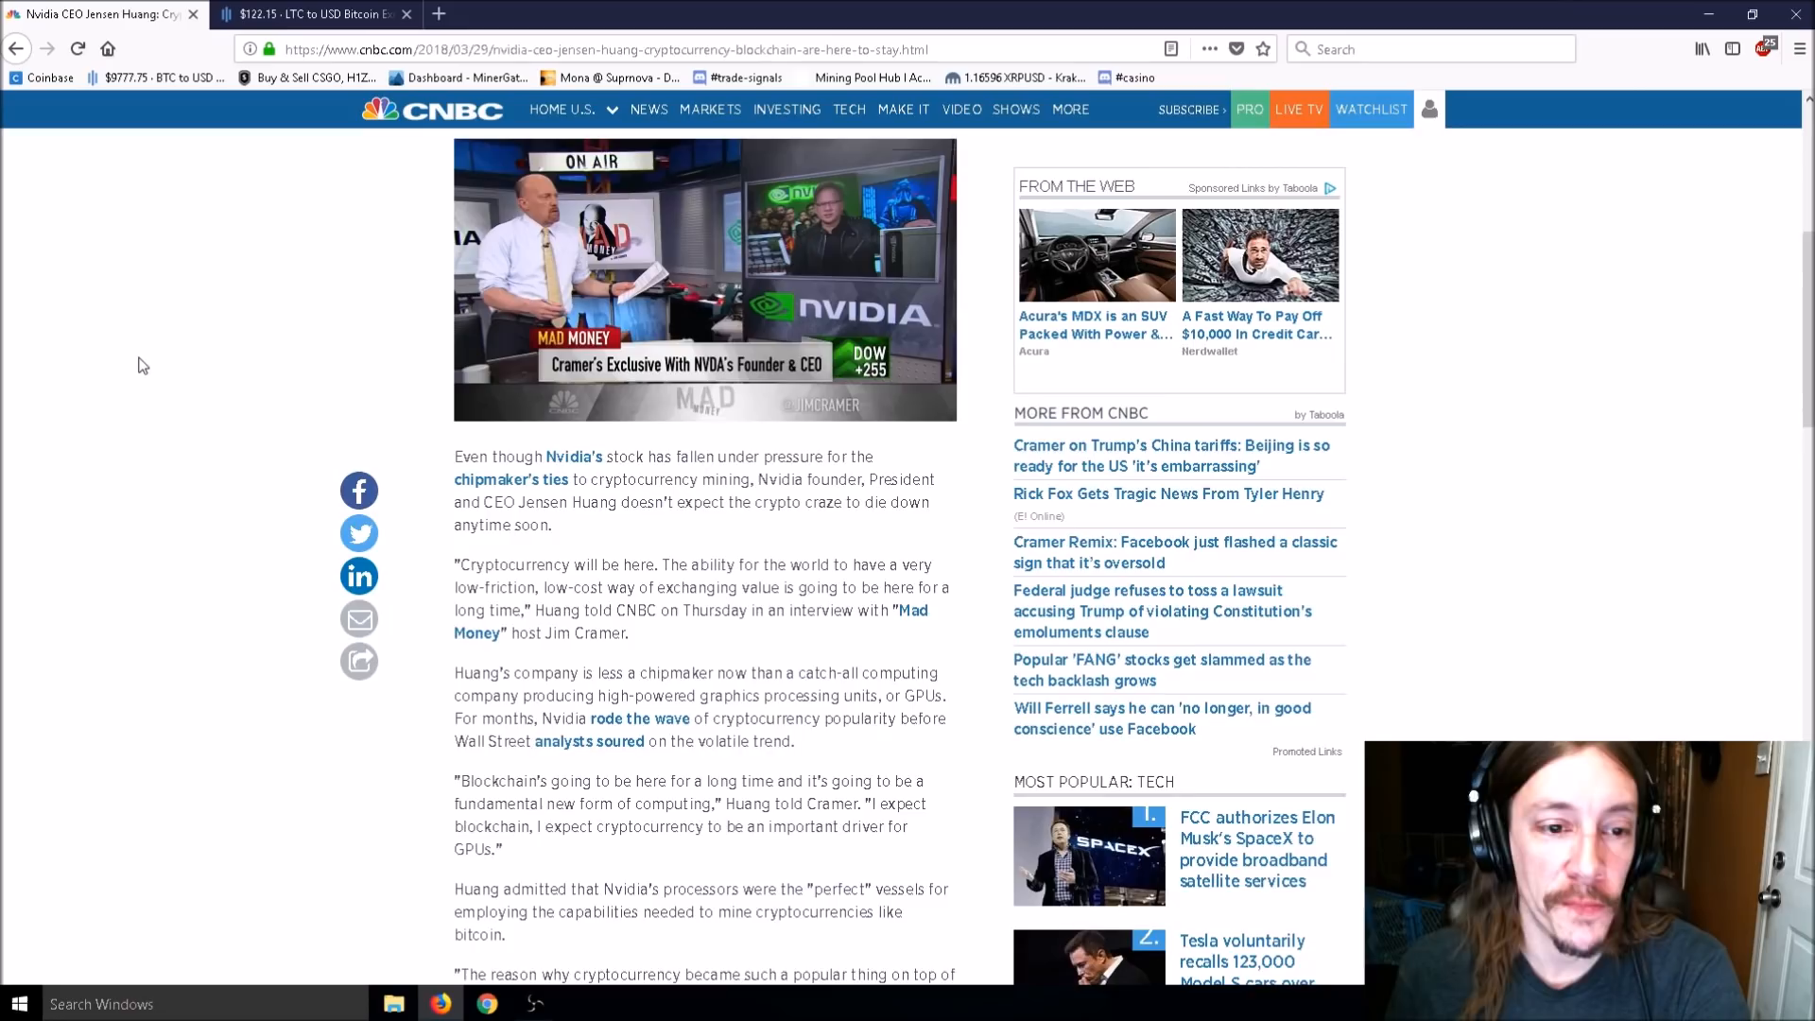
Scroll the CNBC Nvidia CEO article down to 'Watch Jensen Huang's full interview here'.
scroll("down", 3)
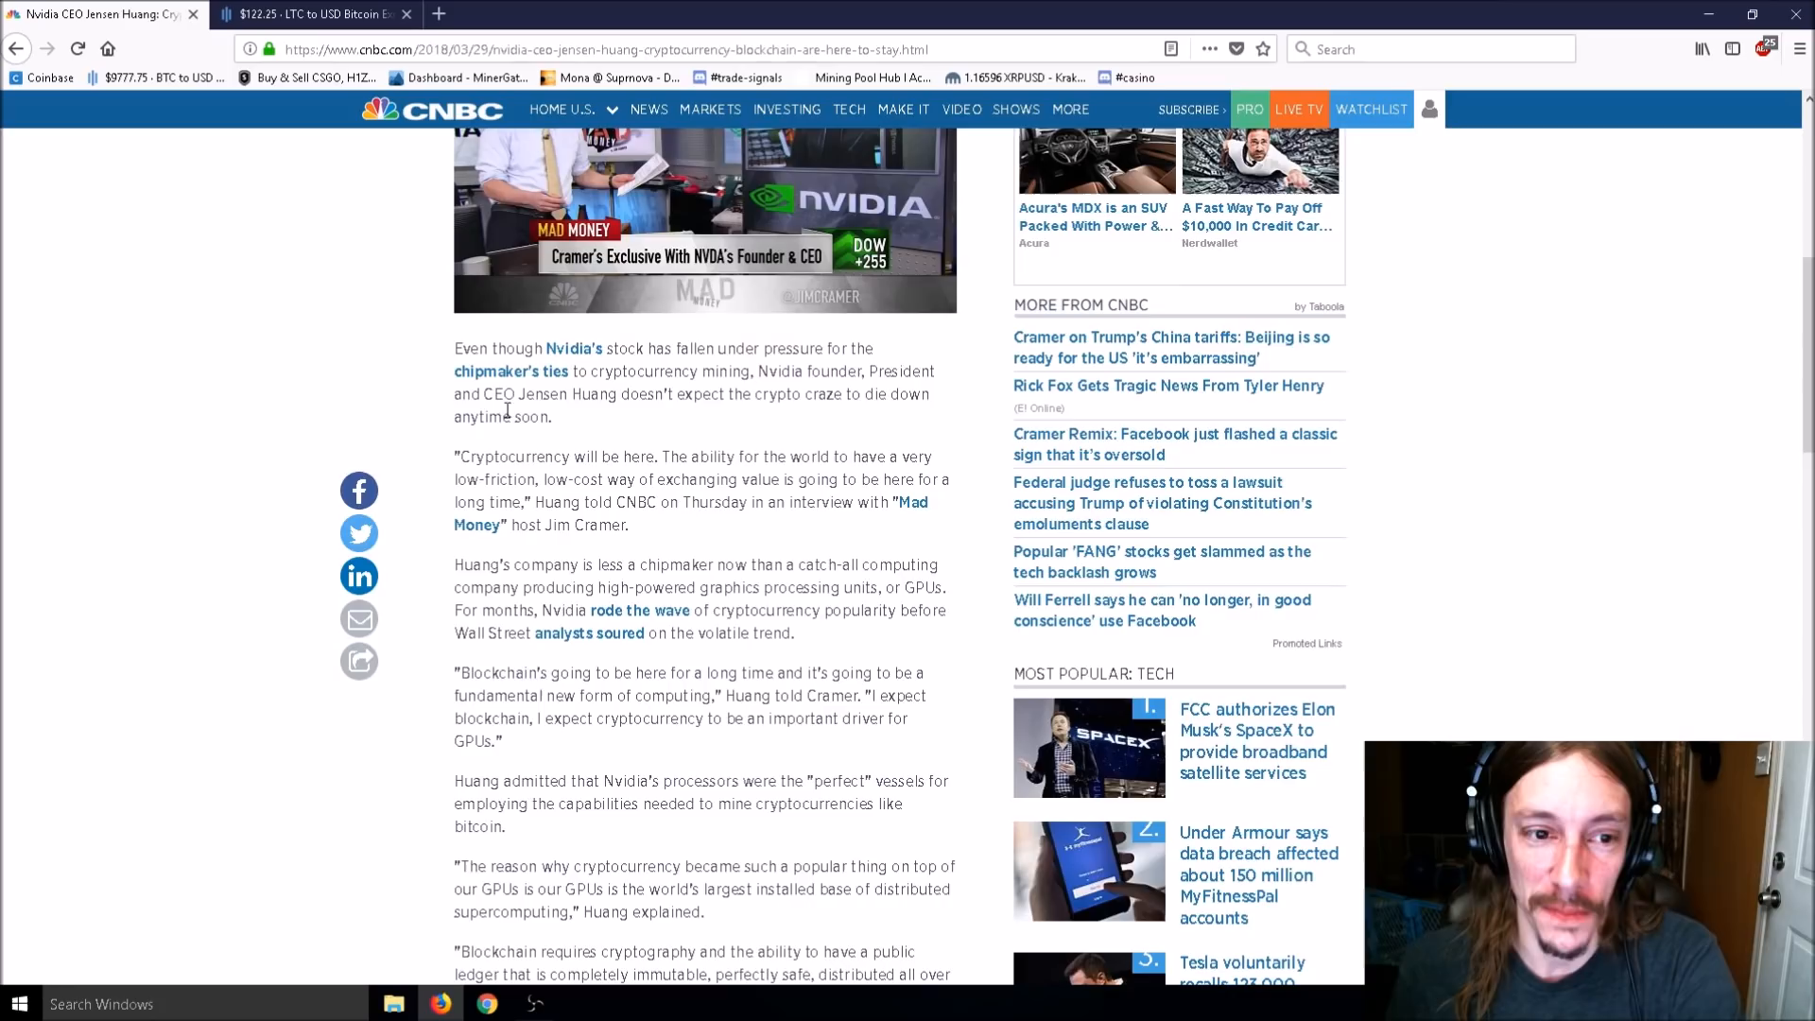
mouse_move(556, 428)
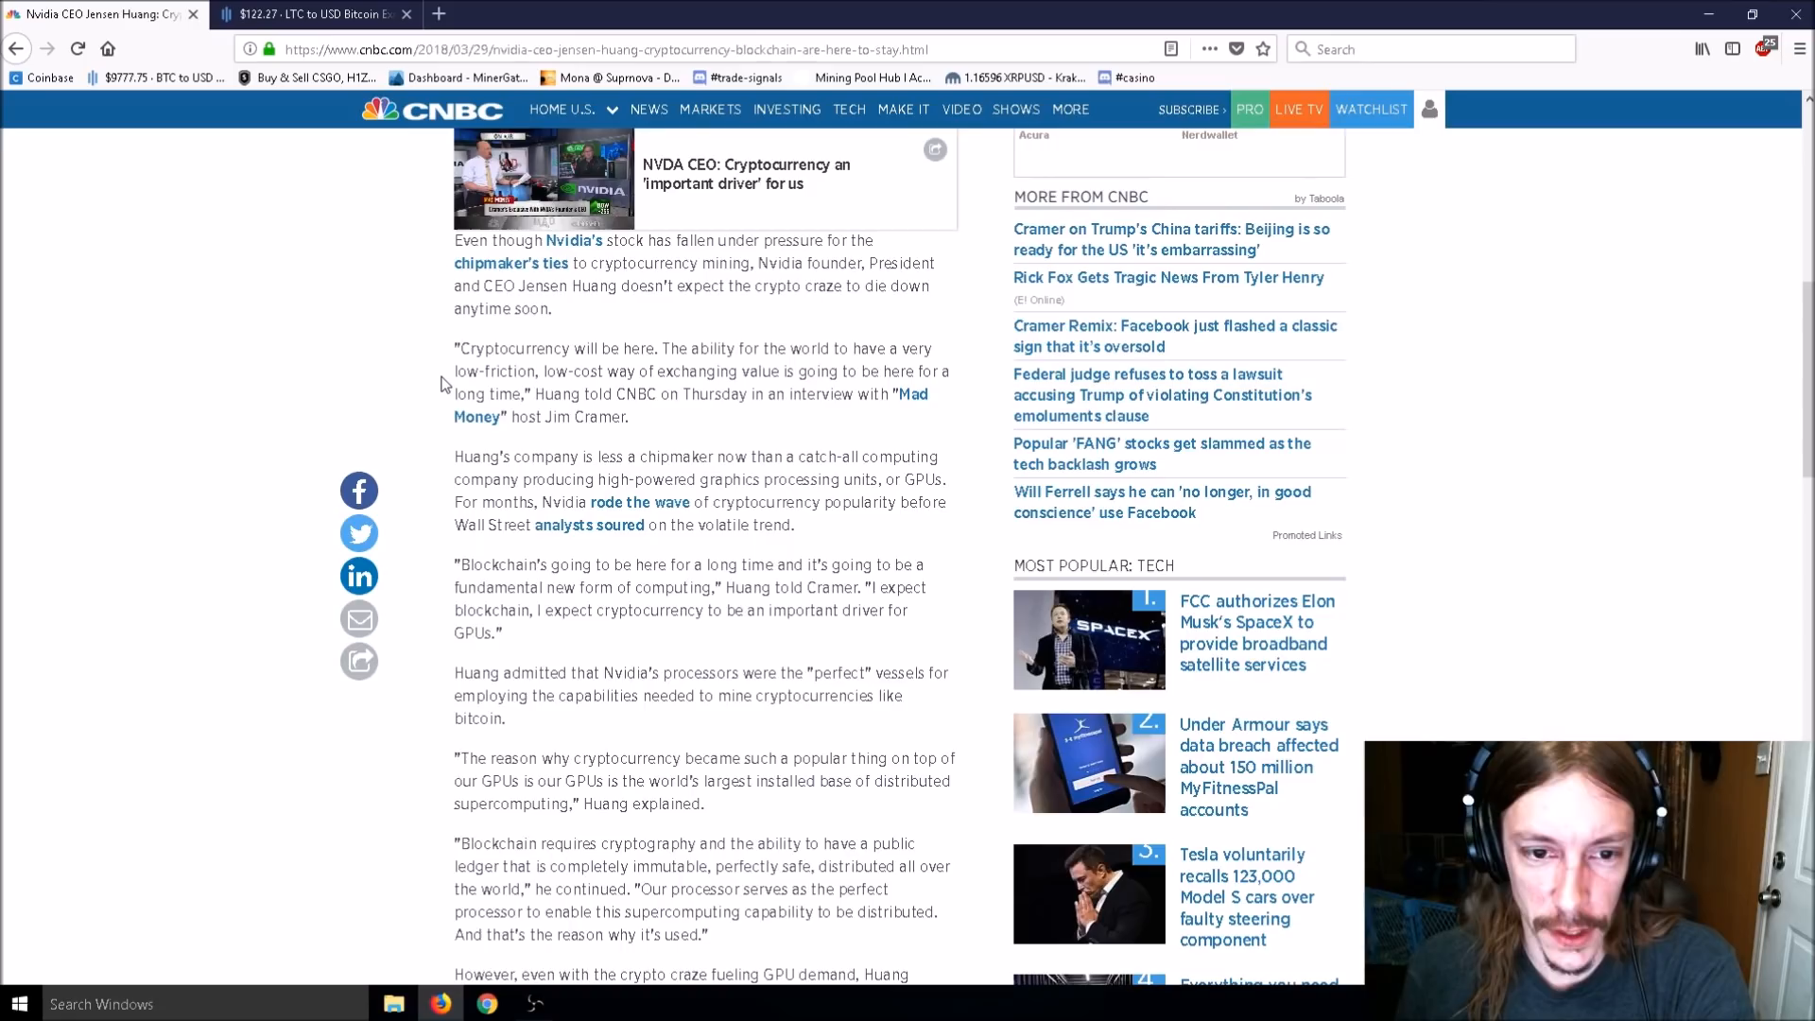
mouse_move(453, 437)
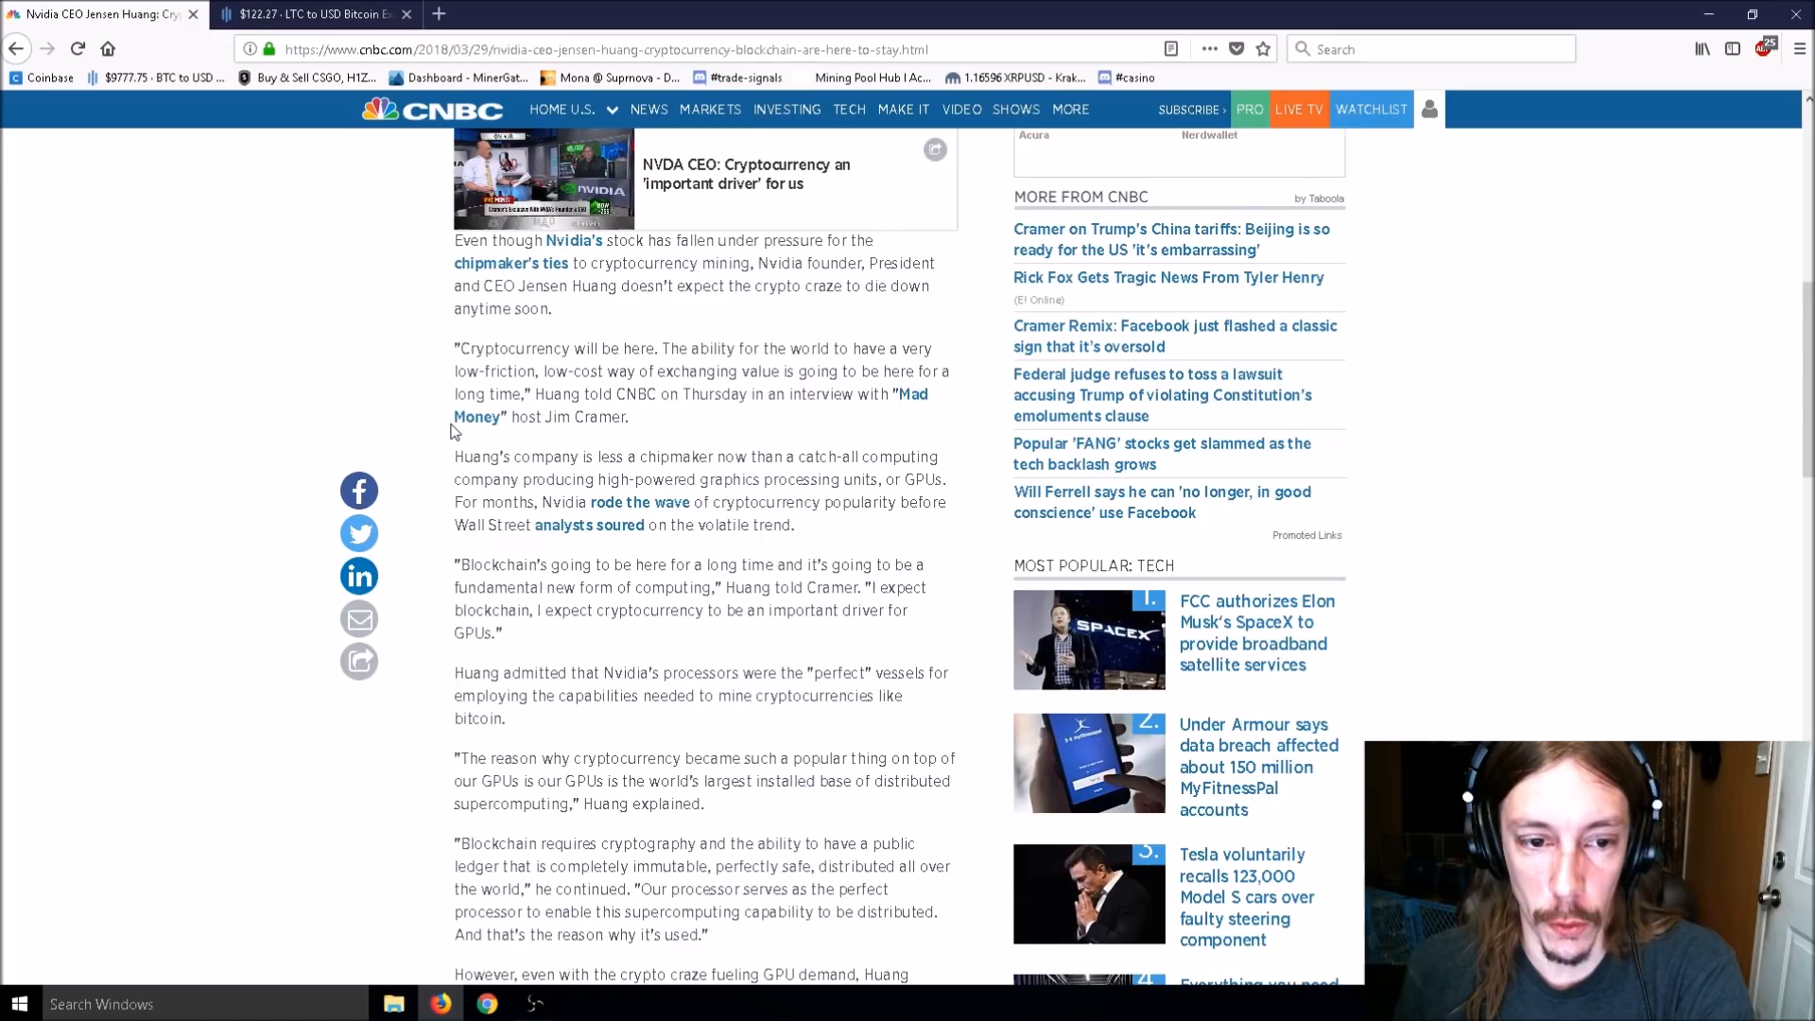
scroll("down", 3)
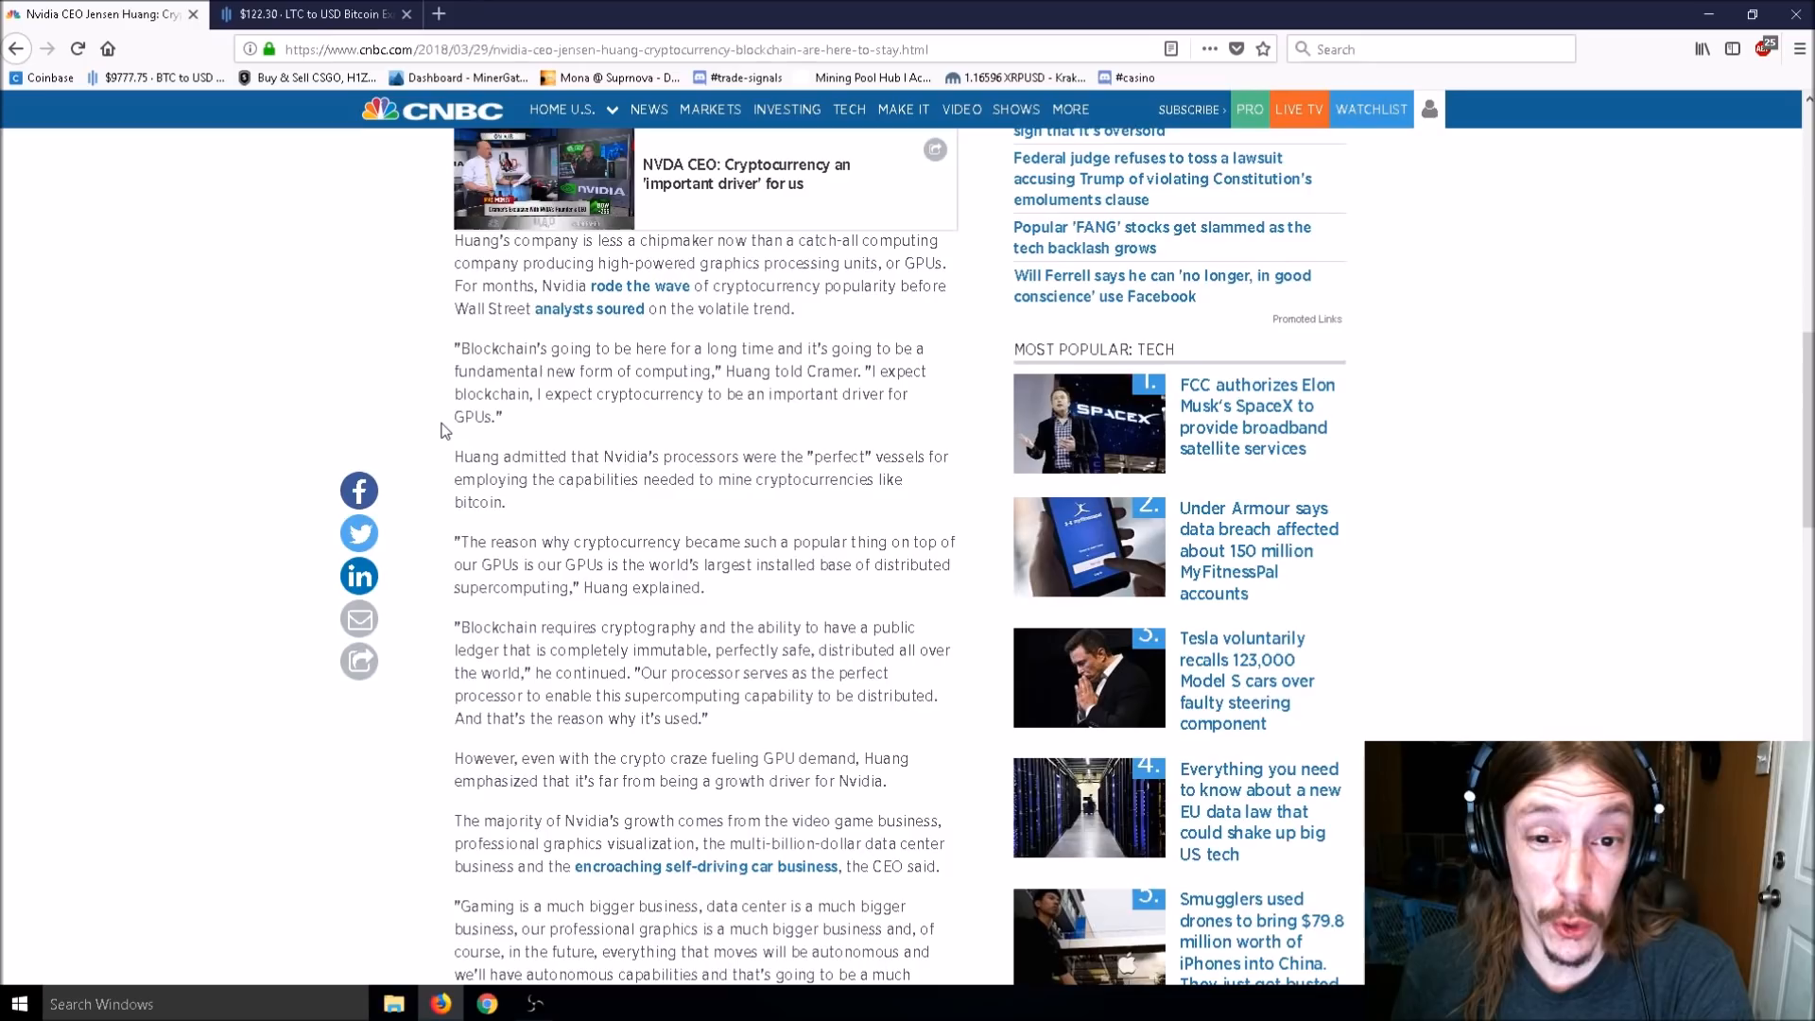
mouse_move(436, 426)
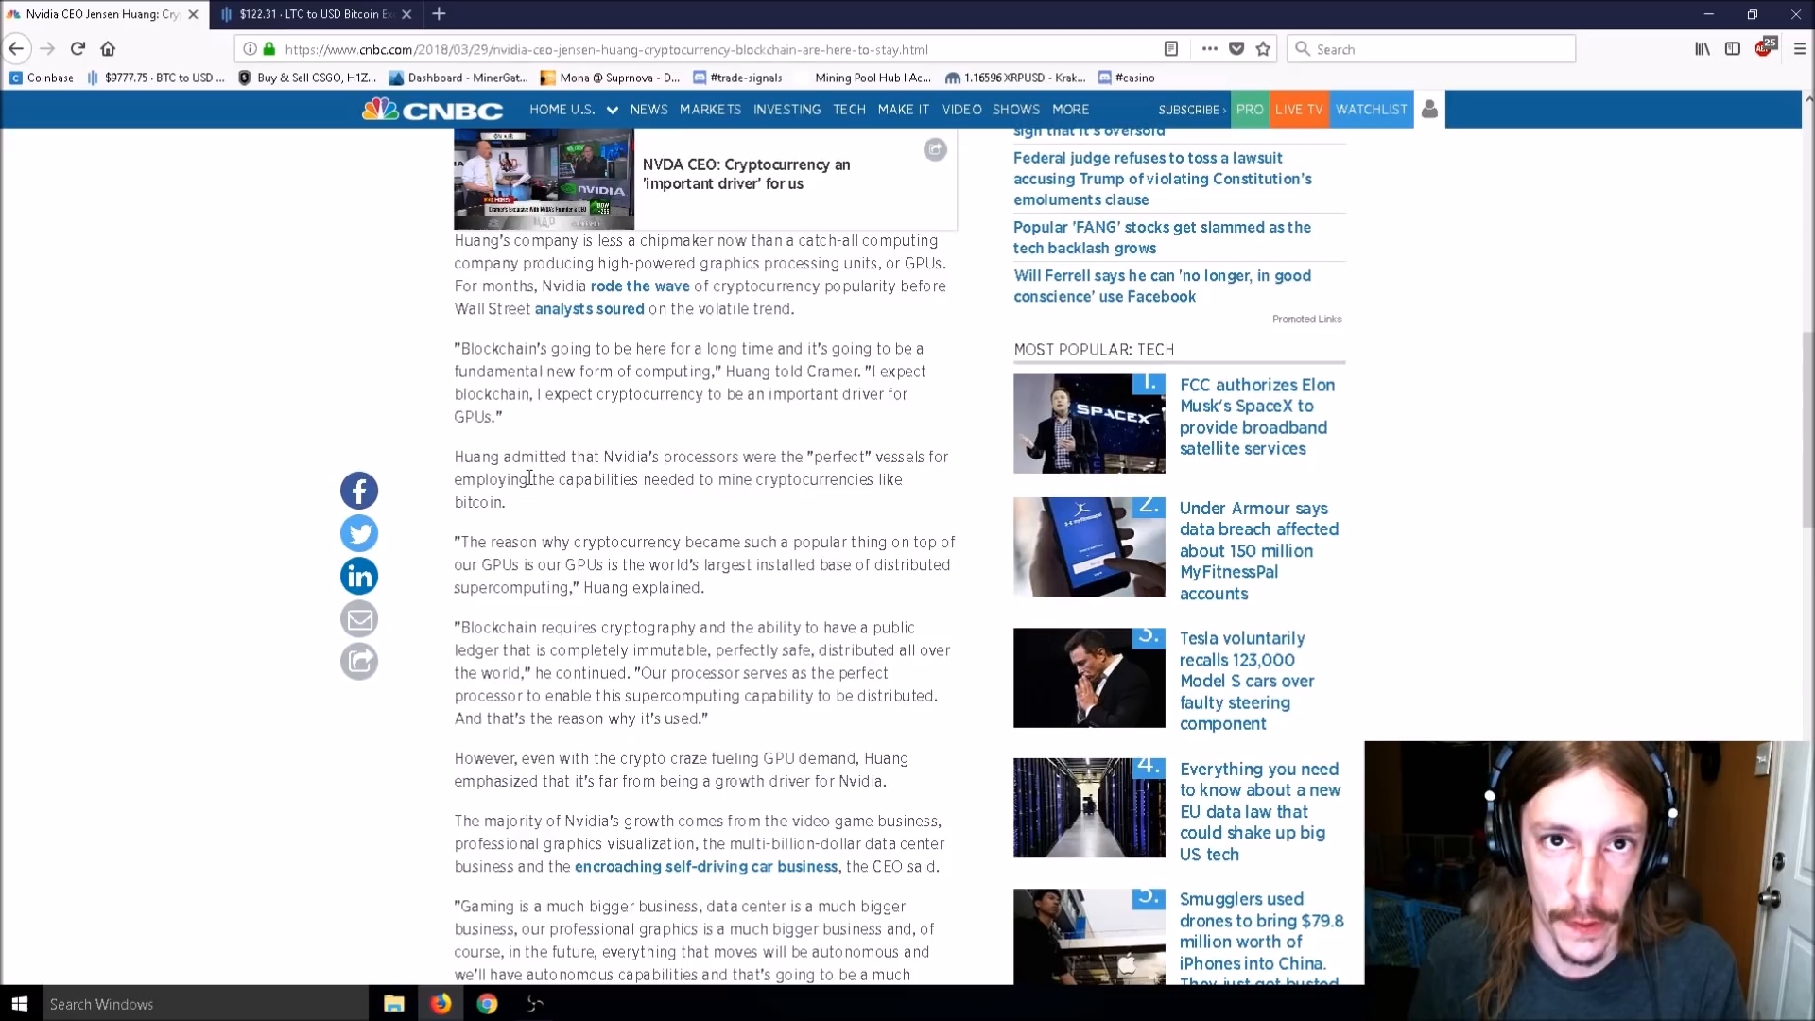
scroll("down", 3)
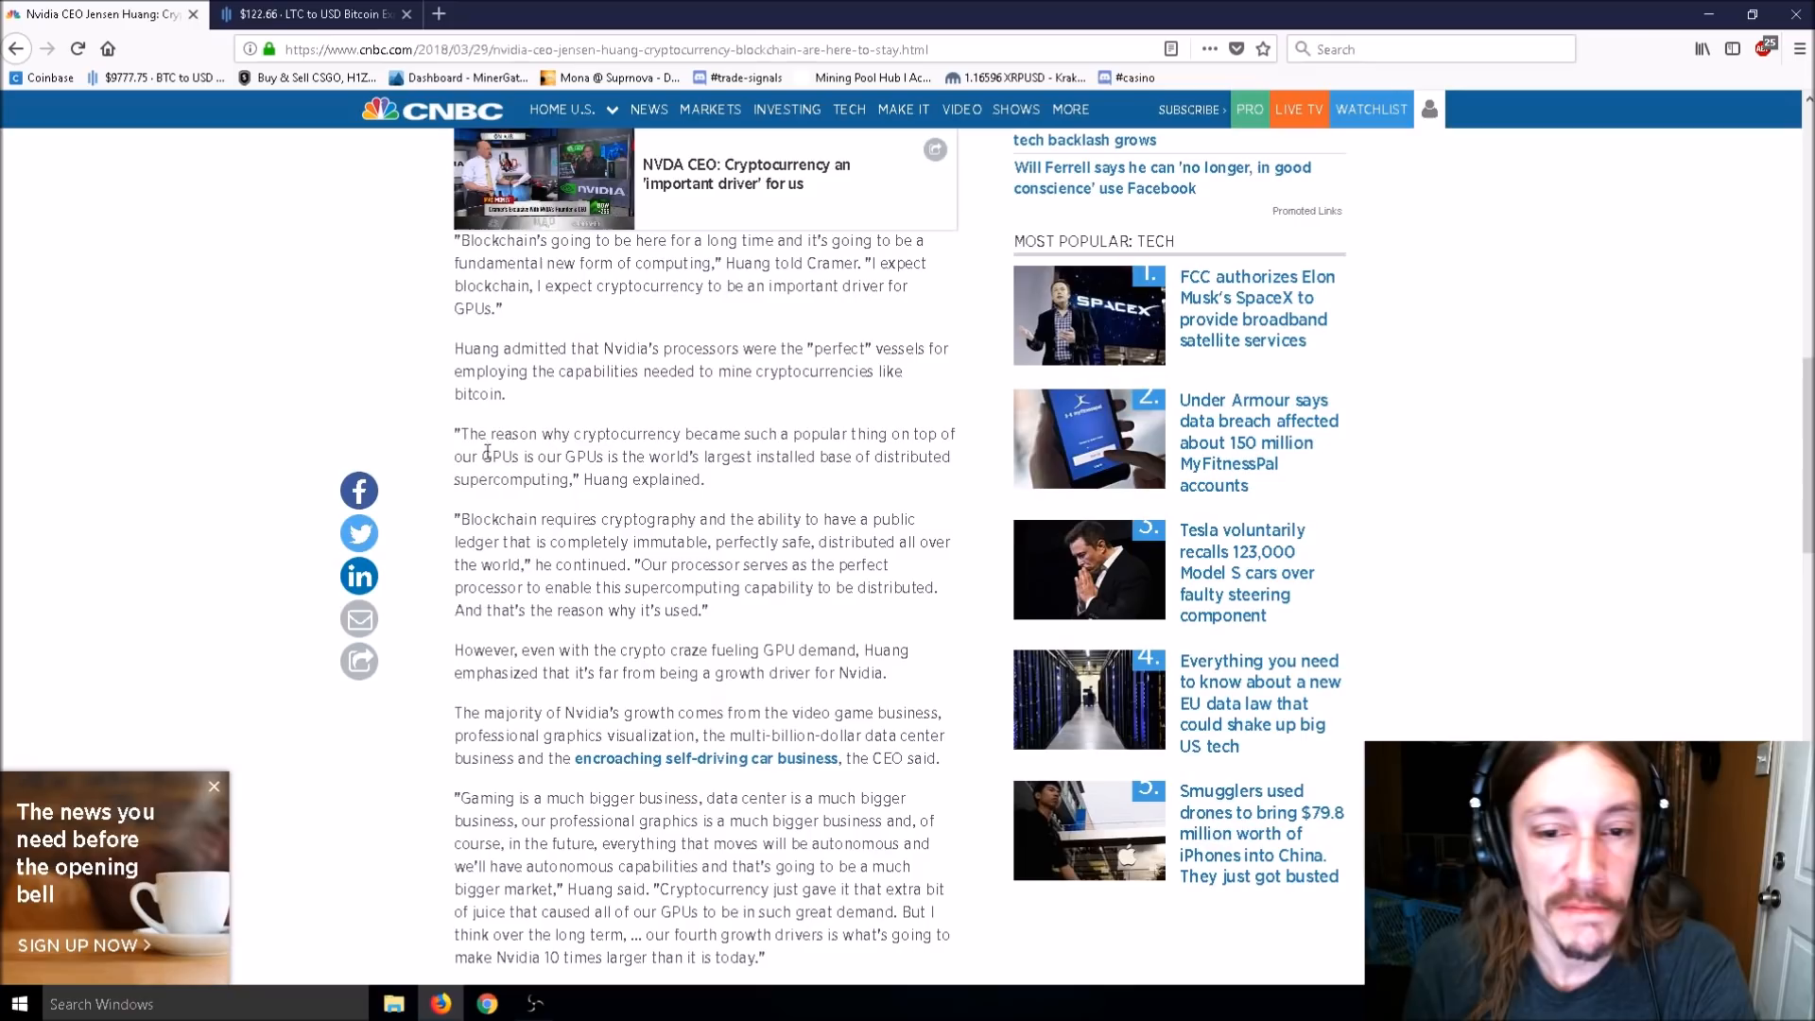
scroll("down", 3)
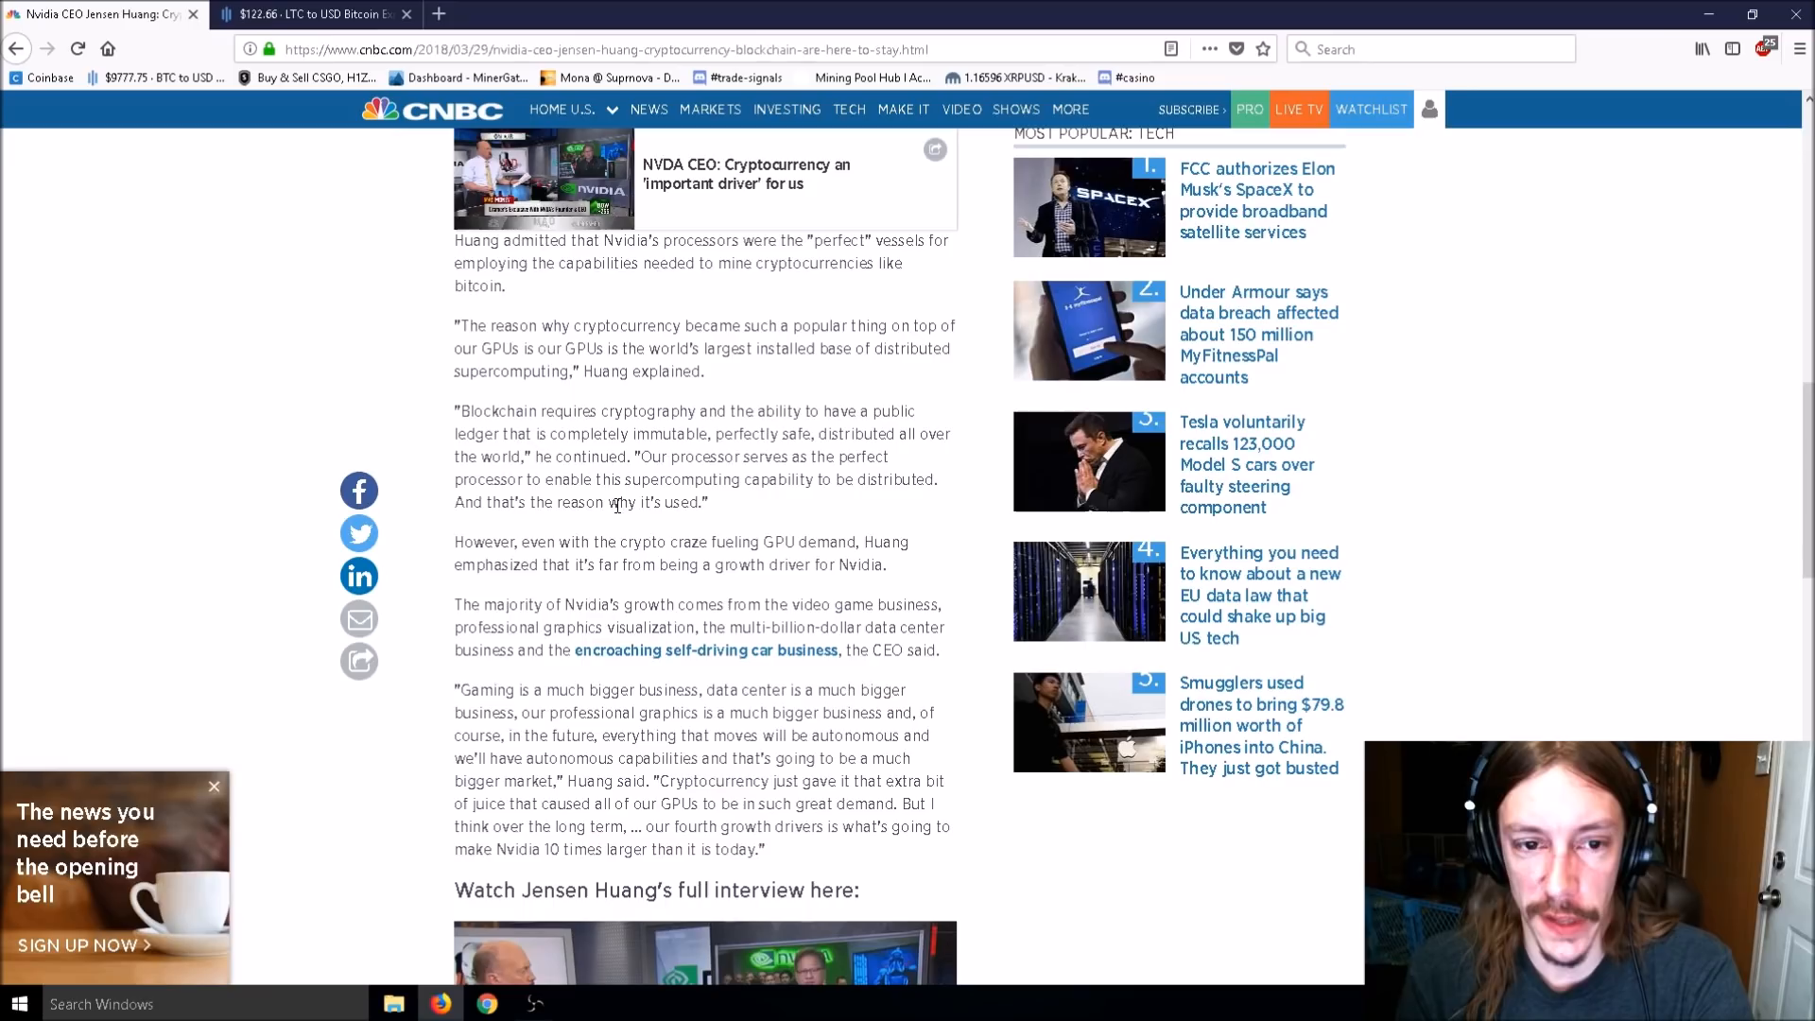
mouse_move(643, 500)
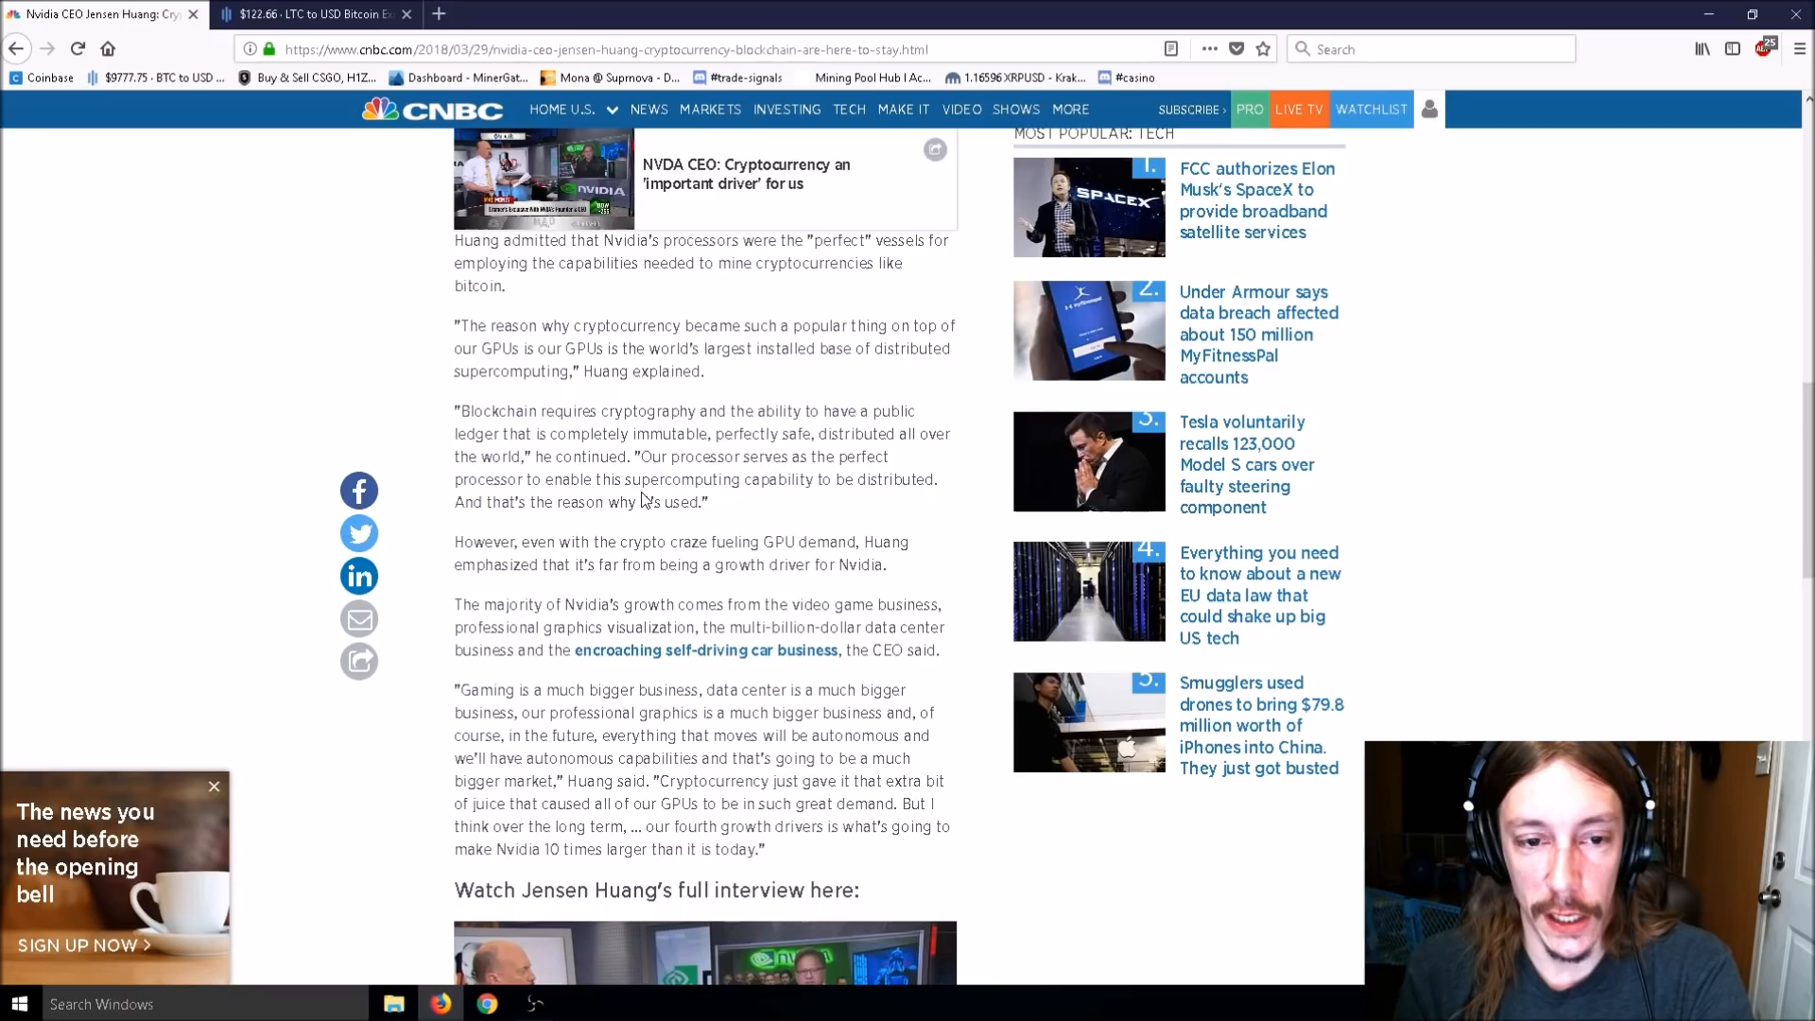
mouse_move(706, 403)
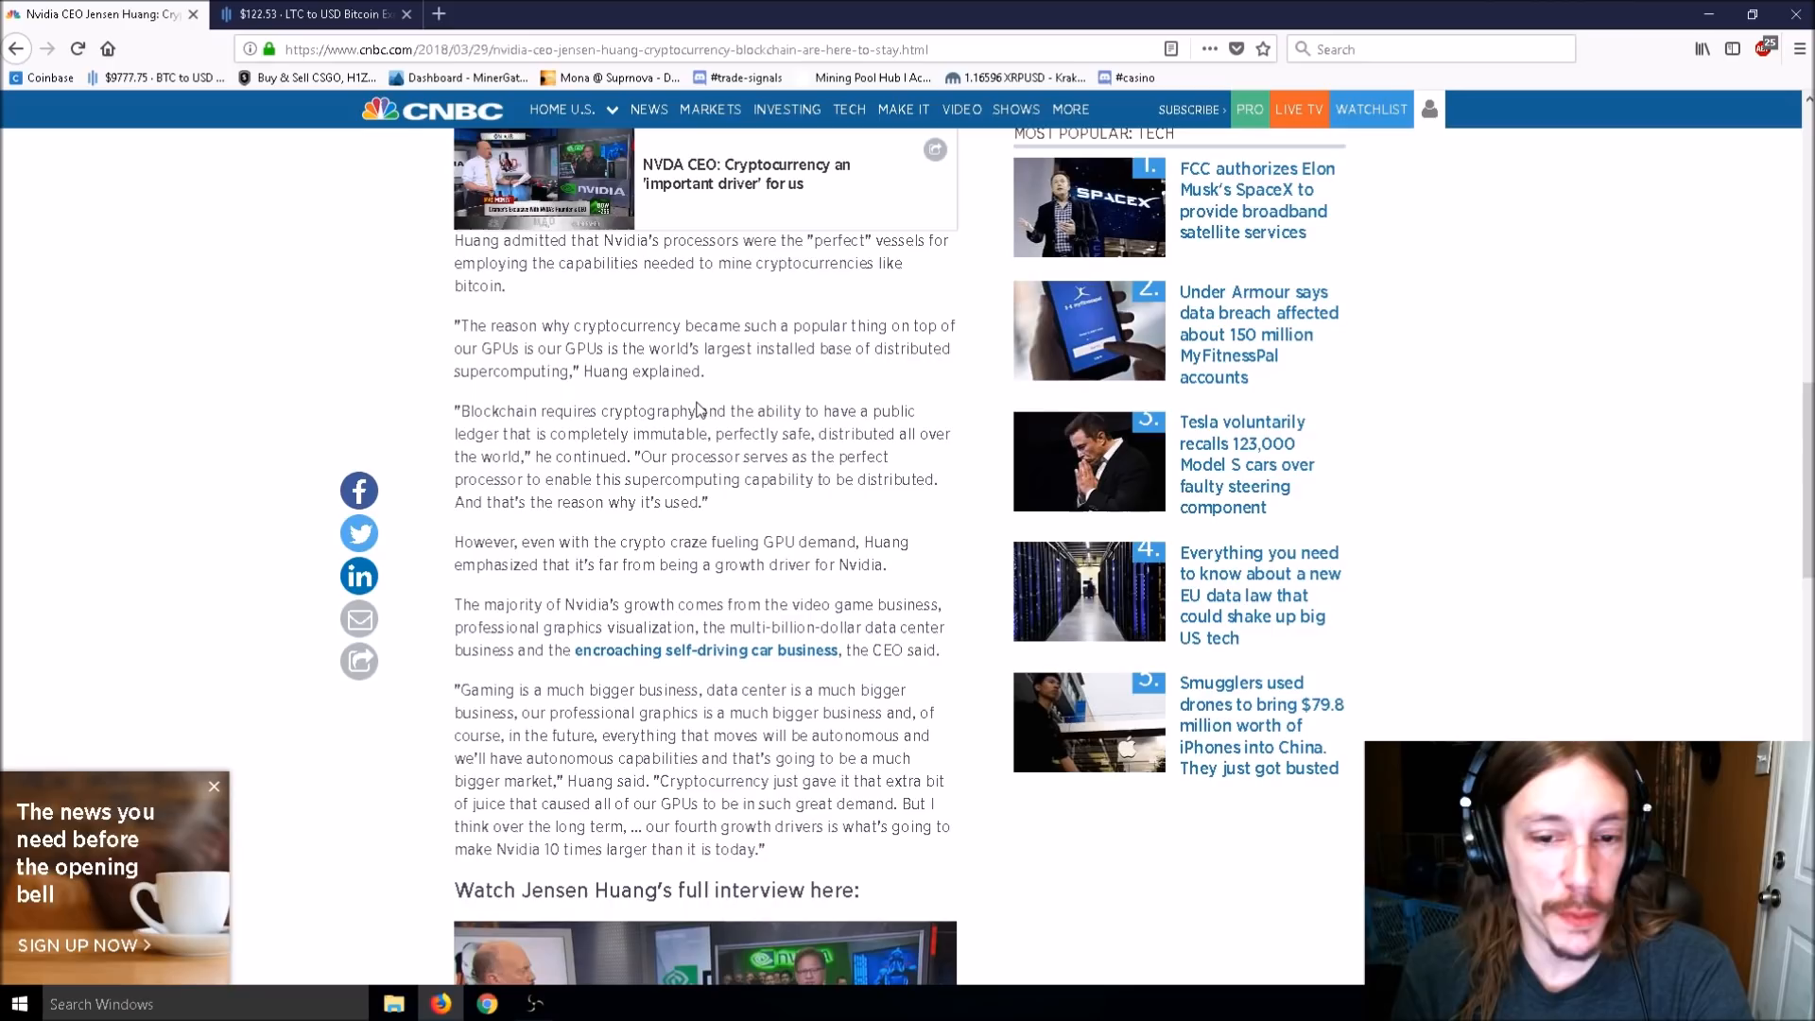
scroll("down", 3)
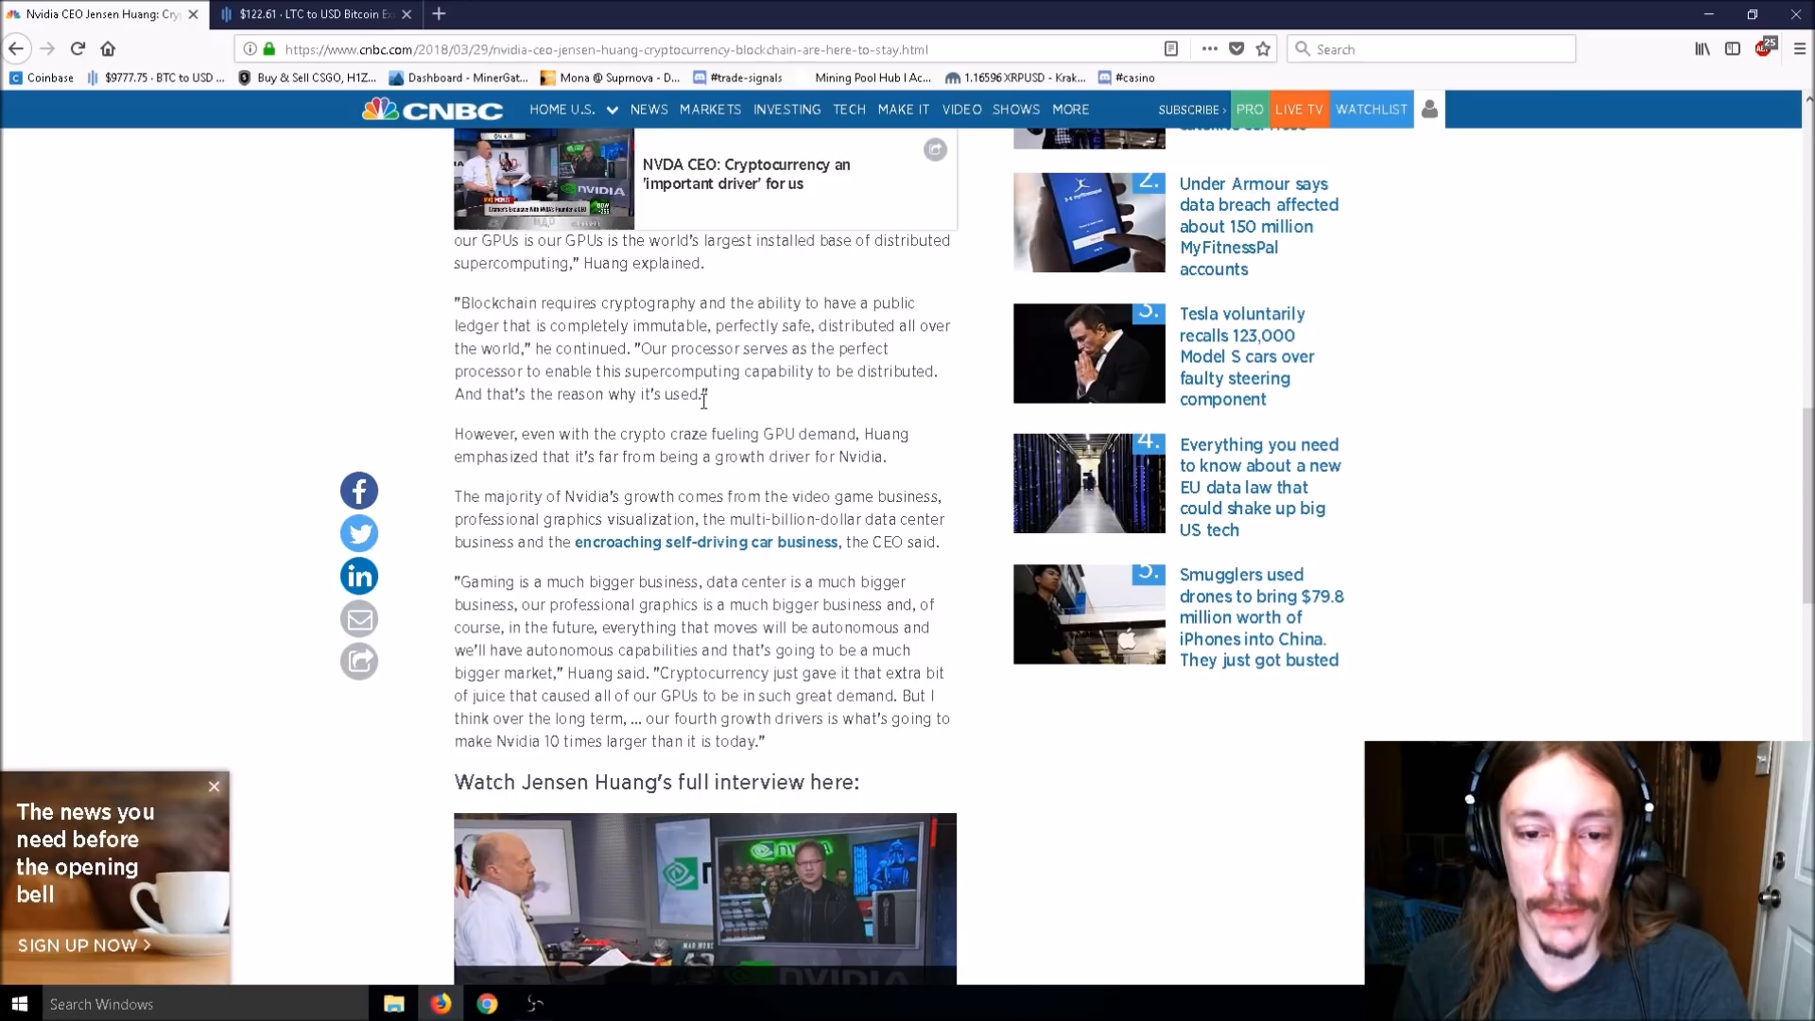
scroll("down", 3)
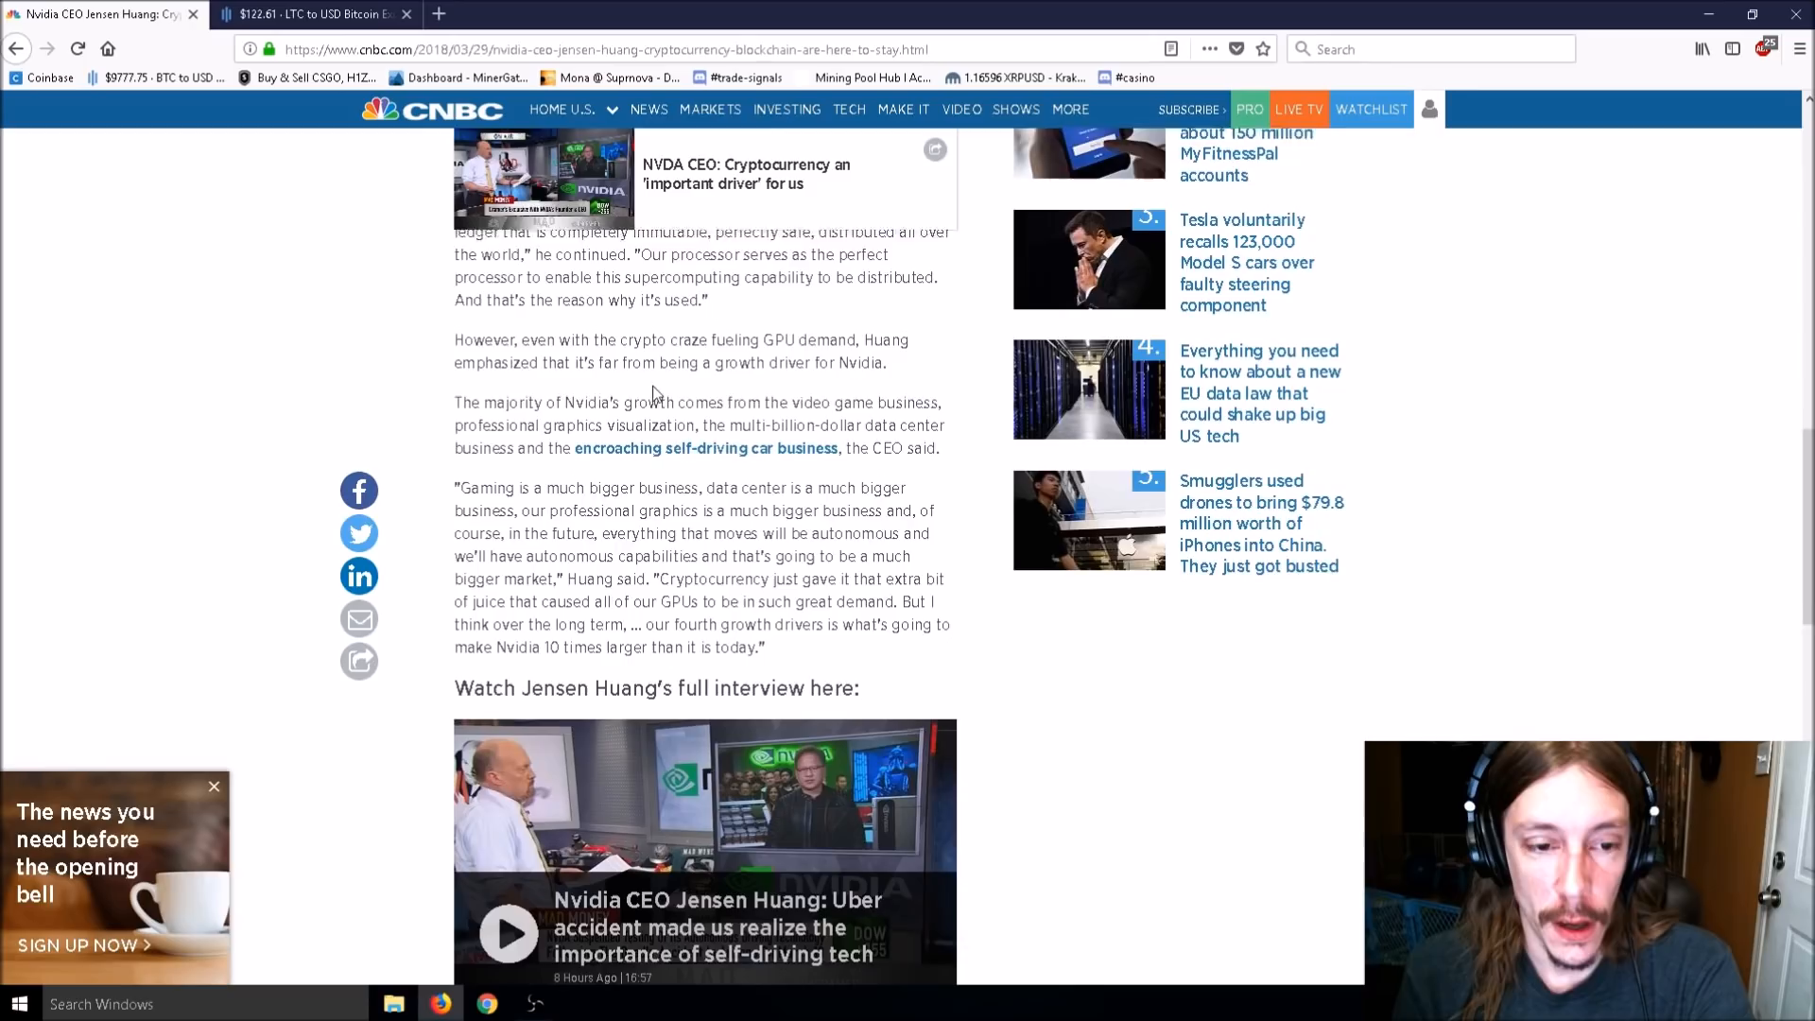
scroll("down", 3)
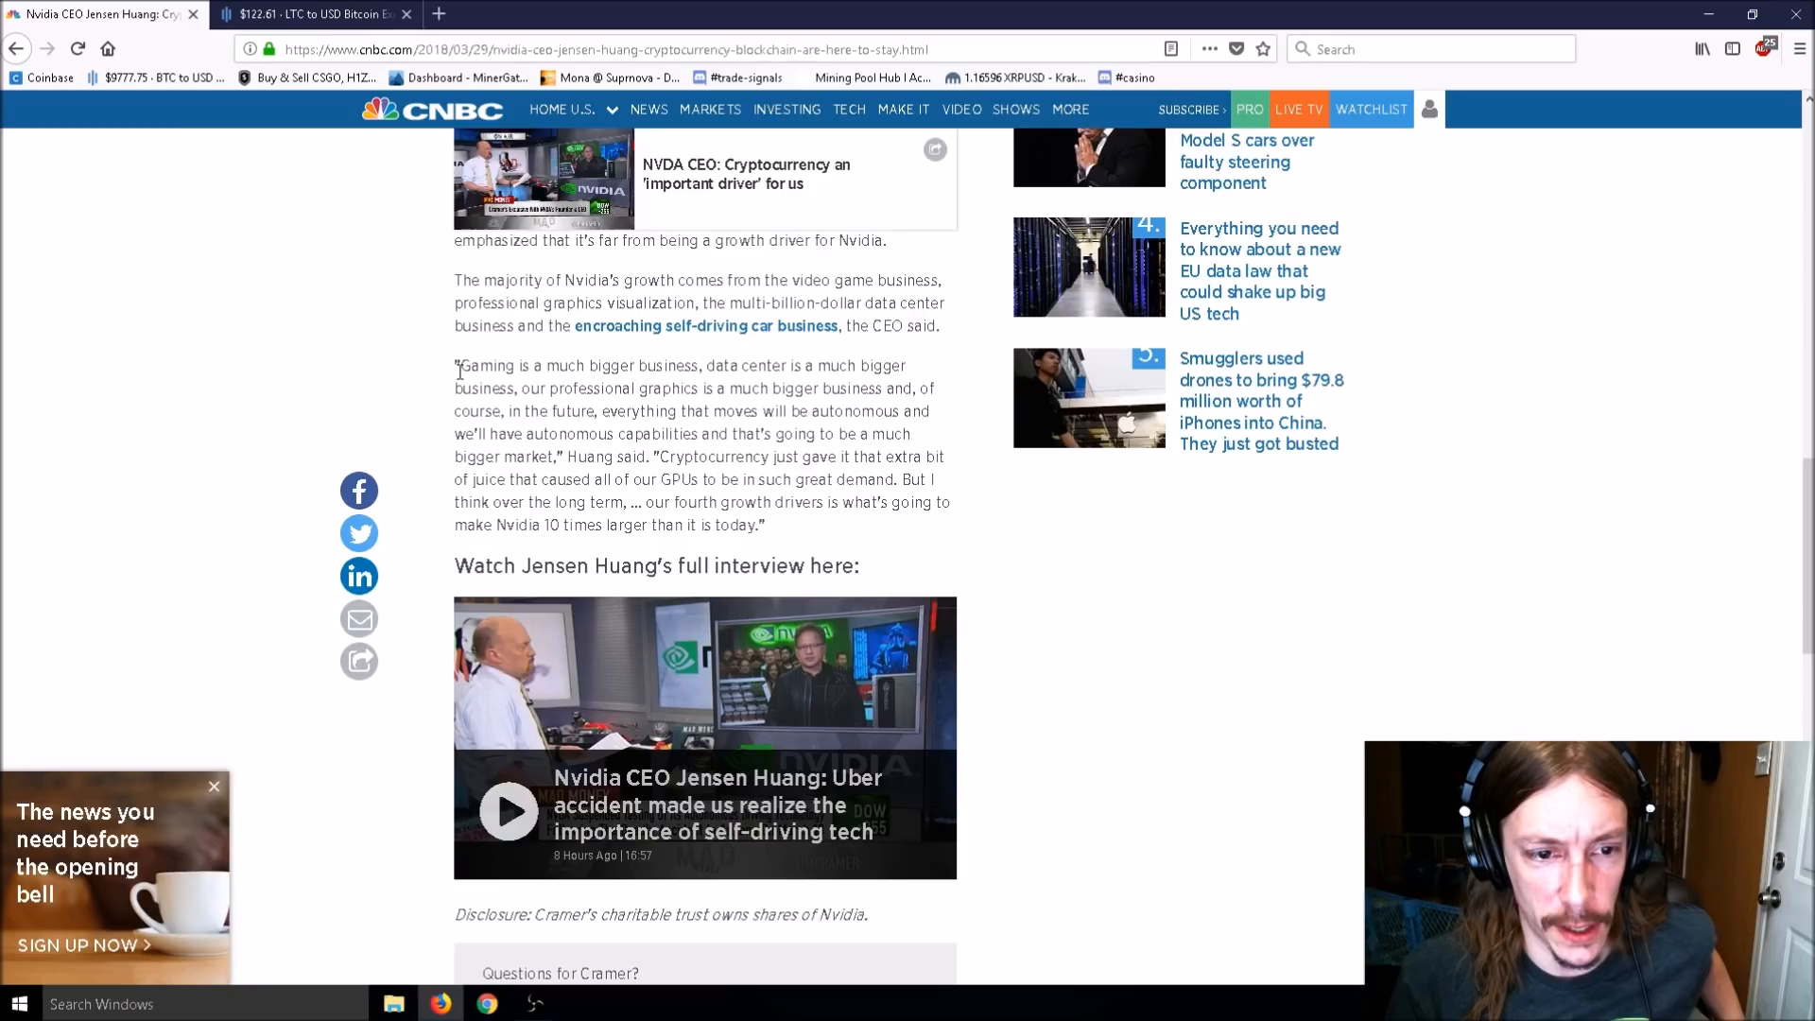
scroll("up", 3)
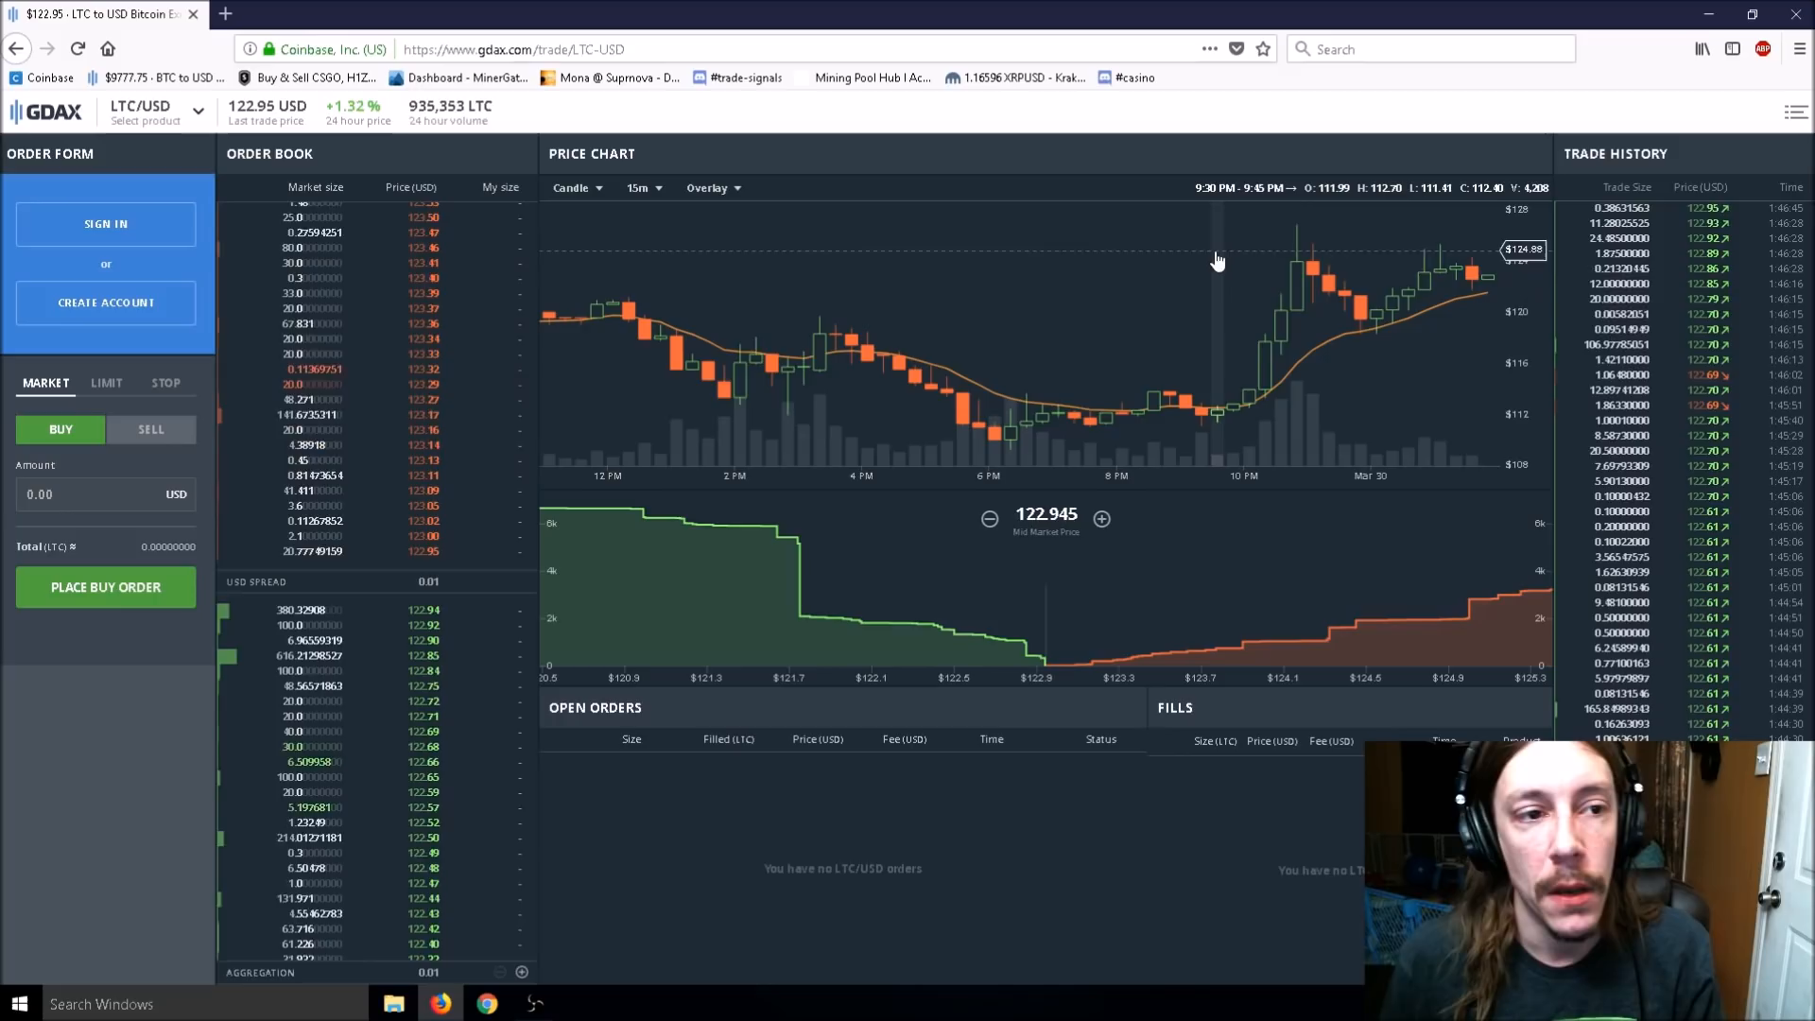
mouse_move(1152, 316)
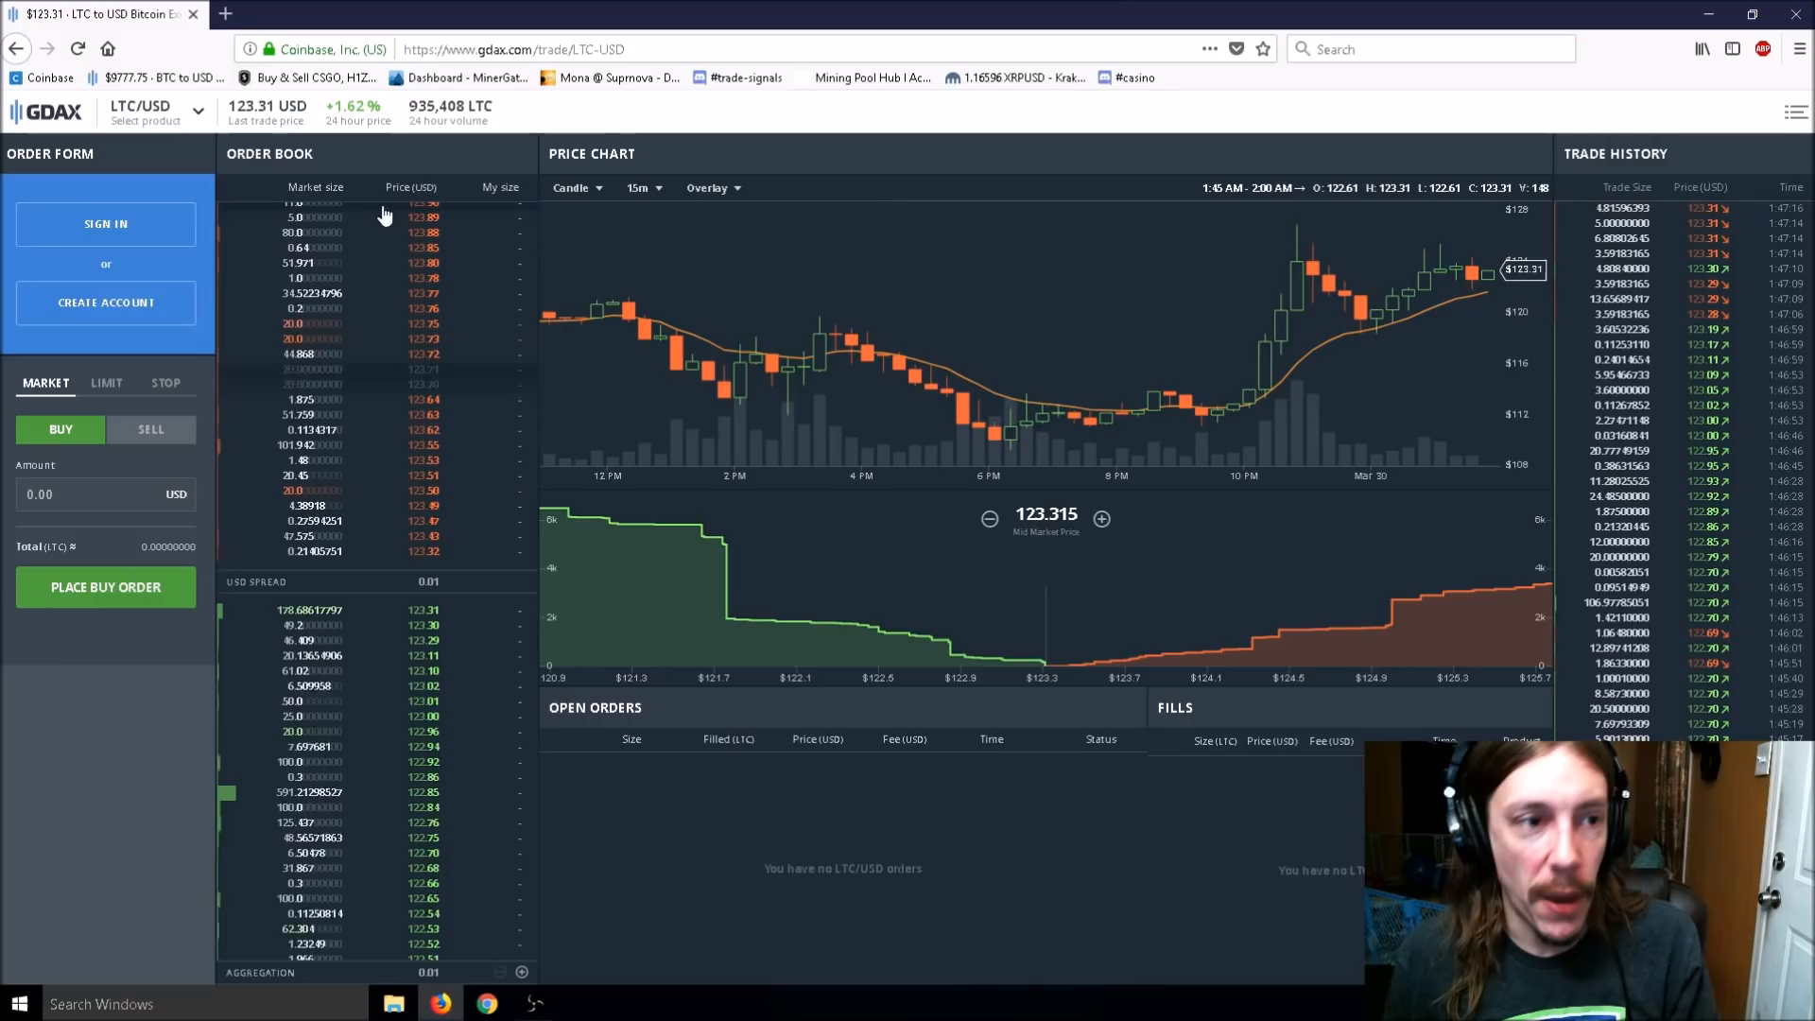
mouse_move(1108, 288)
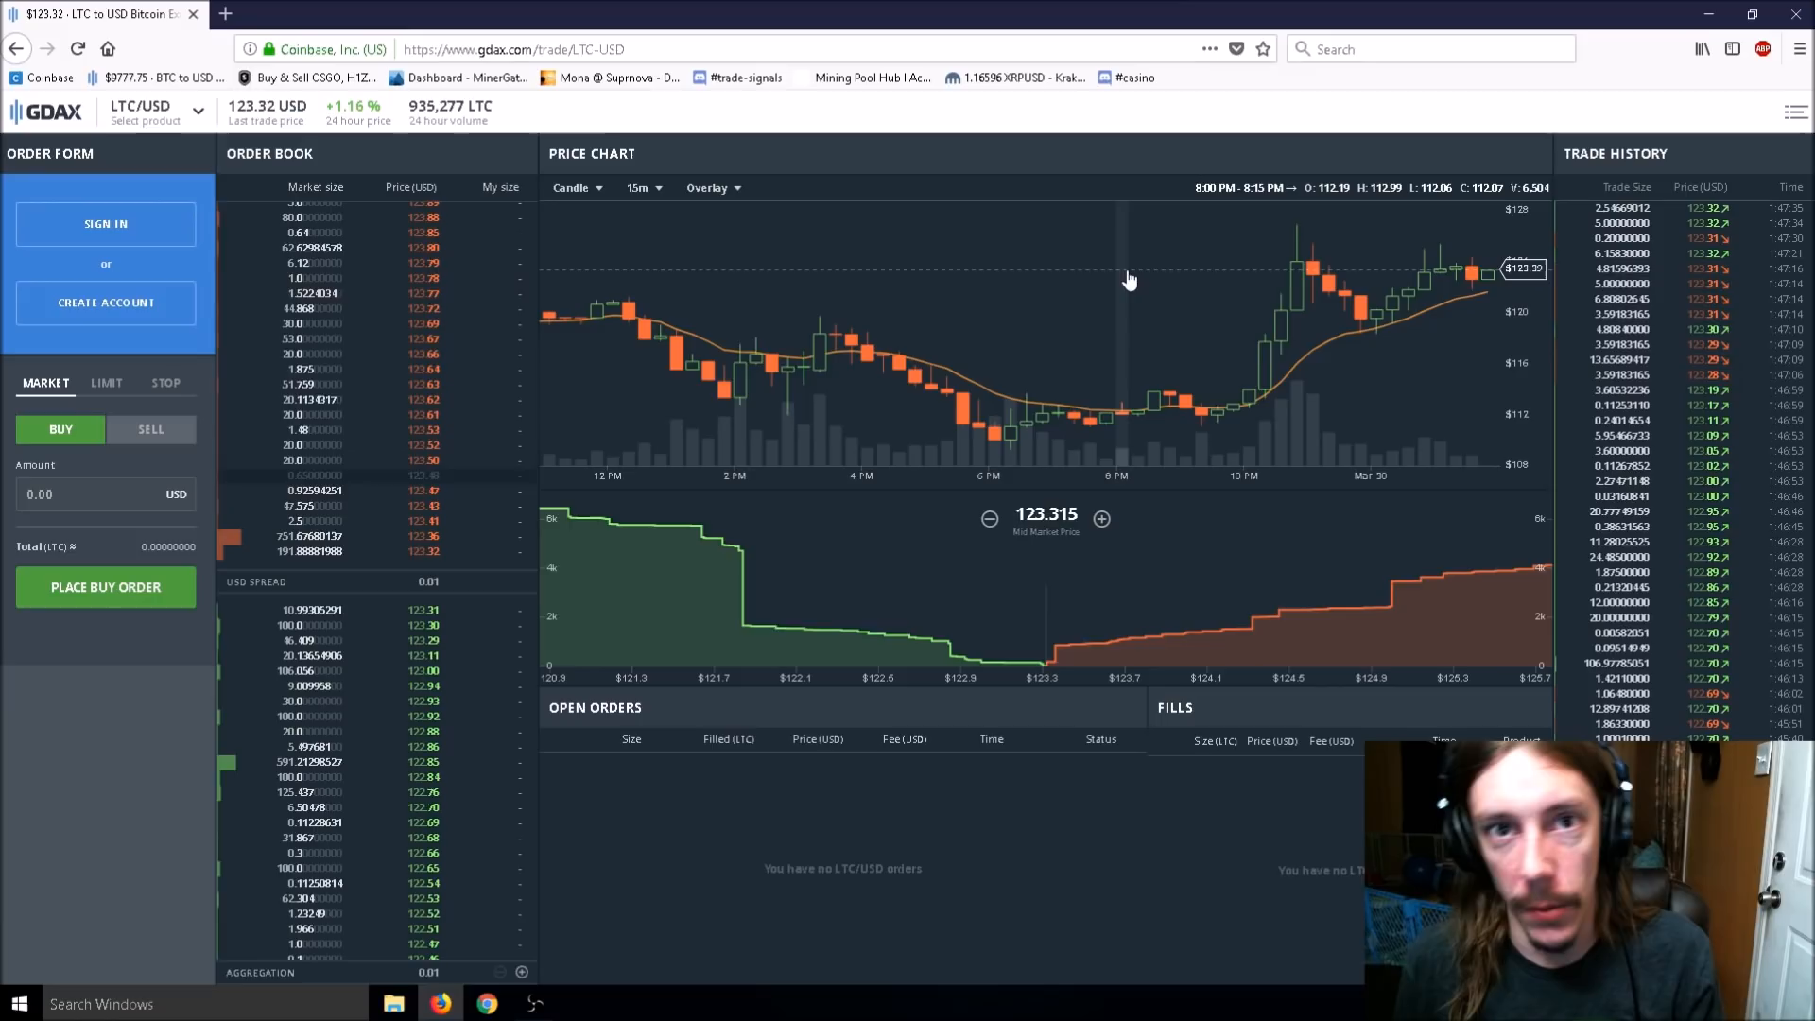
mouse_move(1294, 283)
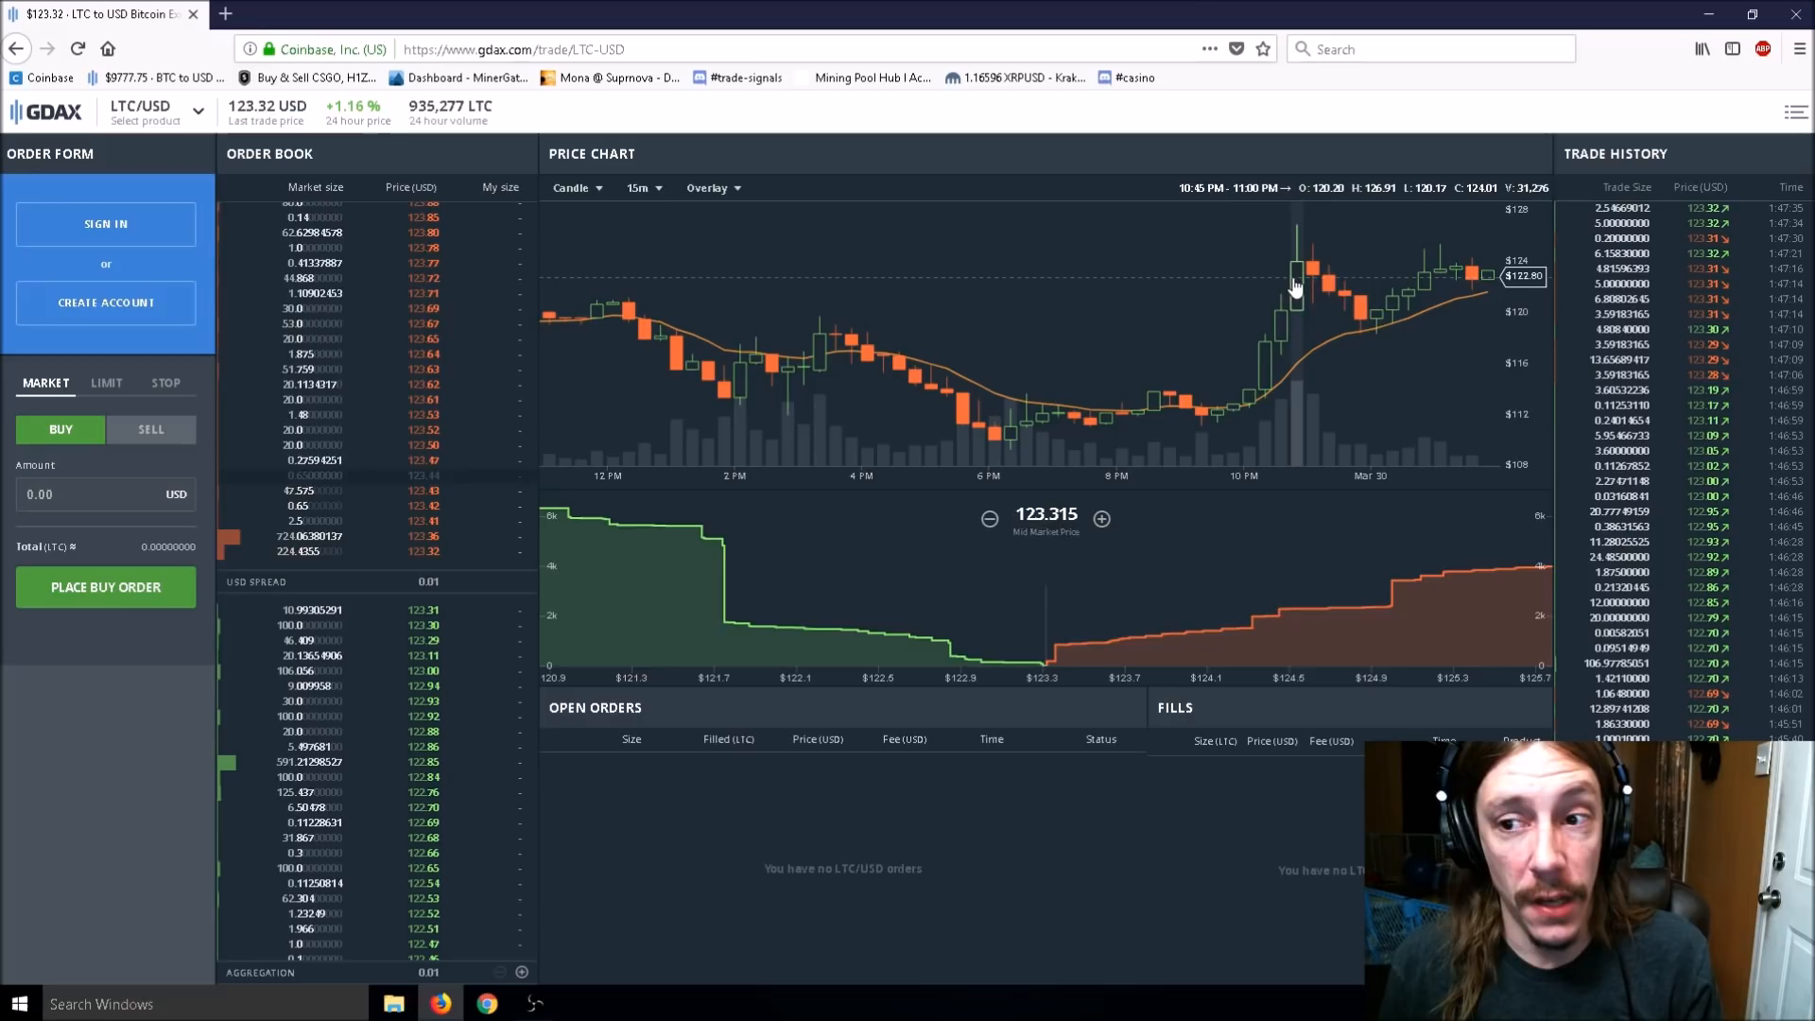
mouse_move(1227, 325)
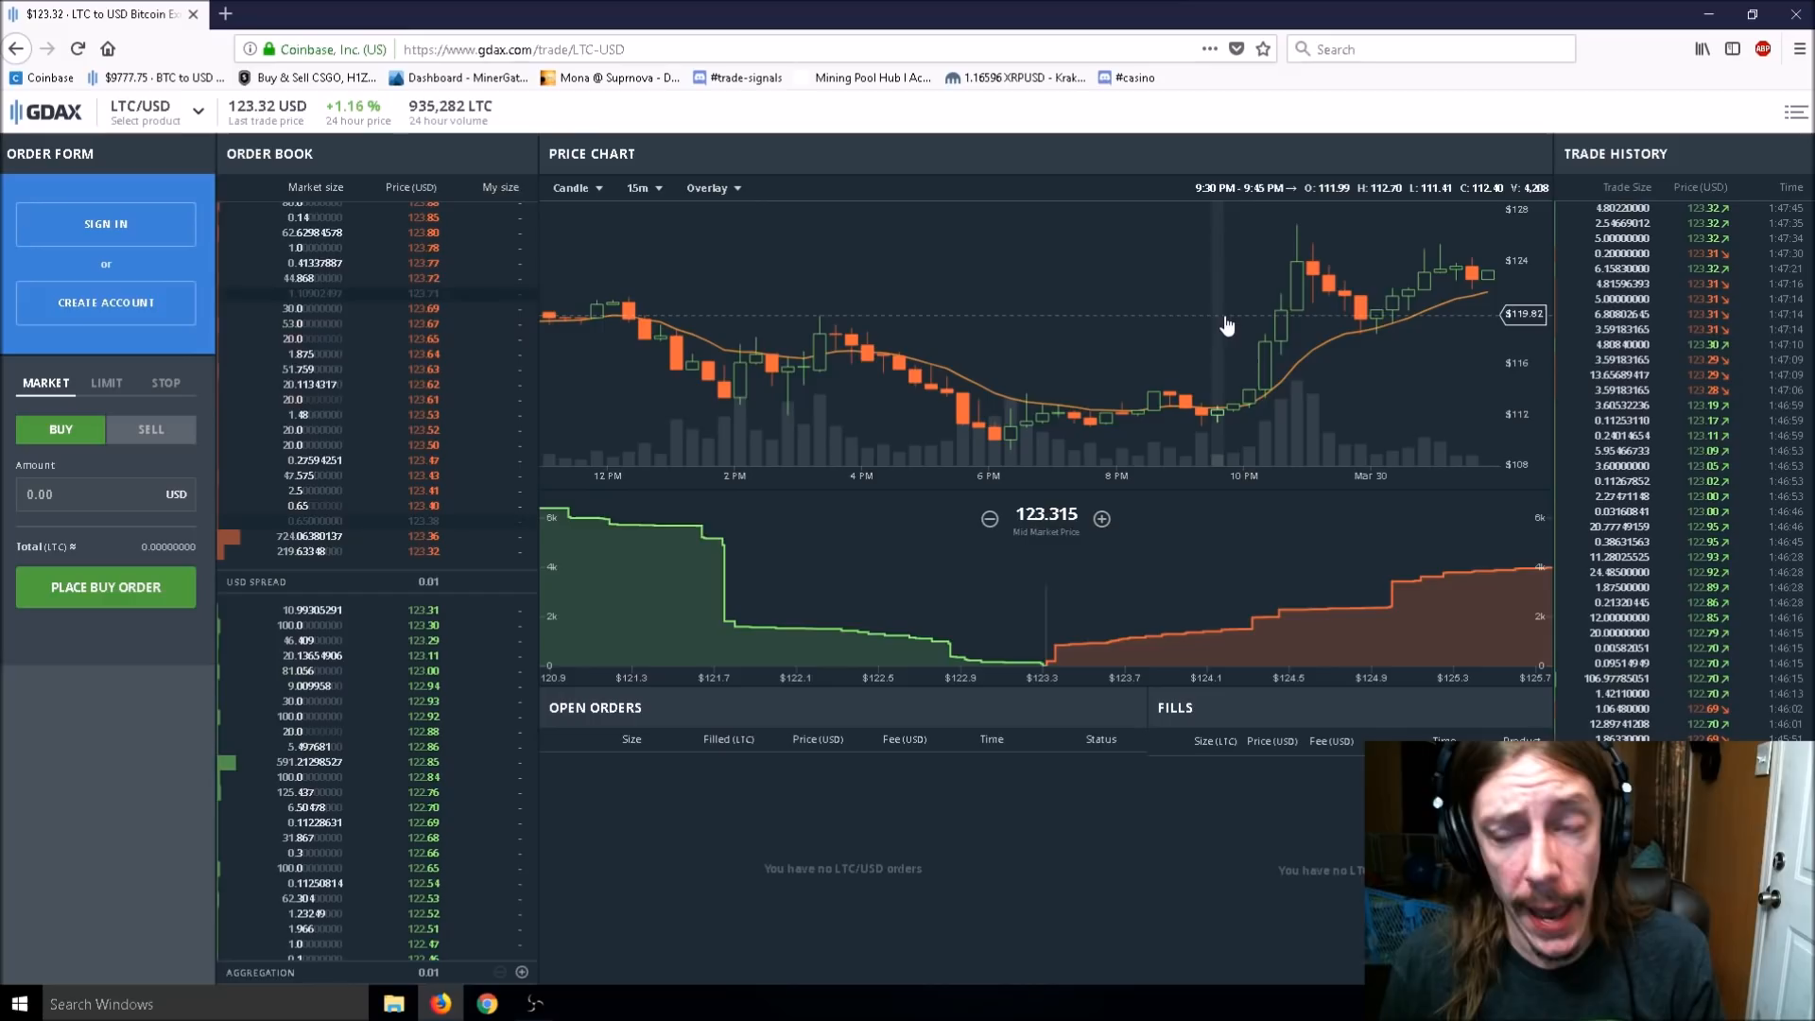
mouse_move(1346, 289)
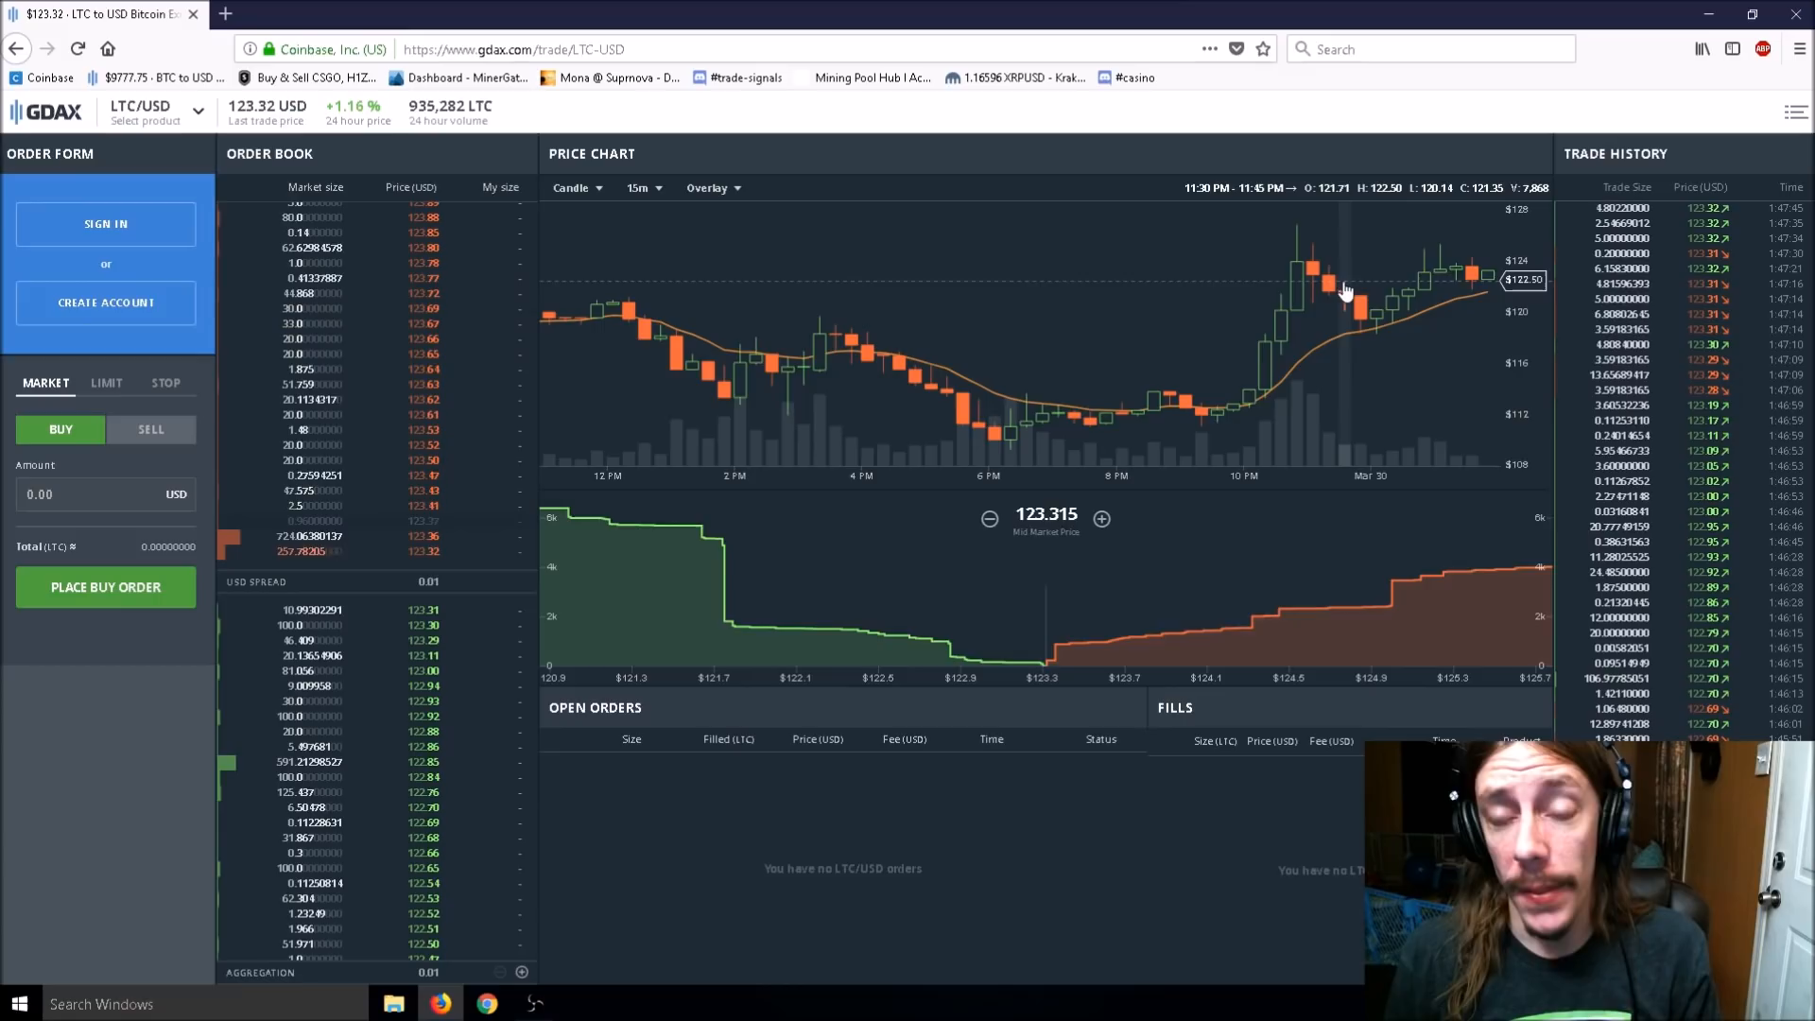
mouse_move(1409, 320)
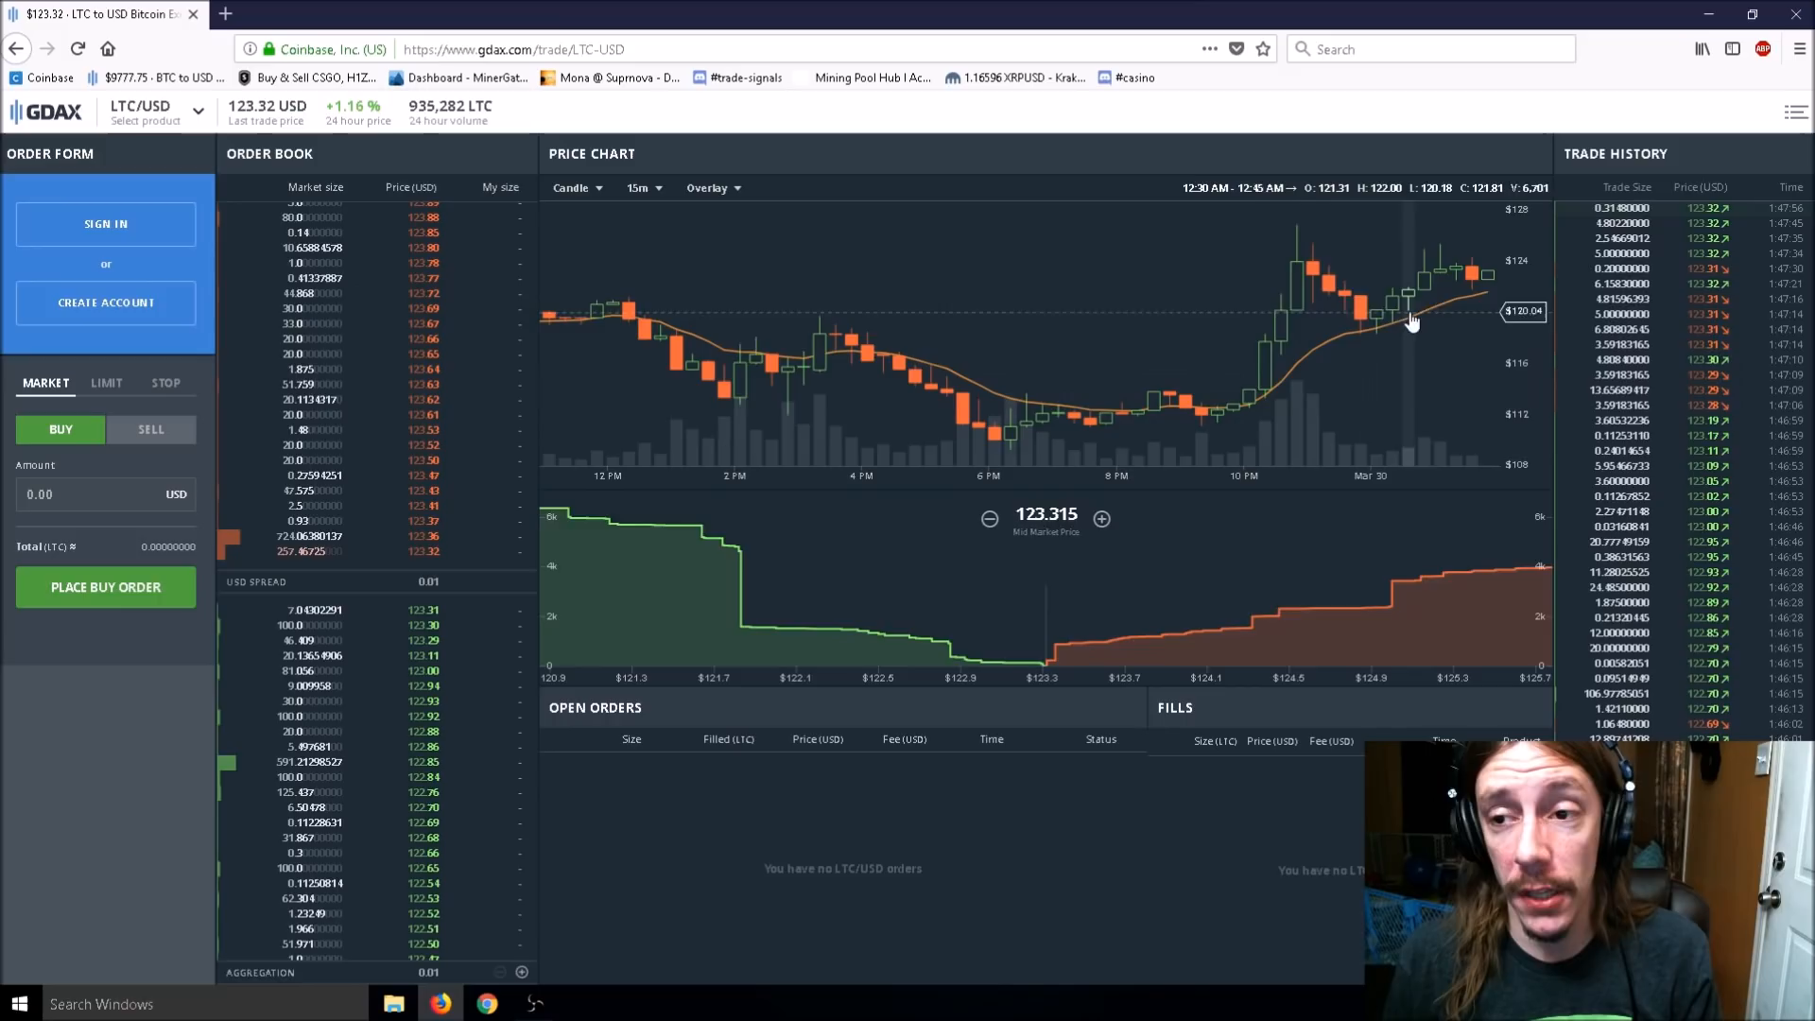
mouse_move(1190, 424)
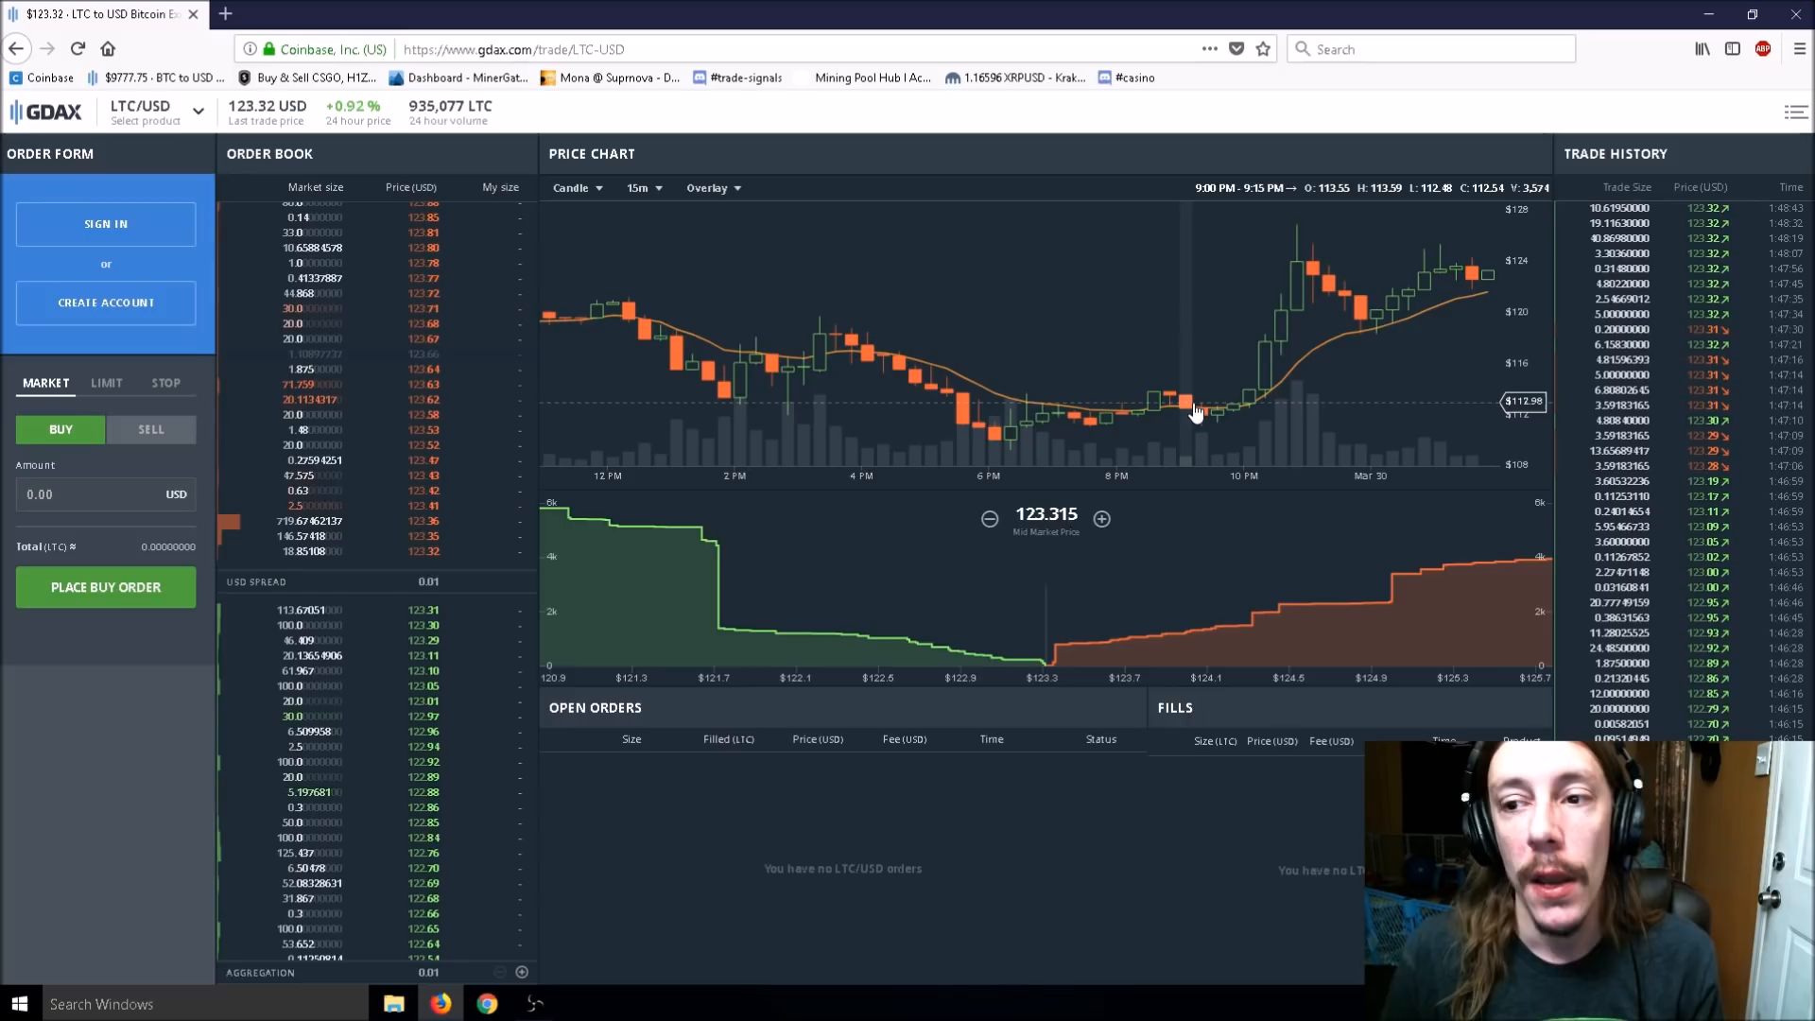
mouse_move(1242, 417)
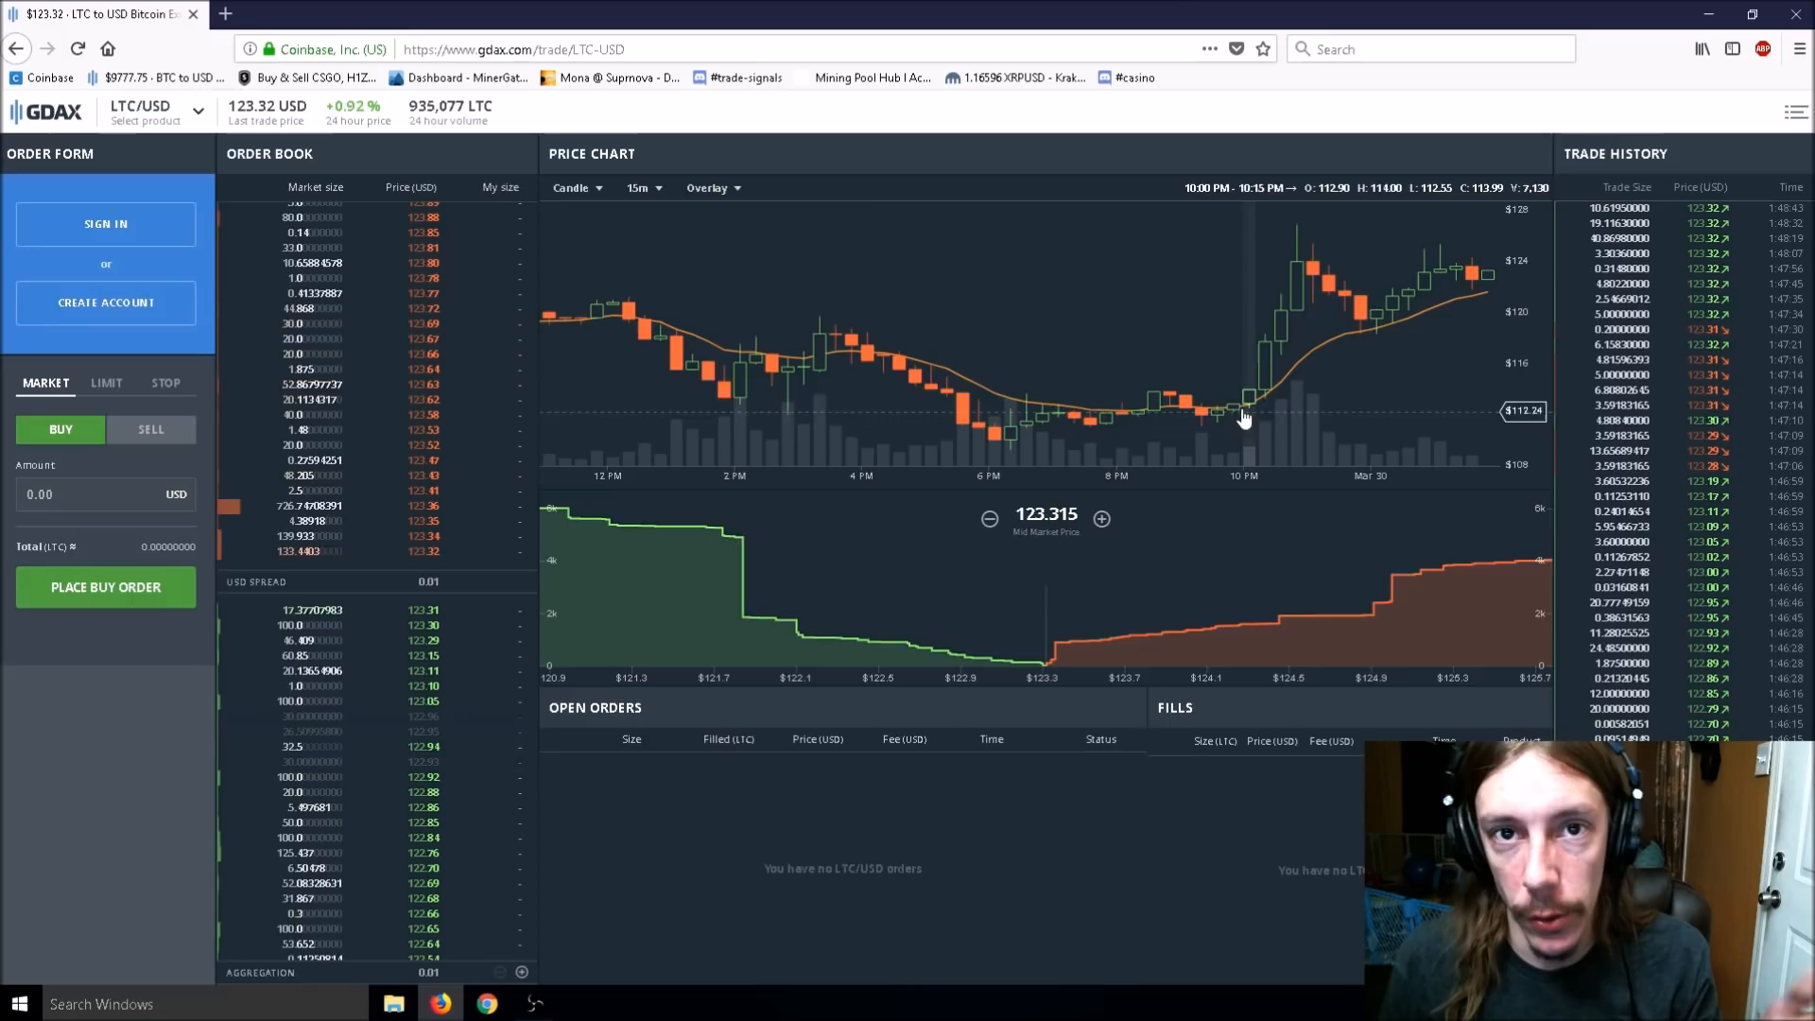
mouse_move(1259, 452)
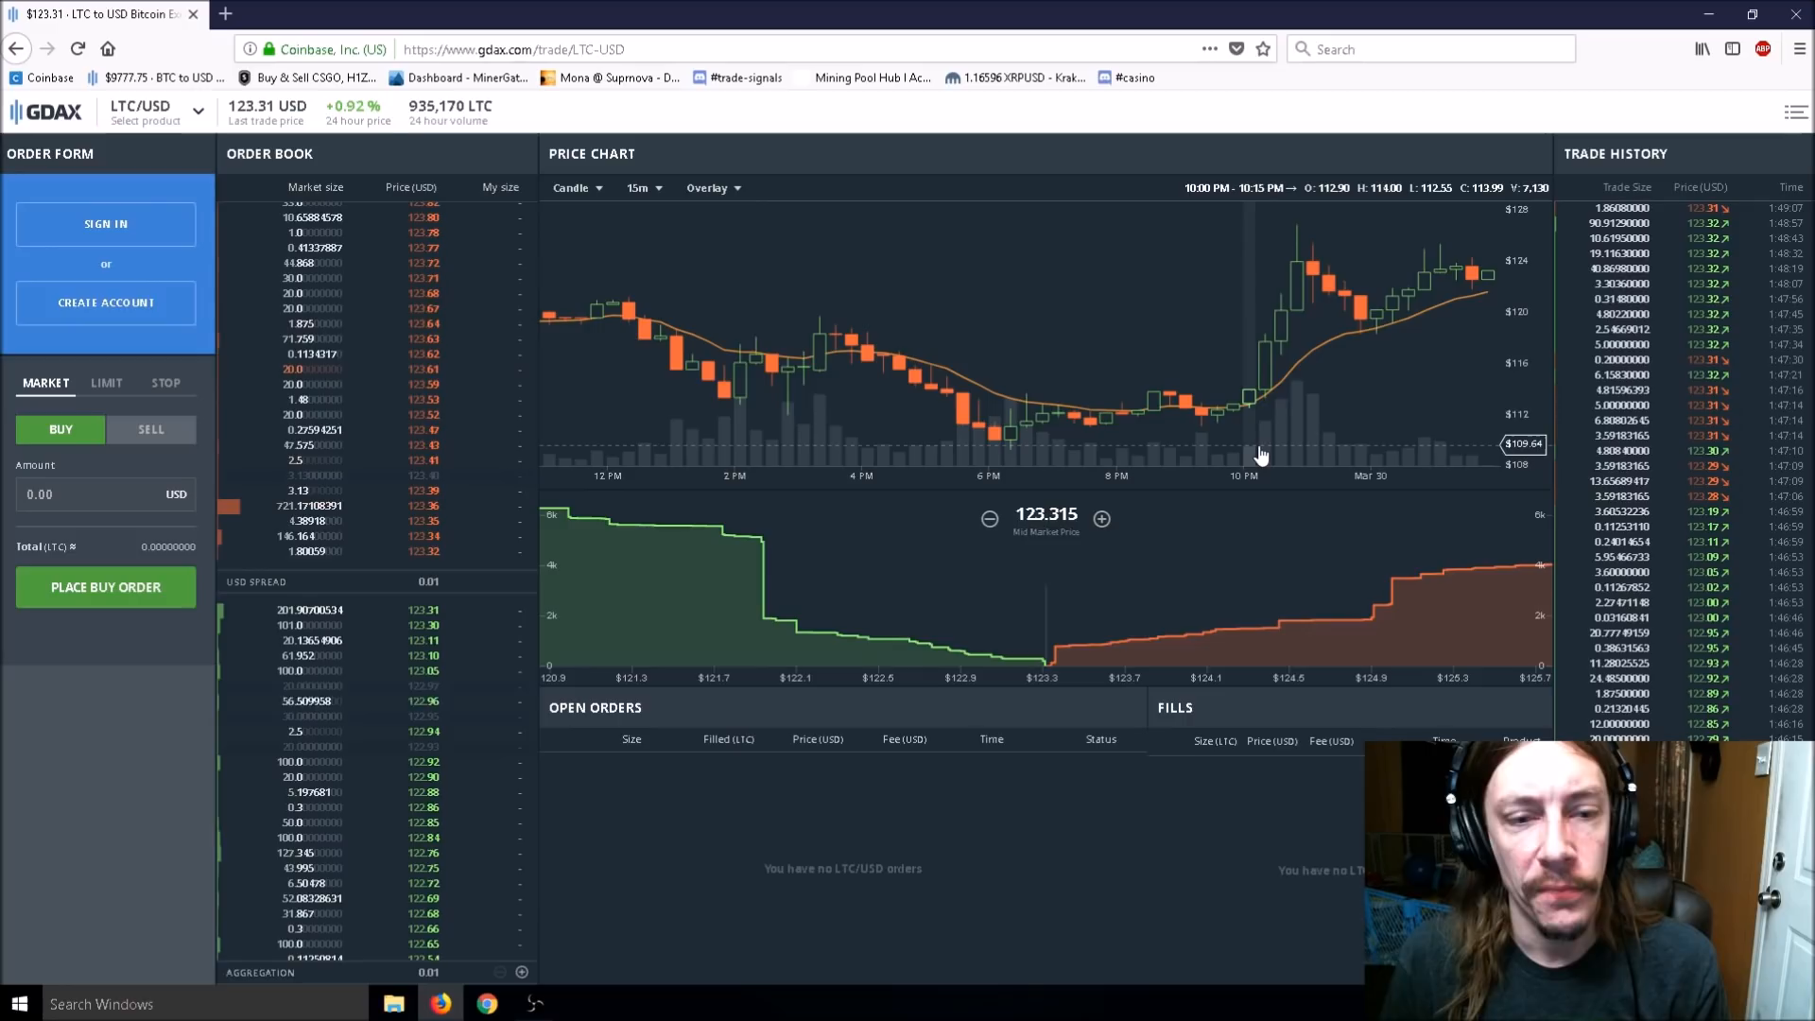
mouse_move(1412, 314)
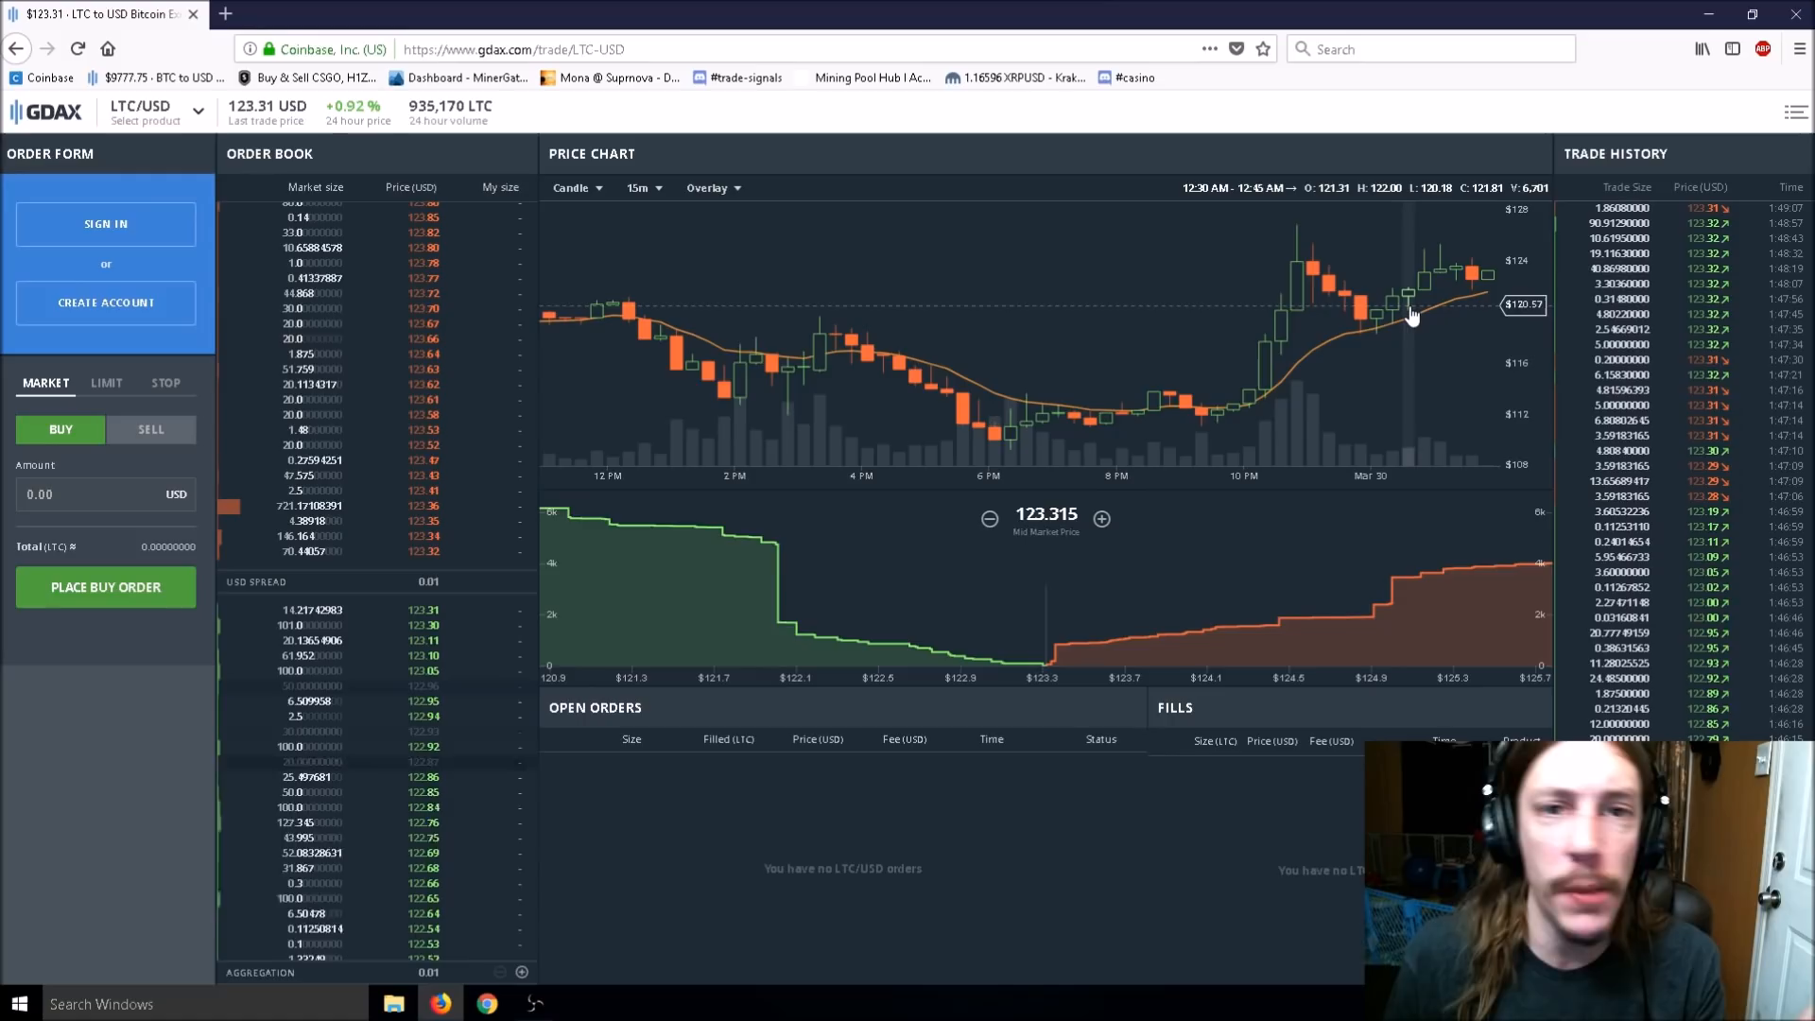
mouse_move(1395, 345)
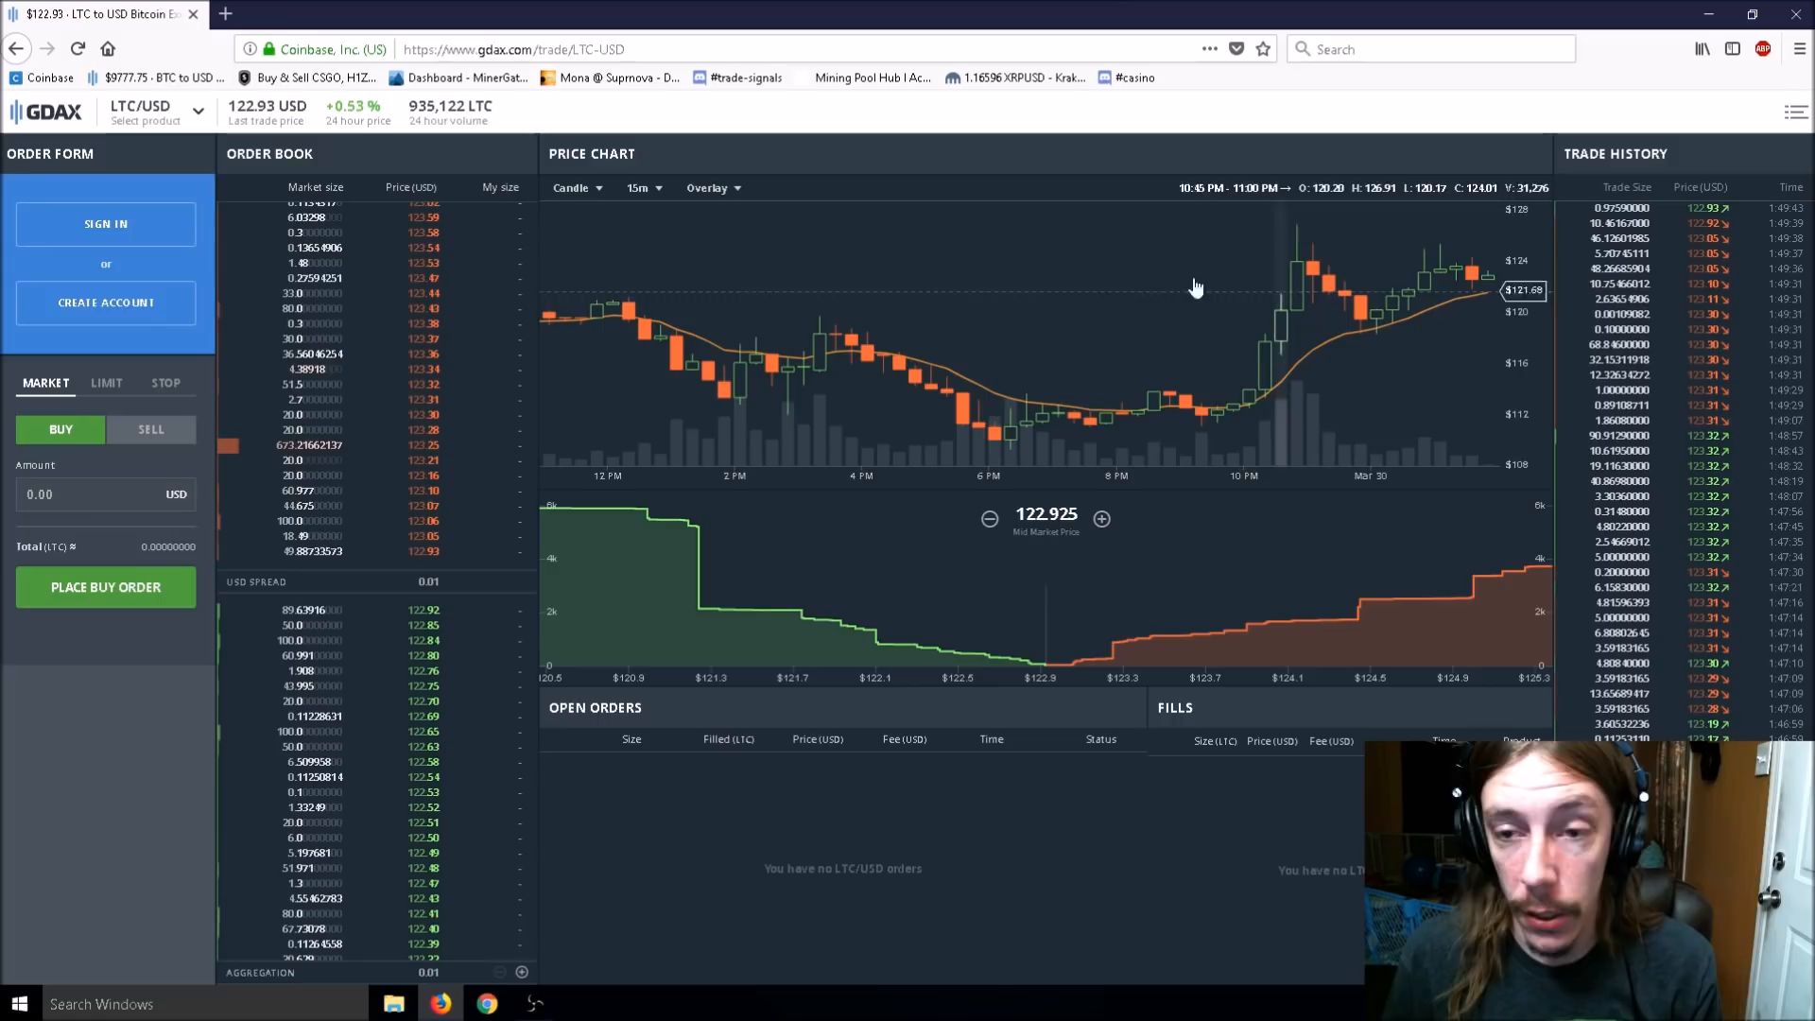
Cycle the LTC/USD chart through hourly and daily candles, ending on 15-minute candles.
left_click(640, 187)
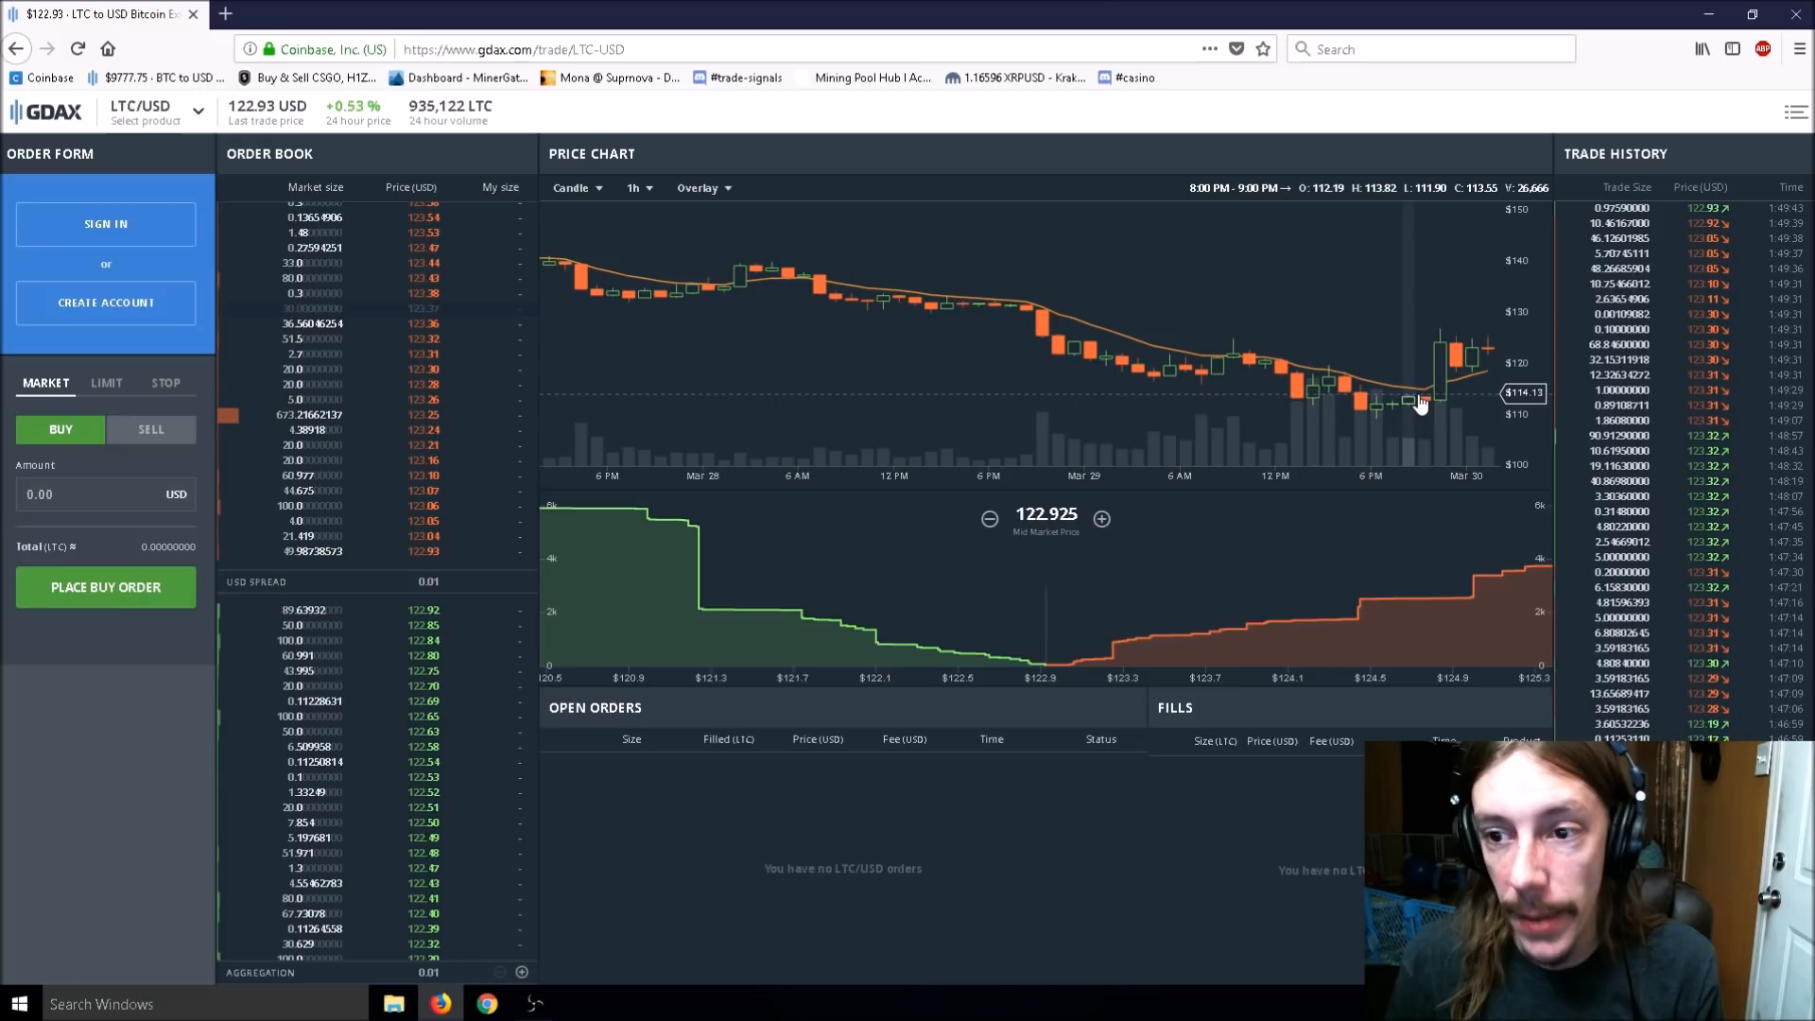
left_click(636, 187)
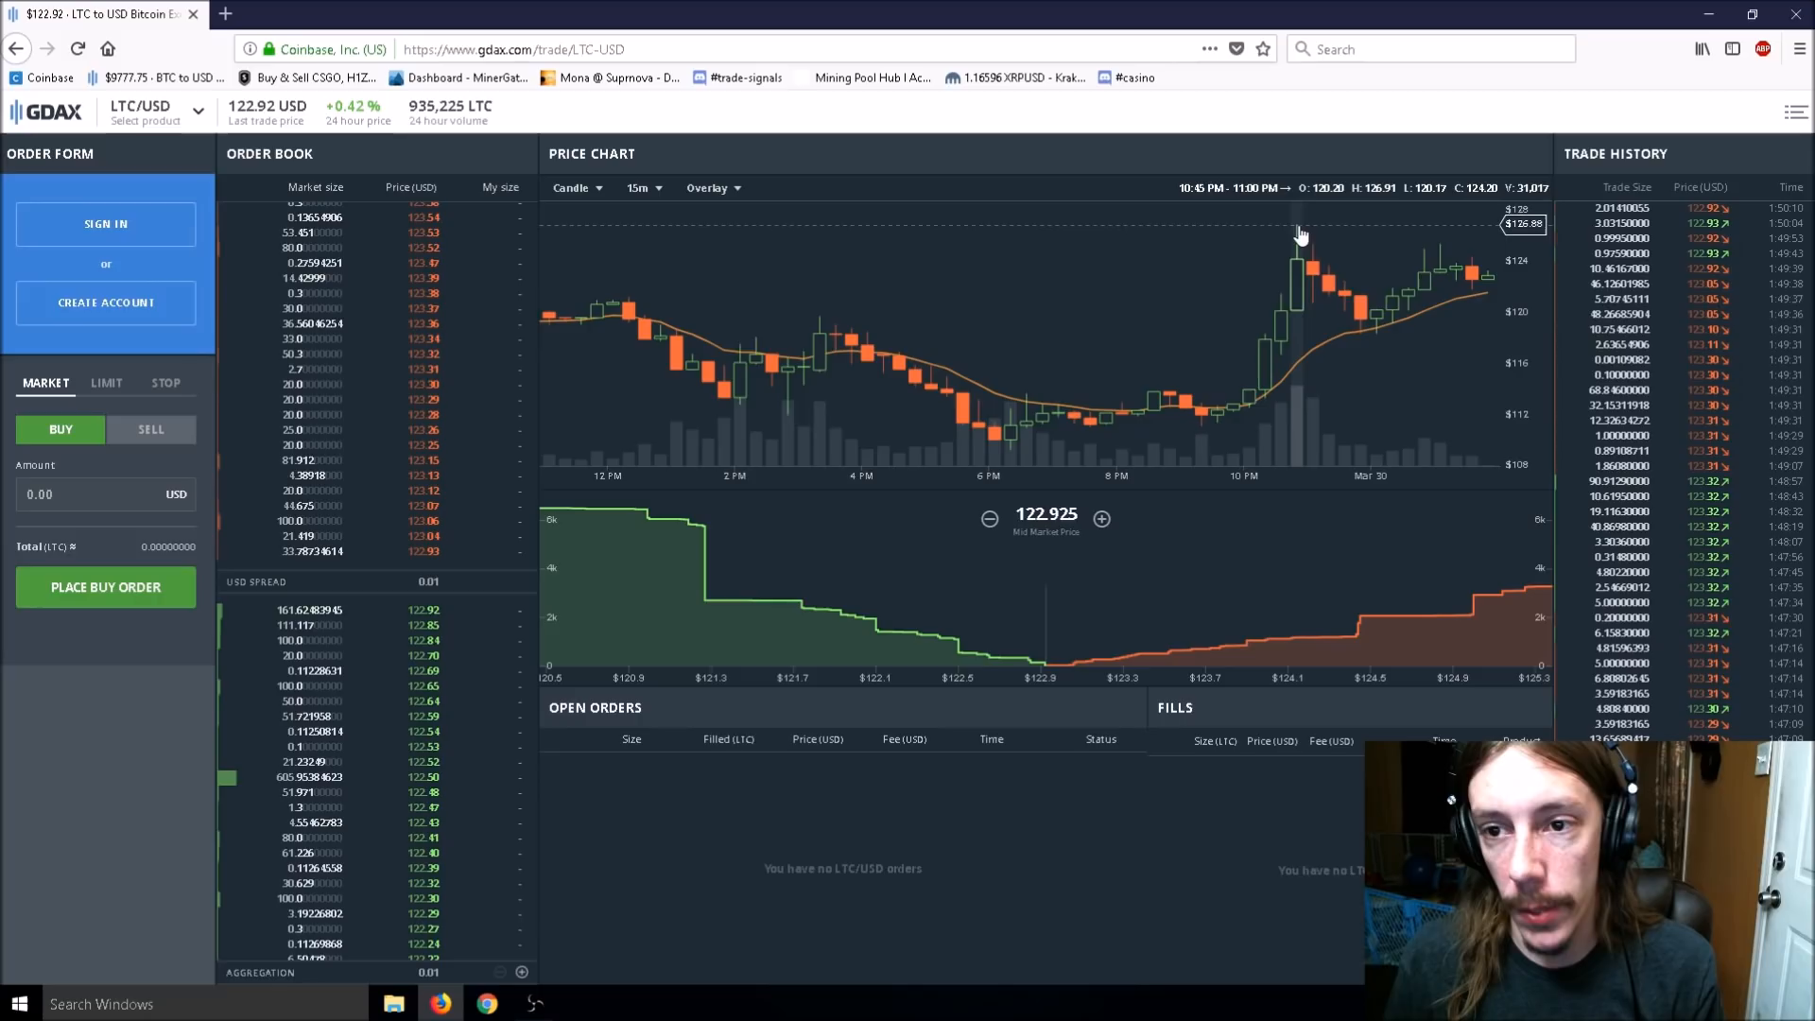
left_click(638, 187)
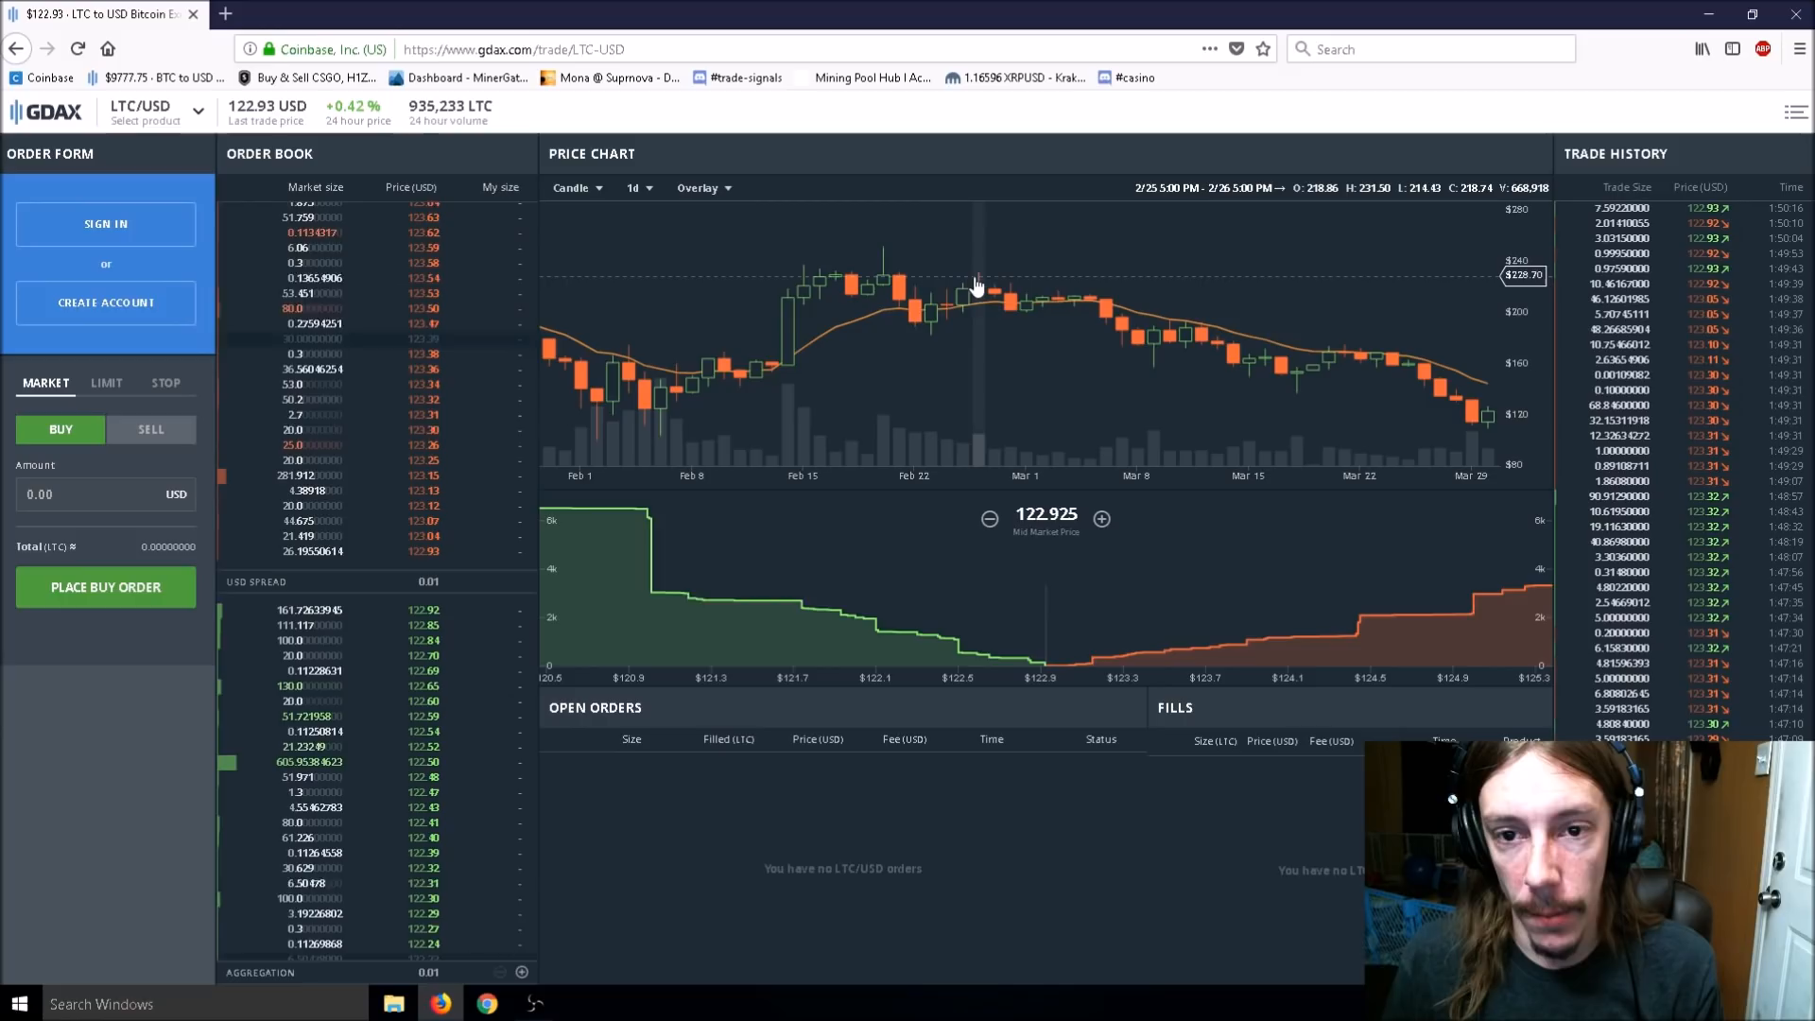
mouse_move(1487, 411)
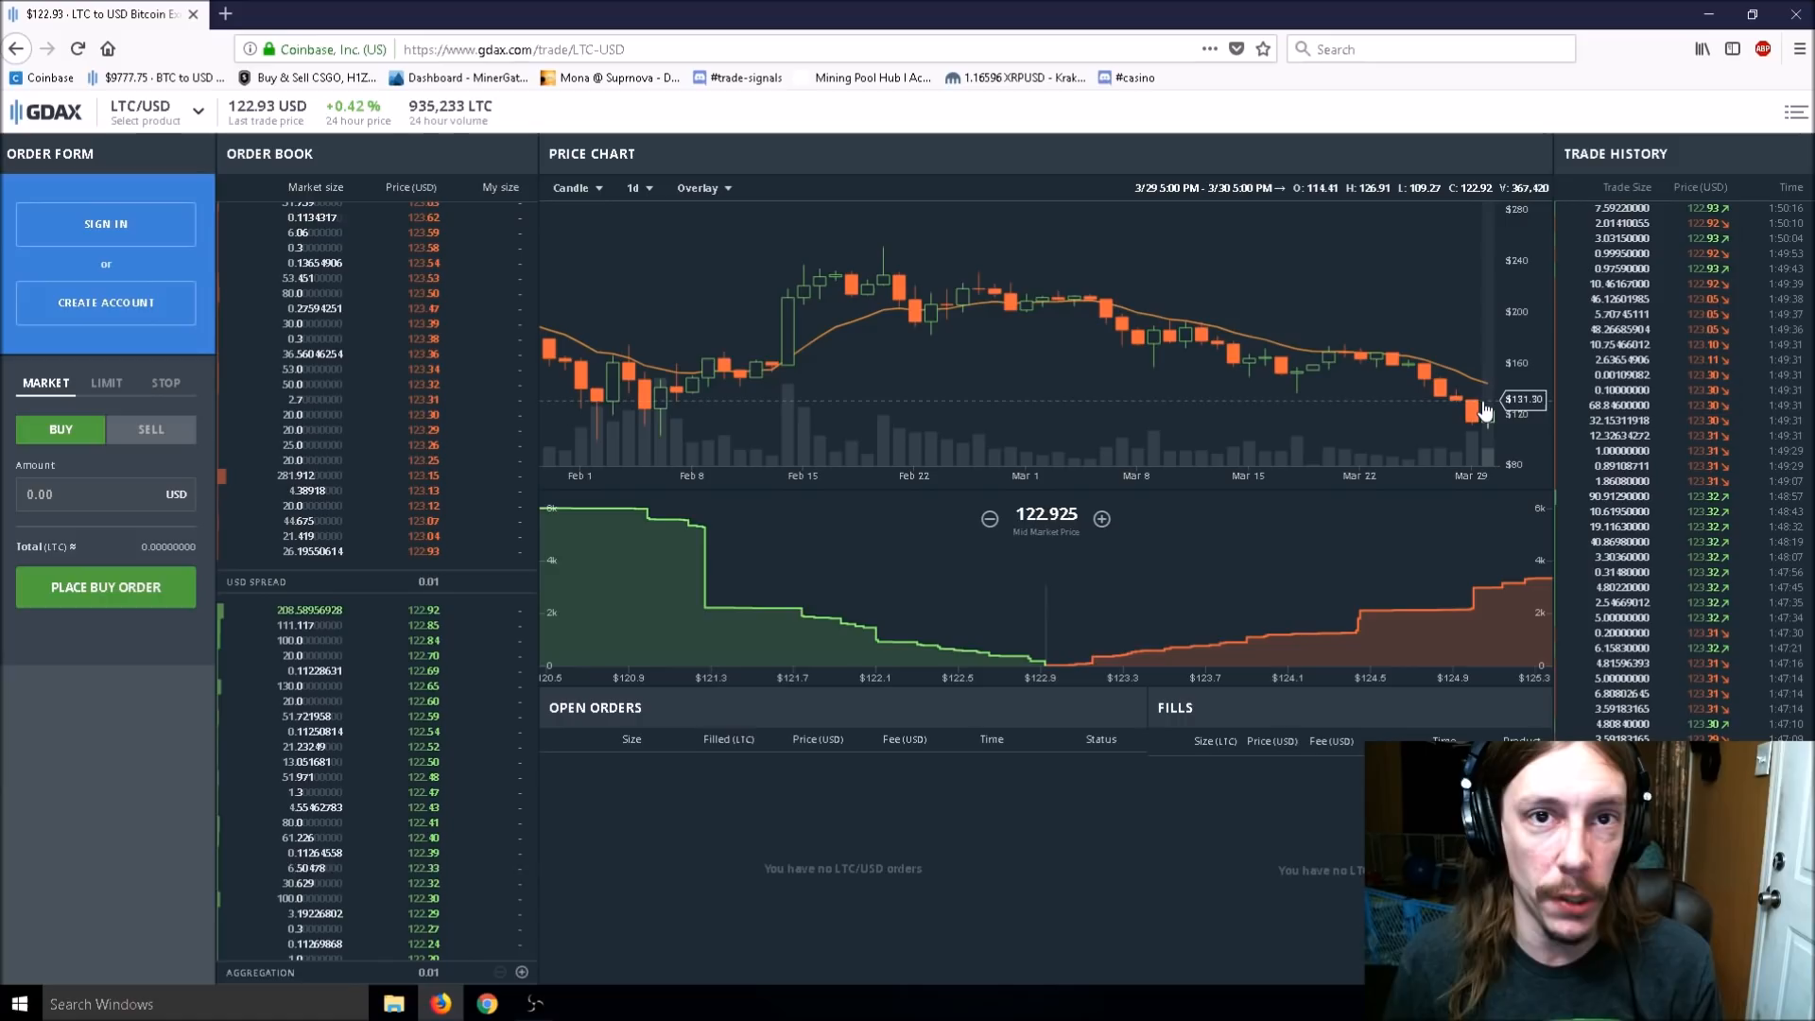
mouse_move(1249, 332)
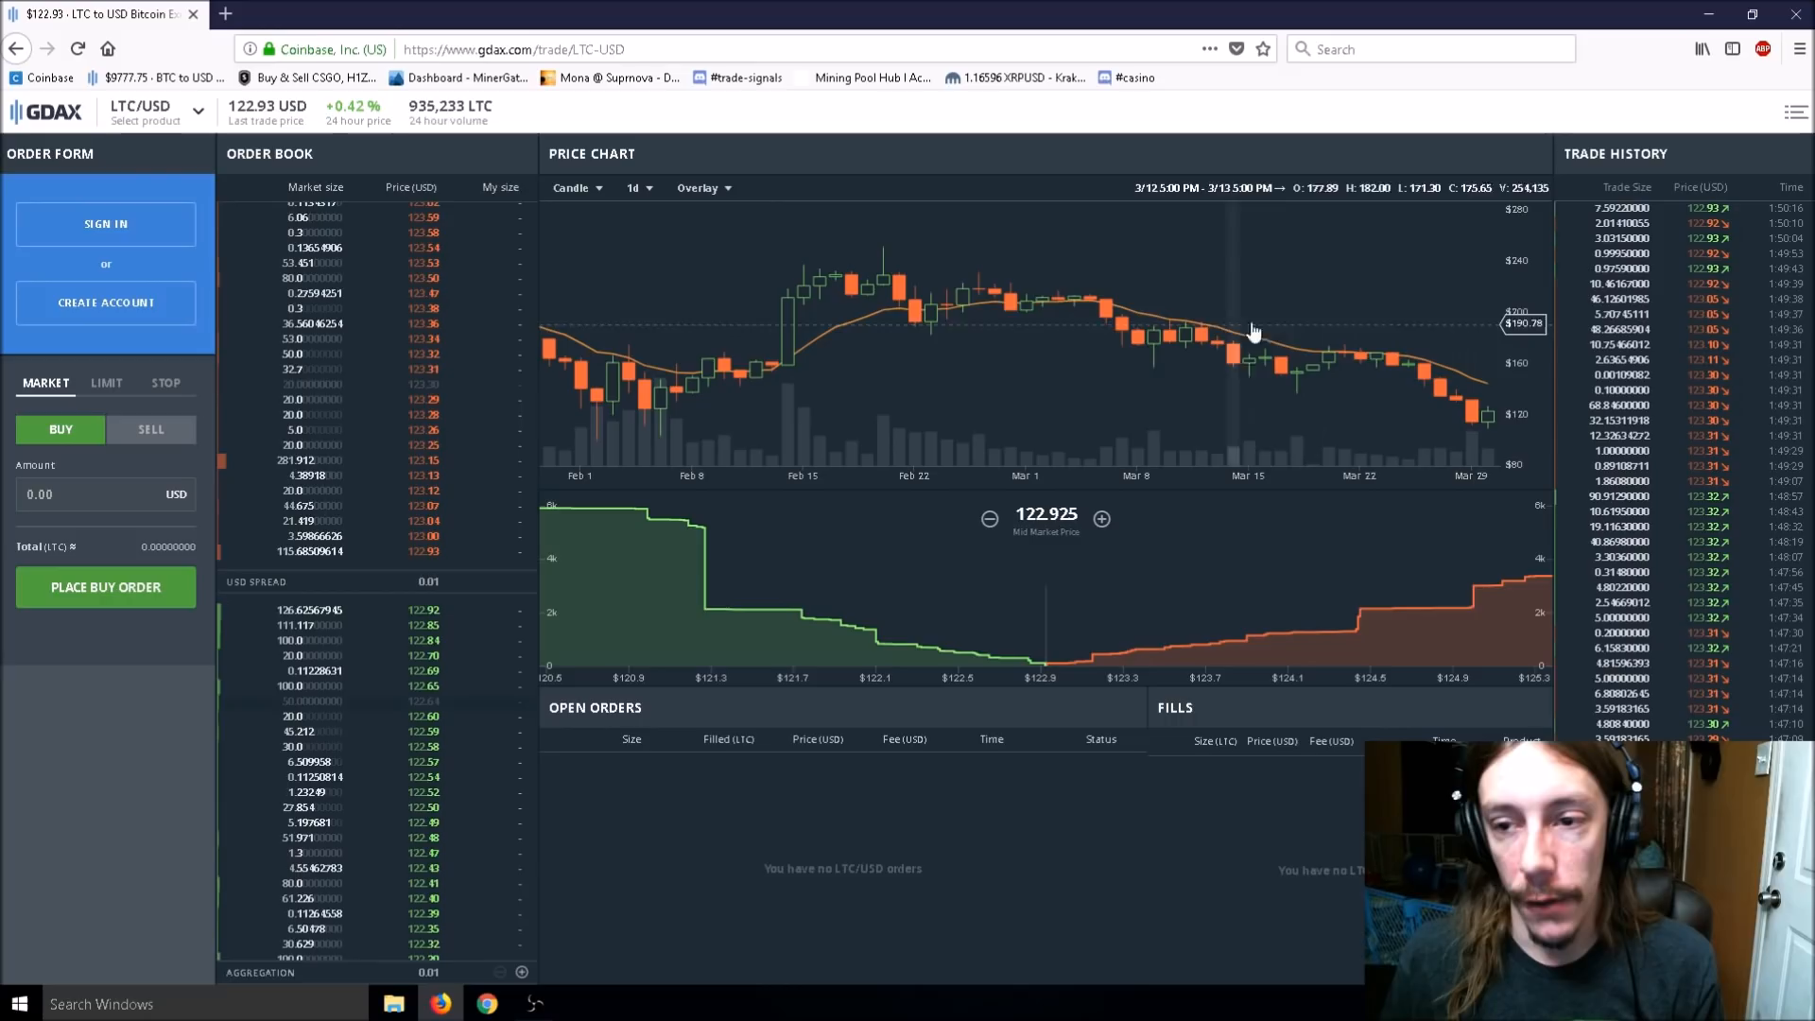
mouse_move(1341, 298)
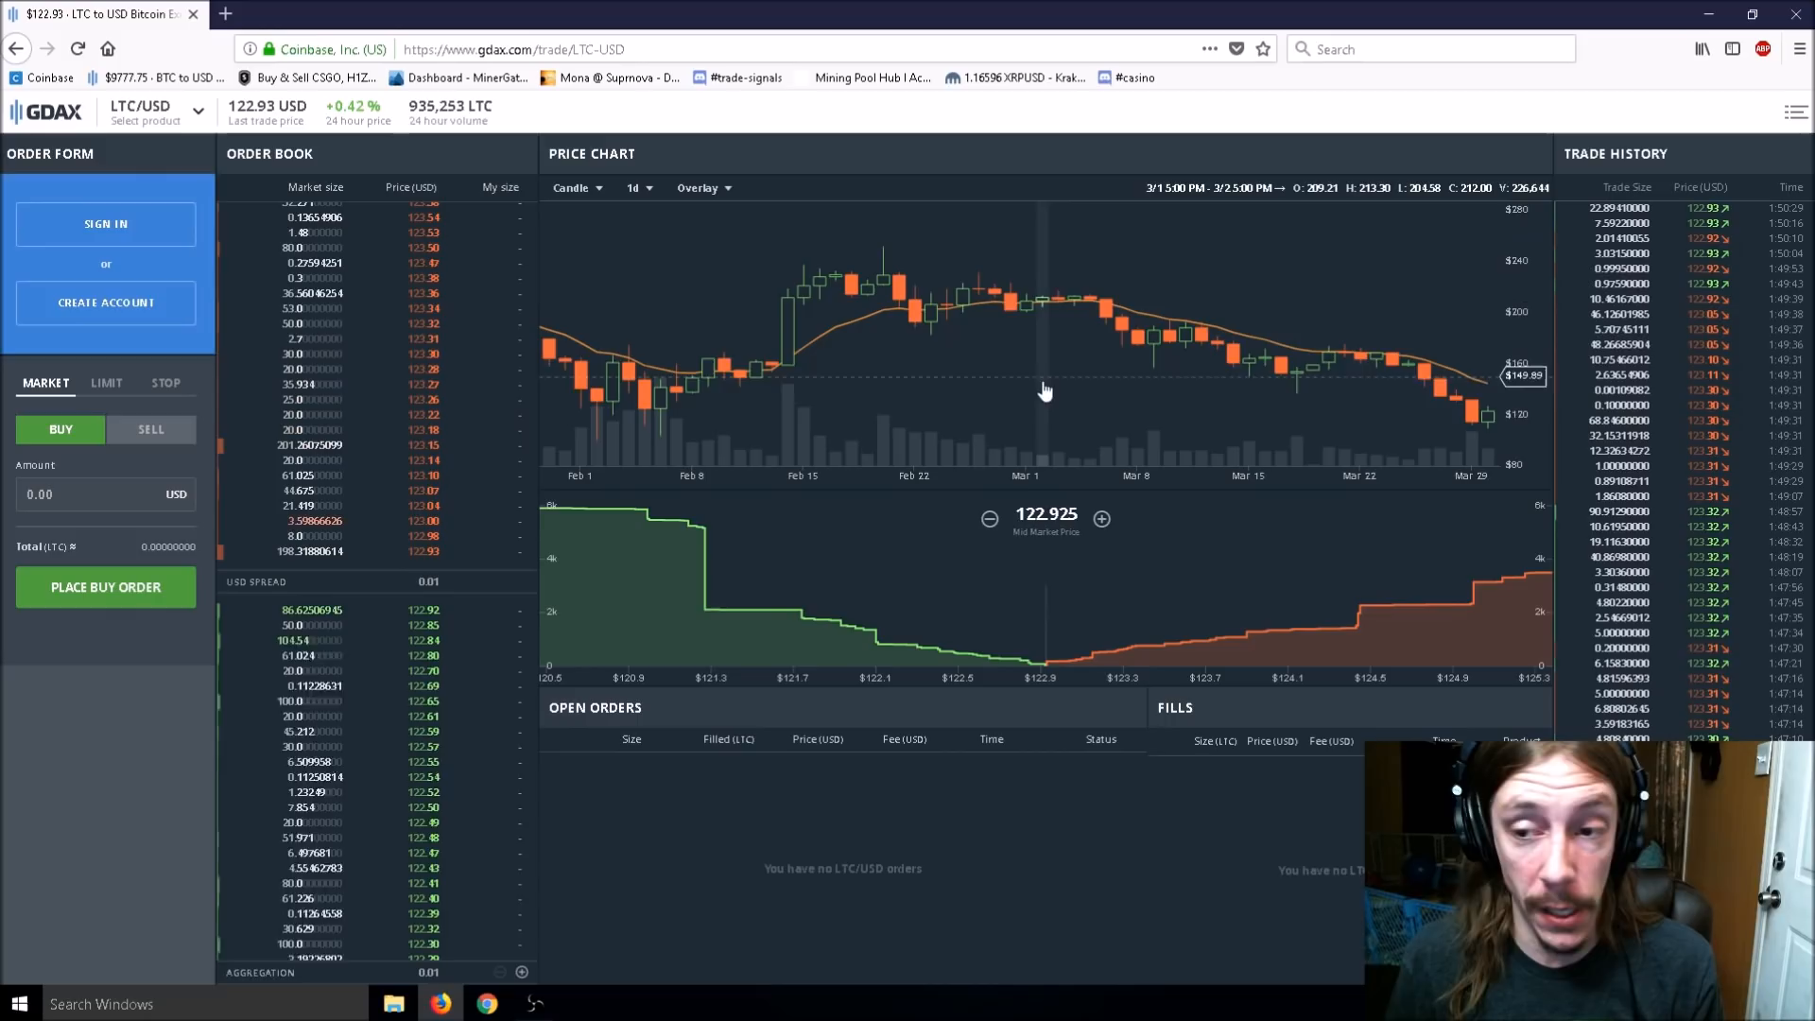
mouse_move(1061, 439)
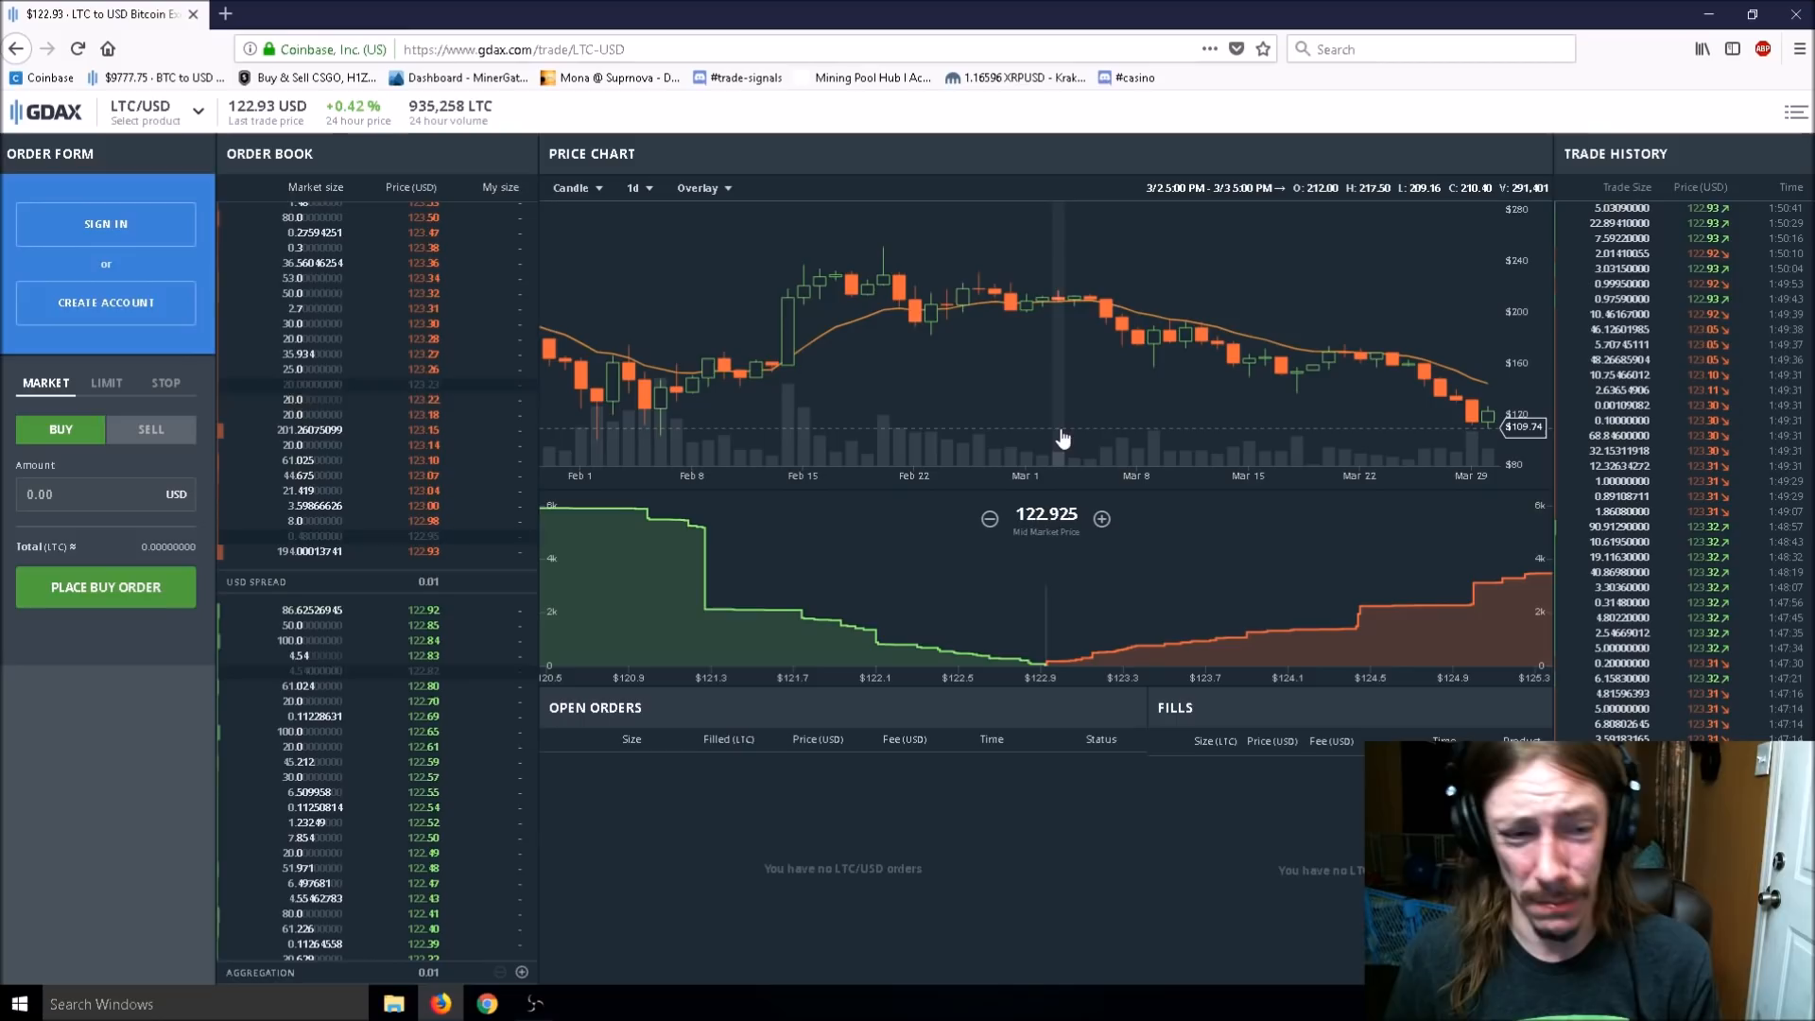
left_click(635, 187)
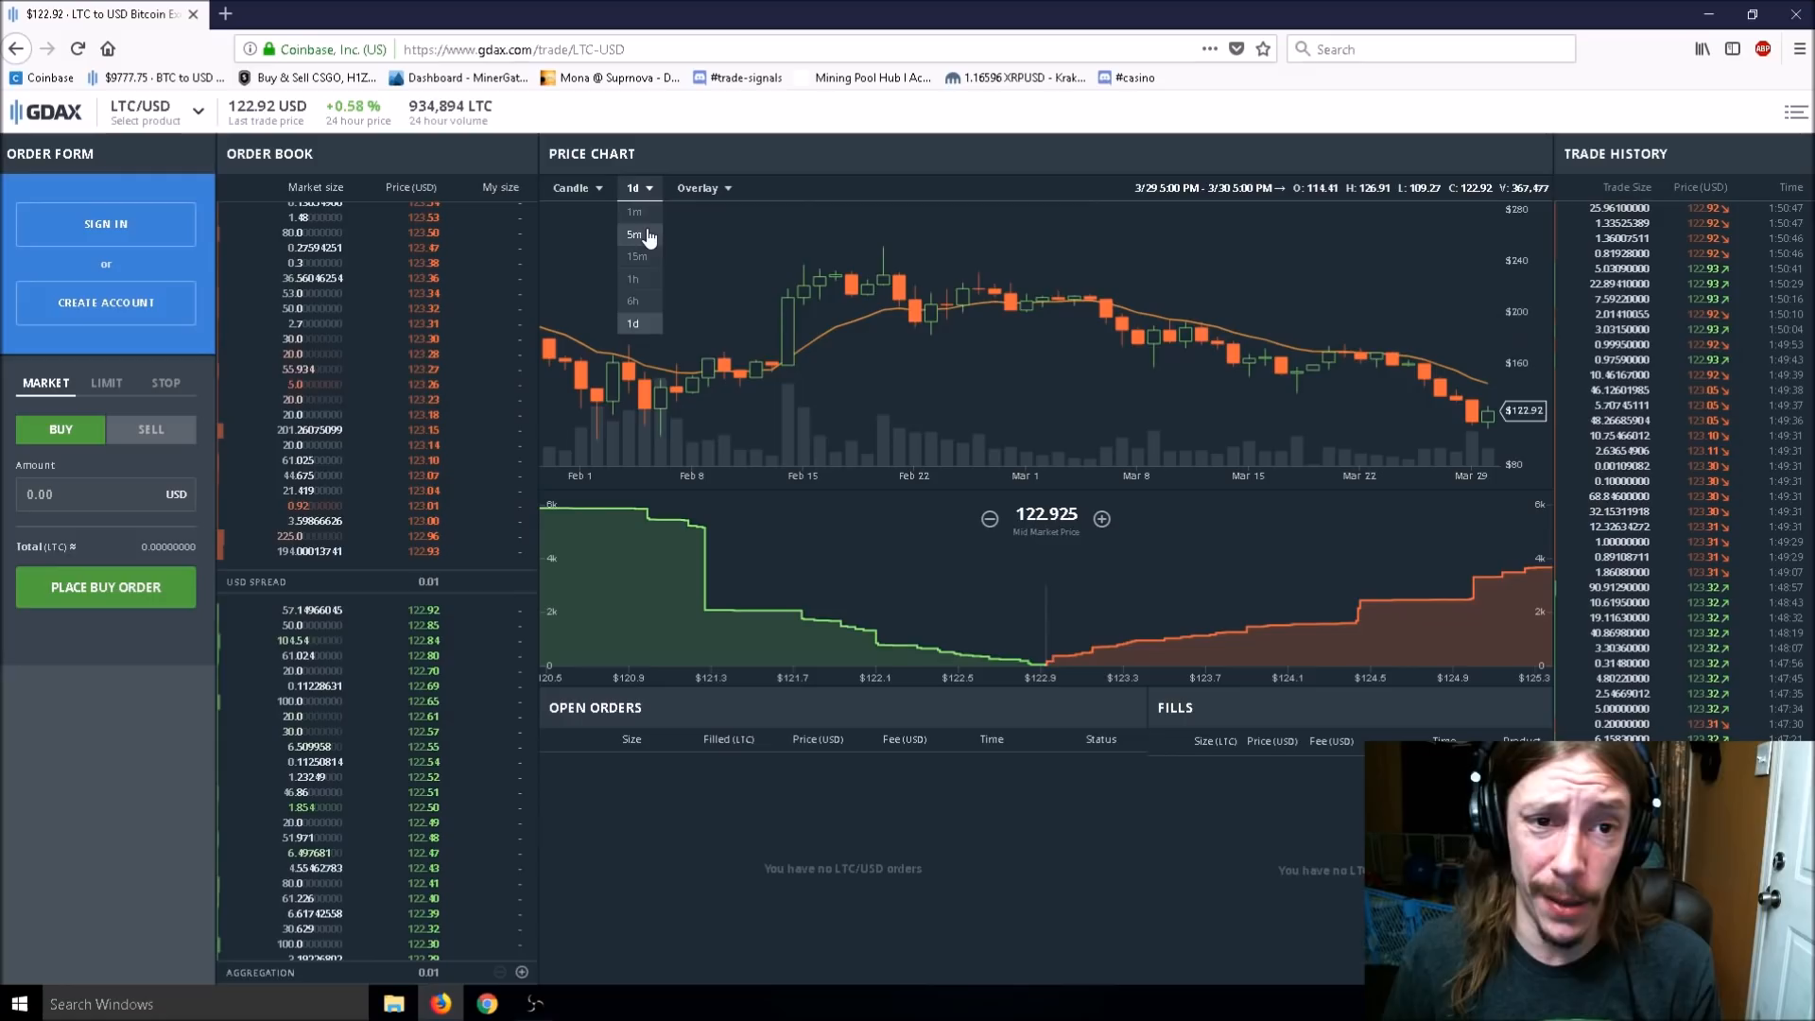
left_click(636, 258)
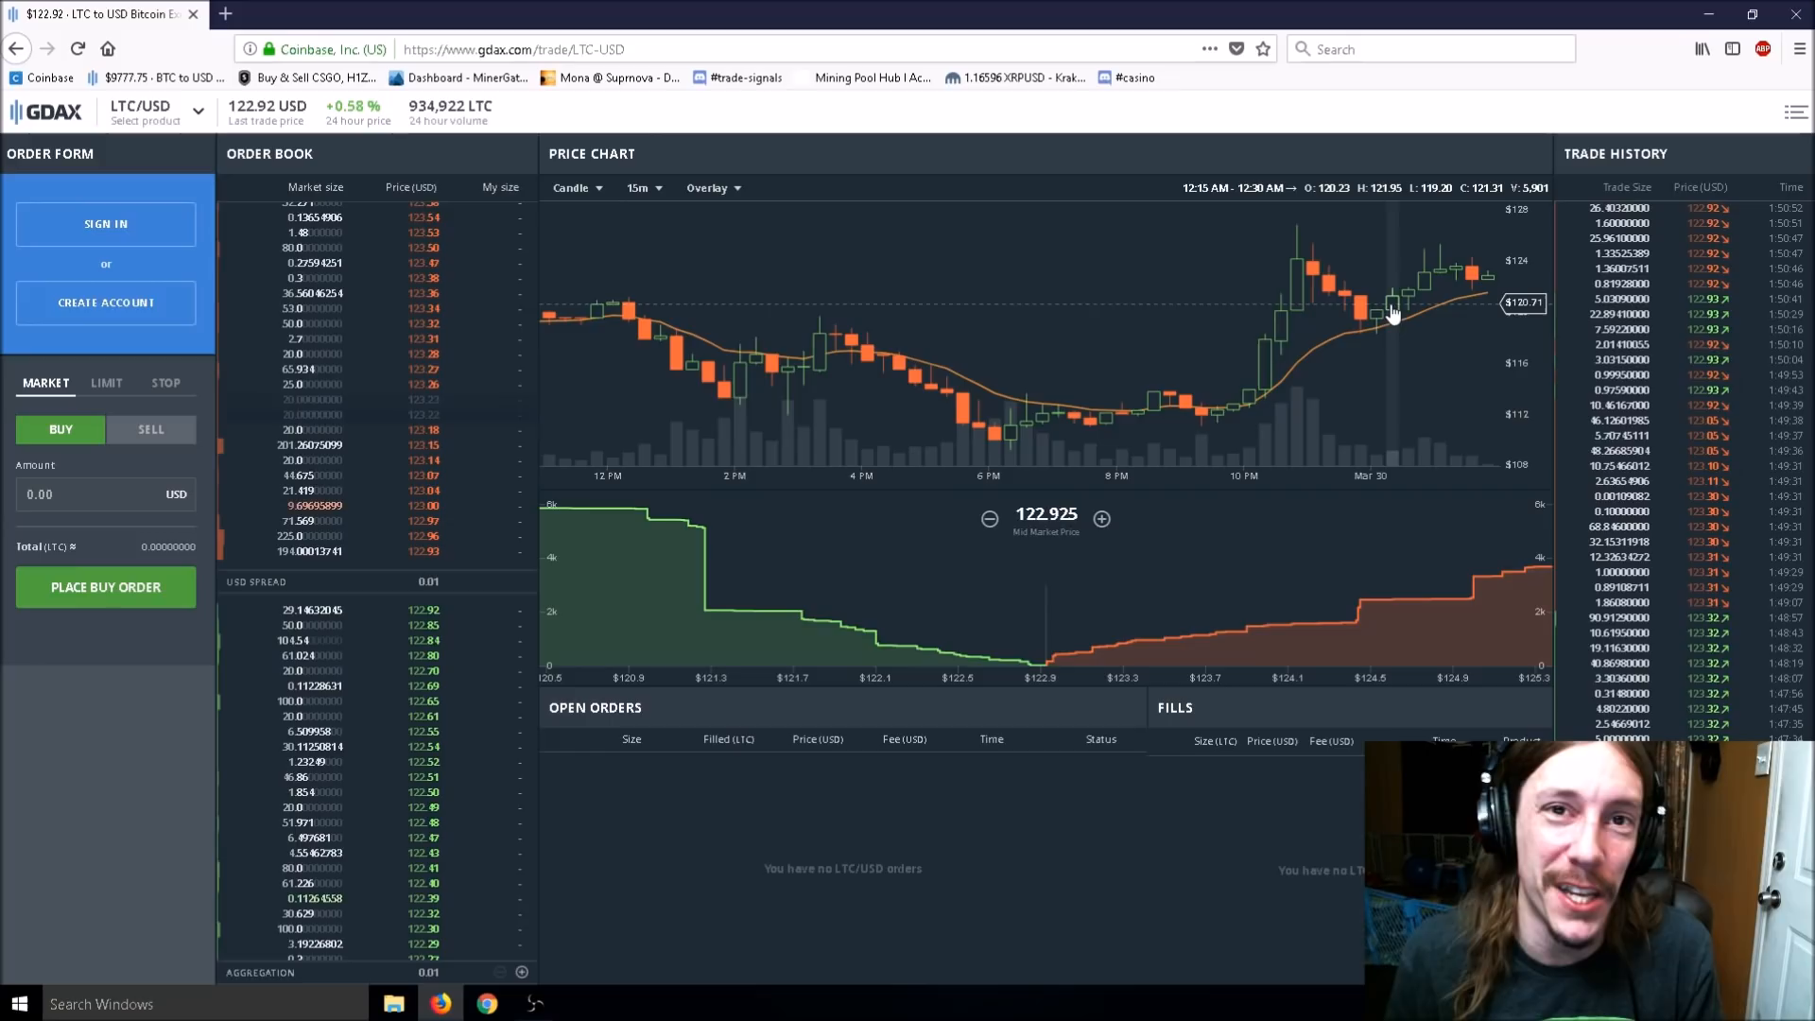